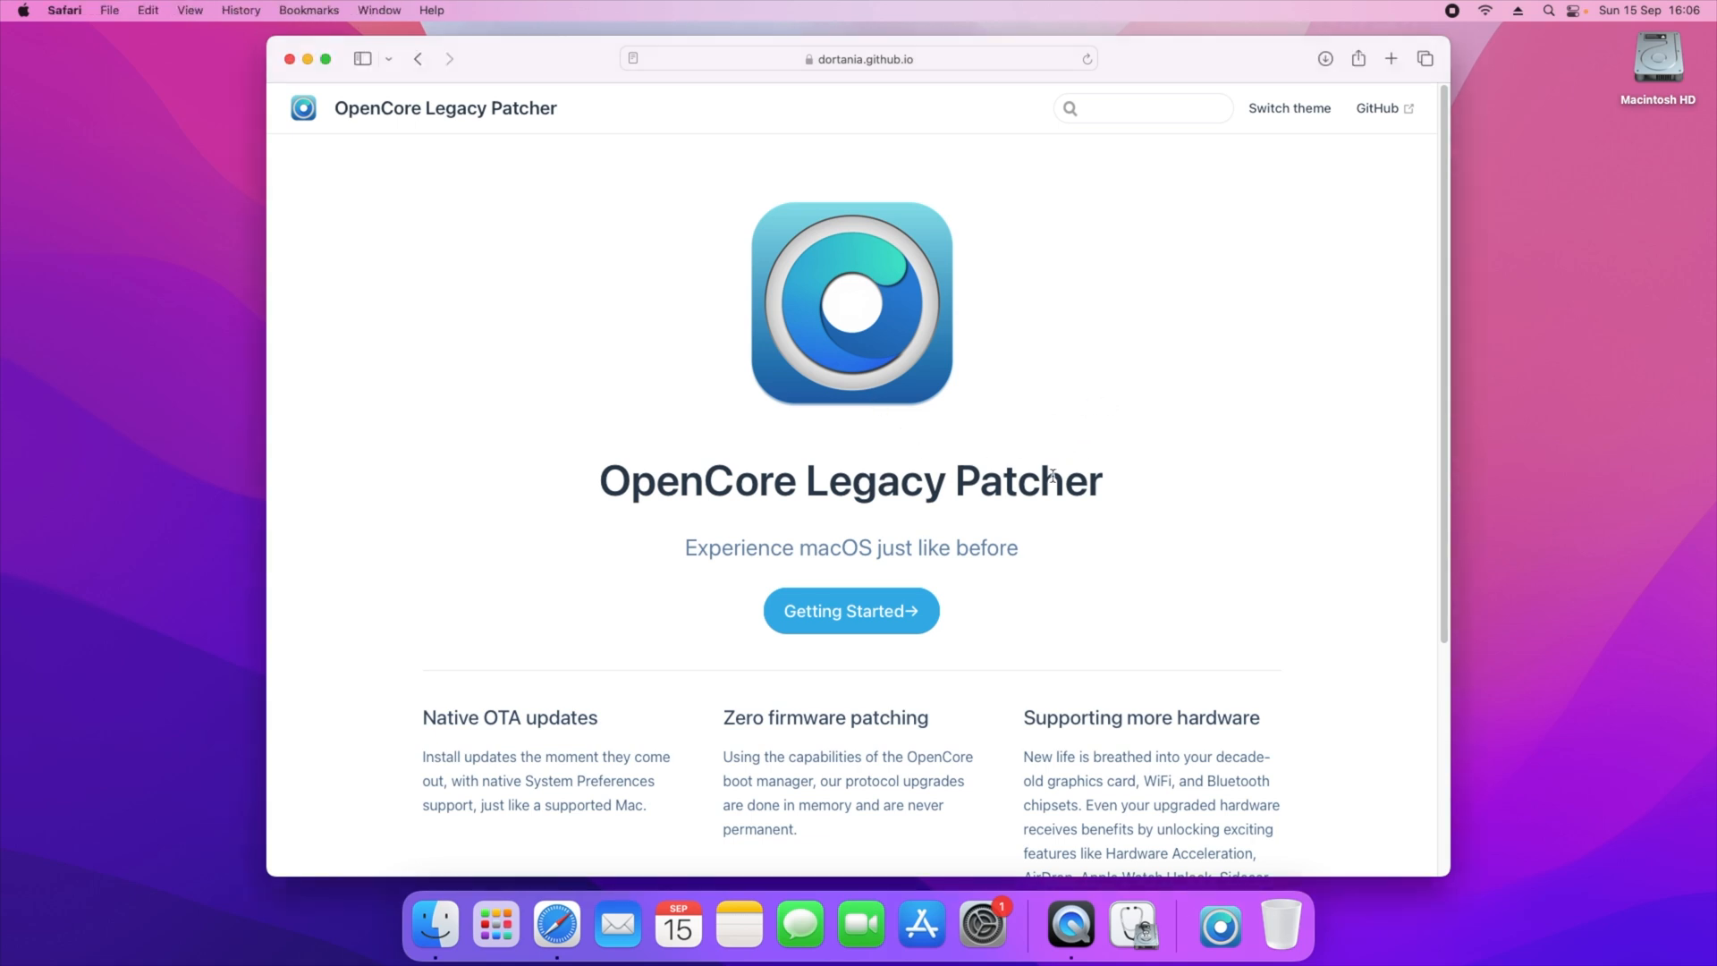
- Start the OpenCore Legacy Patcher guide from the project homepage via Getting Started
{"action": "left_click", "coordinate": [851, 610]}
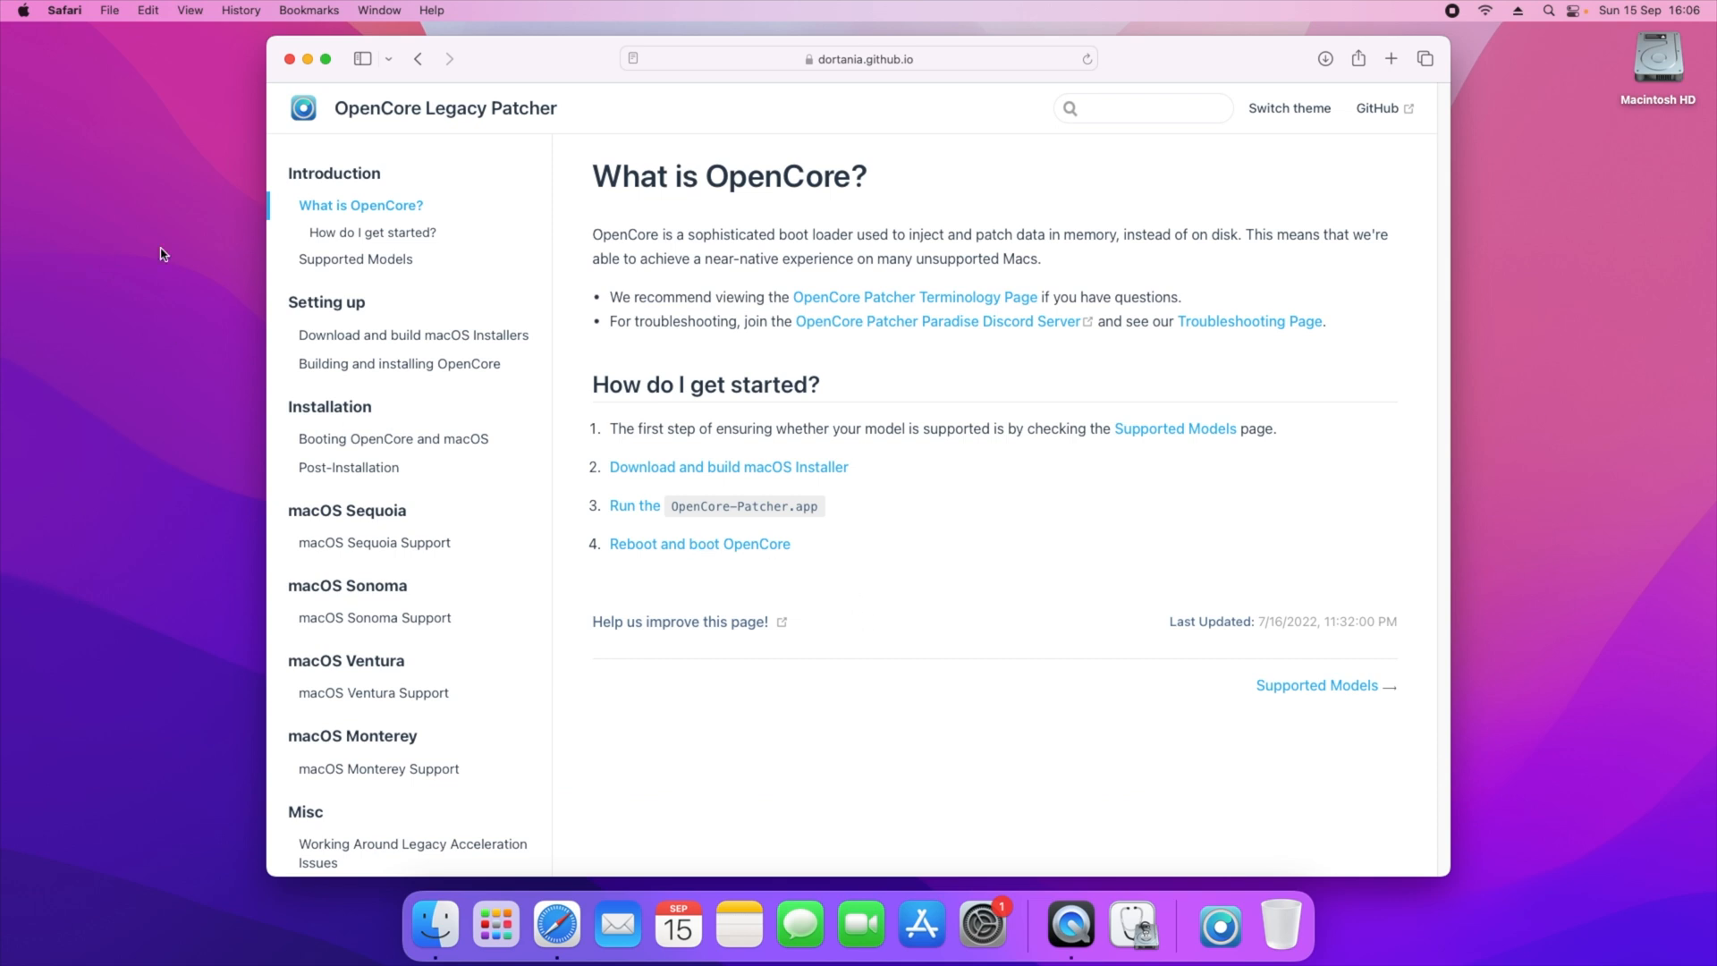
{"action": "mouse_move", "coordinate": [241, 267]}
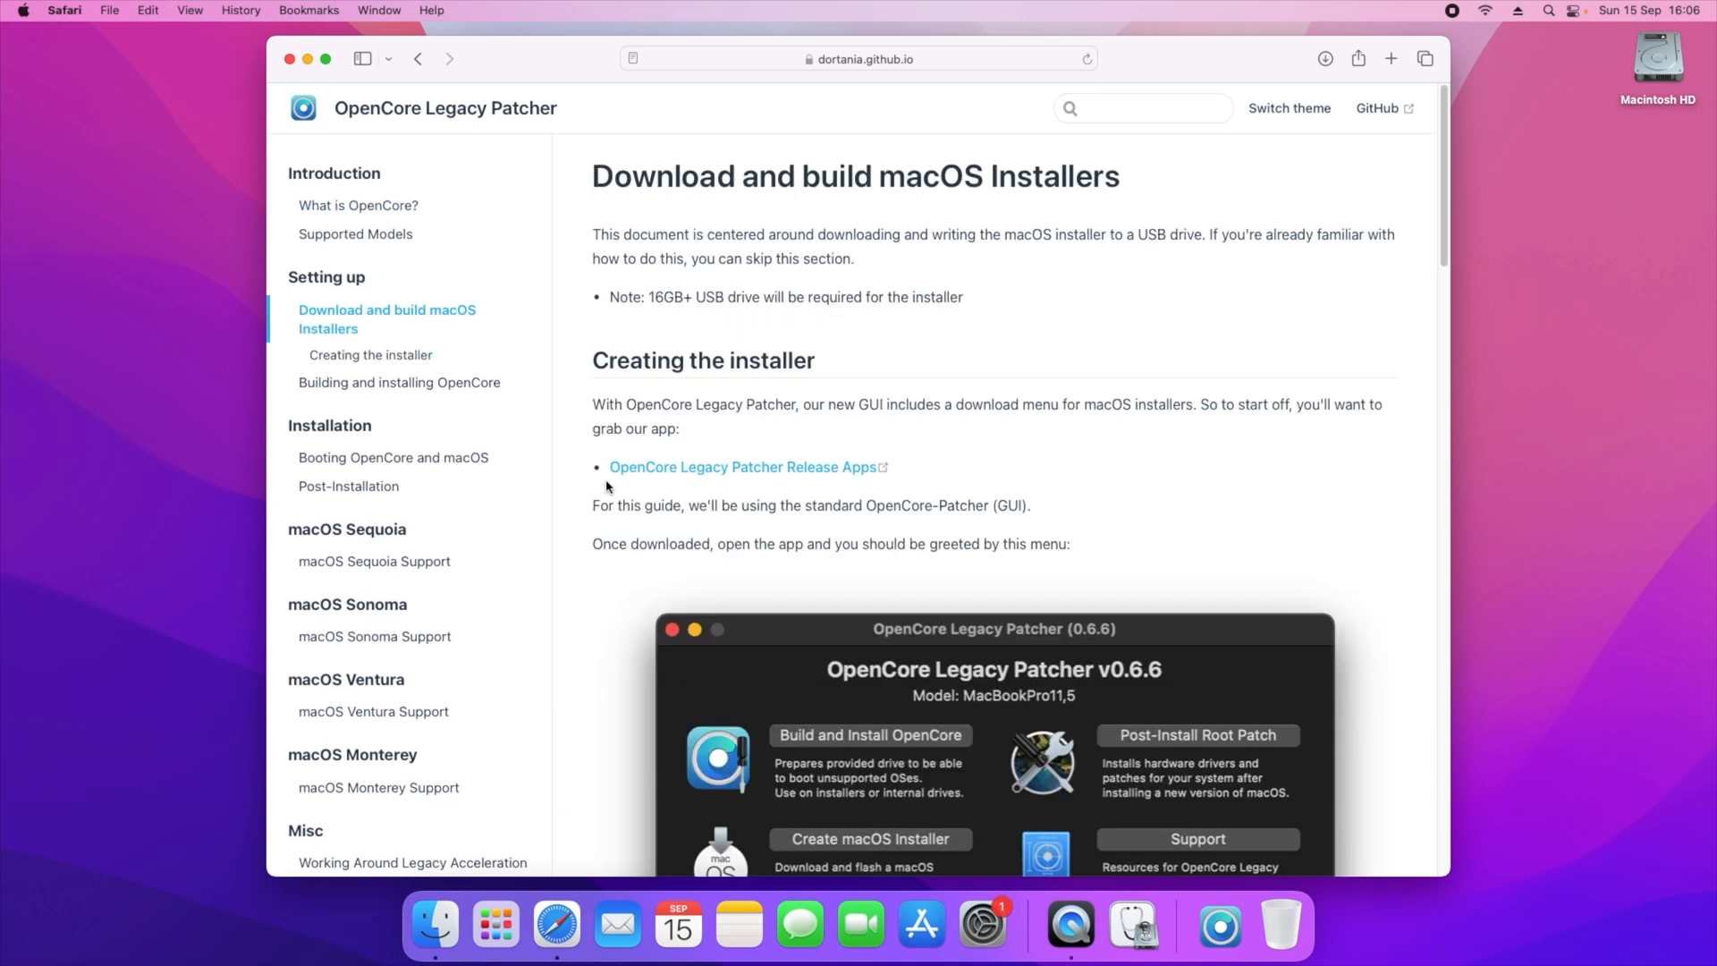
{"action": "mouse_move", "coordinate": [781, 428]}
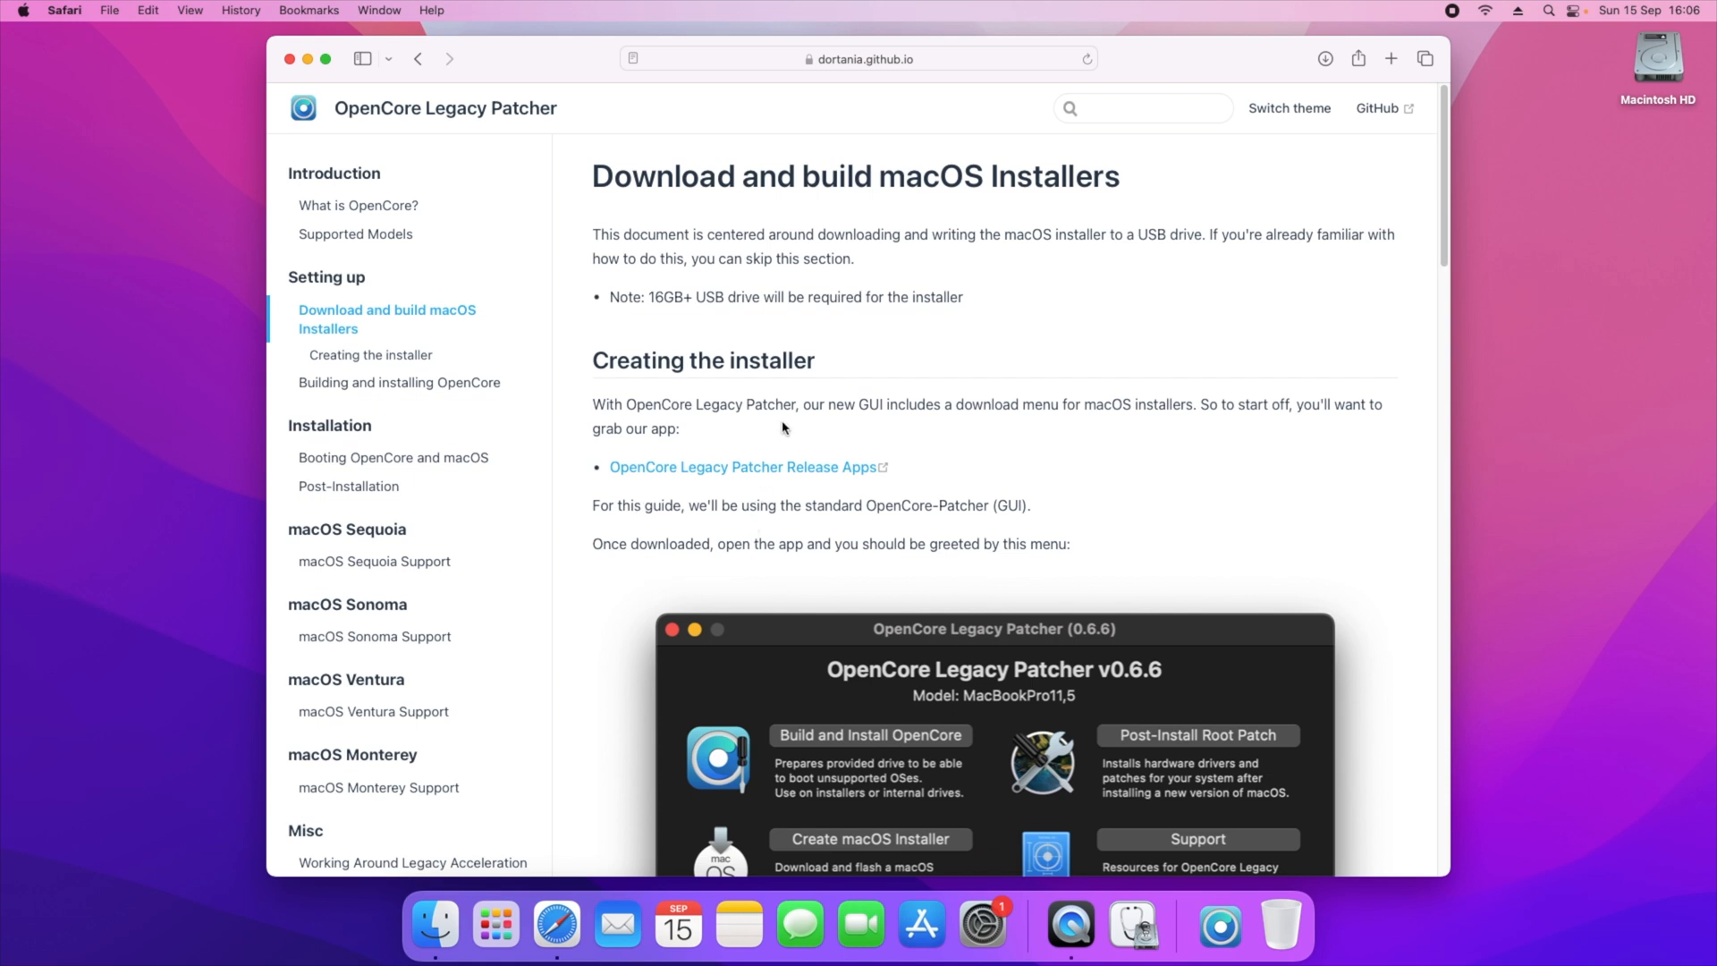
{"action": "mouse_move", "coordinate": [774, 386]}
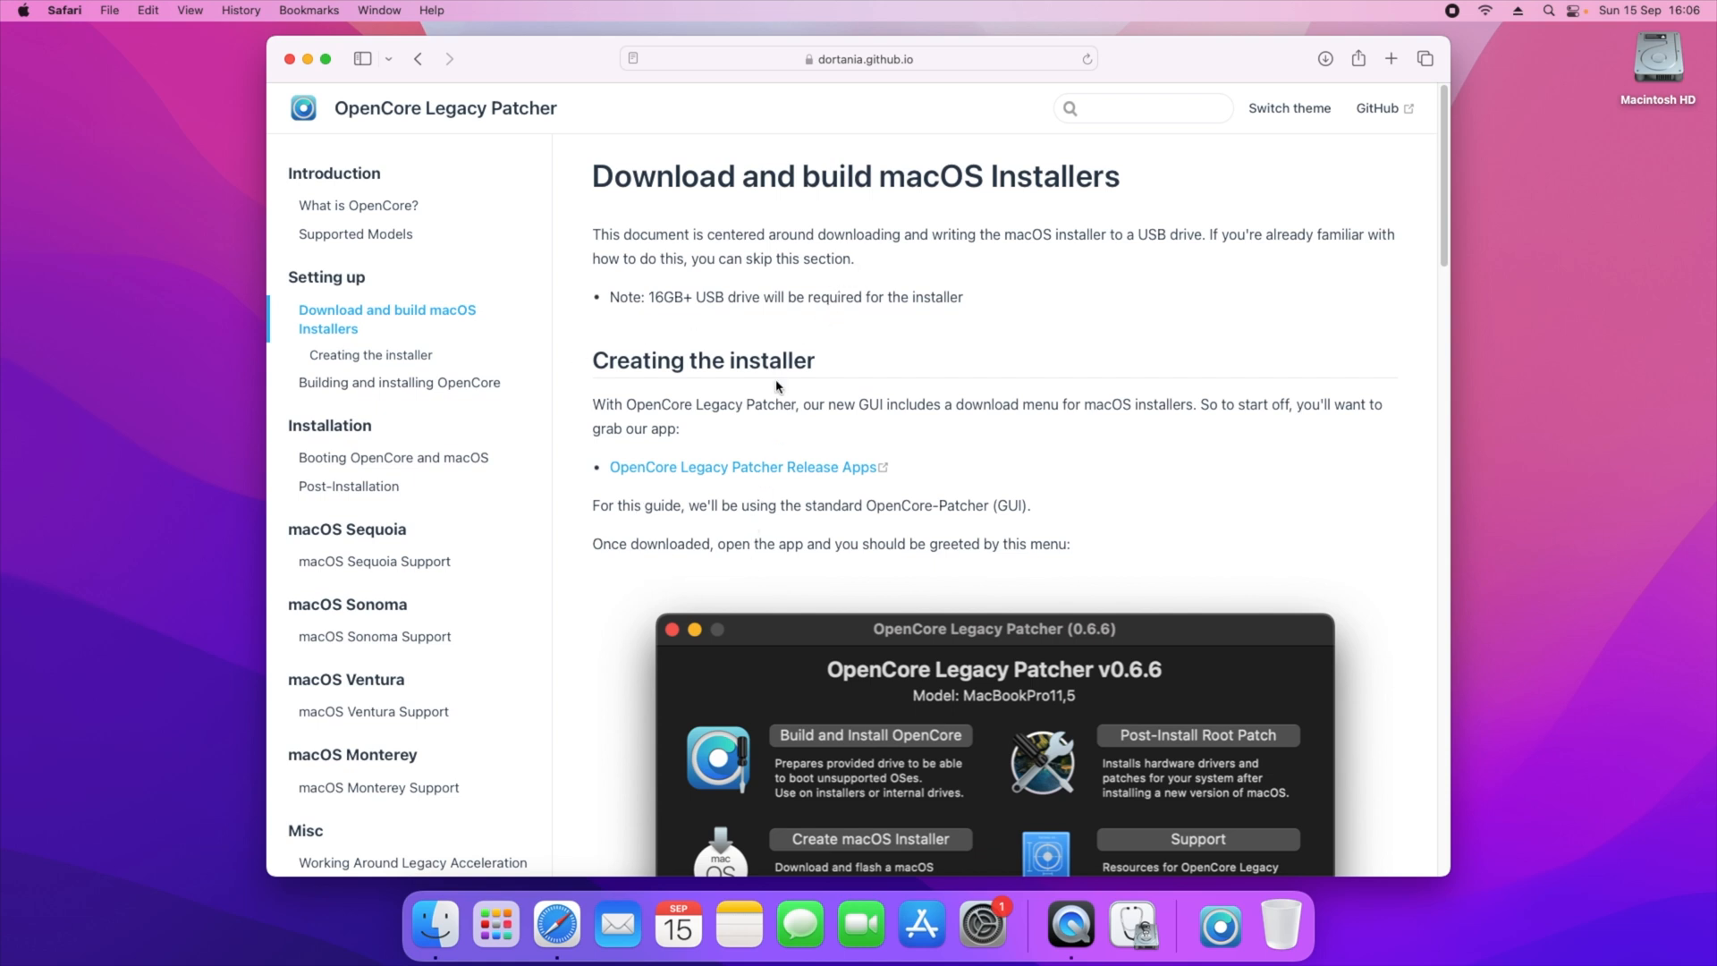
{"action": "mouse_move", "coordinate": [801, 331]}
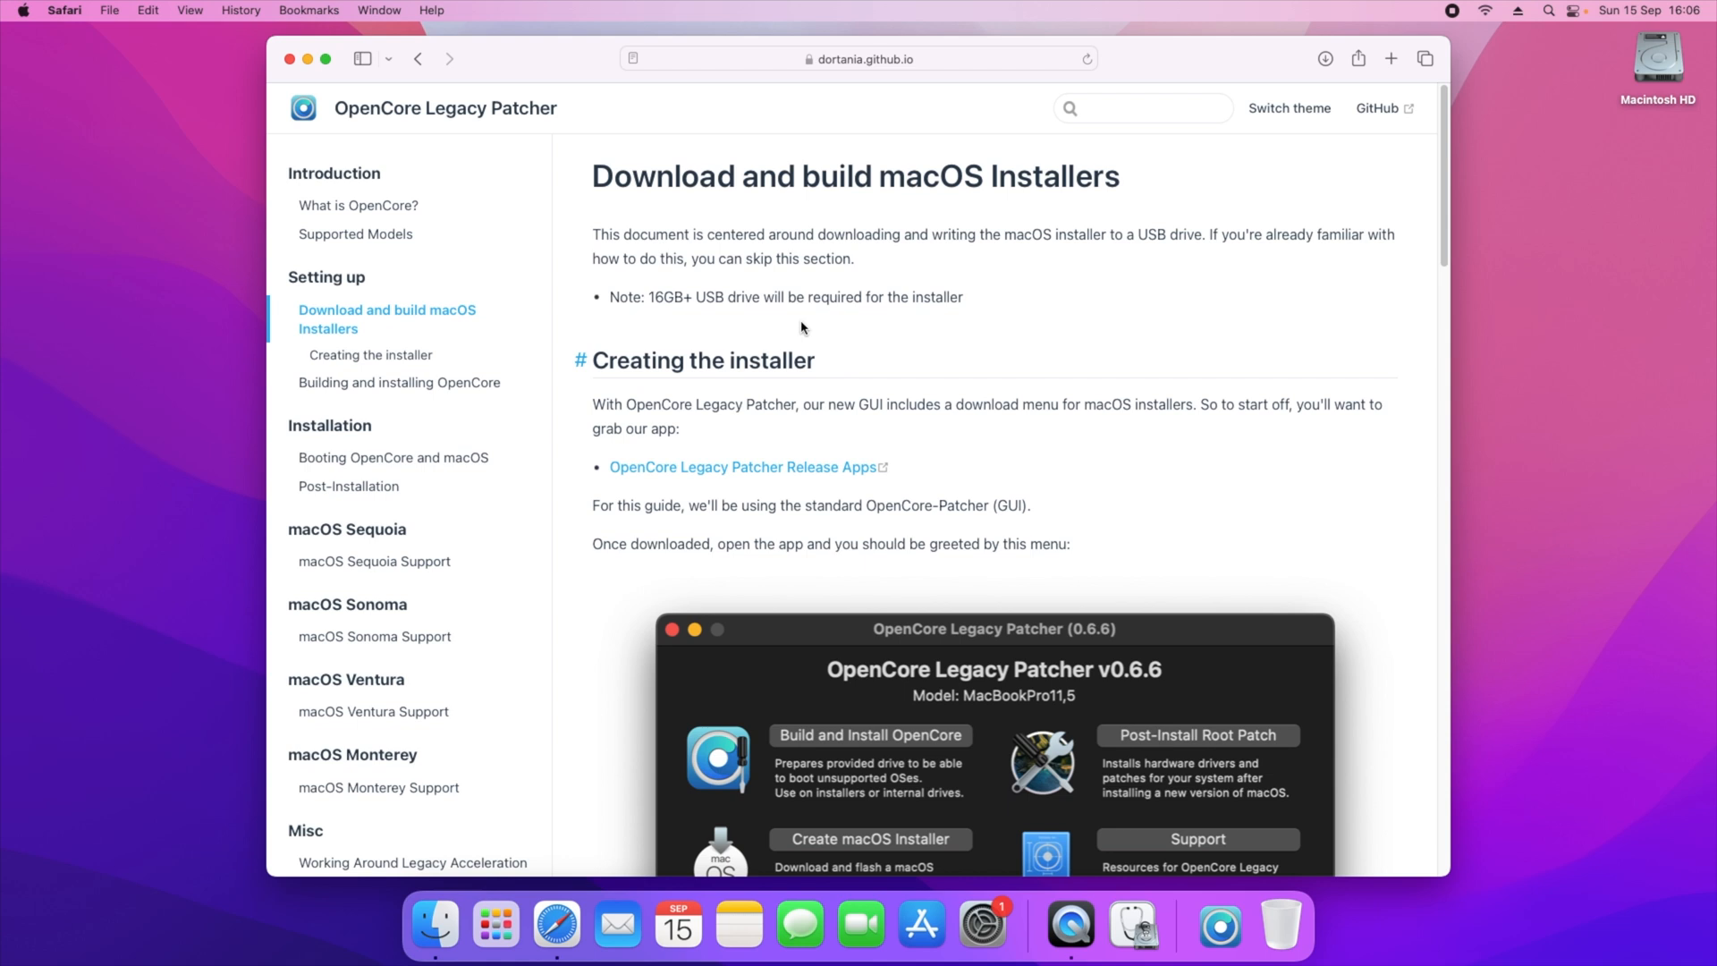
{"action": "mouse_move", "coordinate": [960, 387]}
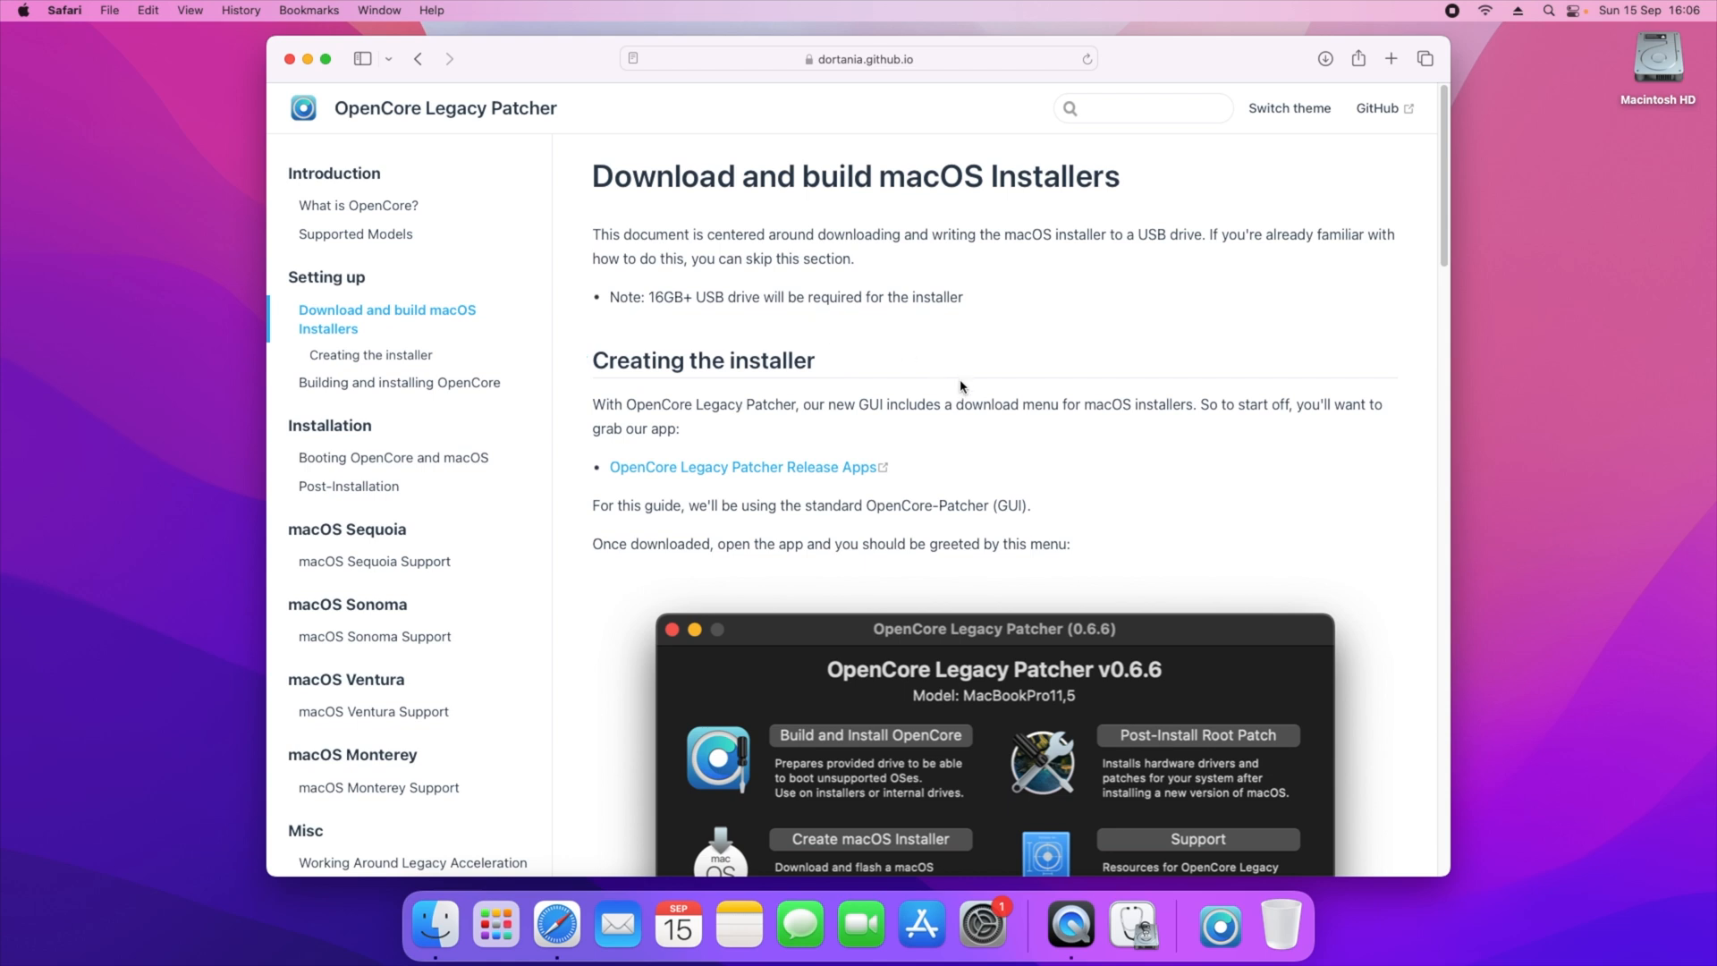
{"action": "mouse_move", "coordinate": [985, 451]}
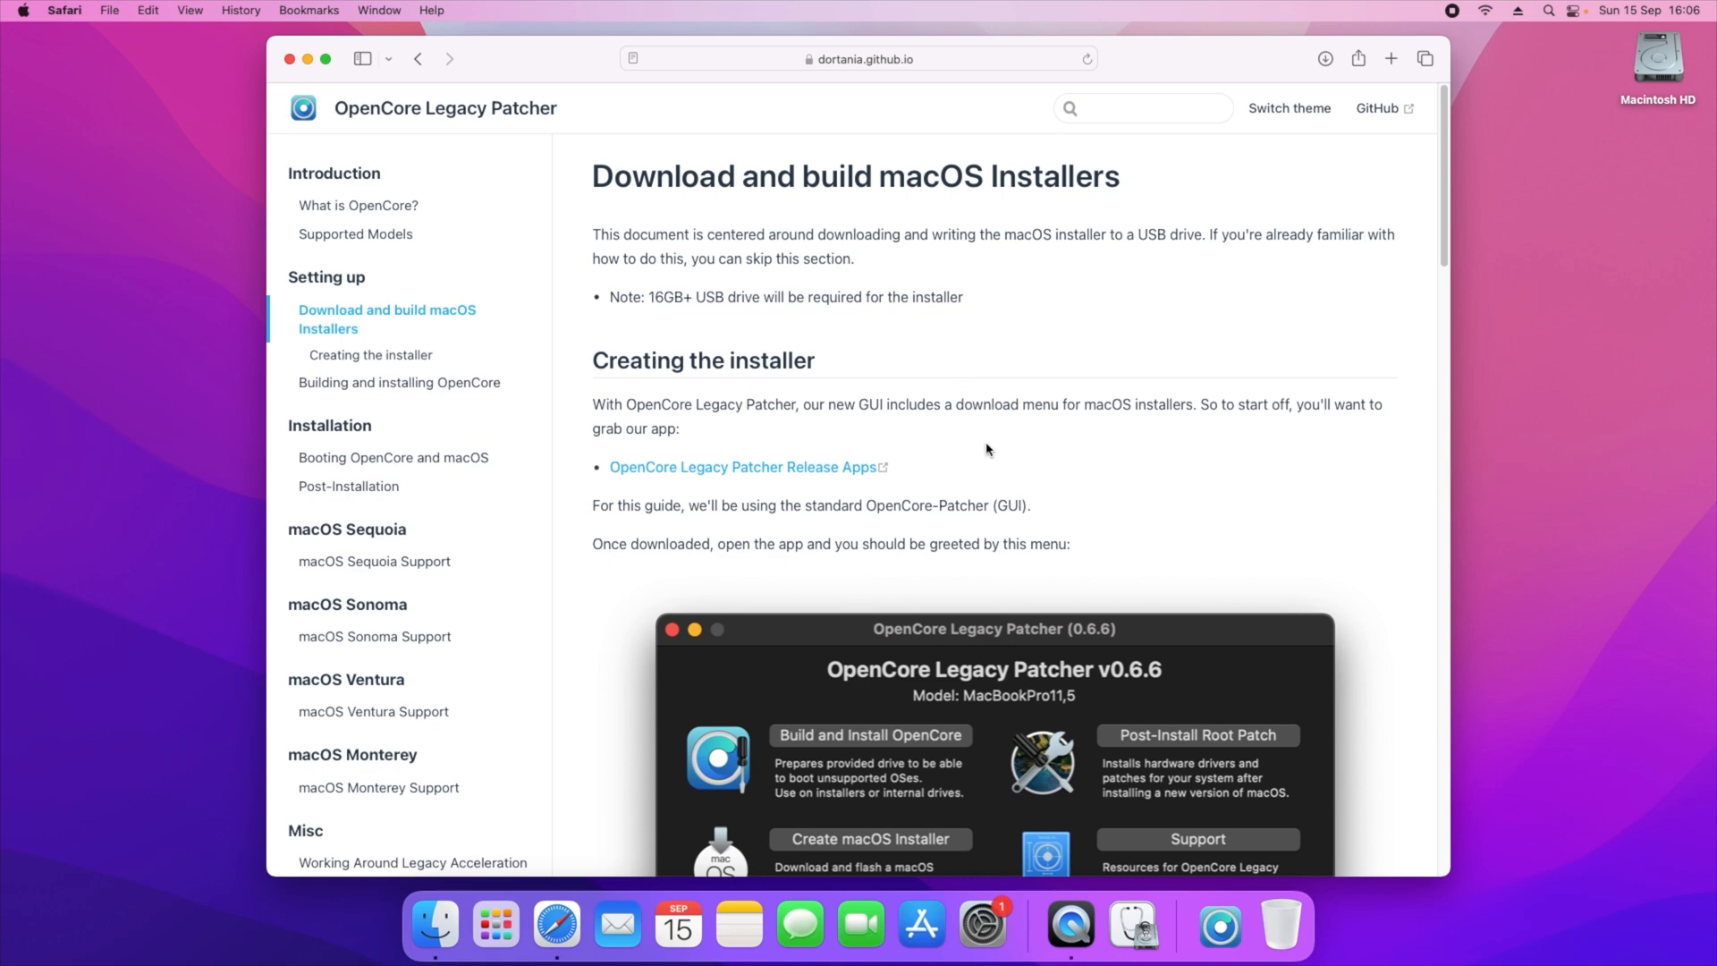
- Go to the macOS Sequoia Support page and read newly dropped hardware, current status and non-functional features
{"action": "left_click", "coordinate": [374, 560]}
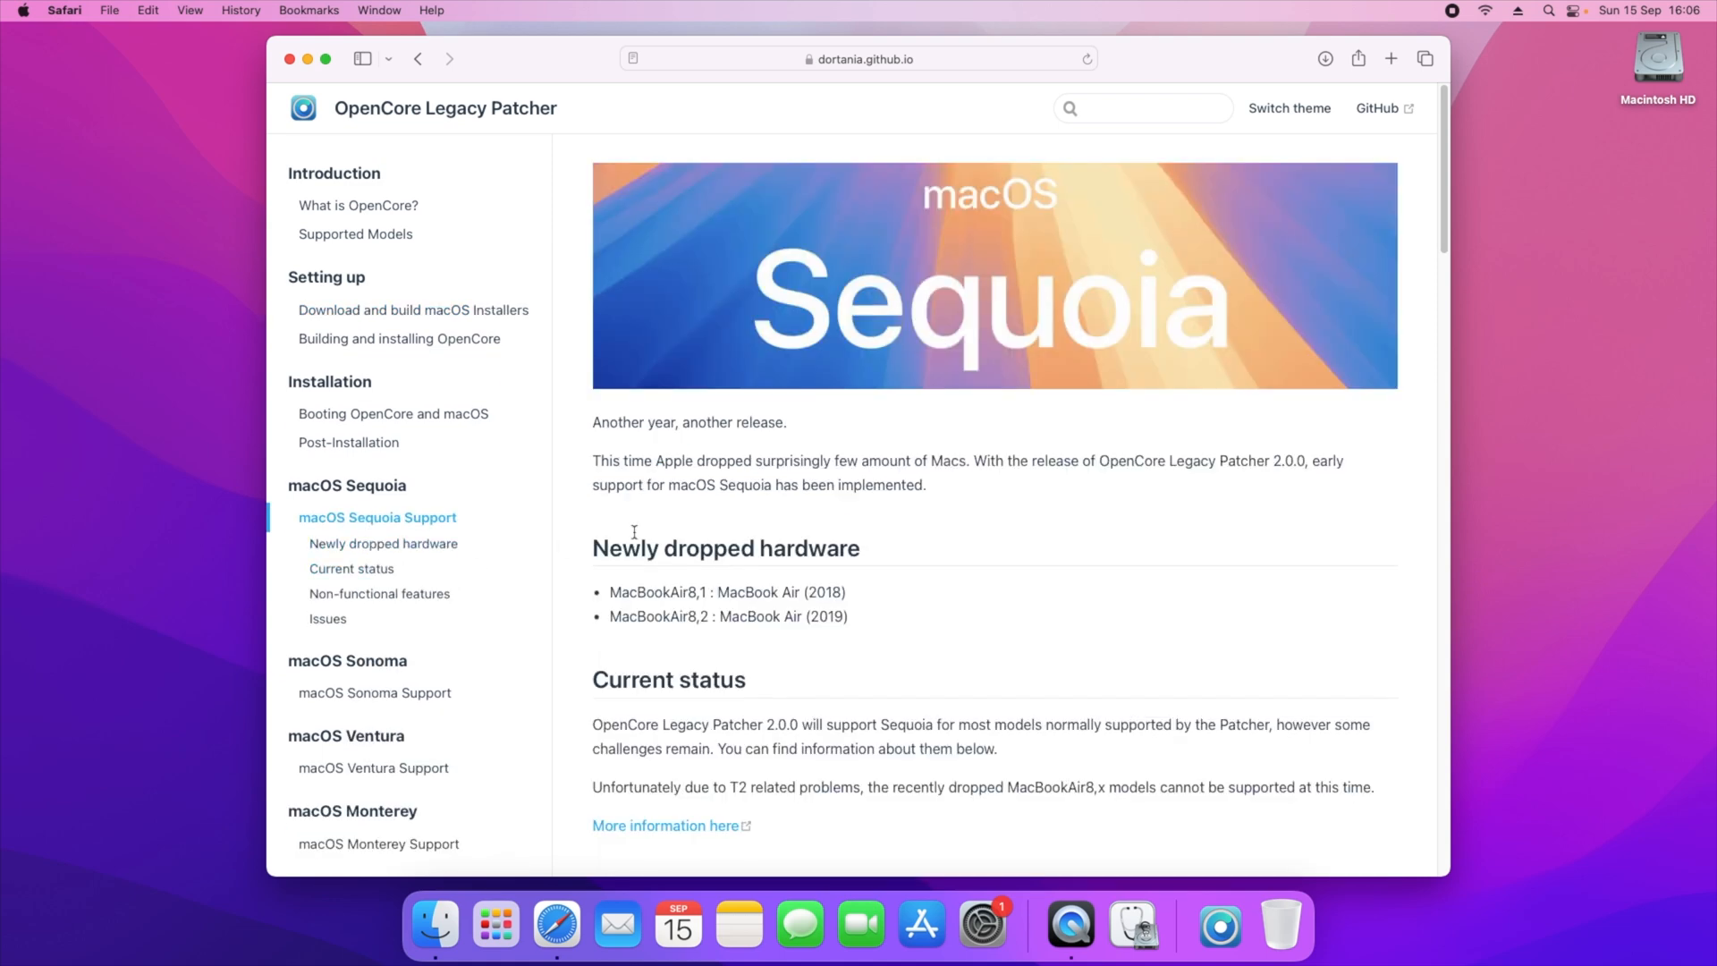
{"action": "mouse_move", "coordinate": [815, 534]}
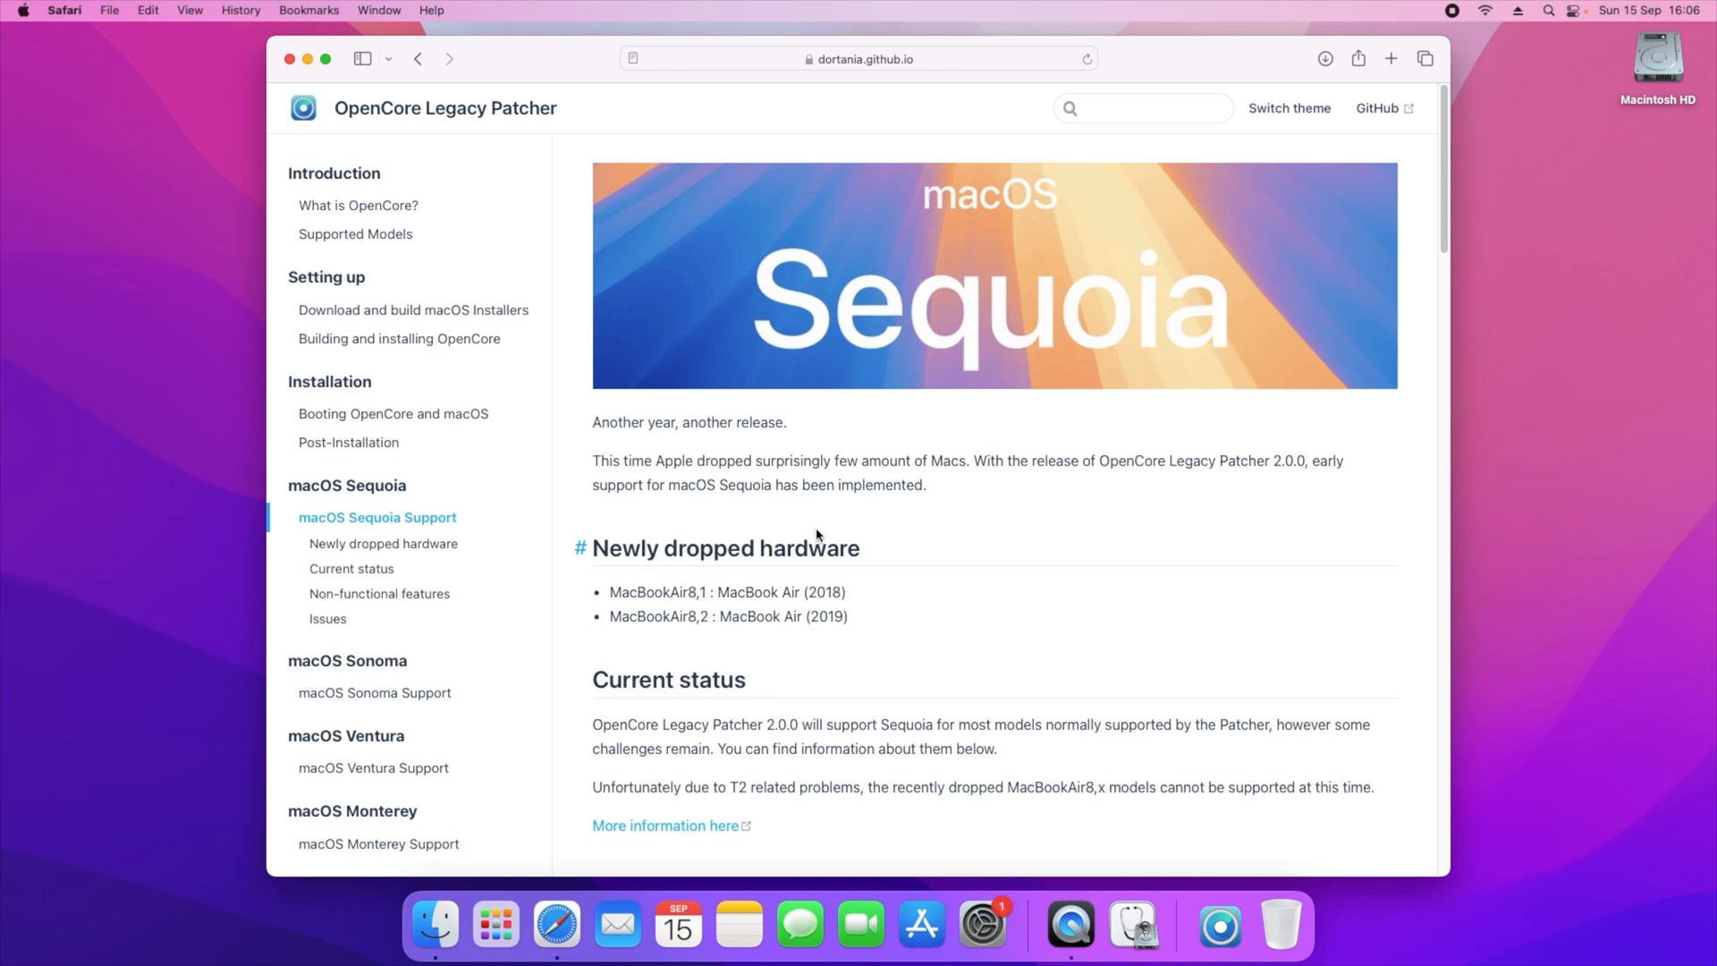
{"action": "mouse_move", "coordinate": [808, 526]}
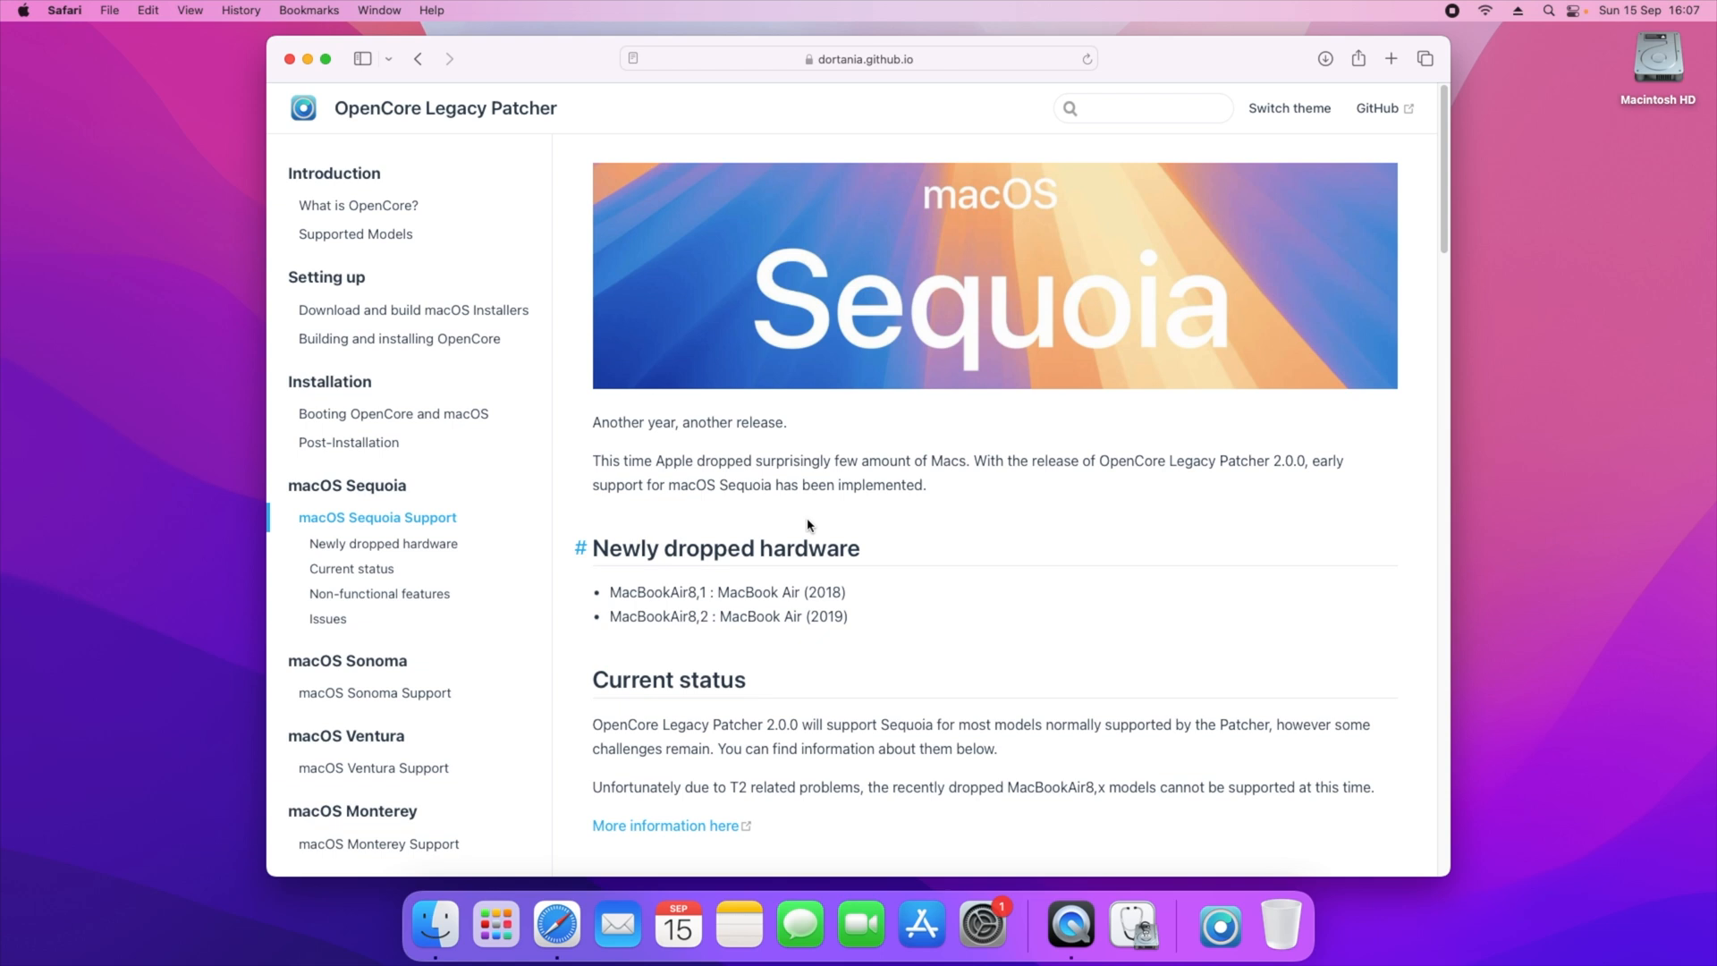
{"action": "mouse_move", "coordinate": [914, 613]}
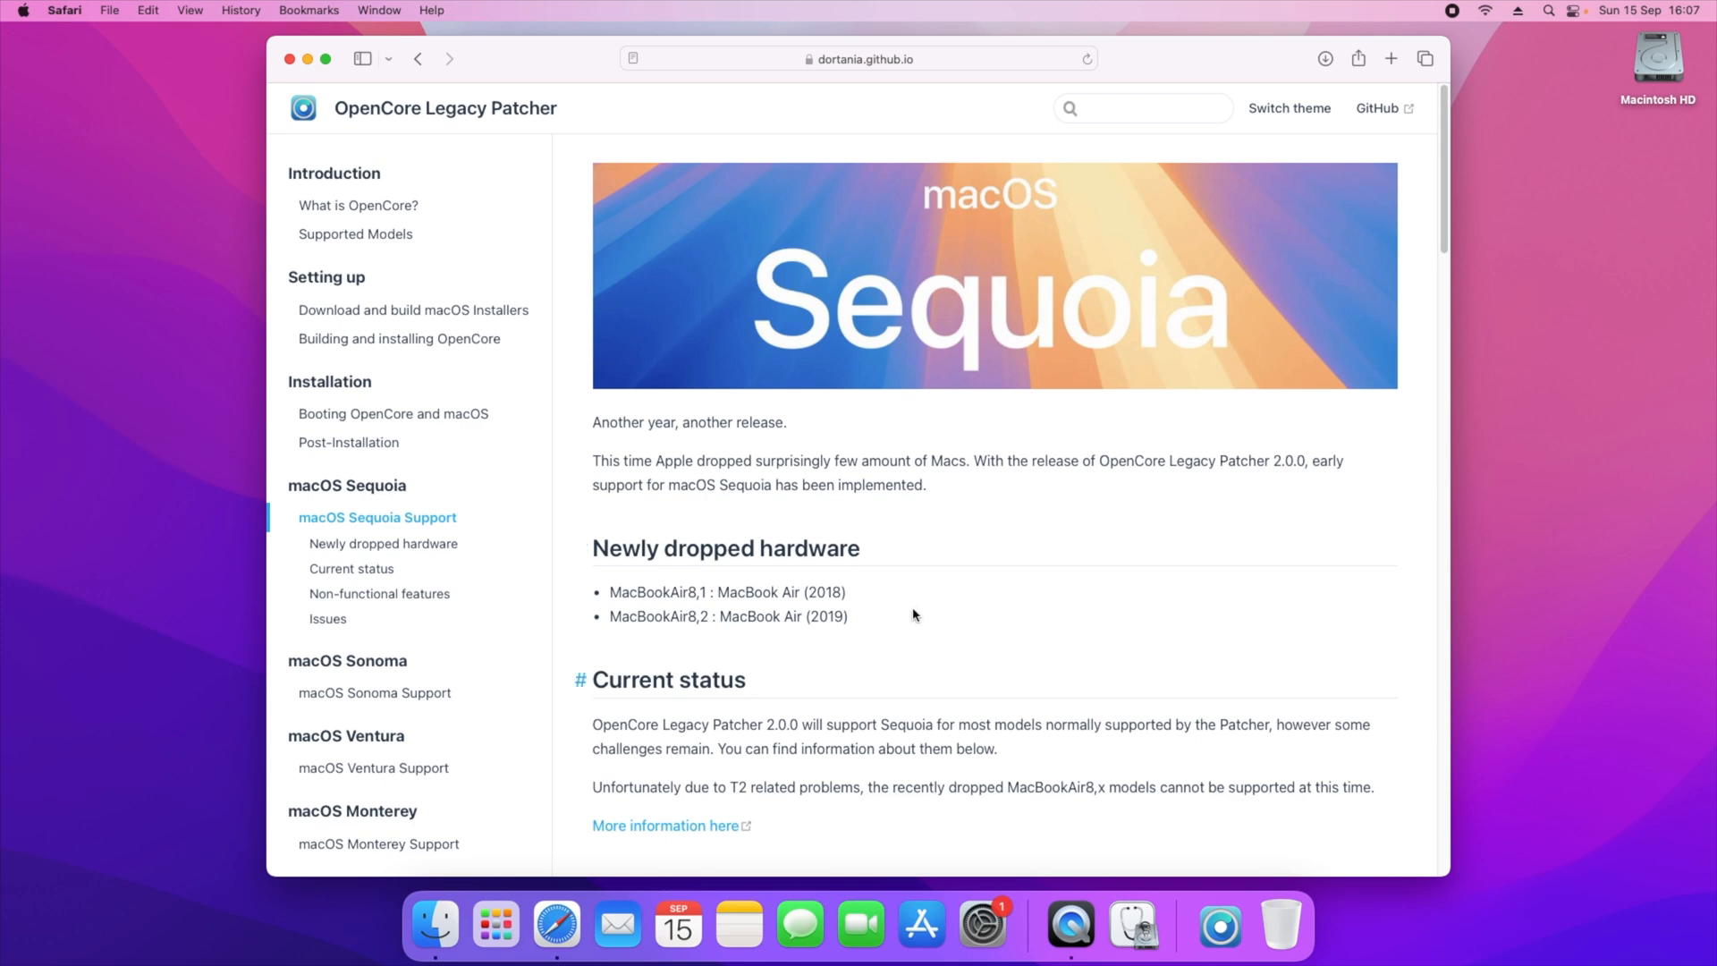
{"action": "scroll", "scroll_direction": "down", "scroll_amount": 3}
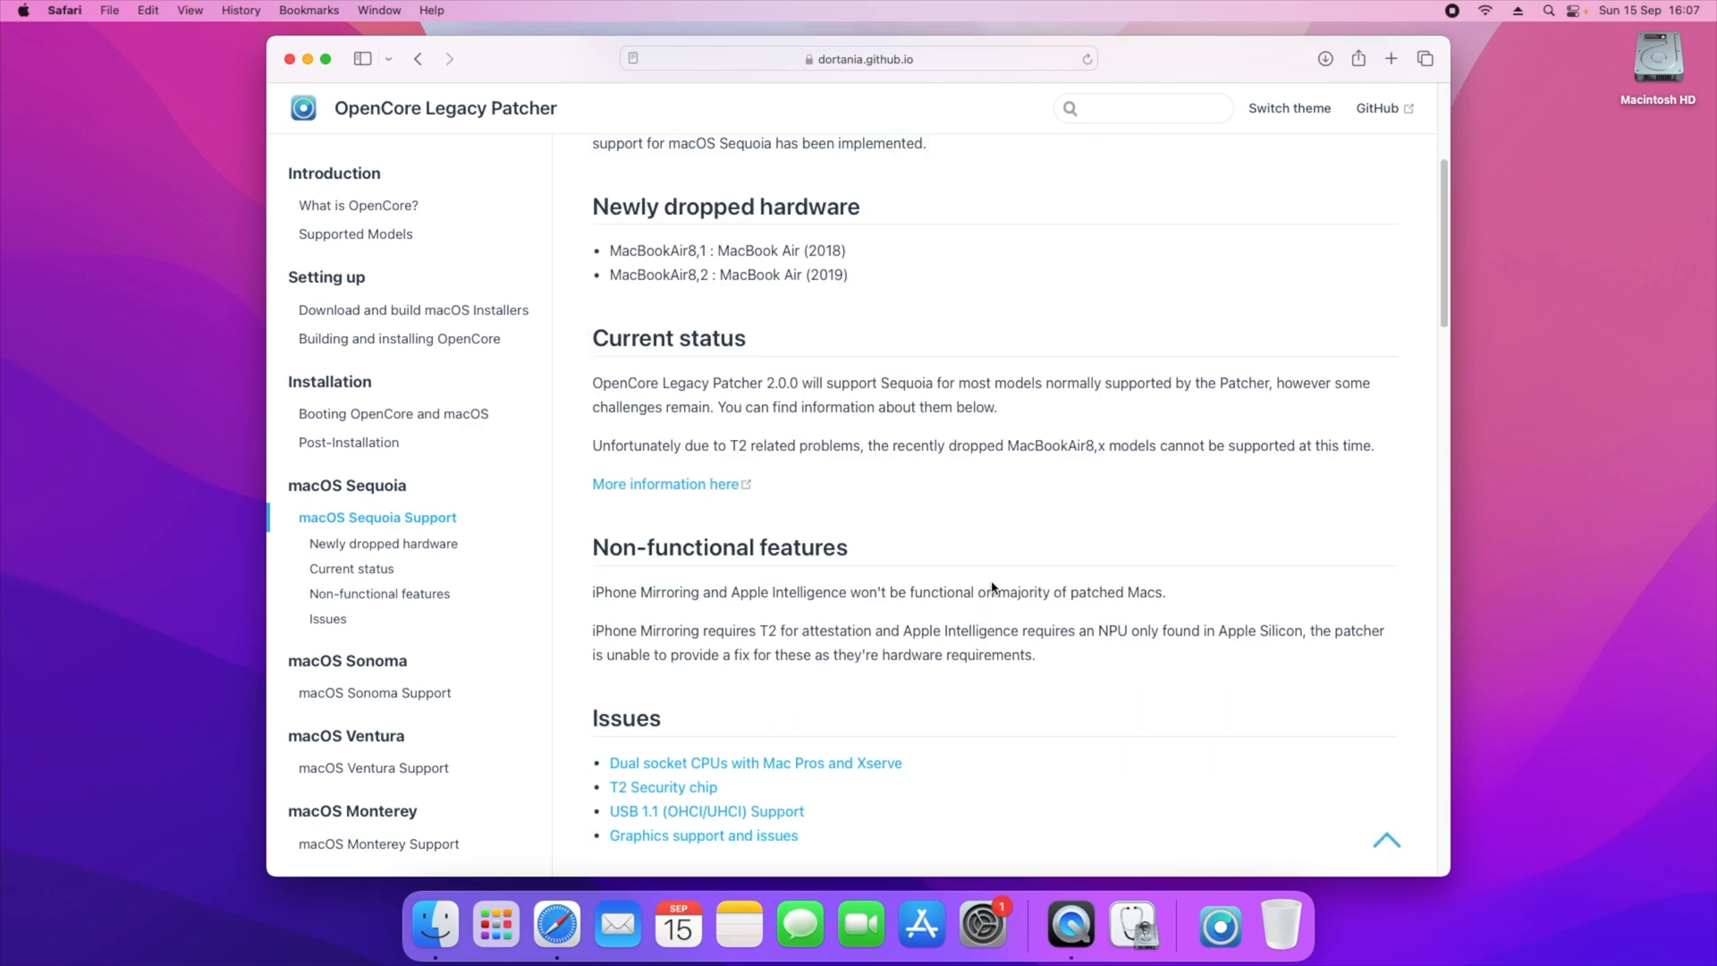
{"action": "scroll", "scroll_direction": "up", "scroll_amount": 3}
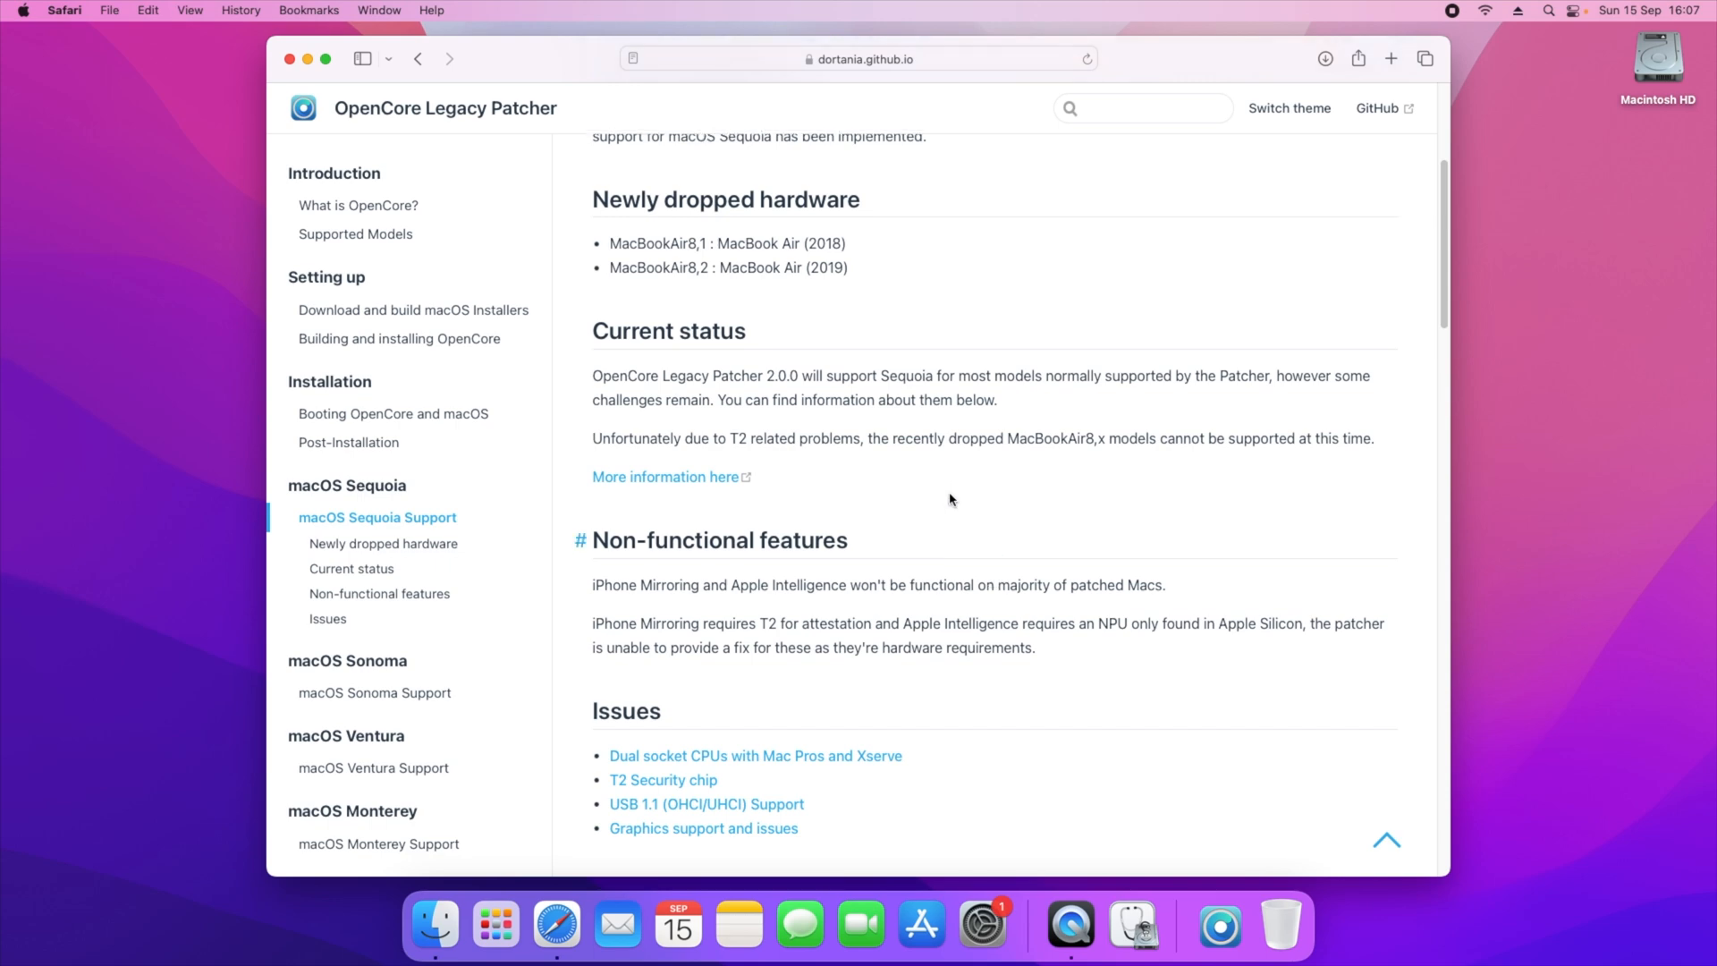
{"action": "scroll", "scroll_direction": "up", "scroll_amount": 3}
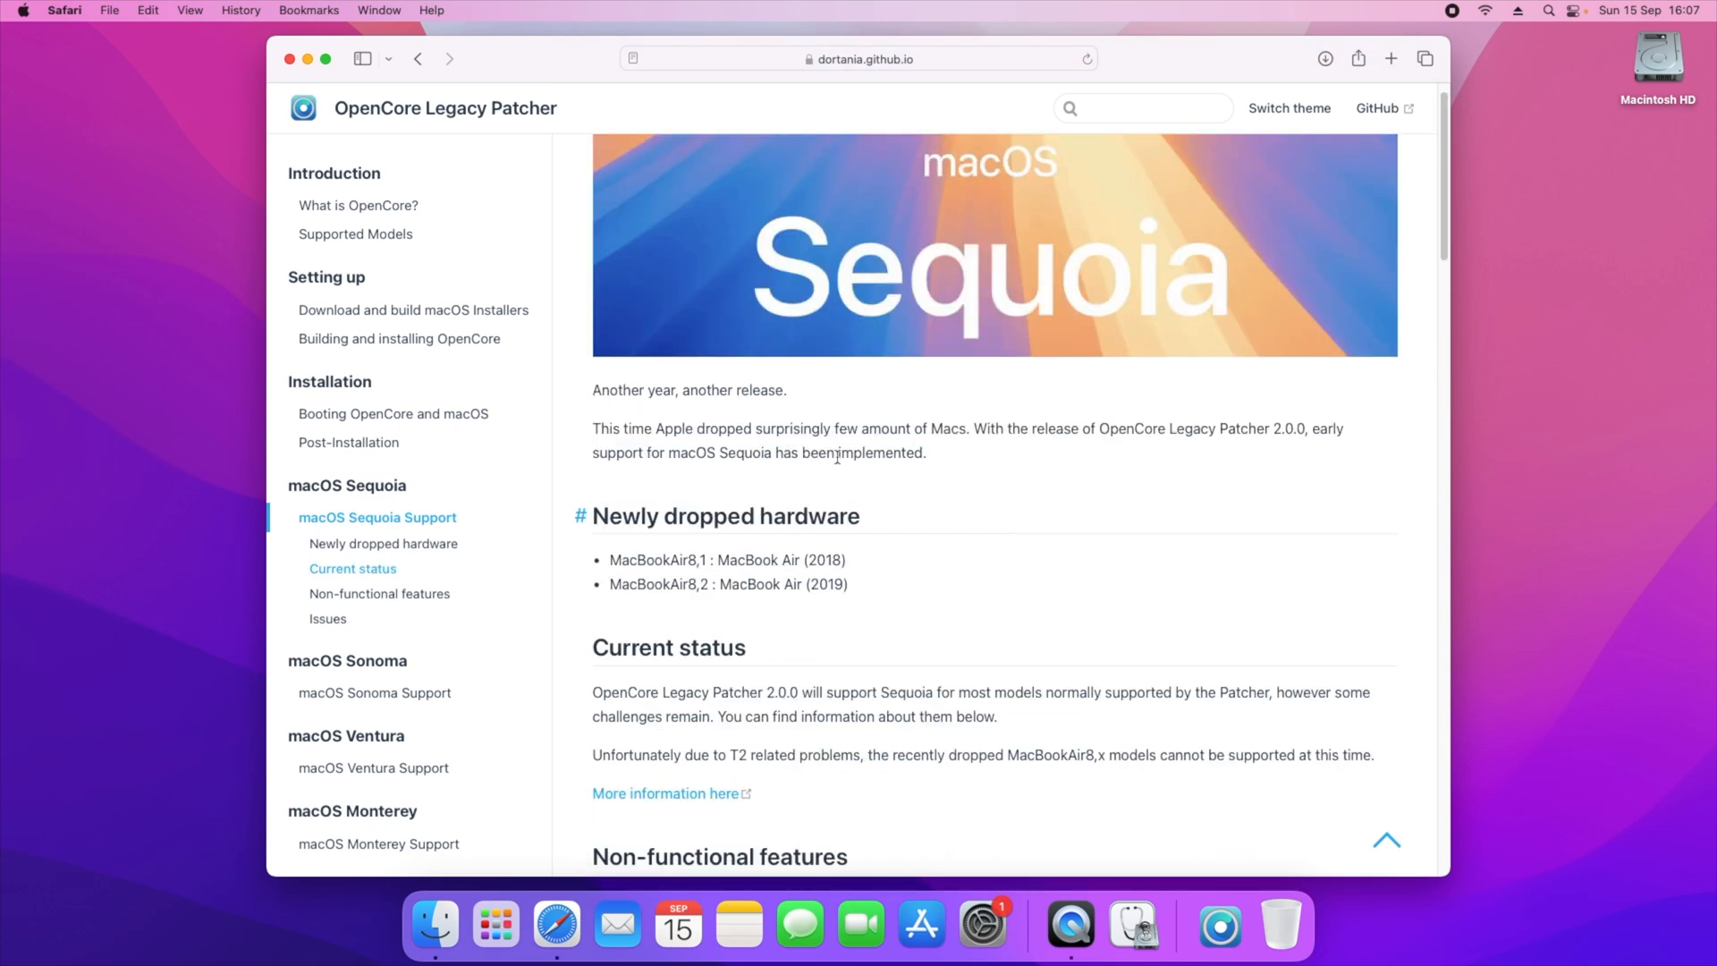
{"action": "mouse_move", "coordinate": [1041, 553]}
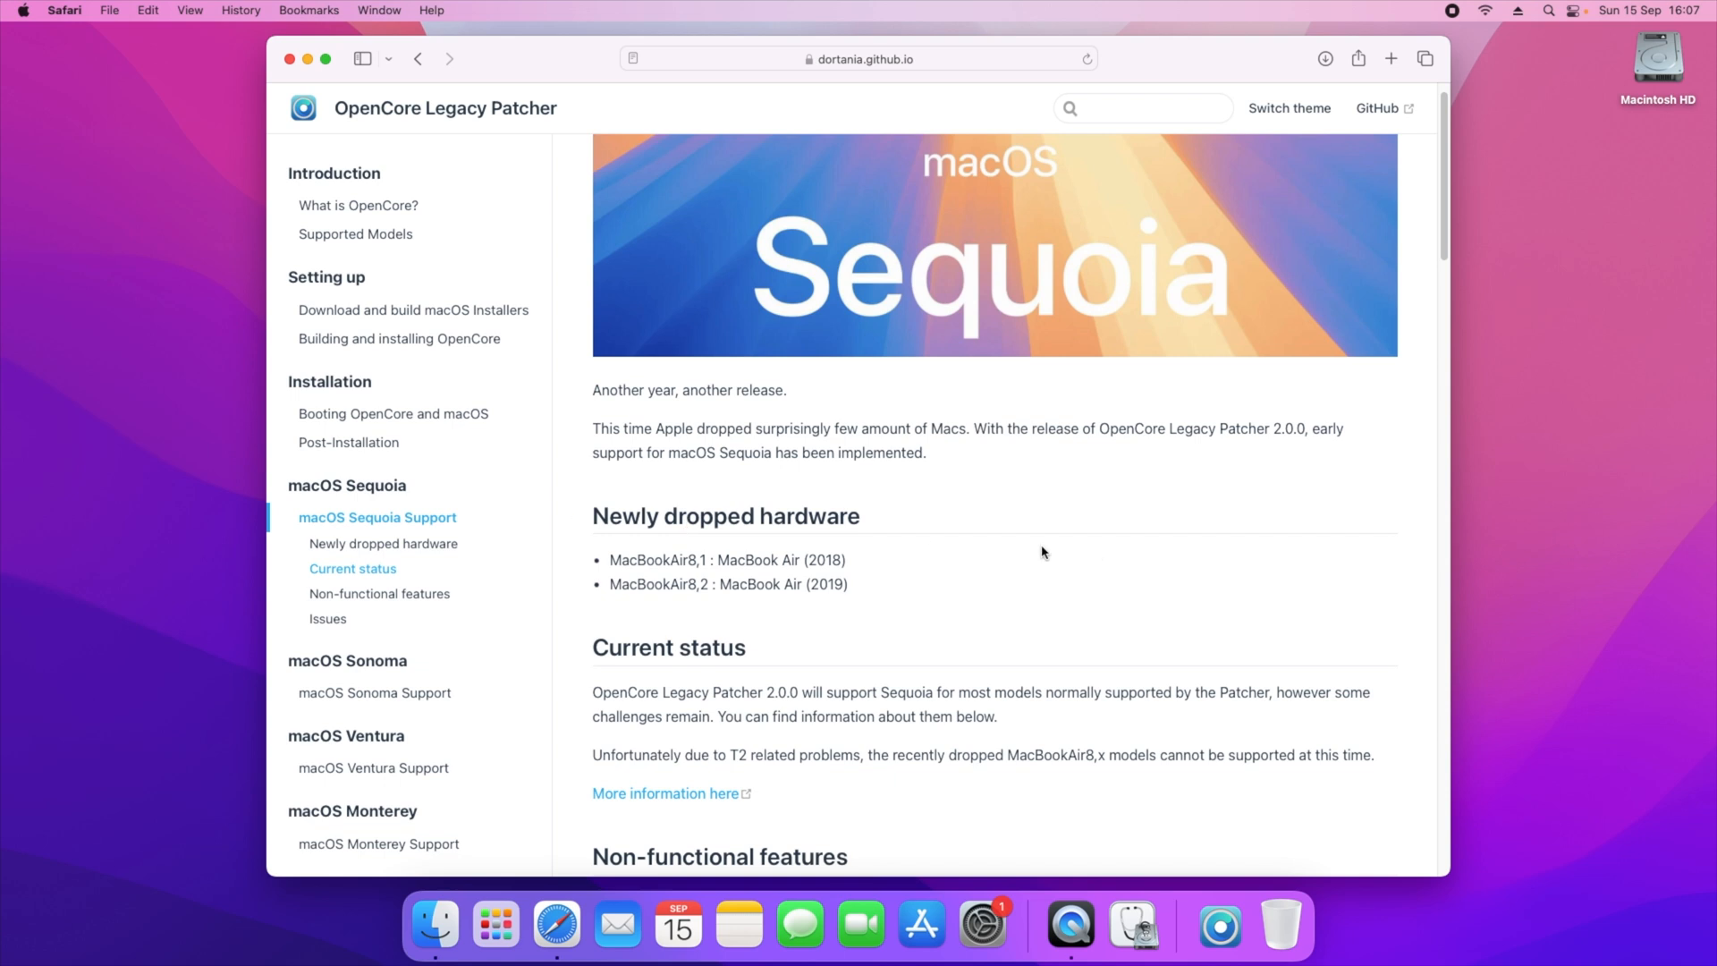
{"action": "mouse_move", "coordinate": [900, 558]}
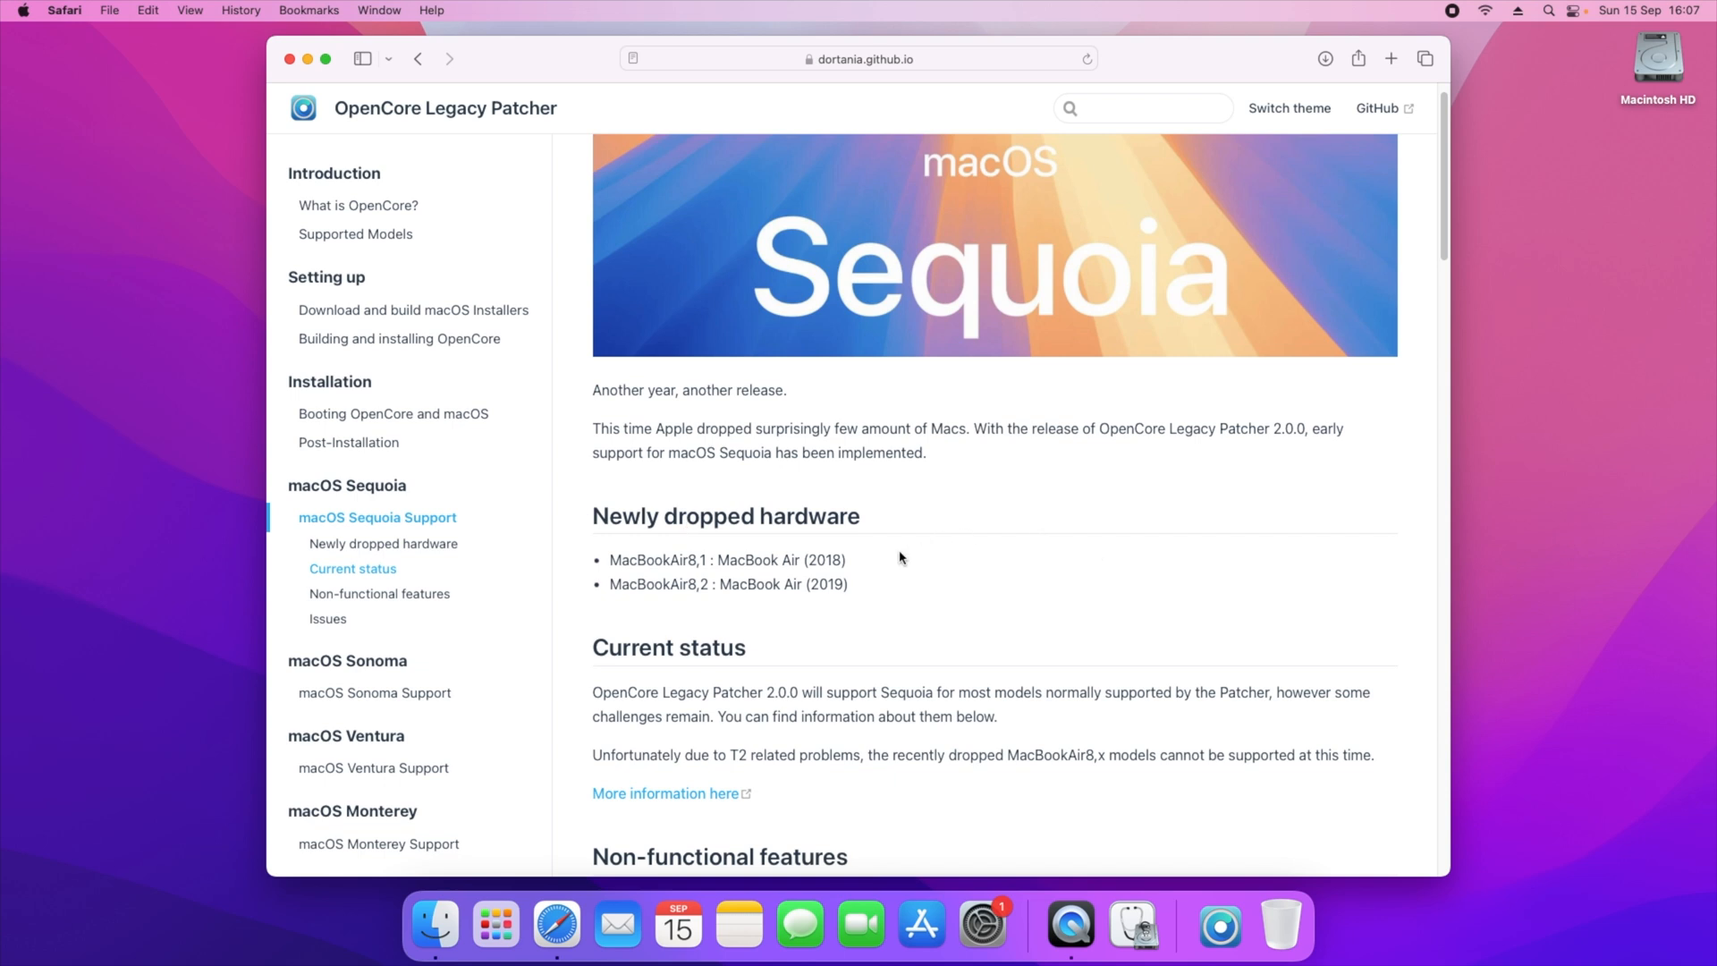
{"action": "scroll", "scroll_direction": "down", "scroll_amount": 3}
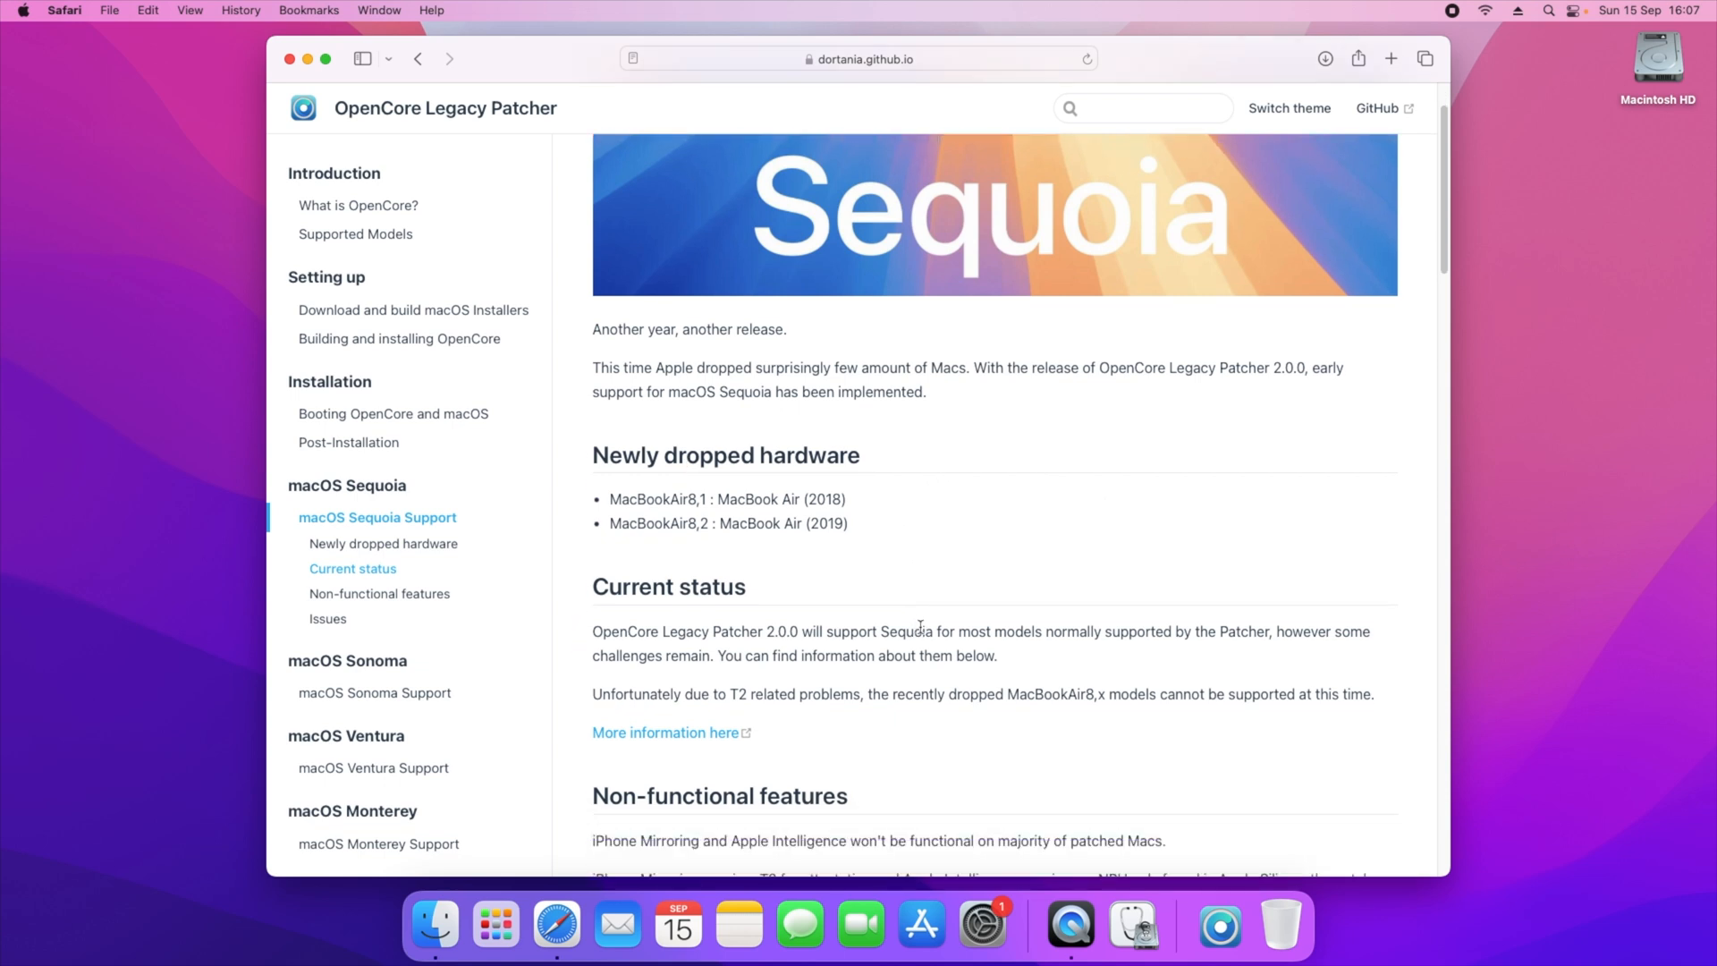
{"action": "scroll", "scroll_direction": "down", "scroll_amount": 3}
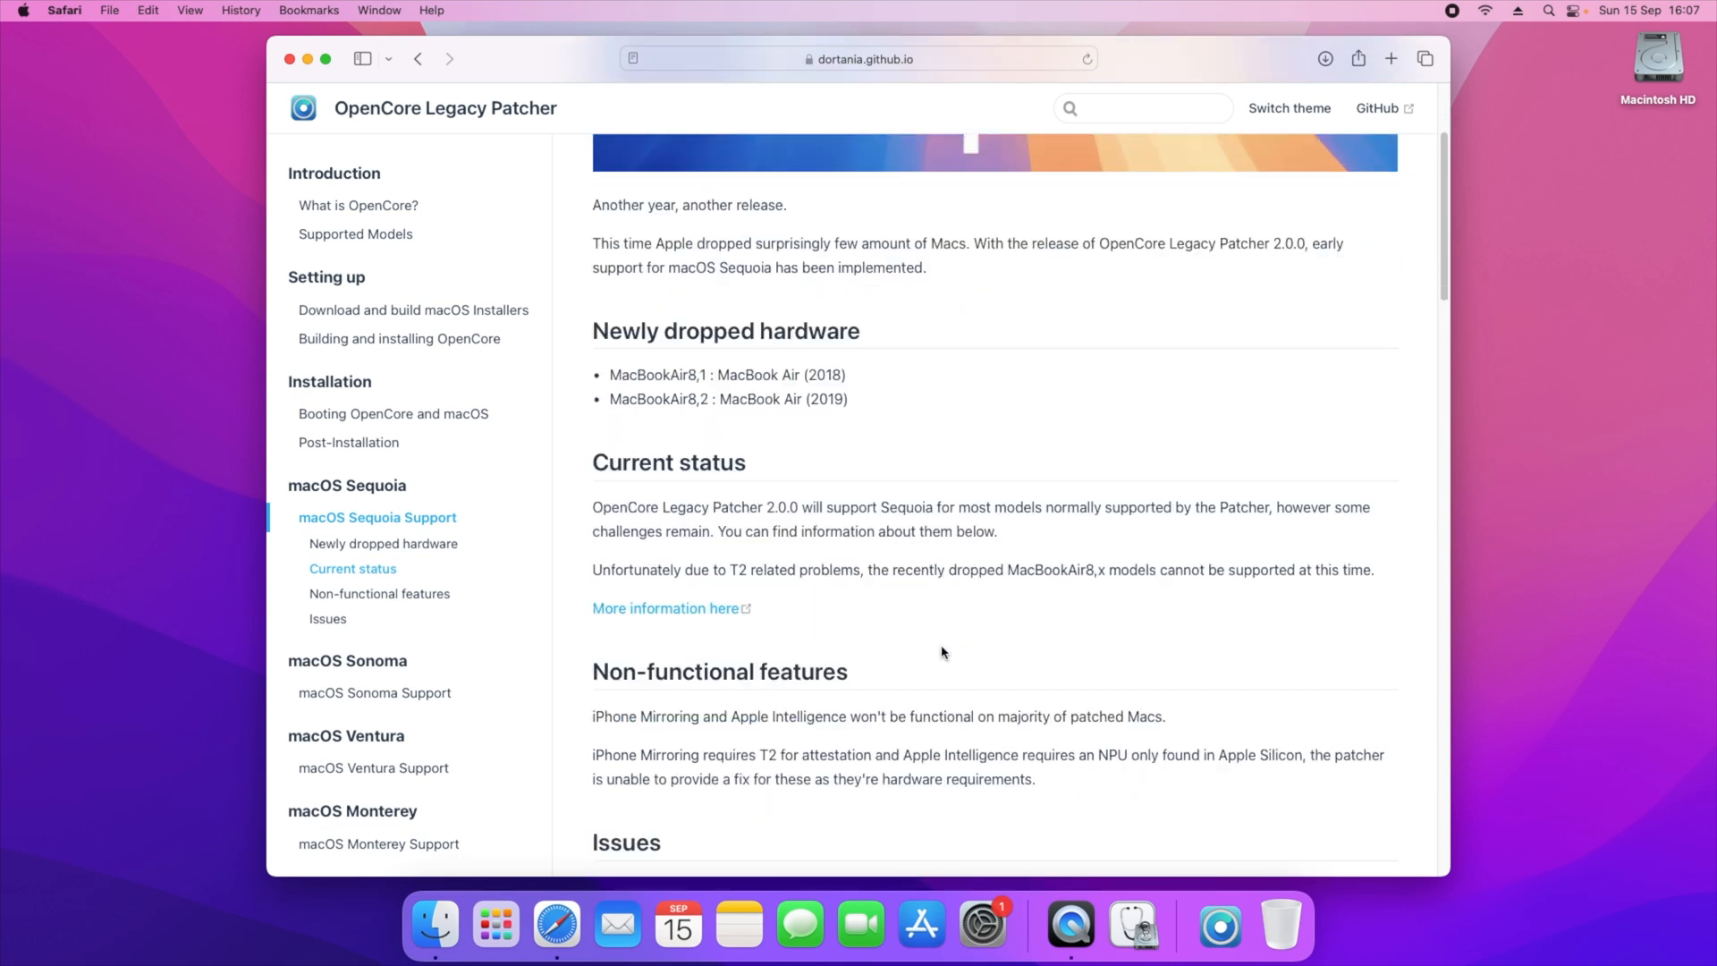
{"action": "scroll", "scroll_direction": "down", "scroll_amount": 3}
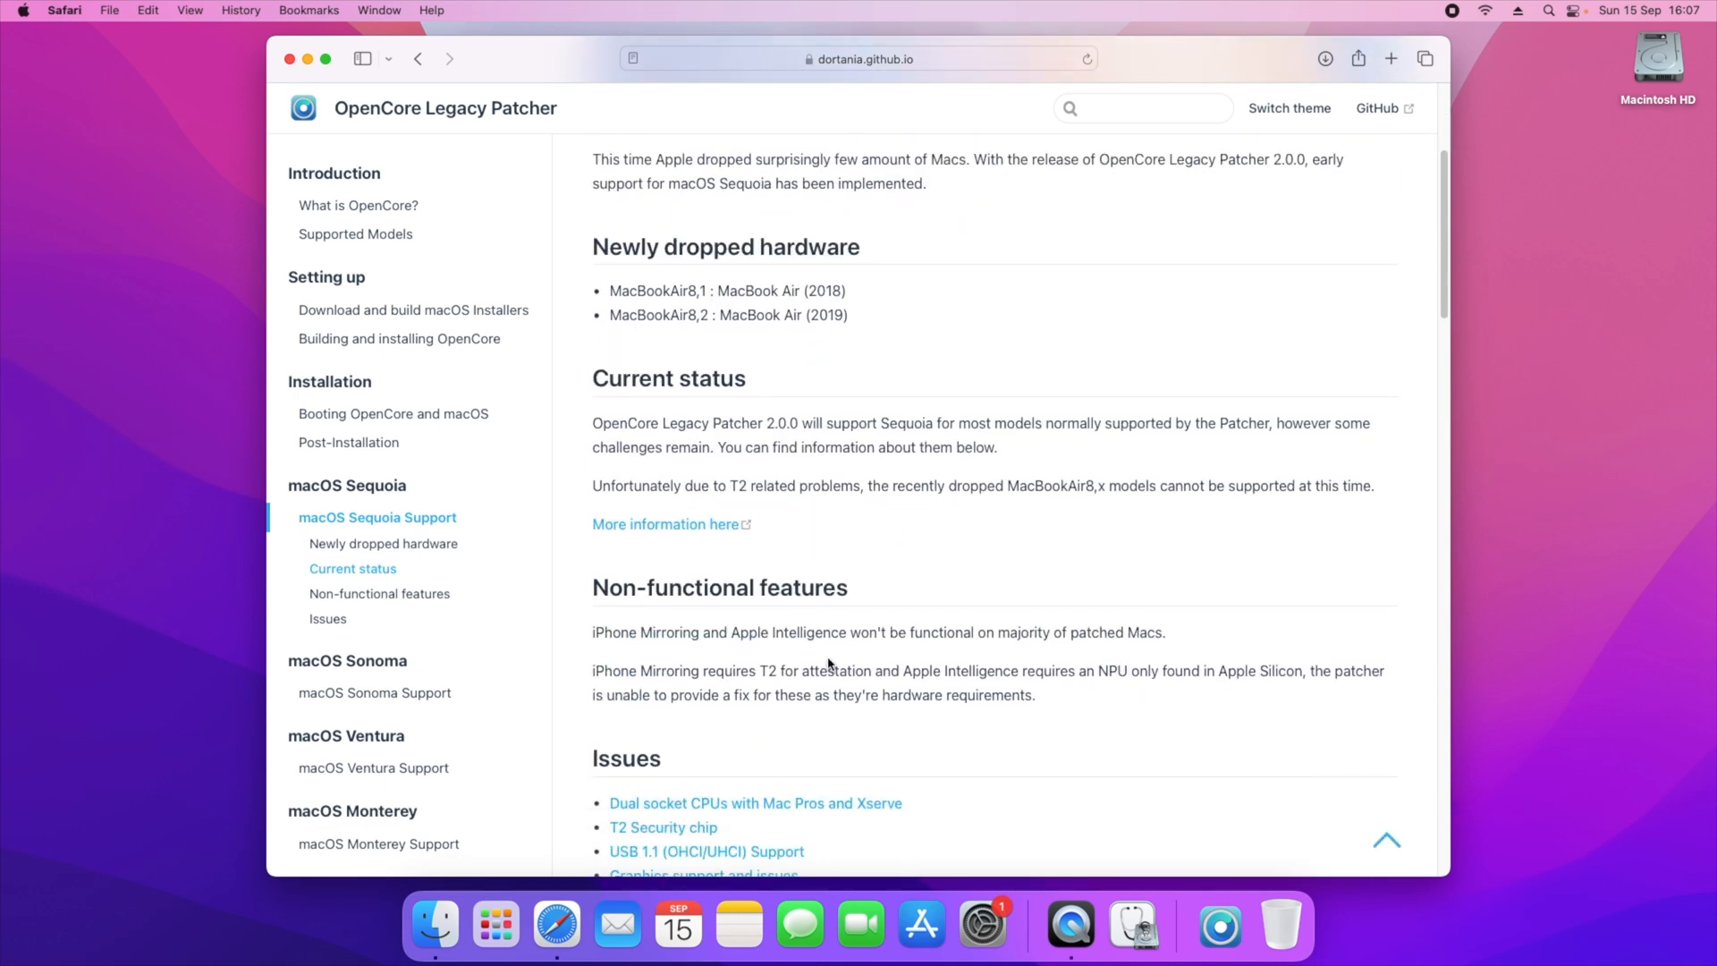
{"action": "mouse_move", "coordinate": [982, 505]}
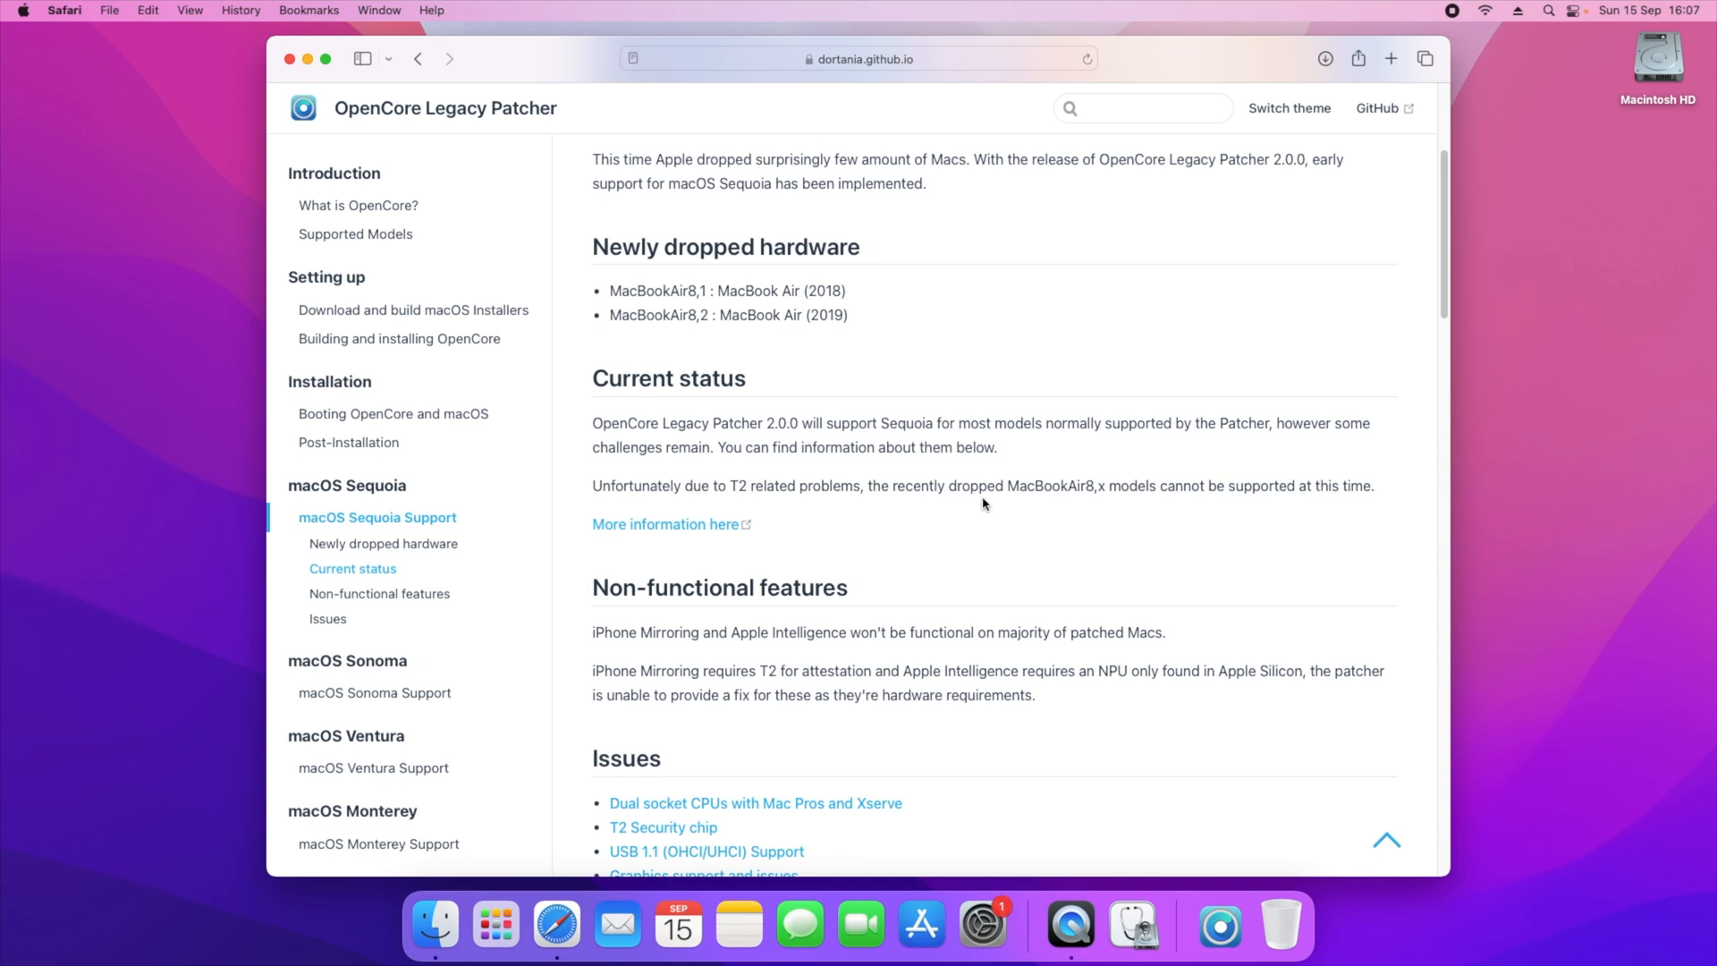
{"action": "mouse_move", "coordinate": [980, 500]}
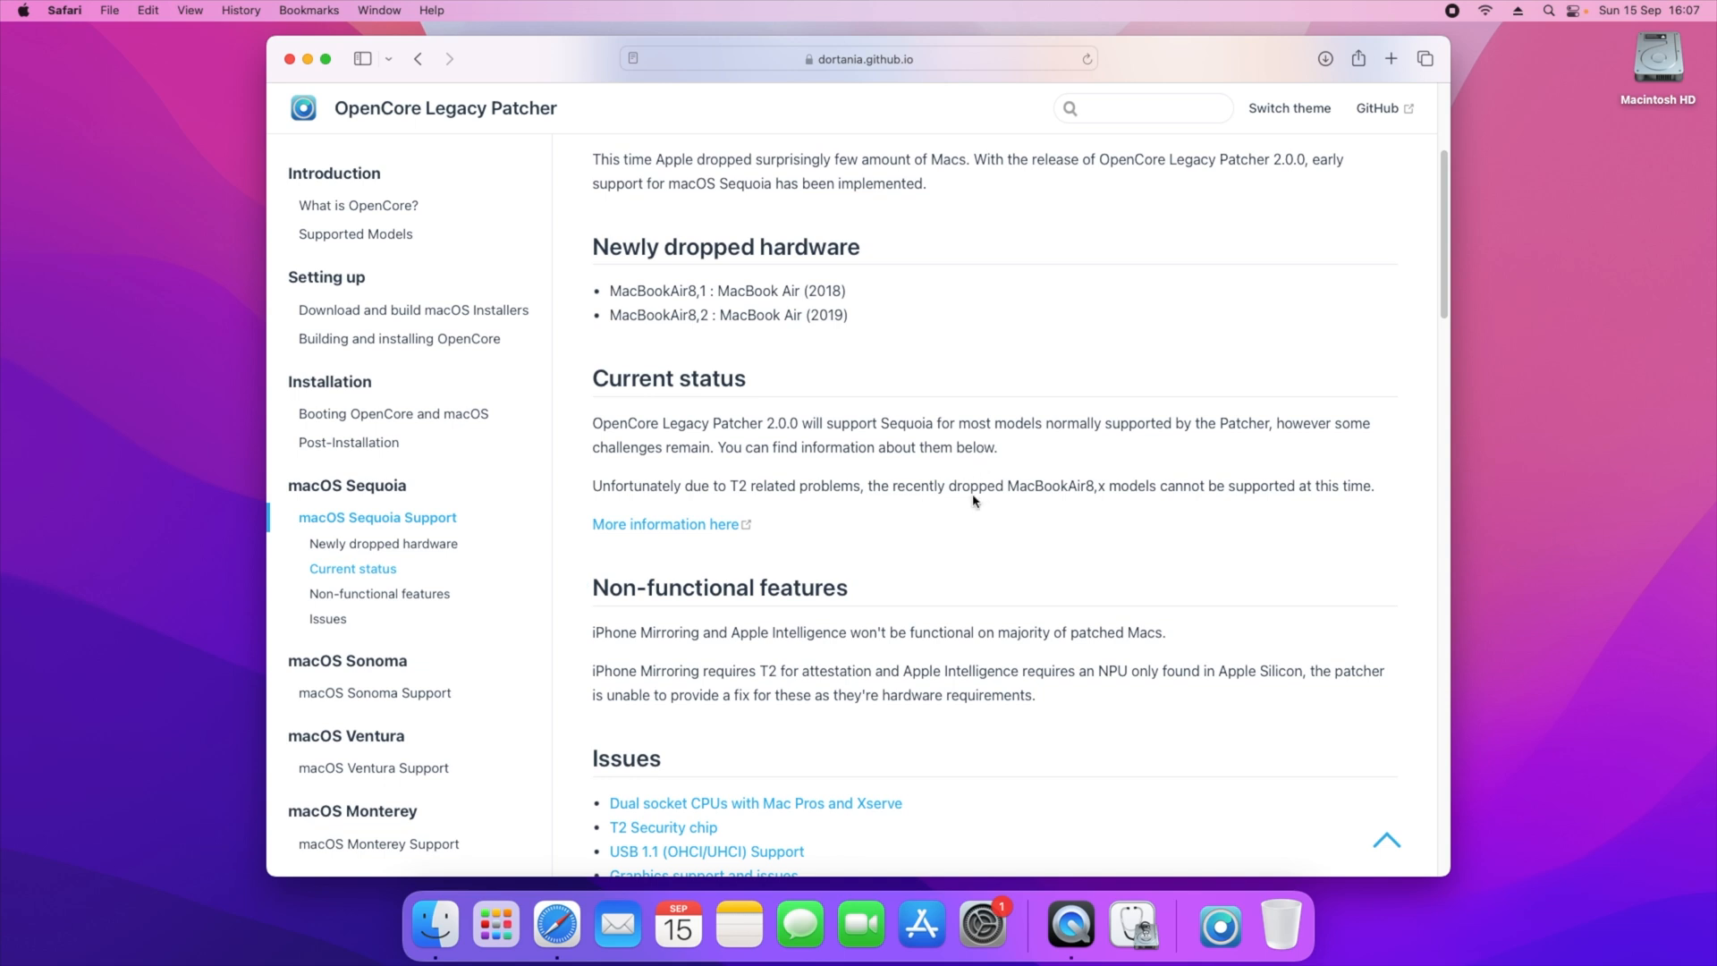
- Read down through the T2, USB 1.1 and Graphics support and issues sections
{"action": "scroll", "scroll_direction": "down", "scroll_amount": 3}
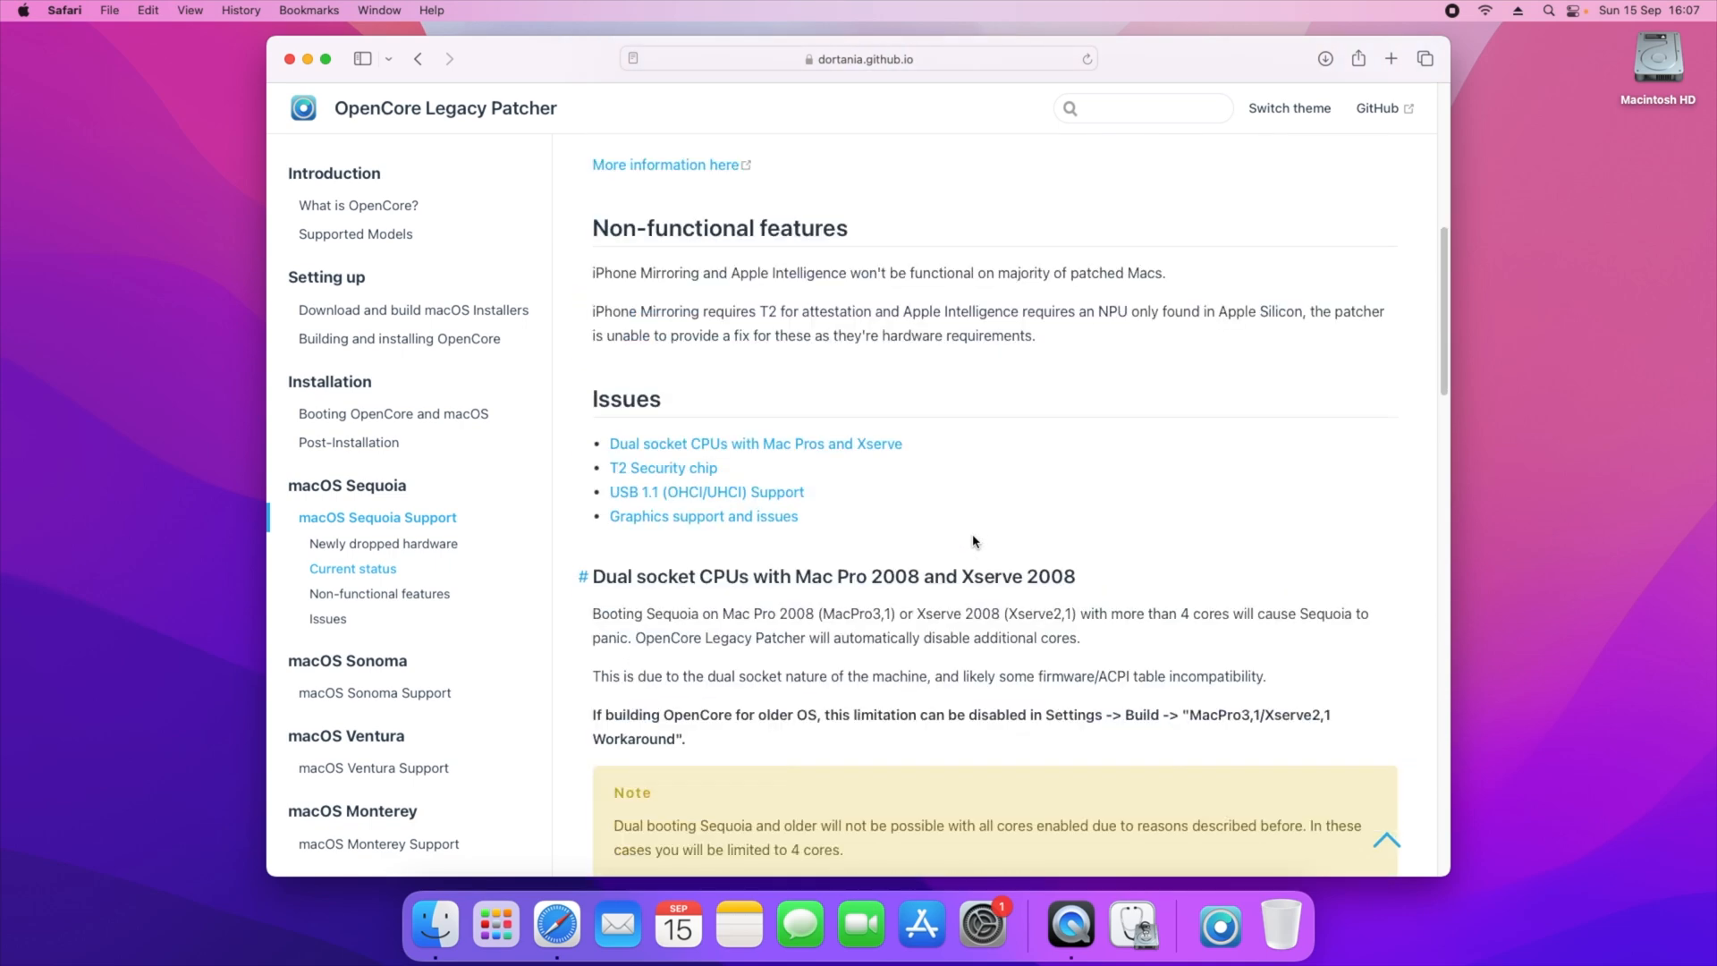
{"action": "mouse_move", "coordinate": [1032, 596]}
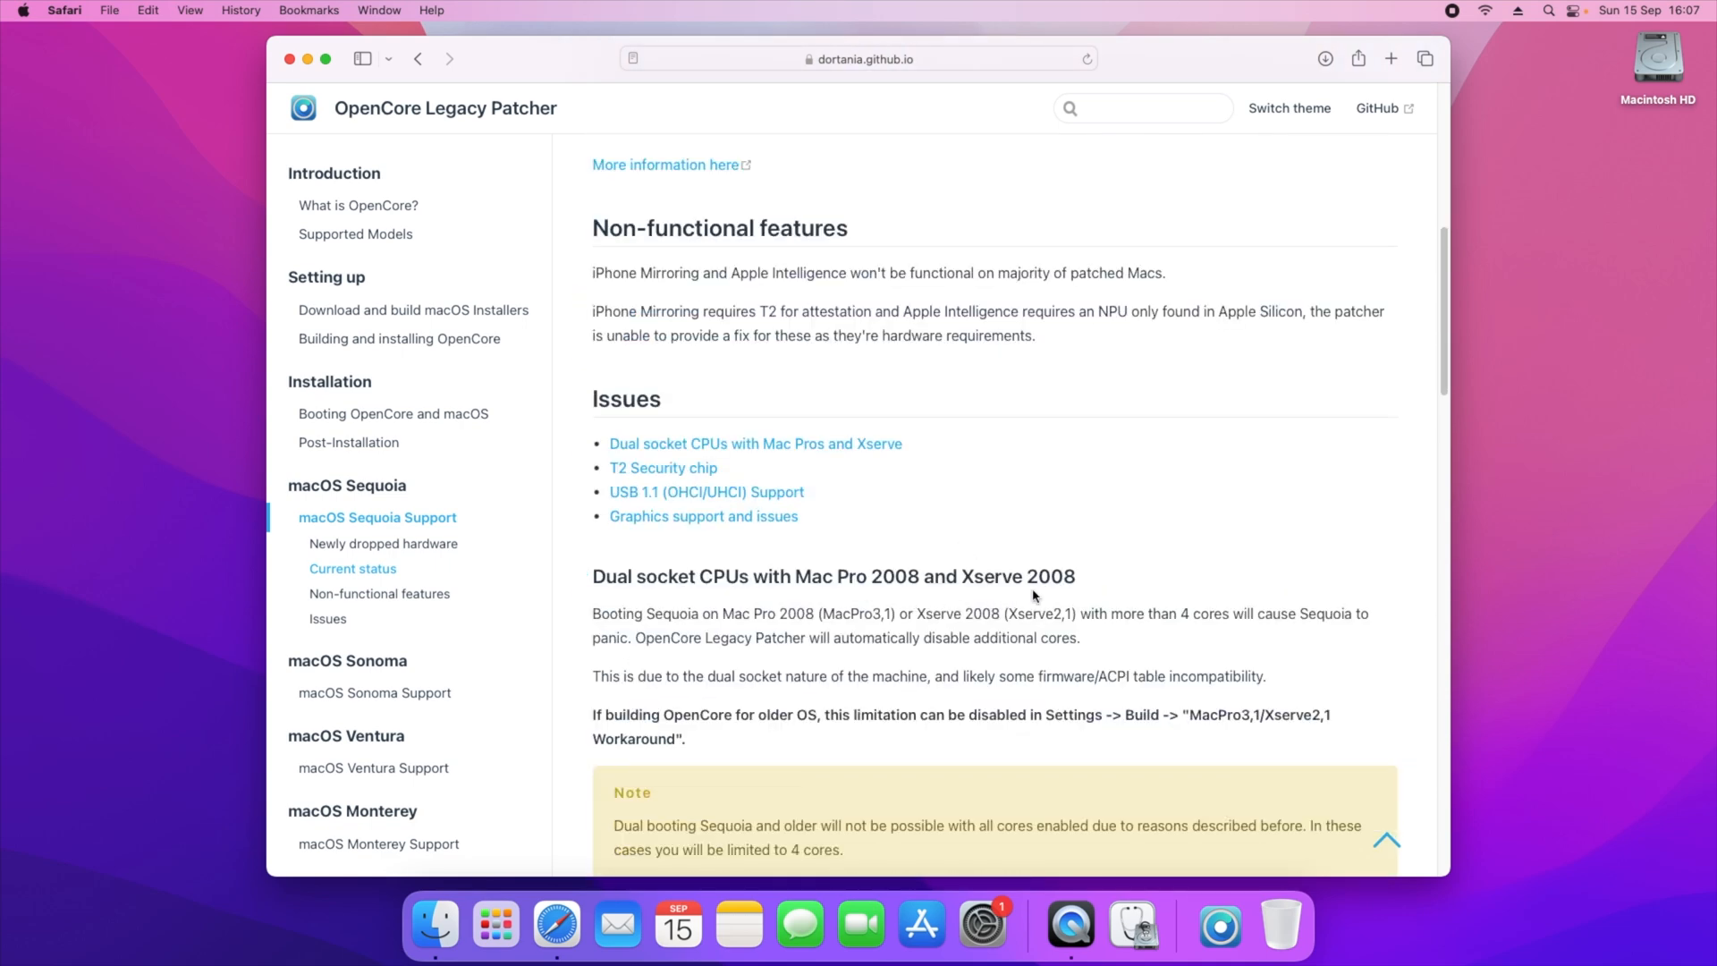
{"action": "scroll", "scroll_direction": "down", "scroll_amount": 3}
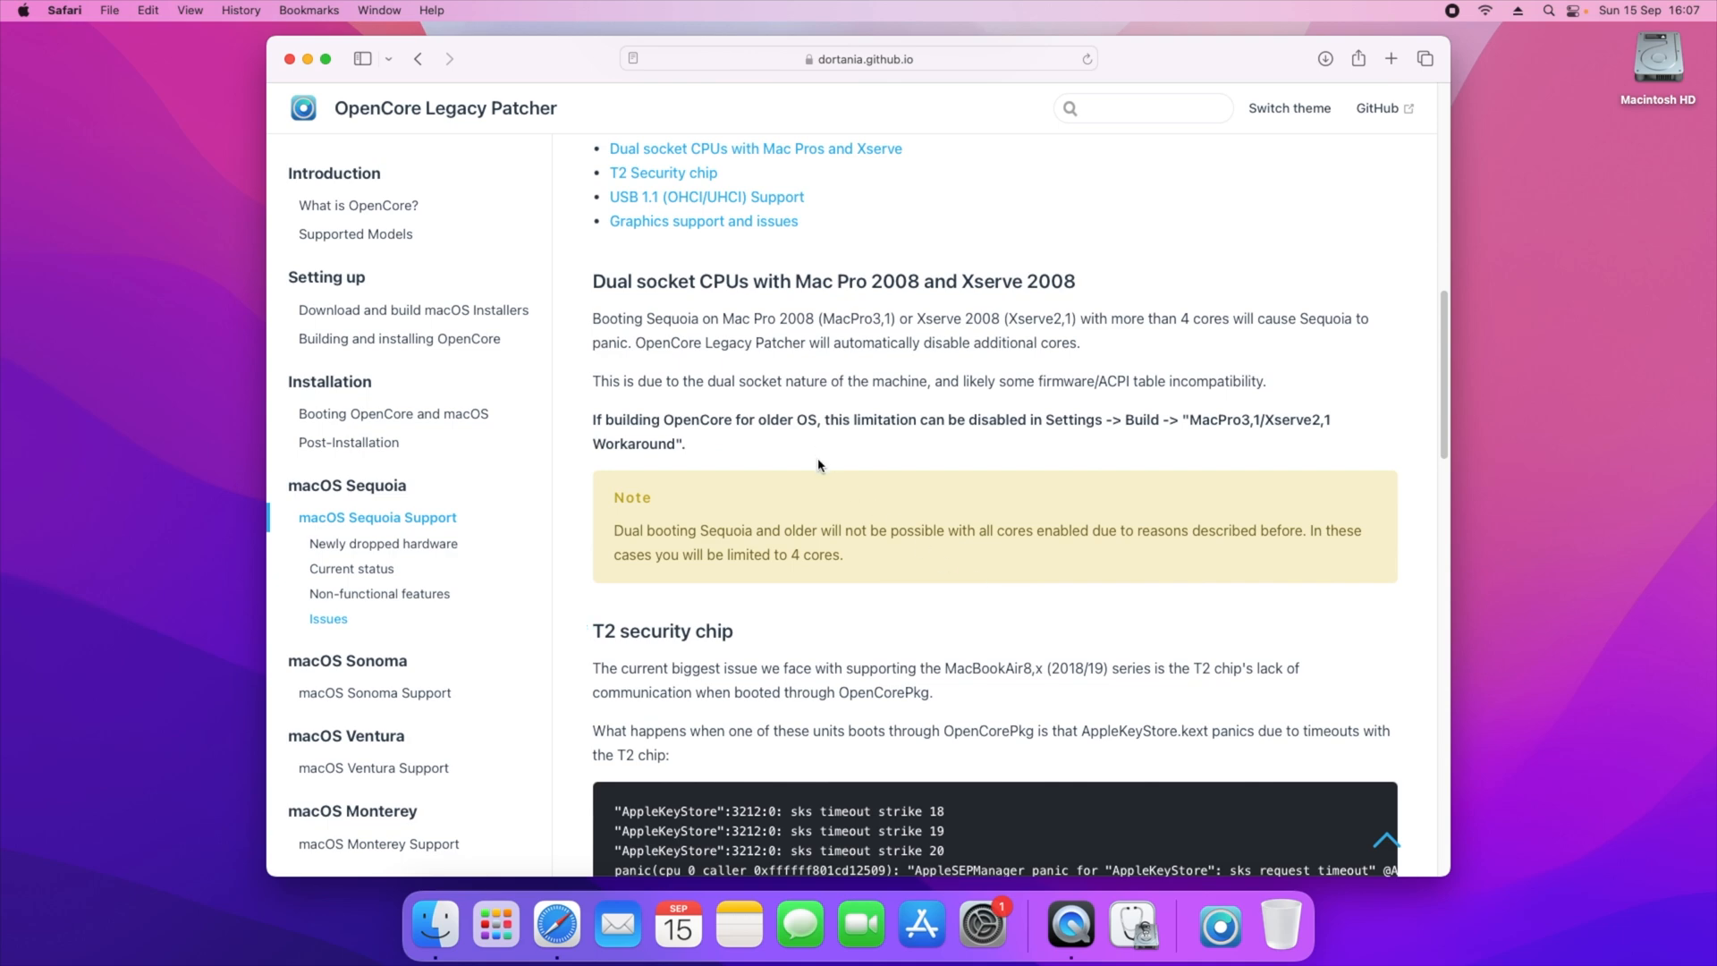
{"action": "scroll", "scroll_direction": "down", "scroll_amount": 3}
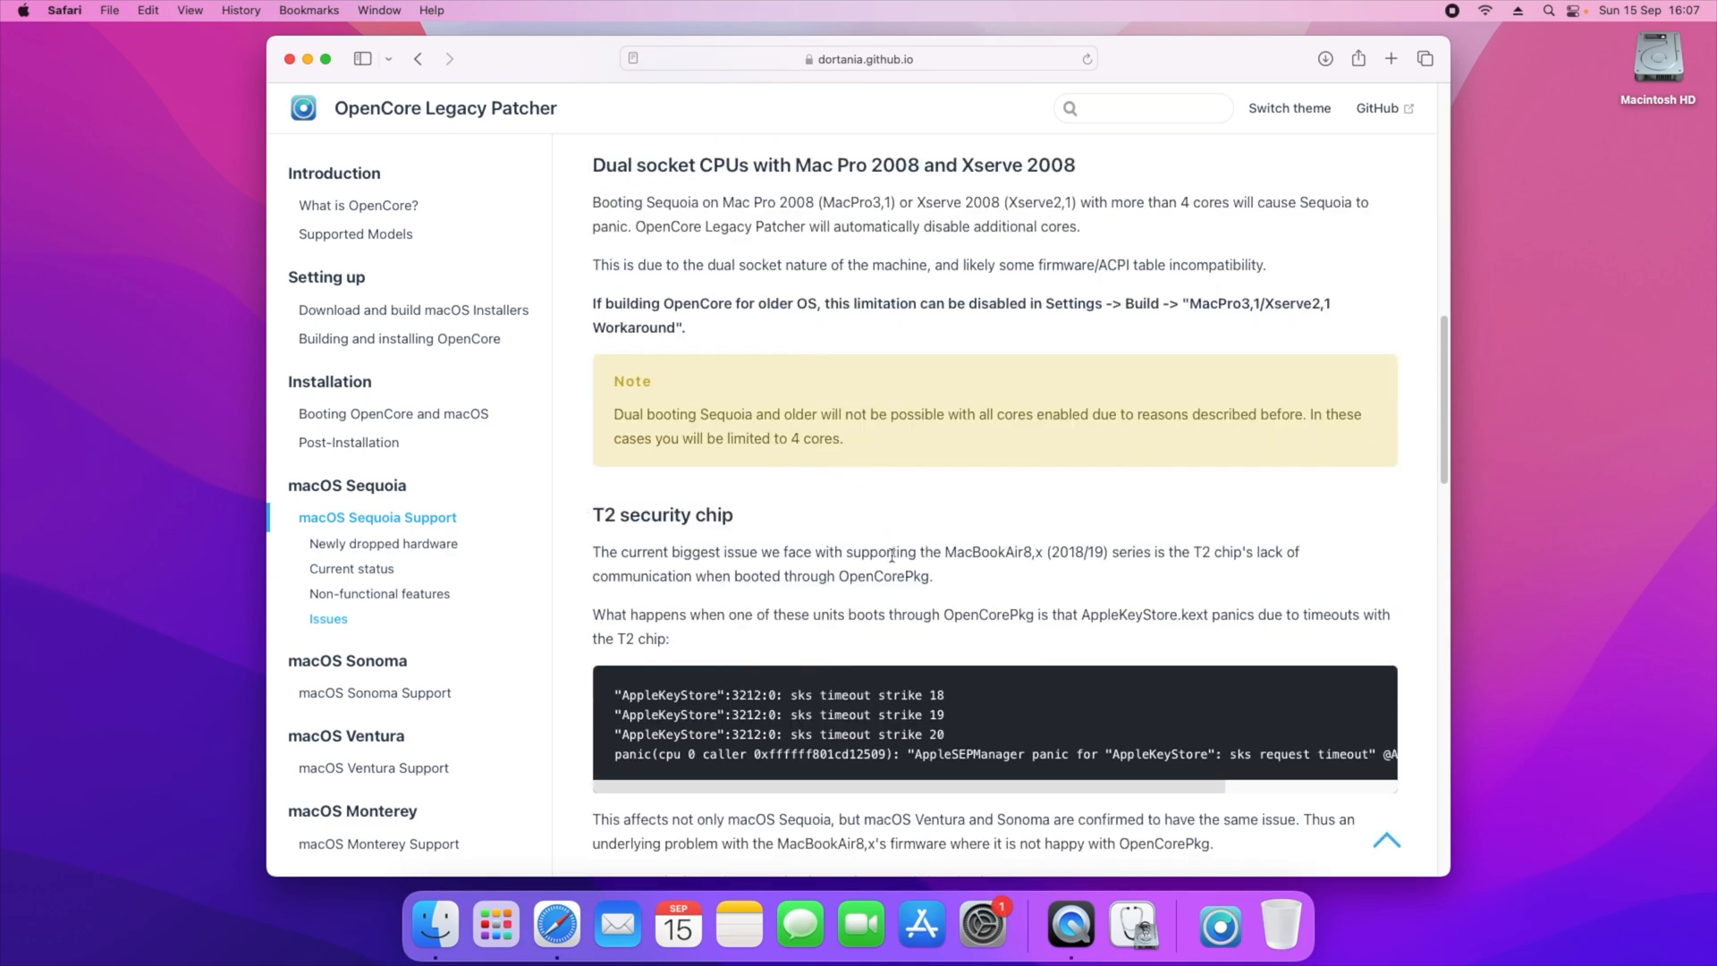
{"action": "scroll", "scroll_direction": "down", "scroll_amount": 3}
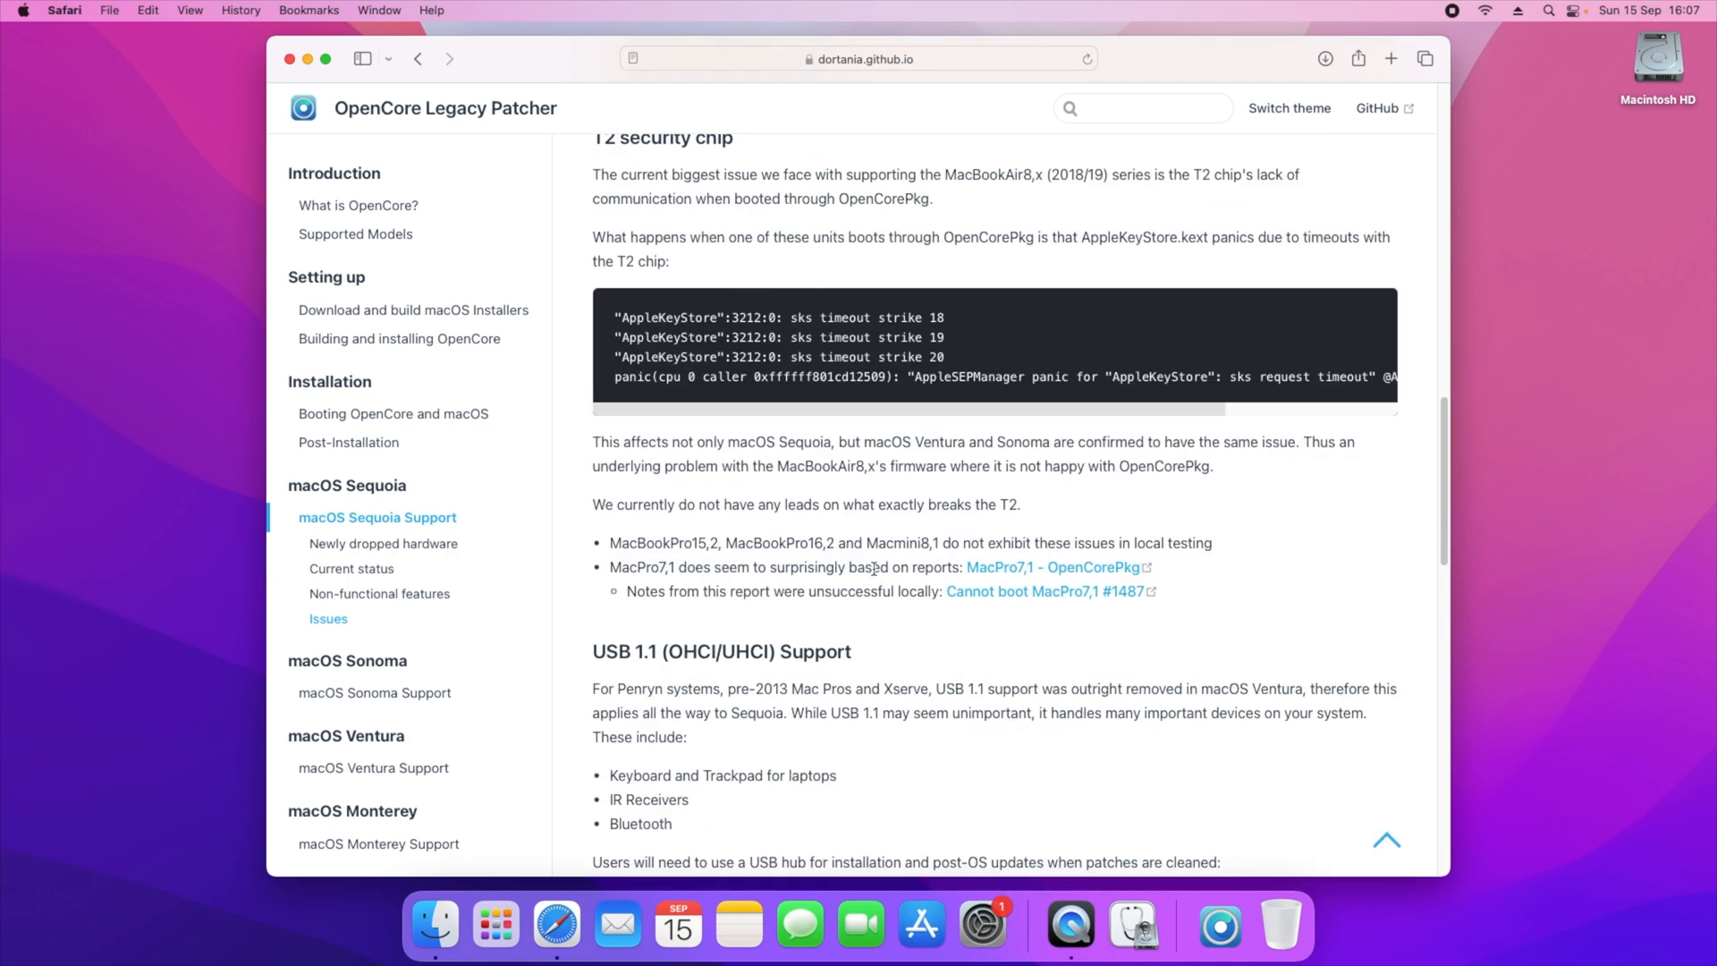
{"action": "scroll", "scroll_direction": "down", "scroll_amount": 3}
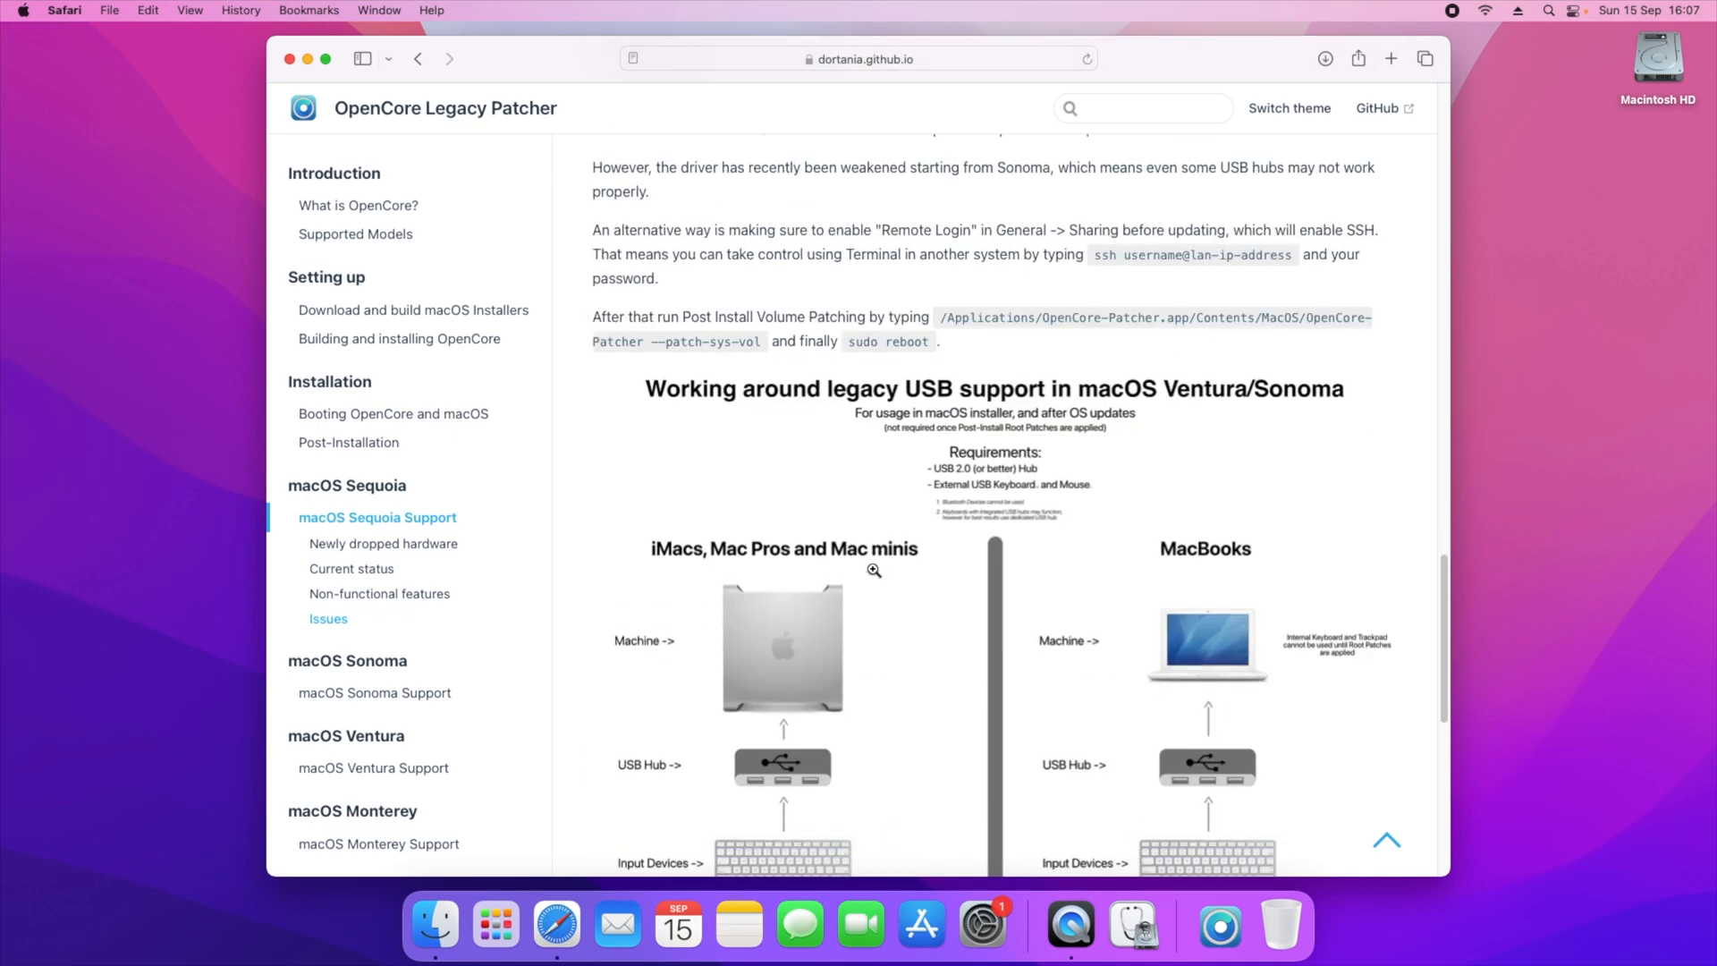
{"action": "scroll", "scroll_direction": "down", "scroll_amount": 3}
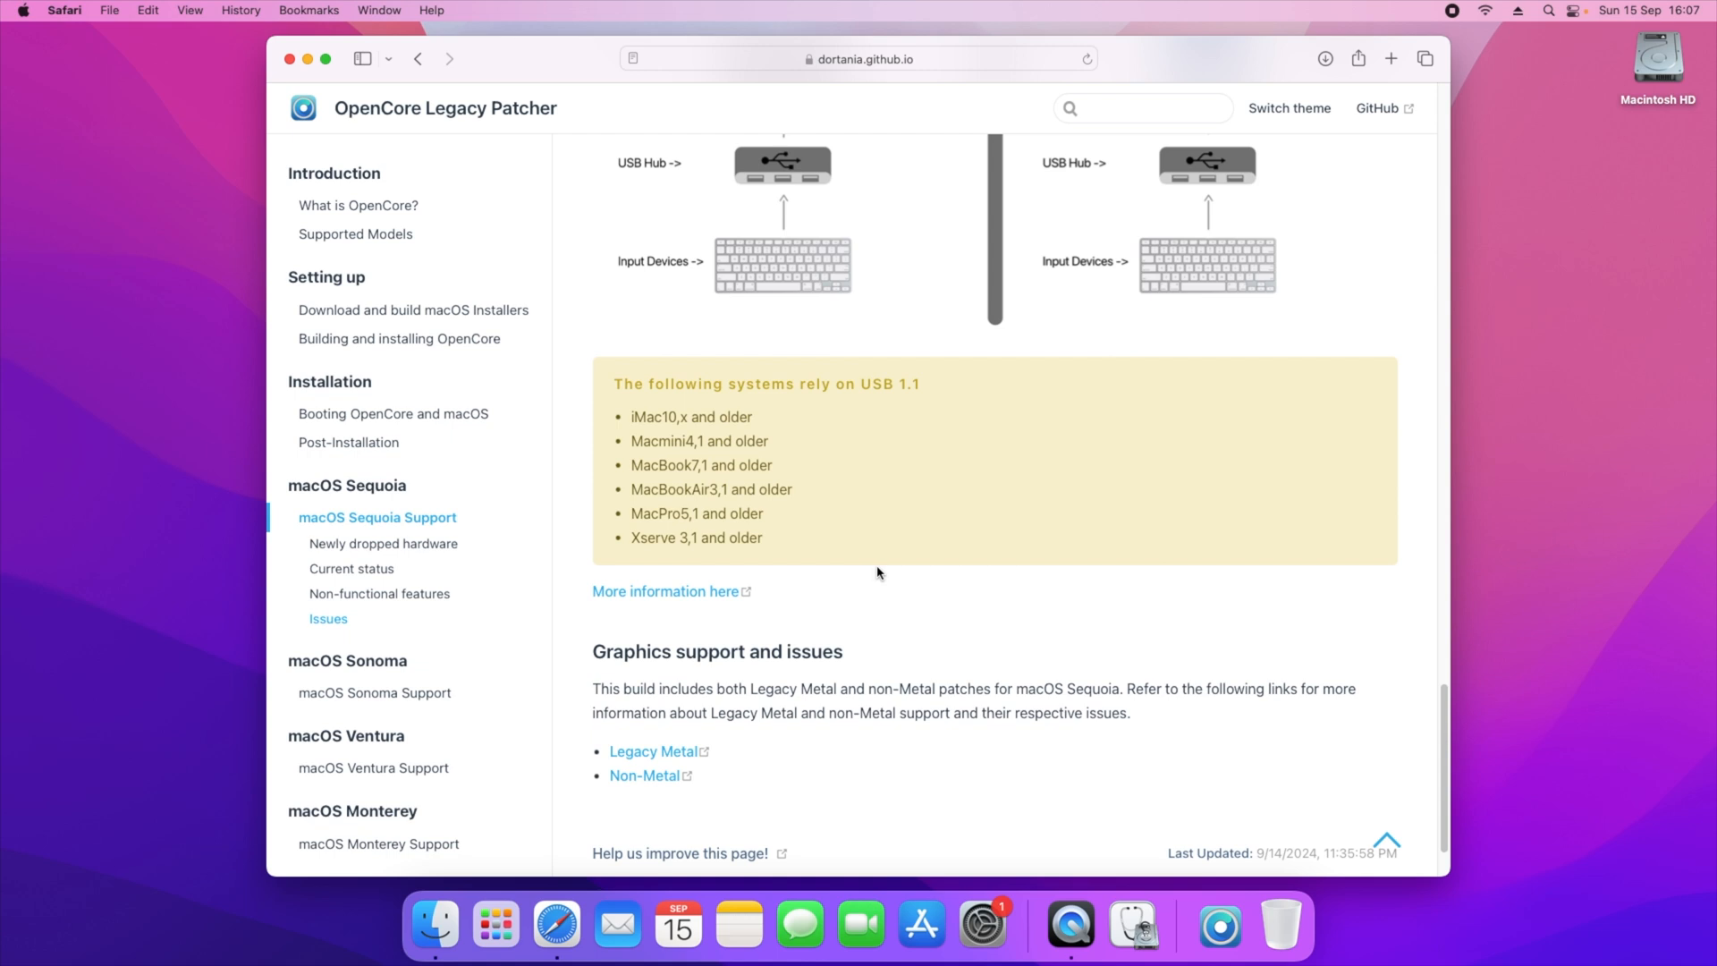
{"action": "mouse_move", "coordinate": [894, 535]}
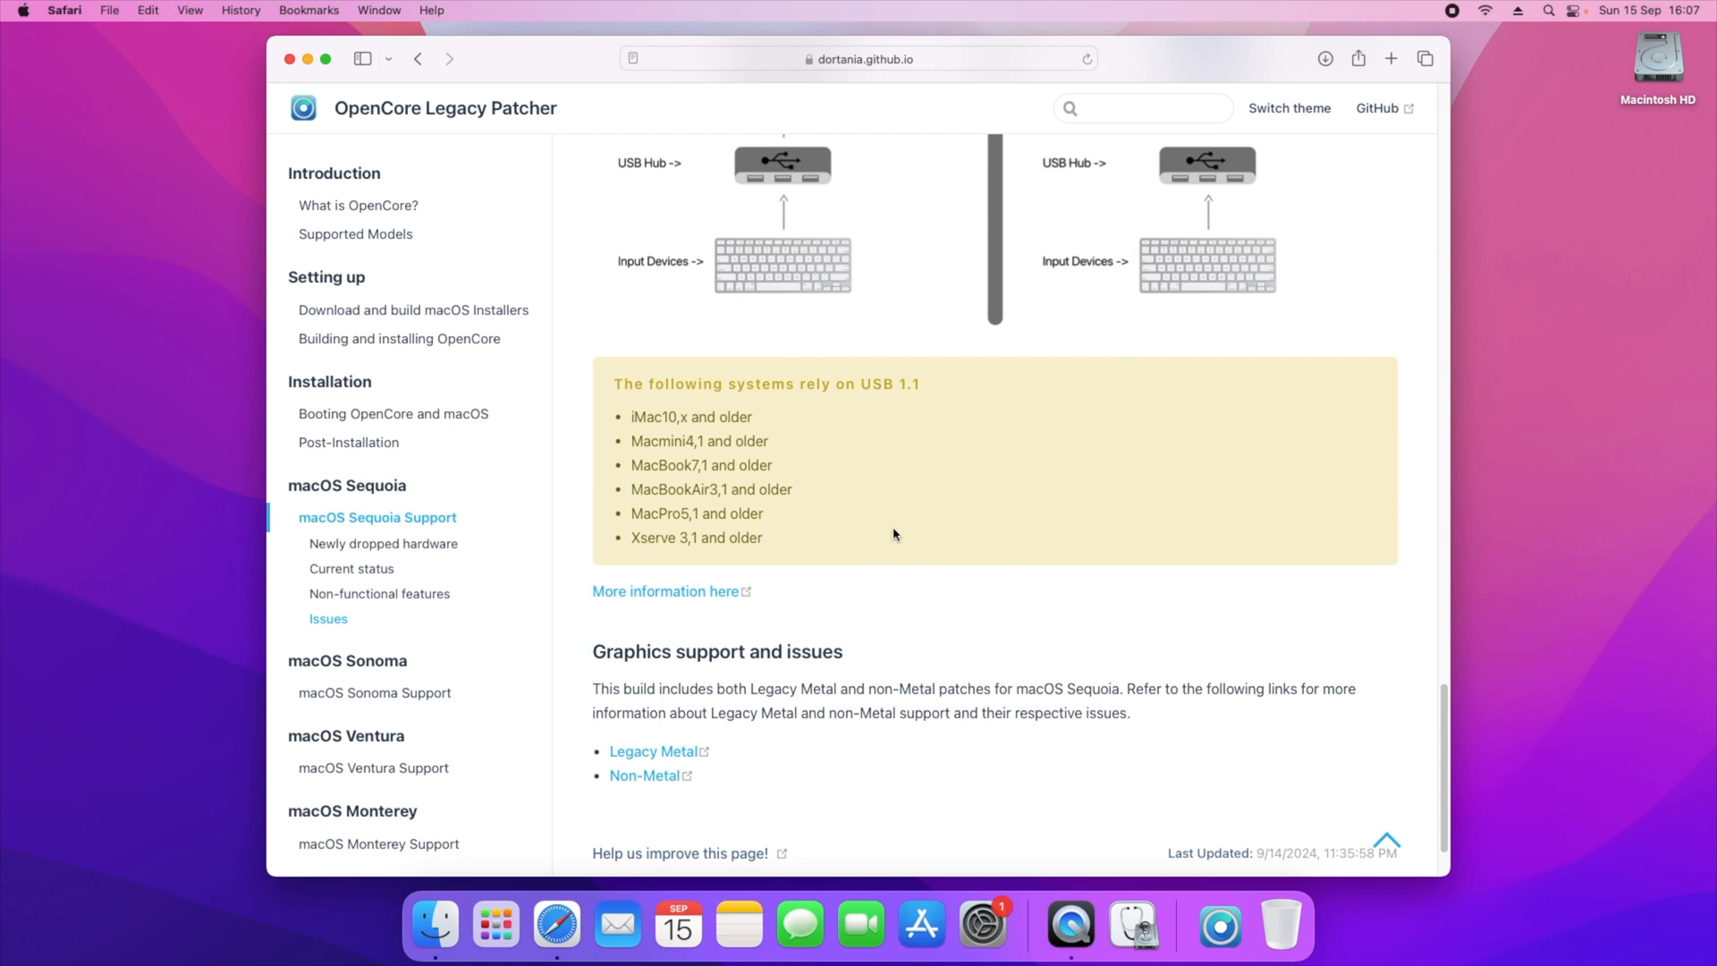
{"action": "mouse_move", "coordinate": [753, 123]}
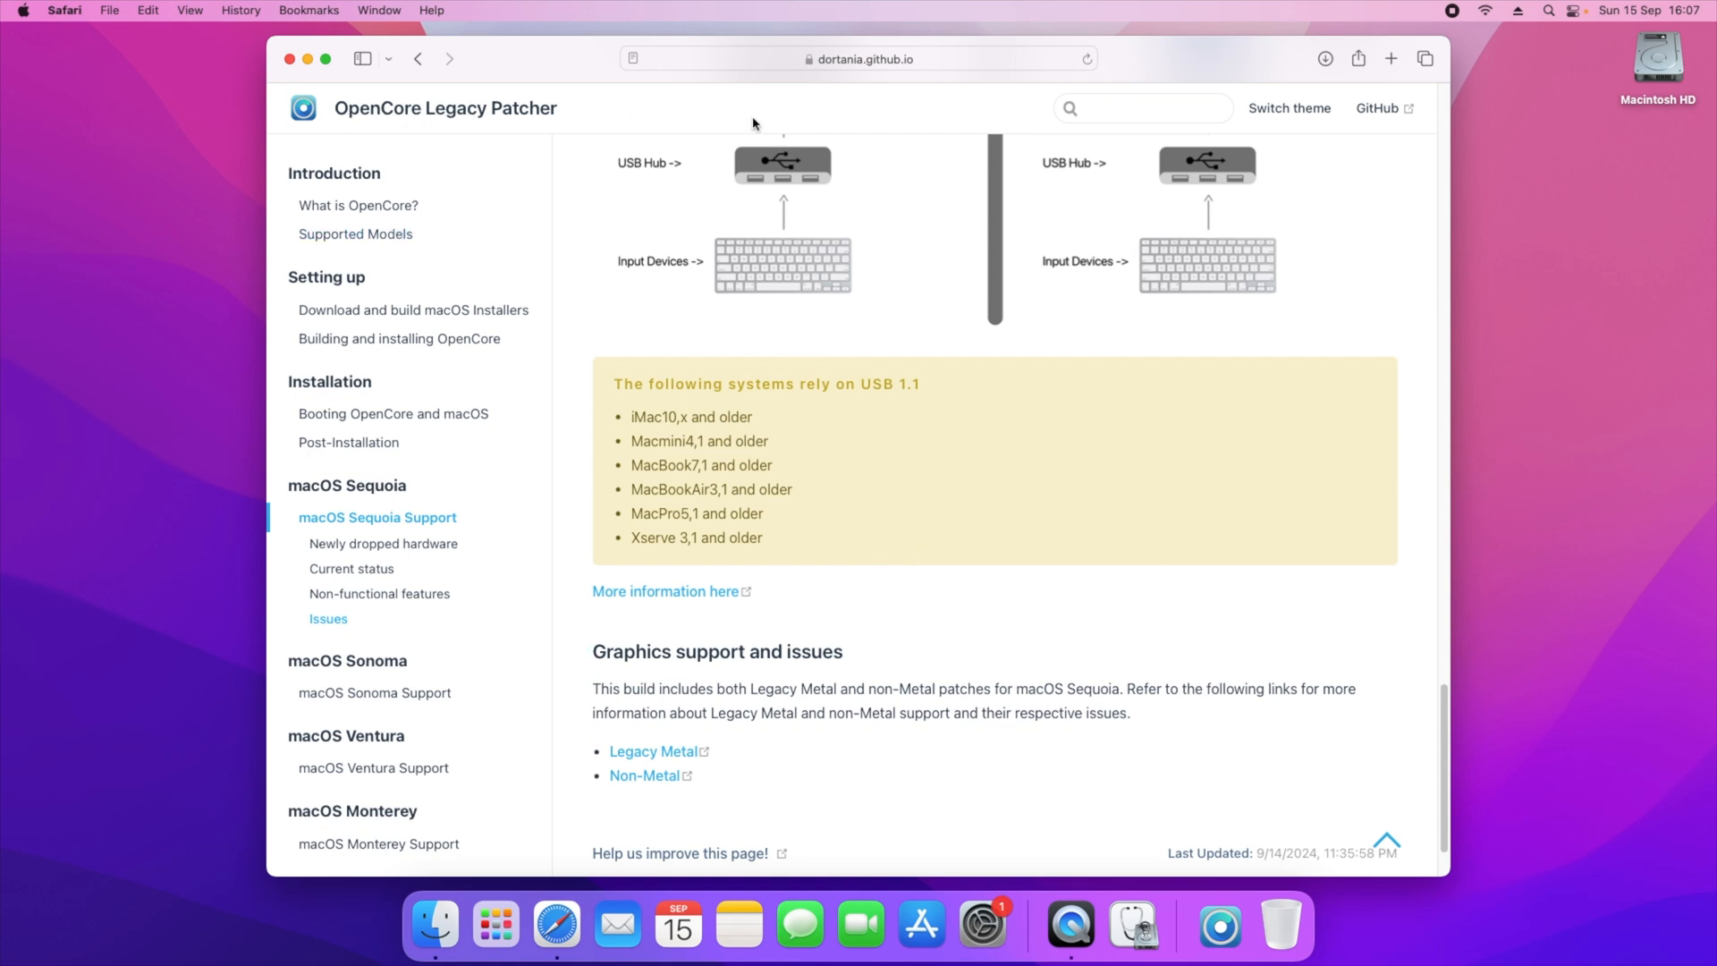
{"action": "mouse_move", "coordinate": [372, 298]}
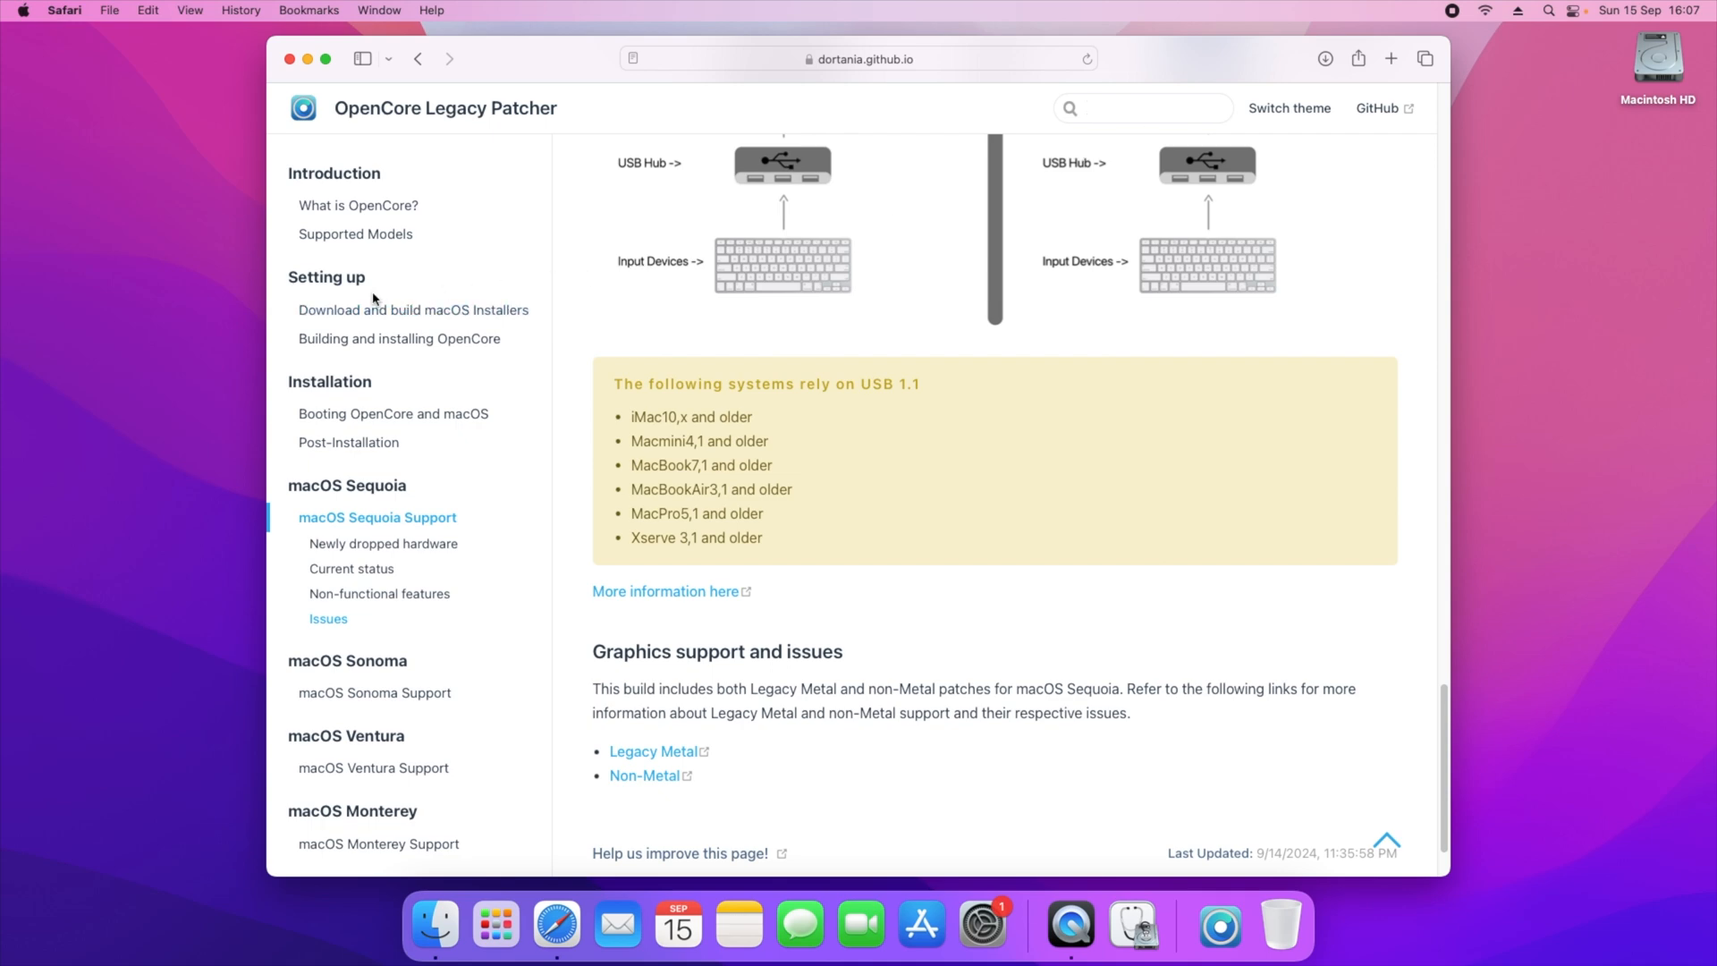
- From the Download and build macOS Installers page, open the GitHub repository in a new tab
{"action": "left_click", "coordinate": [413, 309]}
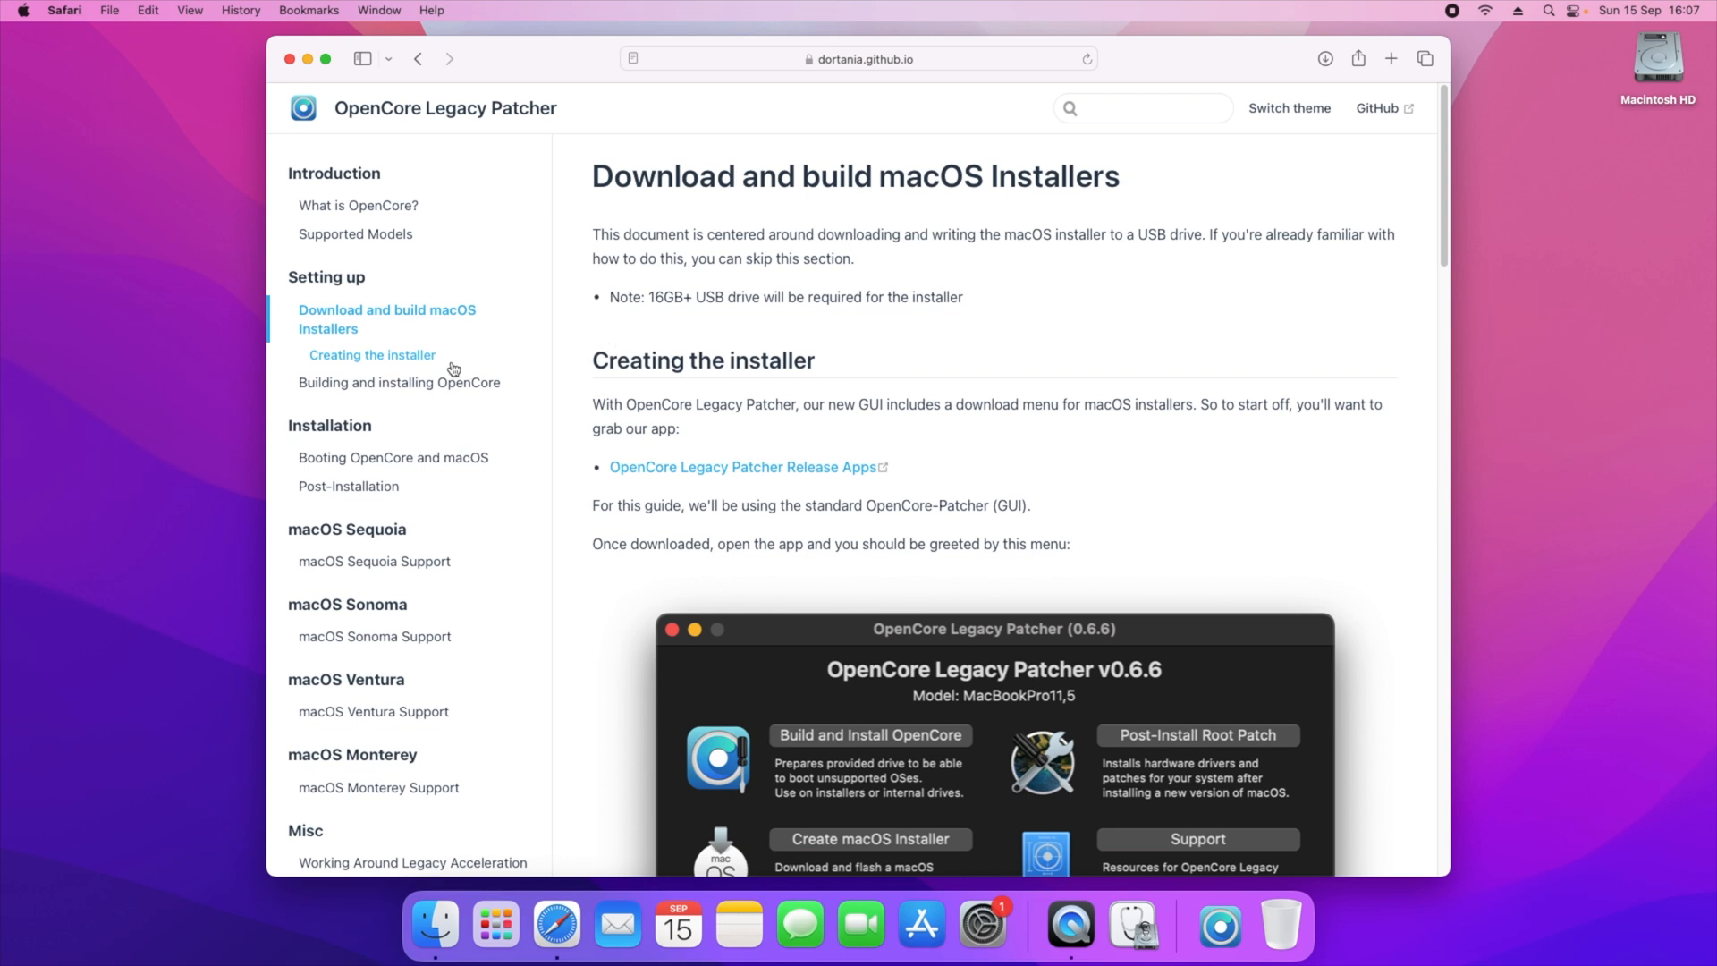
{"action": "right_click", "coordinate": [1378, 107]}
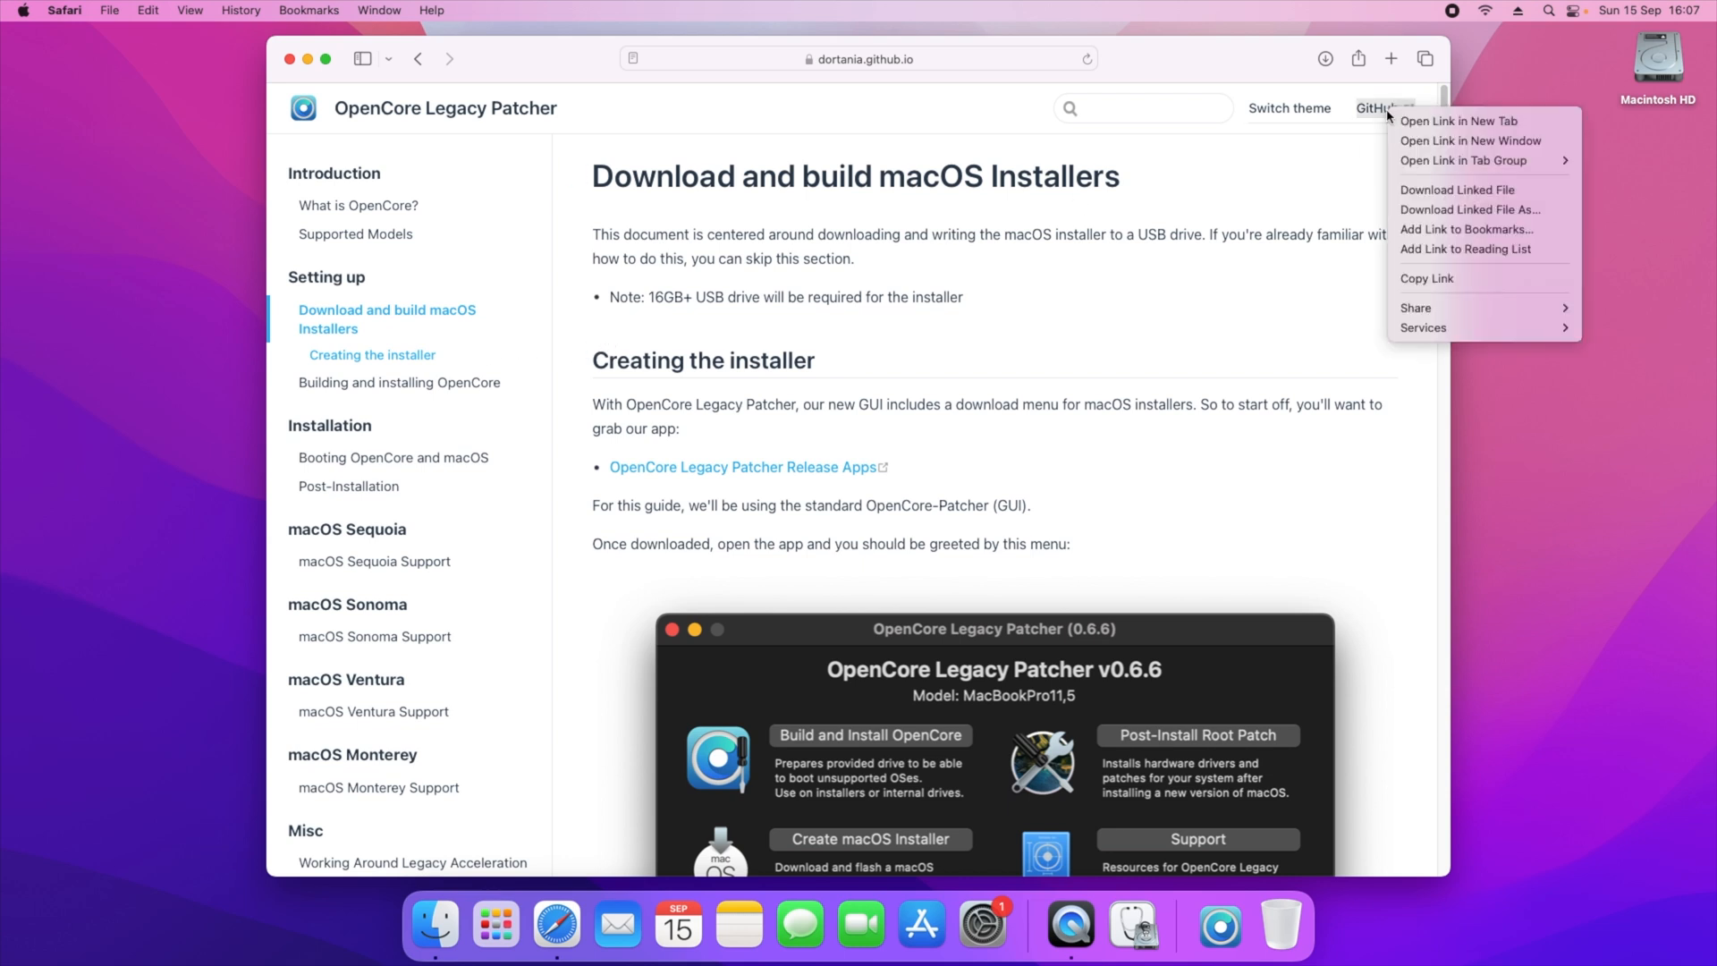
{"action": "mouse_move", "coordinate": [1379, 134]}
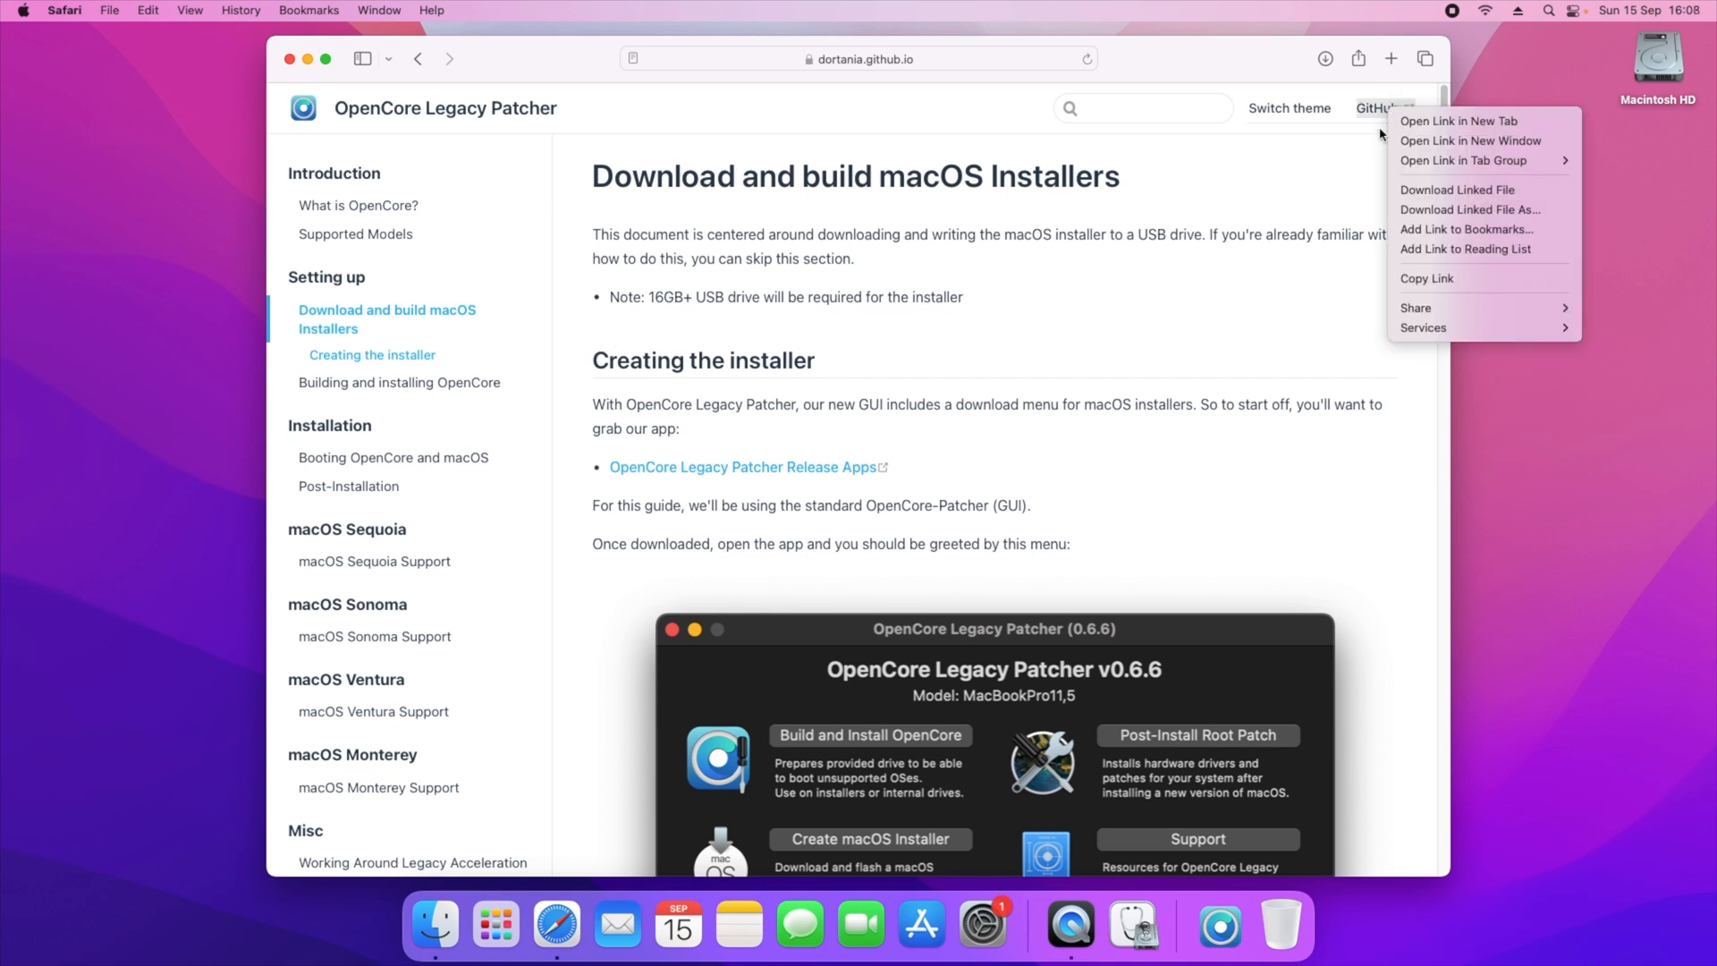
{"action": "left_click", "coordinate": [1458, 120]}
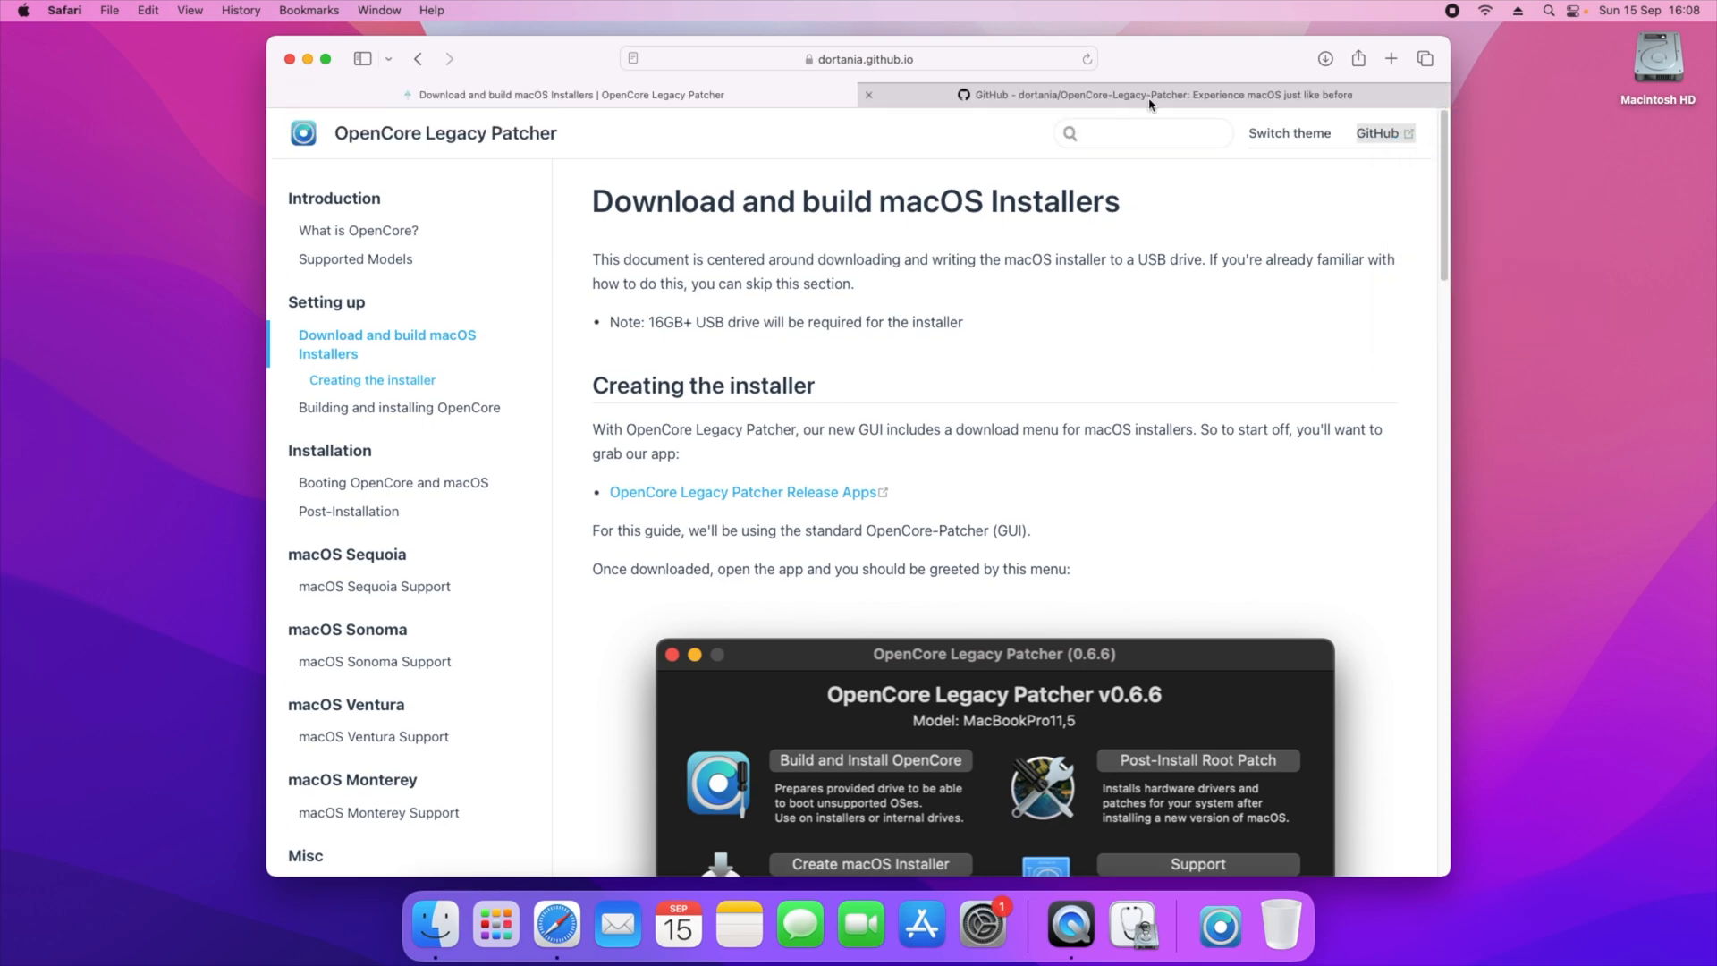
{"action": "left_click", "coordinate": [1150, 95]}
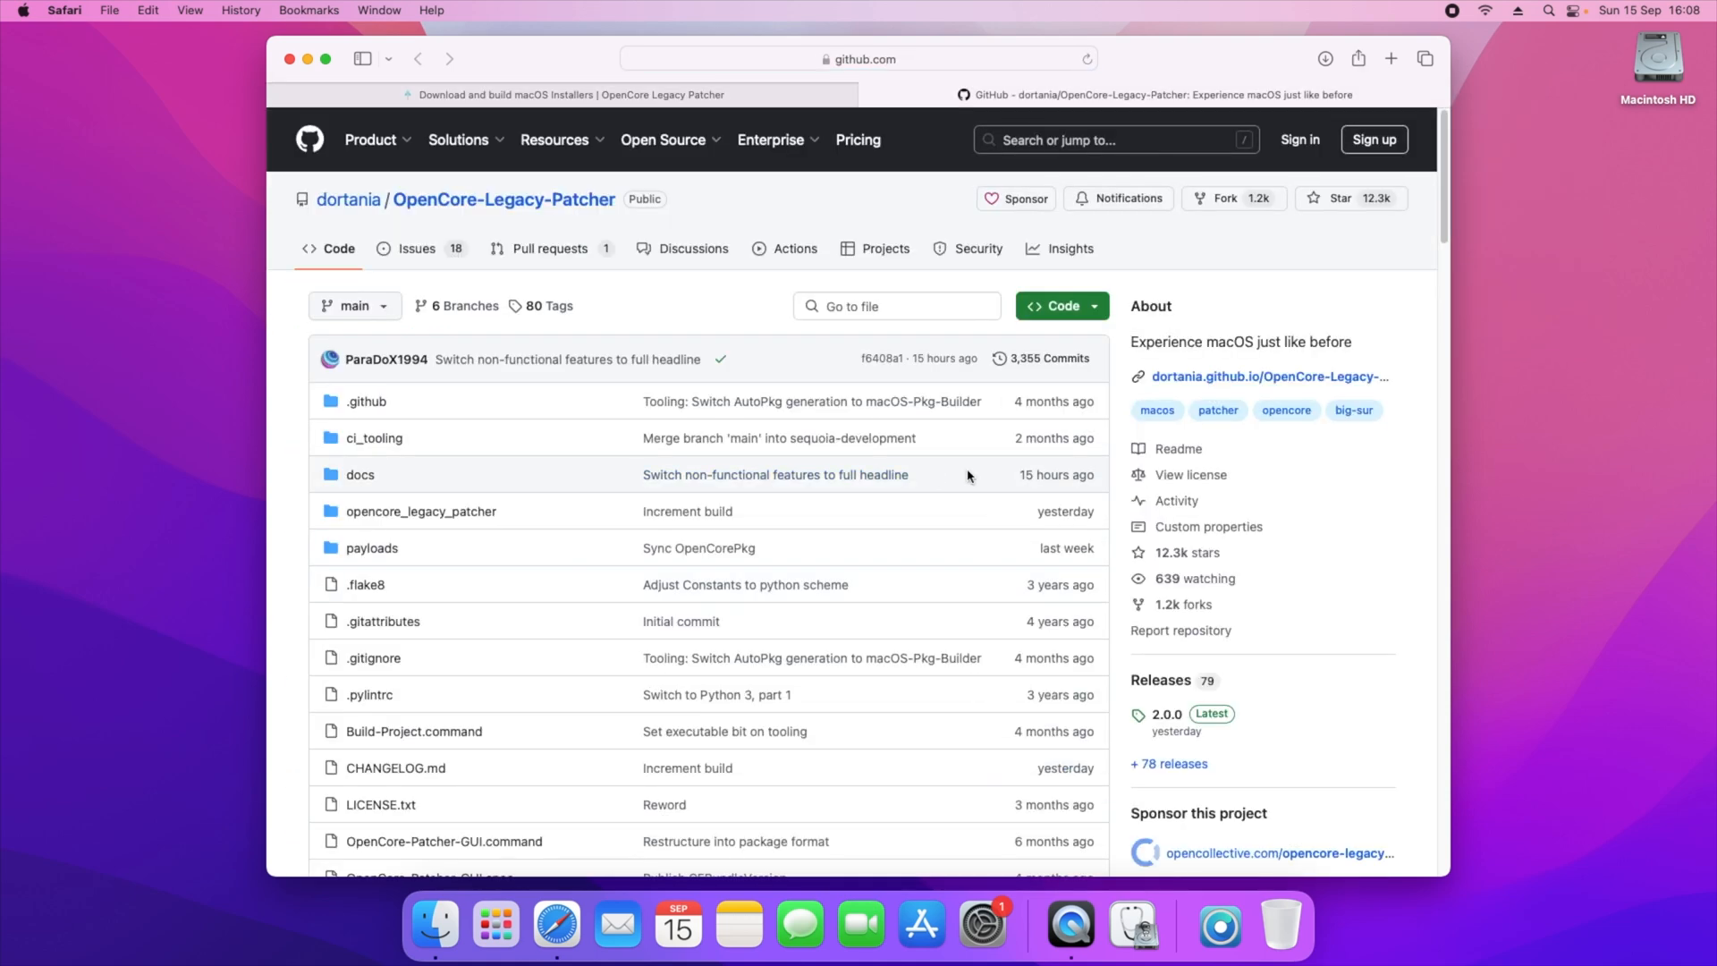
{"action": "mouse_move", "coordinate": [694, 236]}
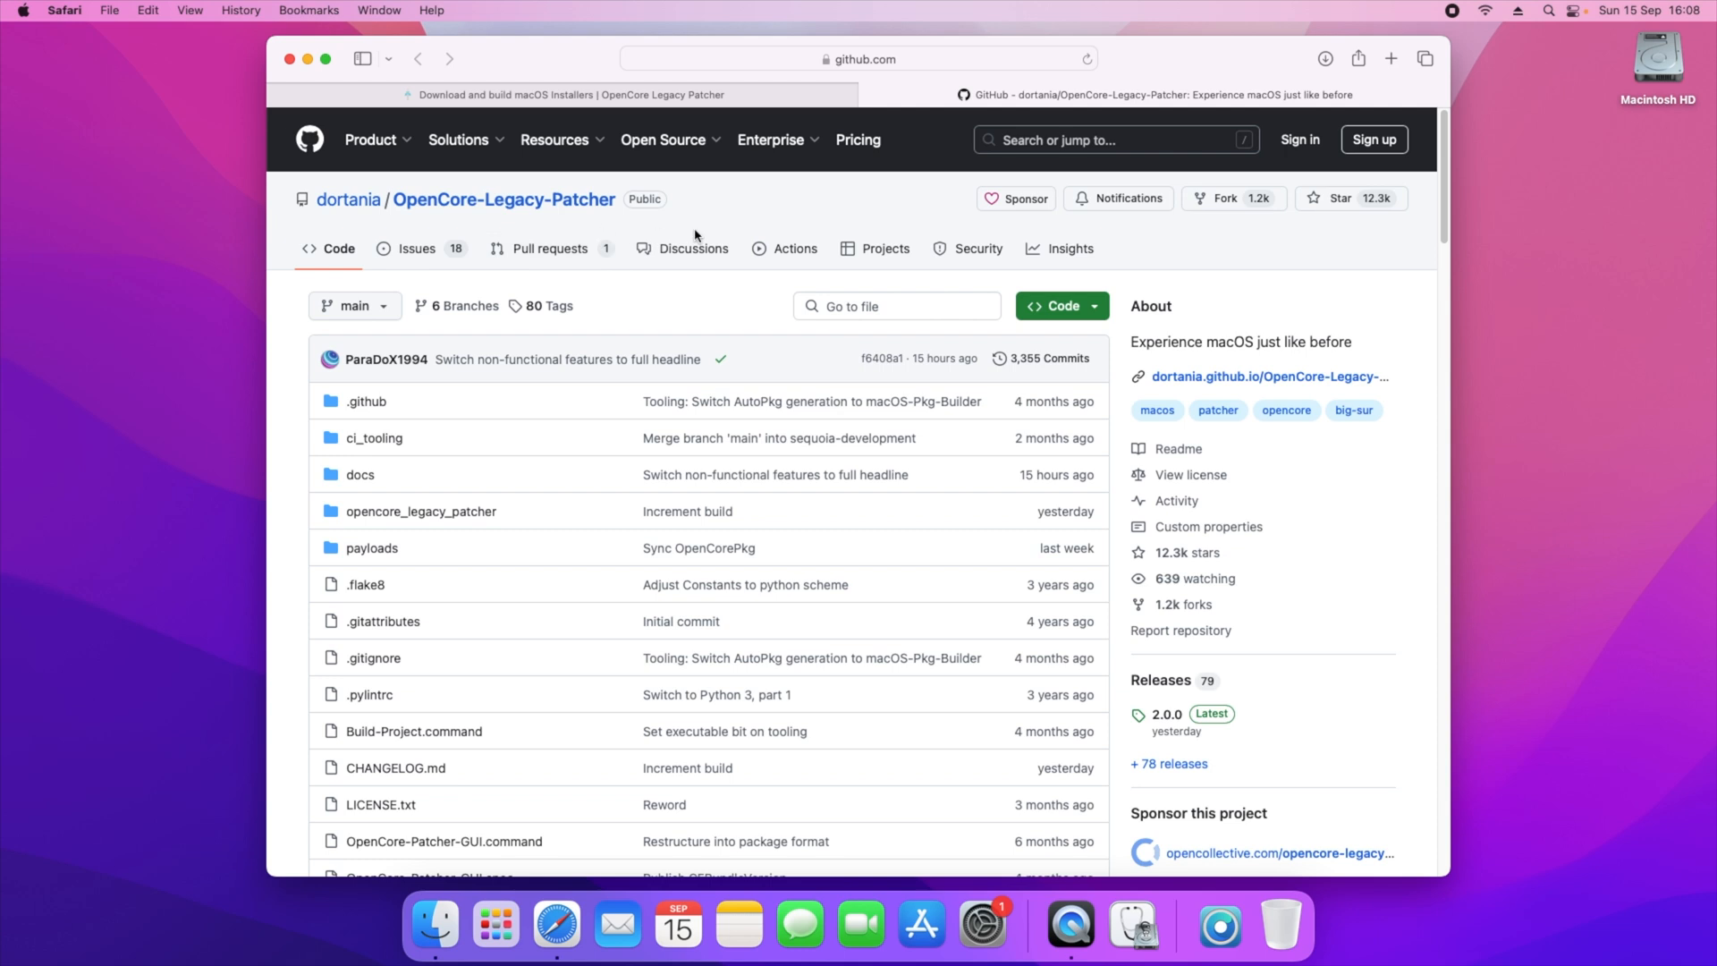
{"action": "mouse_move", "coordinate": [1166, 717]}
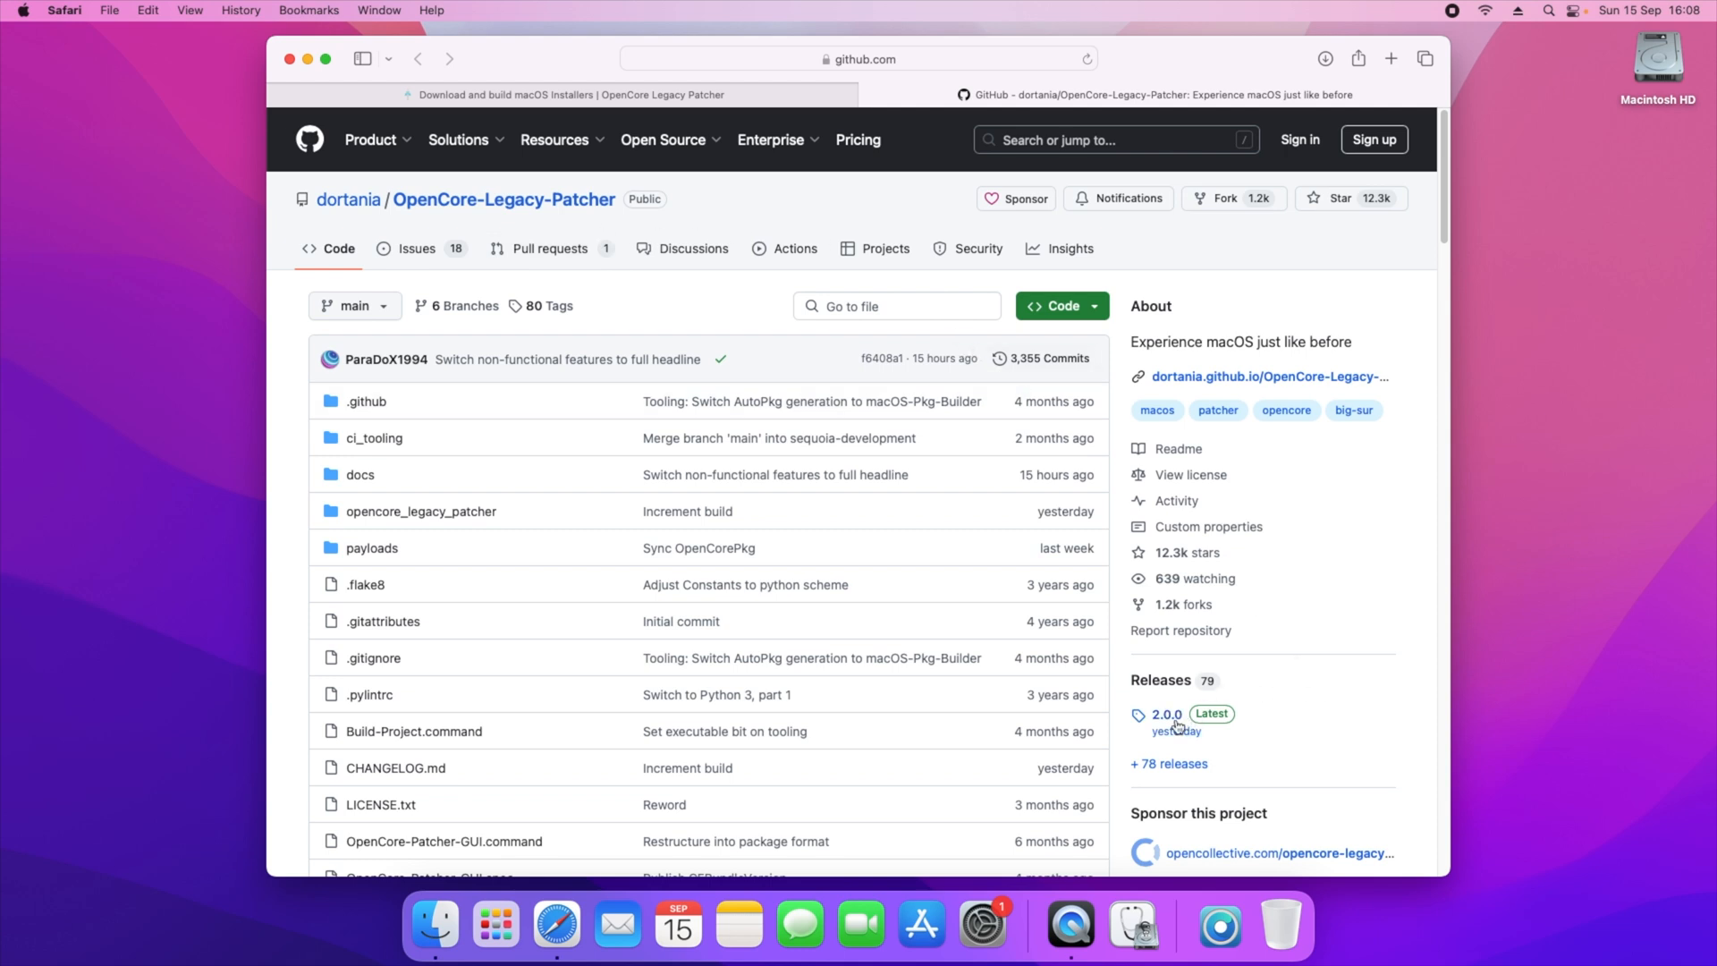
{"action": "mouse_move", "coordinate": [1175, 731]}
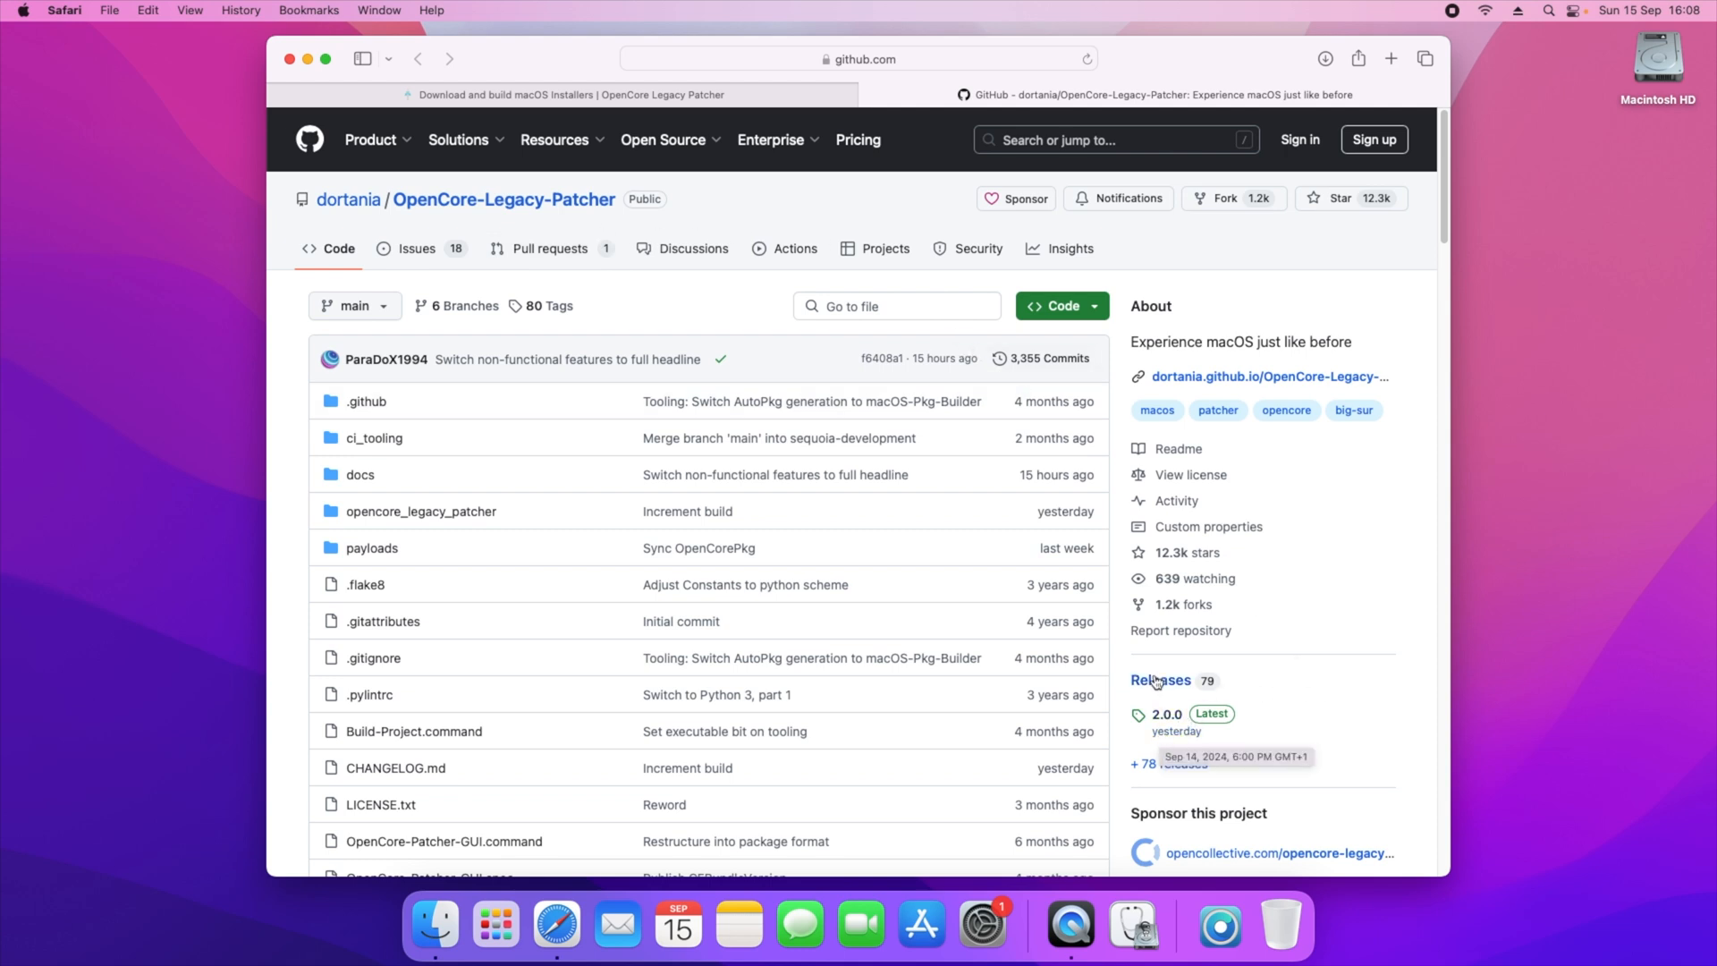
{"action": "mouse_move", "coordinate": [1165, 733]}
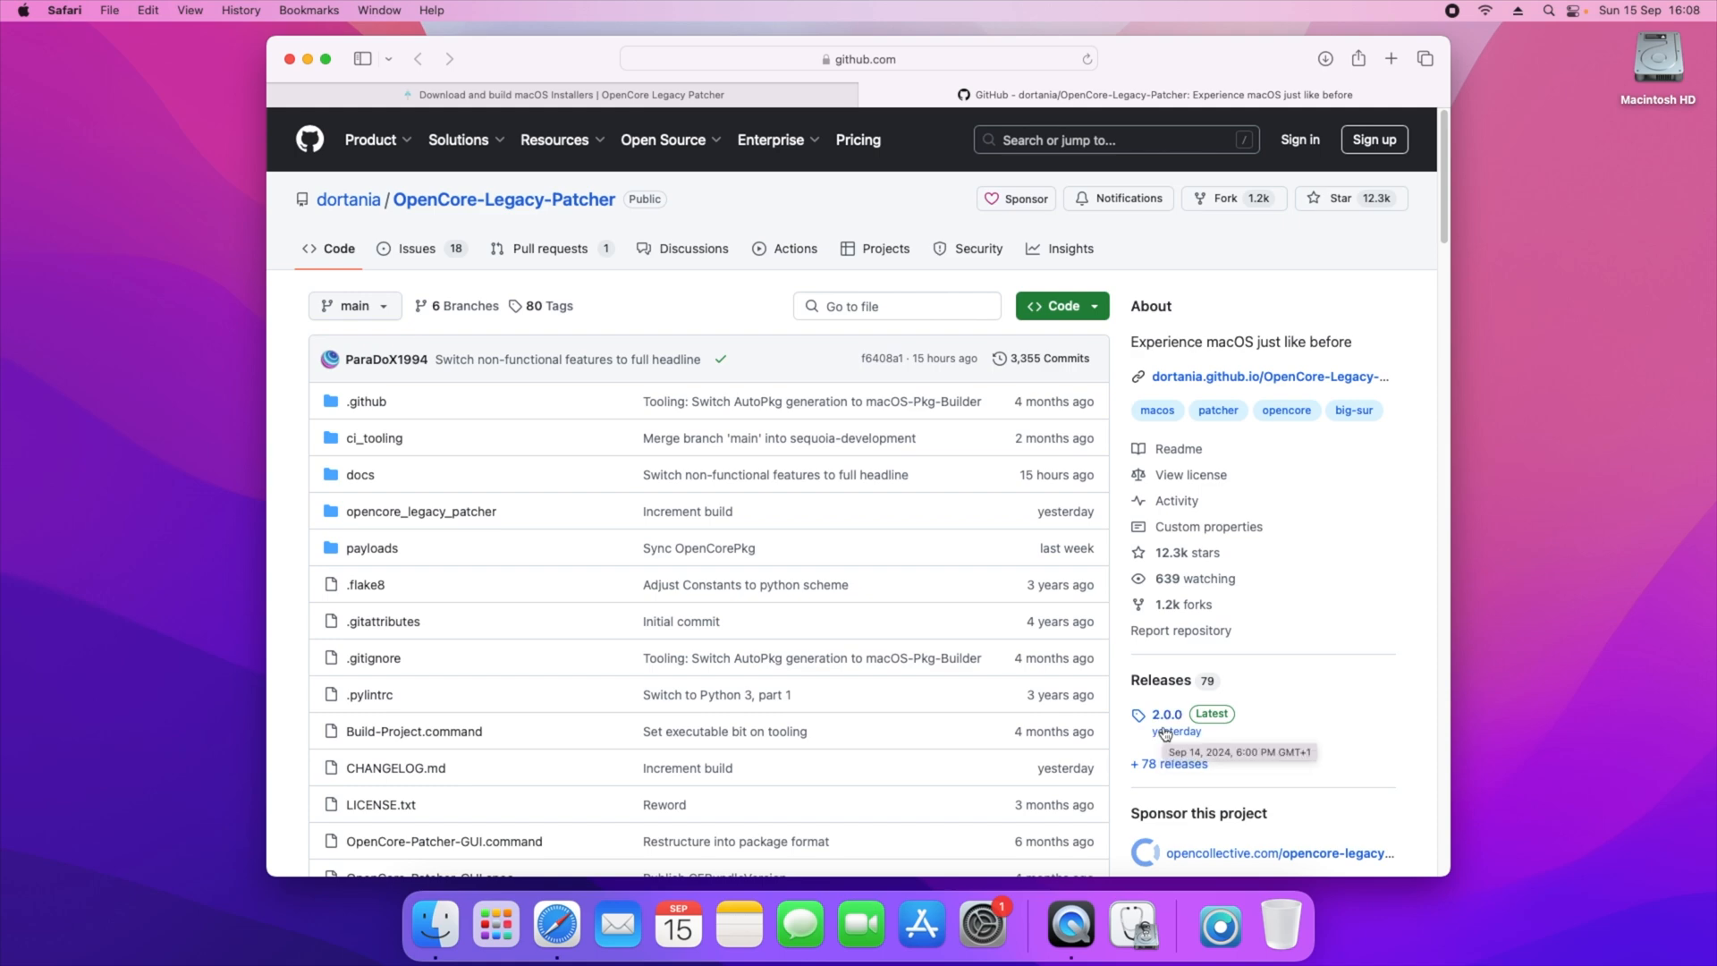
- Read the OpenCore Legacy Patcher 2.0.0 release notes down to its macOS Sequoia limitations
{"action": "left_click", "coordinate": [1164, 714]}
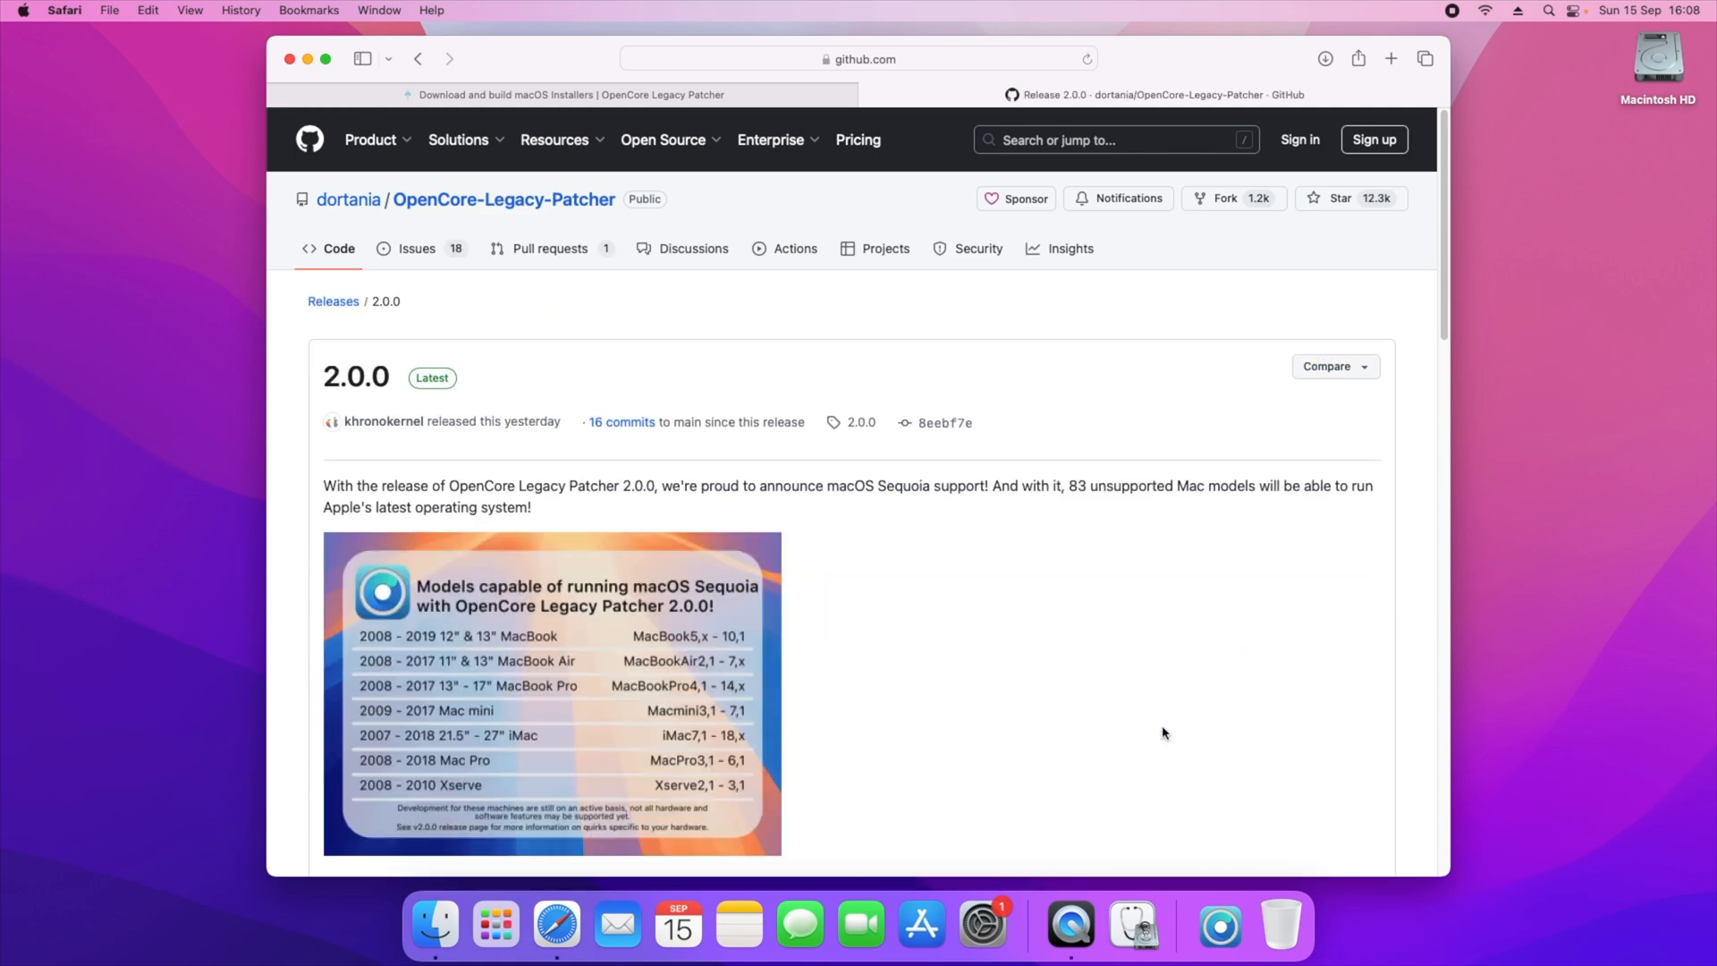
{"action": "scroll", "scroll_direction": "down", "scroll_amount": 3}
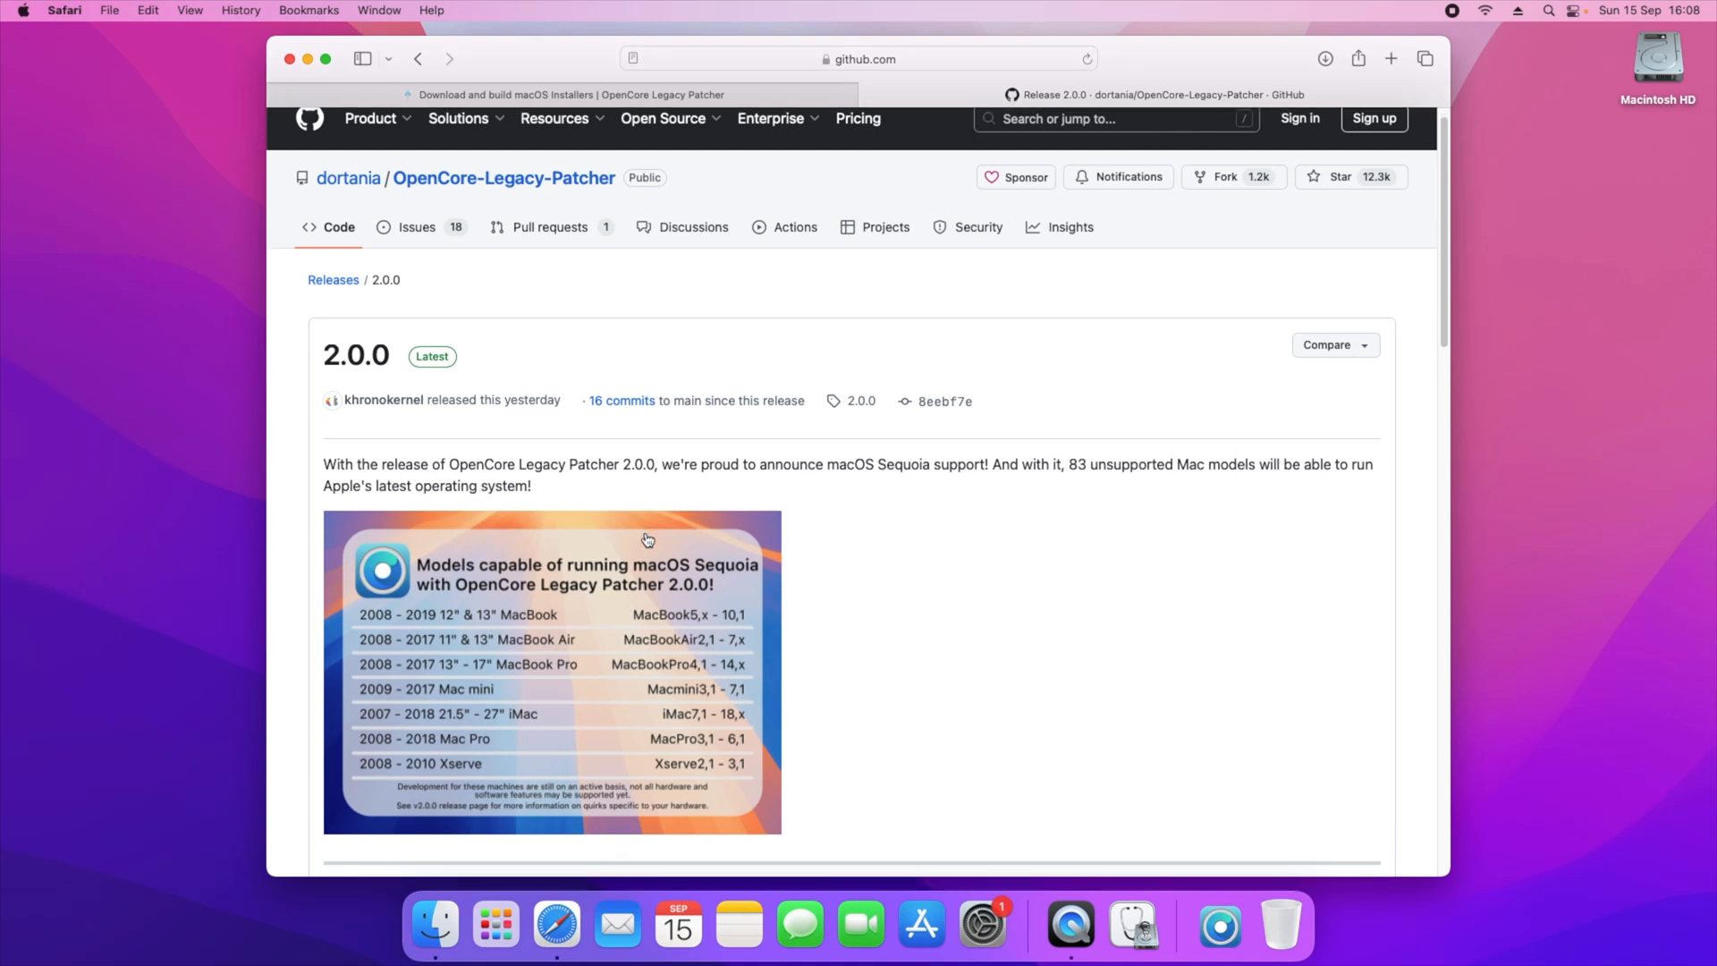
{"action": "mouse_move", "coordinate": [880, 490]}
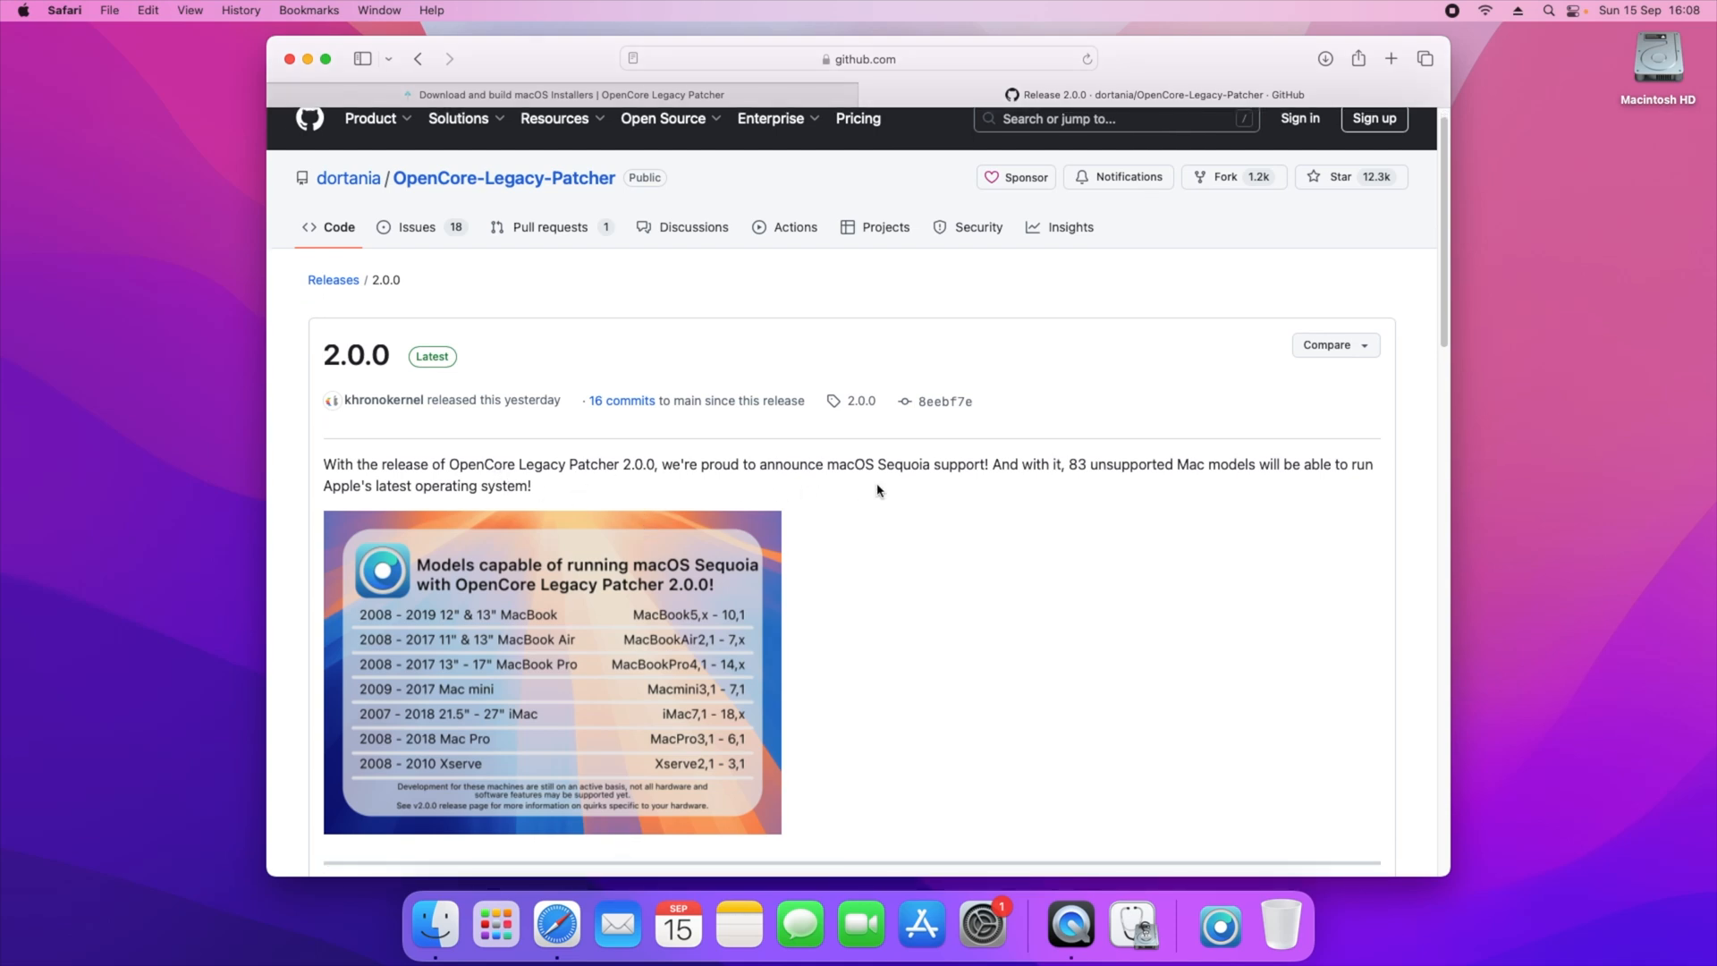
{"action": "mouse_move", "coordinate": [1068, 469]}
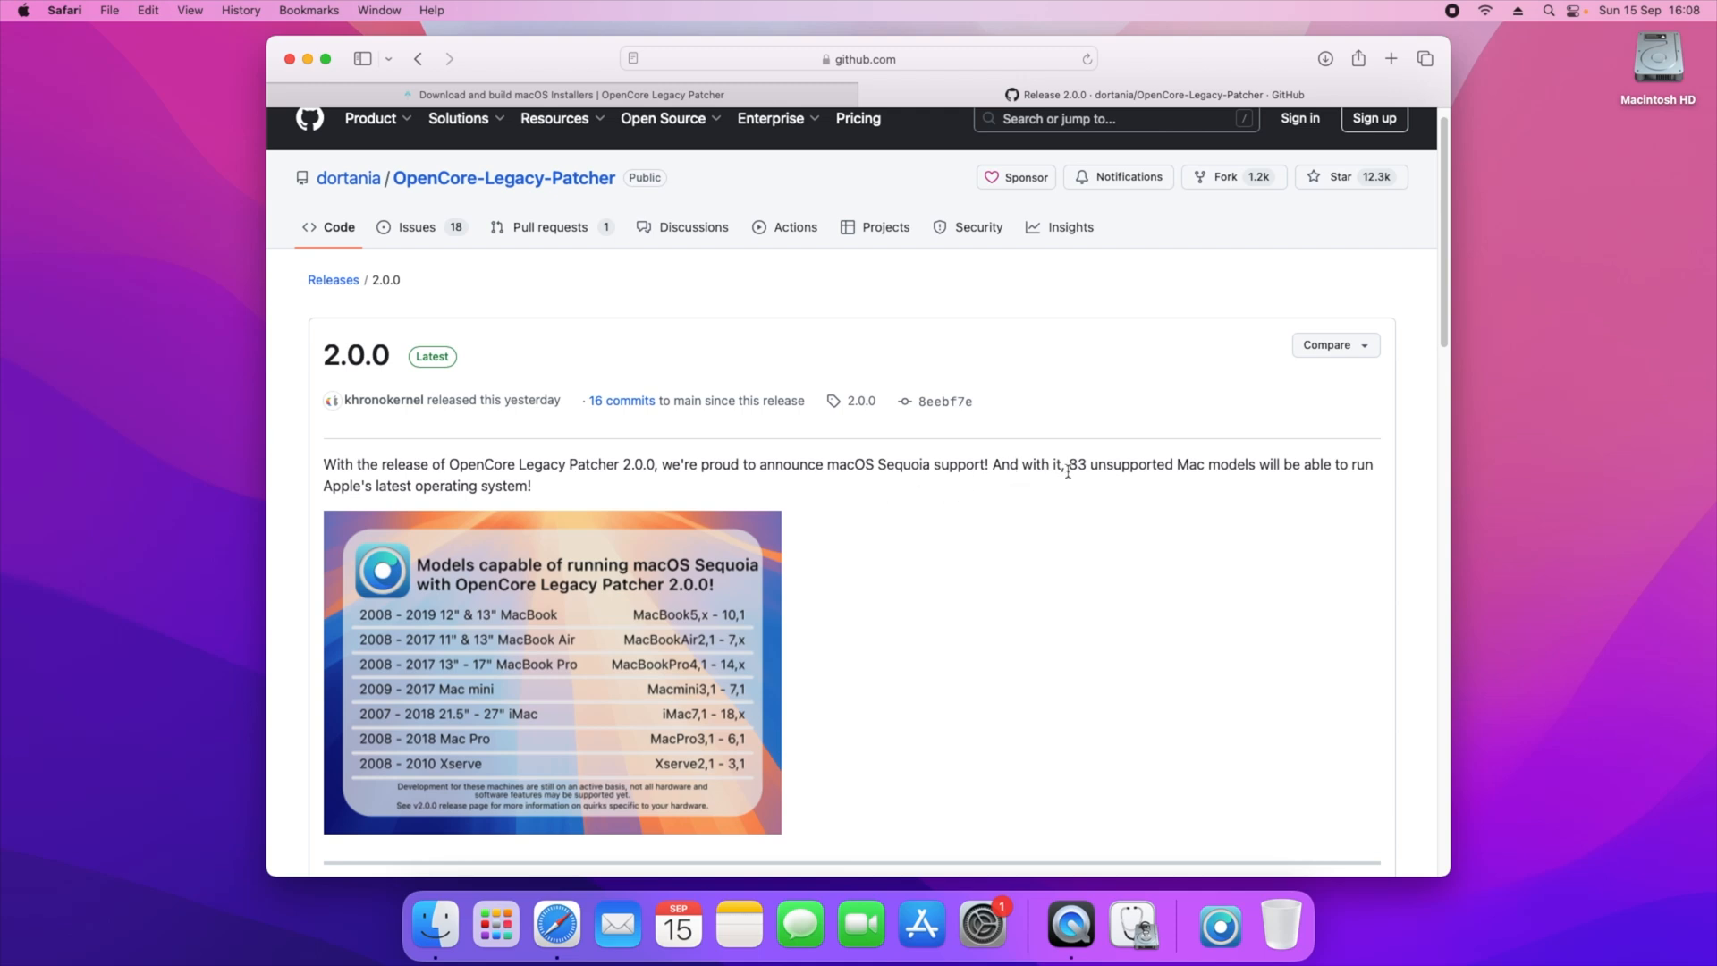
{"action": "mouse_move", "coordinate": [1070, 490]}
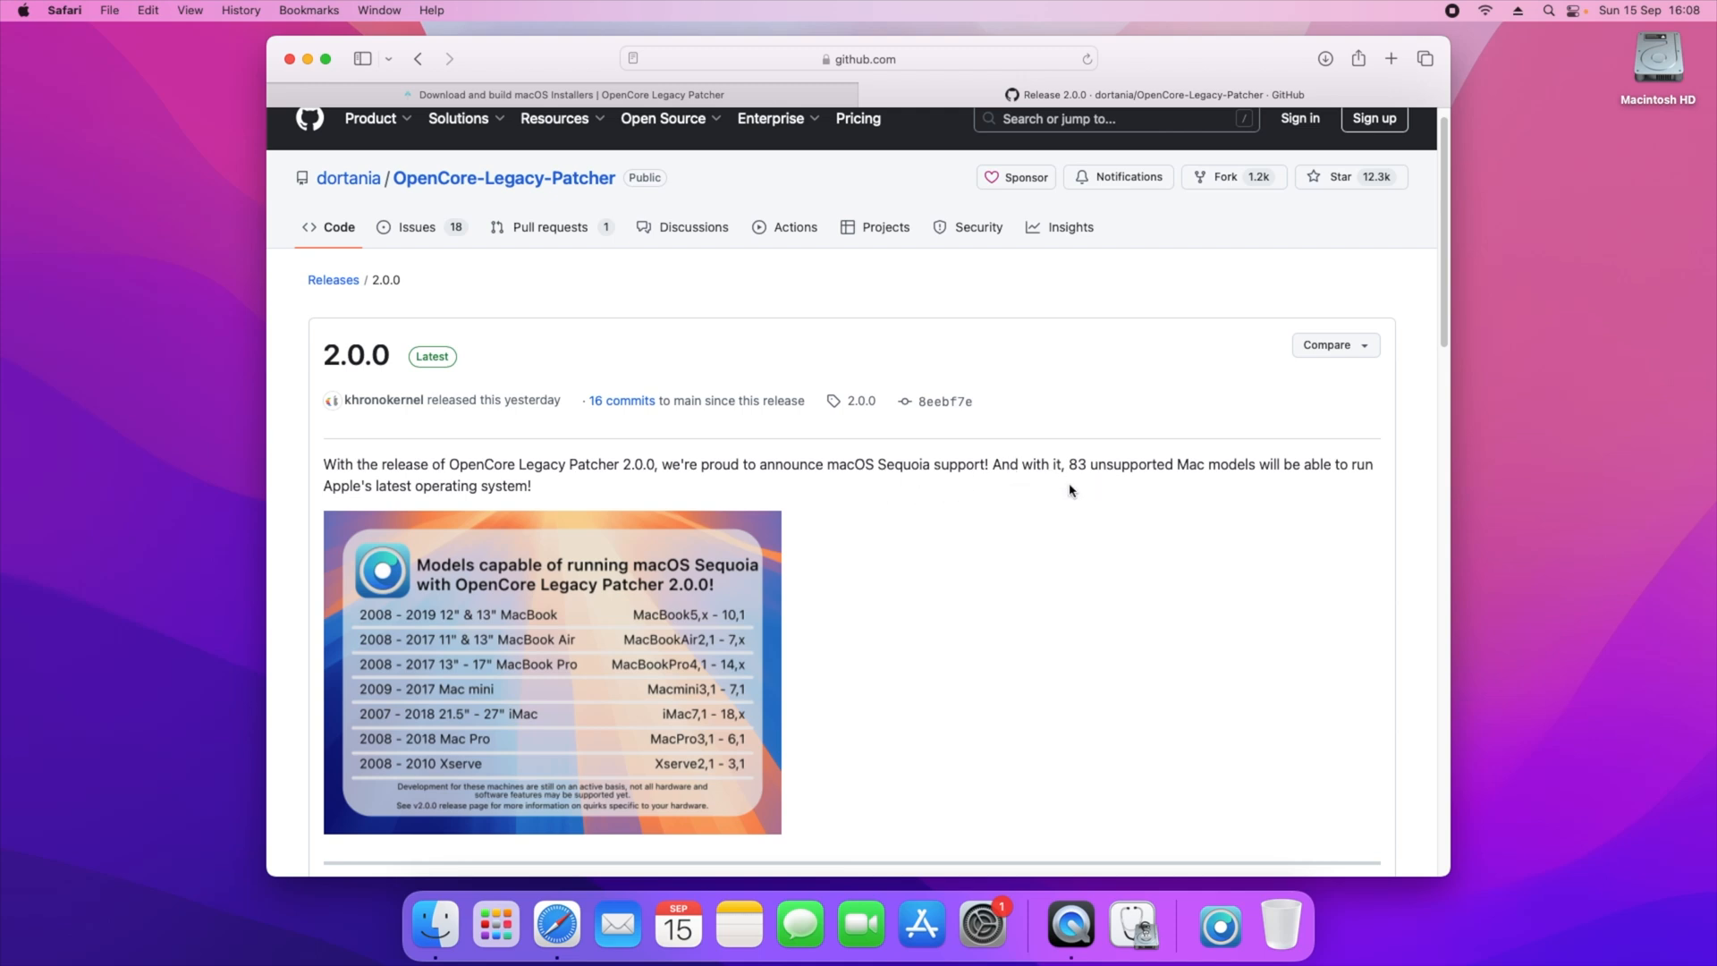
{"action": "scroll", "scroll_direction": "down", "scroll_amount": 3}
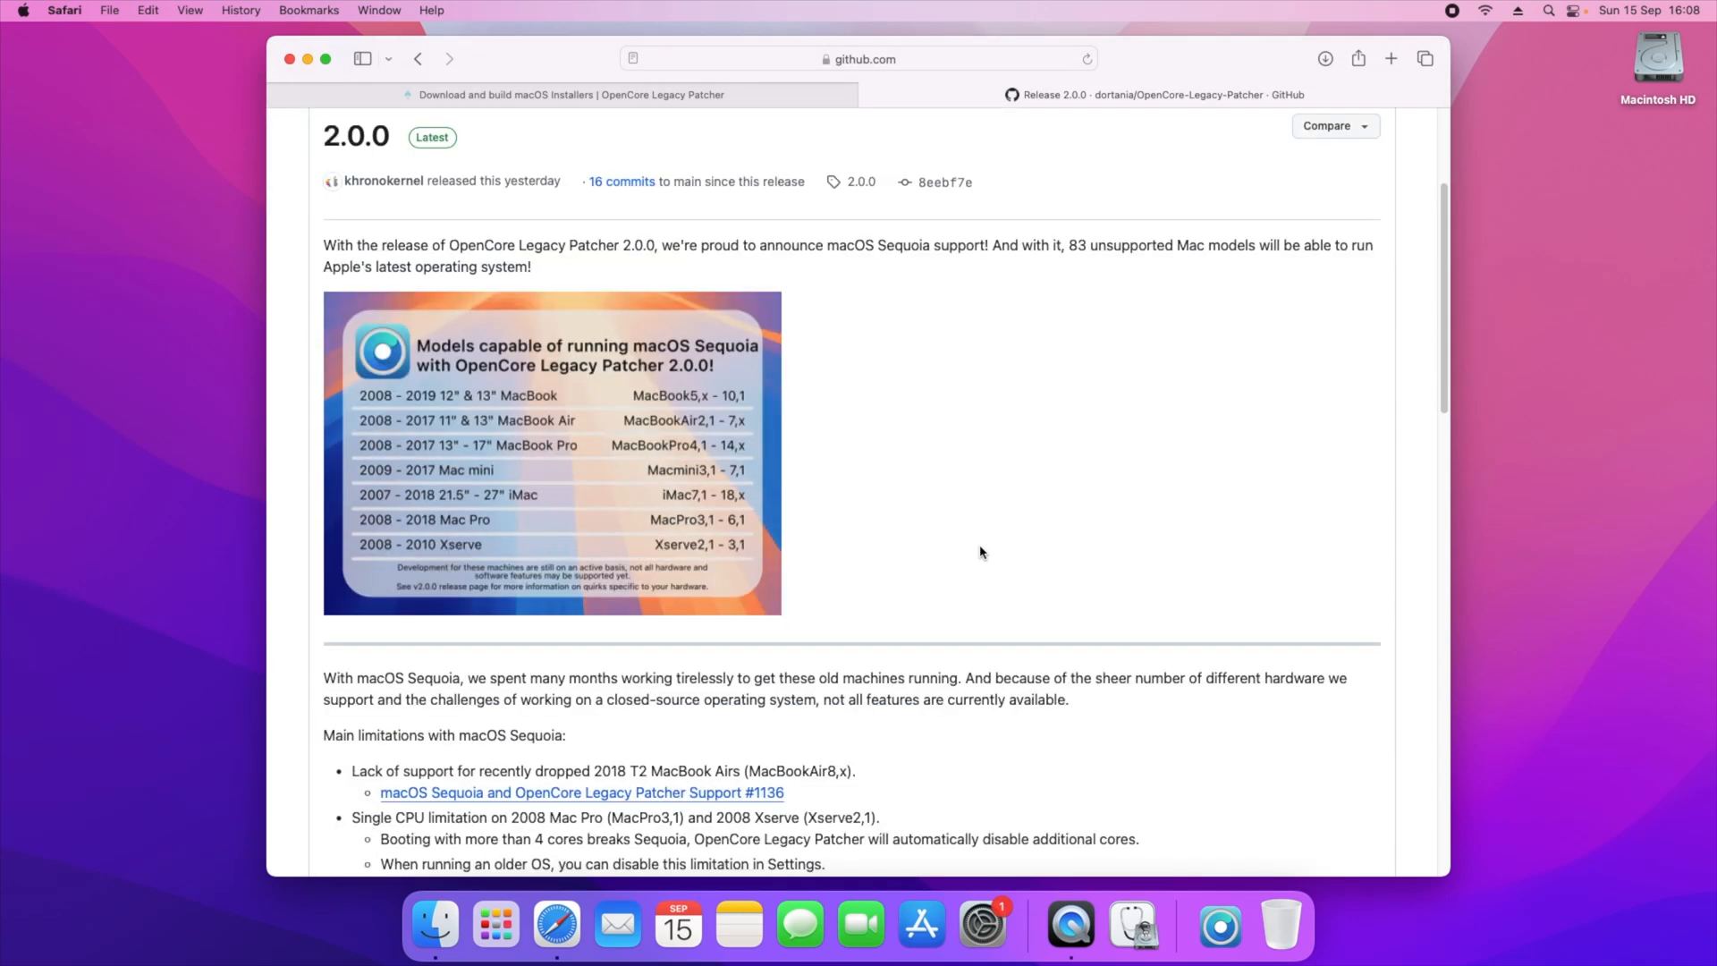
{"action": "scroll", "scroll_direction": "down", "scroll_amount": 3}
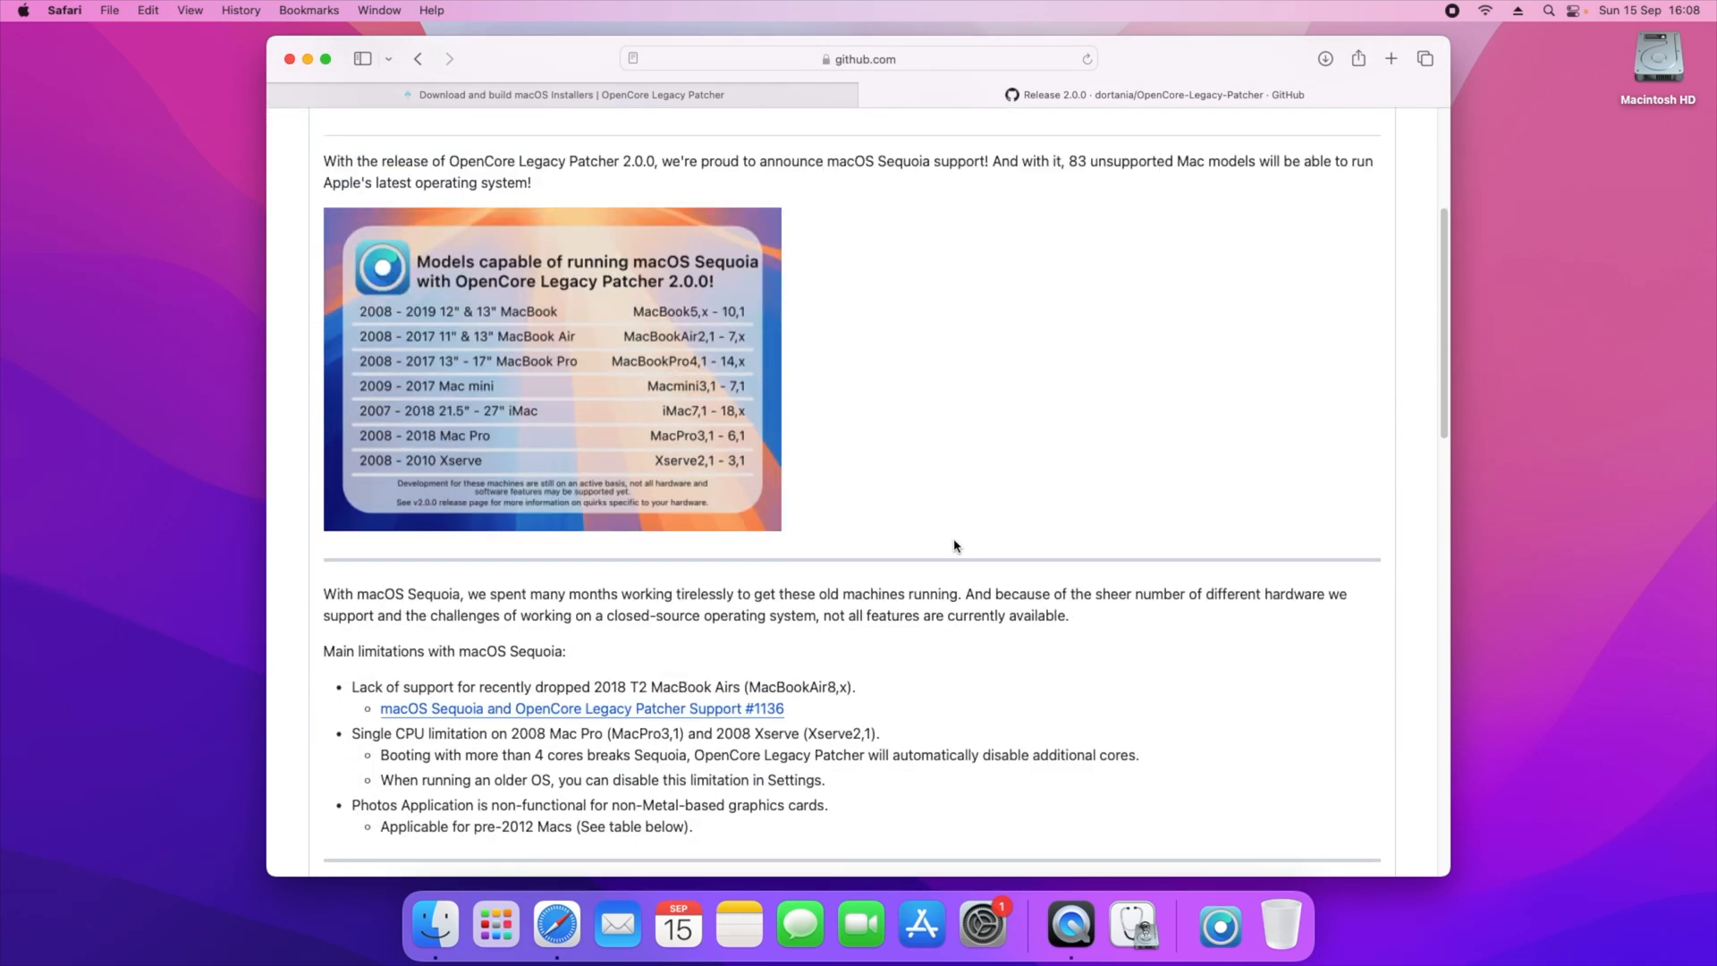
{"action": "mouse_move", "coordinate": [962, 530]}
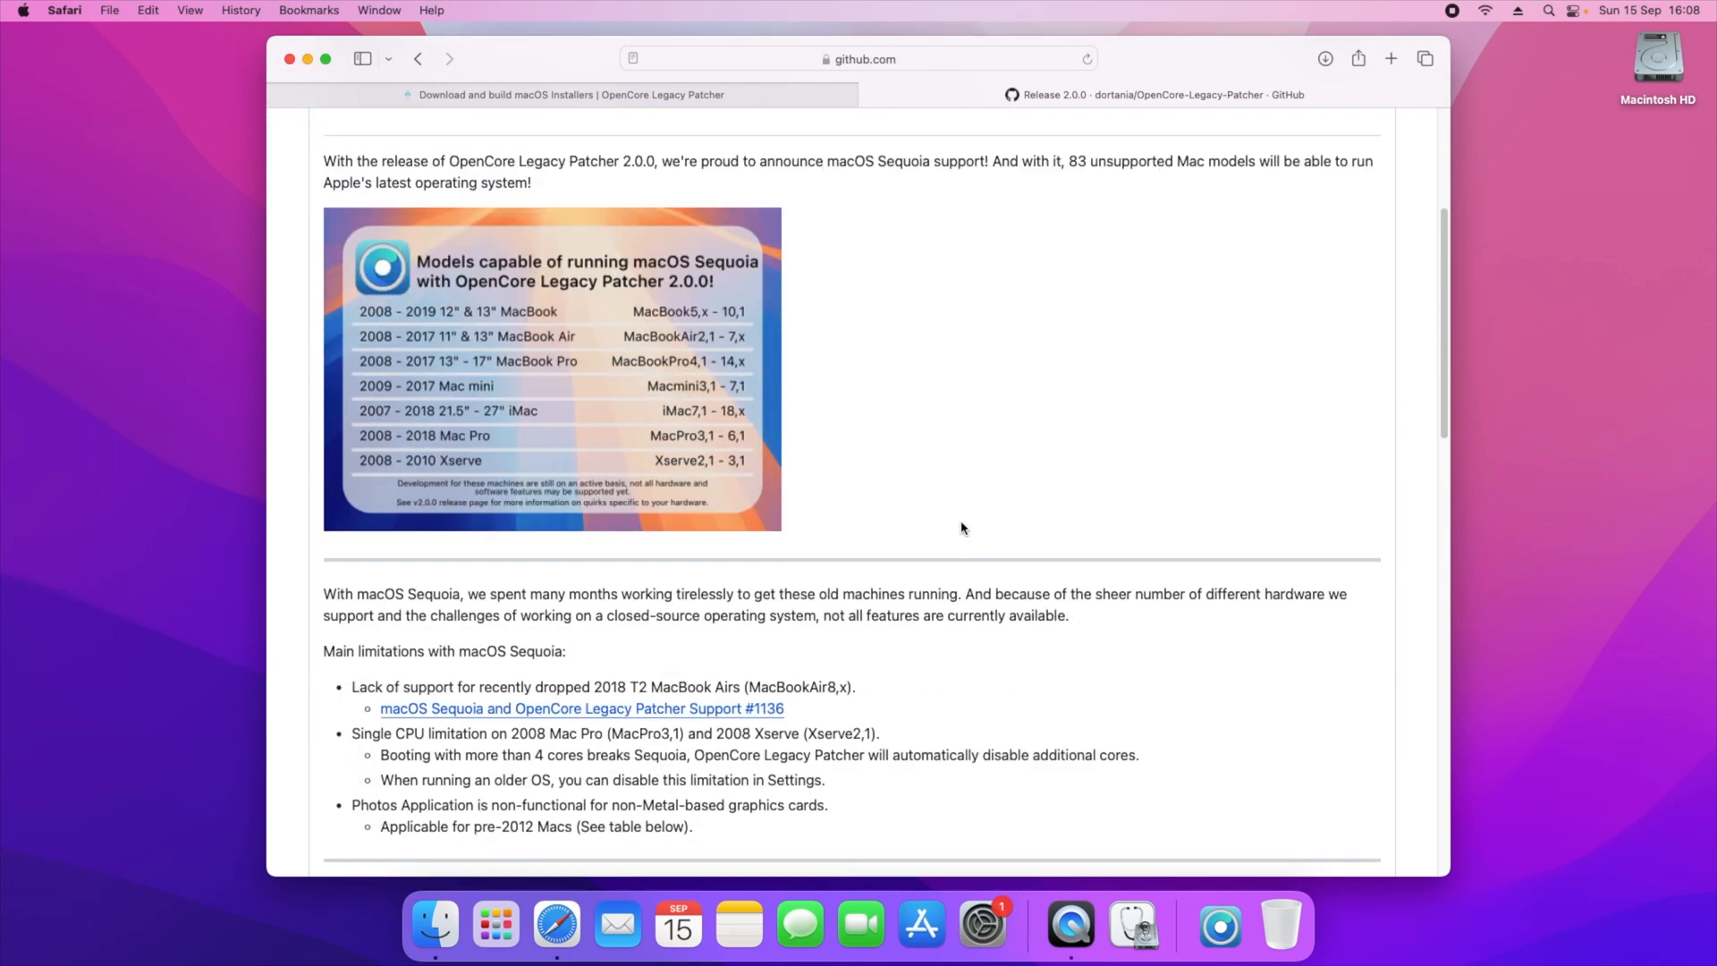
{"action": "scroll", "scroll_direction": "down", "scroll_amount": 3}
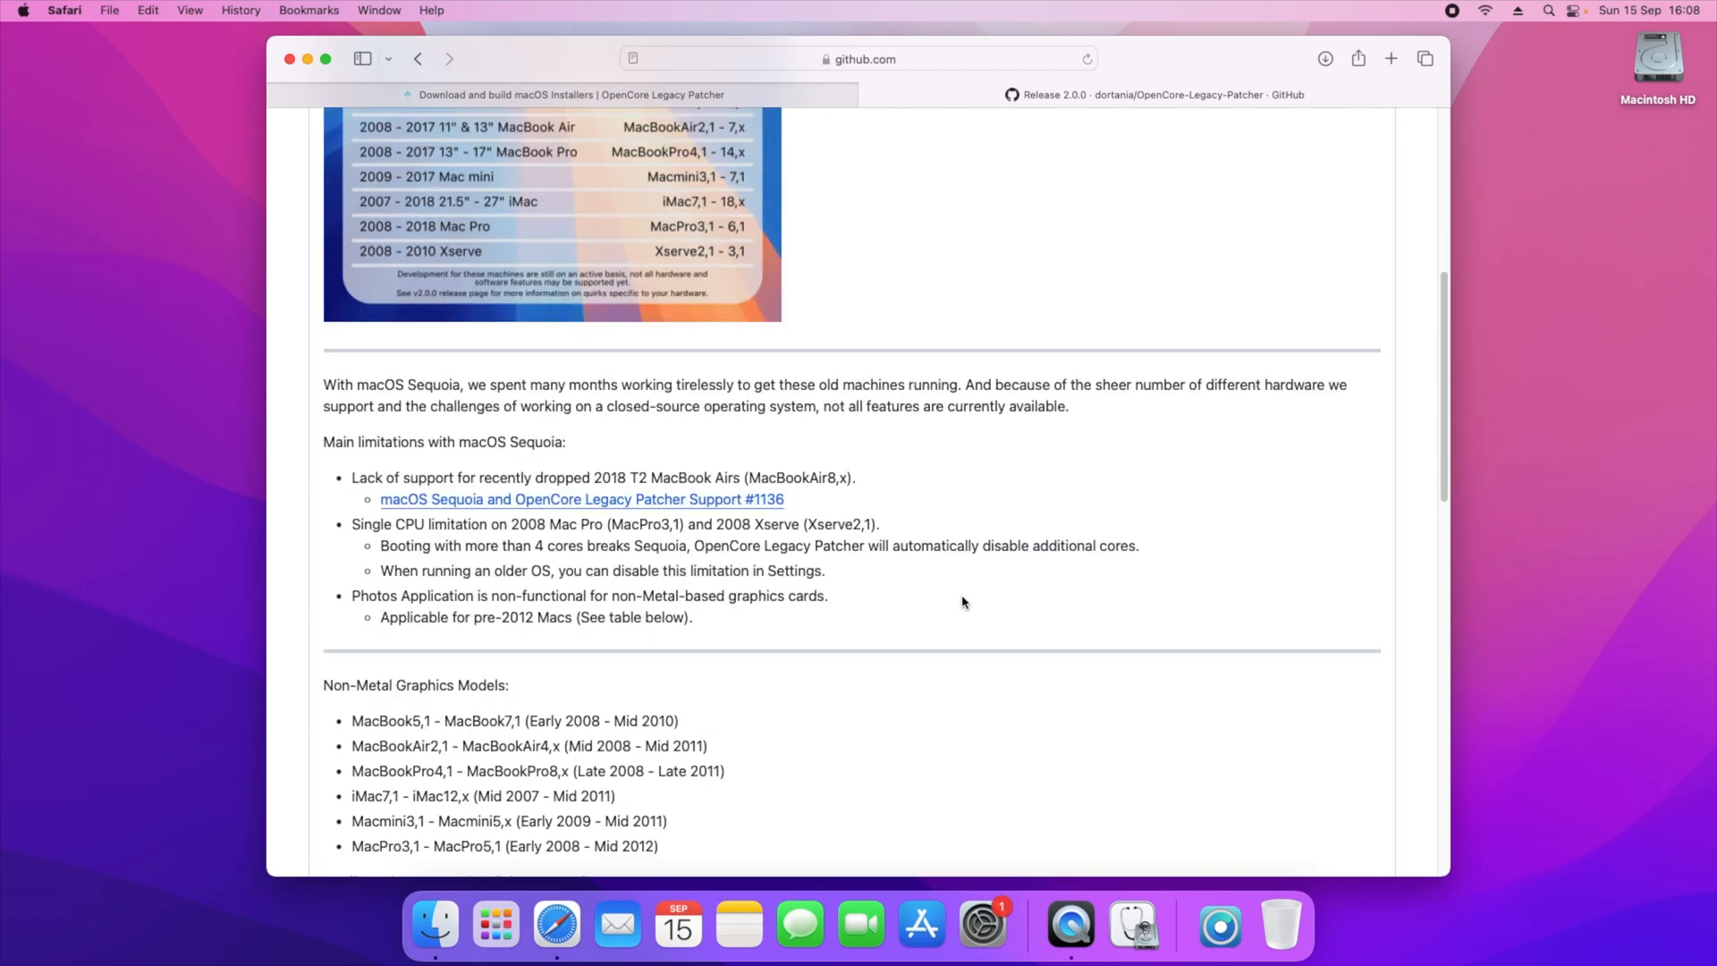
{"action": "scroll", "scroll_direction": "up", "scroll_amount": 3}
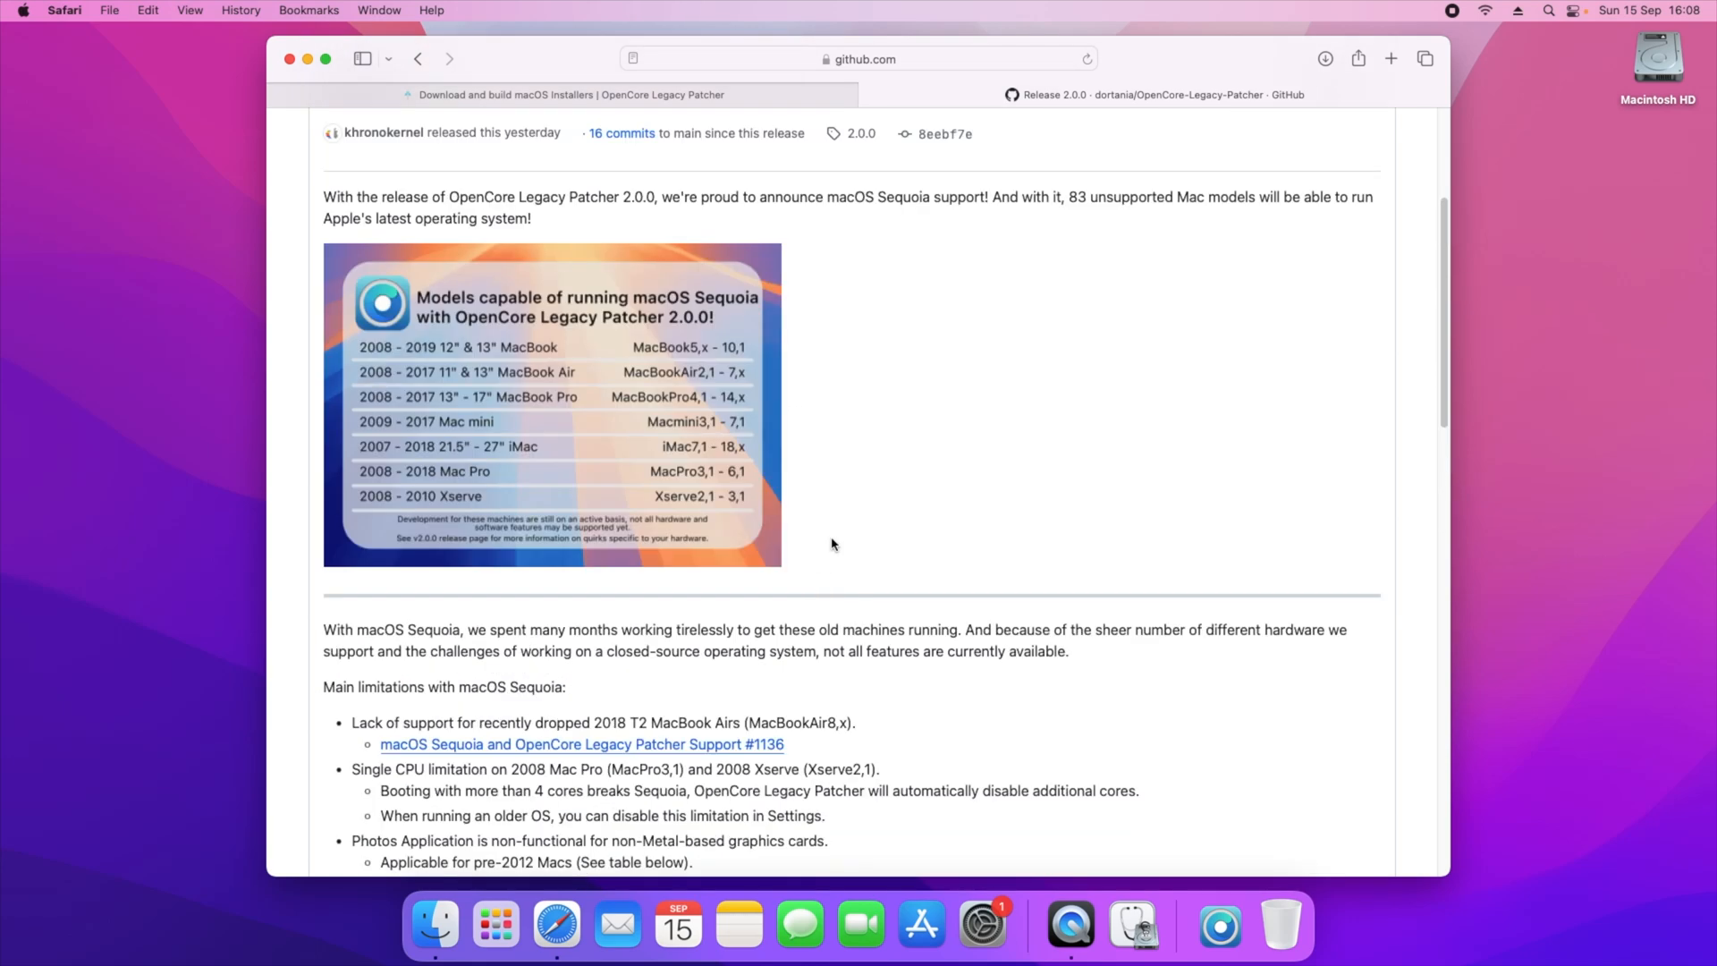
- Download OpenCore-Patcher.pkg from the Assets list at the bottom of the 2.0.0 release
{"action": "scroll", "scroll_direction": "down", "scroll_amount": 3}
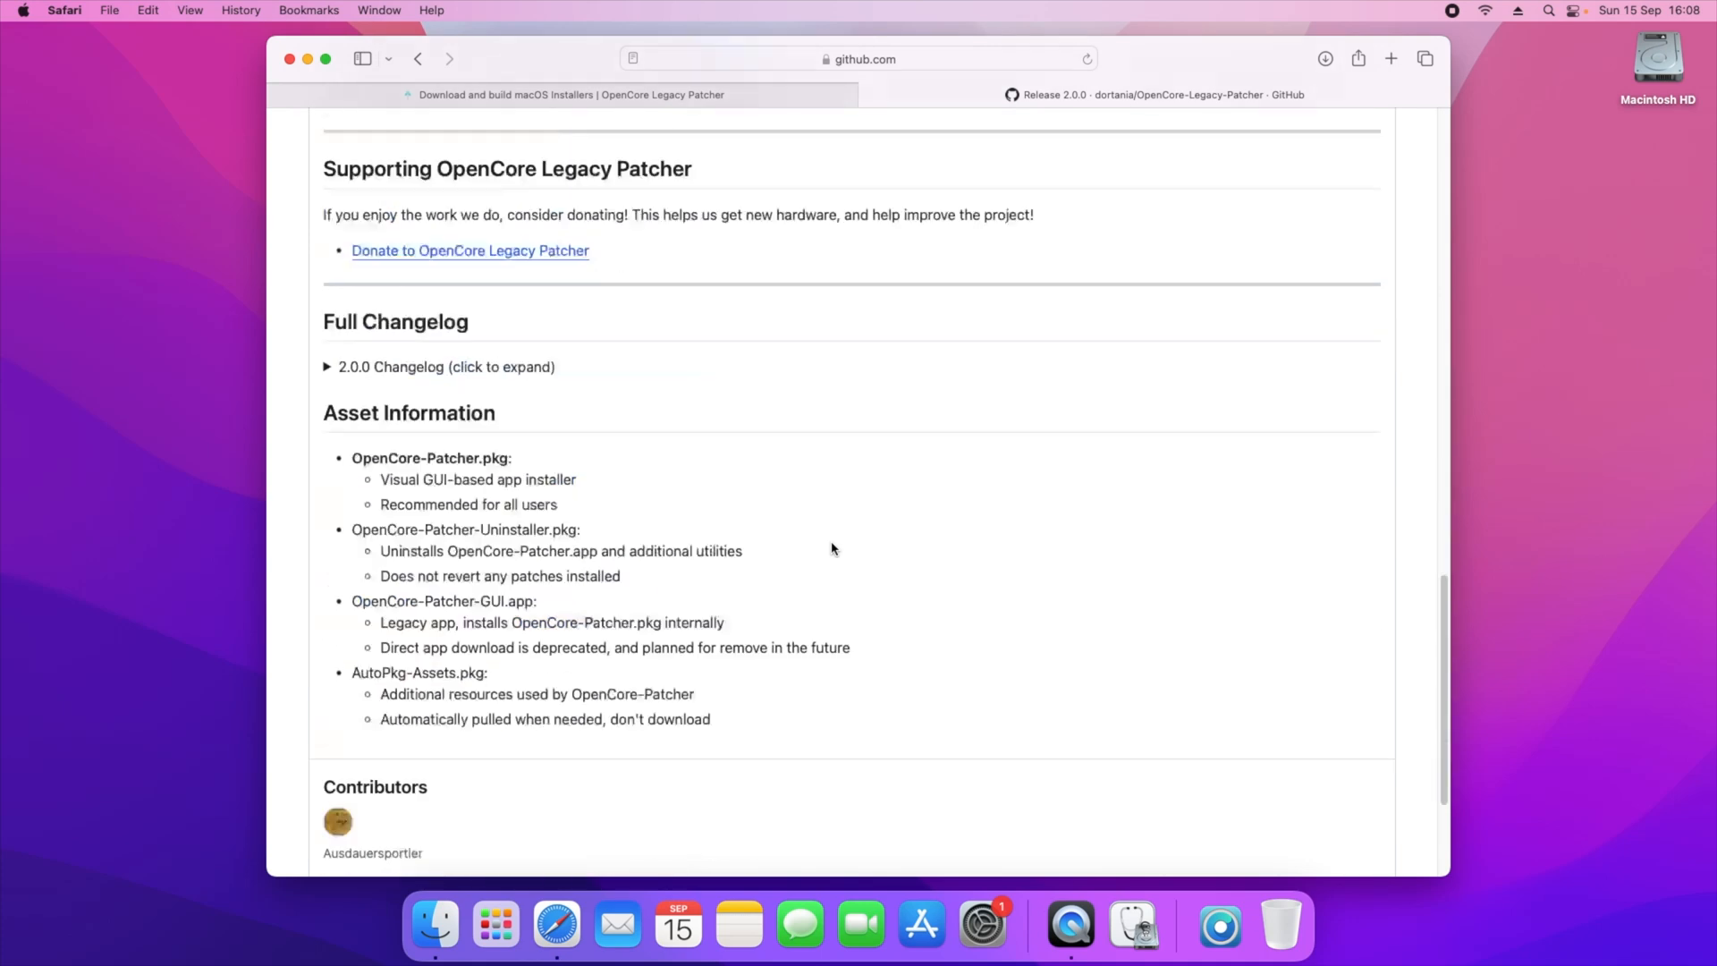
{"action": "scroll", "scroll_direction": "down", "scroll_amount": 3}
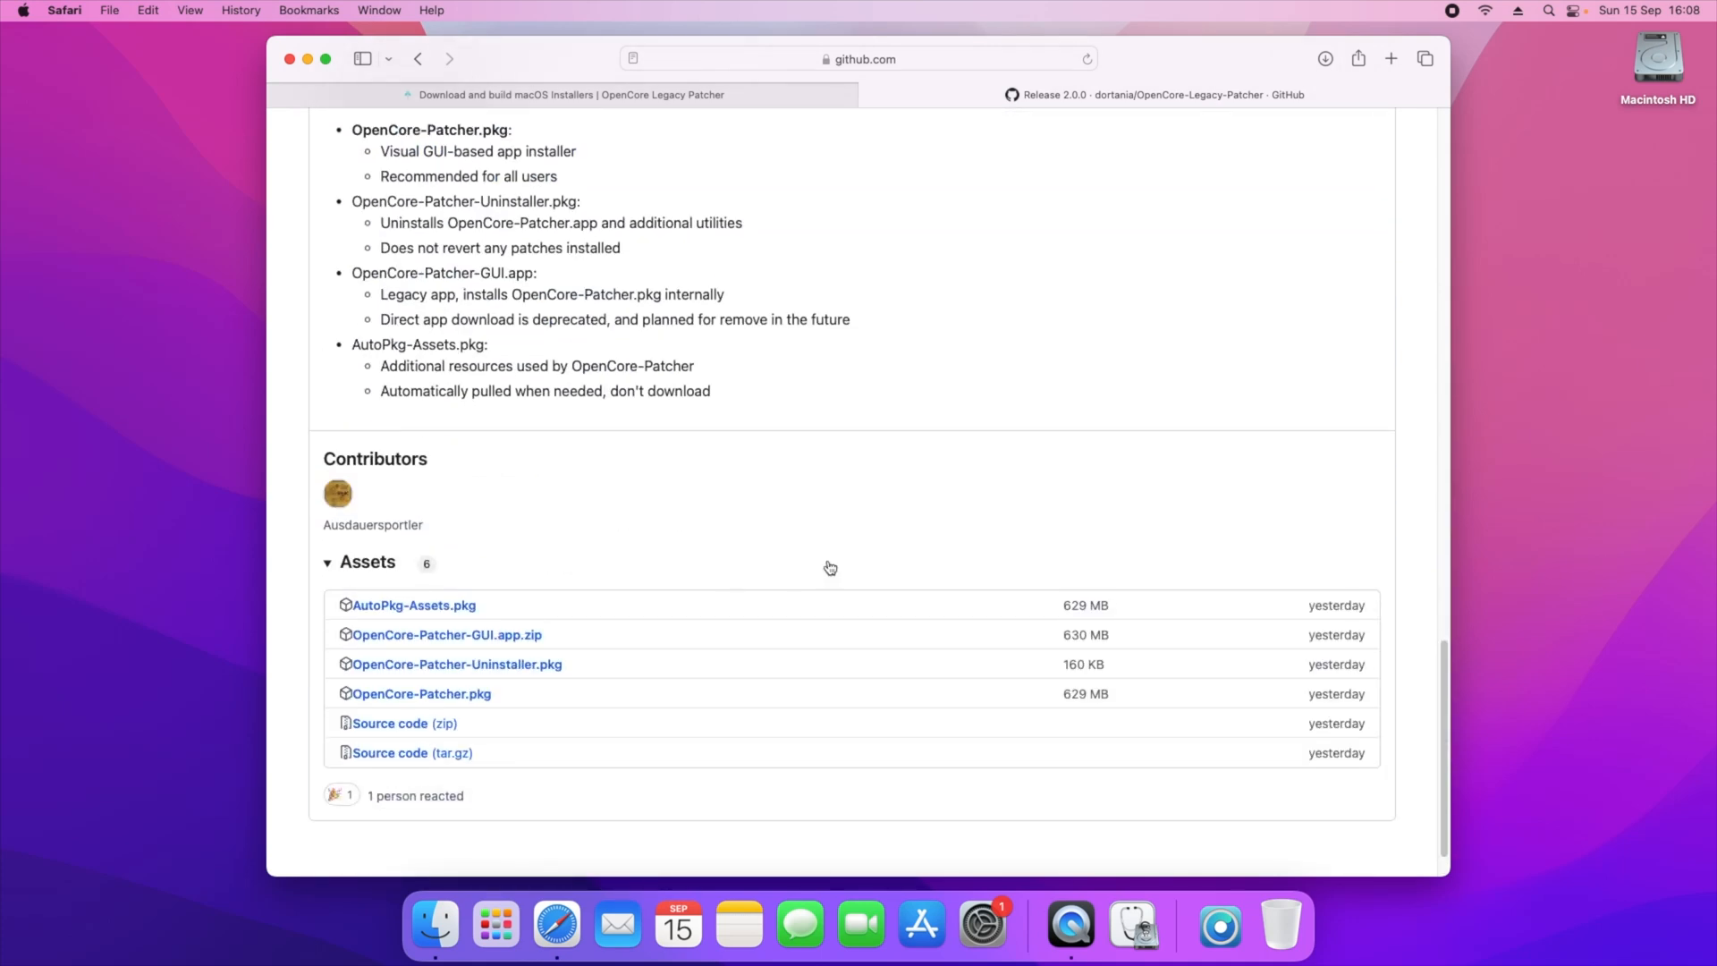
{"action": "mouse_move", "coordinate": [435, 646]}
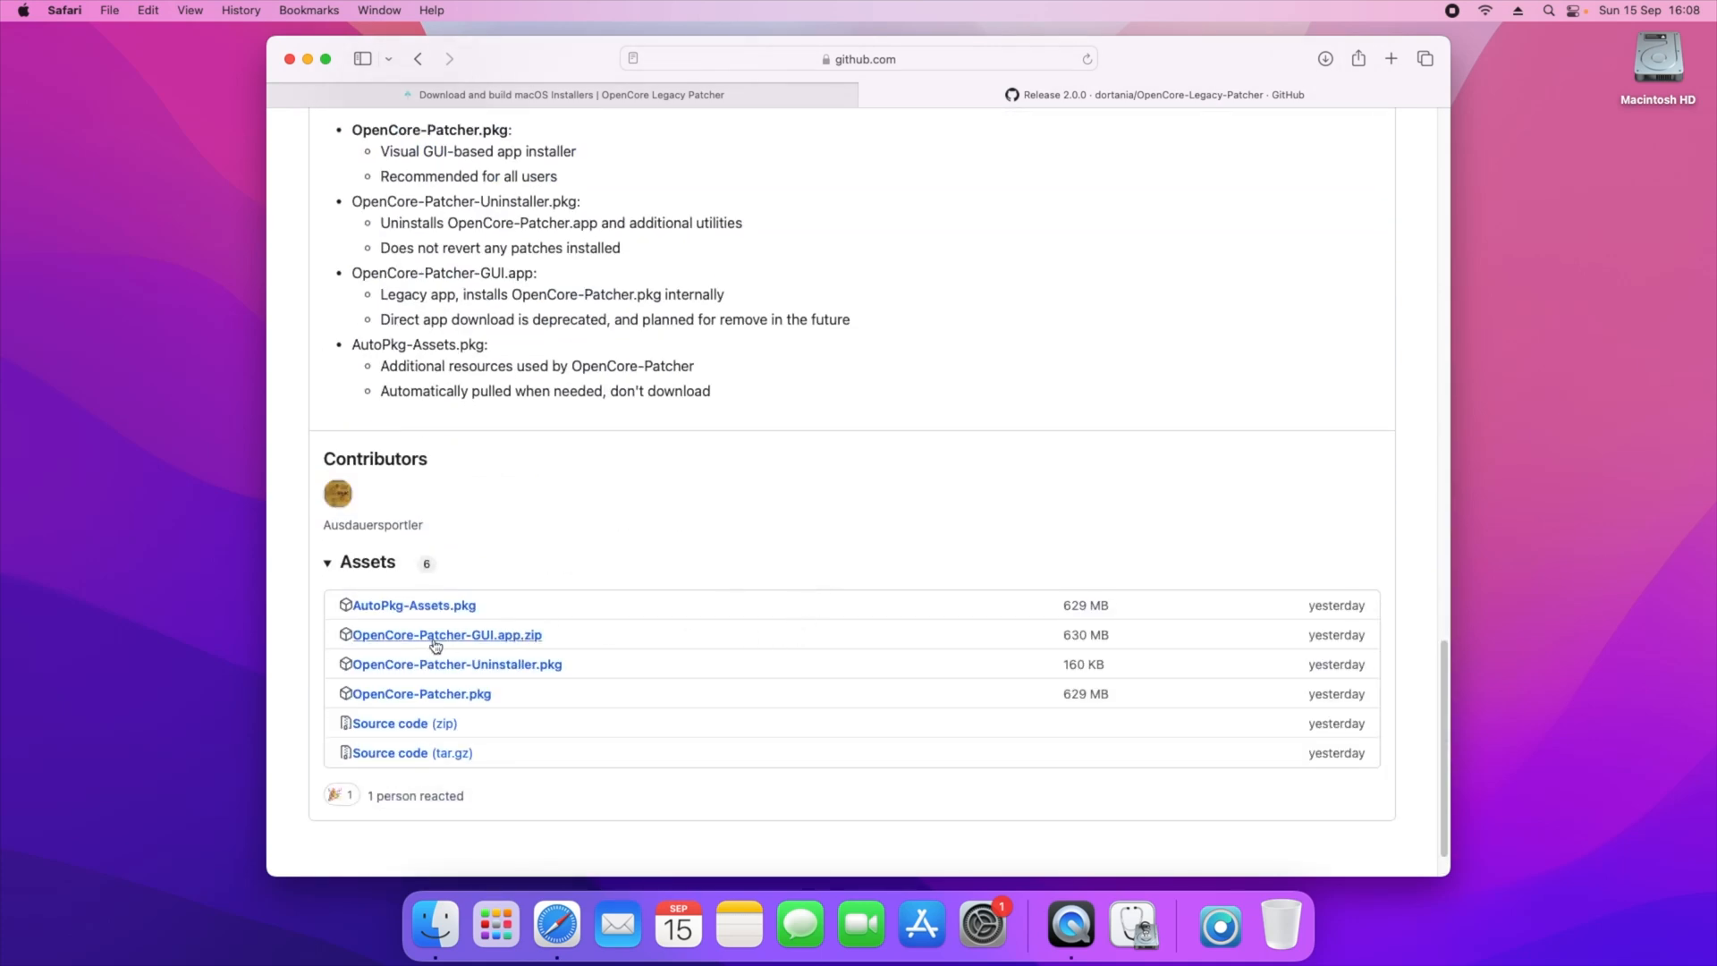
{"action": "mouse_move", "coordinate": [501, 640]}
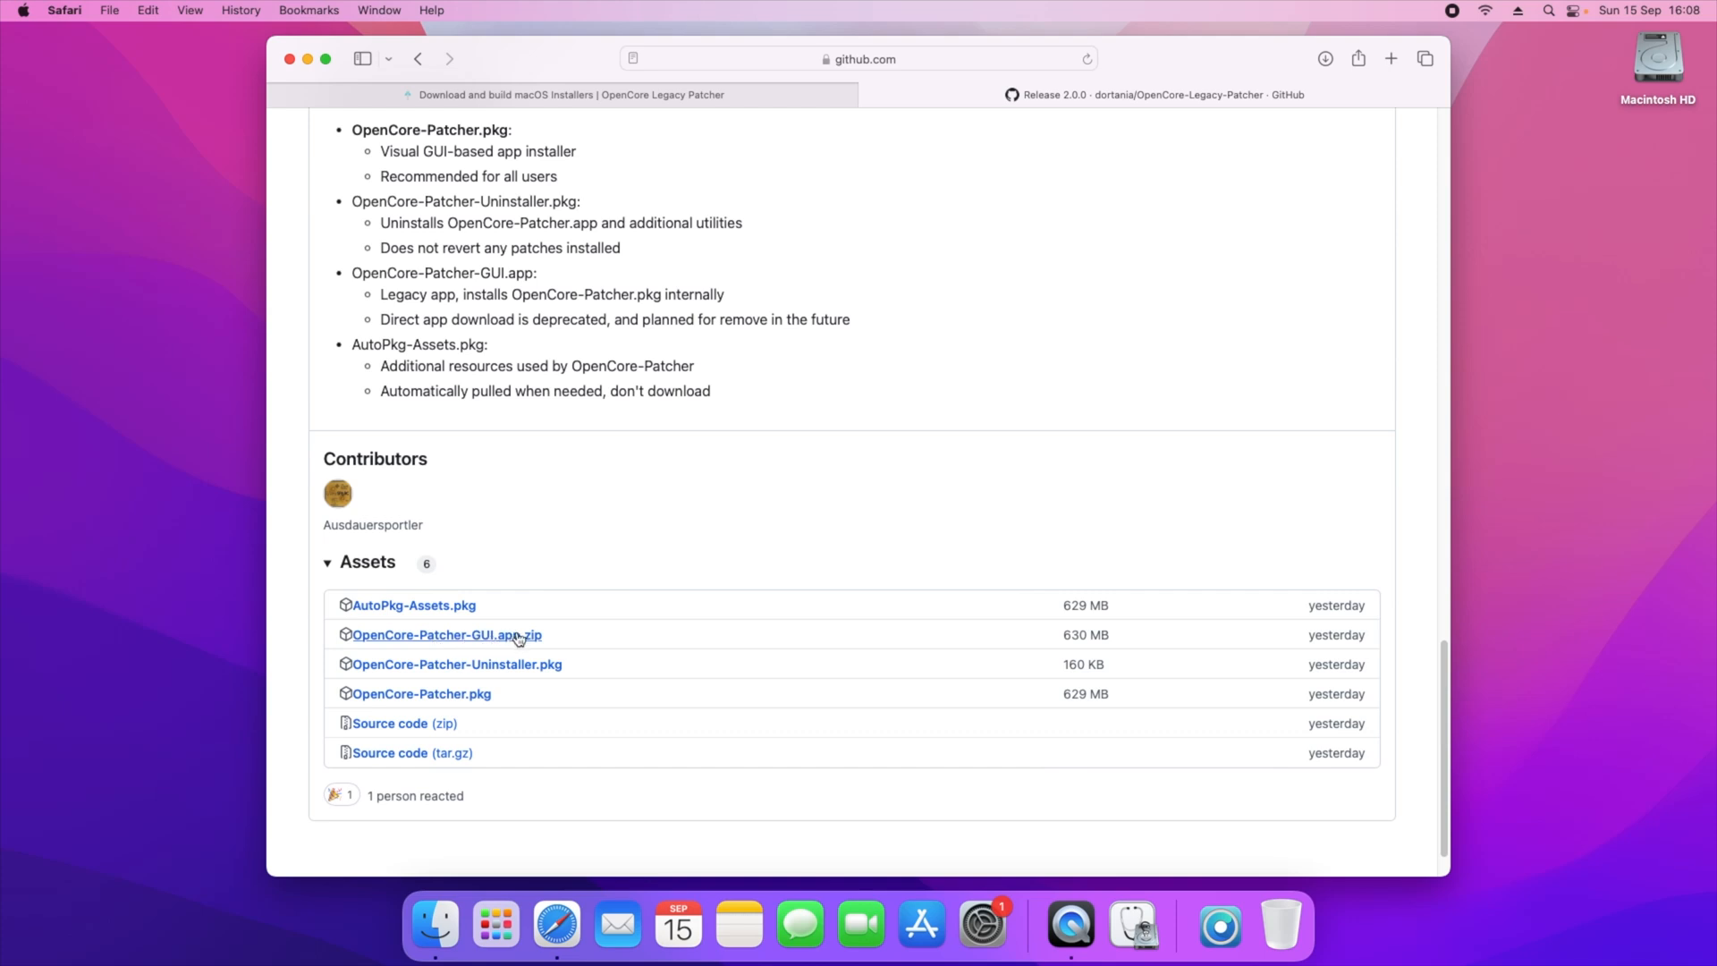
{"action": "mouse_move", "coordinate": [1572, 23]}
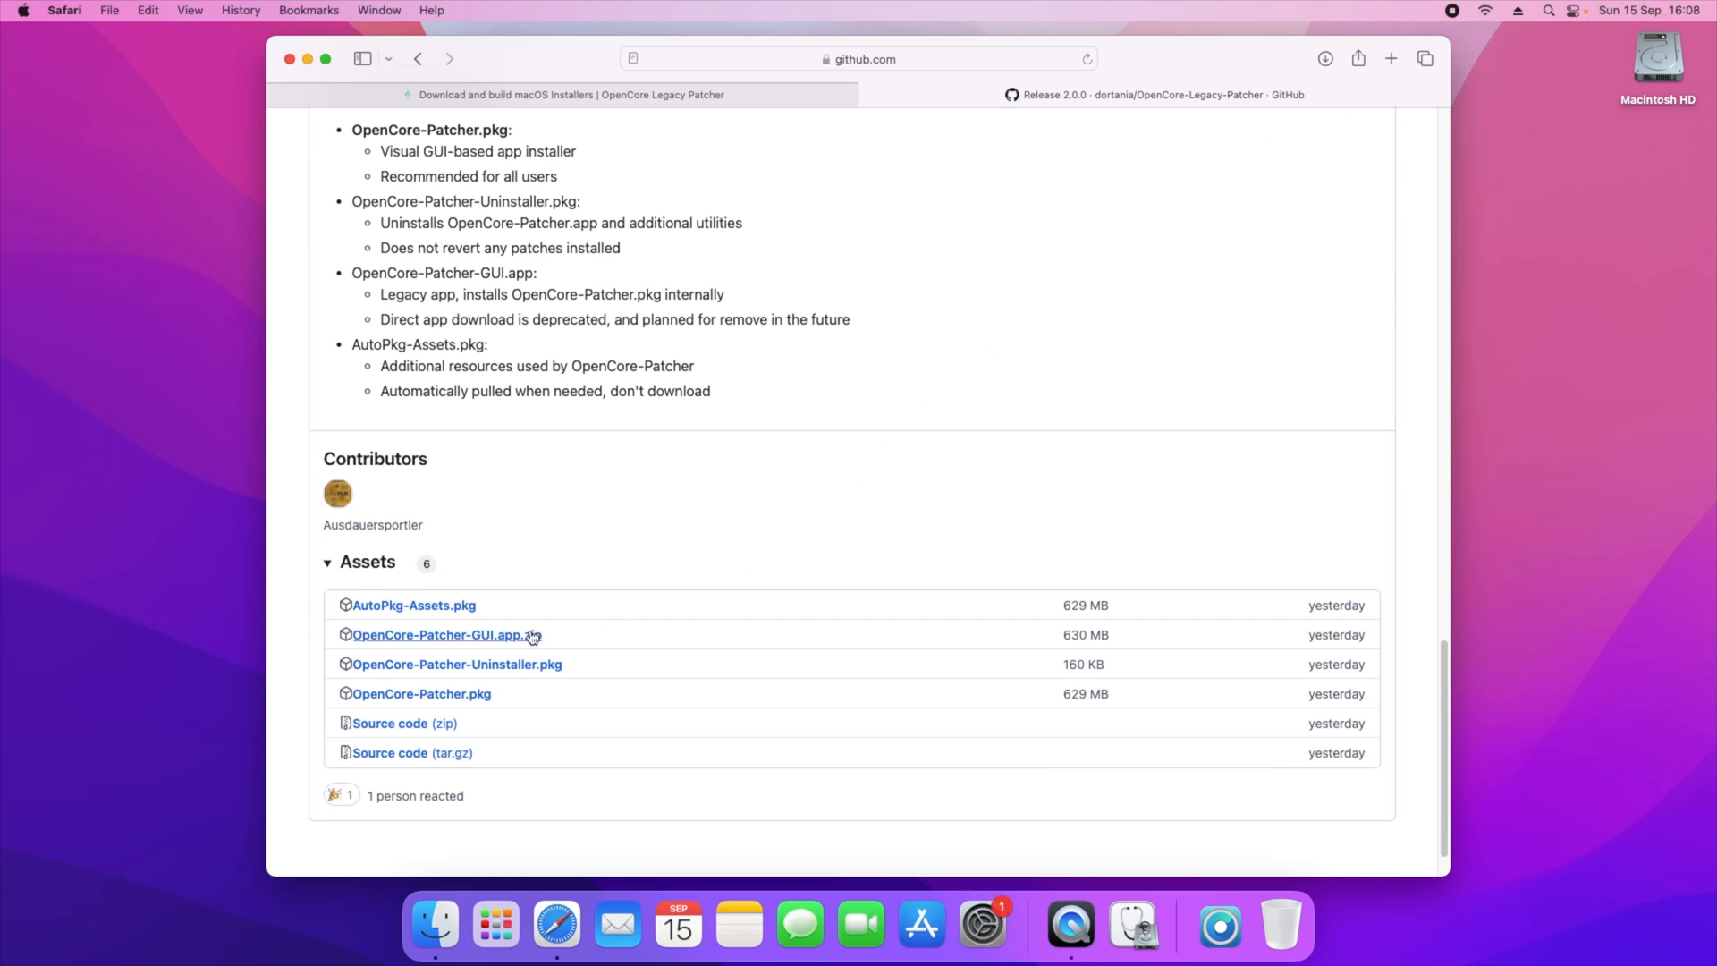
{"action": "mouse_move", "coordinate": [701, 642]}
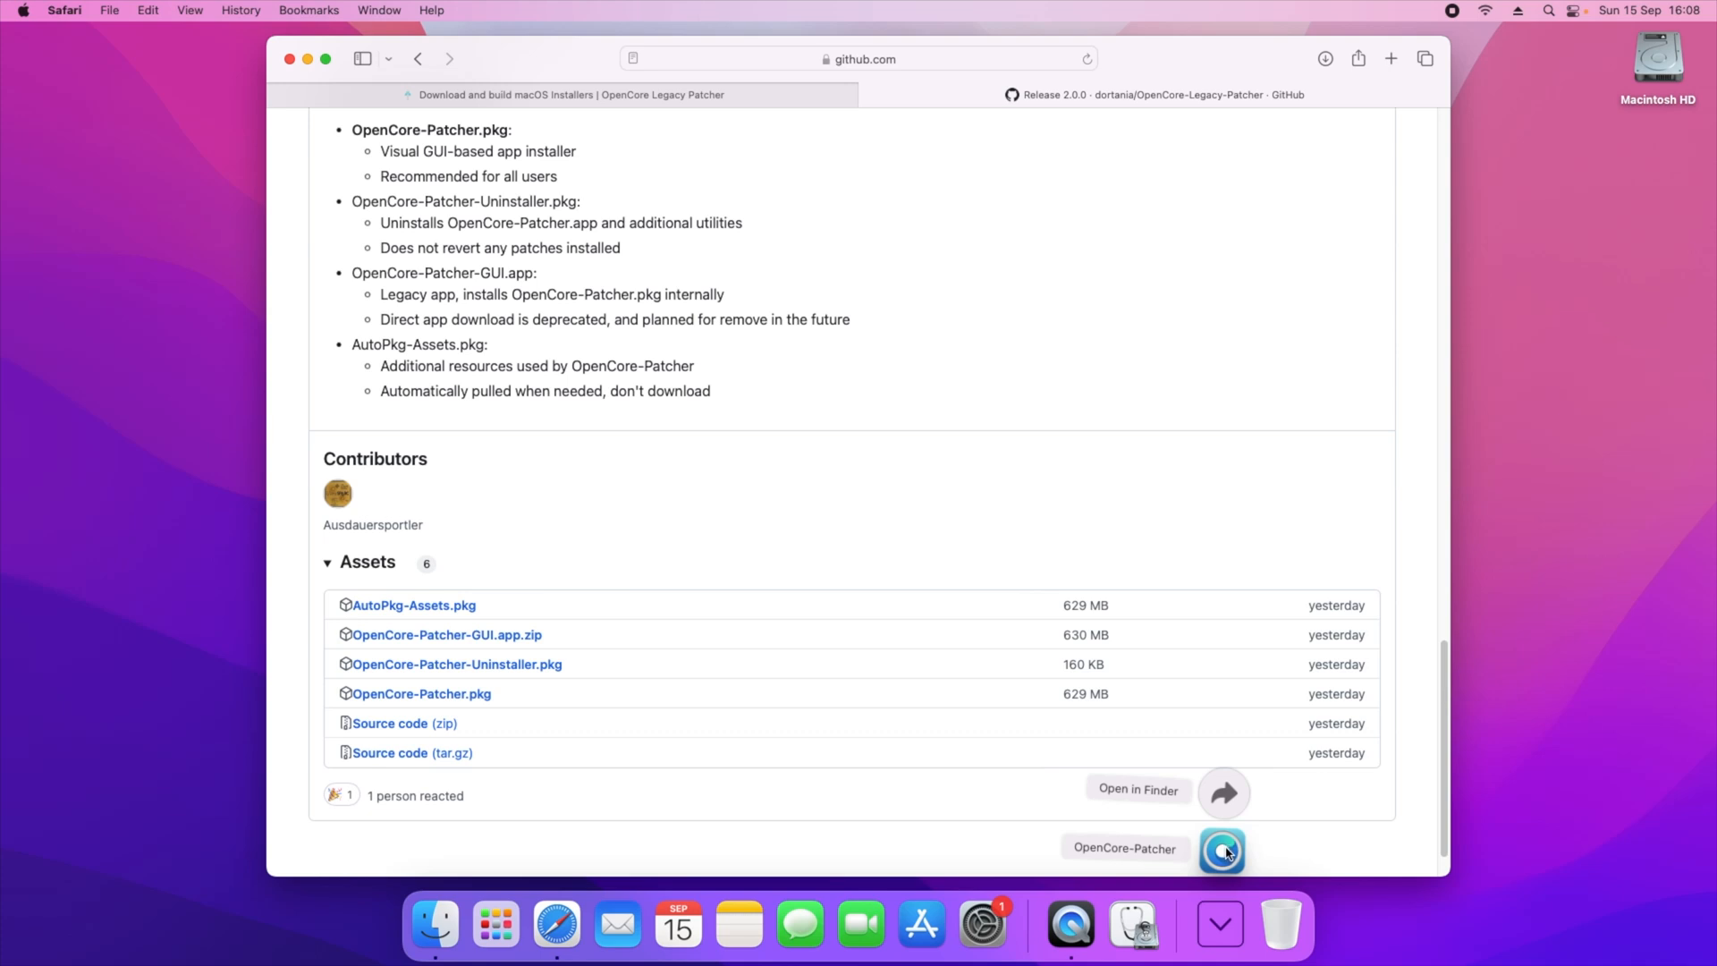
{"action": "mouse_move", "coordinate": [989, 252]}
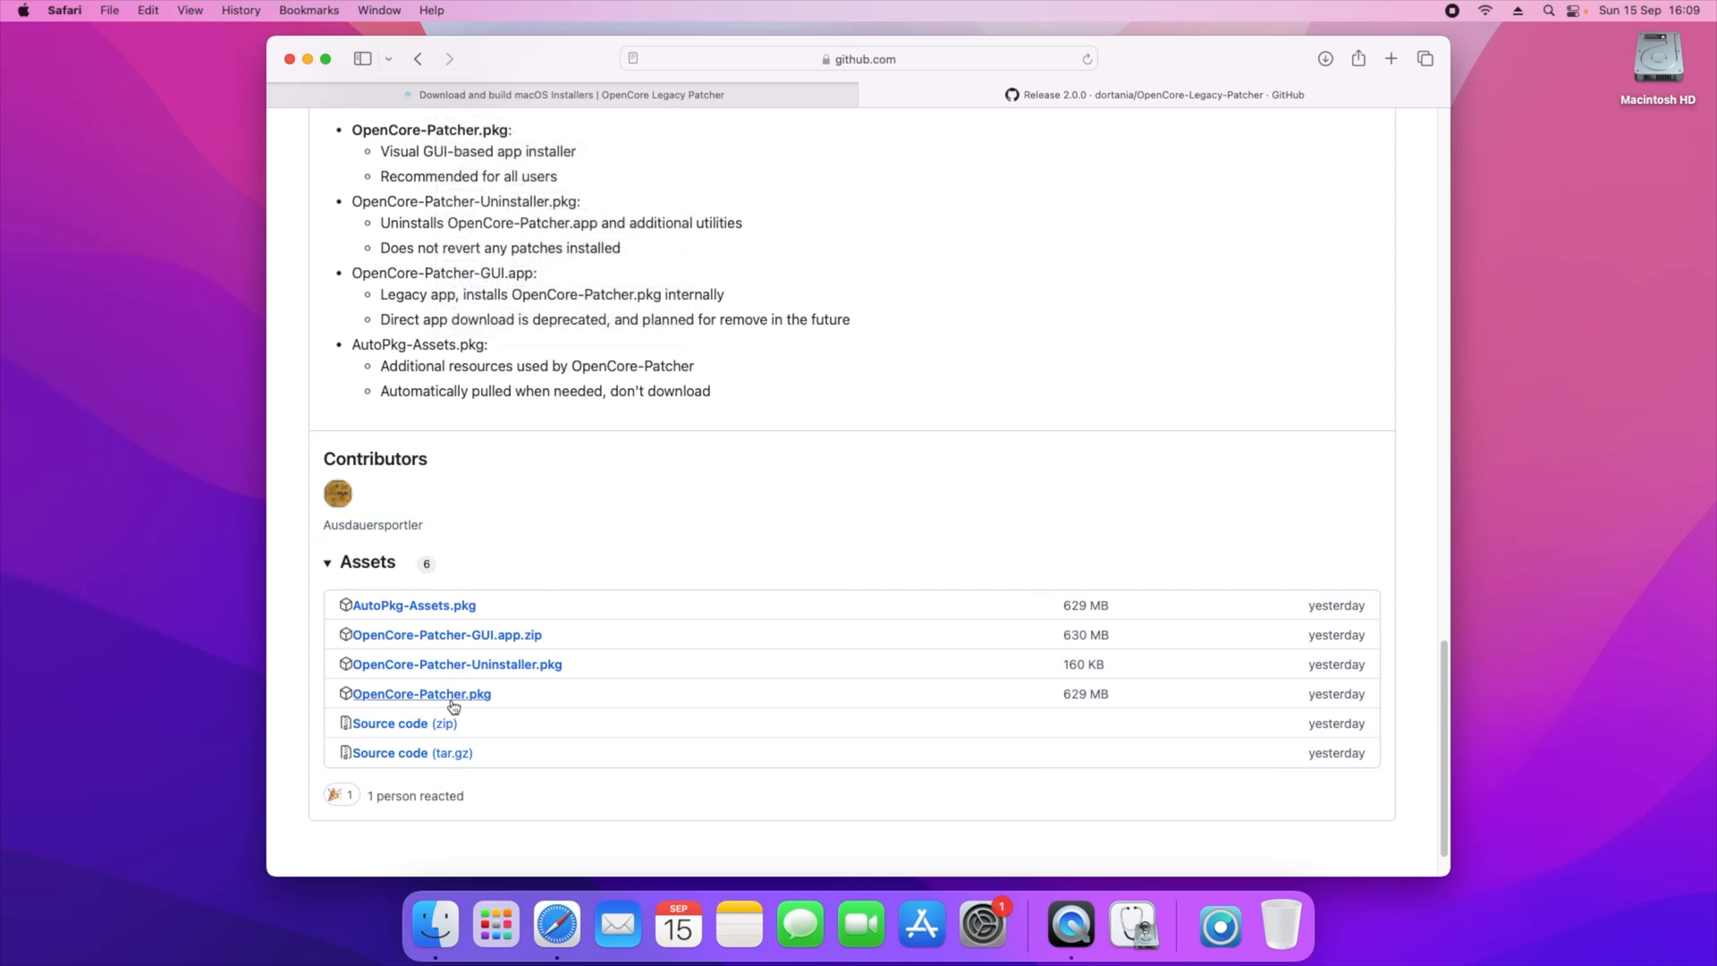
{"action": "left_click", "coordinate": [569, 95]}
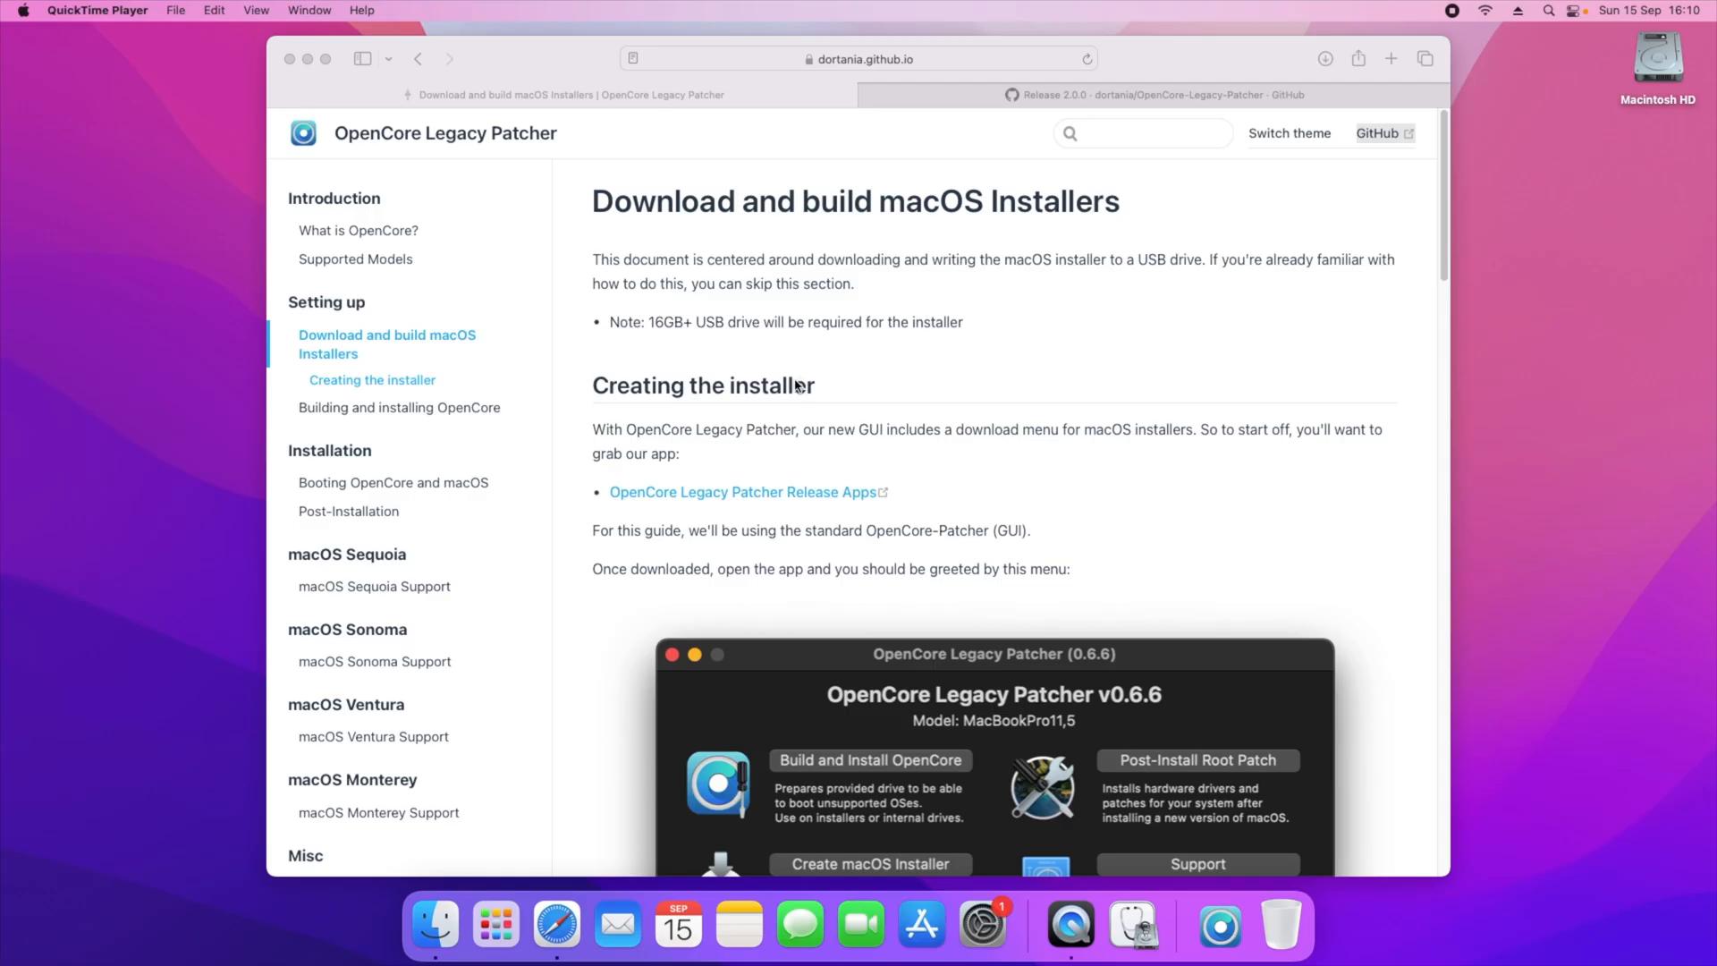
{"action": "mouse_move", "coordinate": [343, 59]}
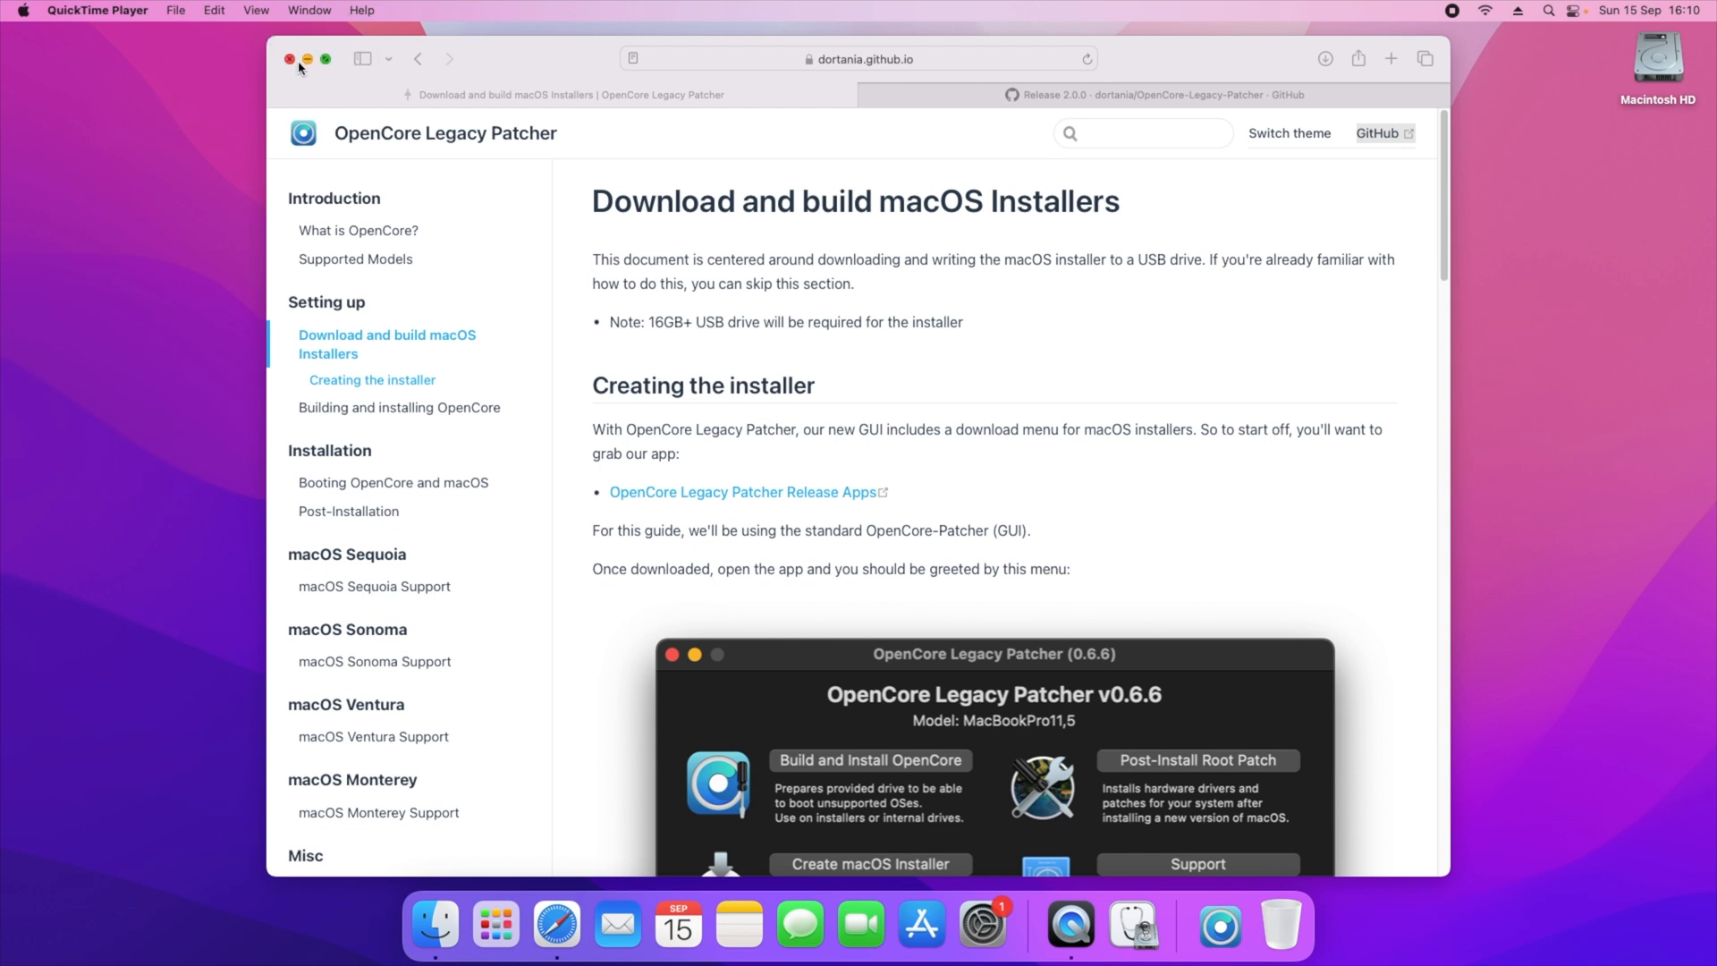
- Bring up the Apple menu's system options for this Mac
{"action": "left_click", "coordinate": [290, 59]}
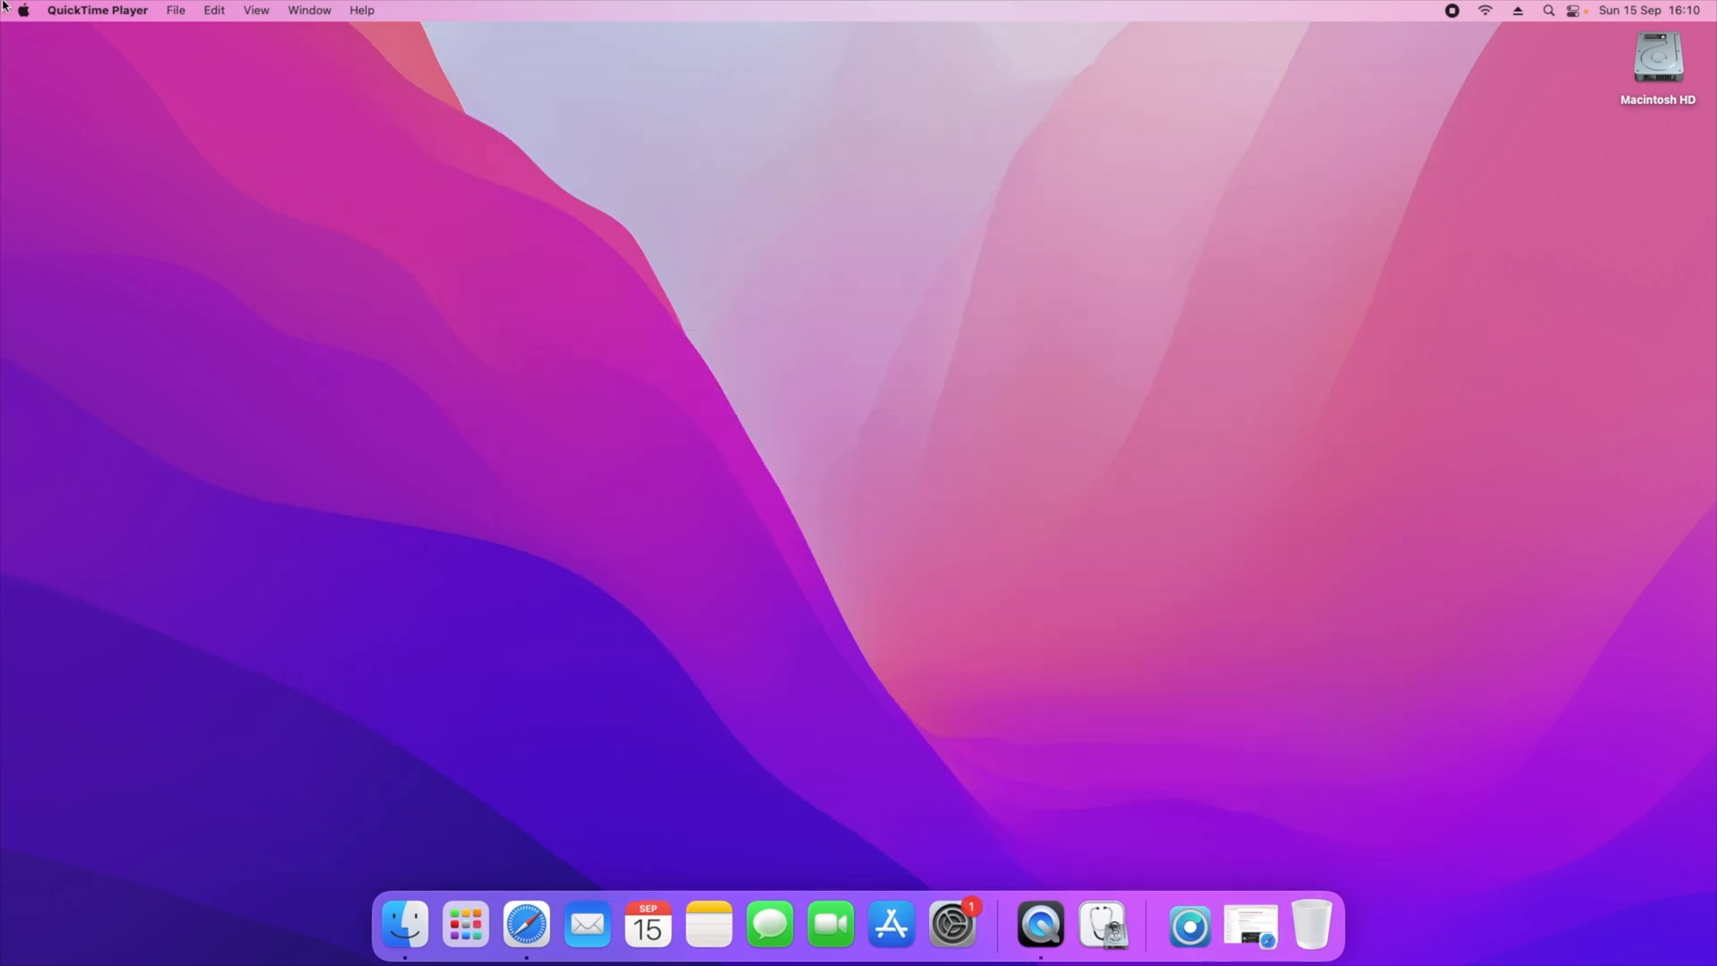
{"action": "left_click", "coordinate": [22, 11]}
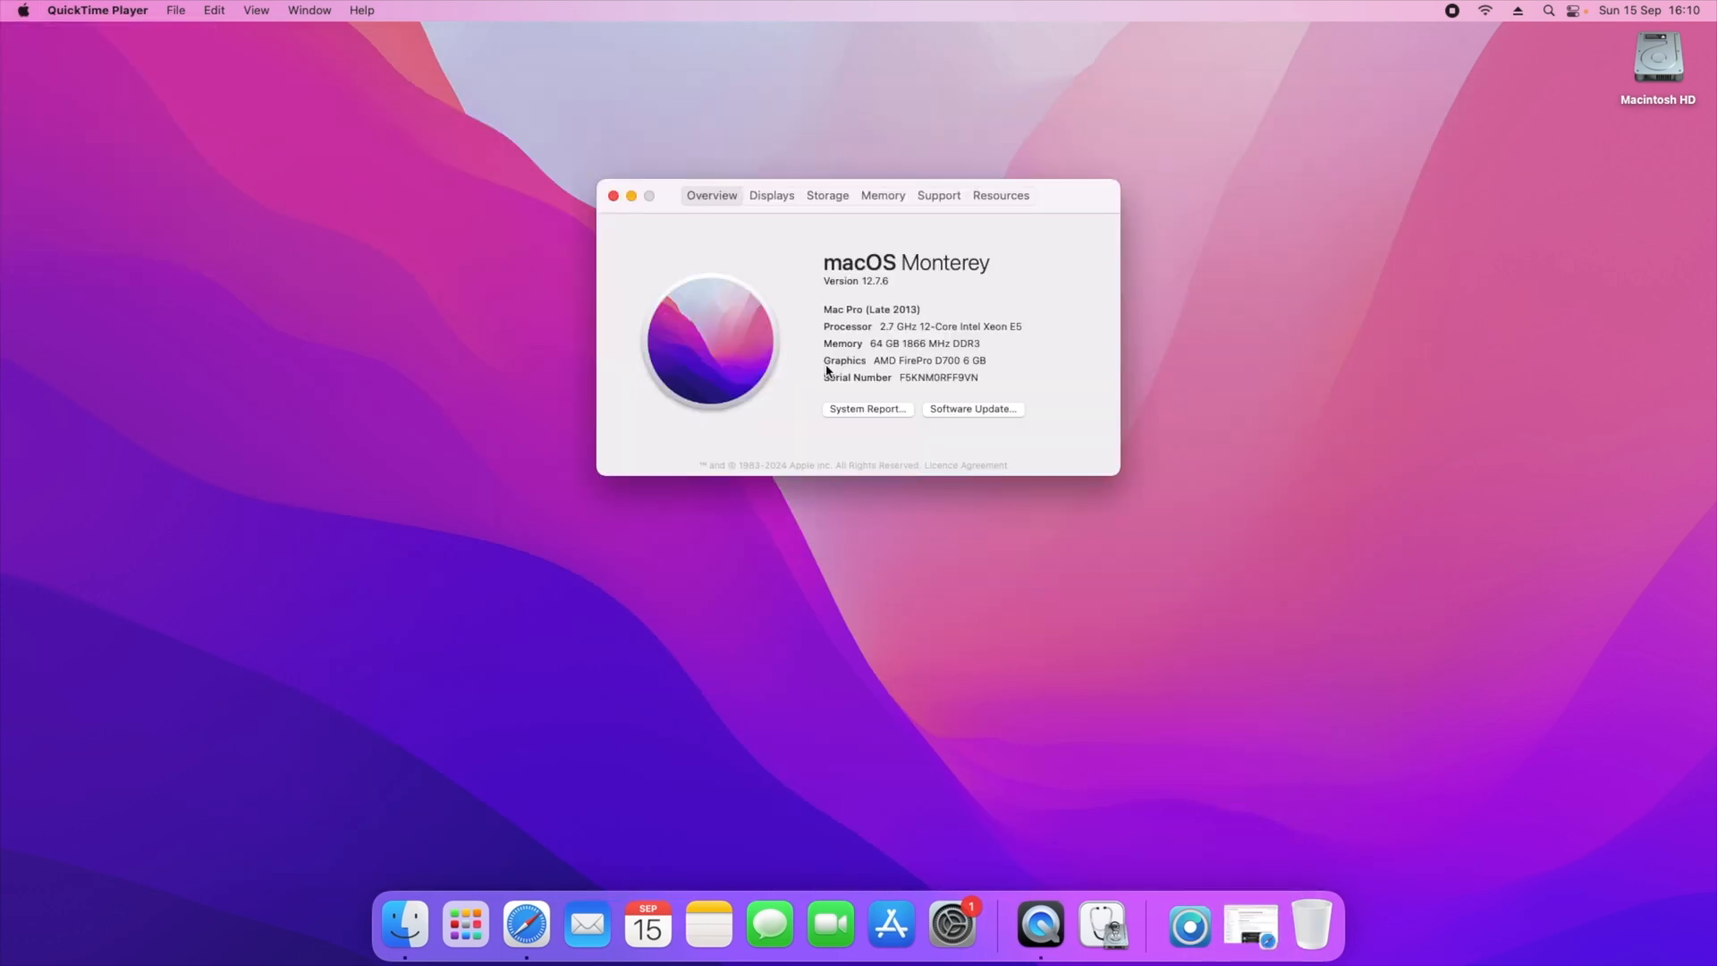
{"action": "mouse_move", "coordinate": [980, 263]}
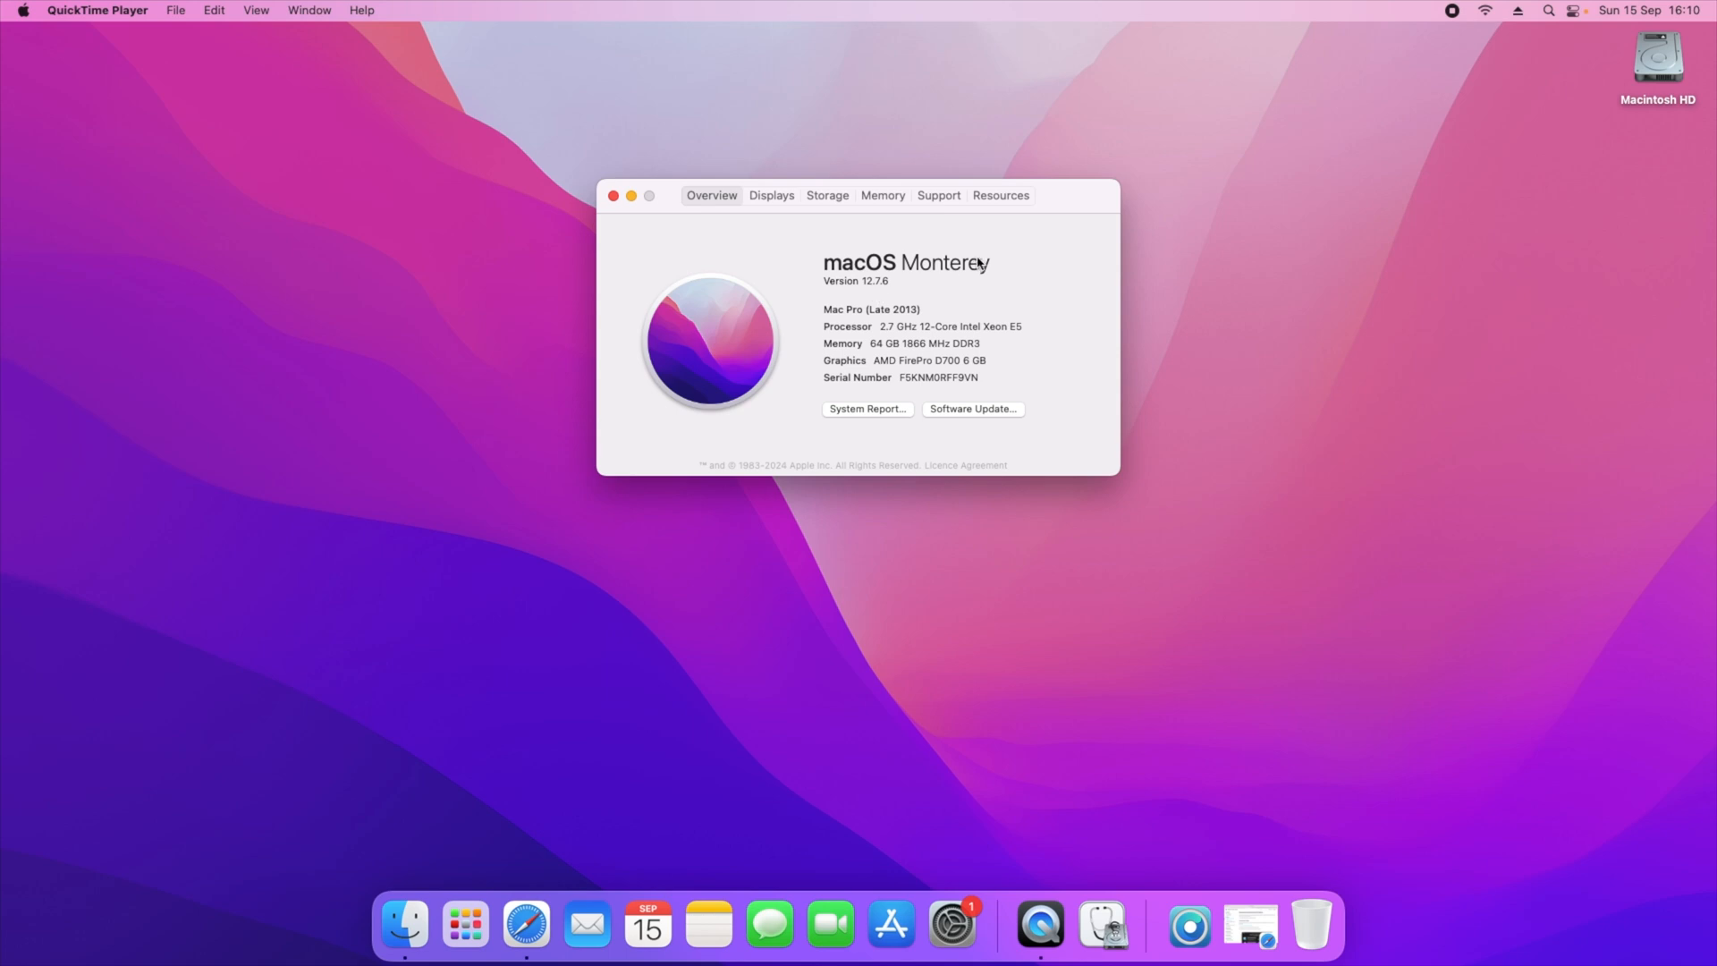
{"action": "mouse_move", "coordinate": [746, 308]}
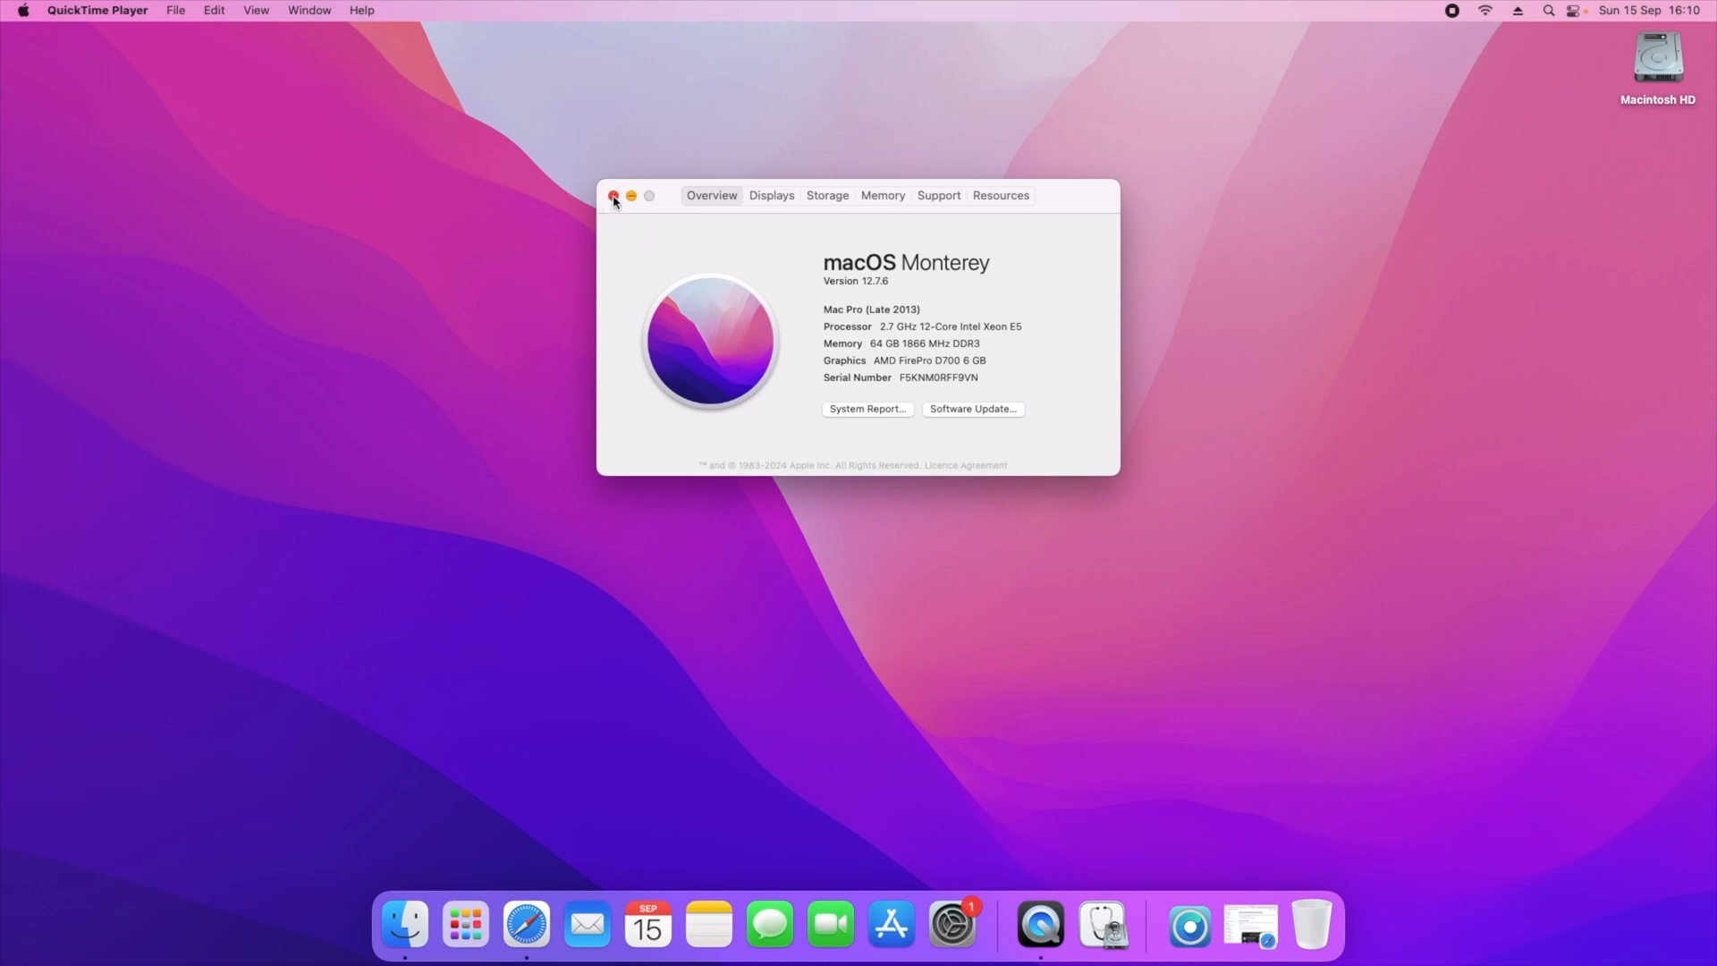
{"action": "left_click", "coordinate": [613, 197]}
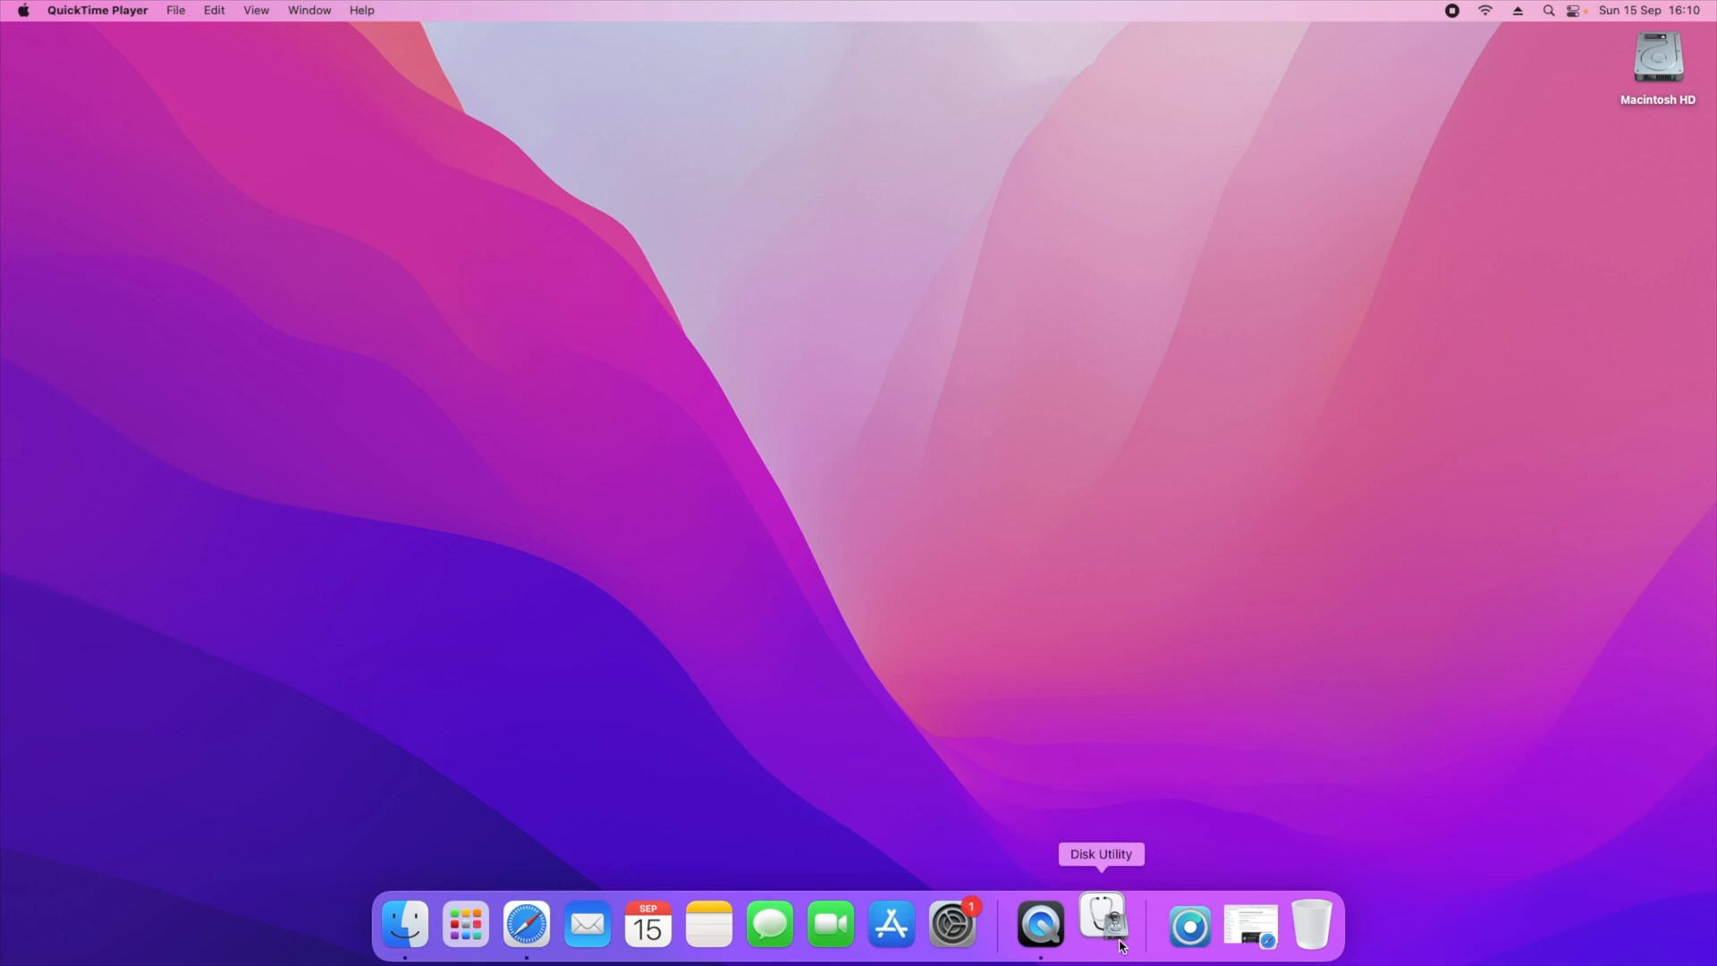
- In Disk Utility, select the whole APPLE SSD SM1024G and add a new partition rather than a volume
{"action": "left_click", "coordinate": [1102, 925]}
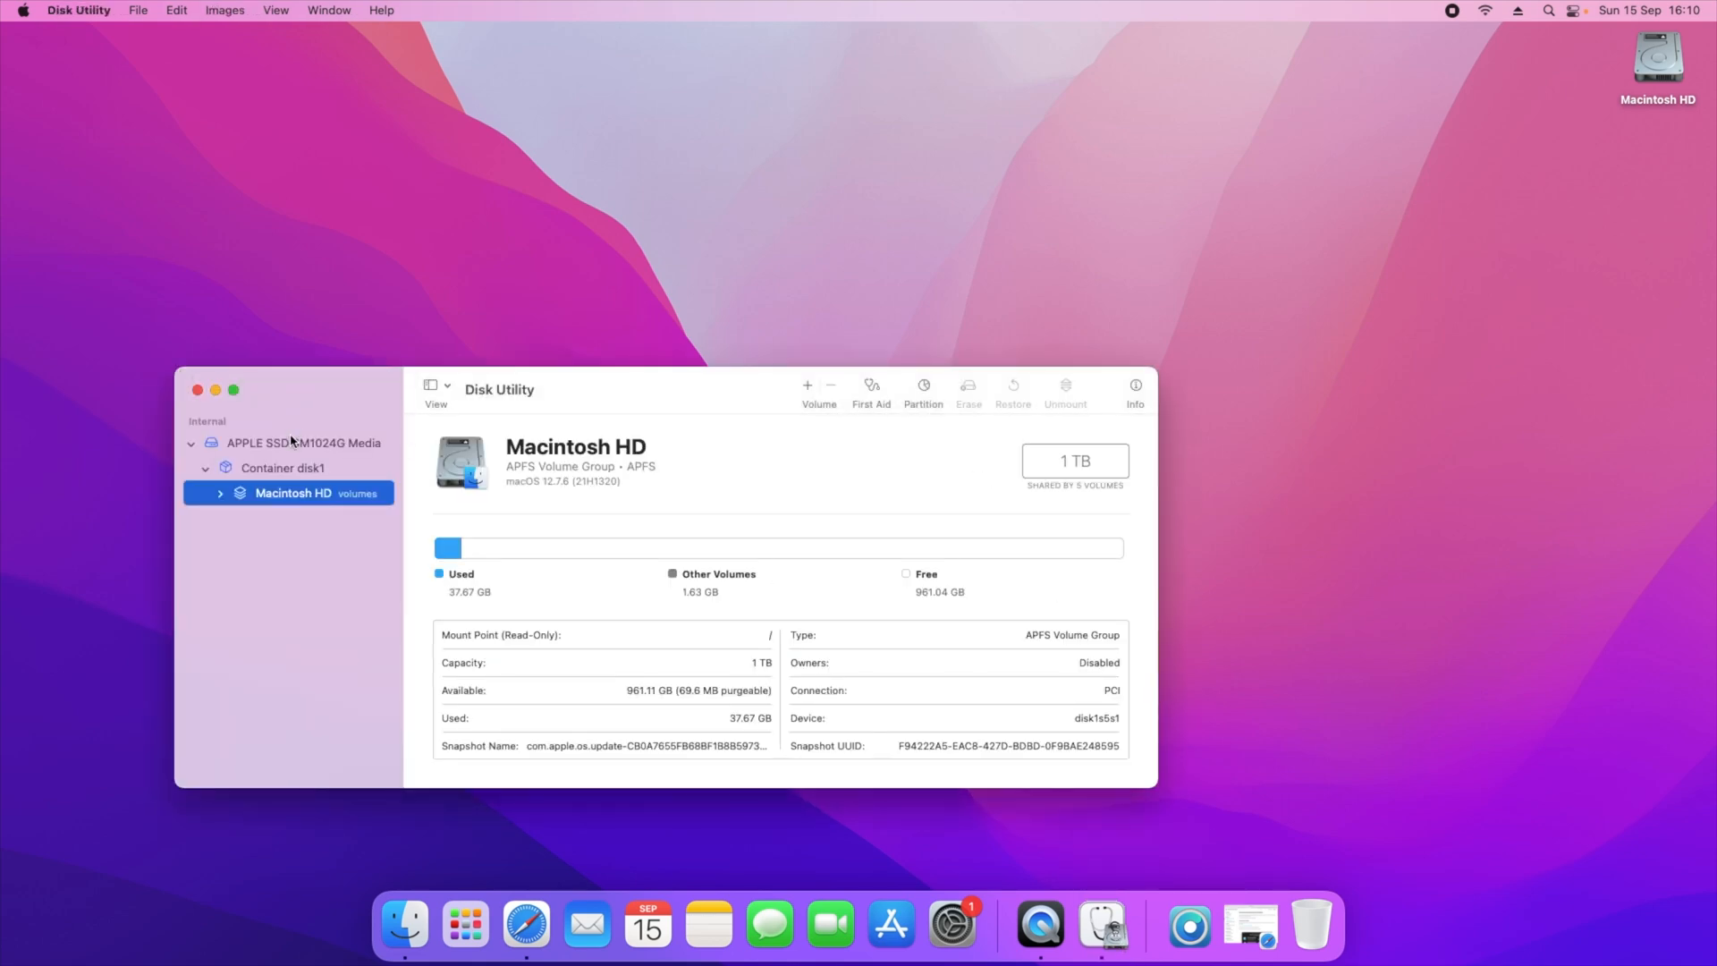
{"action": "left_click", "coordinate": [304, 442]}
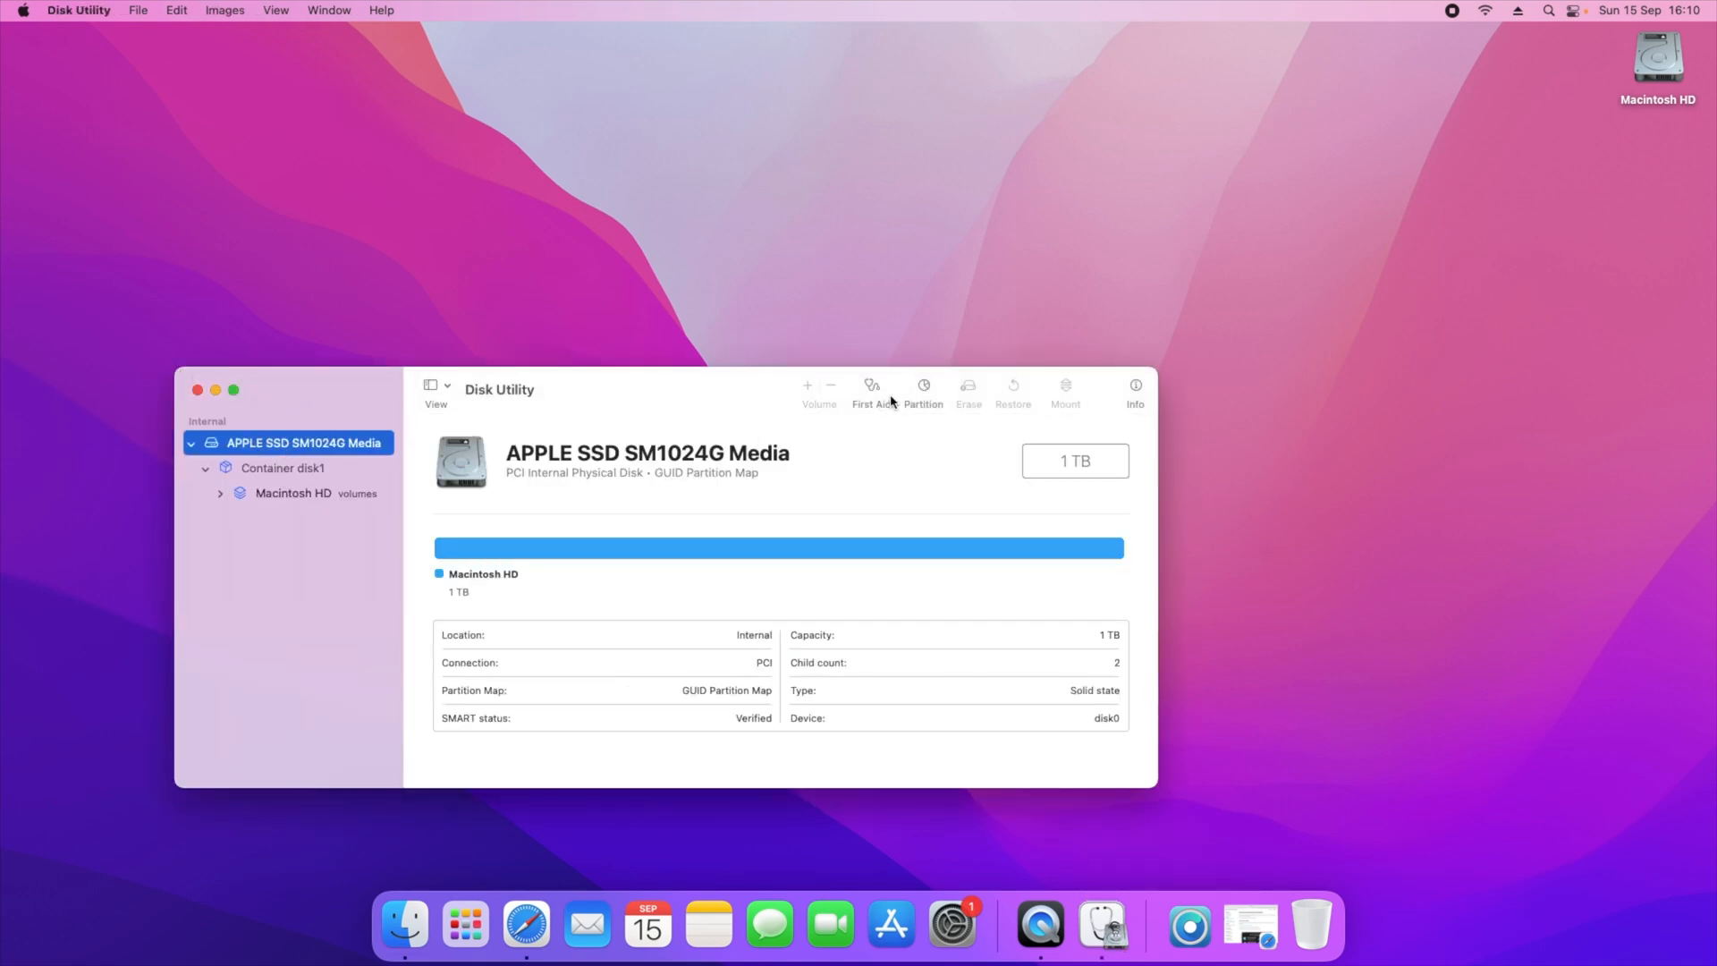
{"action": "left_click", "coordinate": [923, 390]}
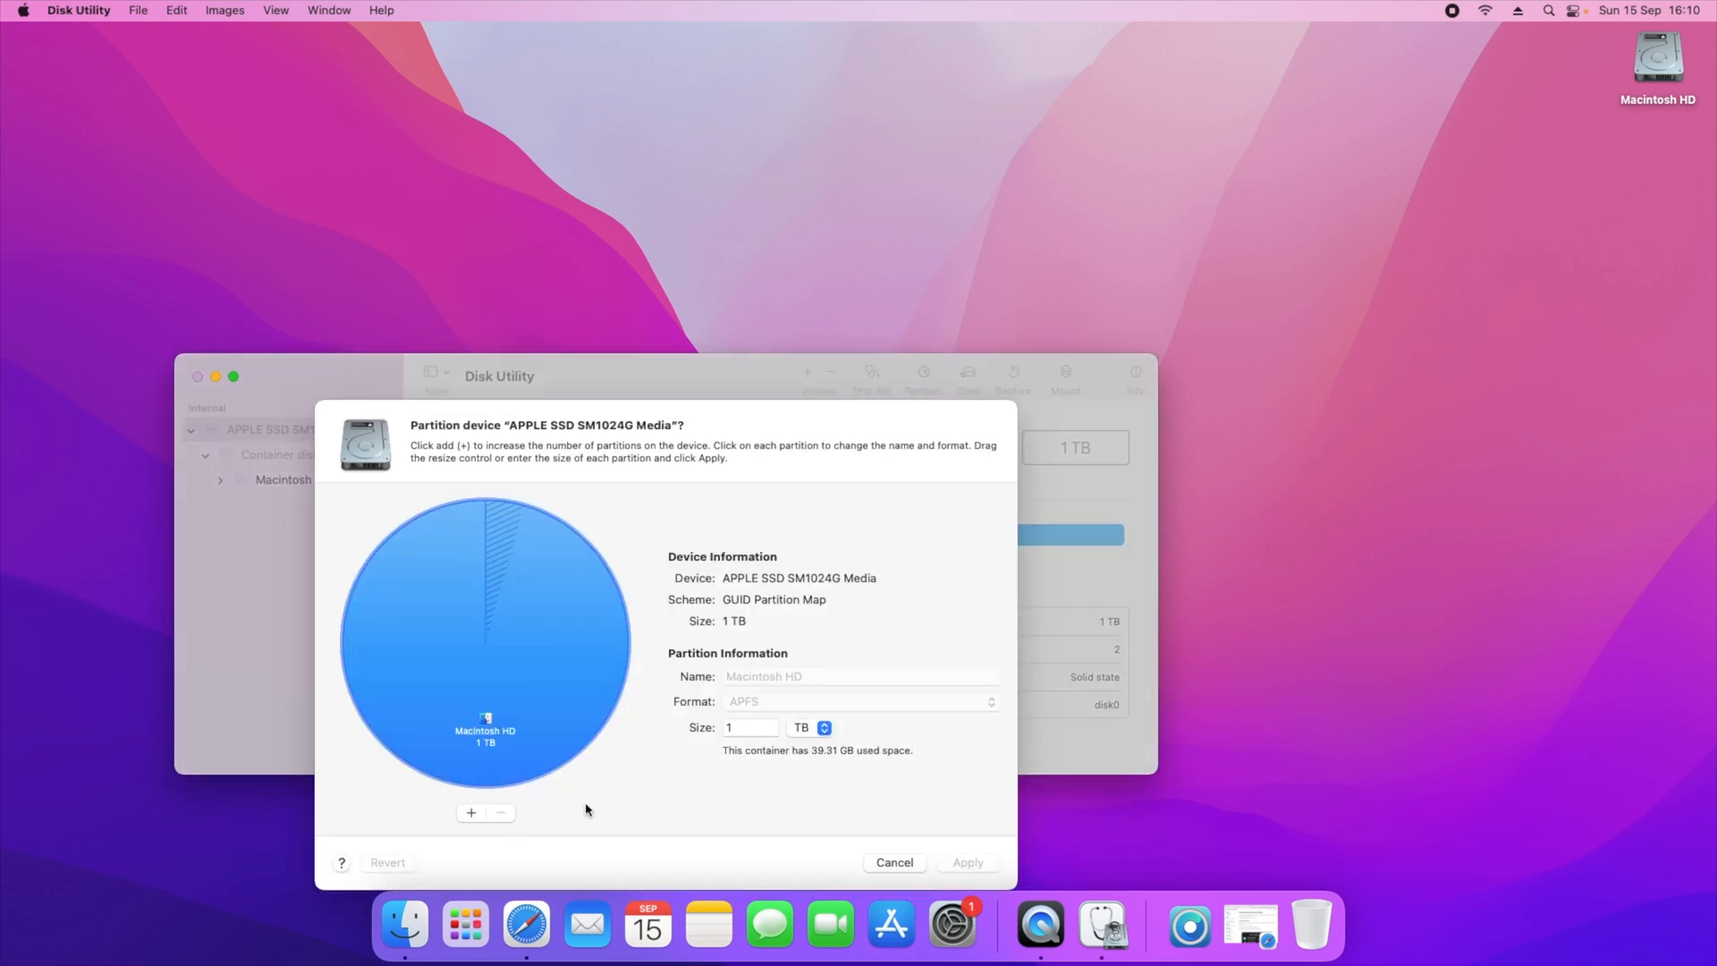
{"action": "left_click", "coordinate": [470, 812]}
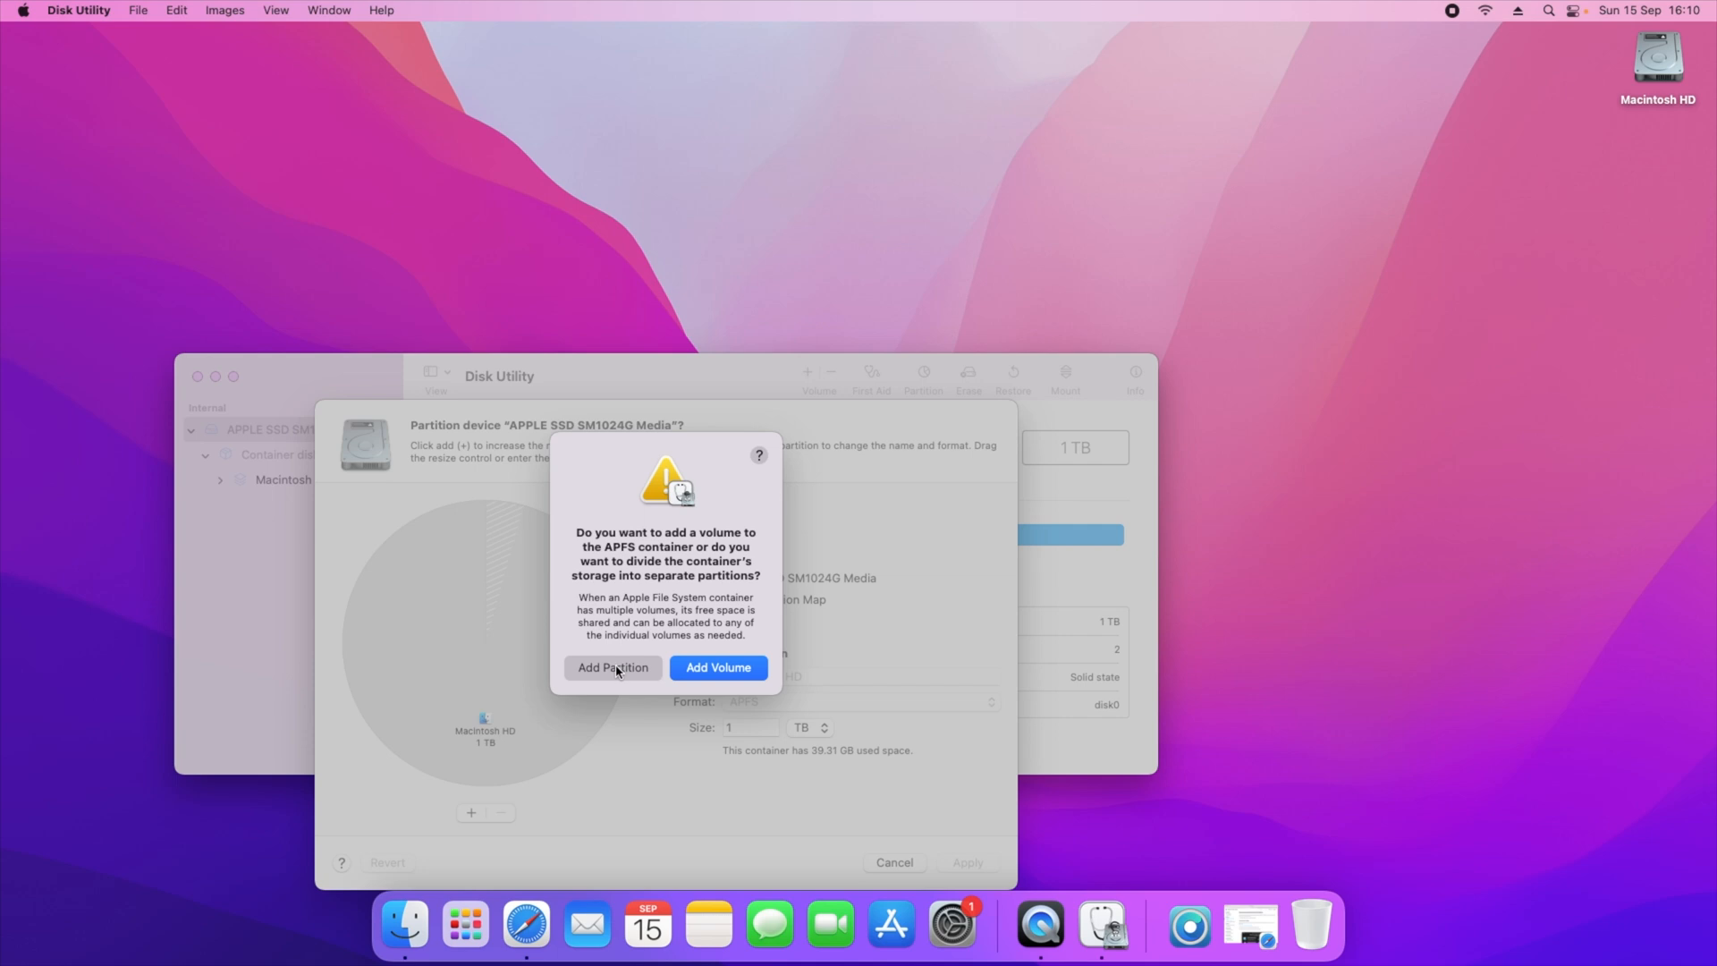
{"action": "left_click", "coordinate": [613, 667]}
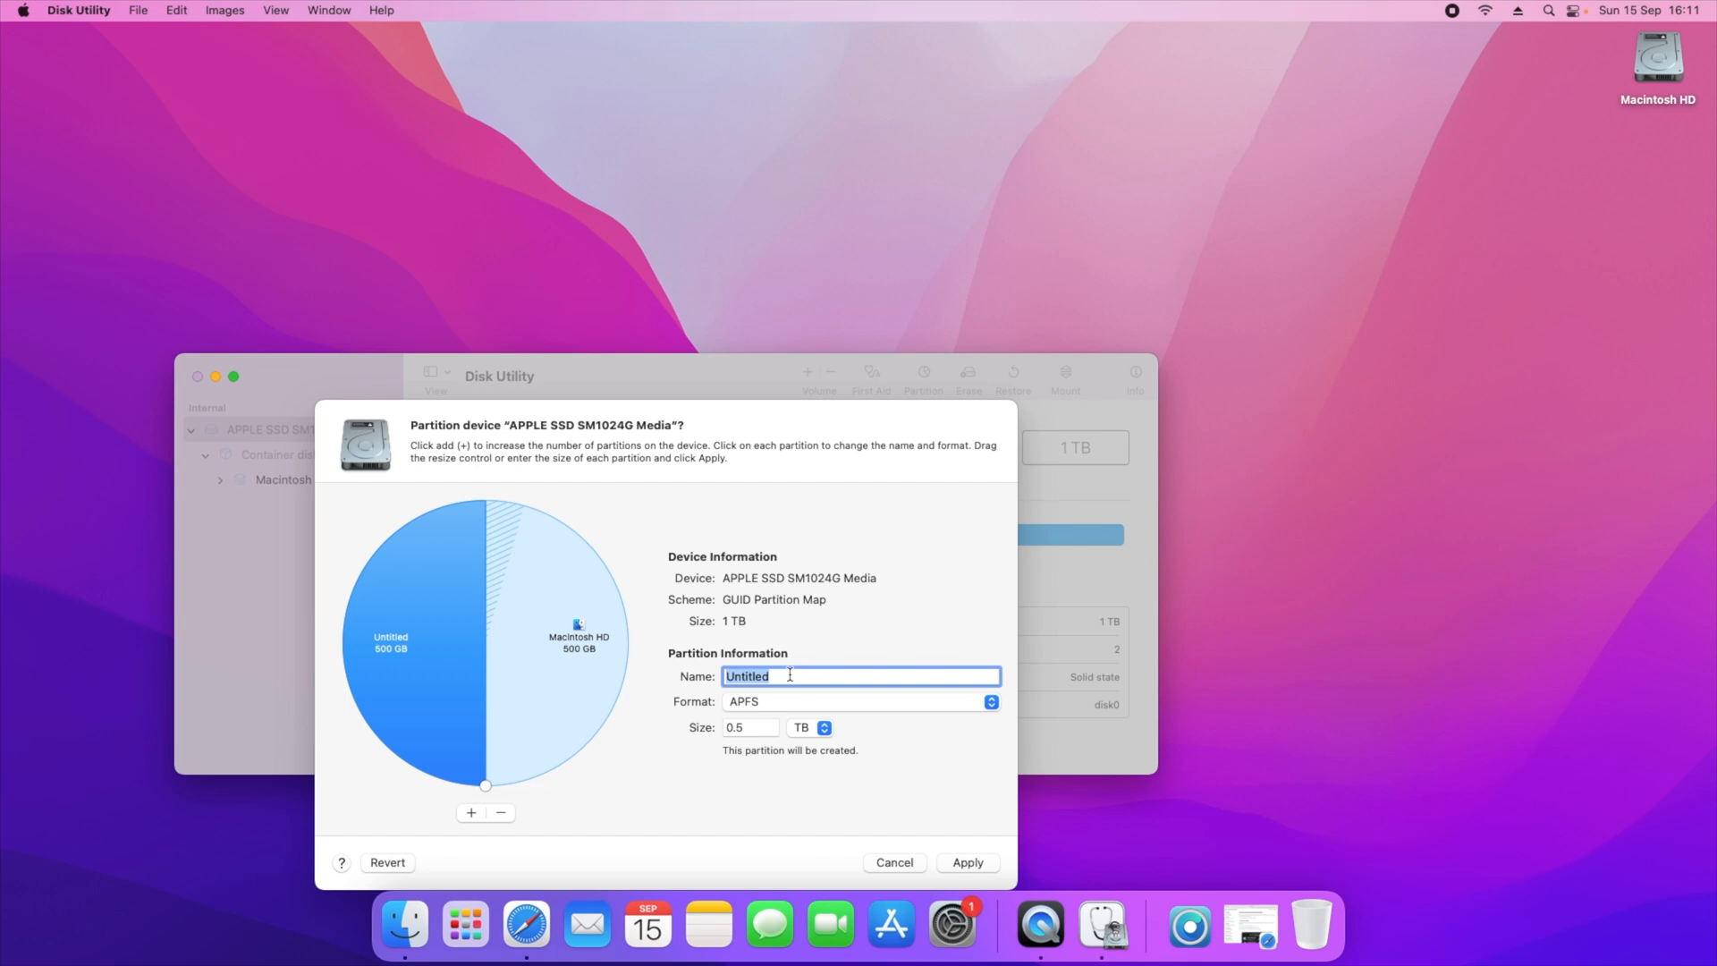
- Name the 500 GB APFS partition 'Sequoia', apply the layout and accept resizing the startup volume
{"action": "type", "text": "Seq"}
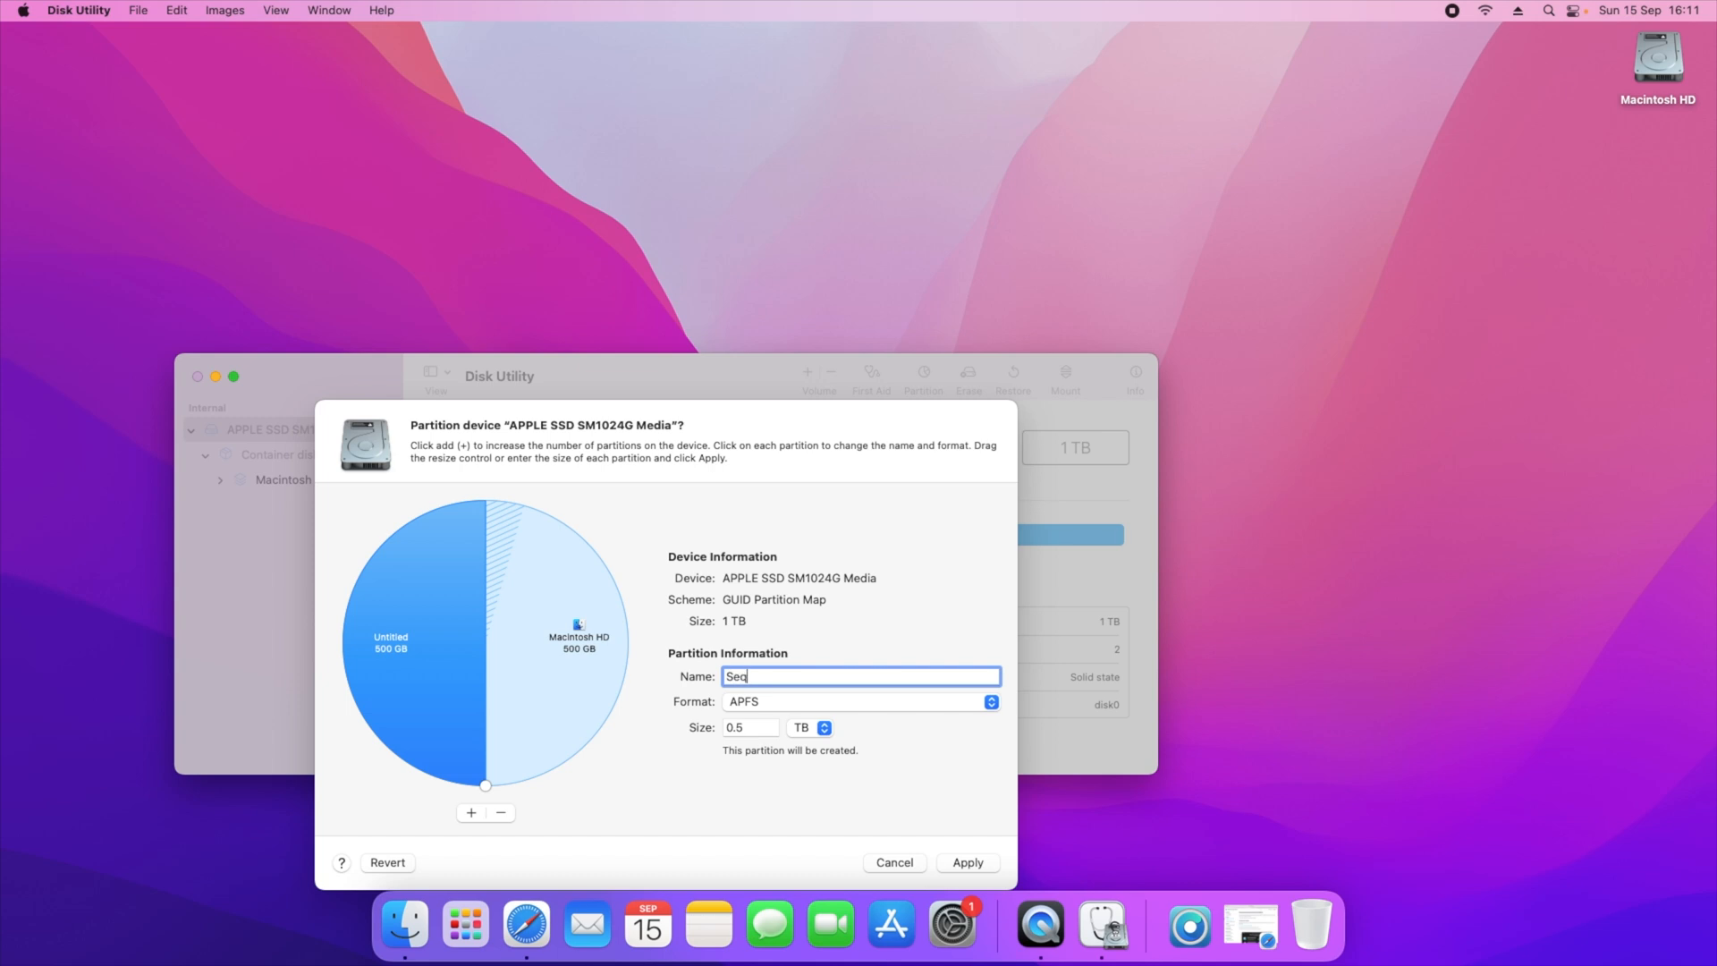
{"action": "type", "text": "uia"}
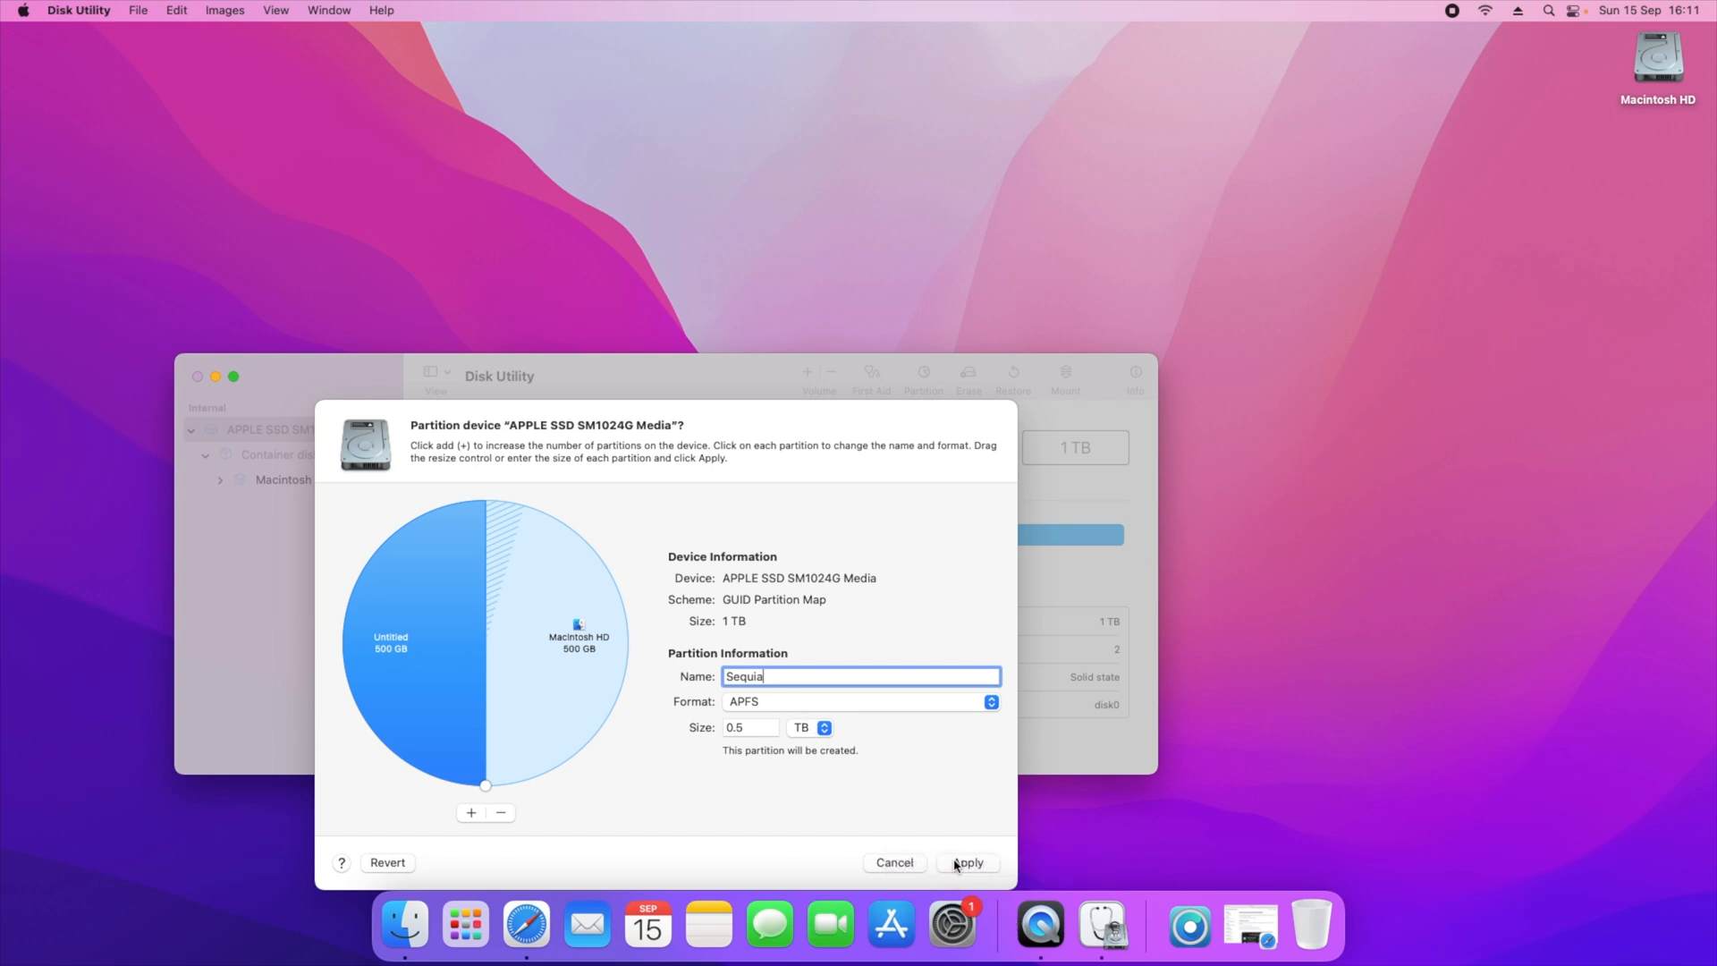
{"action": "left_click", "coordinate": [966, 862]}
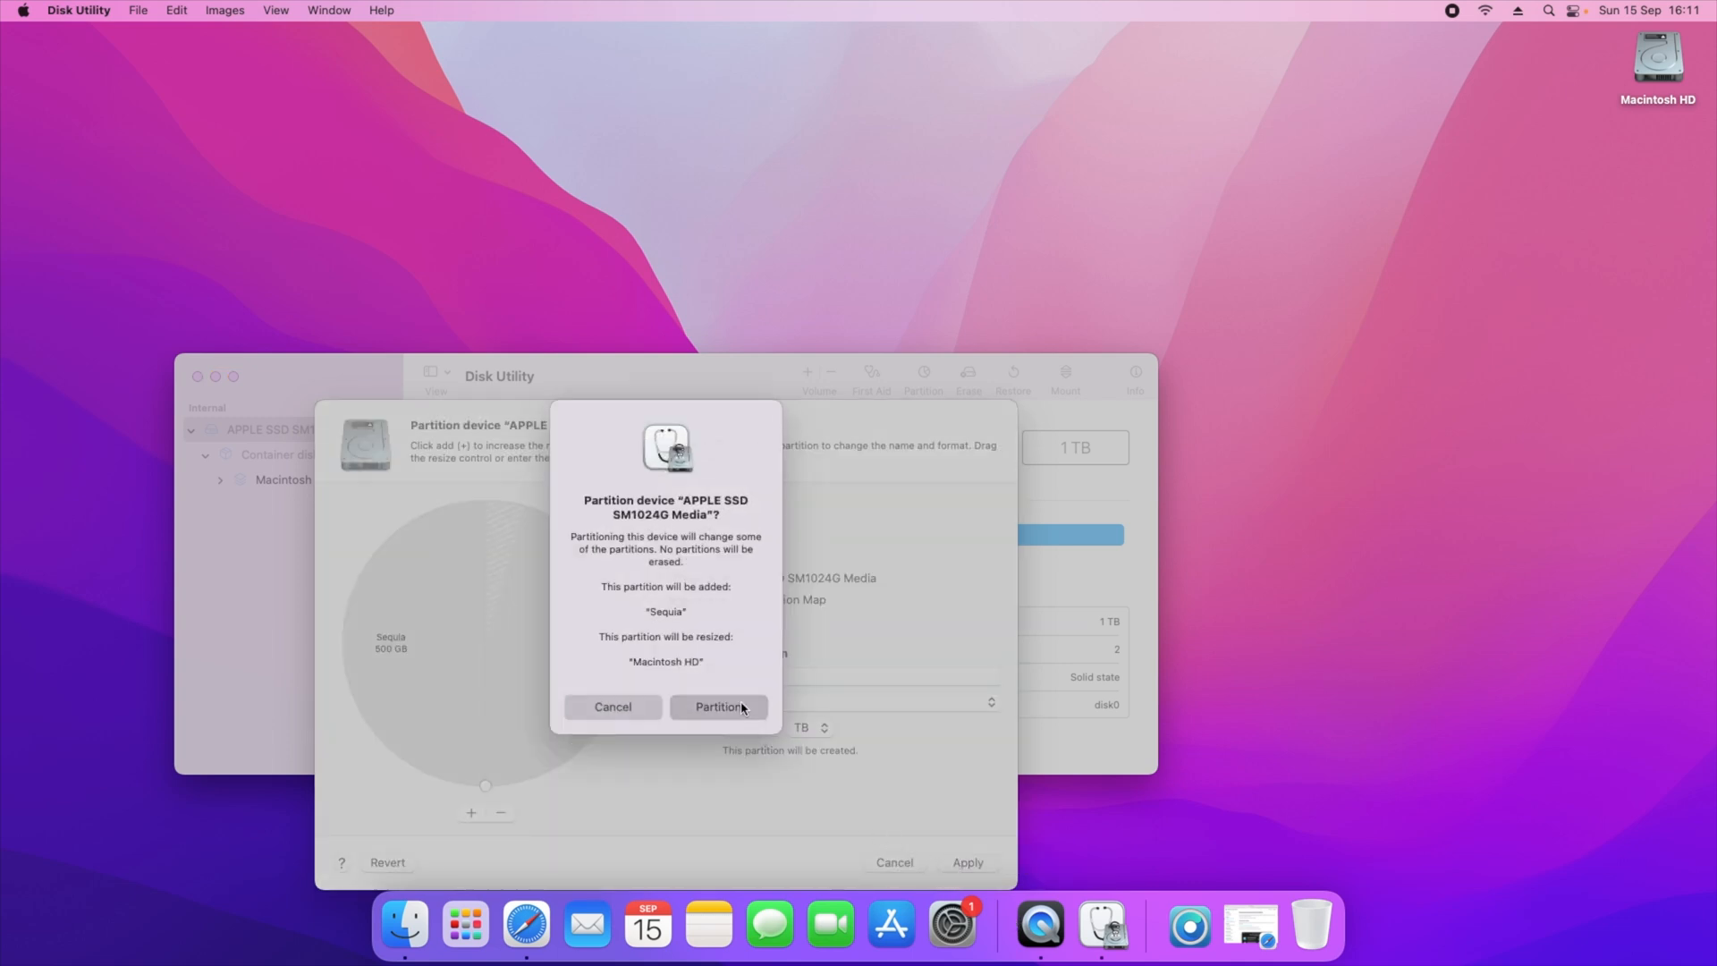
{"action": "left_click", "coordinate": [717, 706]}
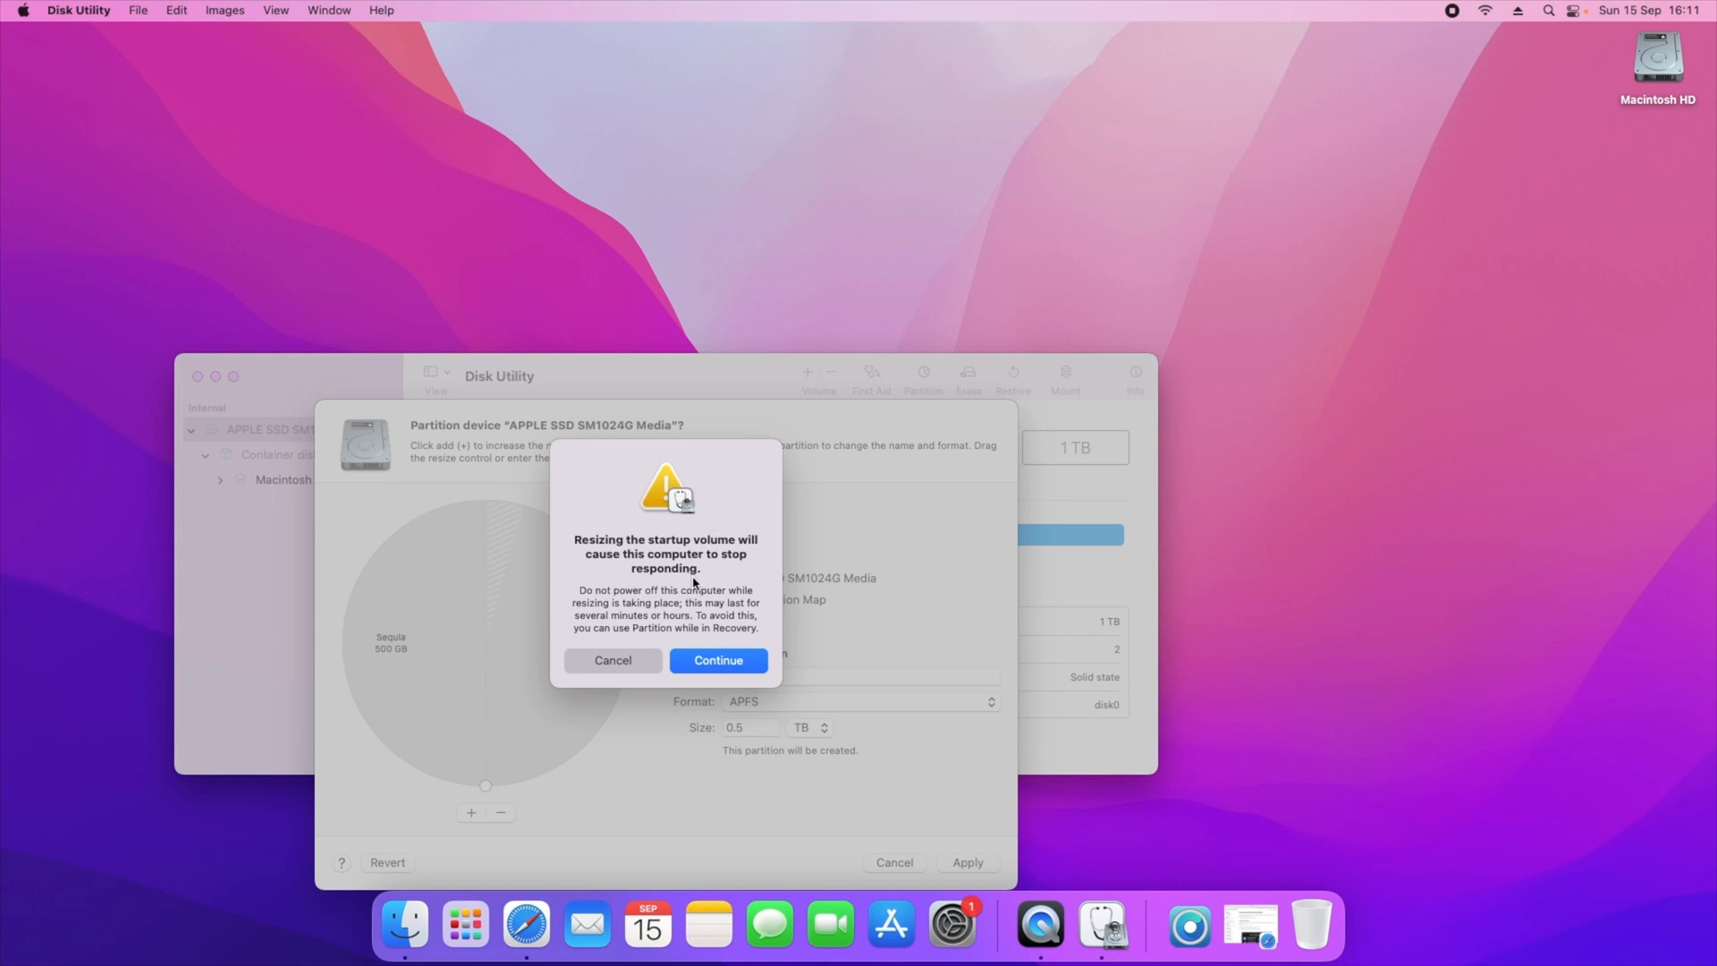
{"action": "left_click", "coordinate": [611, 660]}
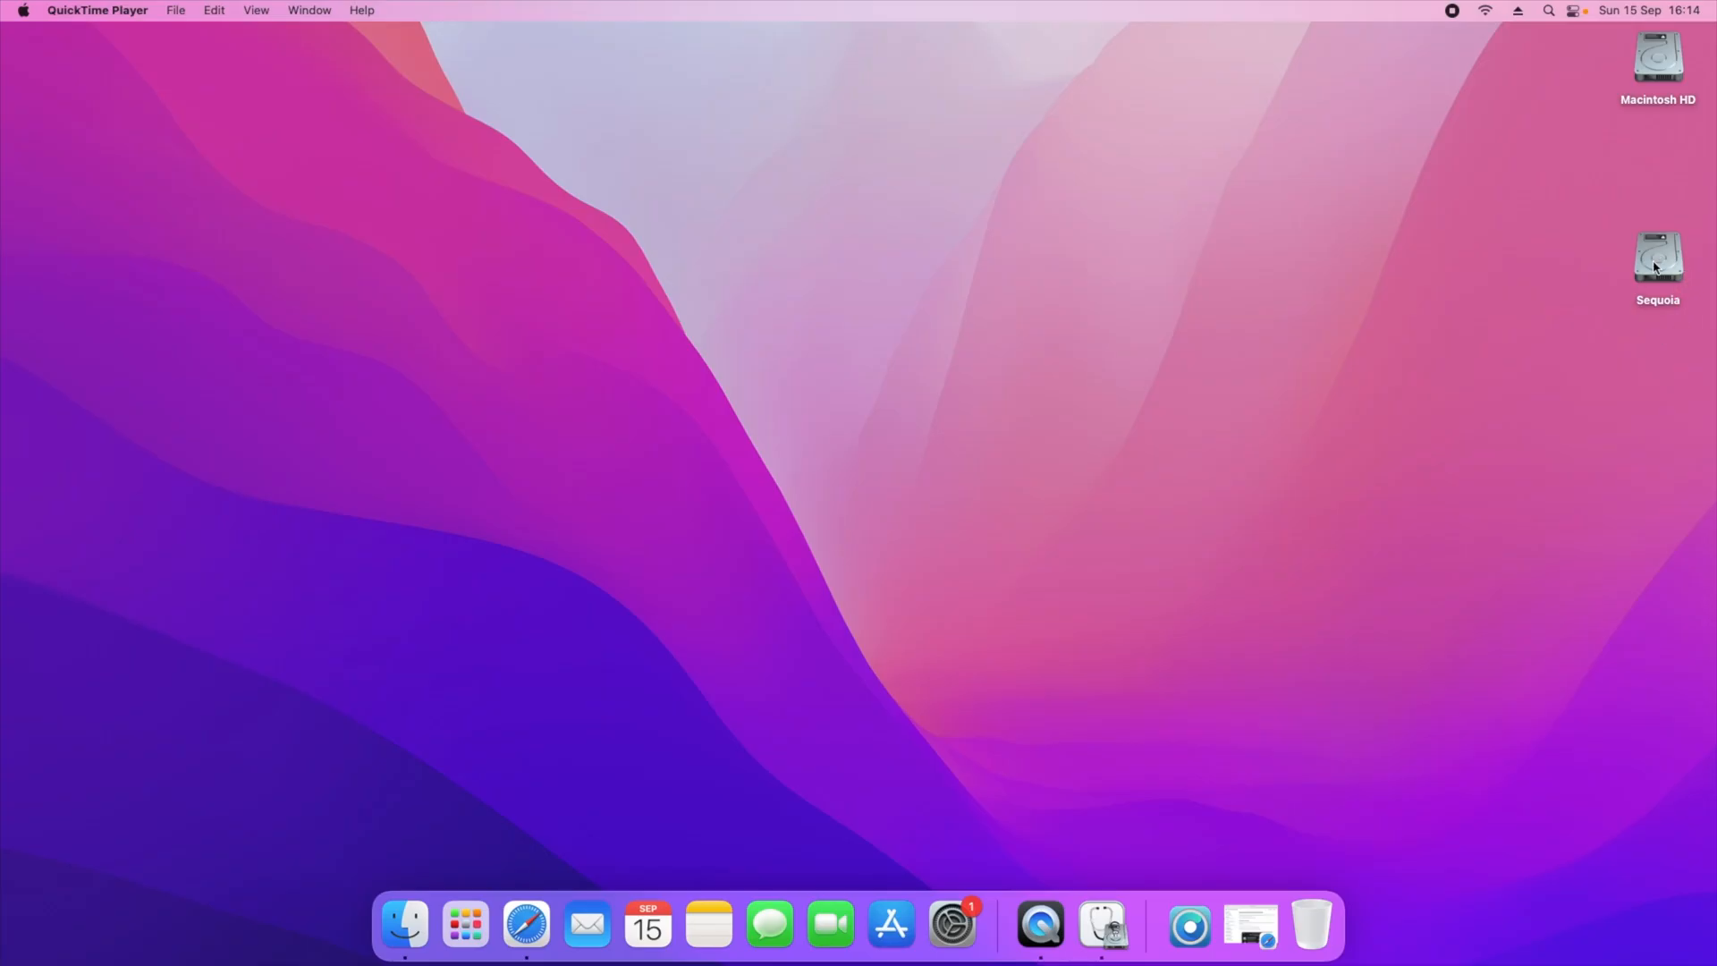
{"action": "mouse_move", "coordinate": [402, 925]}
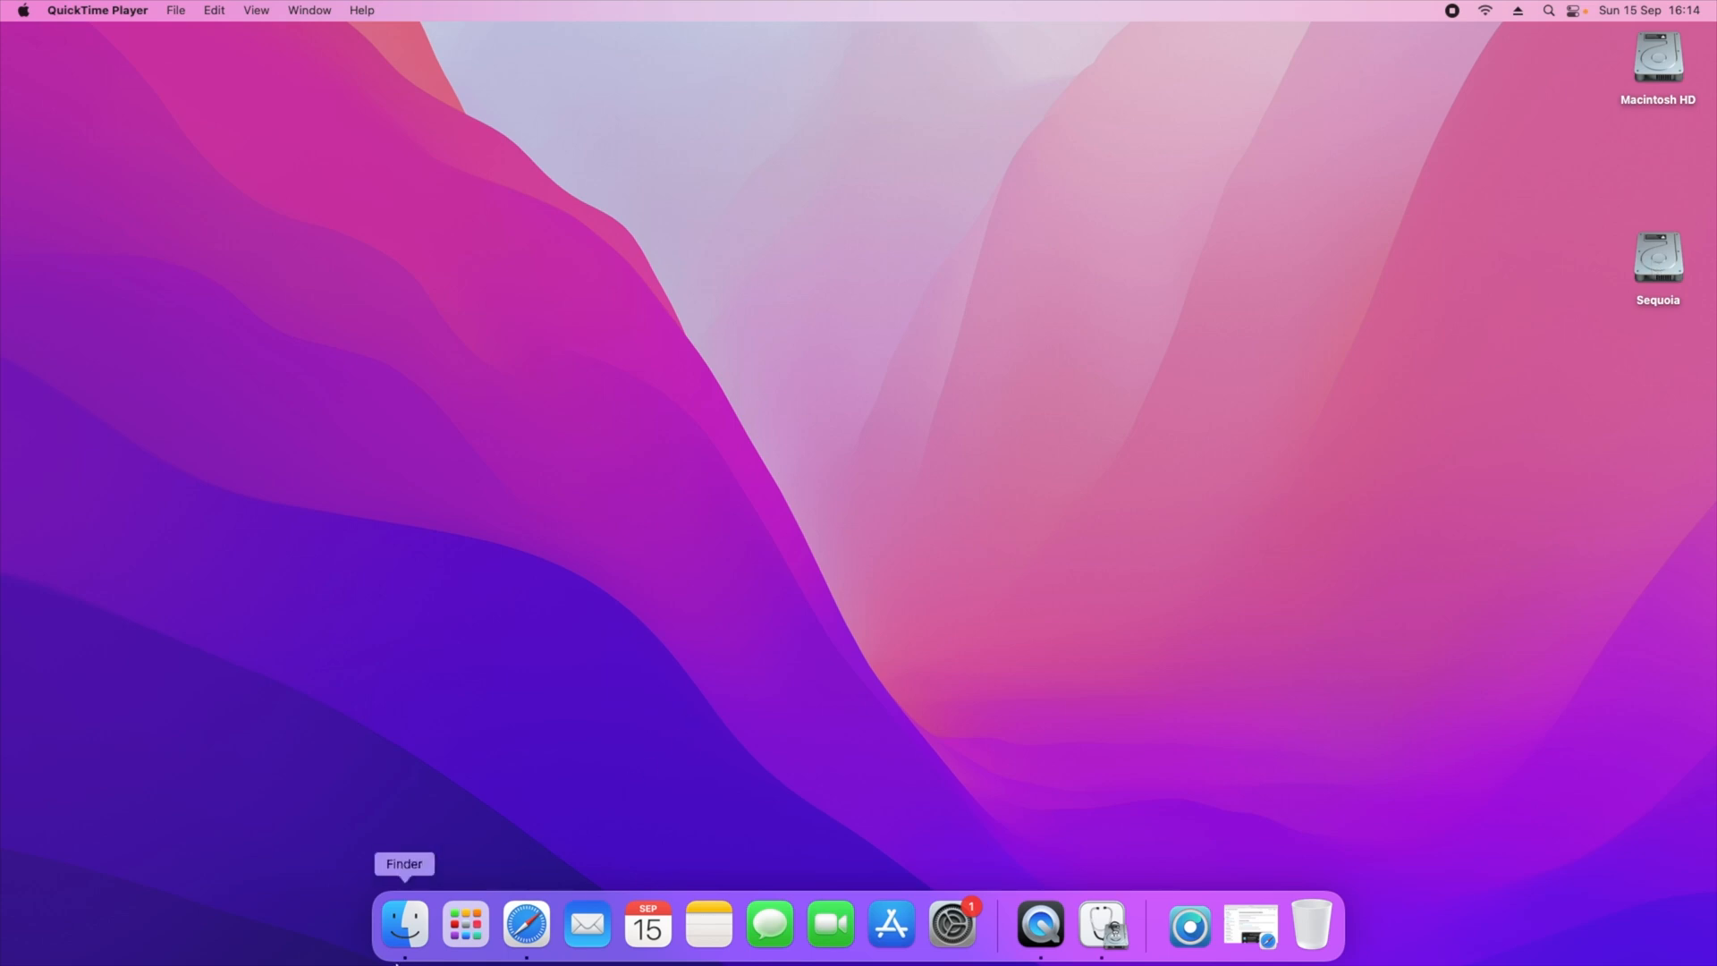
{"action": "mouse_move", "coordinate": [465, 925]}
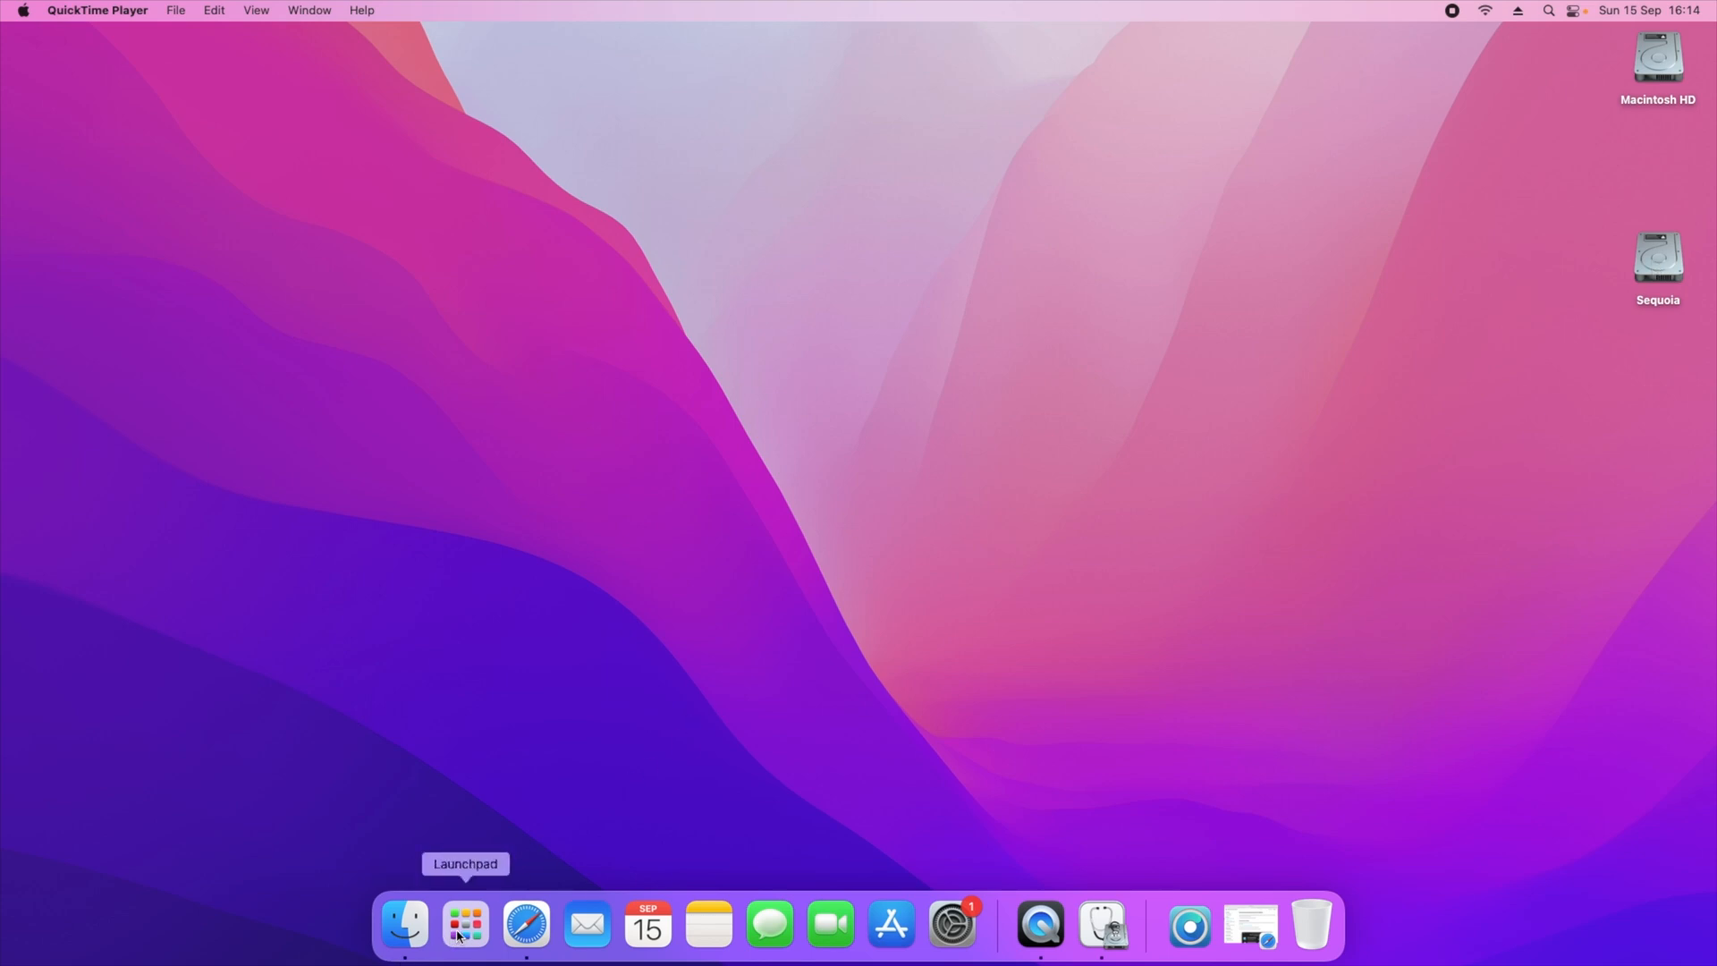
- Launch OpenCore Legacy Patcher from the Dock
{"action": "left_click", "coordinate": [465, 925]}
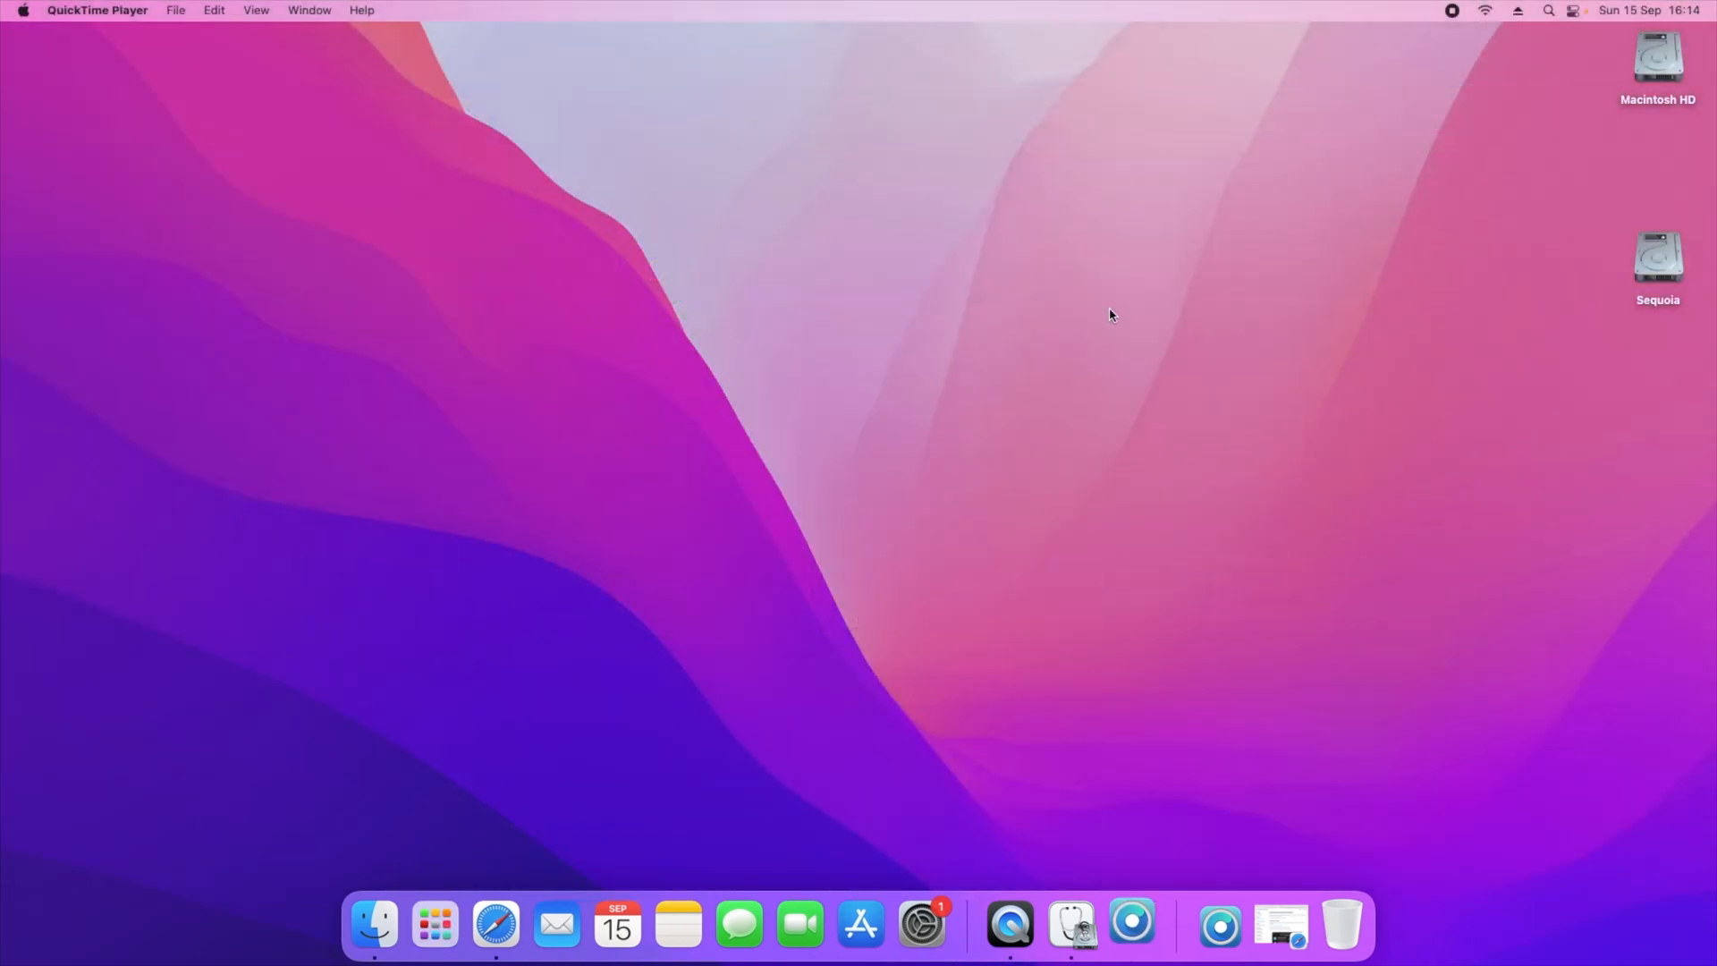
- Bring the OpenCore Legacy Patcher 2.0.0 main menu forward, detecting the Mac as MacPro6,1
{"action": "left_click", "coordinate": [1130, 923]}
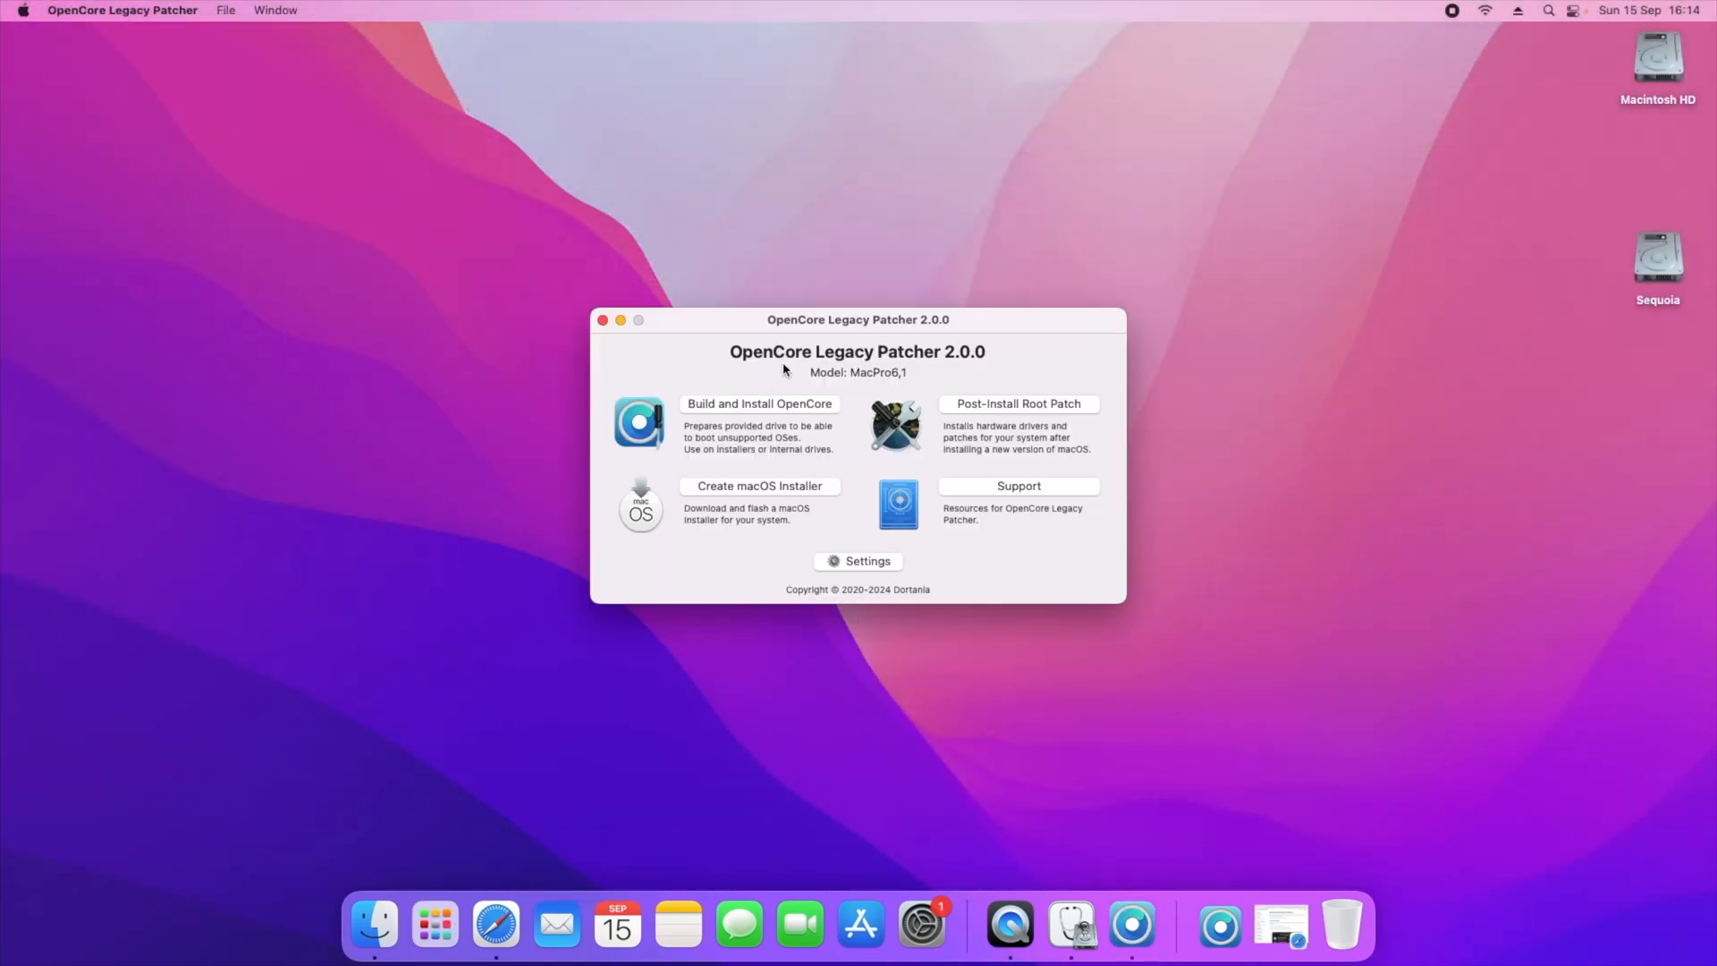
{"action": "mouse_move", "coordinate": [959, 353]}
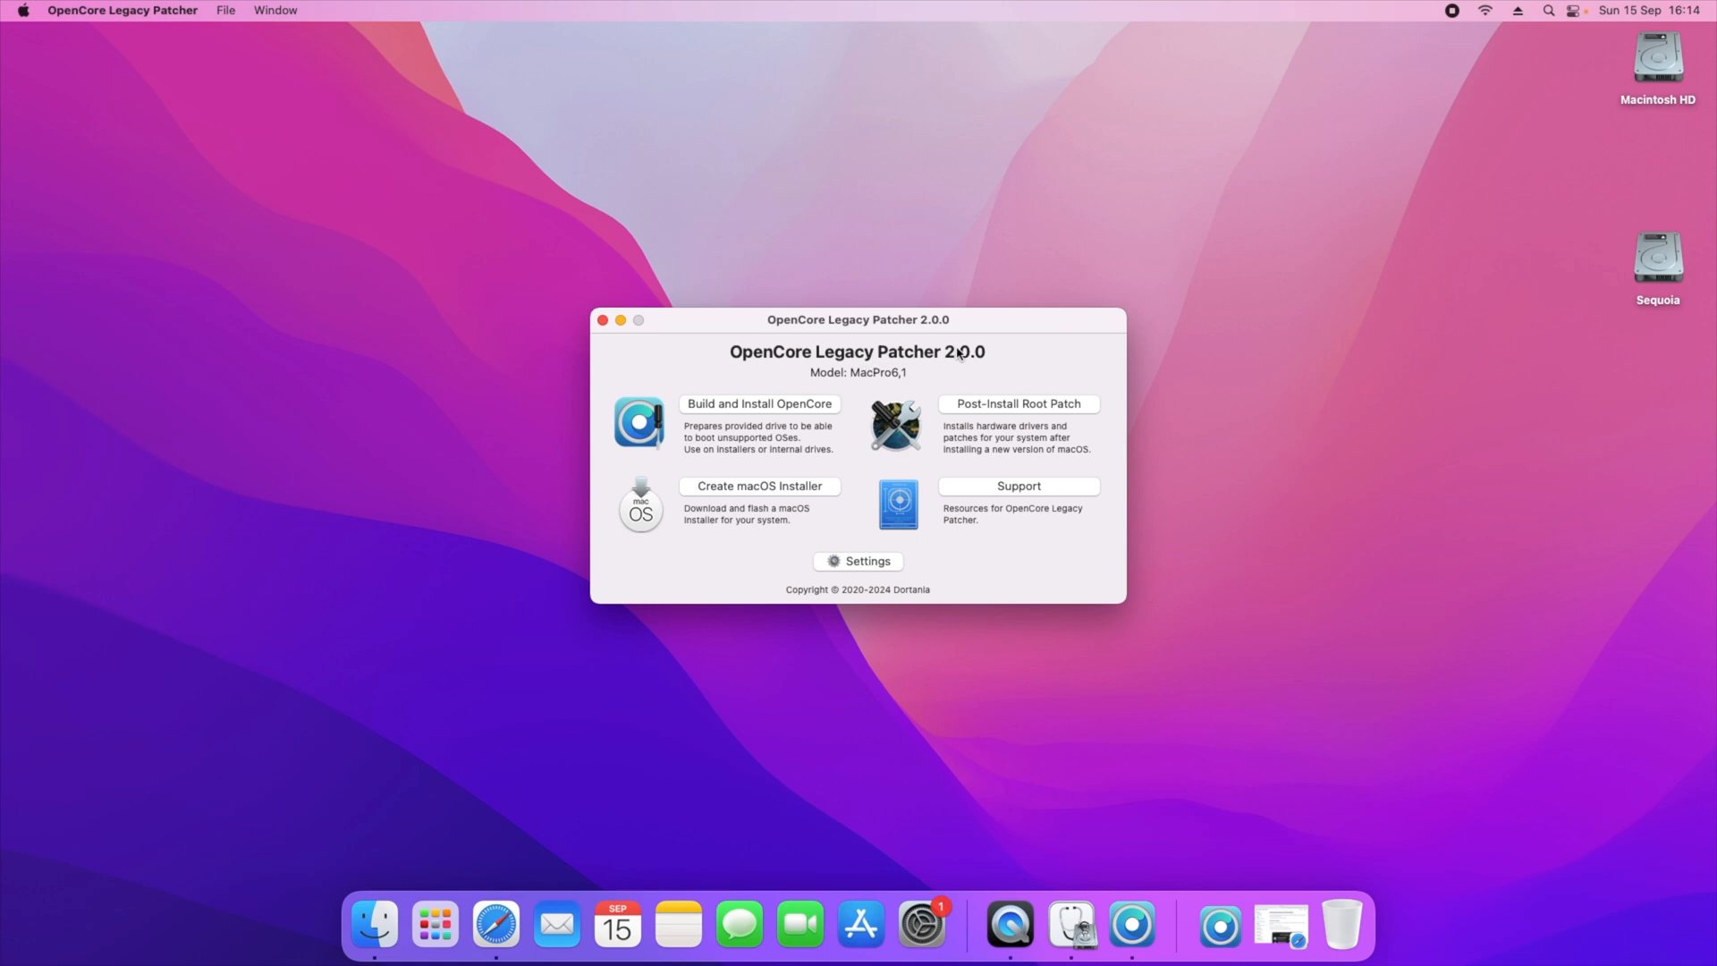
{"action": "mouse_move", "coordinate": [977, 366]}
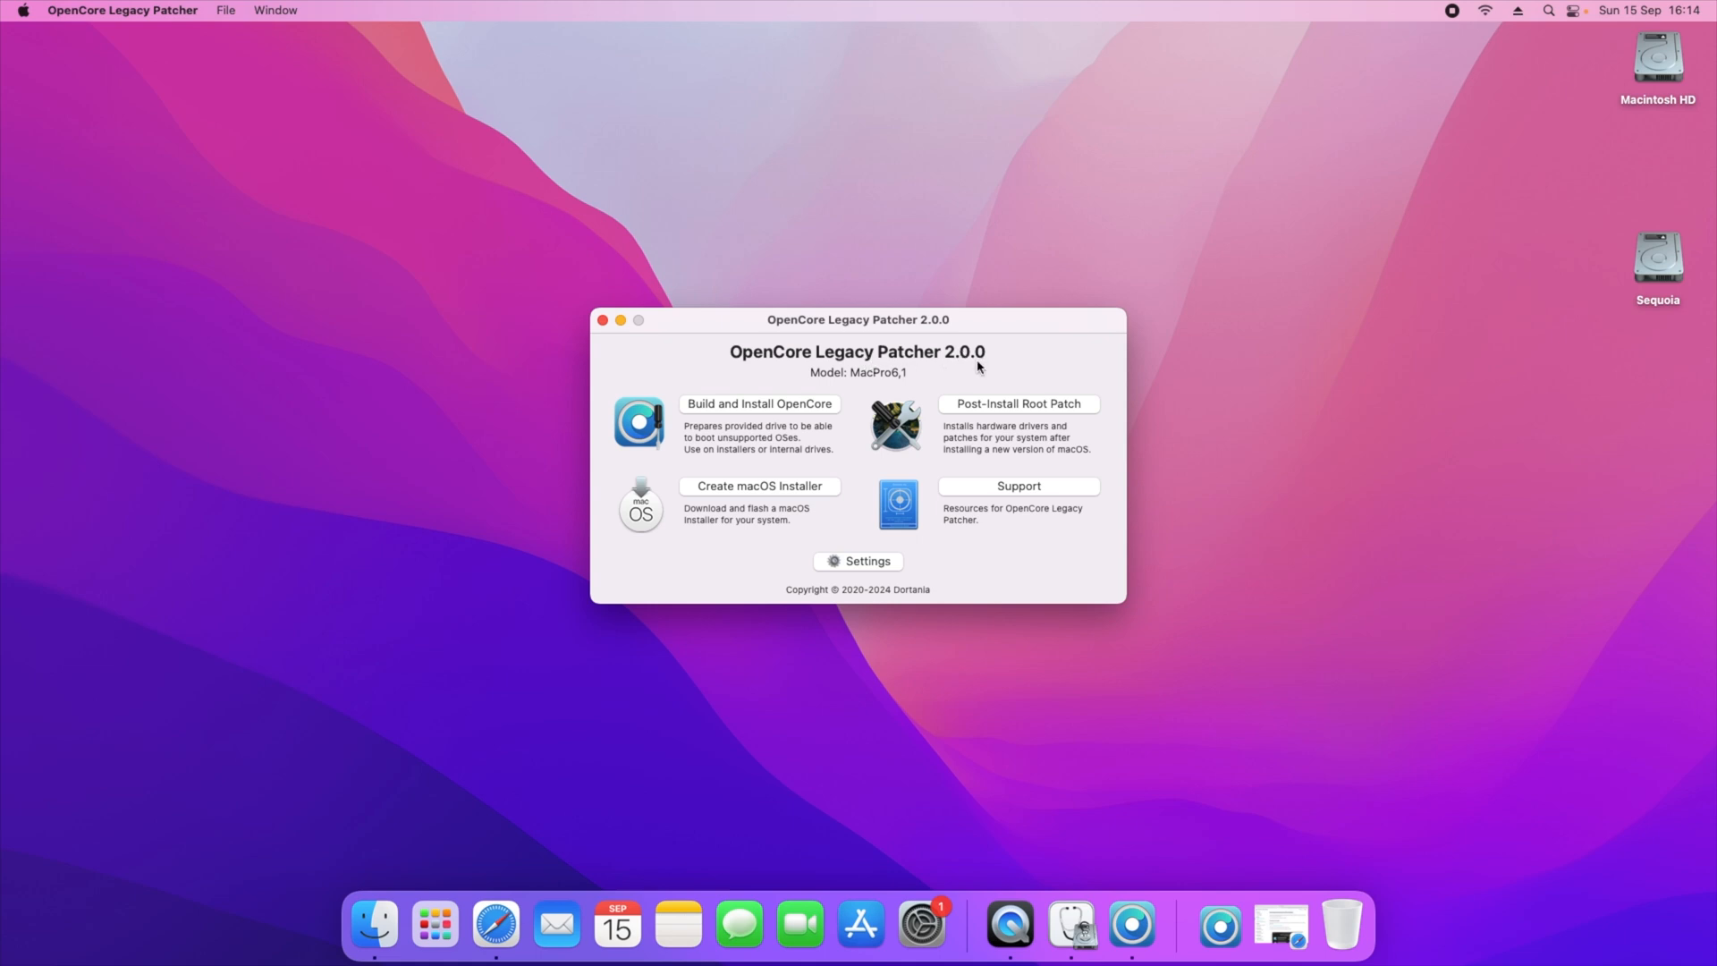
{"action": "mouse_move", "coordinate": [1280, 925]}
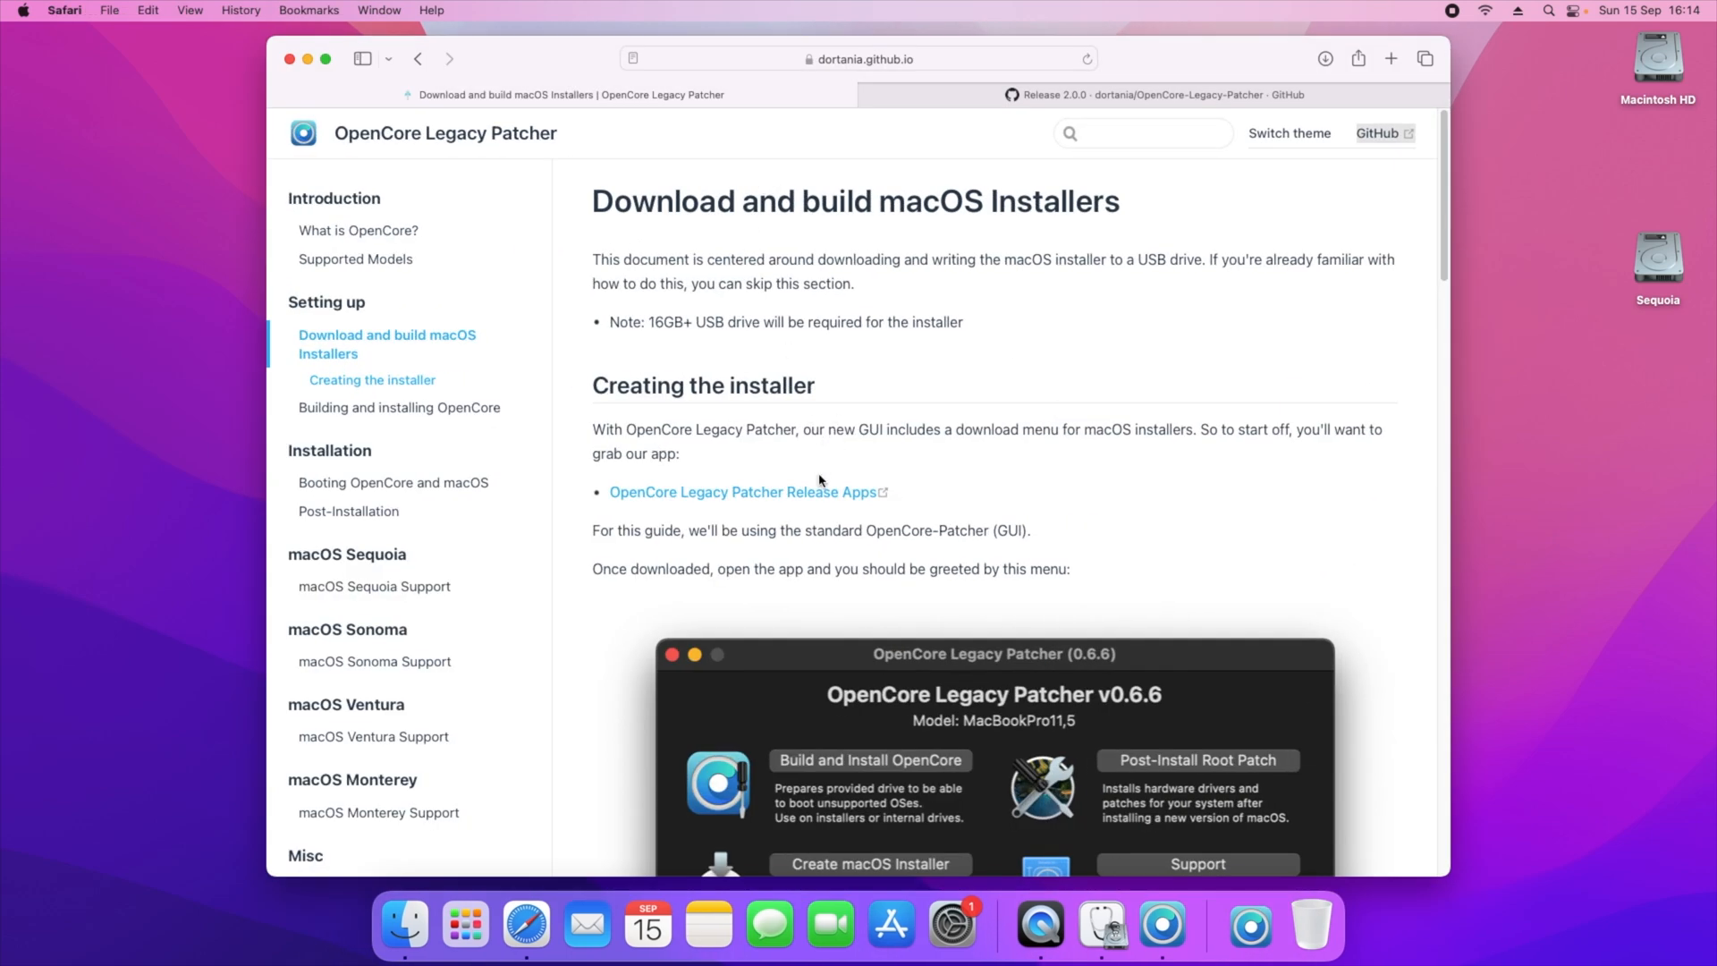
- Scroll the installers guide to the Create macOS Installer options
{"action": "scroll", "scroll_direction": "down", "scroll_amount": 3}
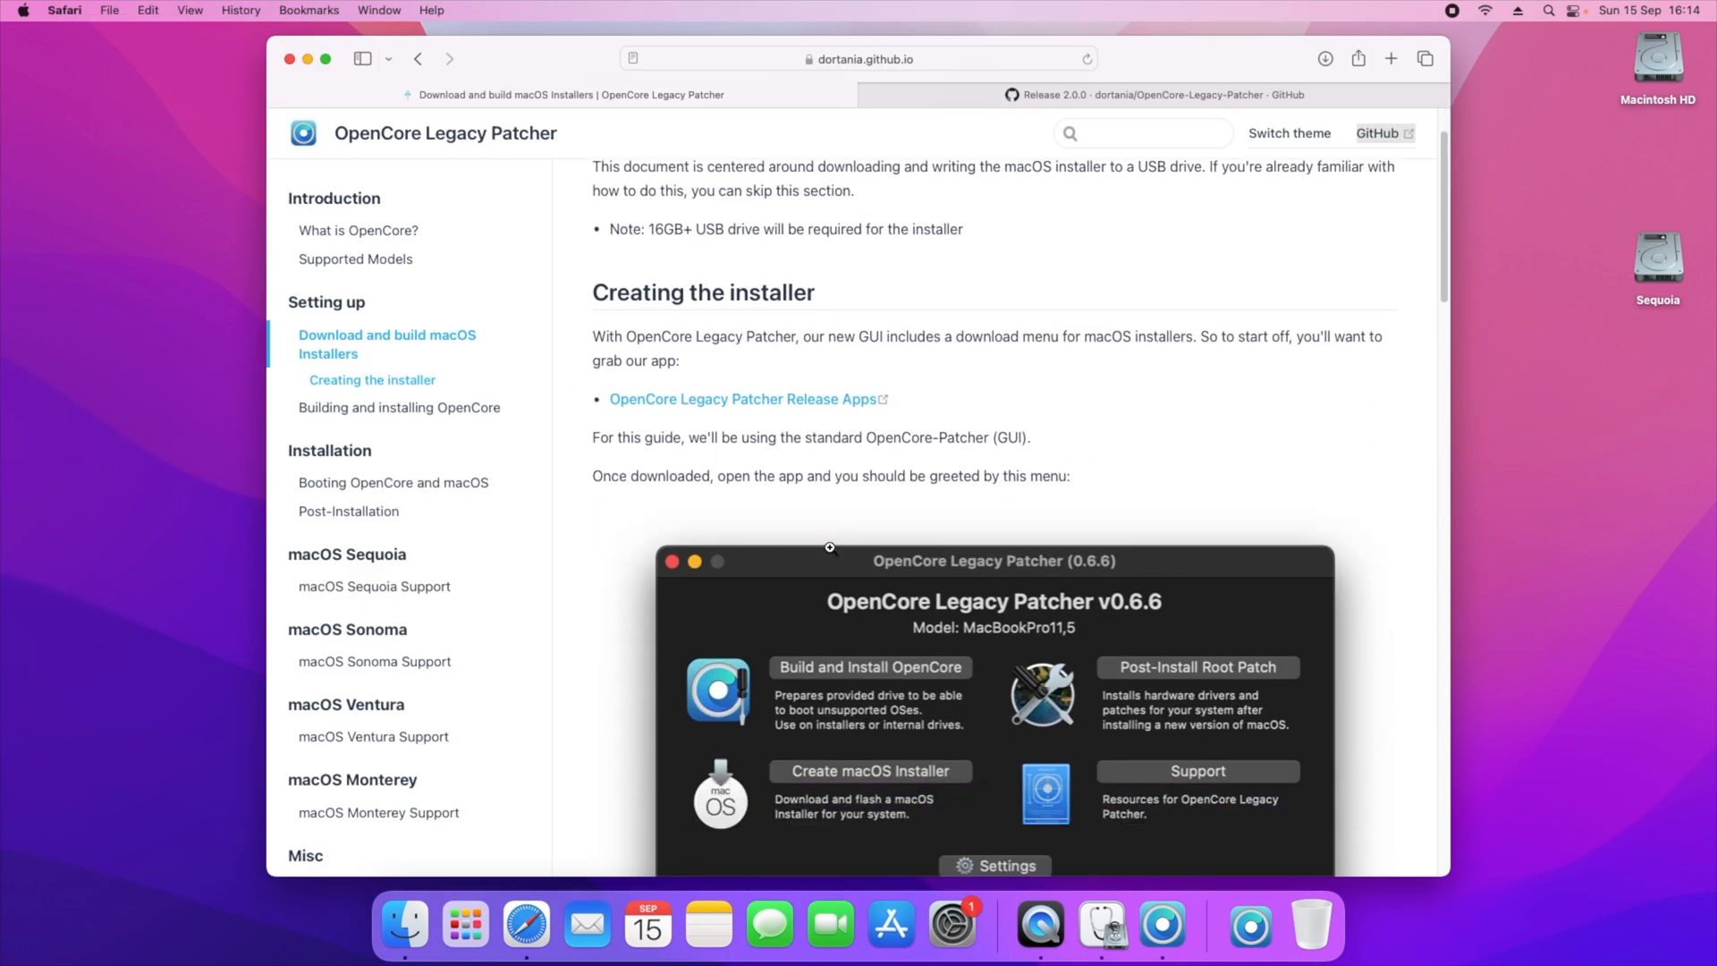
{"action": "scroll", "scroll_direction": "down", "scroll_amount": 3}
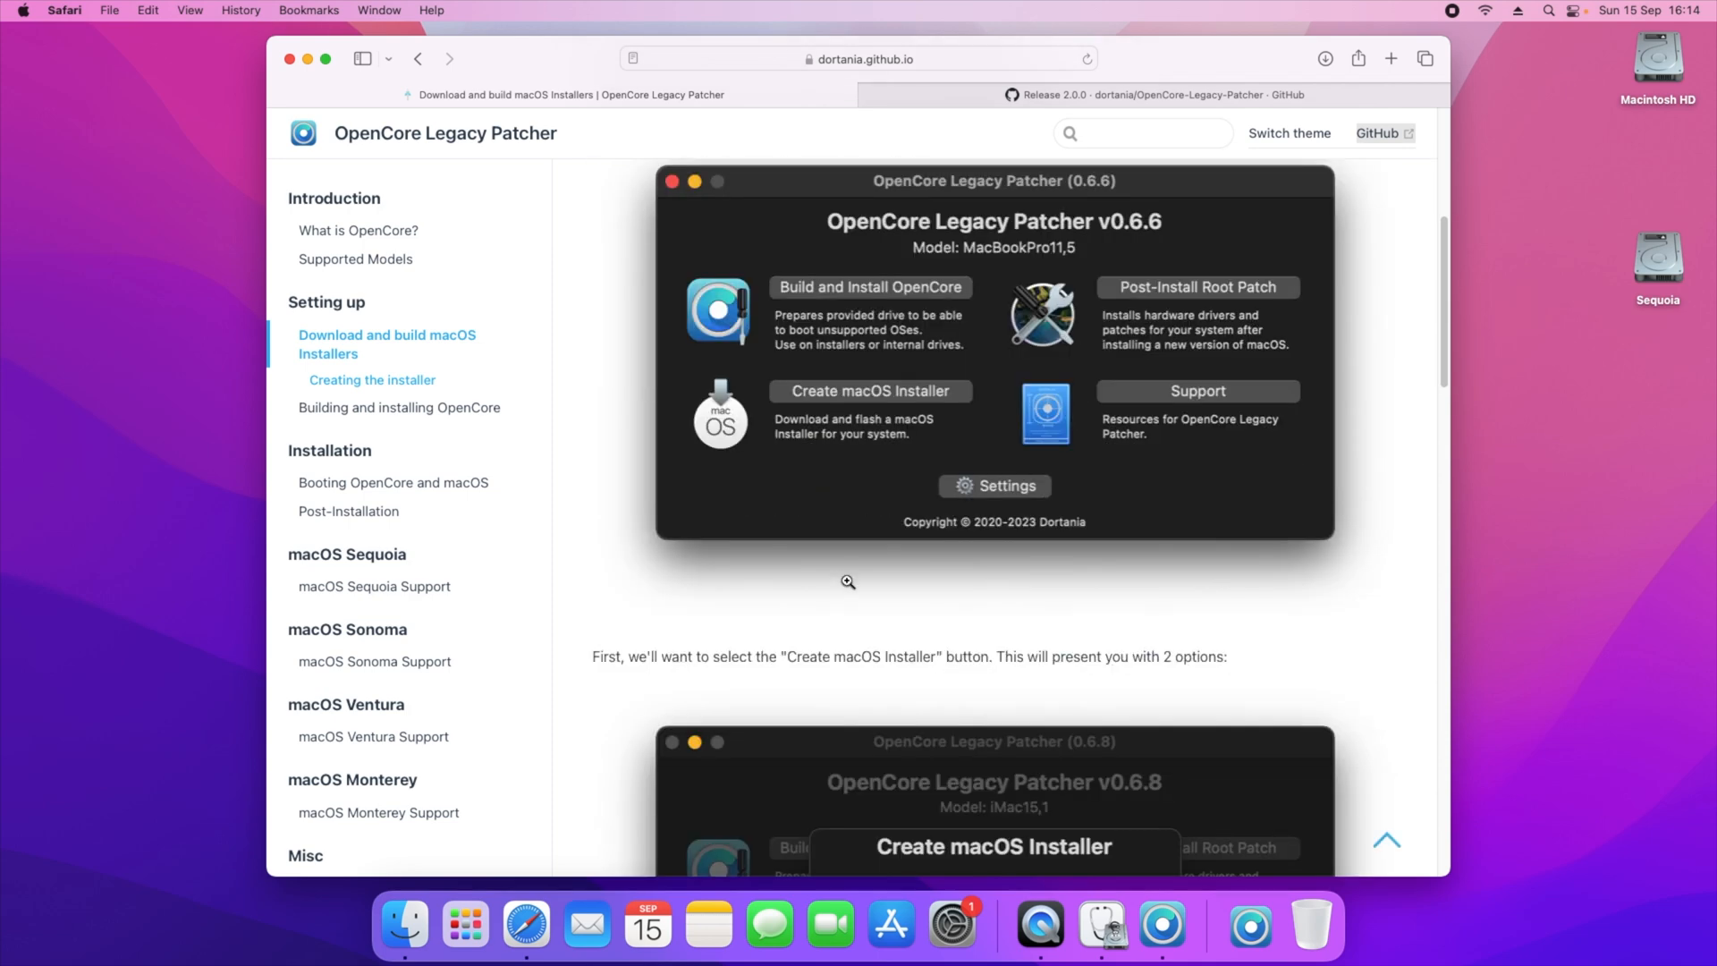
{"action": "scroll", "scroll_direction": "down", "scroll_amount": 3}
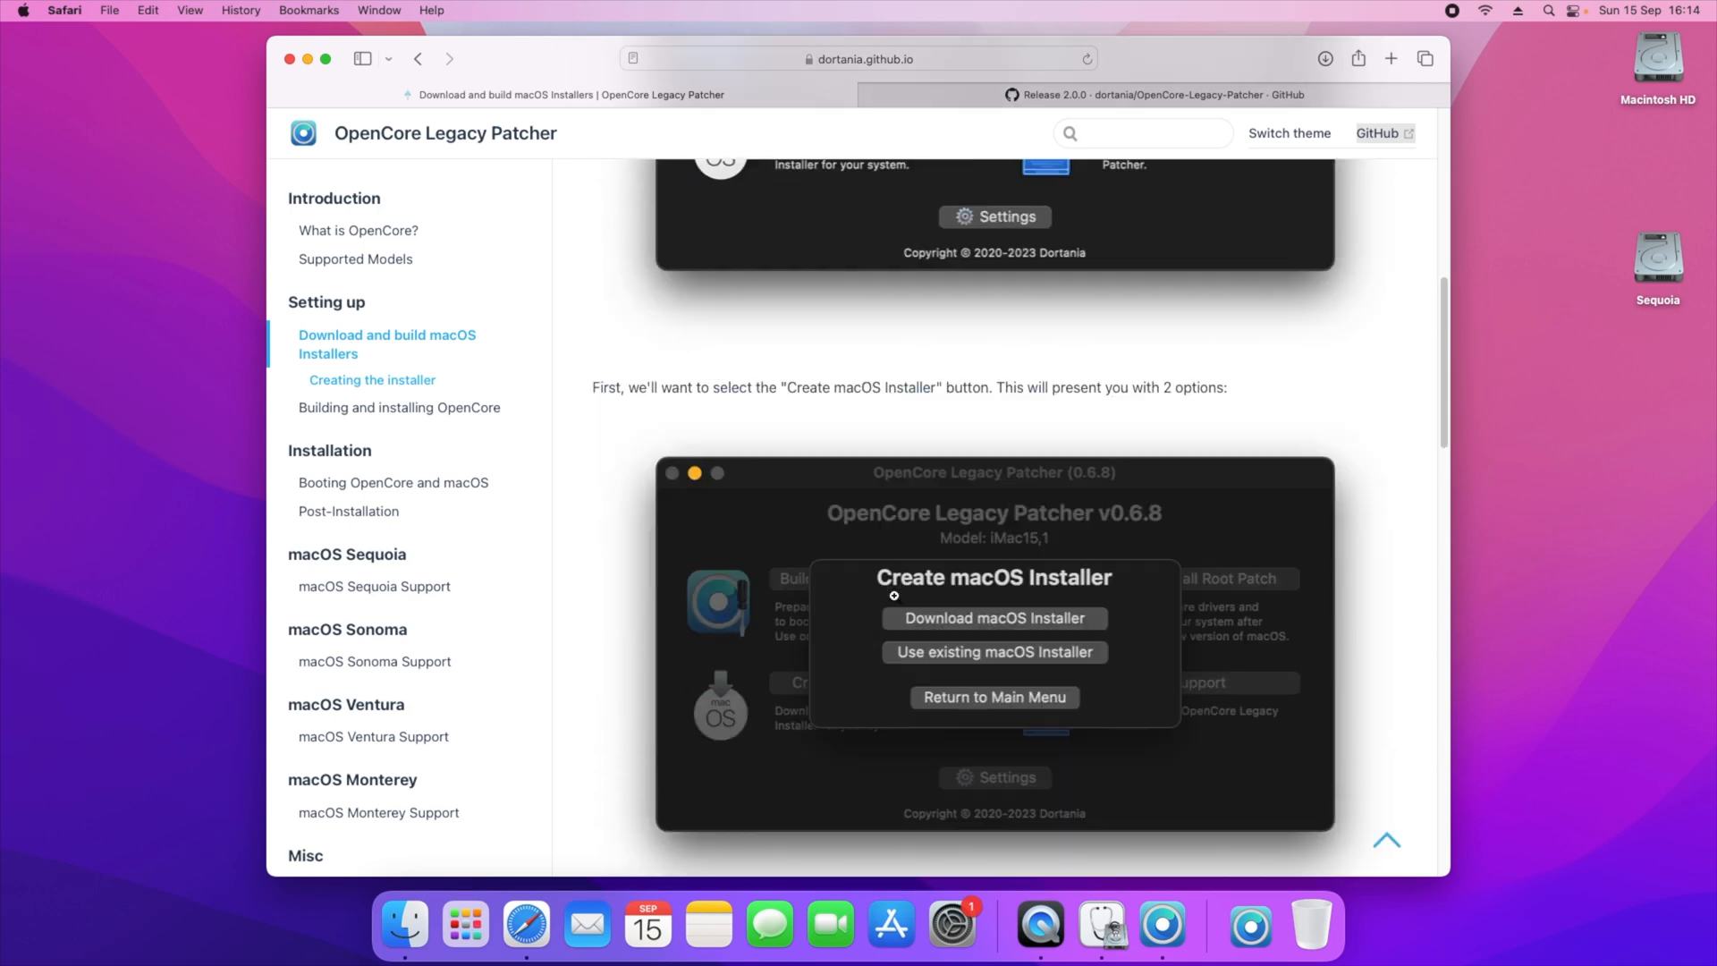
{"action": "mouse_move", "coordinate": [853, 572]}
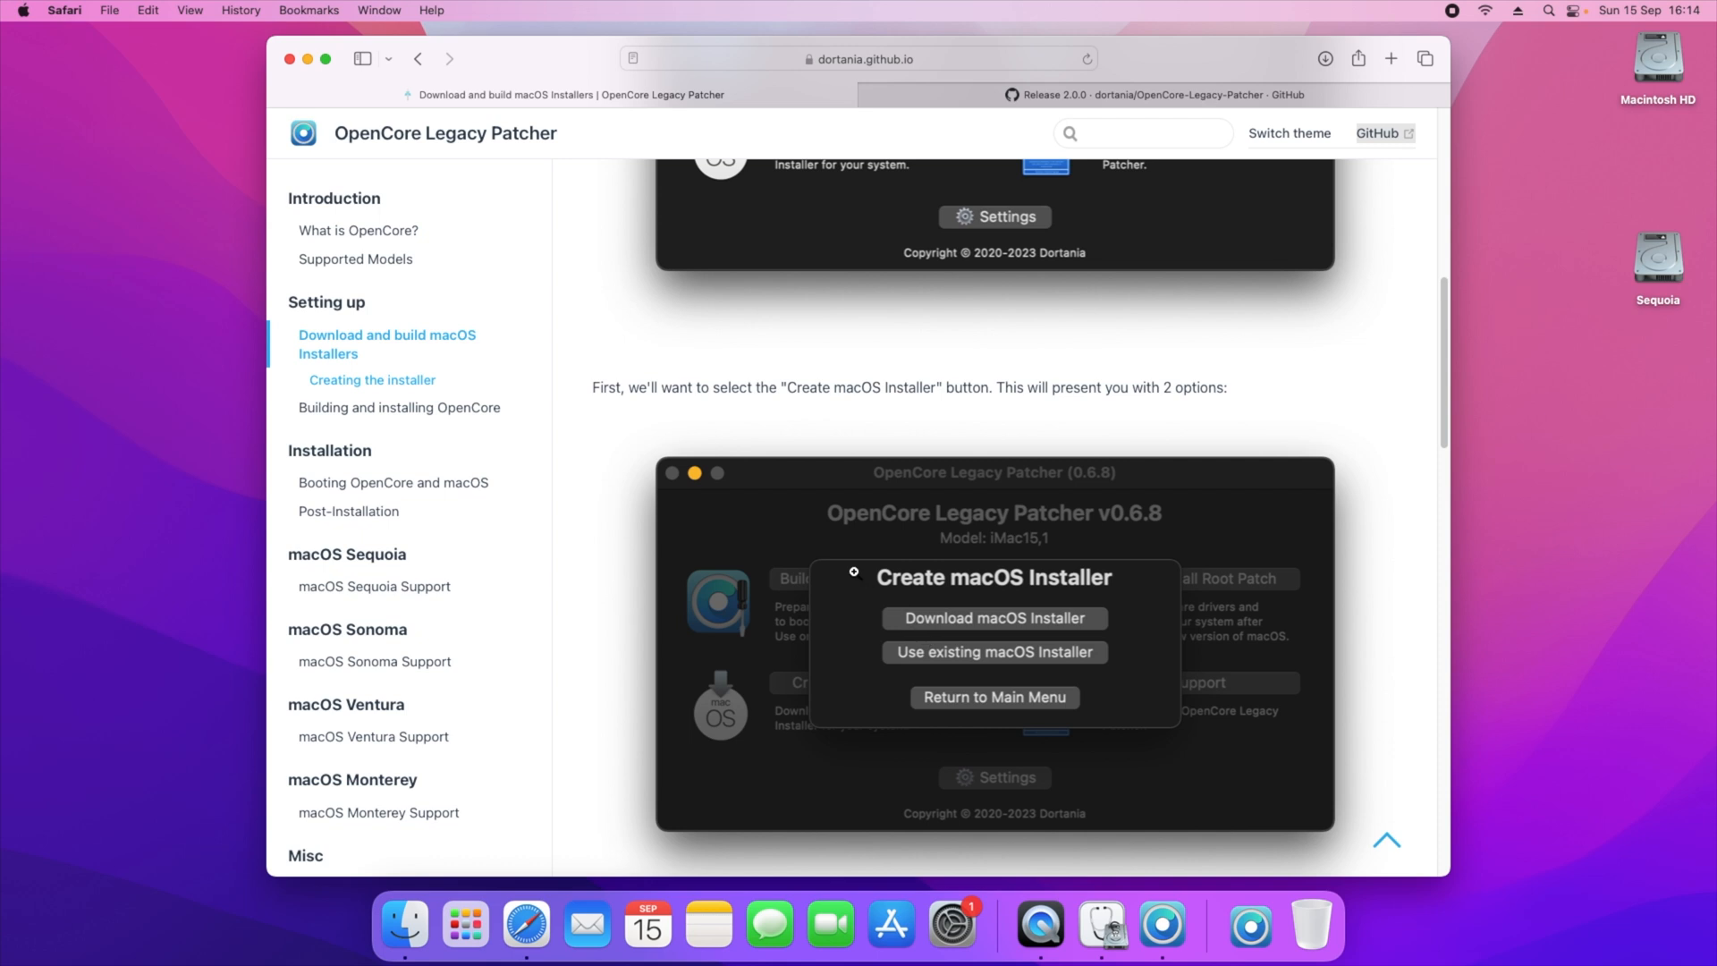
{"action": "mouse_move", "coordinate": [907, 673]}
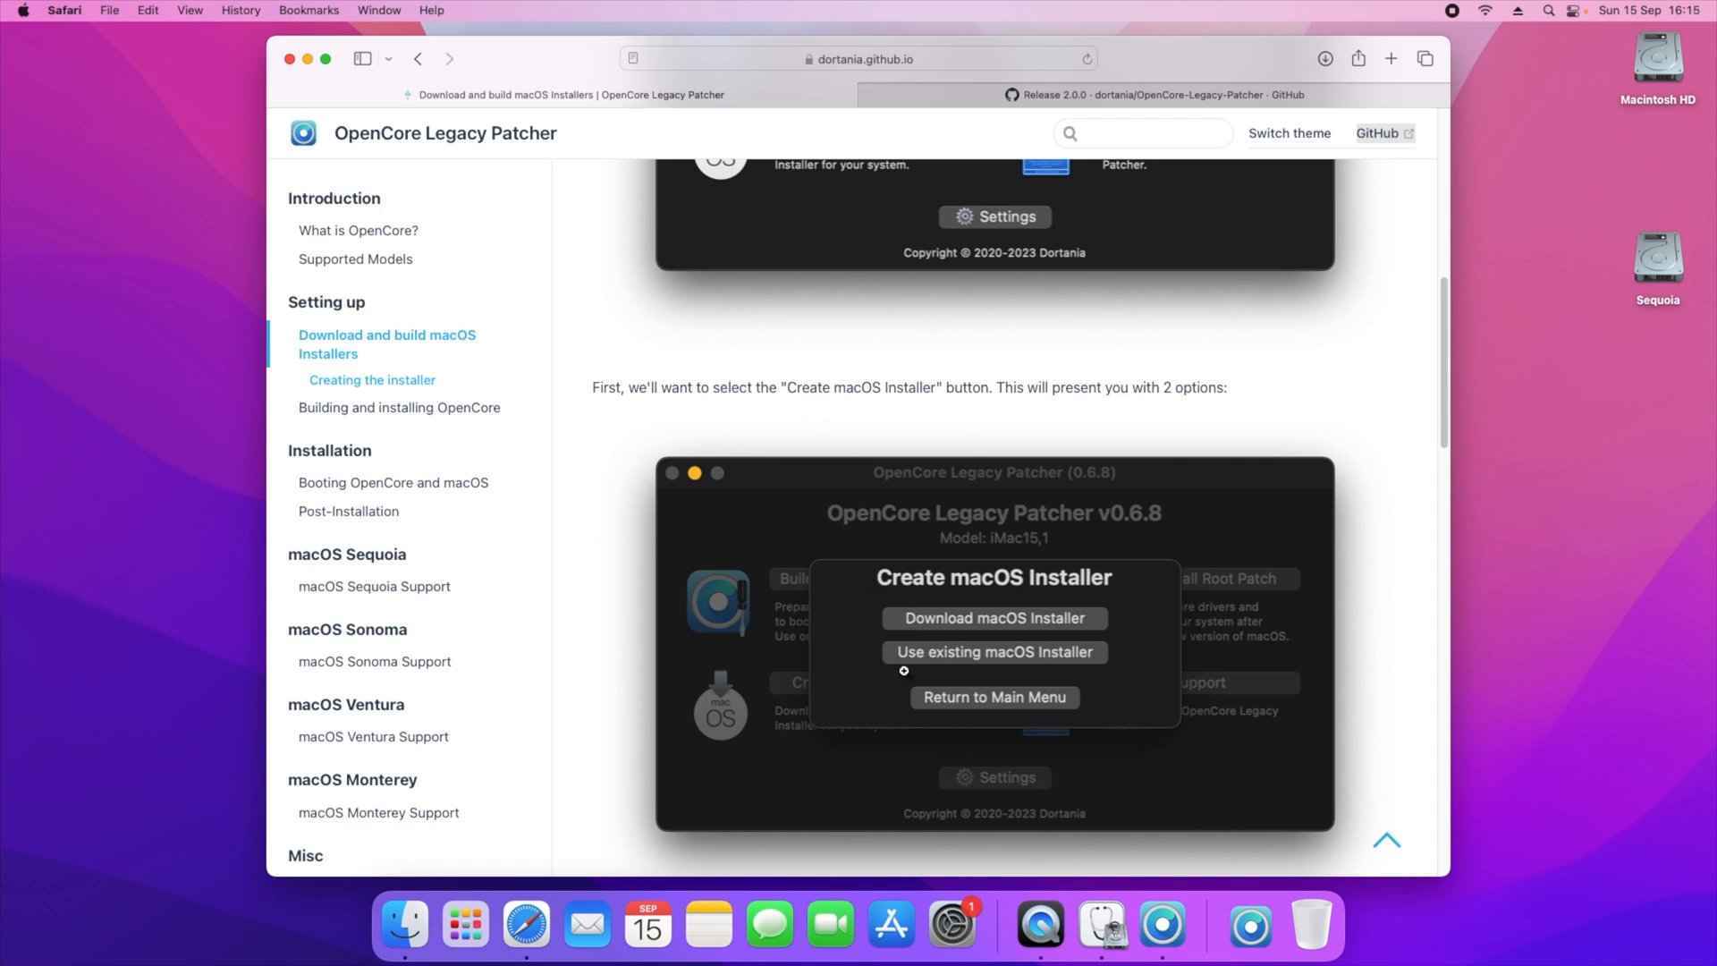
{"action": "mouse_move", "coordinate": [948, 651]}
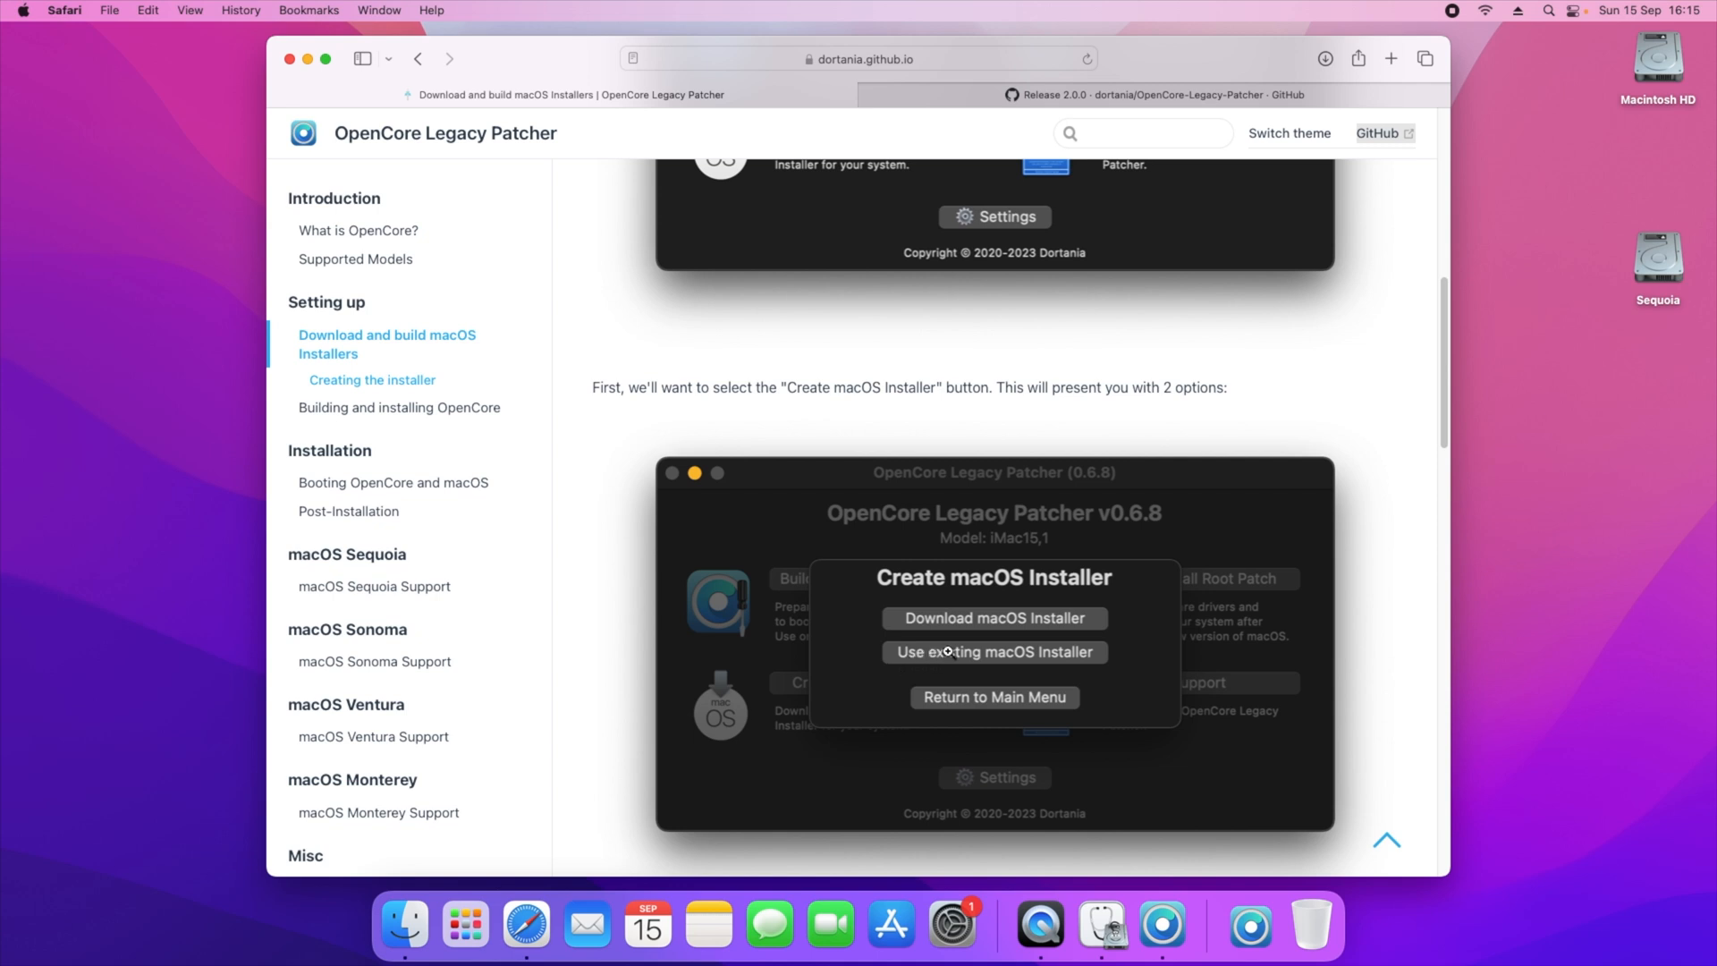
{"action": "mouse_move", "coordinate": [1094, 672]}
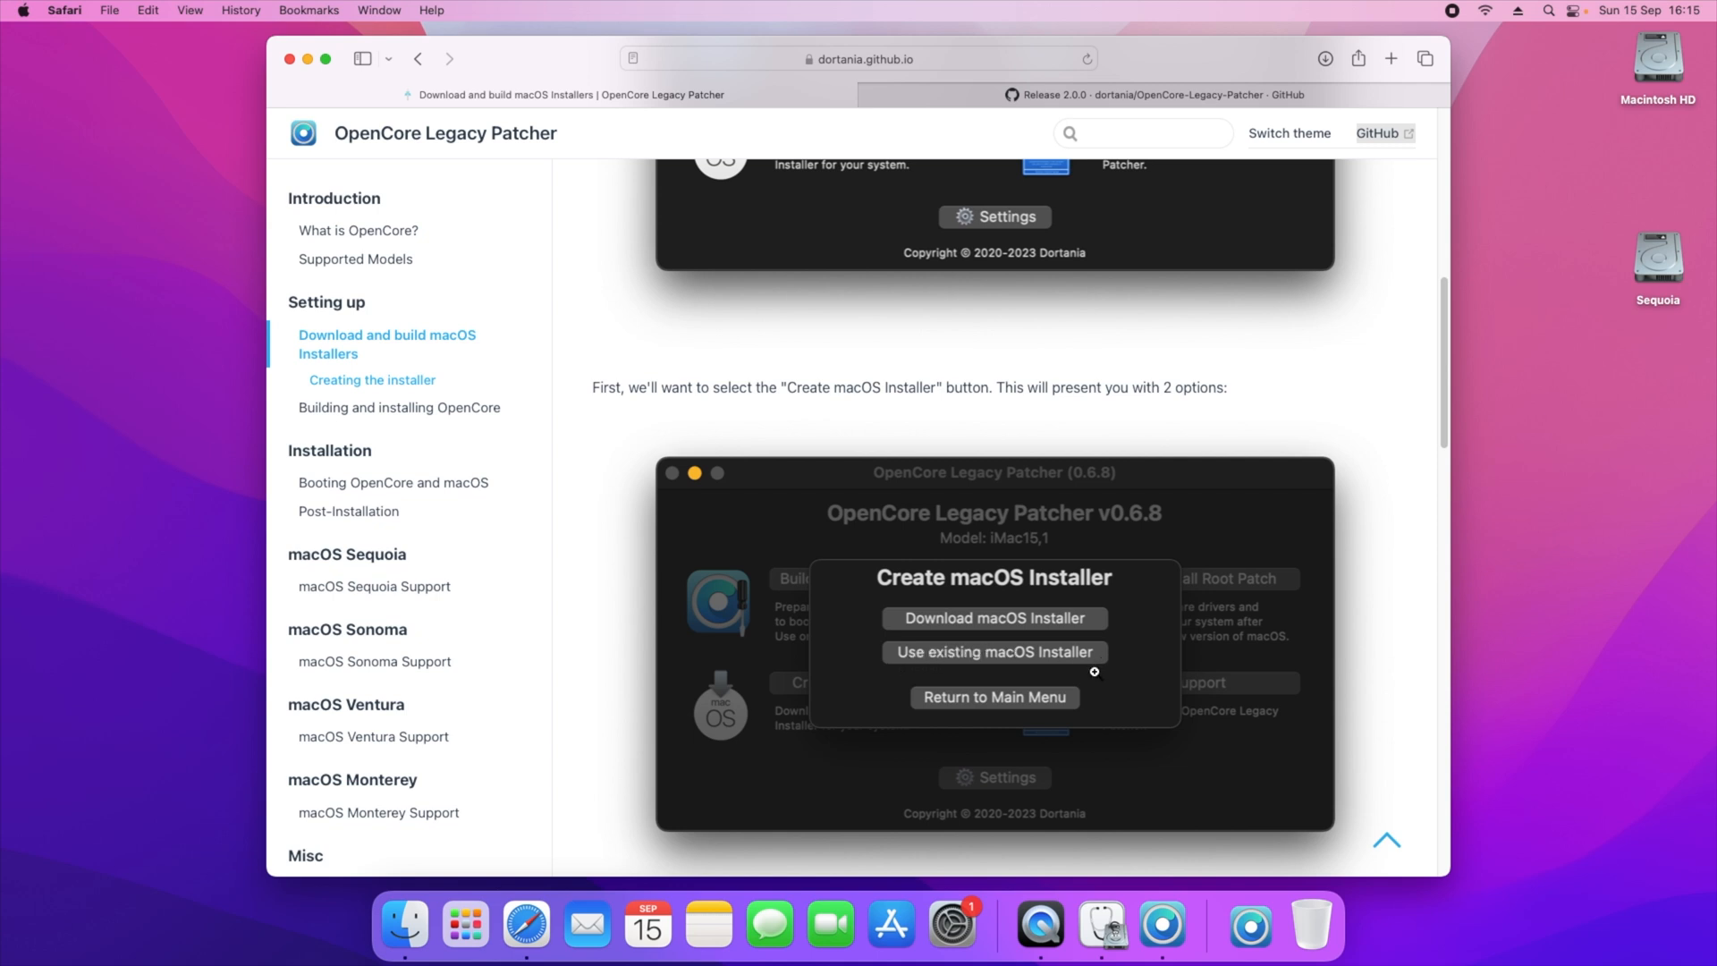
{"action": "mouse_move", "coordinate": [1084, 660]}
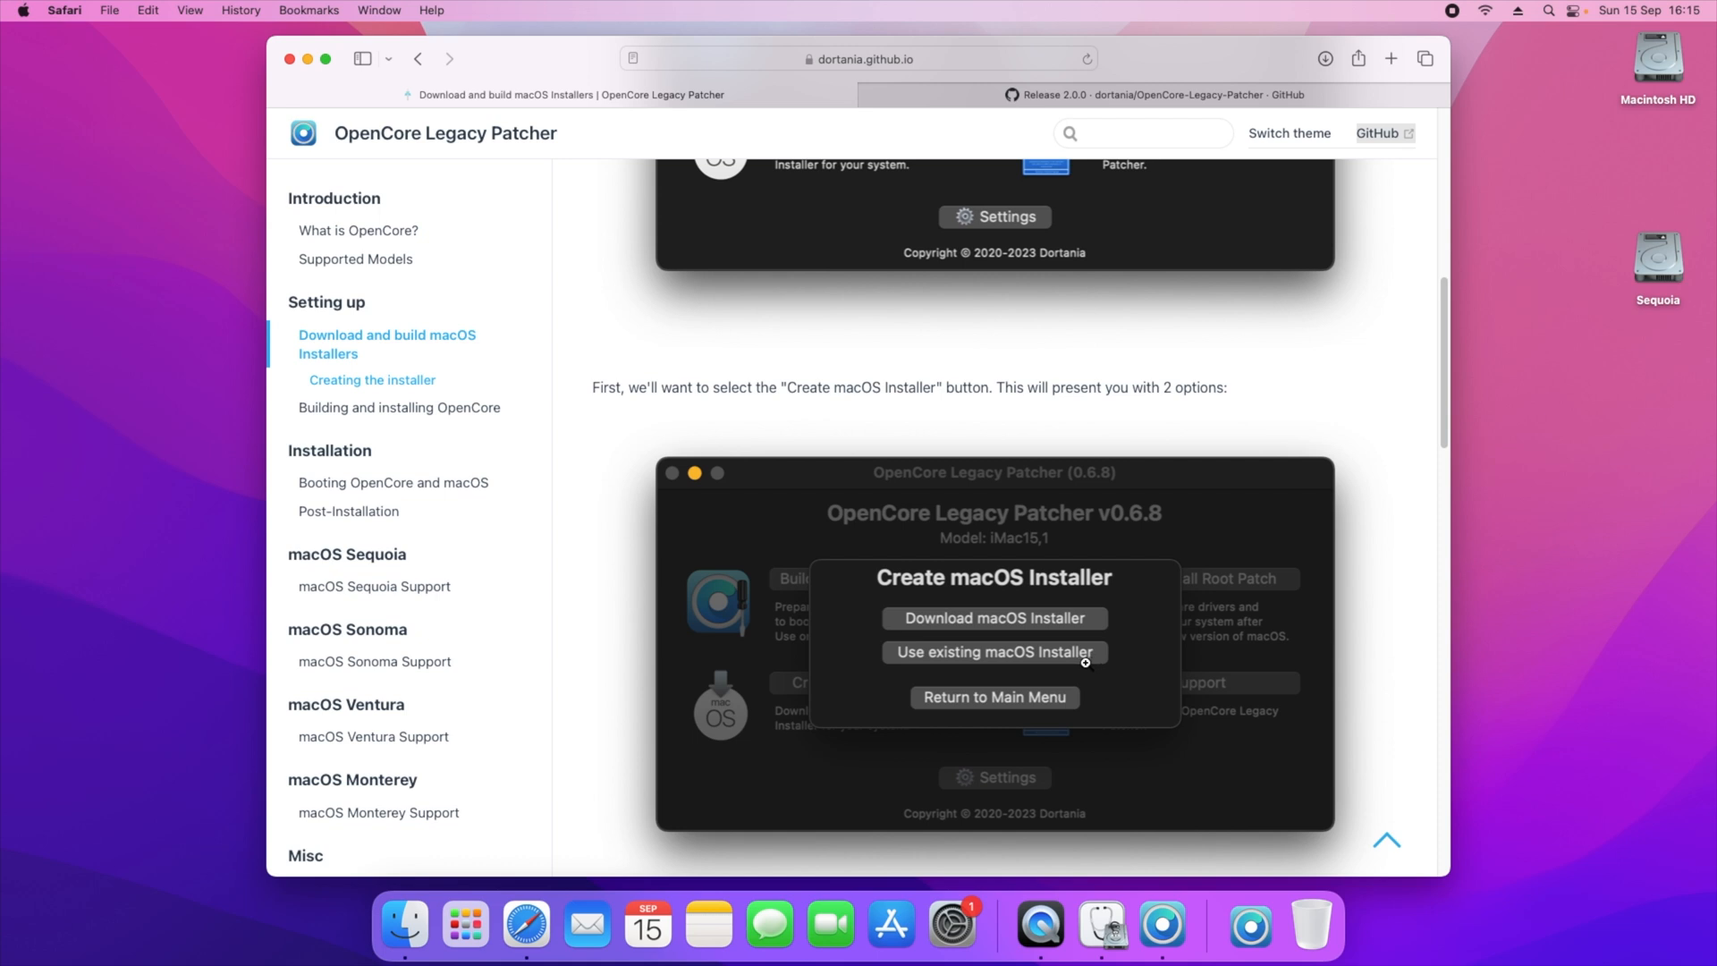
{"action": "mouse_move", "coordinate": [1002, 621]}
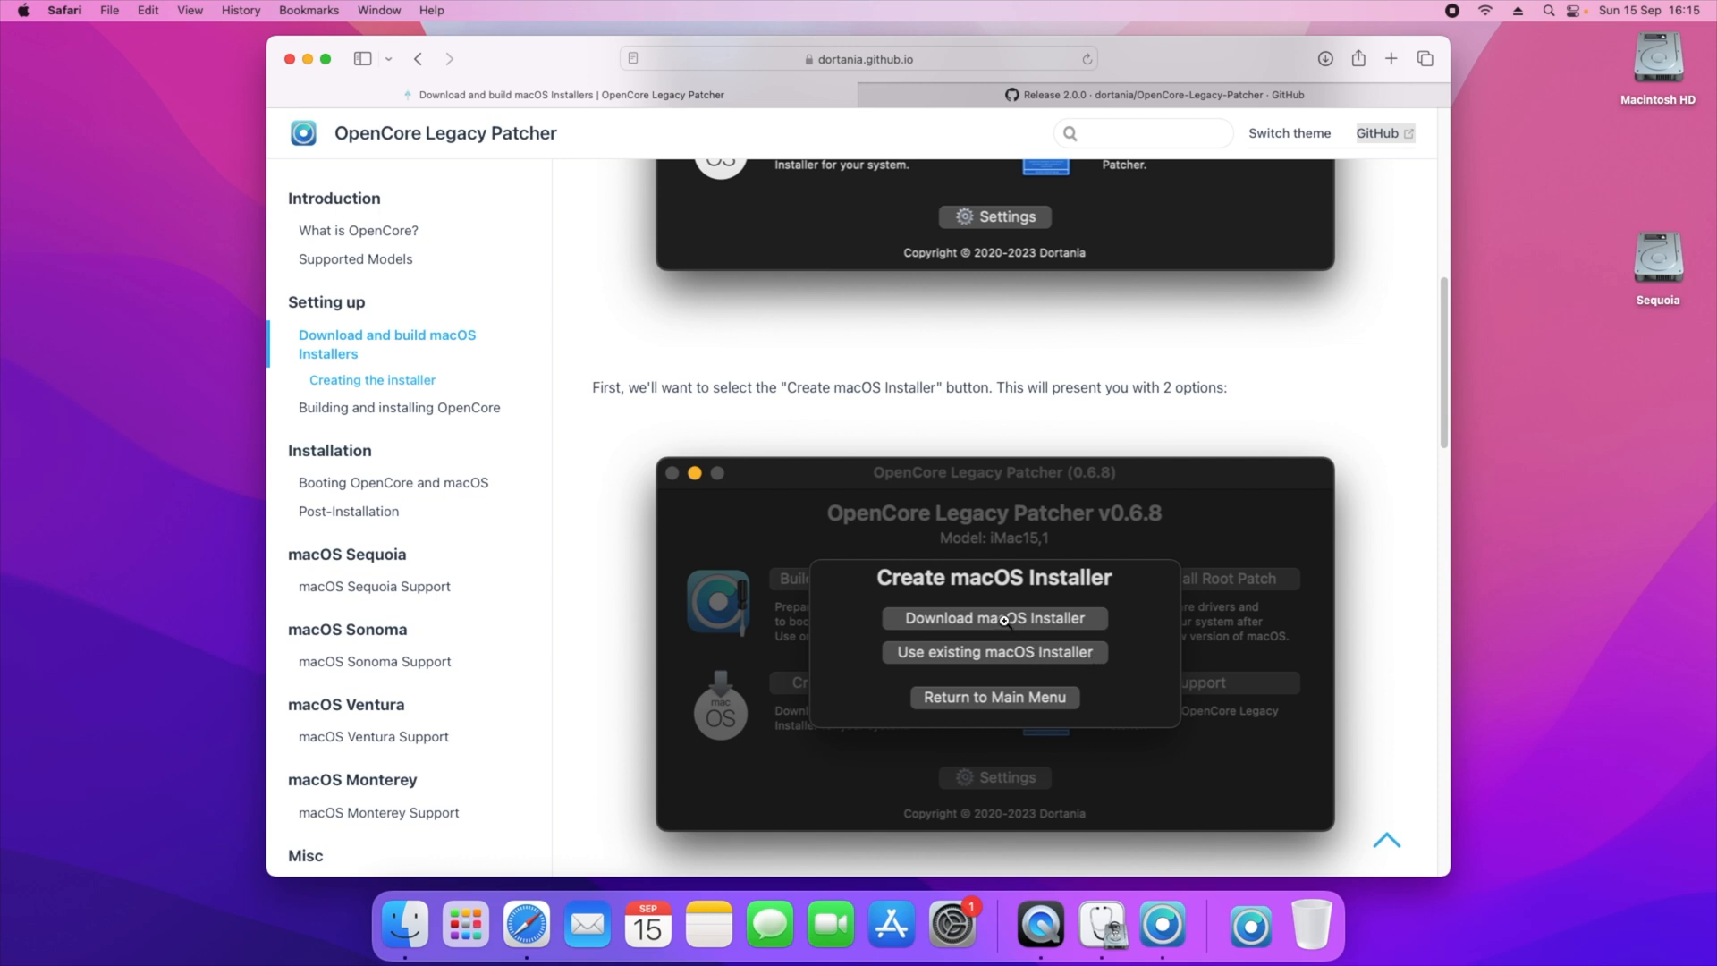
{"action": "mouse_move", "coordinate": [1150, 825]}
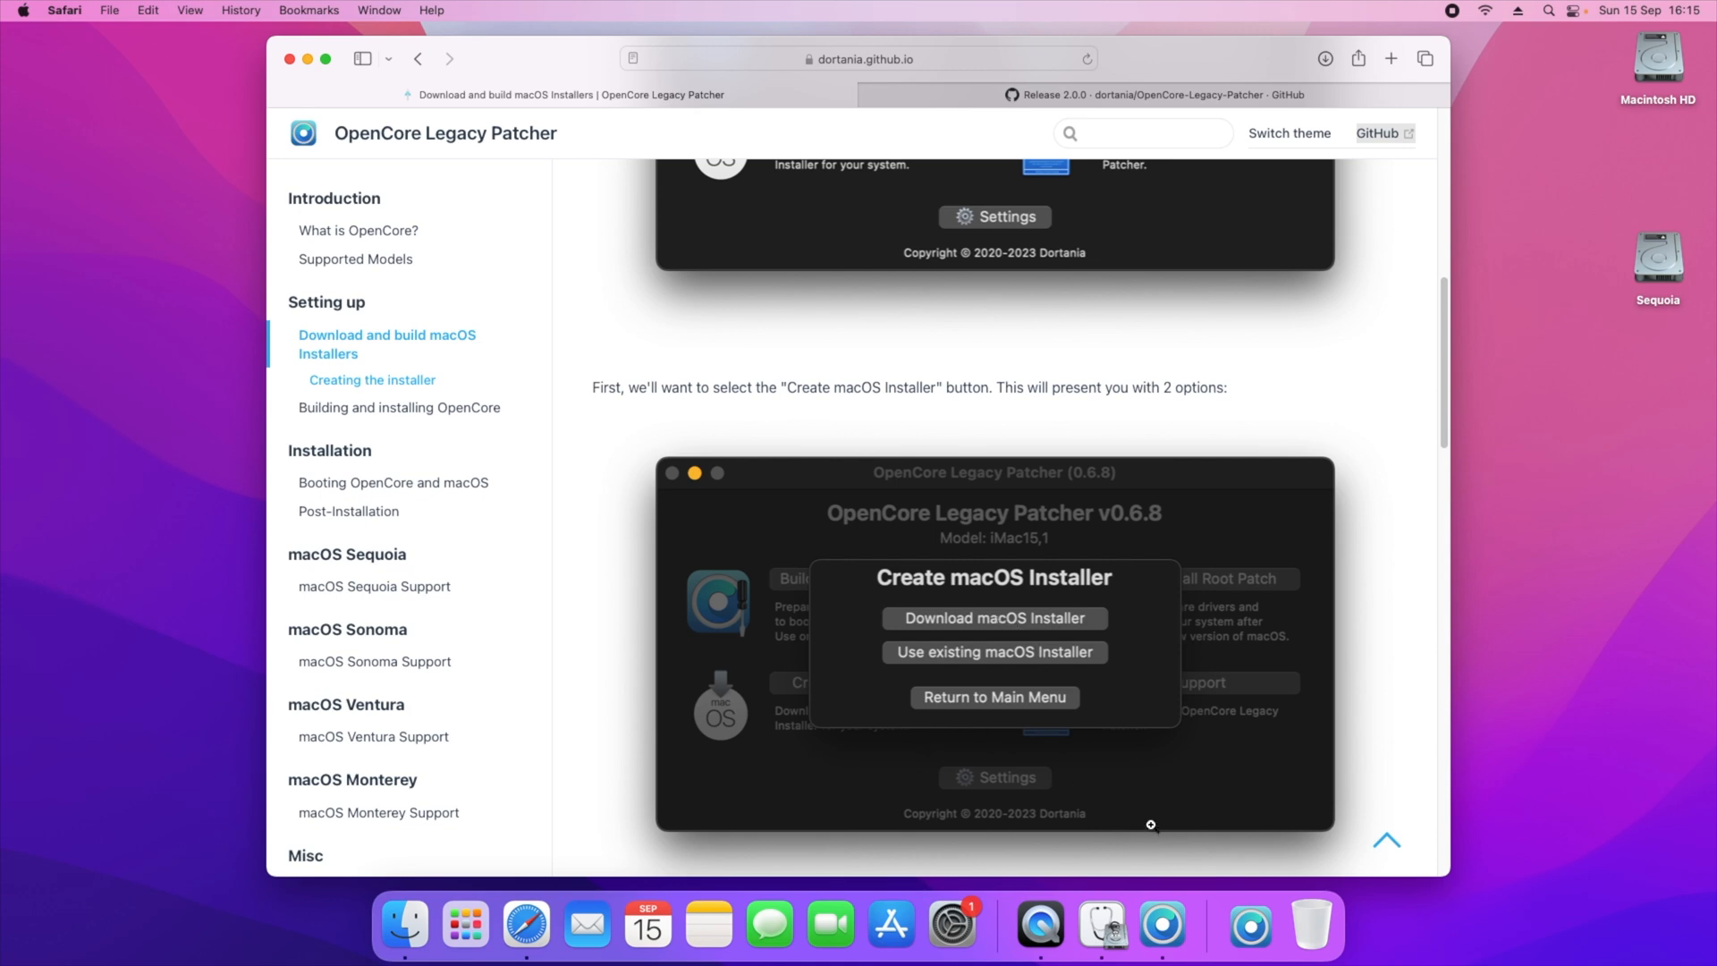
{"action": "mouse_move", "coordinate": [306, 59]}
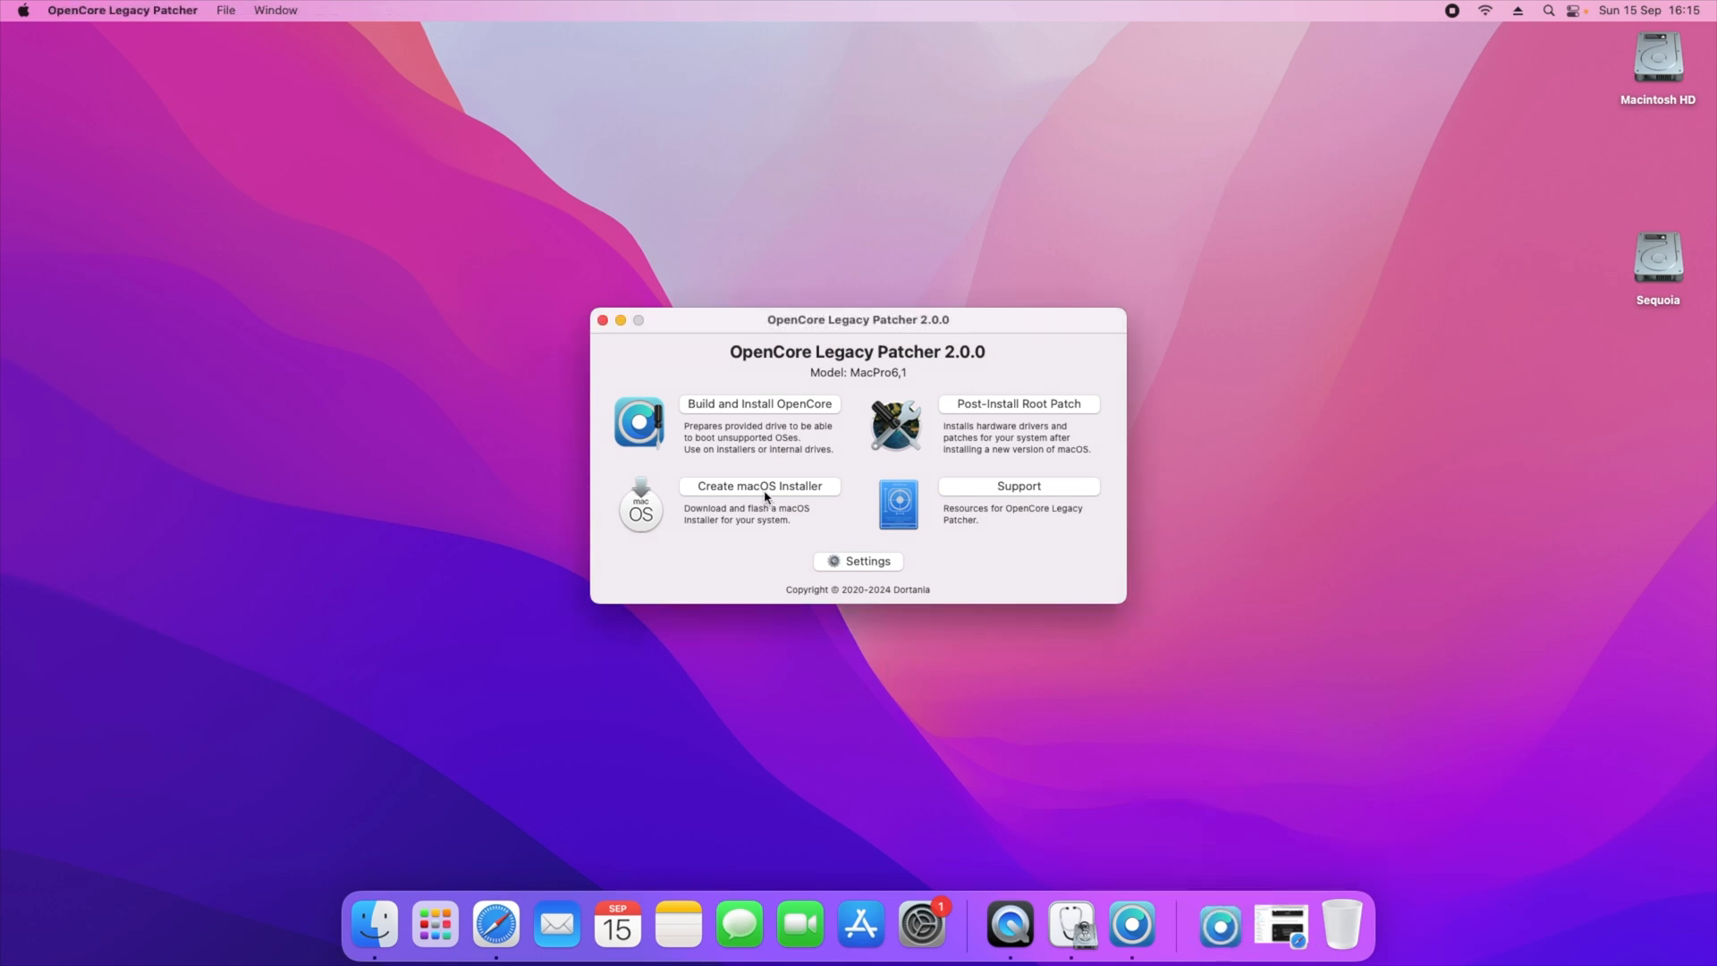
- Go to Create macOS Installer and choose to use an installer already on this Mac
{"action": "left_click", "coordinate": [758, 485]}
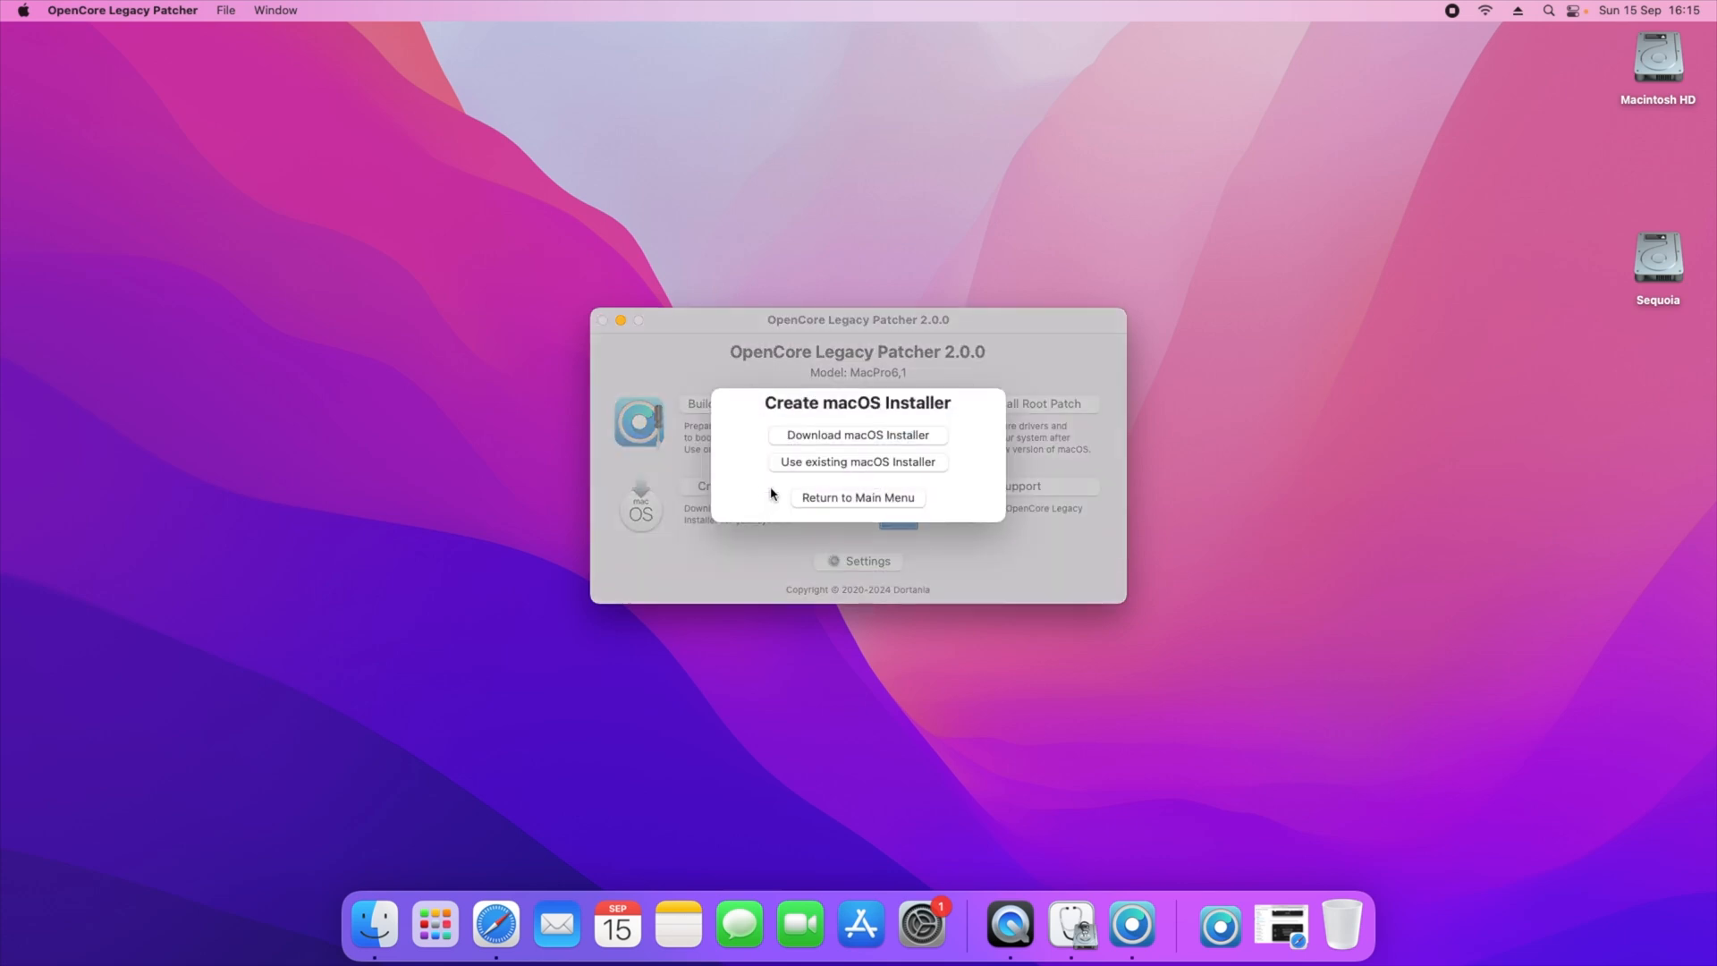
{"action": "mouse_move", "coordinate": [828, 485]}
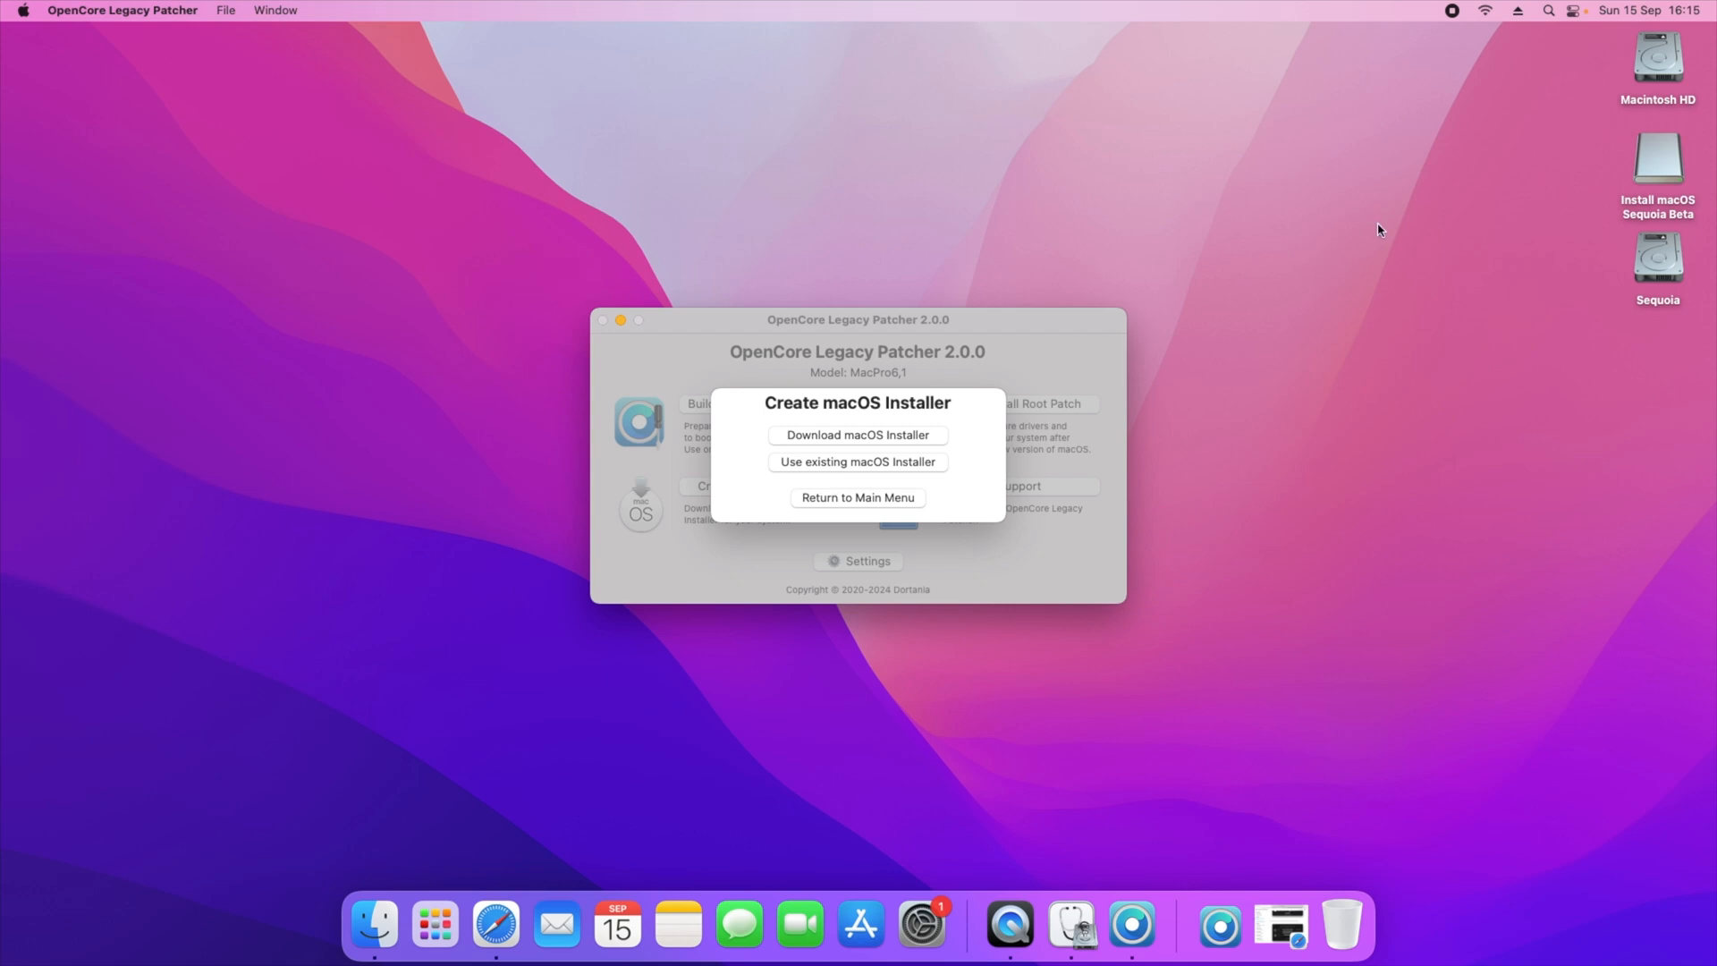
{"action": "mouse_move", "coordinate": [1648, 196]}
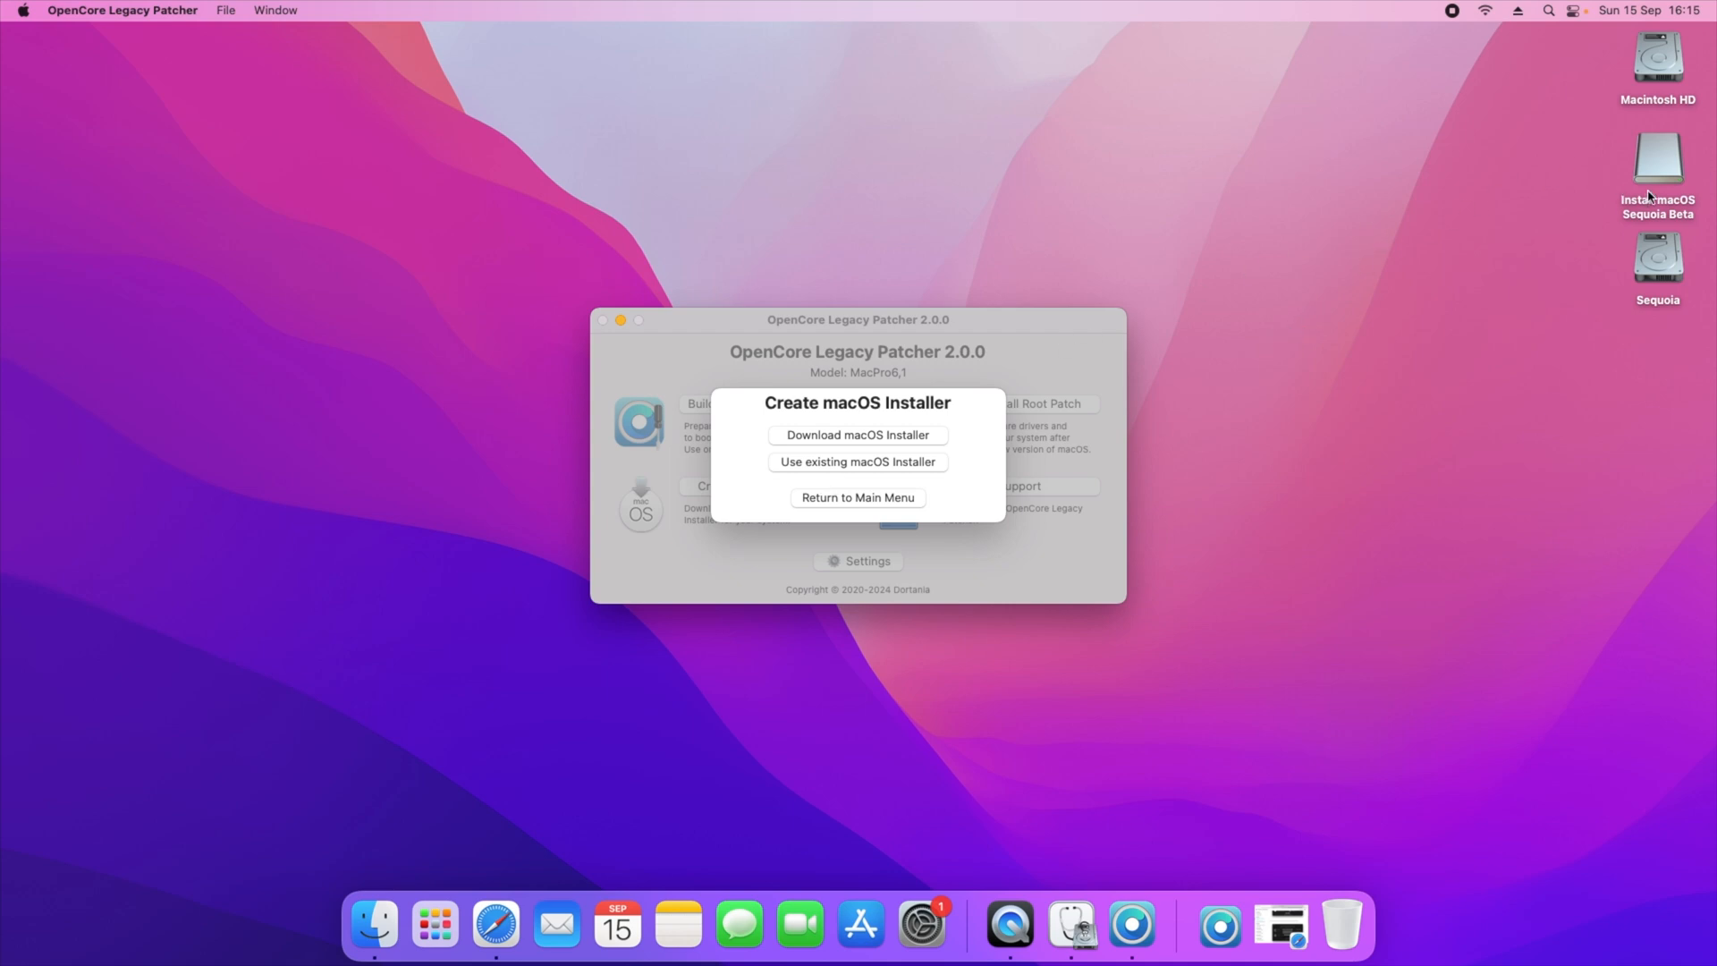
{"action": "mouse_move", "coordinate": [1665, 218]}
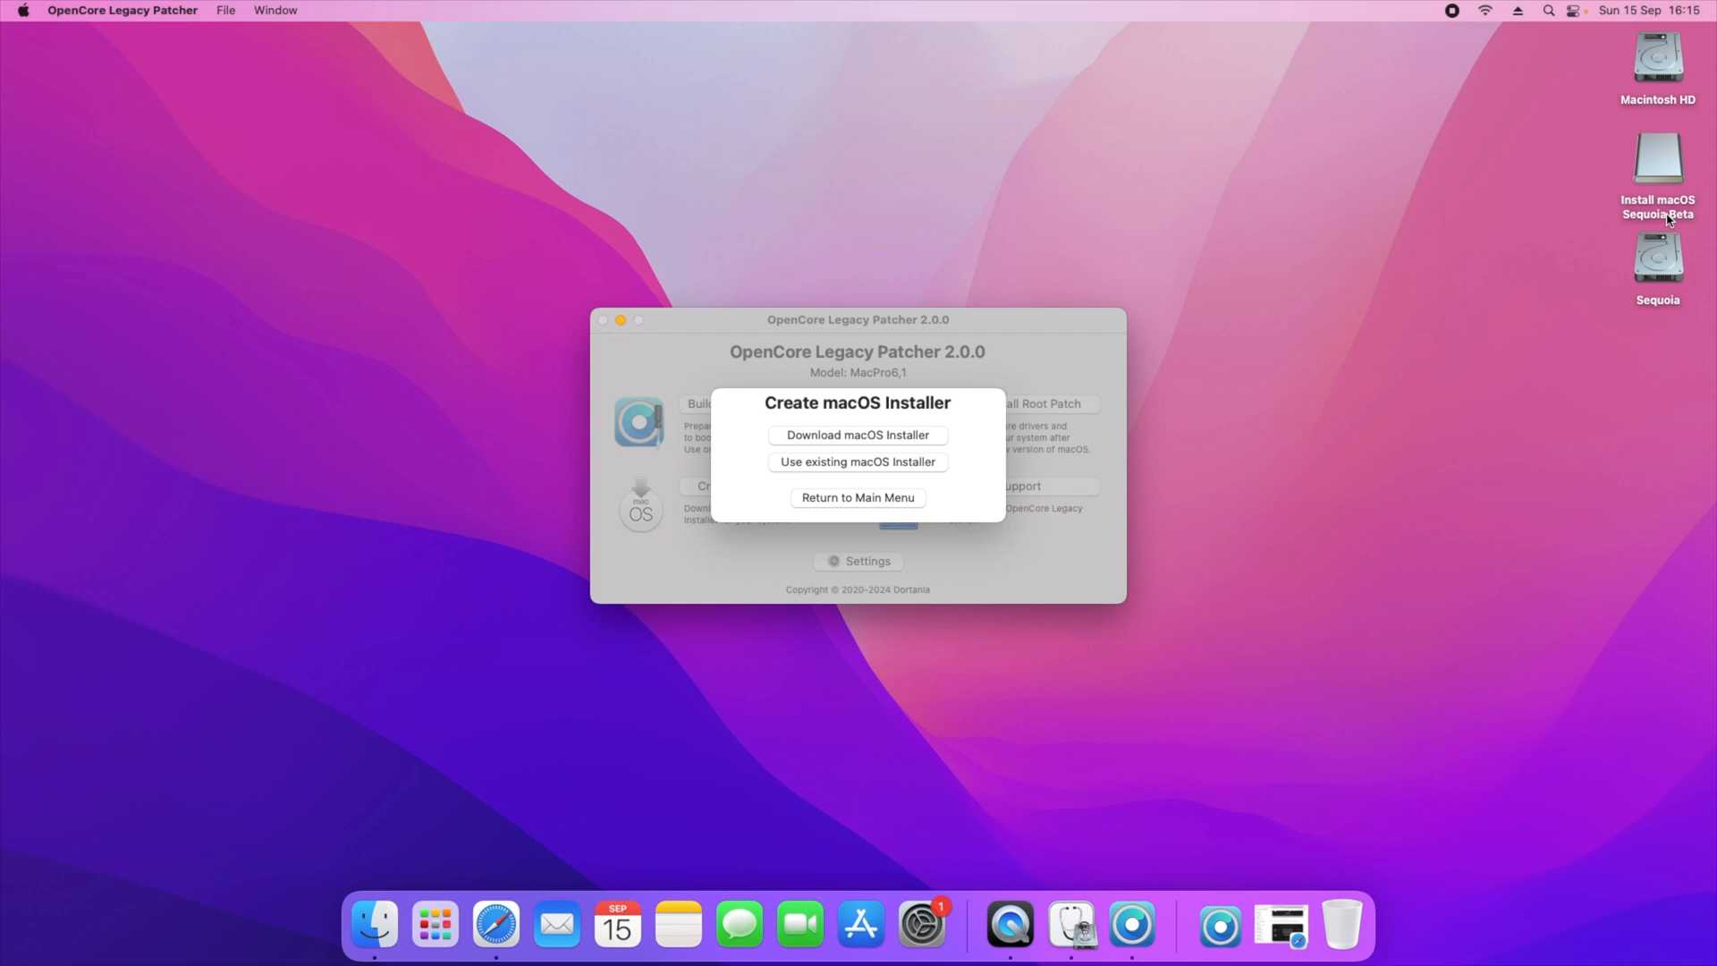
{"action": "mouse_move", "coordinate": [858, 475]}
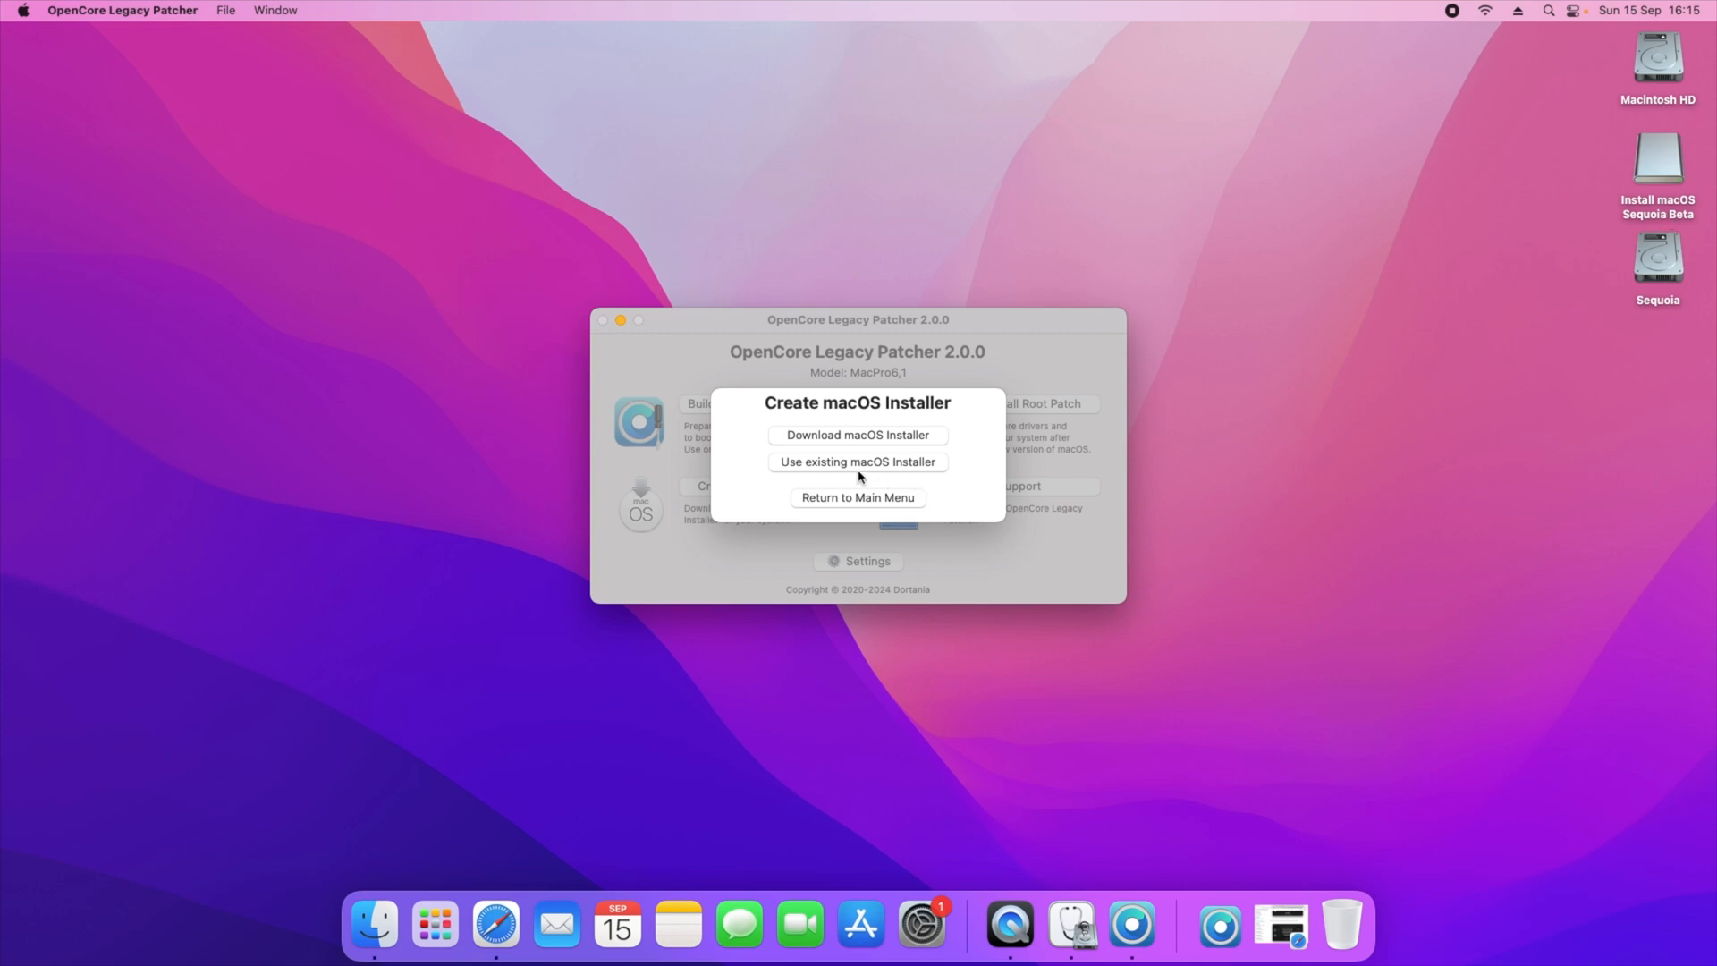
{"action": "left_click", "coordinate": [856, 462]}
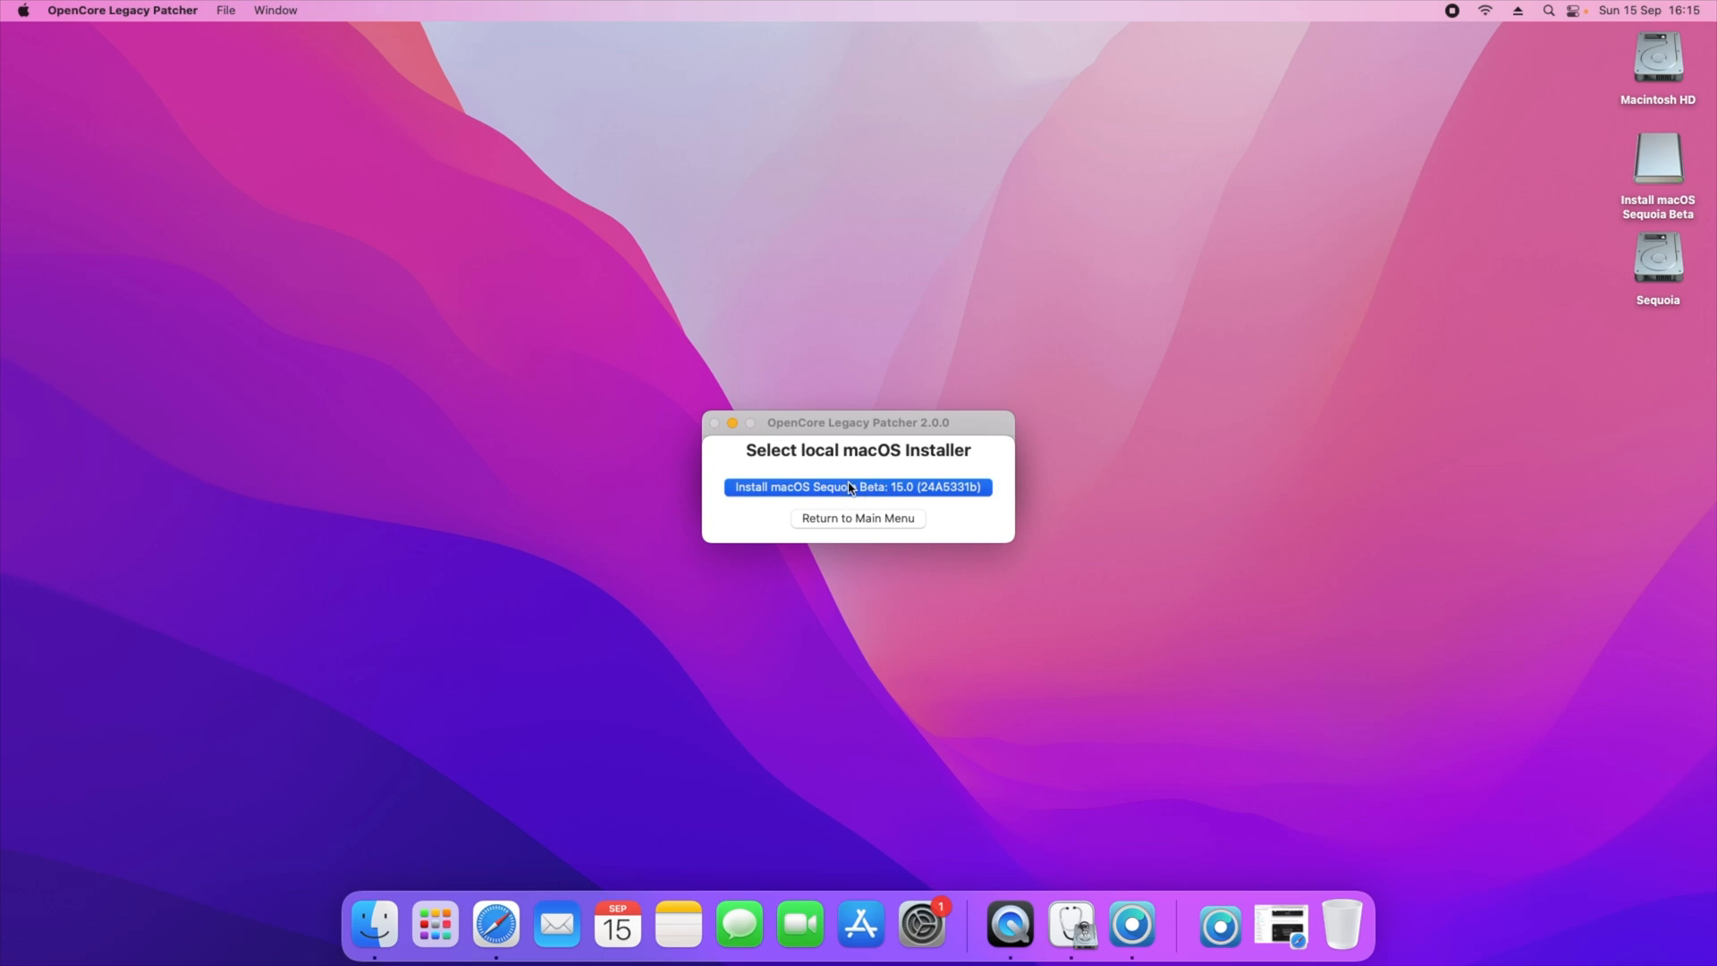
- Select the local Install macOS Sequoia Beta 15.0 (24A5331b) installer
{"action": "left_click", "coordinate": [857, 486]}
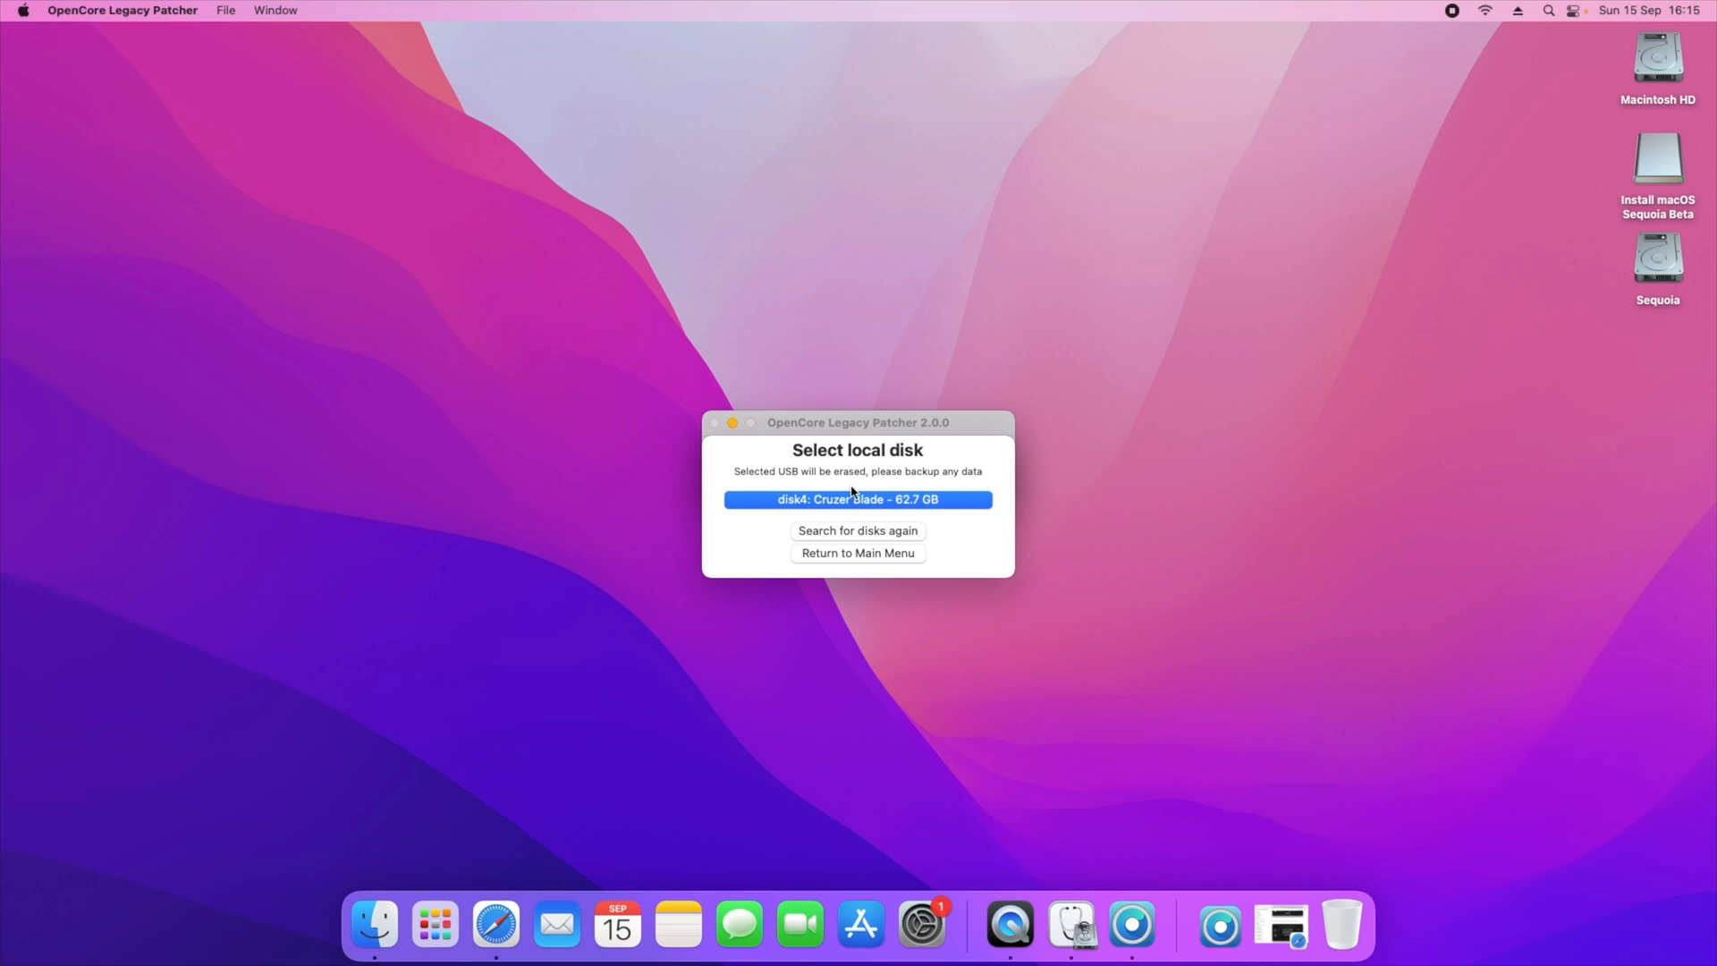
{"action": "mouse_move", "coordinate": [862, 515]}
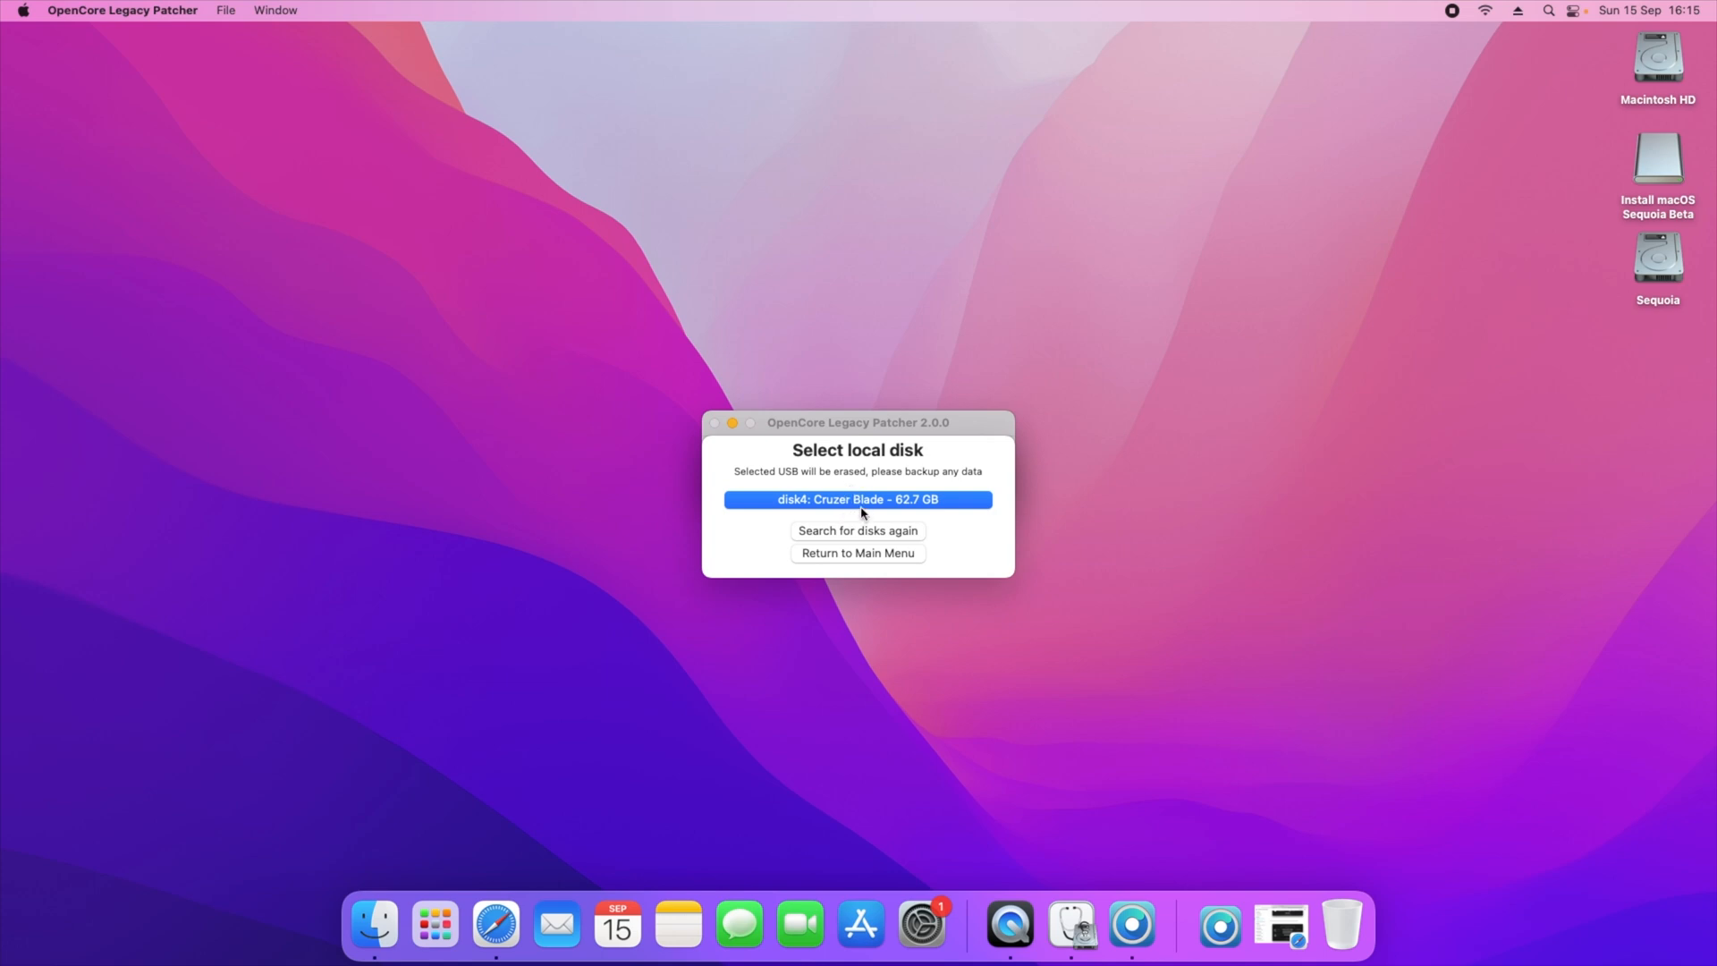
{"action": "mouse_move", "coordinate": [917, 510]}
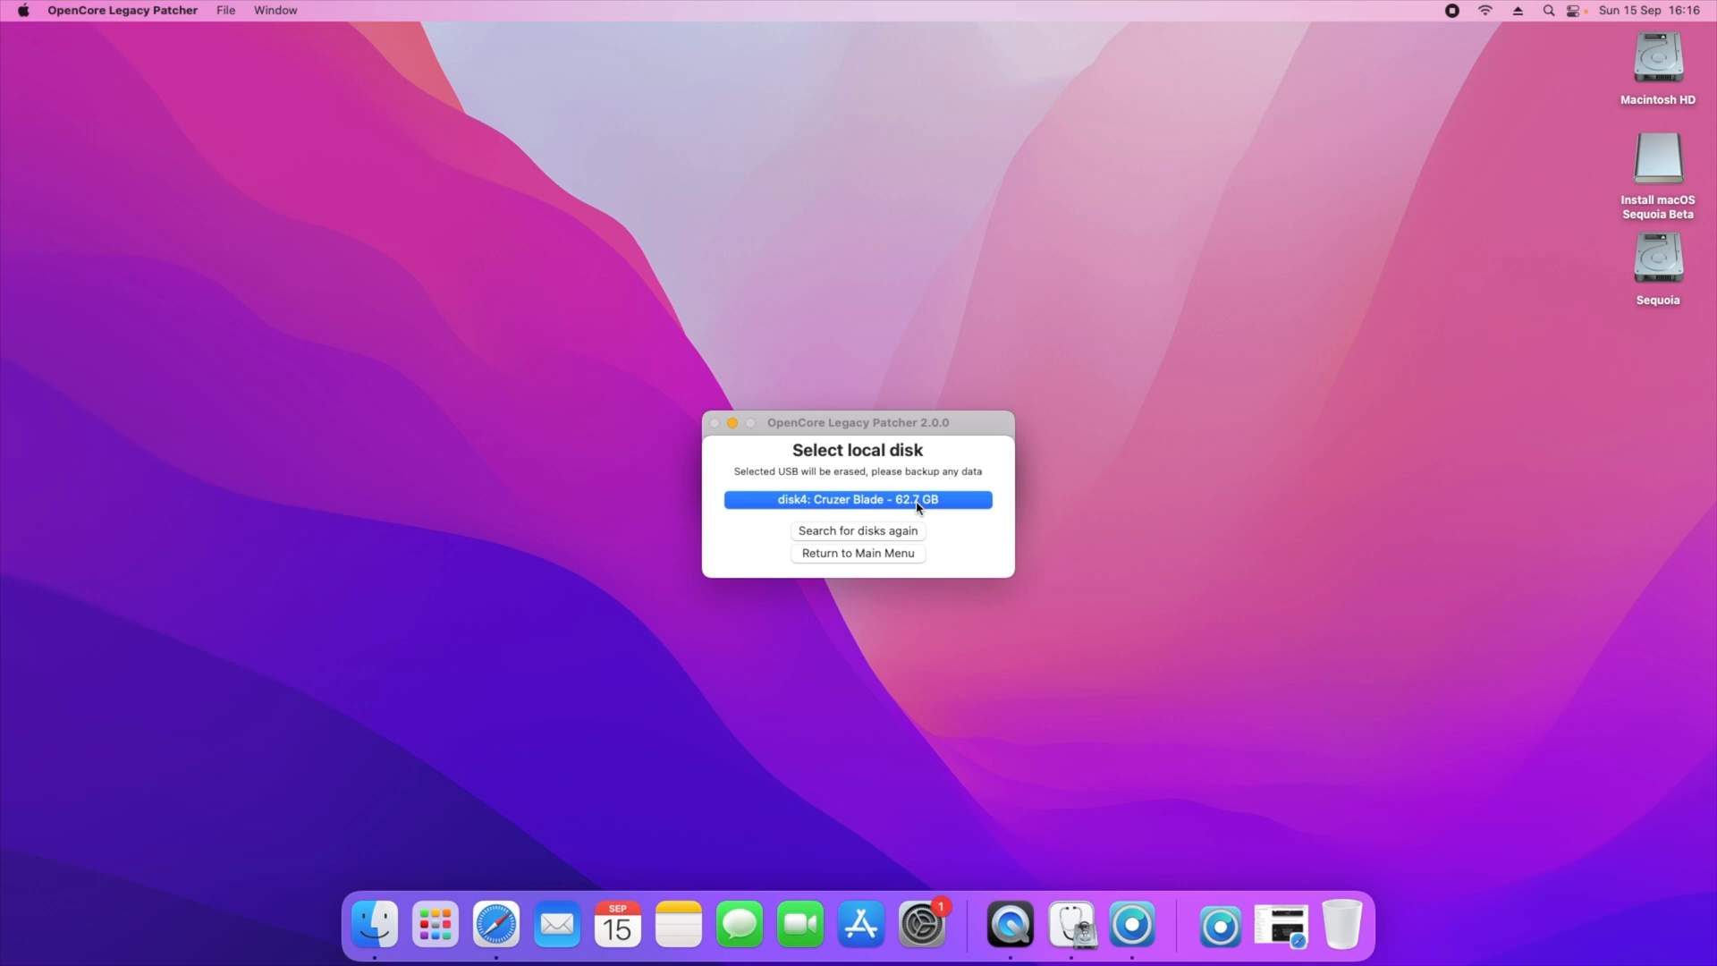
- Select disk4: Cruzer Blade 62.7 GB as the USB installer target
{"action": "left_click", "coordinate": [857, 499]}
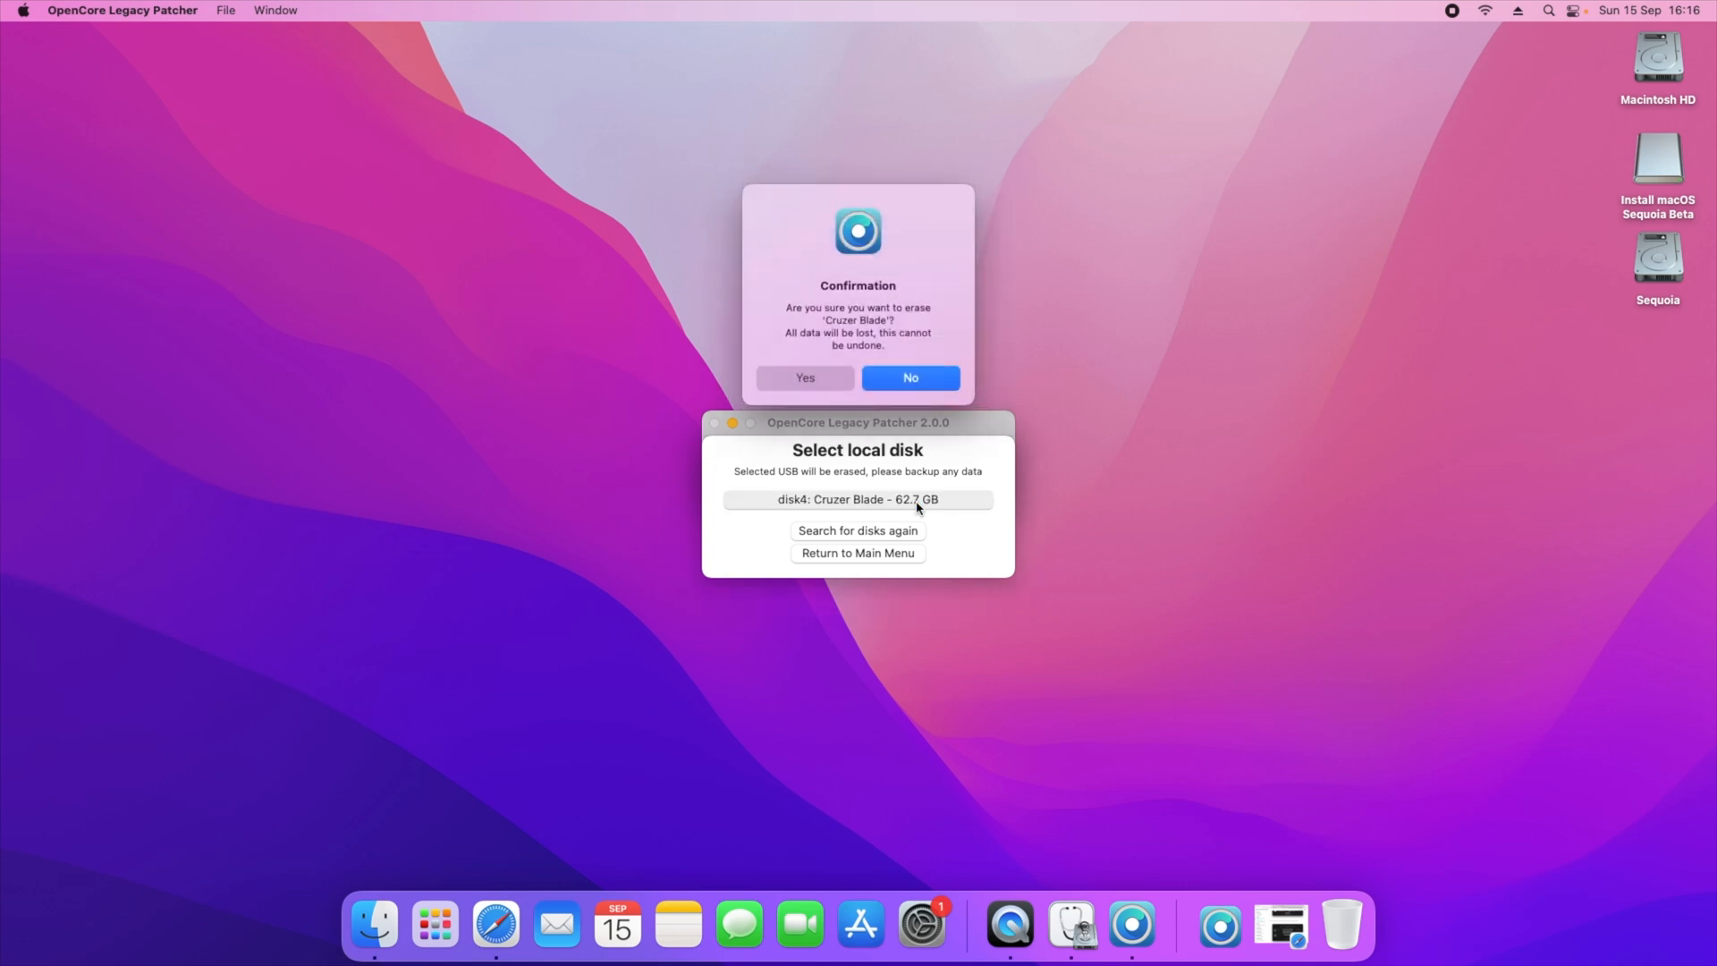
{"action": "mouse_move", "coordinate": [901, 319]}
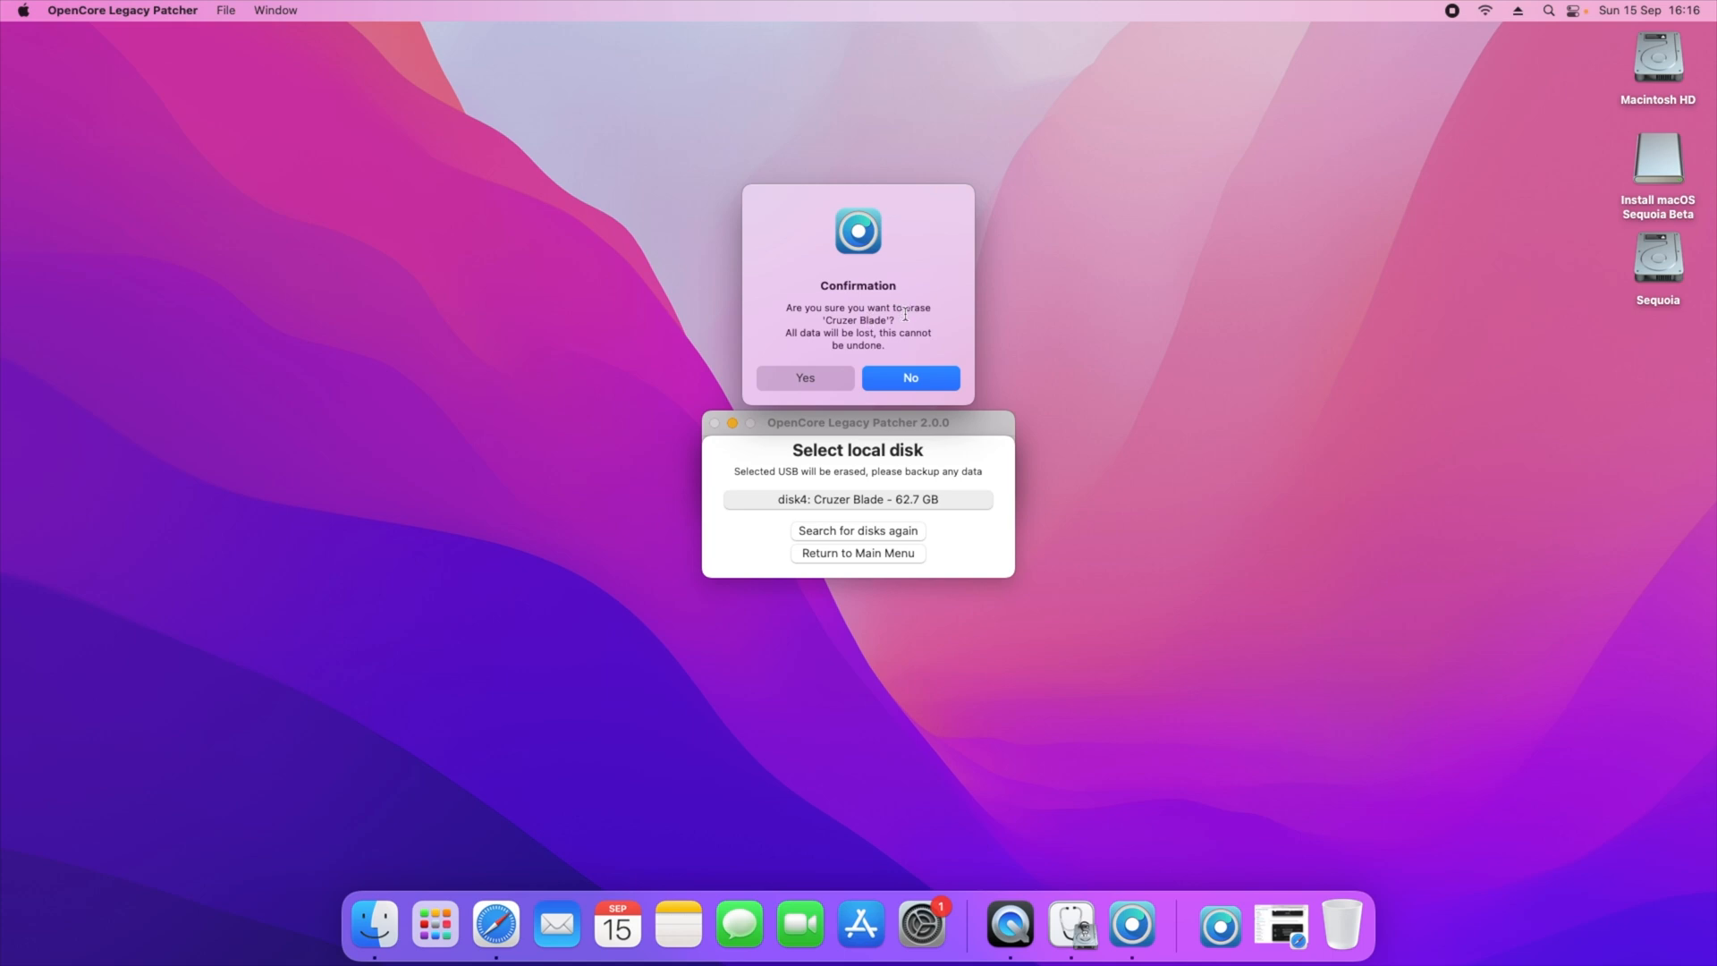
{"action": "mouse_move", "coordinate": [809, 386]}
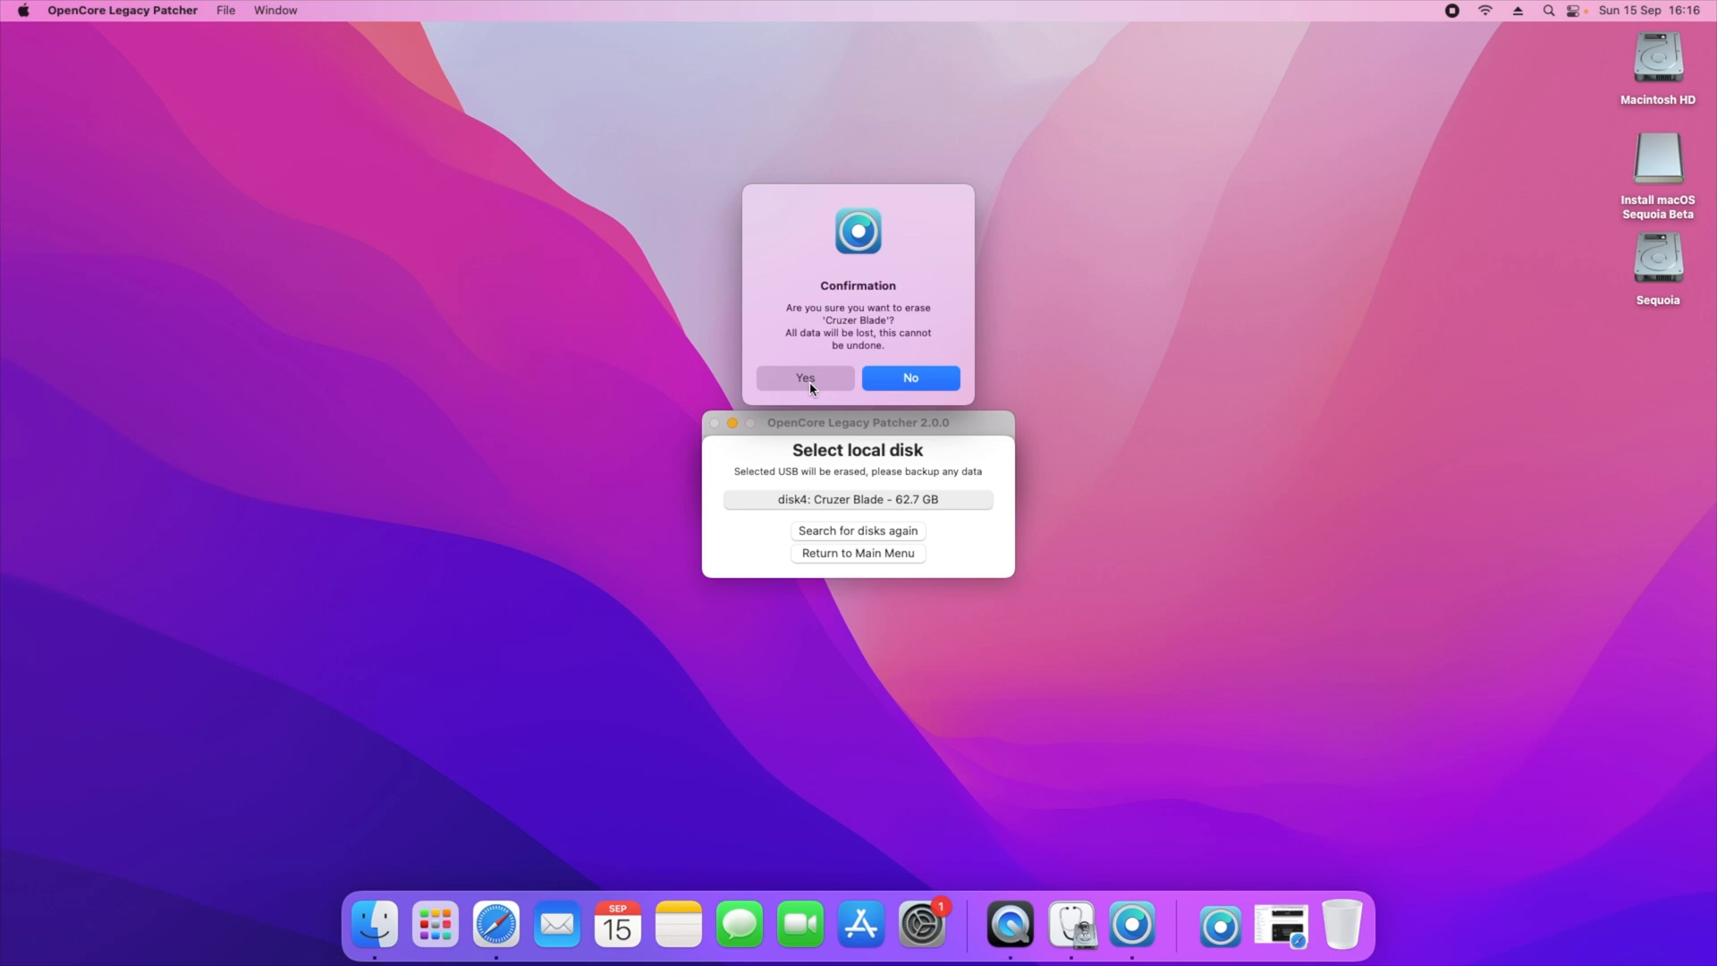
{"action": "mouse_move", "coordinate": [783, 524]}
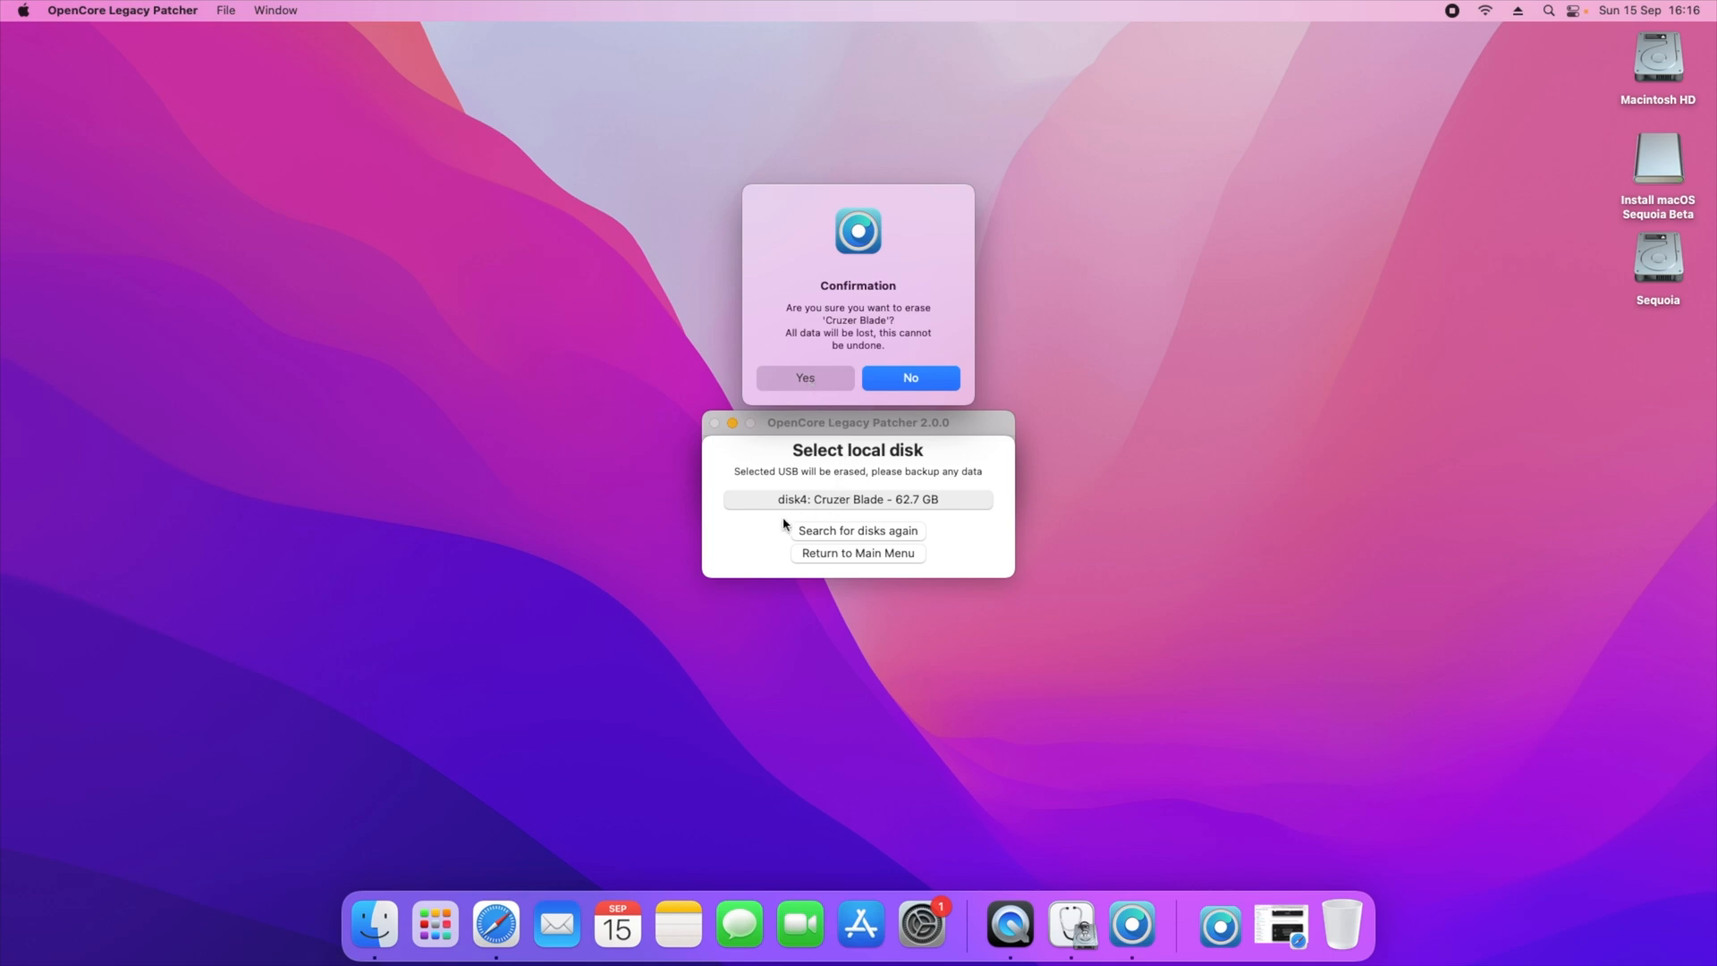
{"action": "mouse_move", "coordinate": [987, 533]}
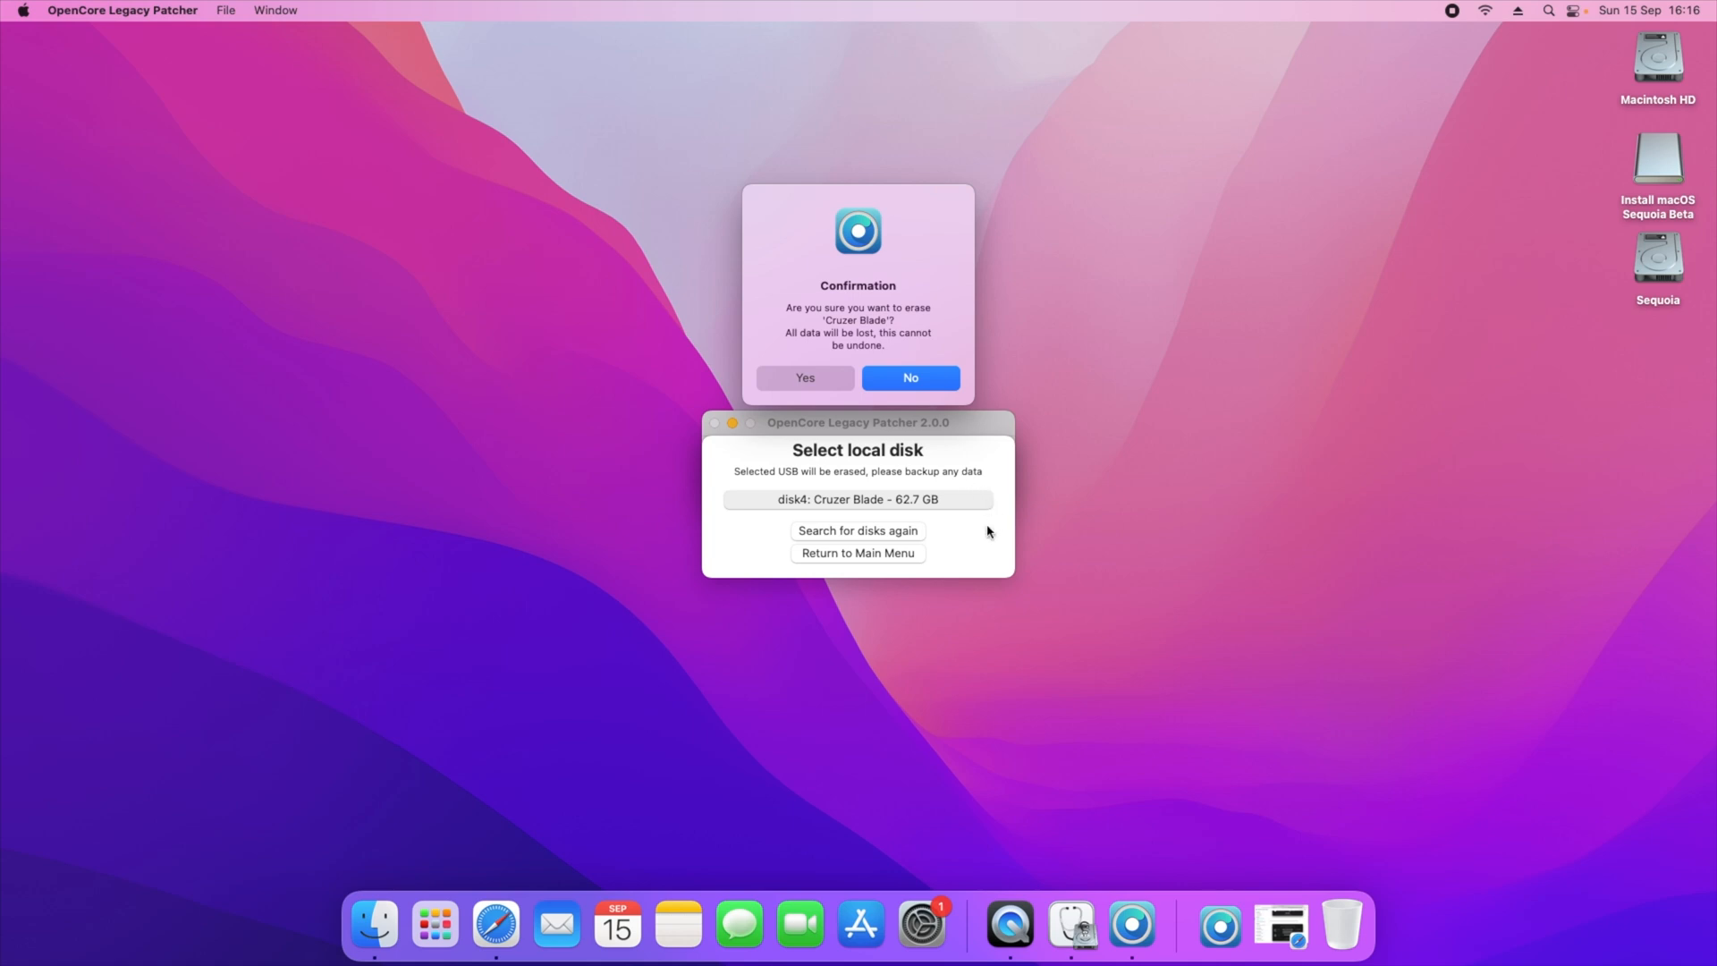
{"action": "mouse_move", "coordinate": [779, 476]}
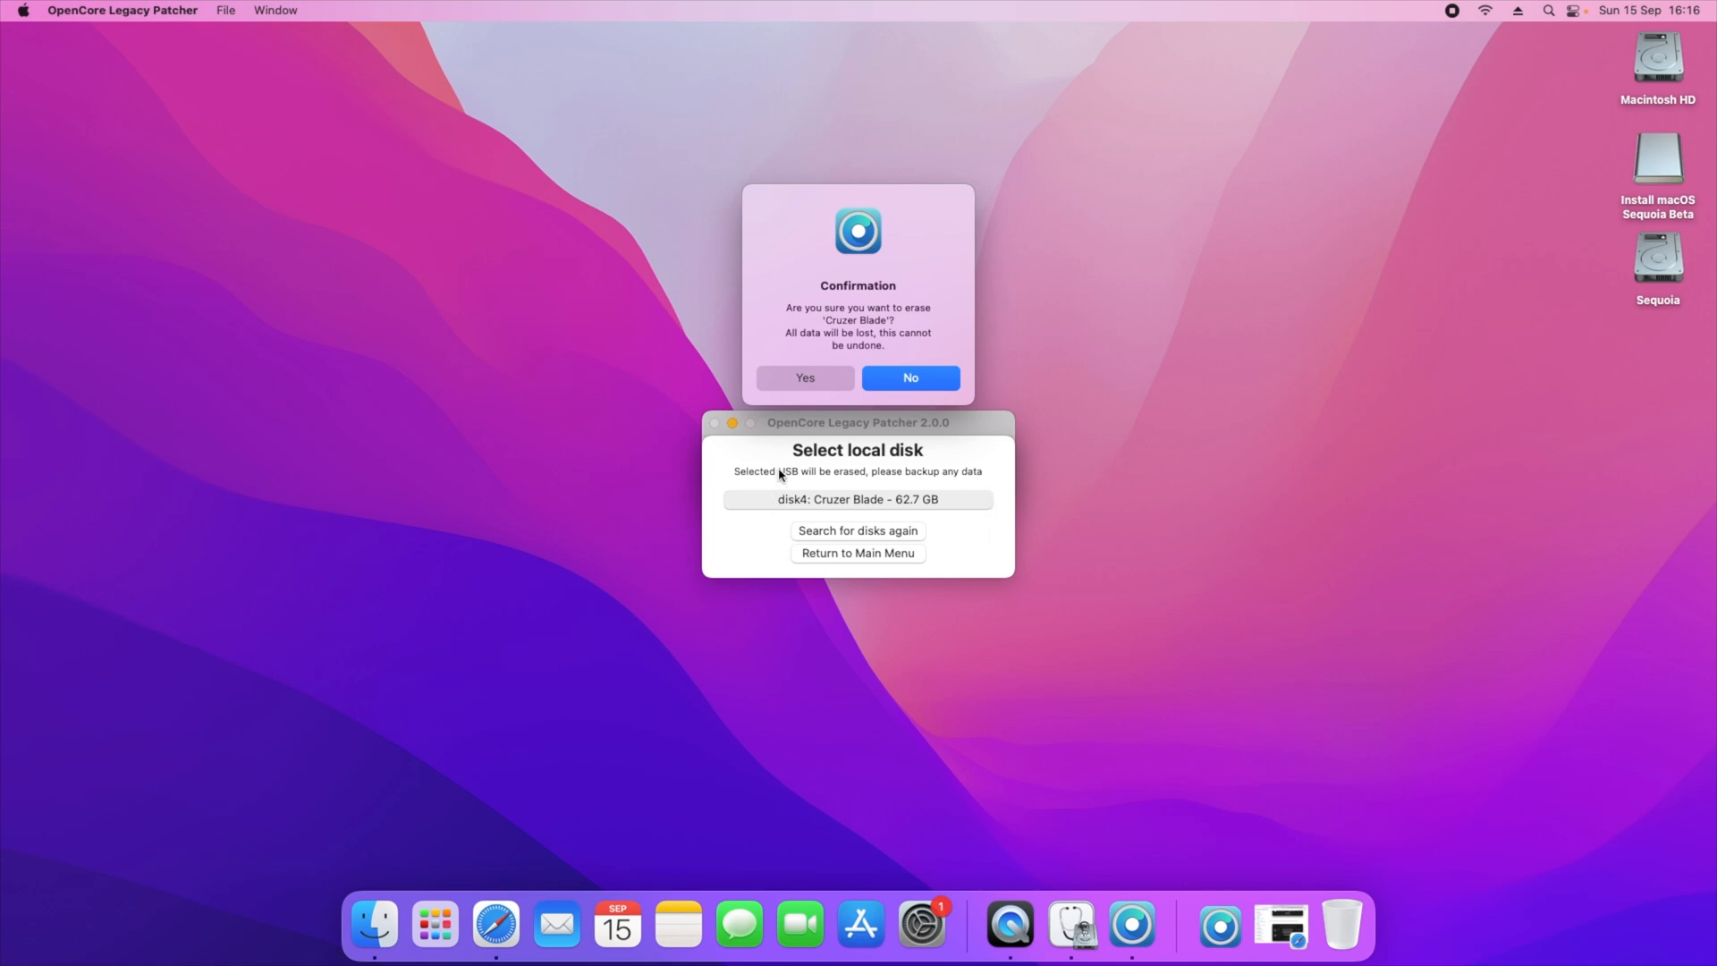
{"action": "mouse_move", "coordinate": [1429, 179]}
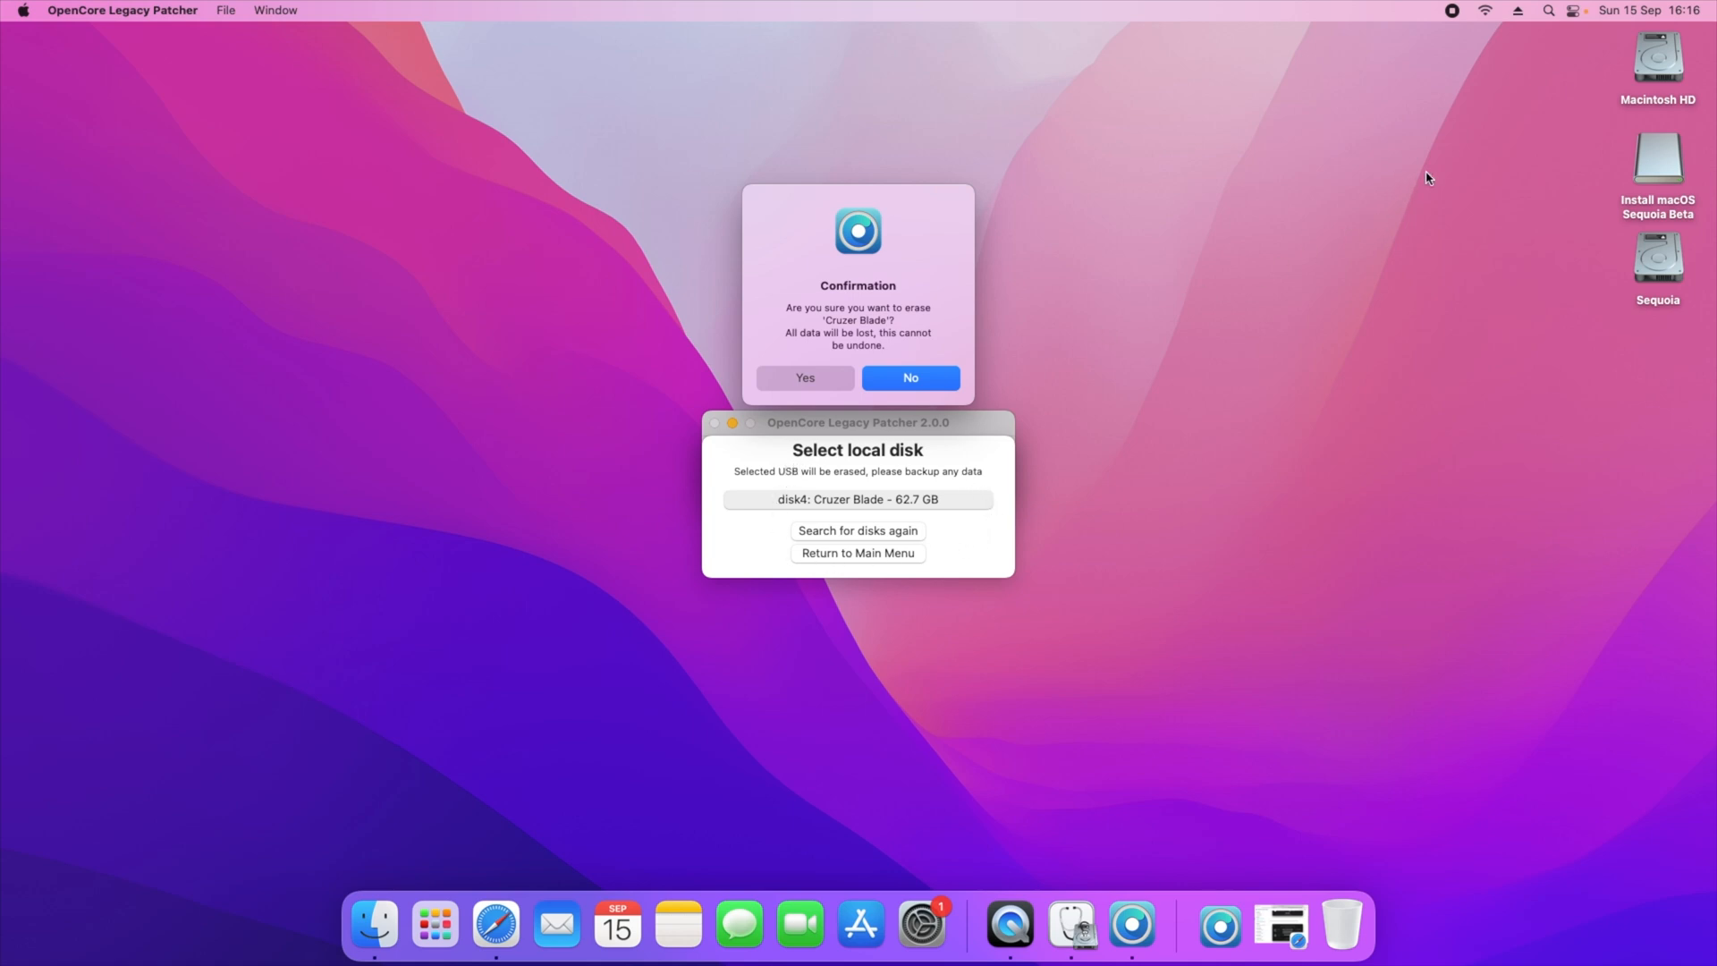
{"action": "mouse_move", "coordinate": [1324, 368]}
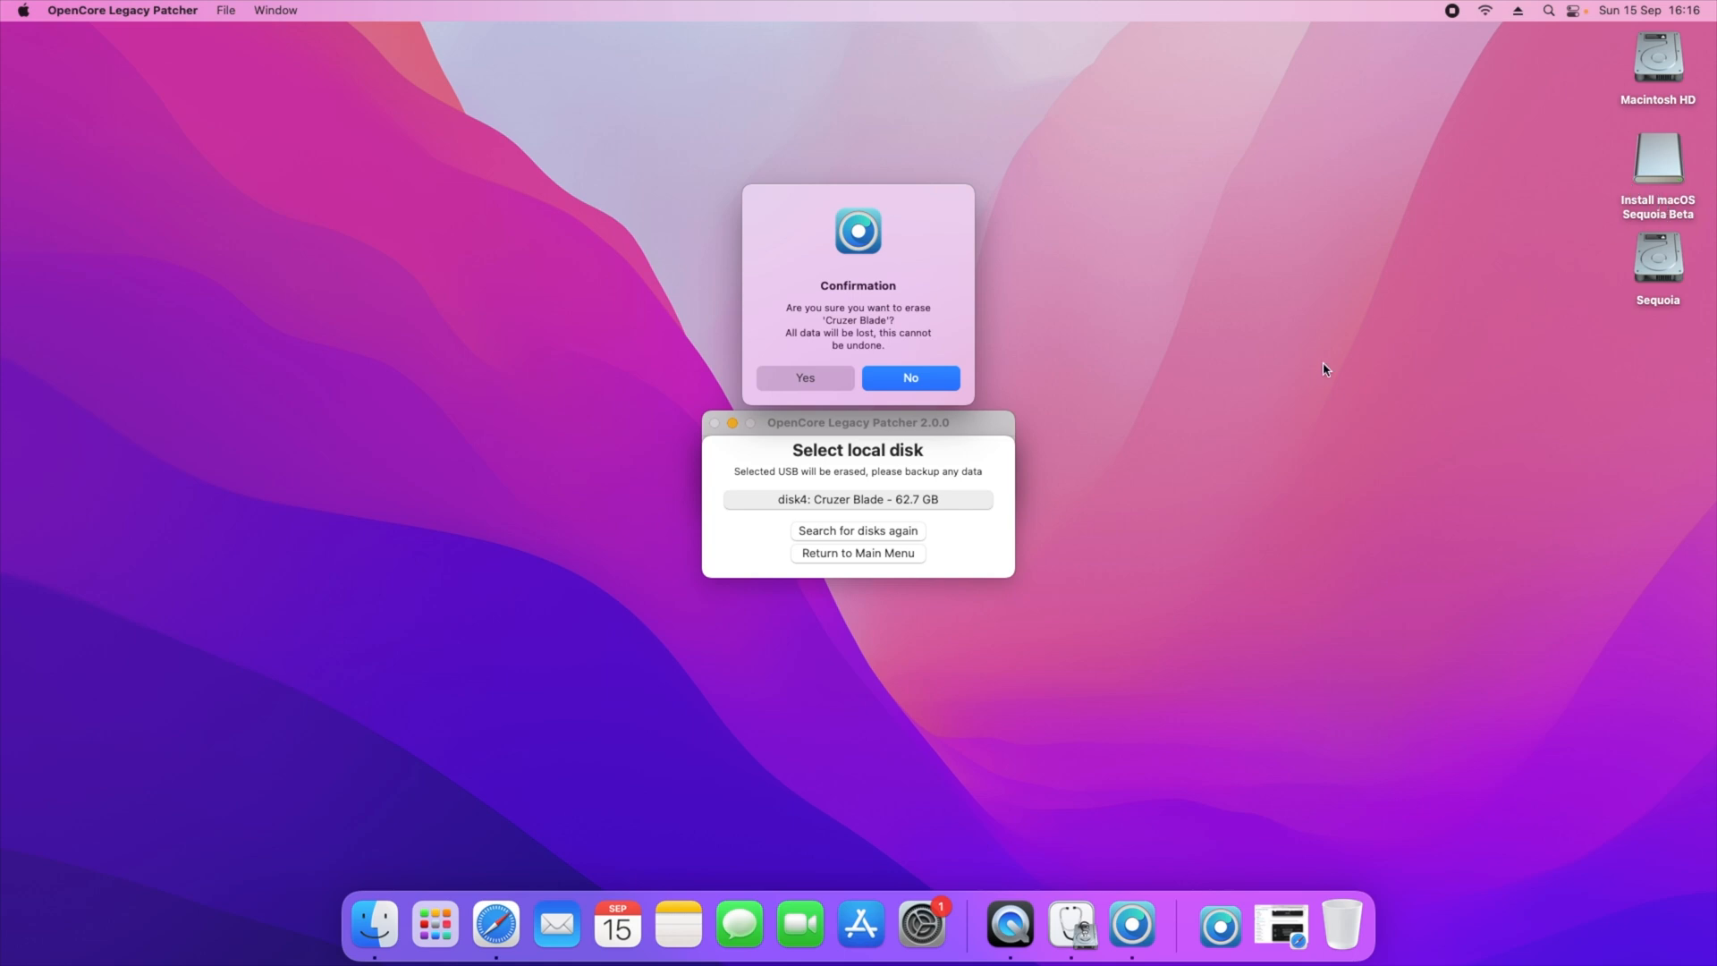
{"action": "mouse_move", "coordinate": [877, 526]}
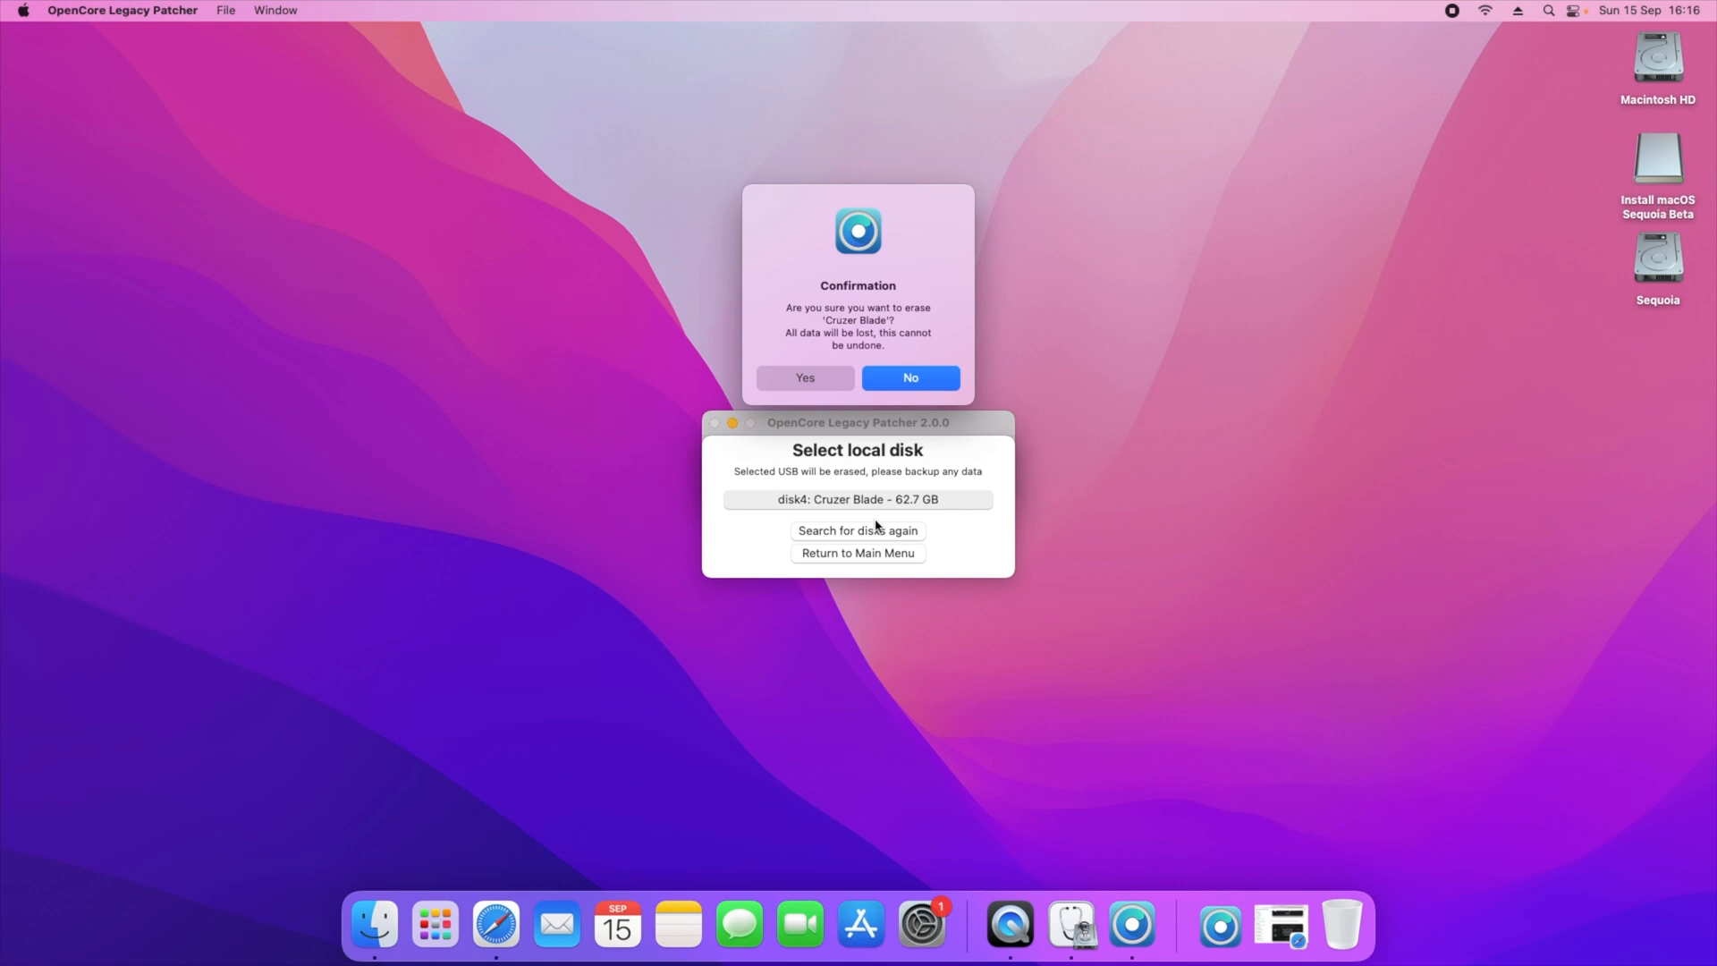
{"action": "mouse_move", "coordinate": [812, 524]}
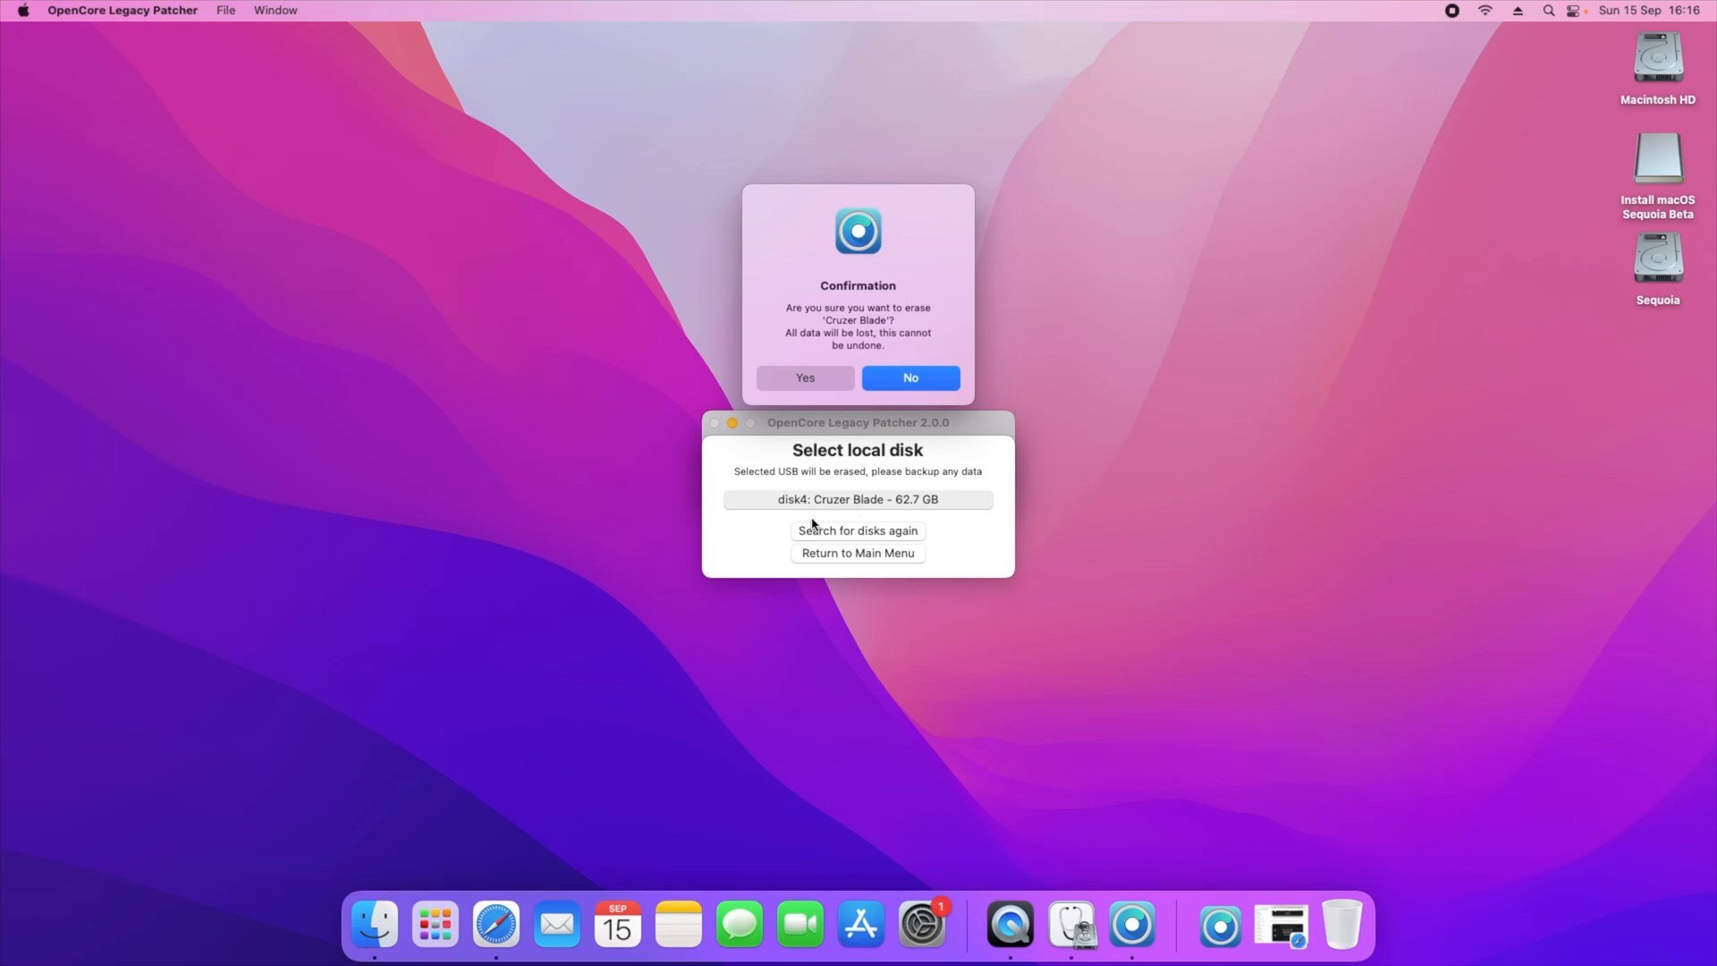
{"action": "mouse_move", "coordinate": [821, 505]}
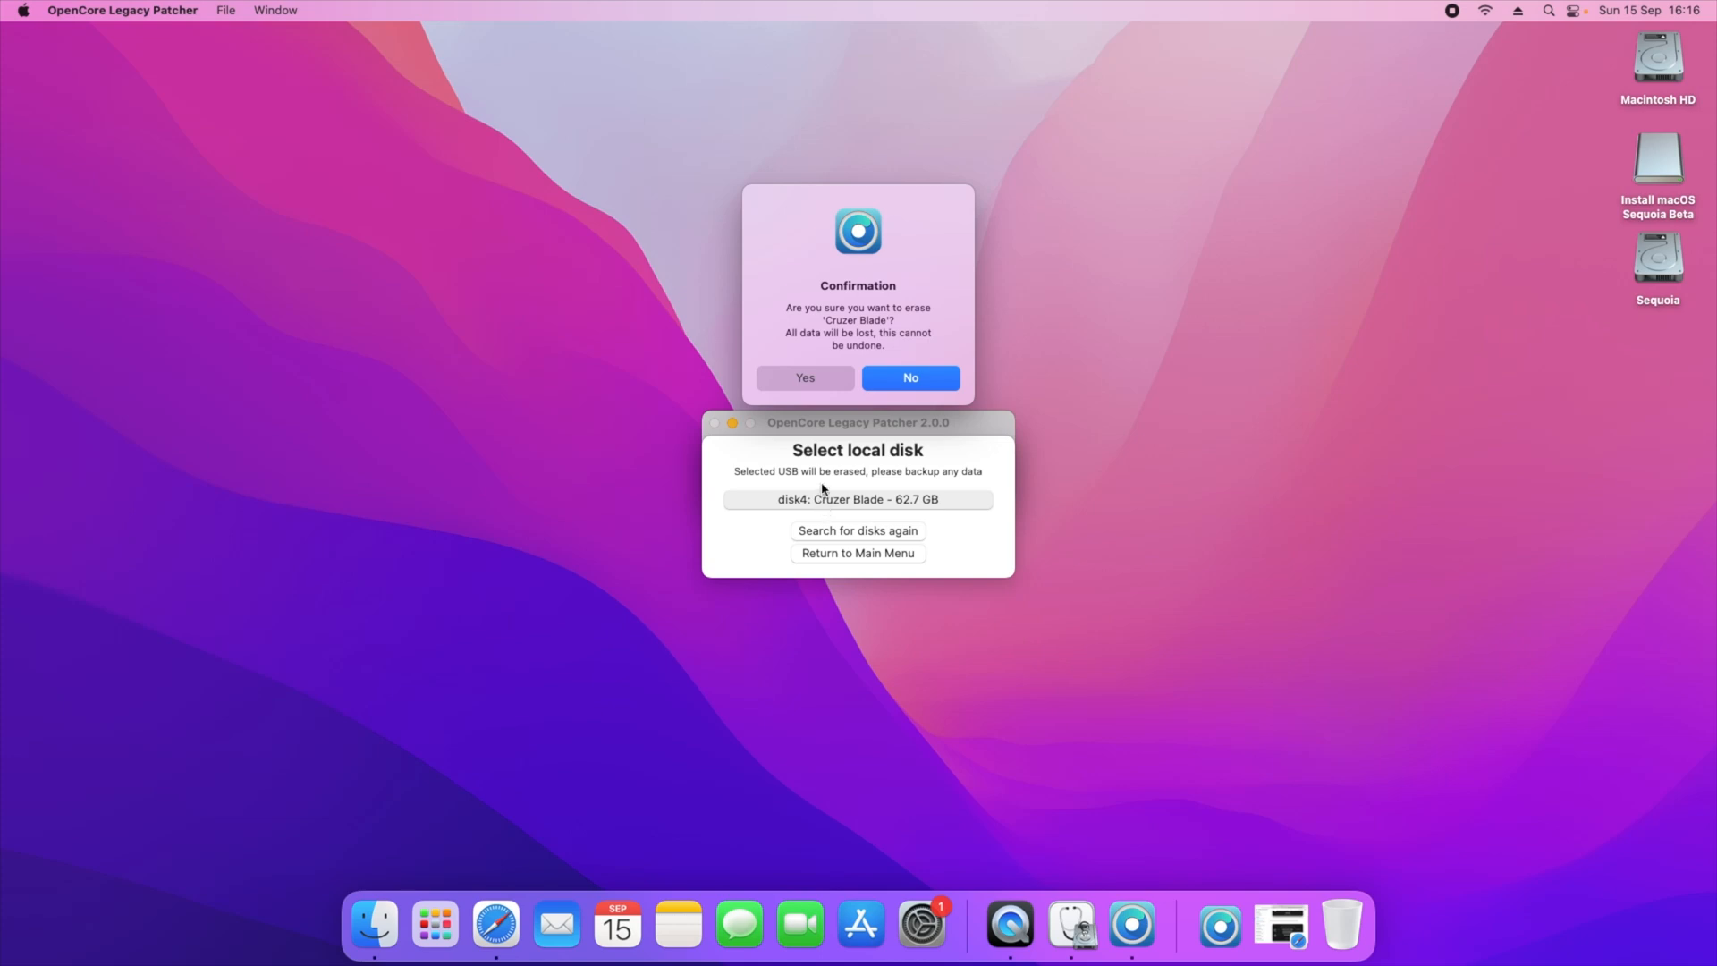
{"action": "mouse_move", "coordinate": [847, 456]}
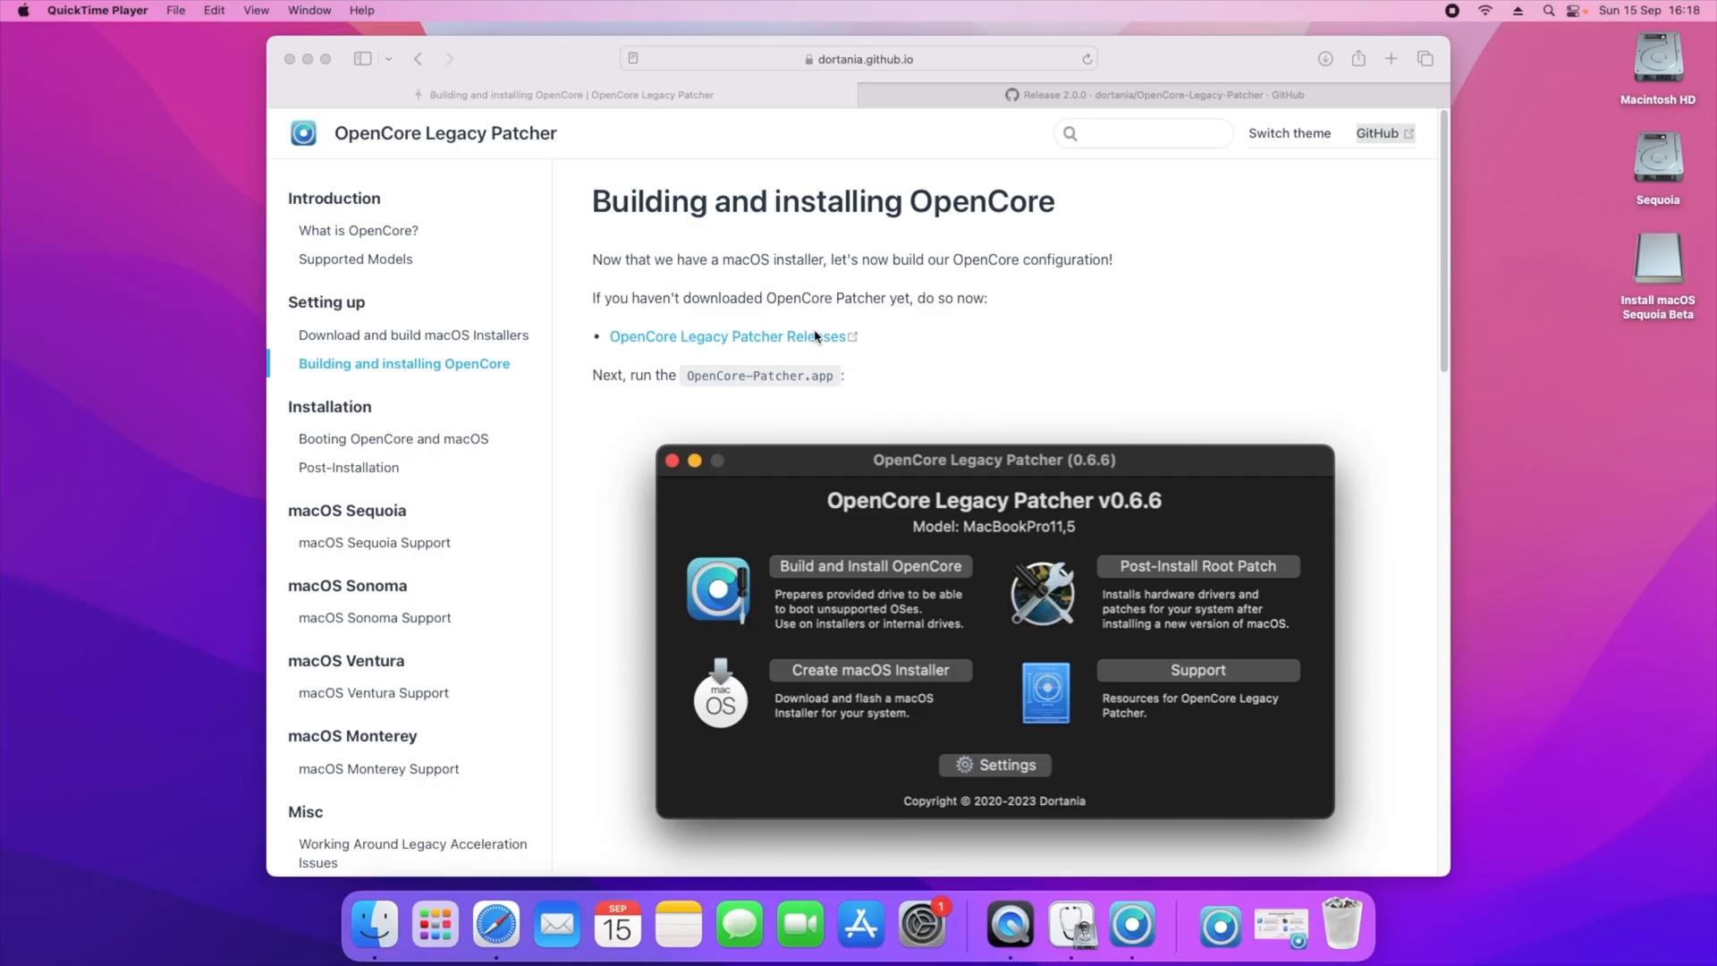
{"action": "mouse_move", "coordinate": [983, 227]}
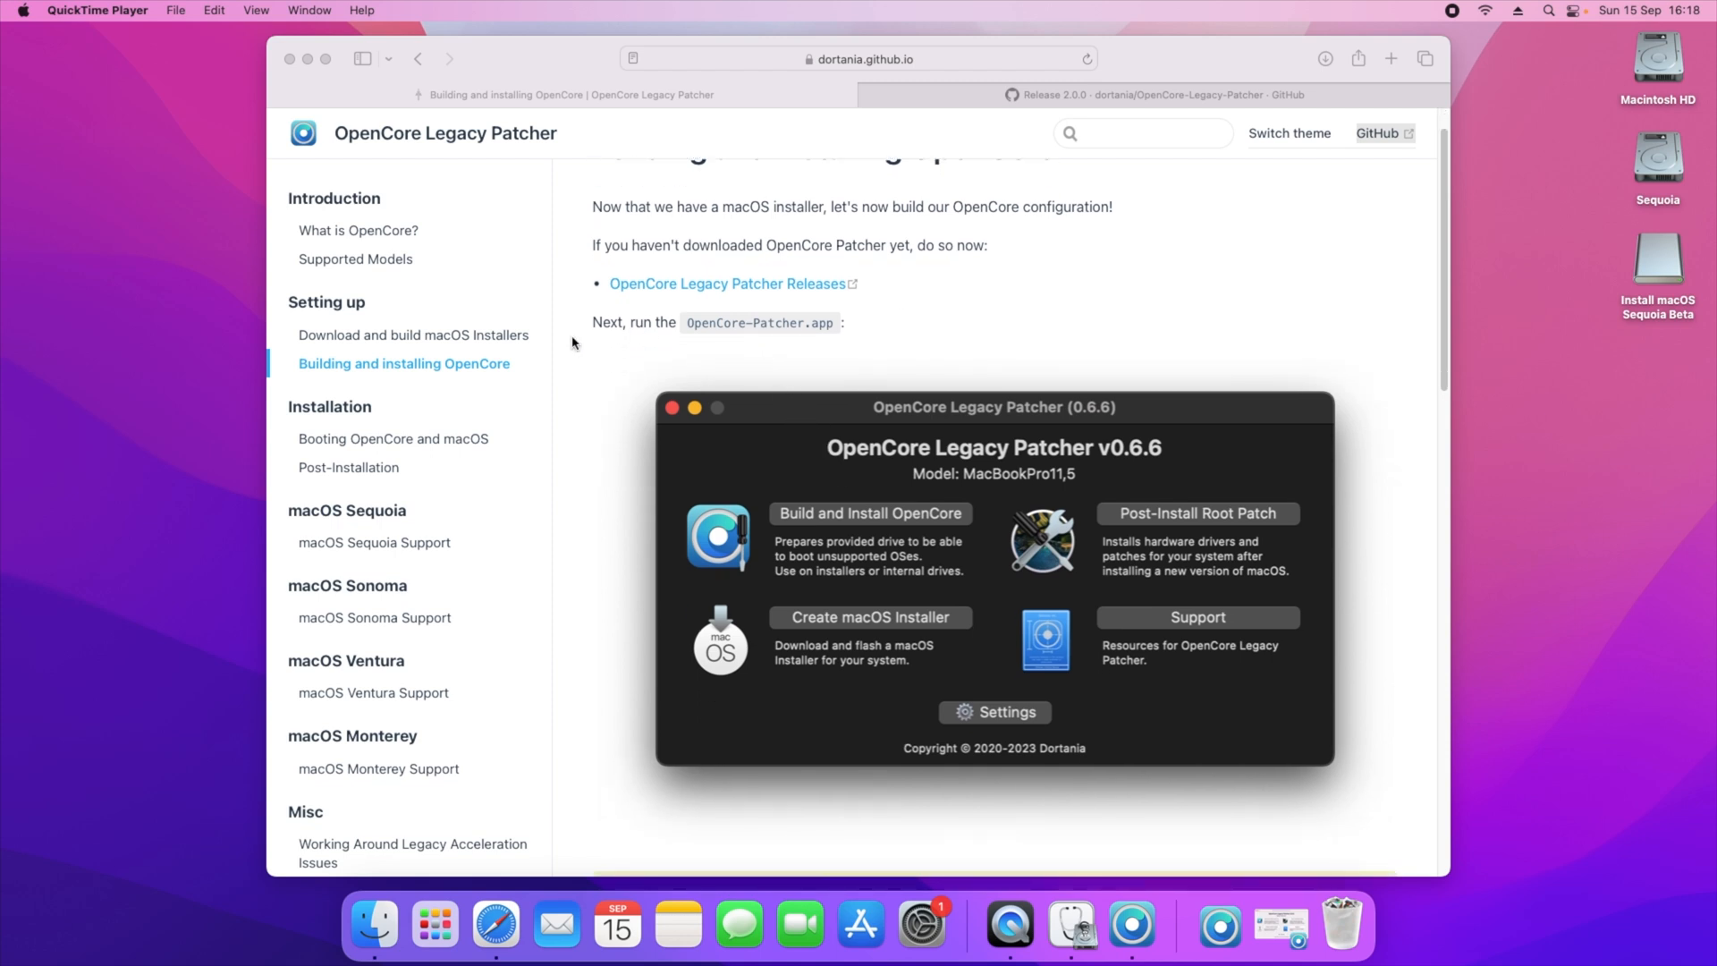
- Bring the patcher's main menu forward and scroll the guide to its Start Building screenshots
{"action": "left_click", "coordinate": [1161, 924]}
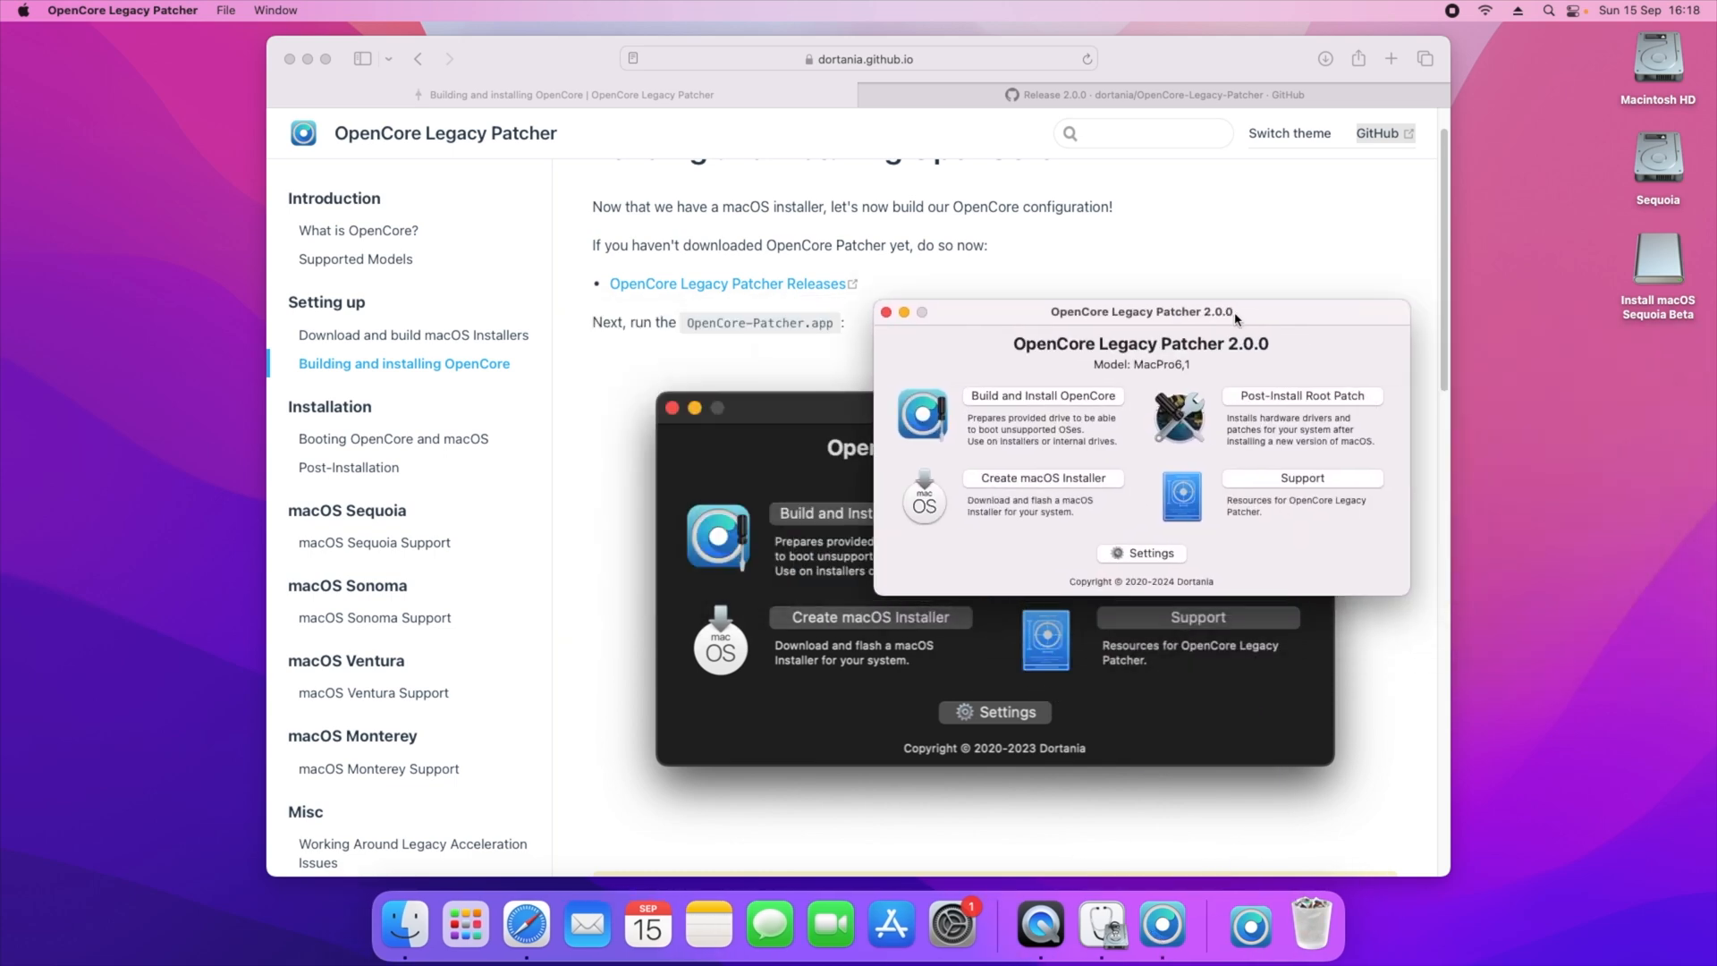
{"action": "mouse_move", "coordinate": [930, 413]}
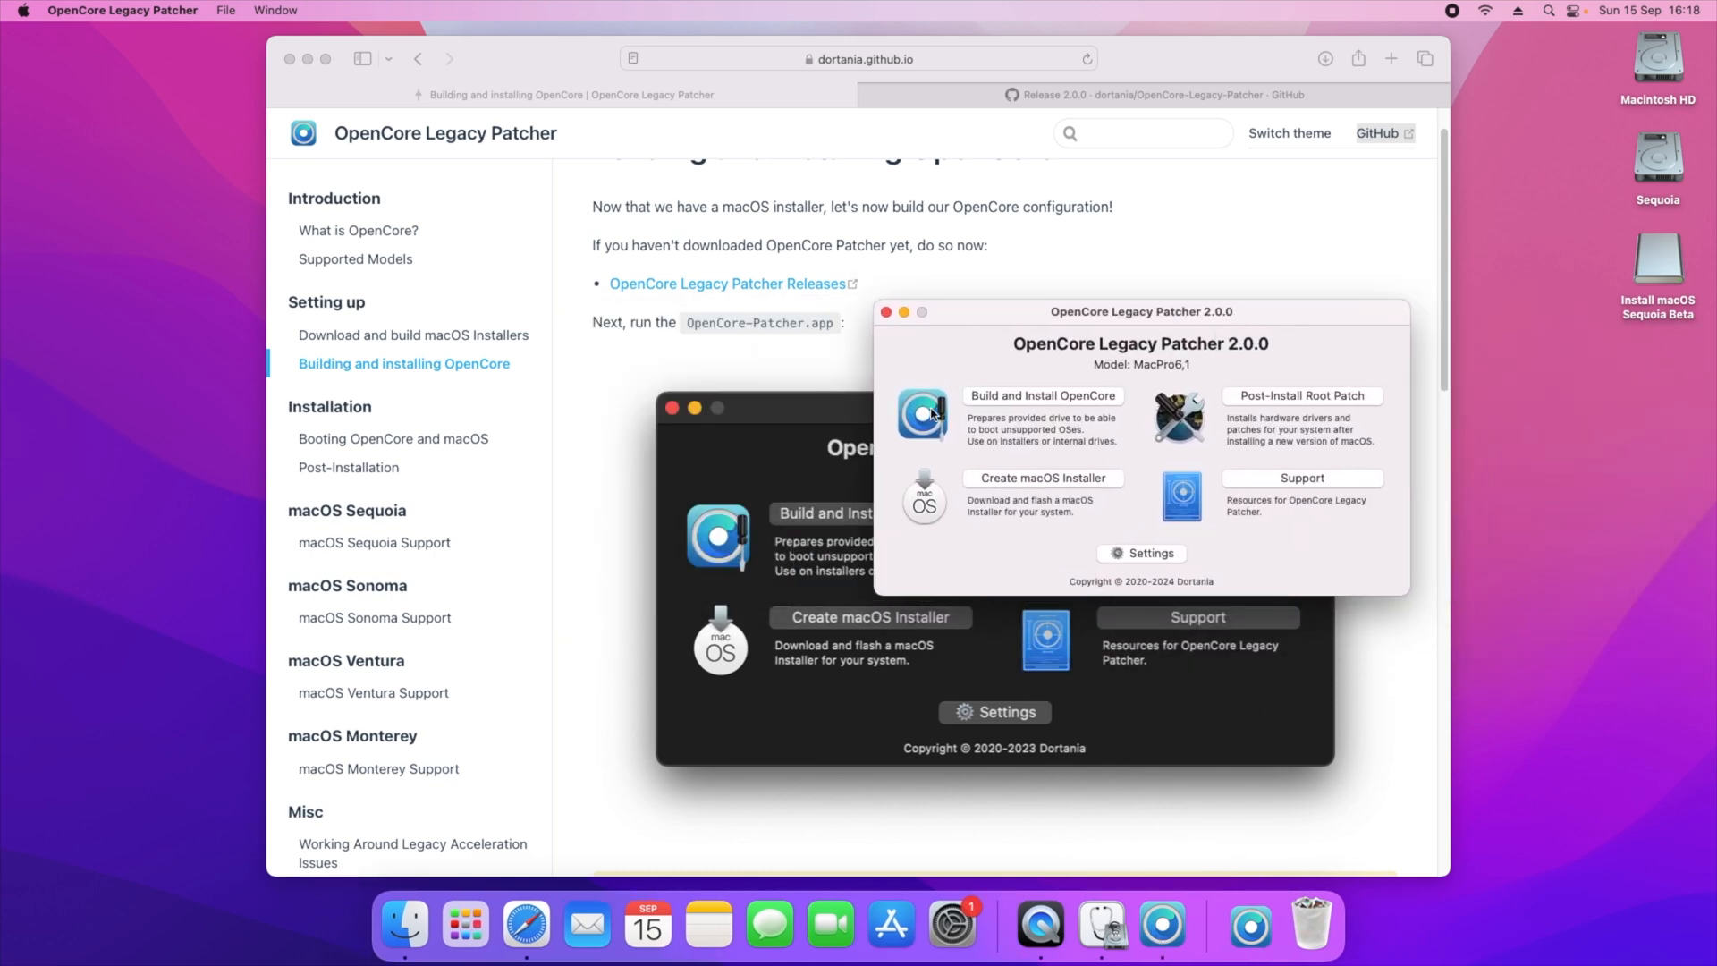
{"action": "scroll", "scroll_direction": "down", "scroll_amount": 3}
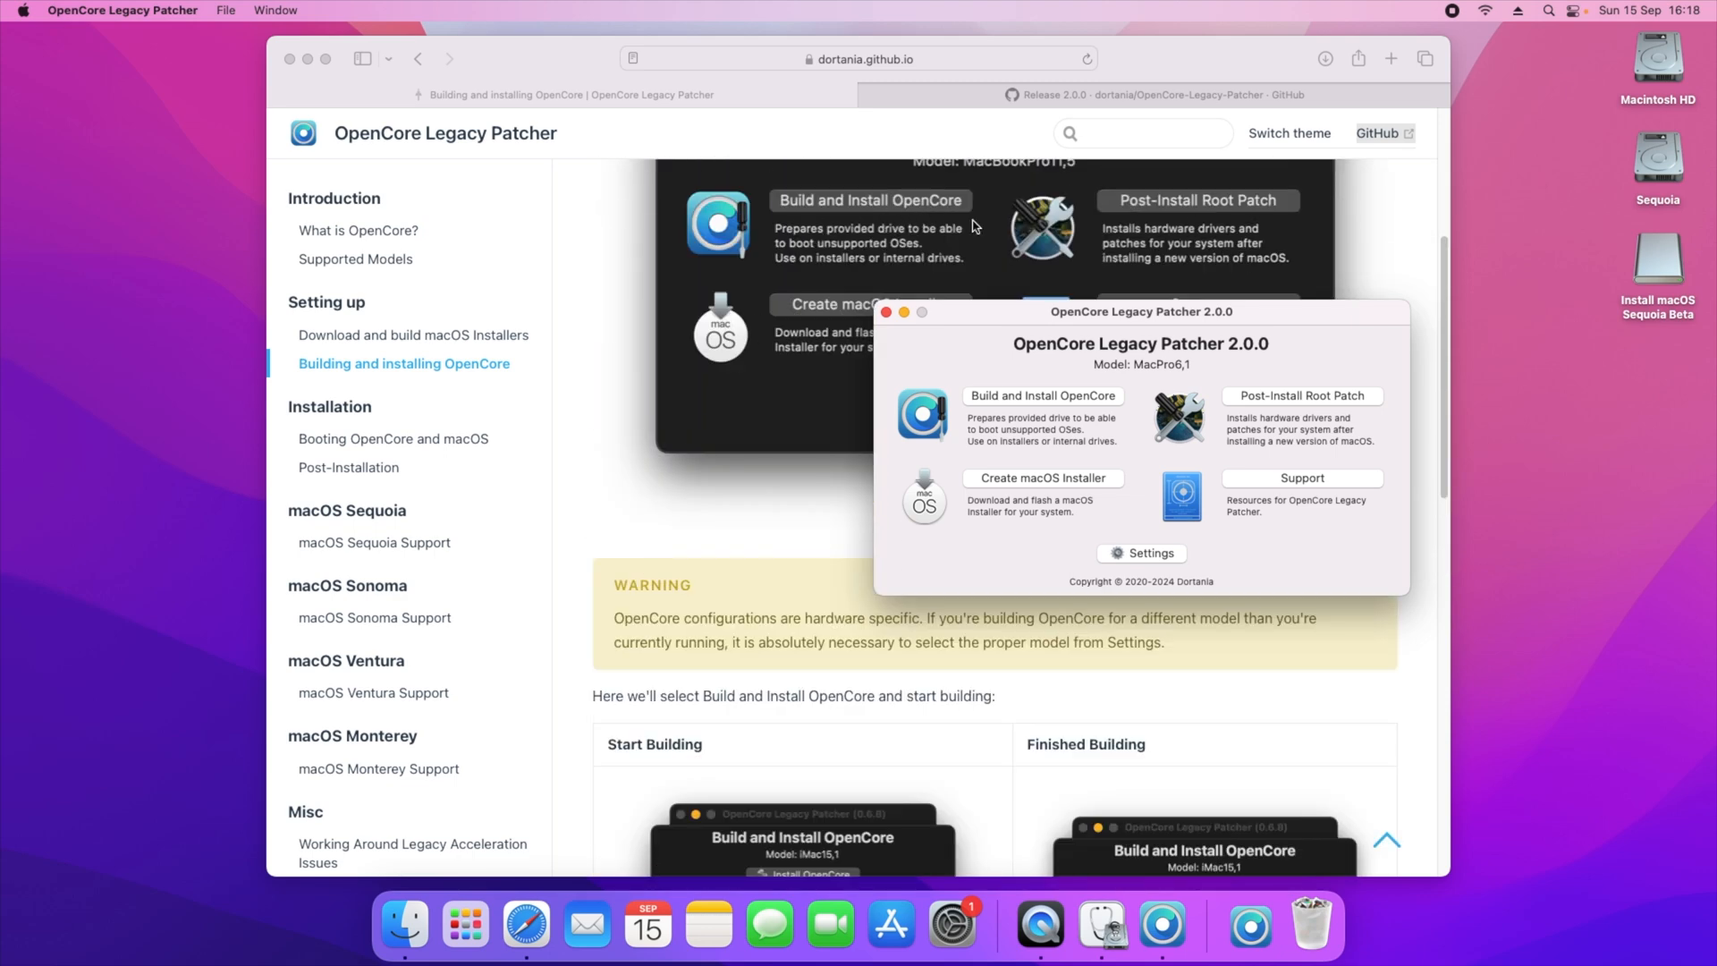
{"action": "scroll", "scroll_direction": "down", "scroll_amount": 3}
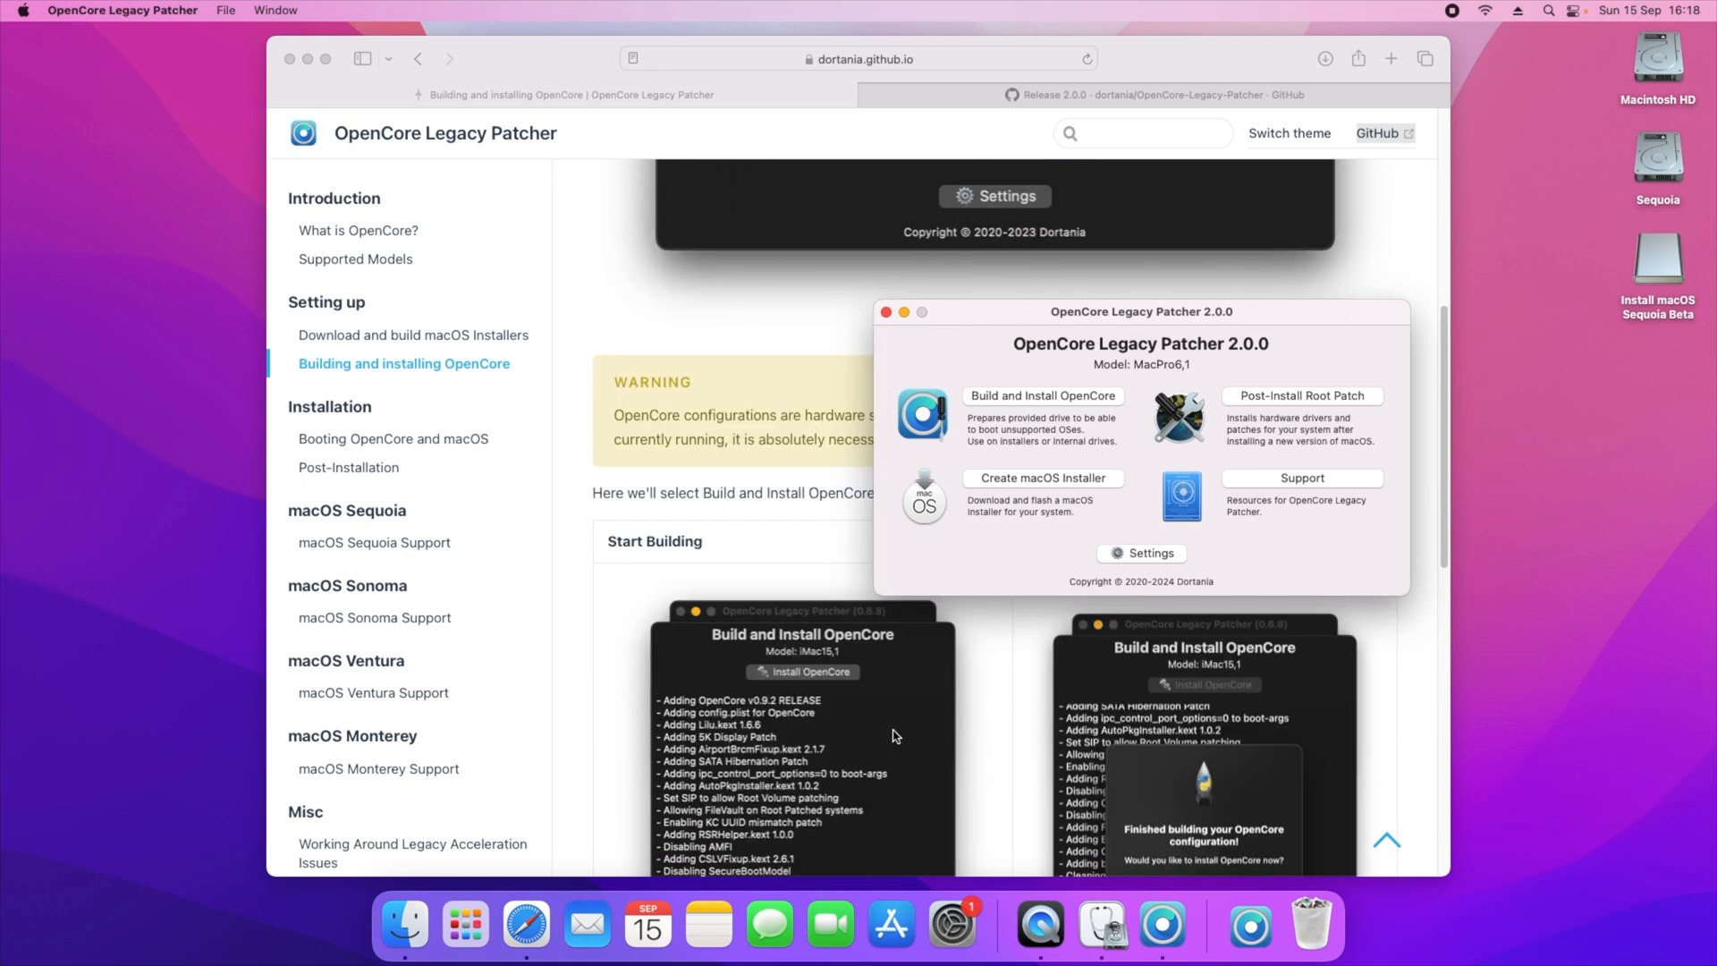
{"action": "mouse_move", "coordinate": [1071, 418]}
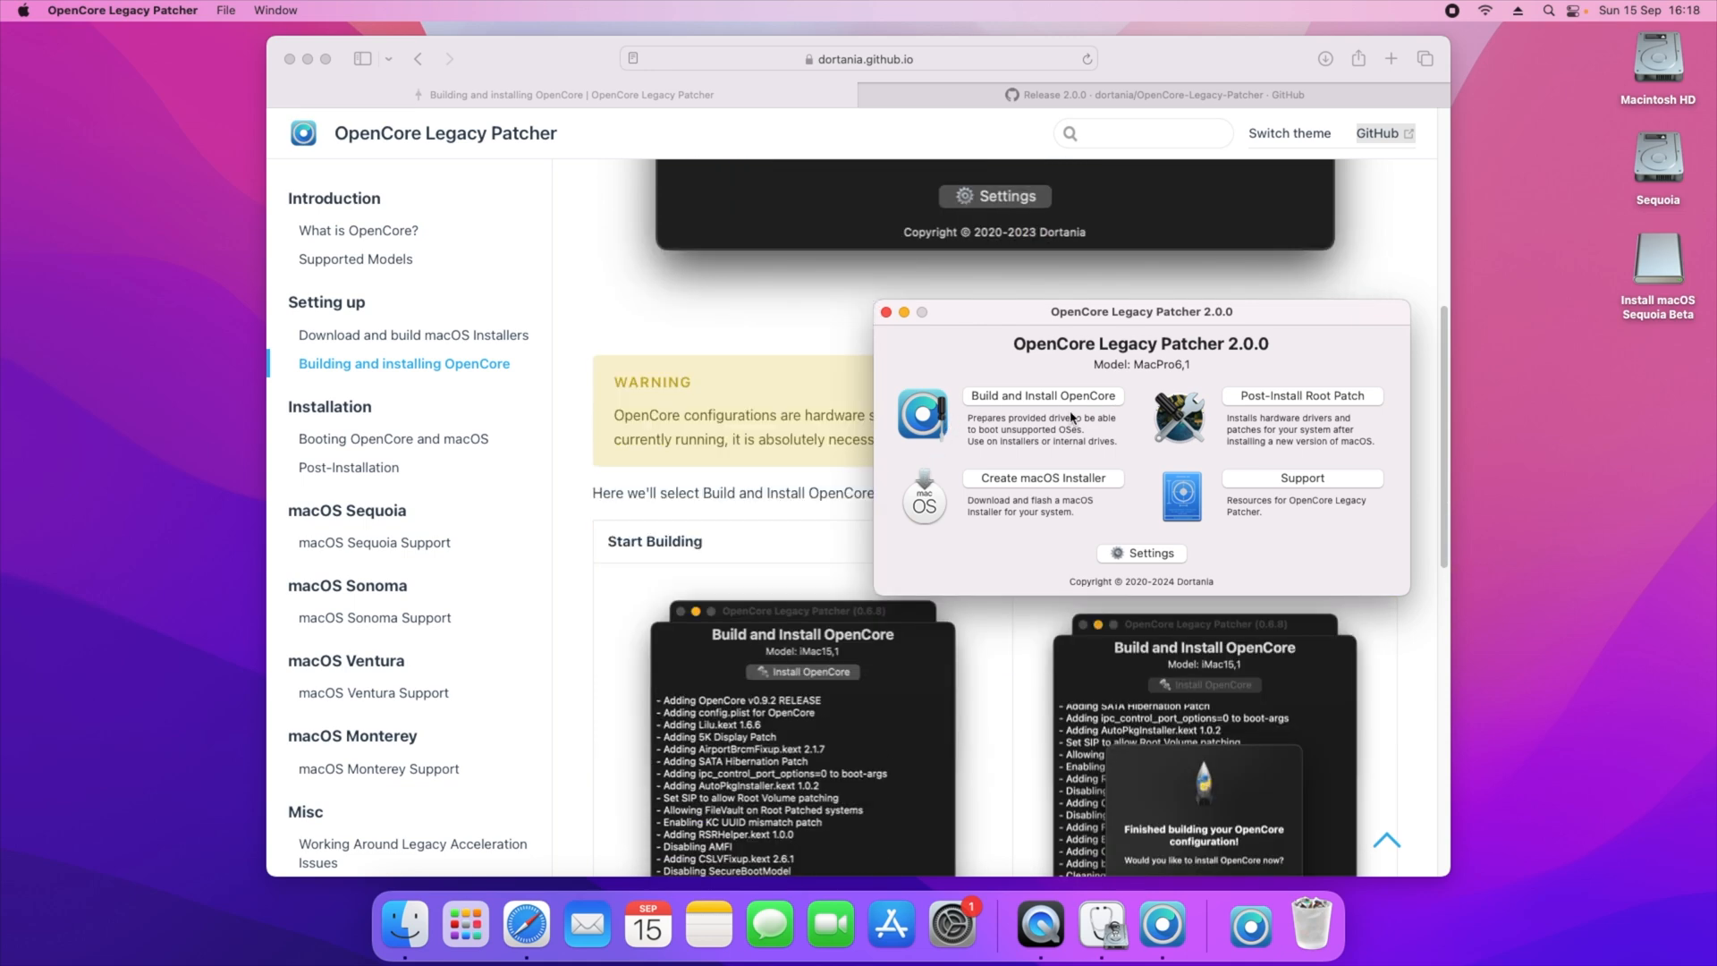
- Run Build and Install OpenCore until the MacPro6,1 configuration finishes building
{"action": "left_click", "coordinate": [1041, 395]}
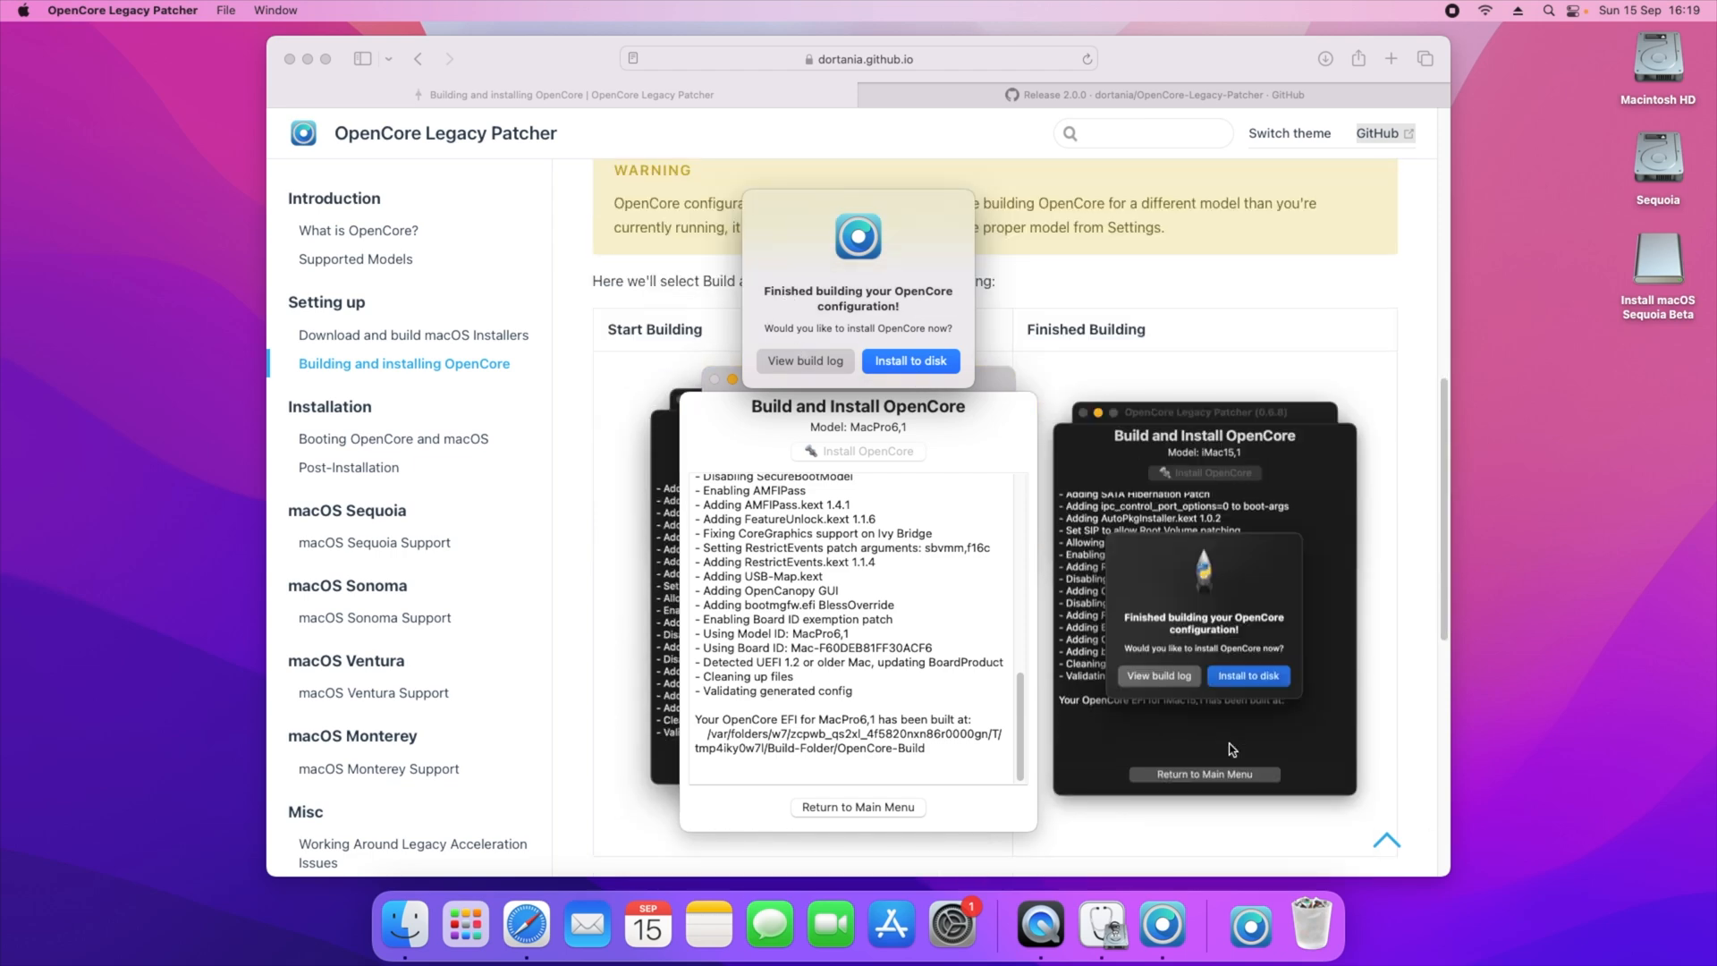
{"action": "mouse_move", "coordinate": [1179, 529]}
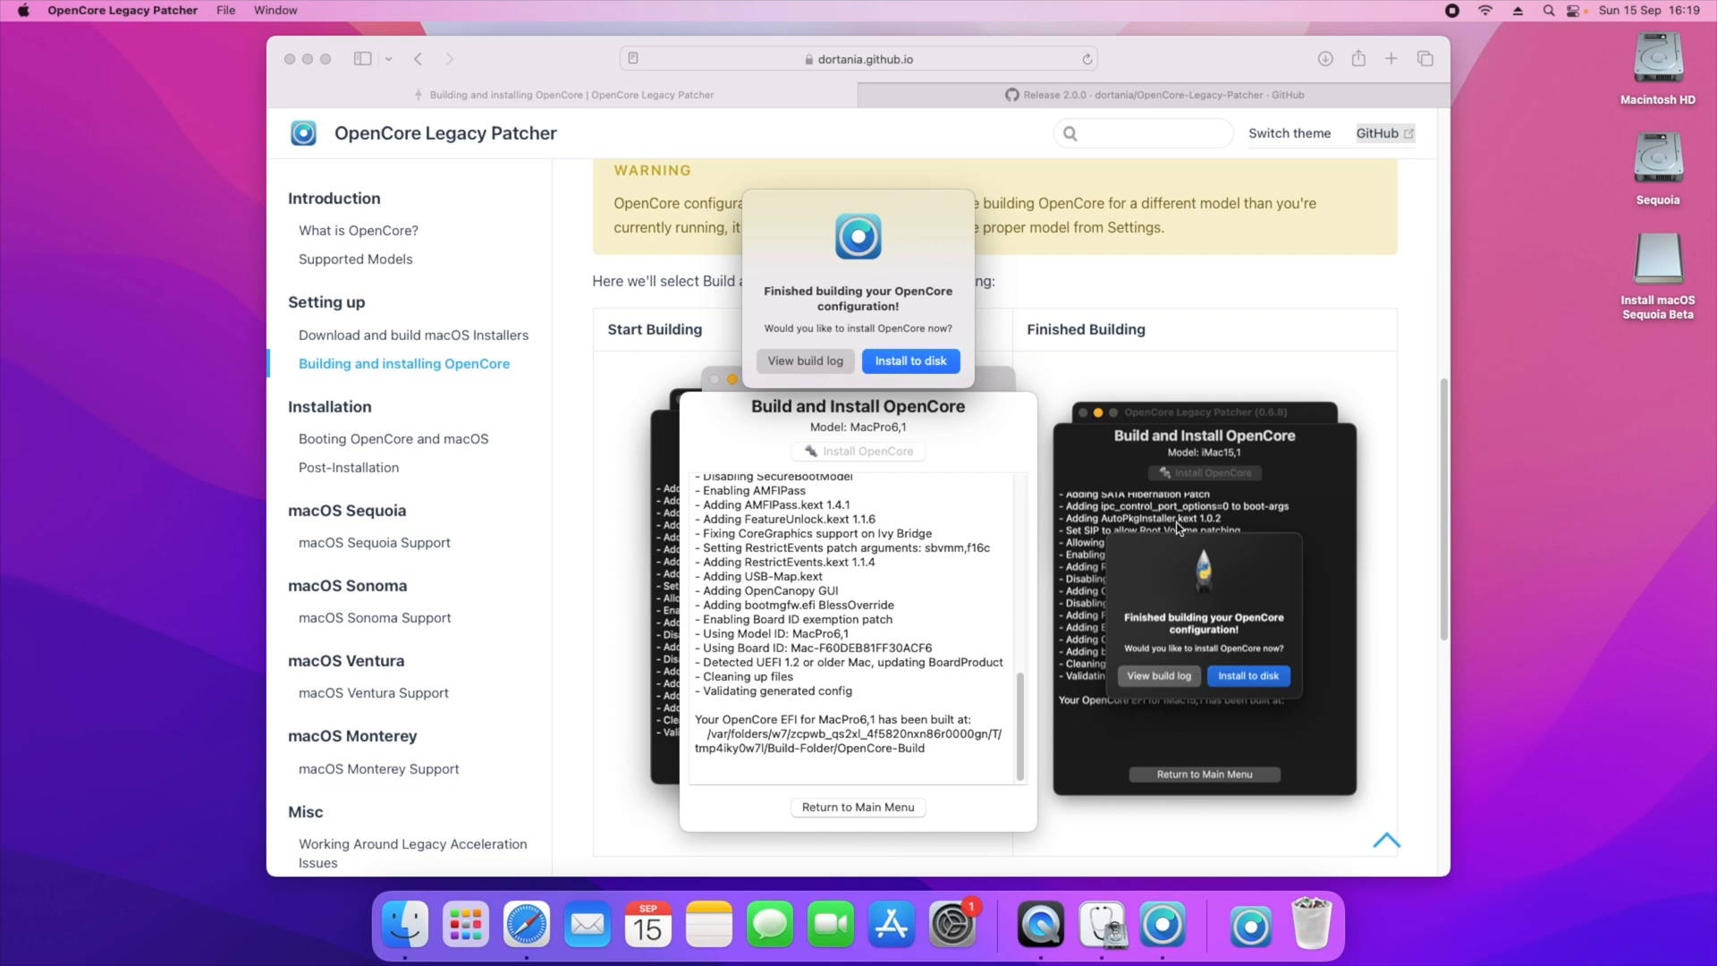
{"action": "mouse_move", "coordinate": [1237, 747]}
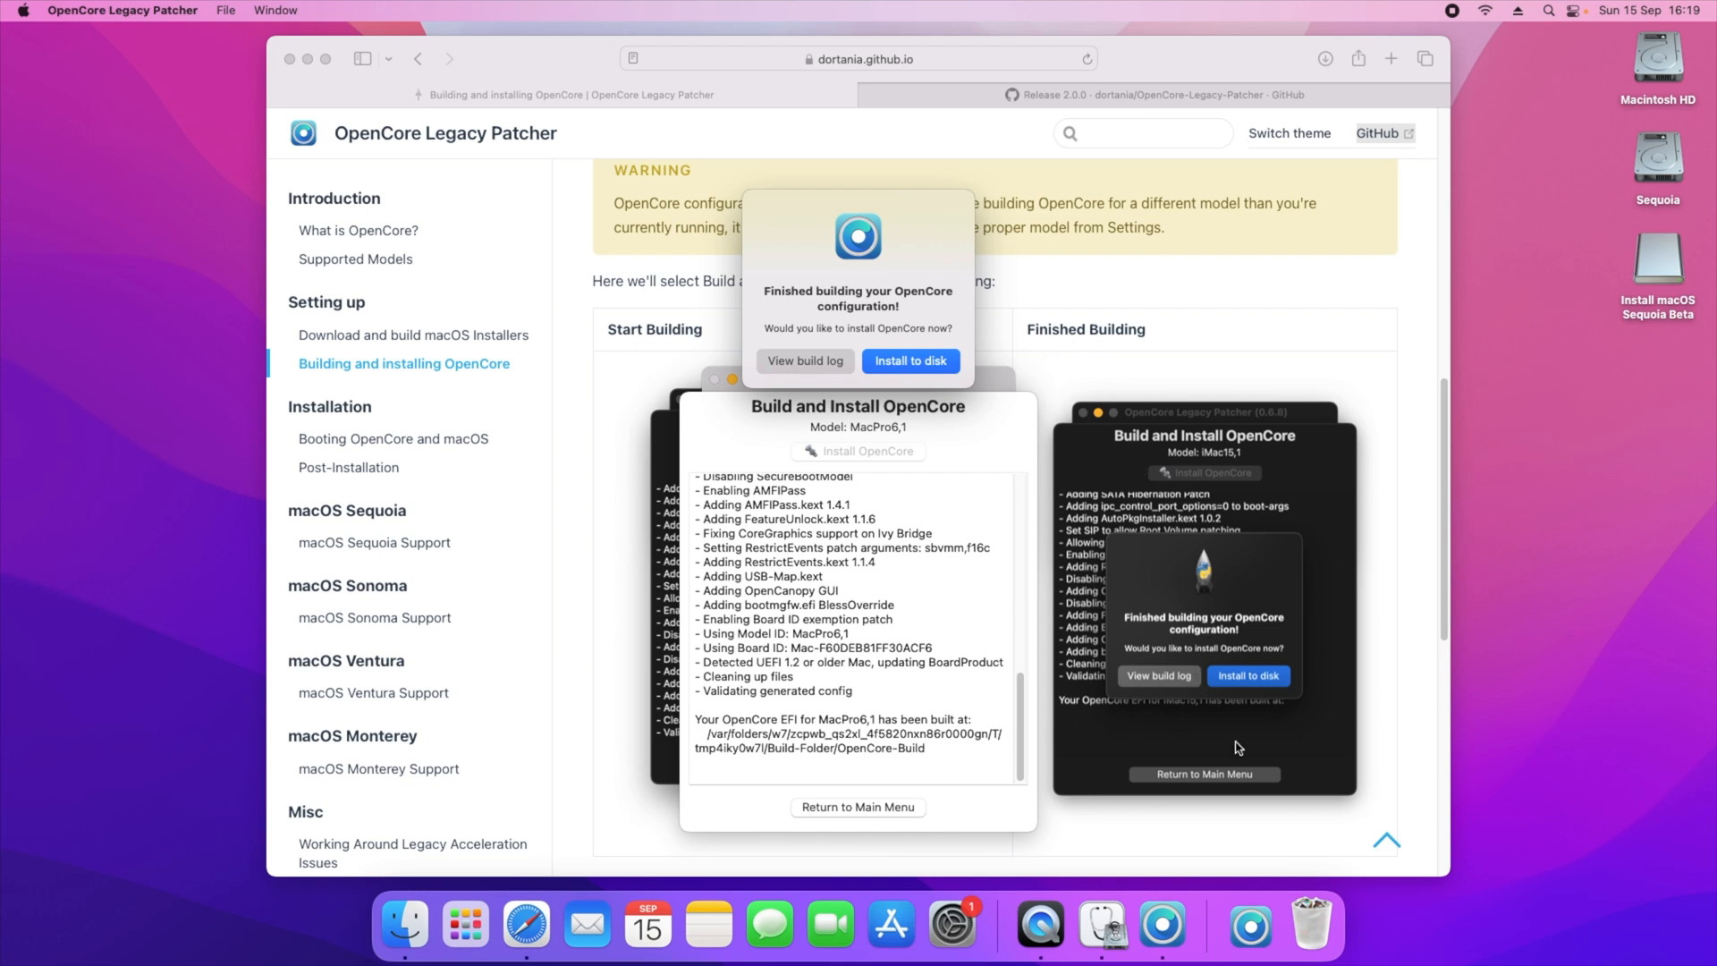
{"action": "mouse_move", "coordinate": [1105, 545]}
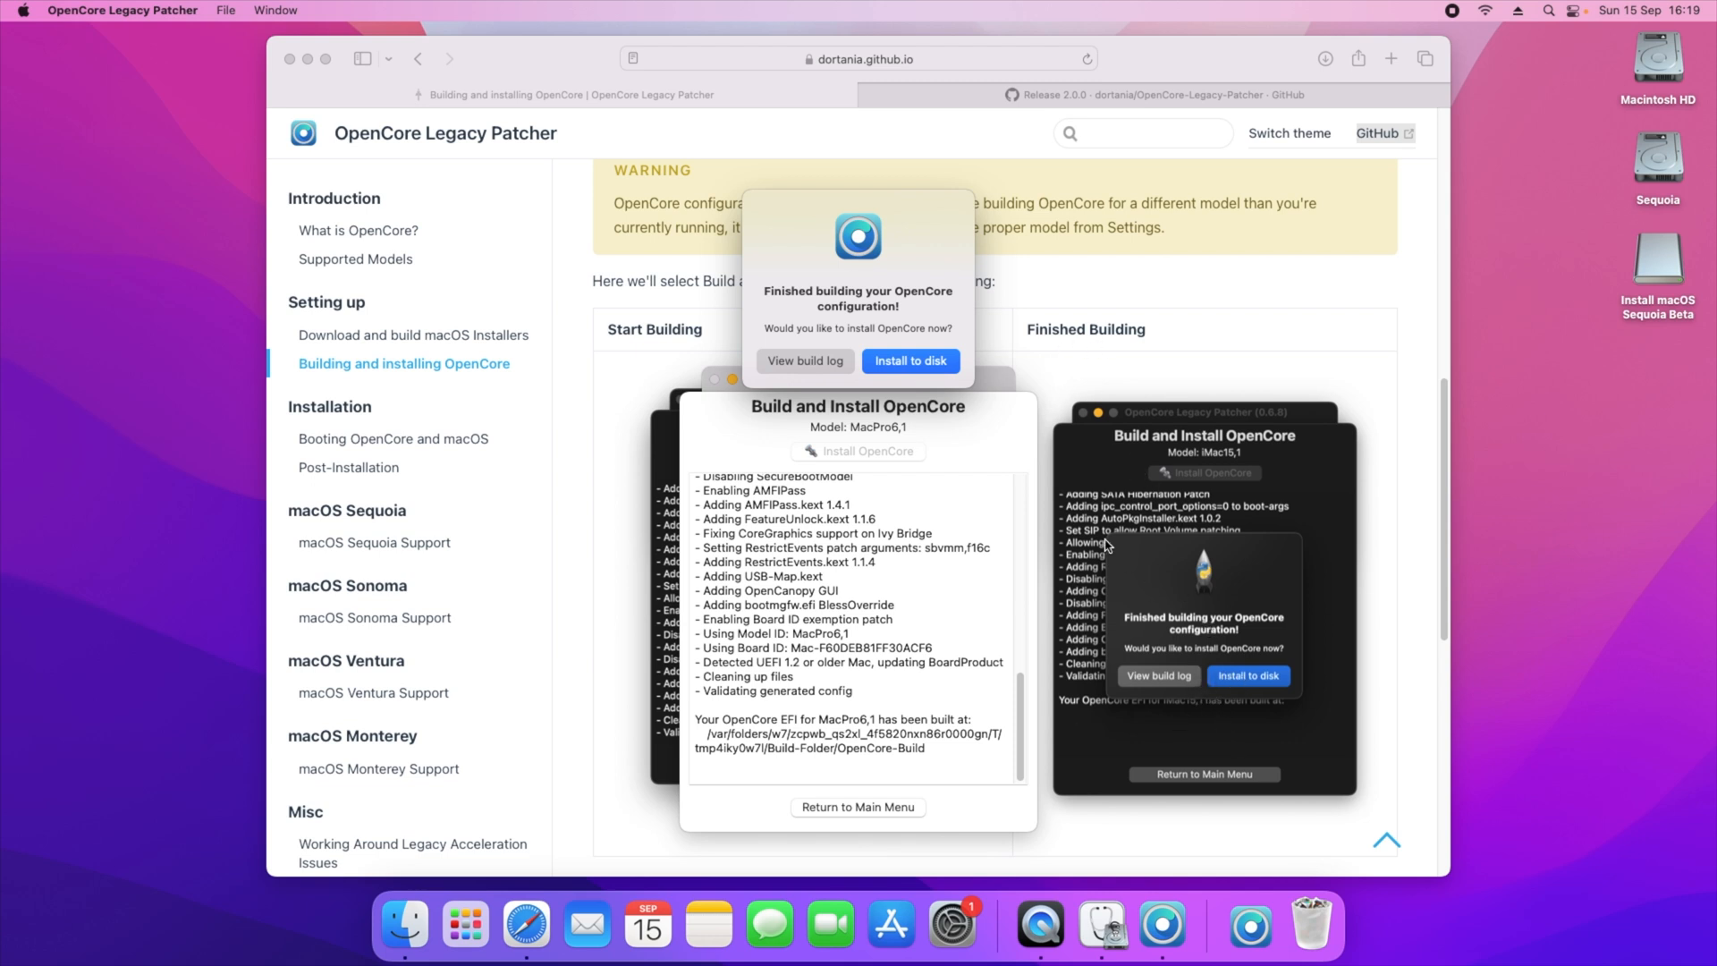
- Install OpenCore to disk0 APPLE SSD SM1024G, targeting its disk0s1 EFI partition
{"action": "left_click", "coordinate": [910, 361]}
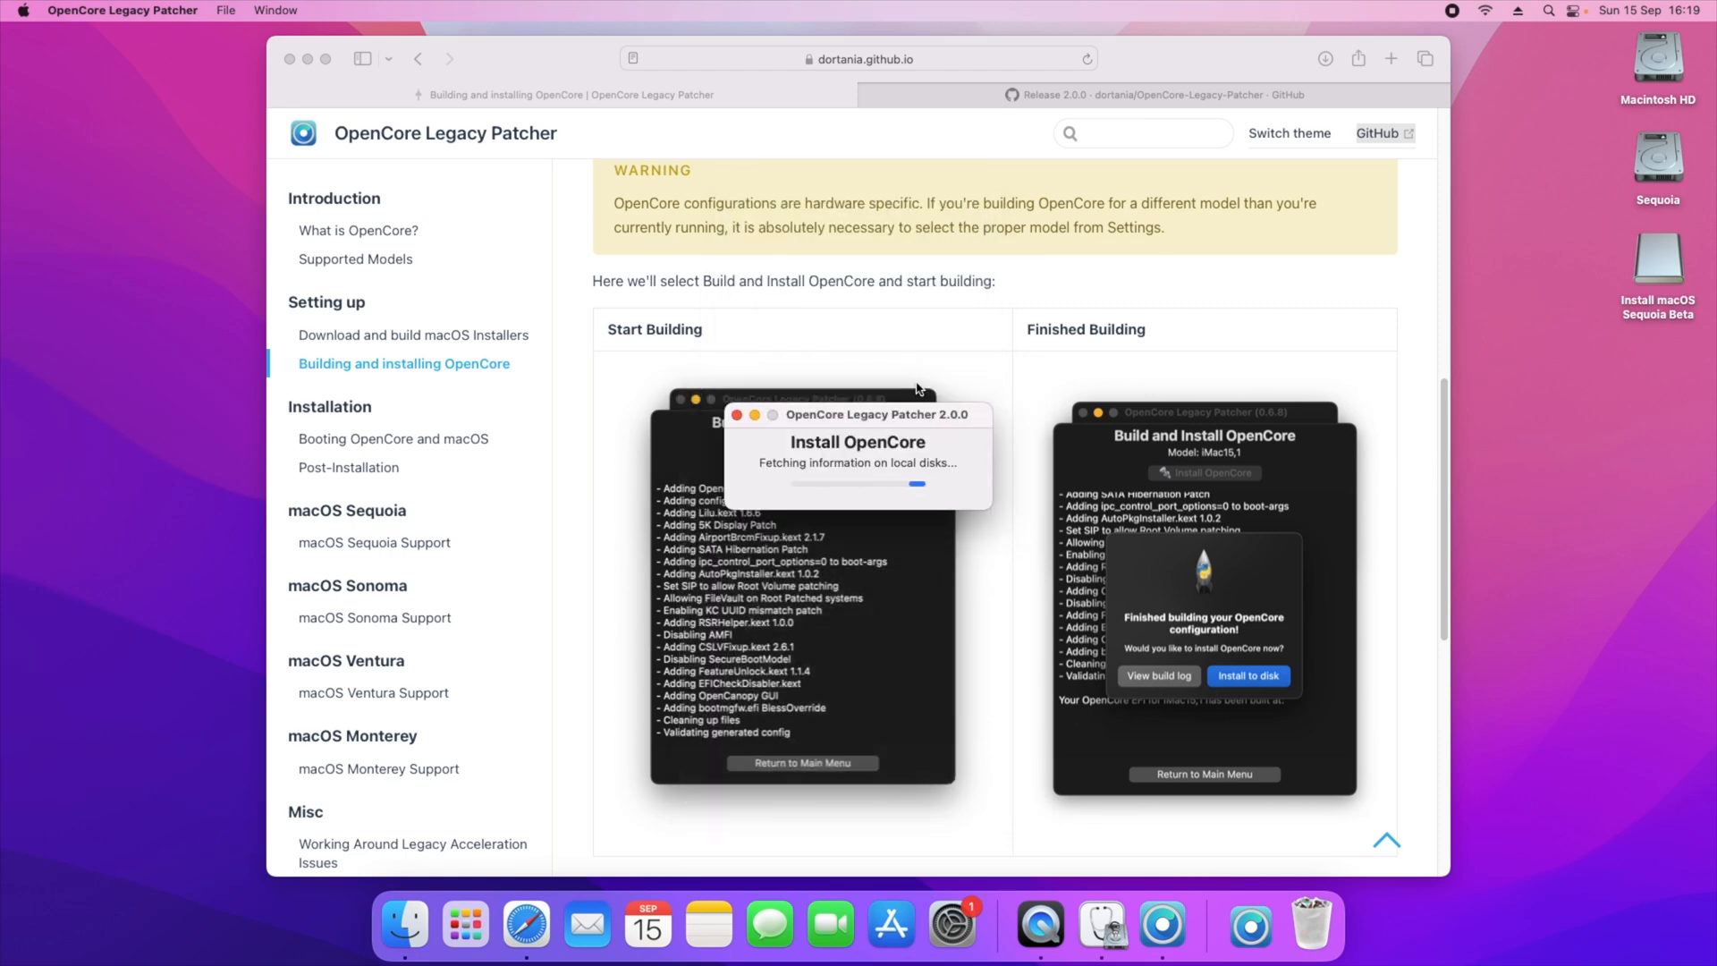
{"action": "scroll", "scroll_direction": "down", "scroll_amount": 3}
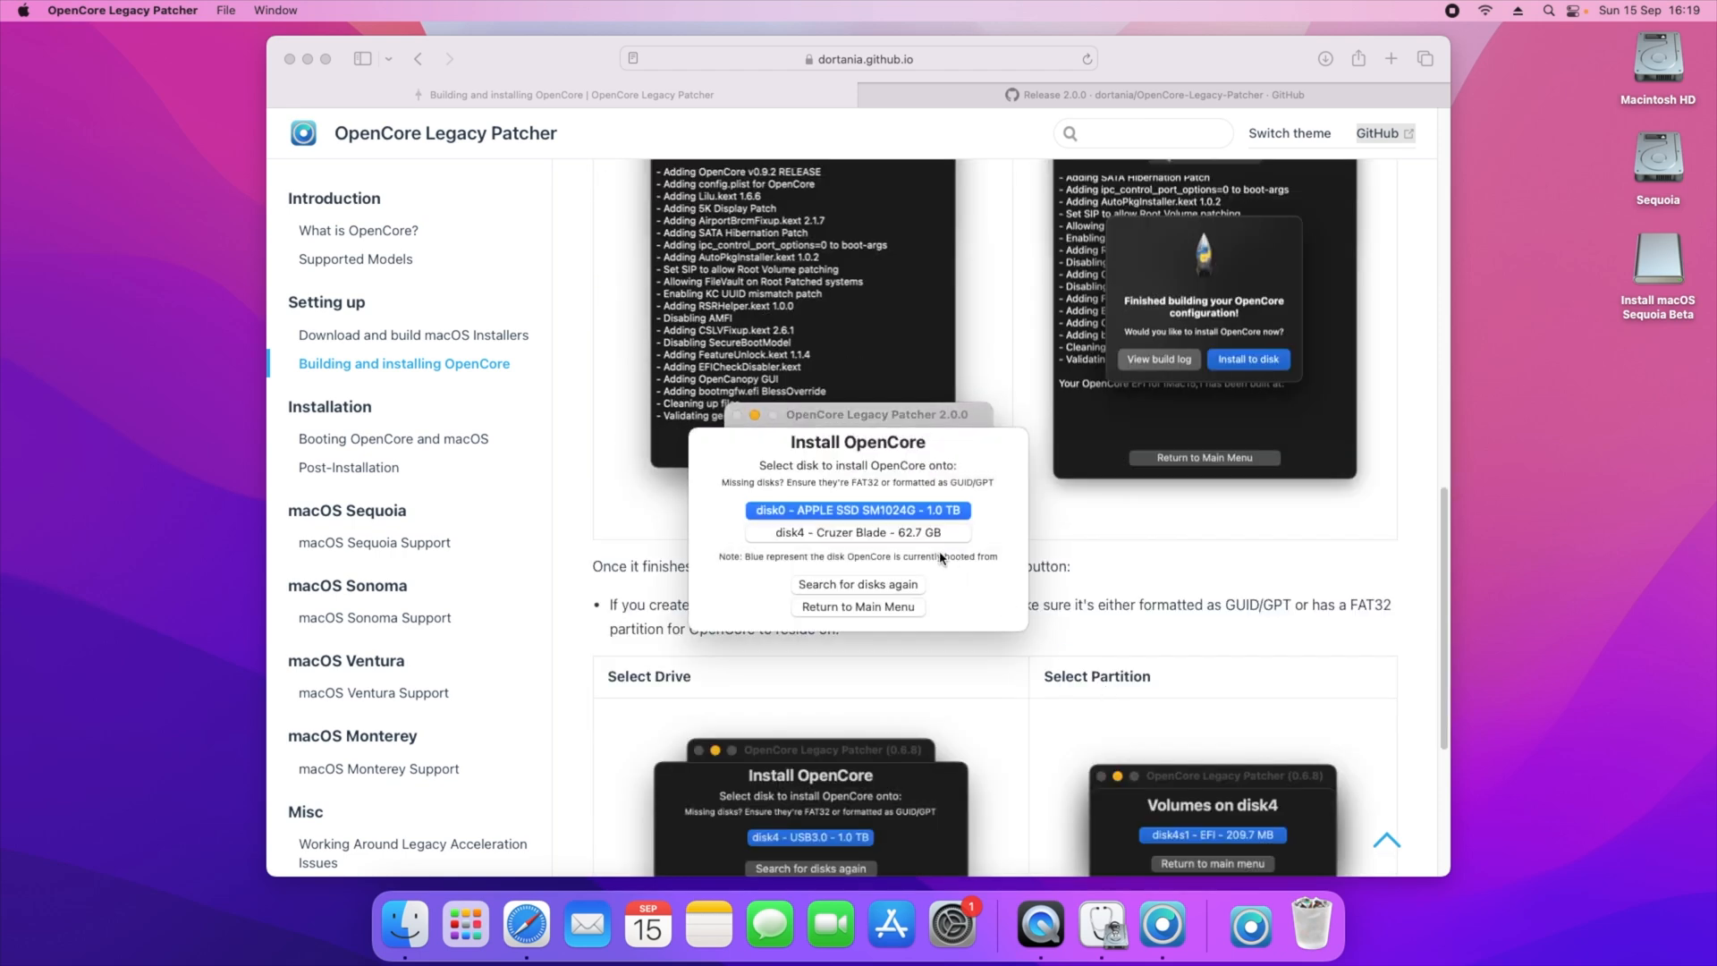
{"action": "scroll", "scroll_direction": "down", "scroll_amount": 3}
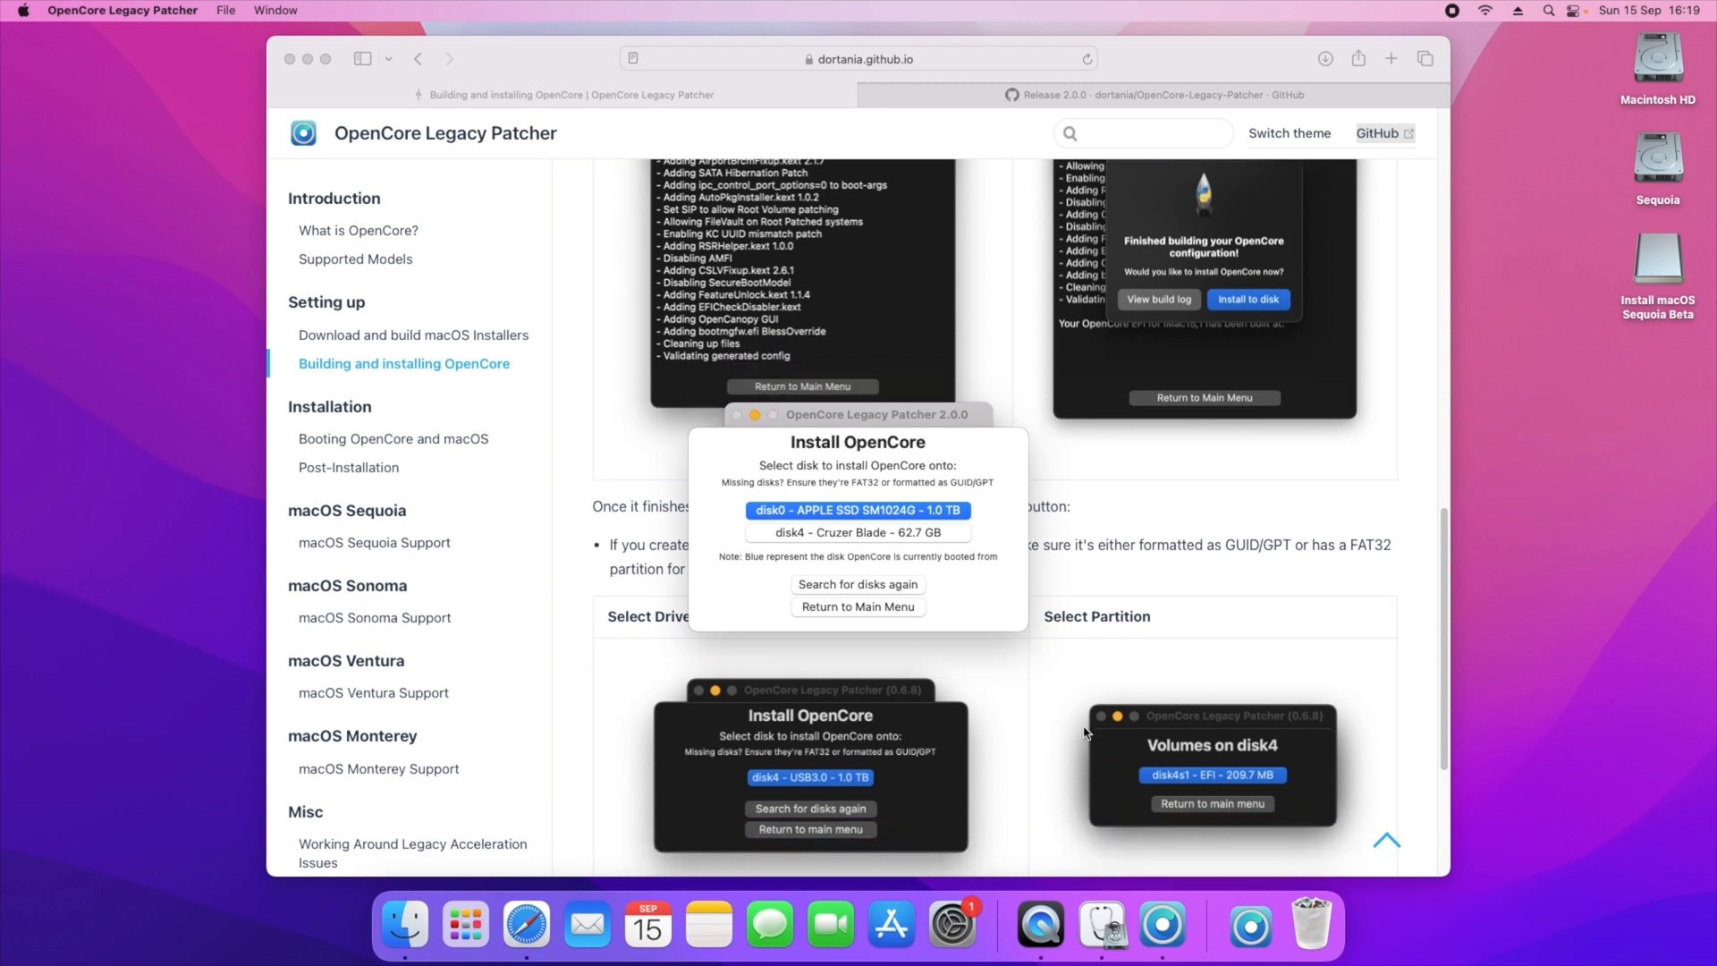
{"action": "scroll", "scroll_direction": "down", "scroll_amount": 3}
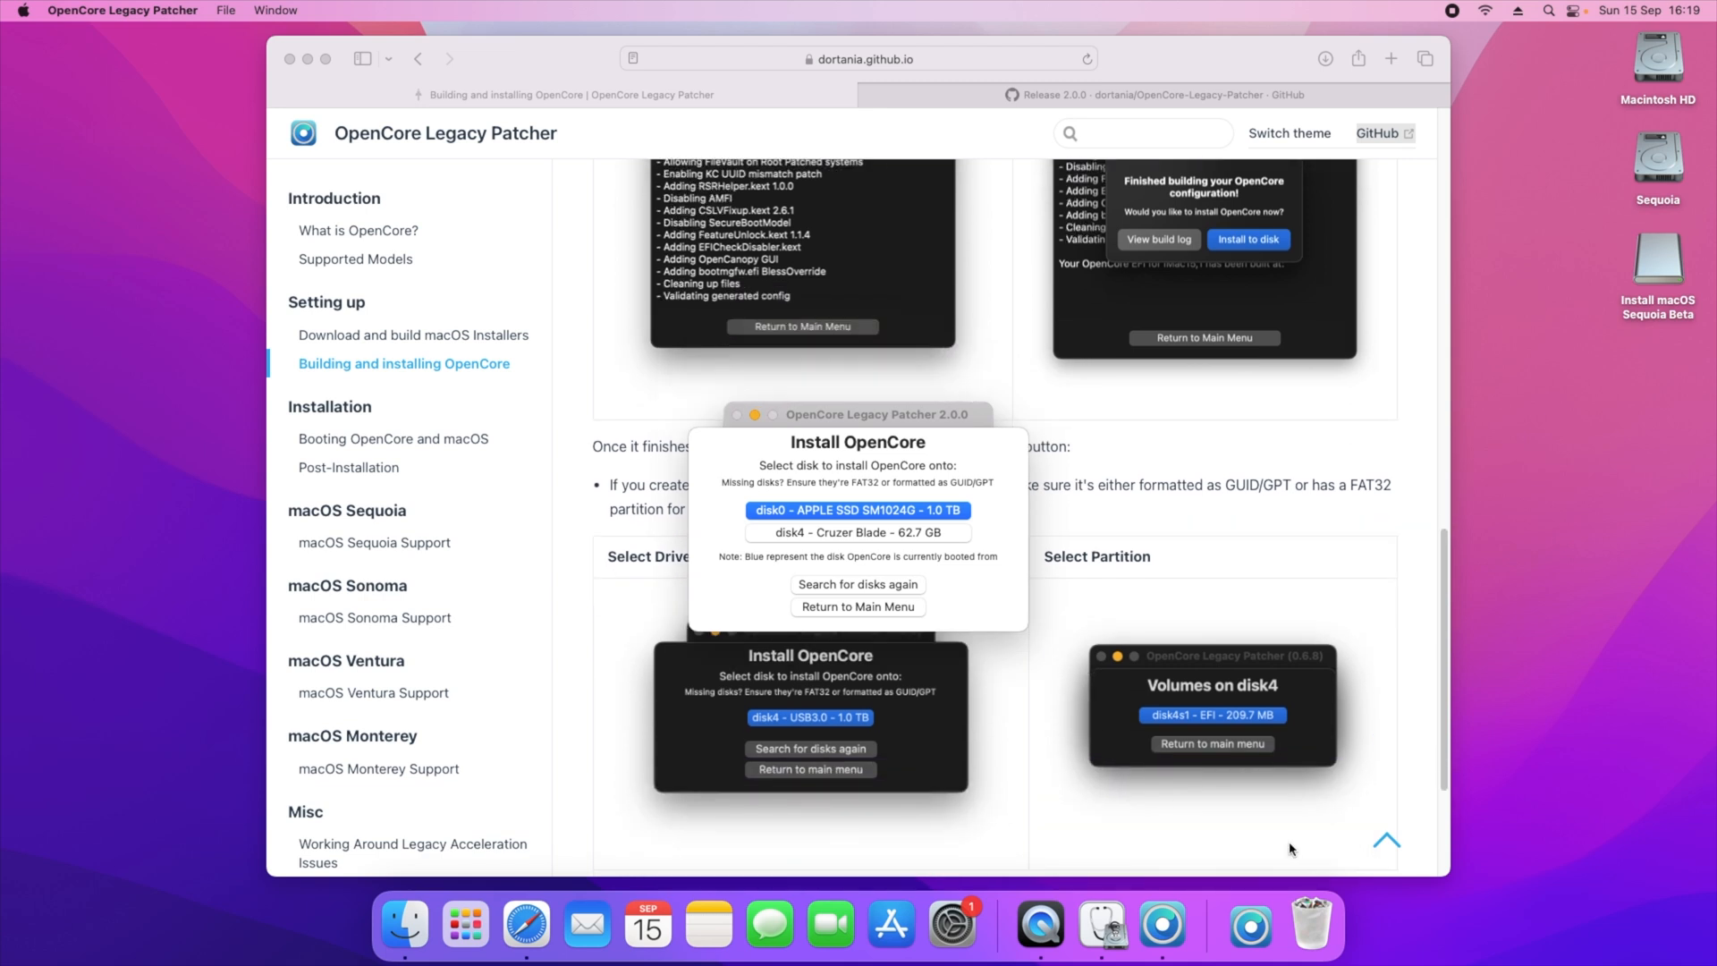
{"action": "mouse_move", "coordinate": [955, 642]}
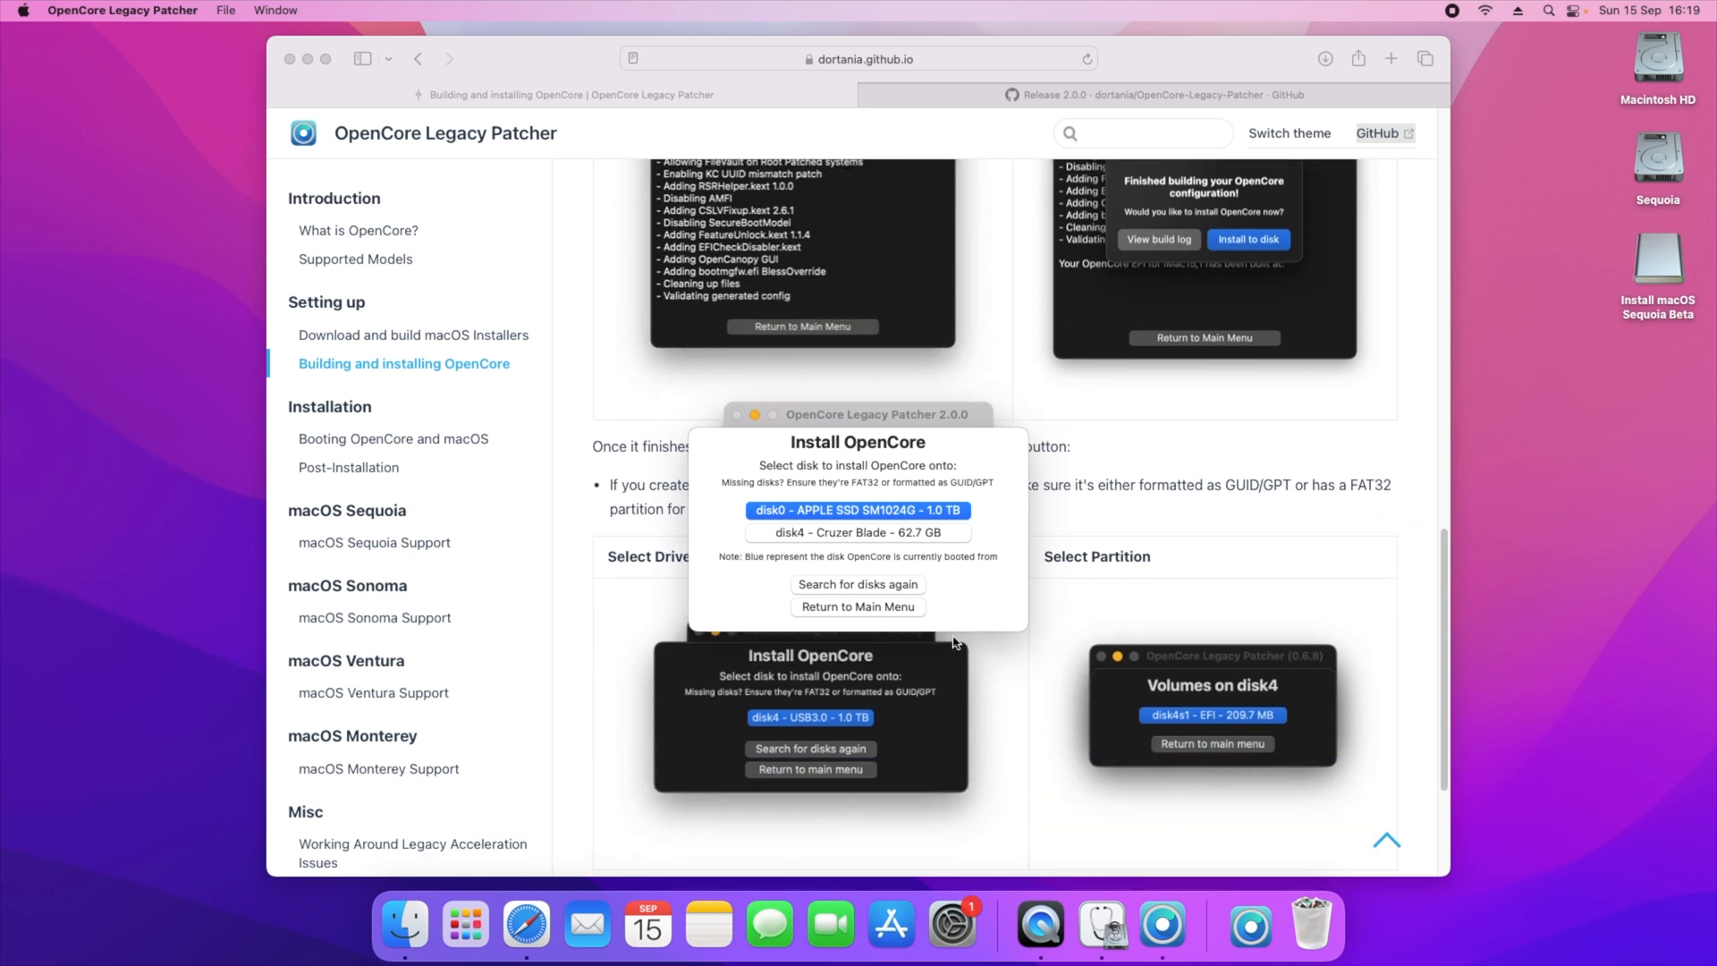
{"action": "mouse_move", "coordinate": [893, 528]}
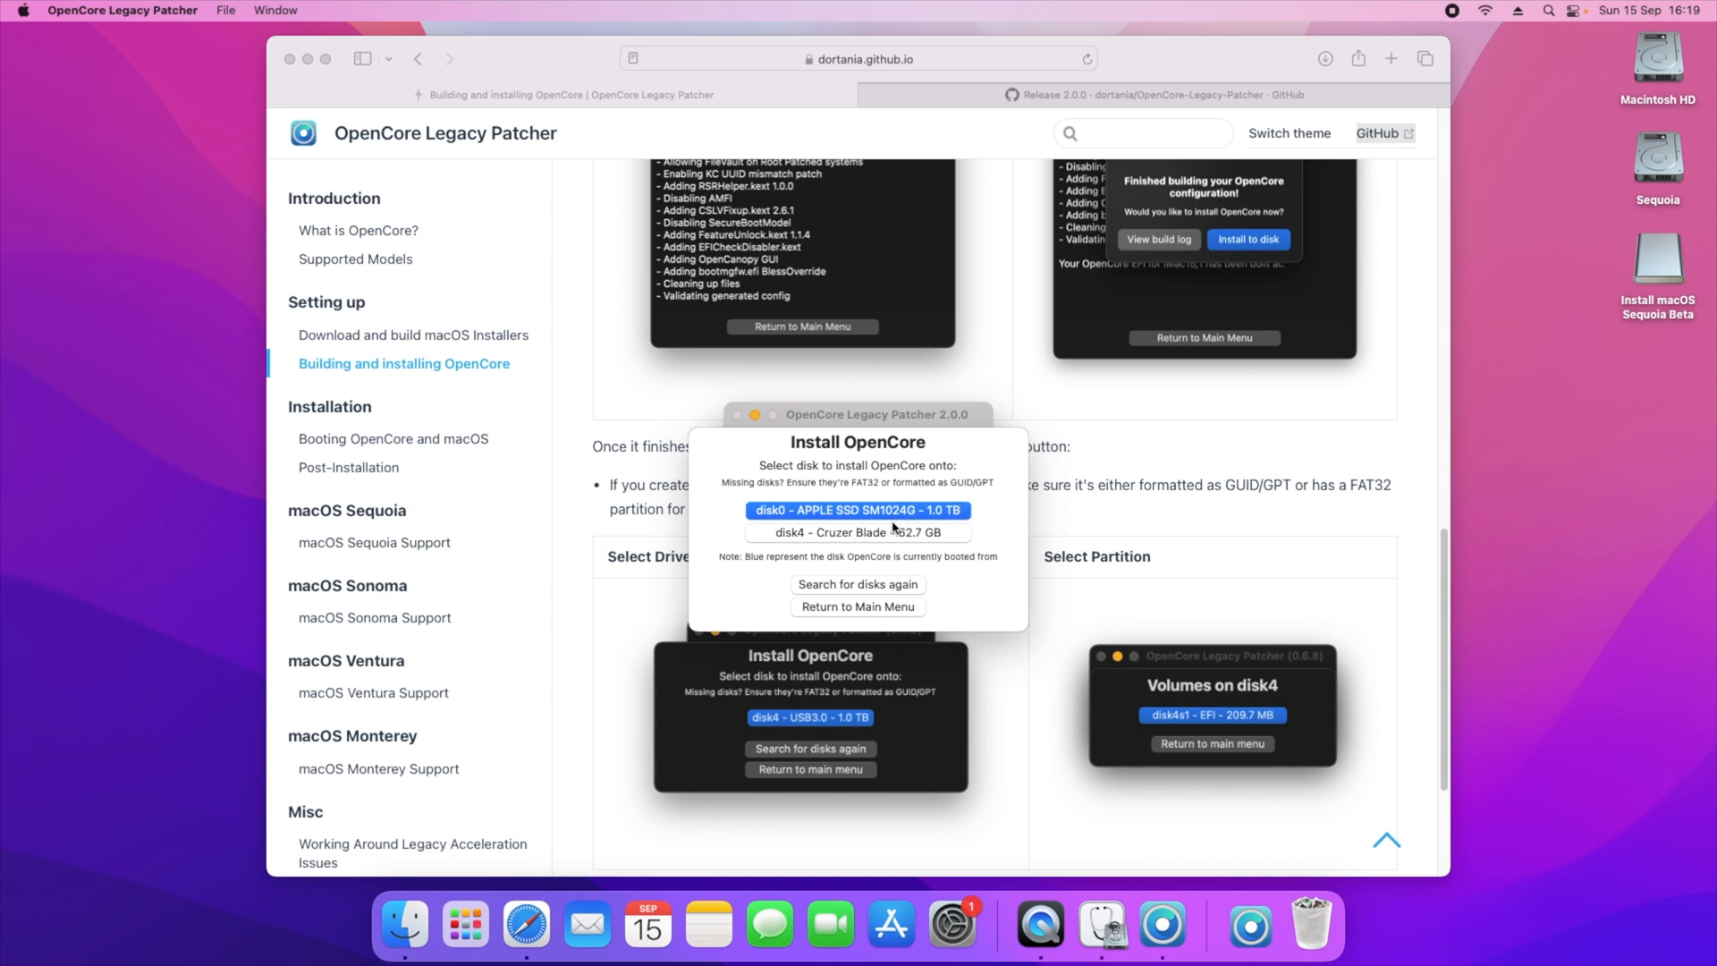
{"action": "mouse_move", "coordinate": [856, 510]}
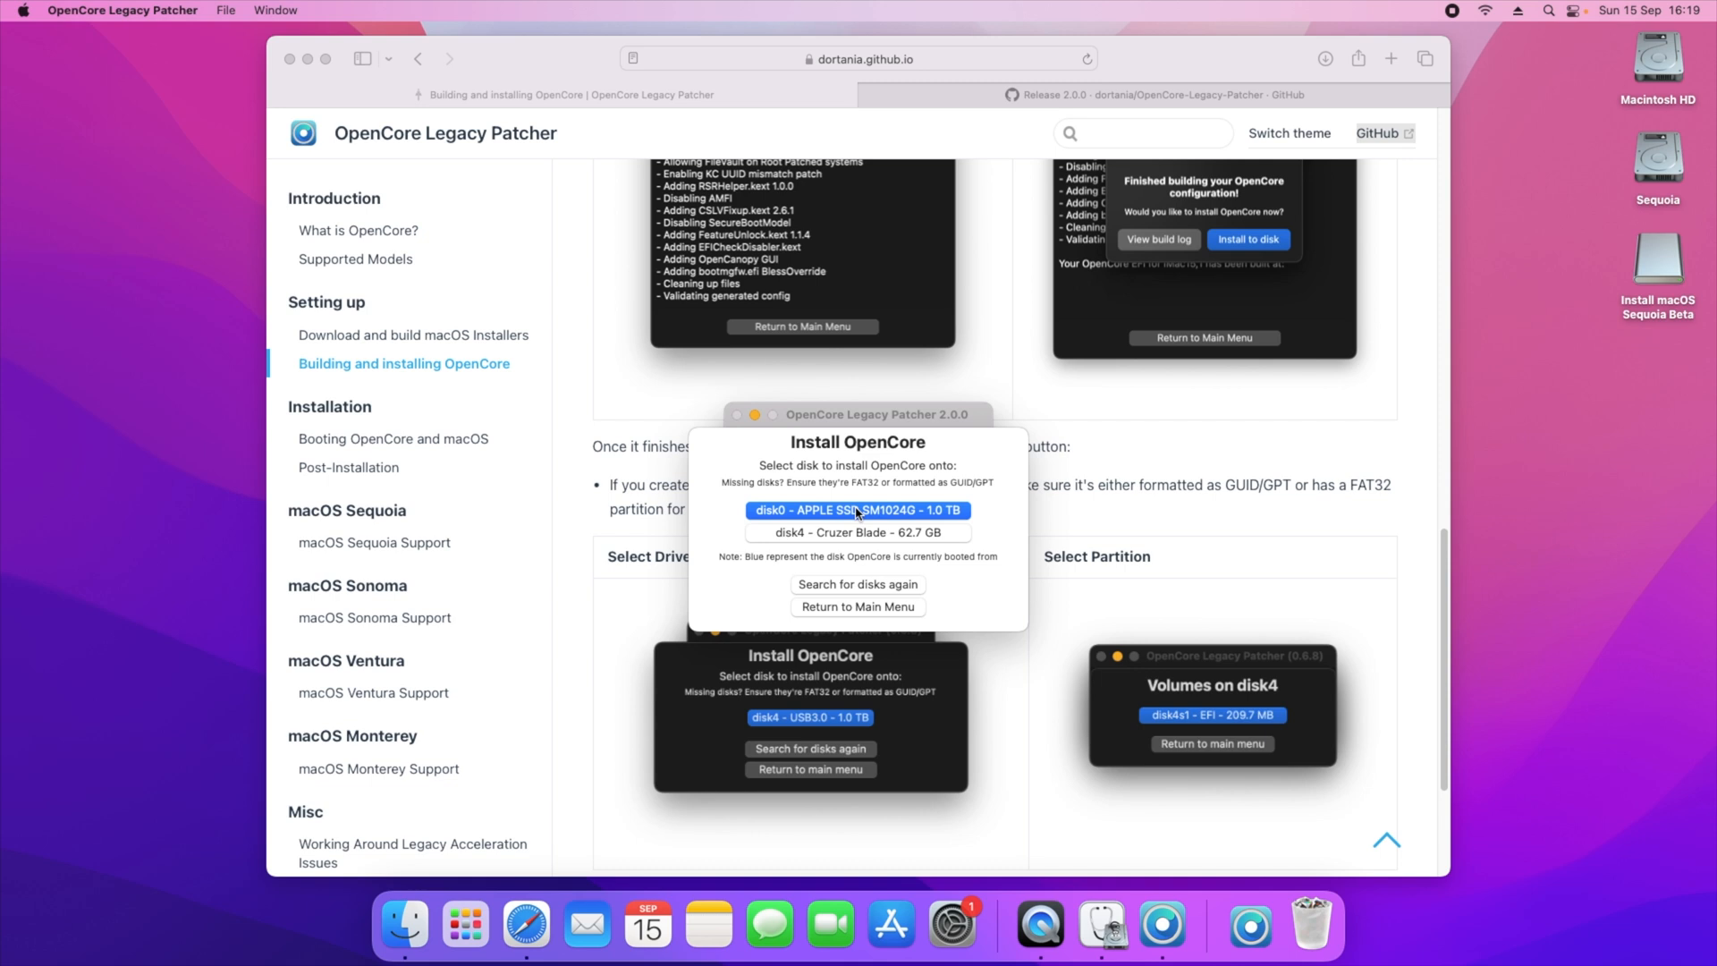
{"action": "mouse_move", "coordinate": [871, 429]}
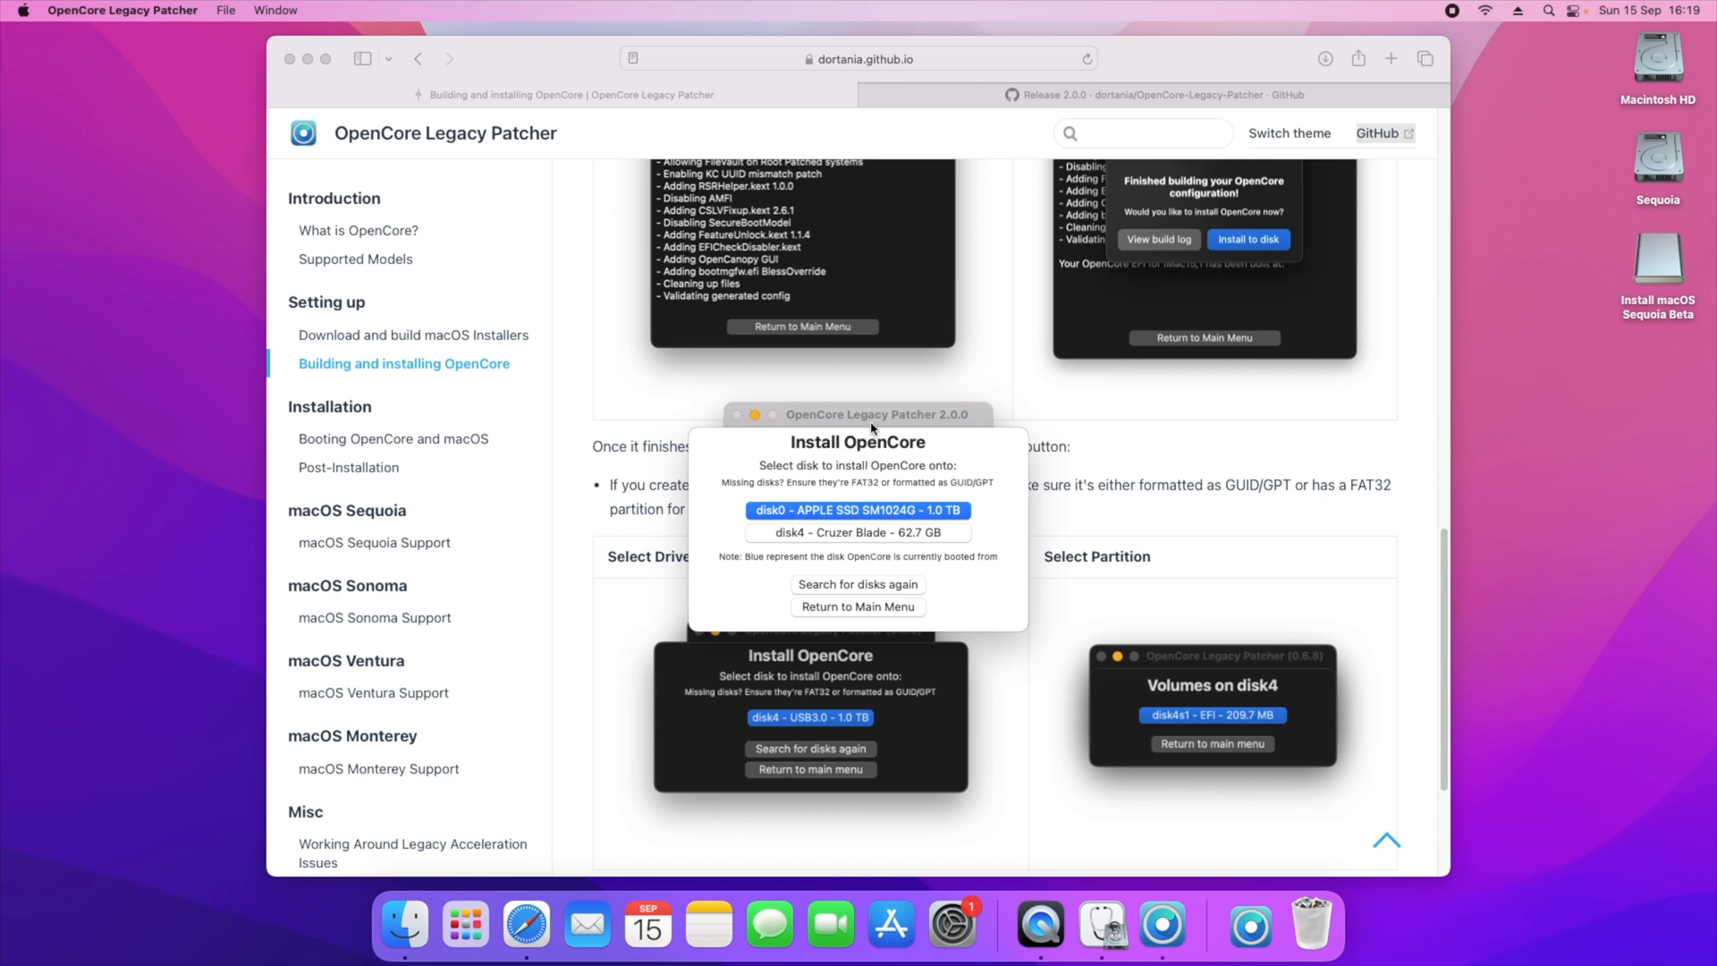
{"action": "left_click", "coordinate": [857, 509]}
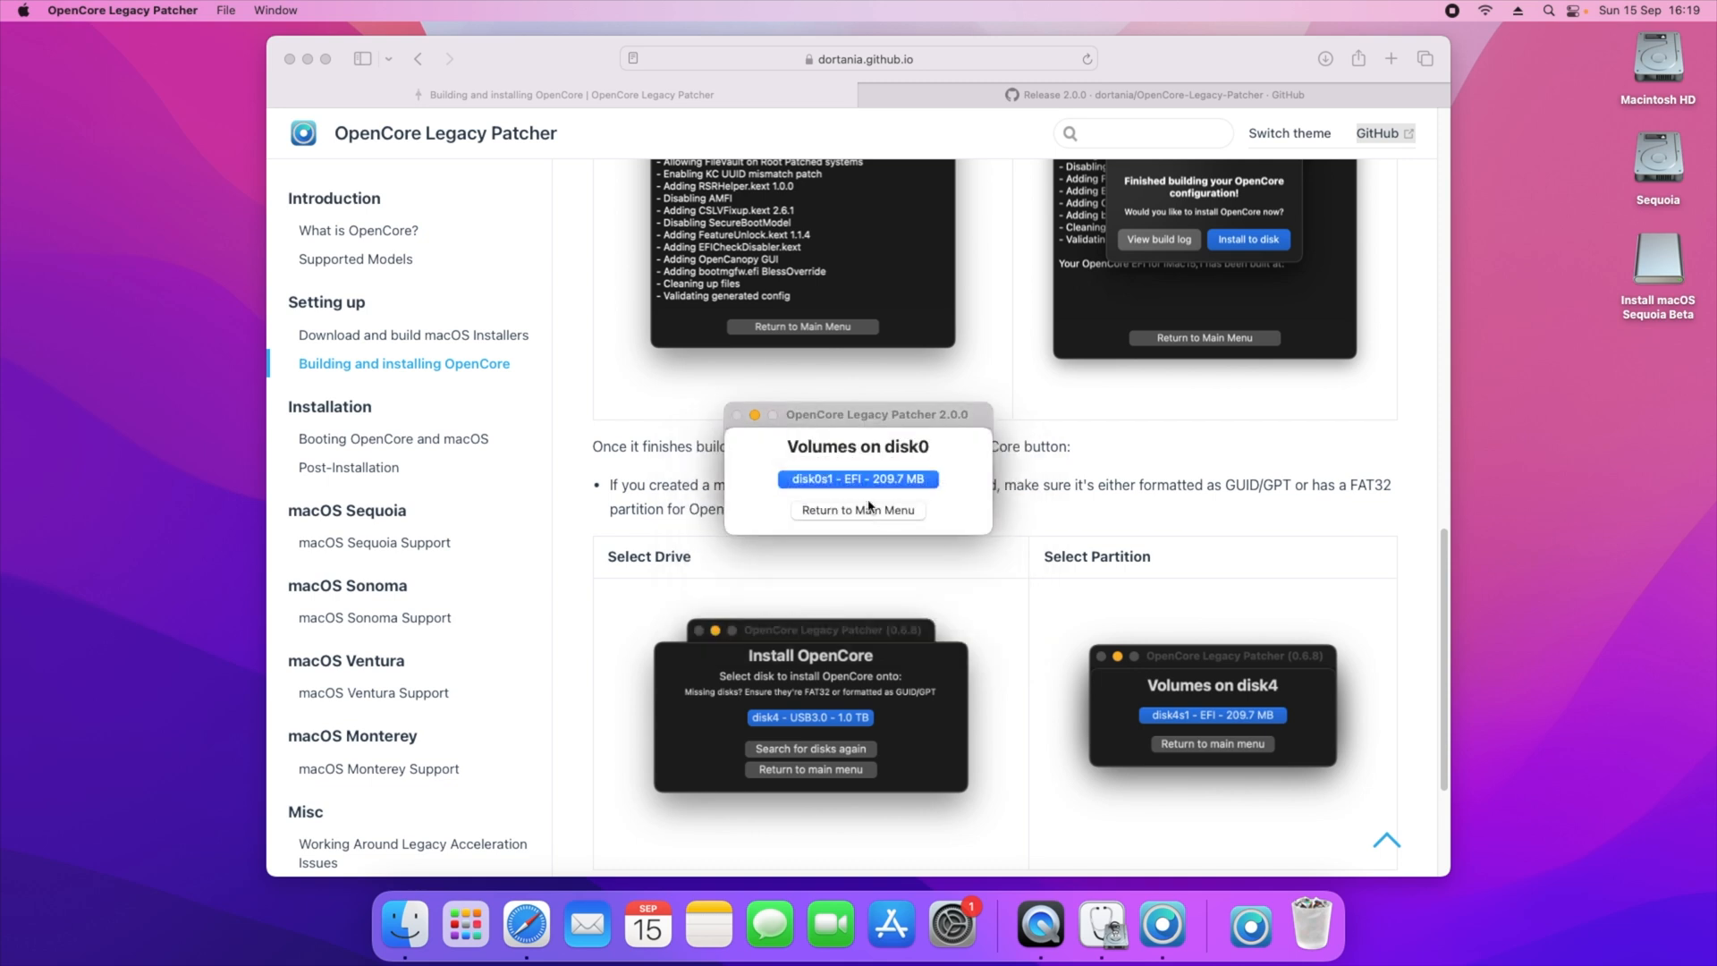
{"action": "mouse_move", "coordinate": [908, 487]}
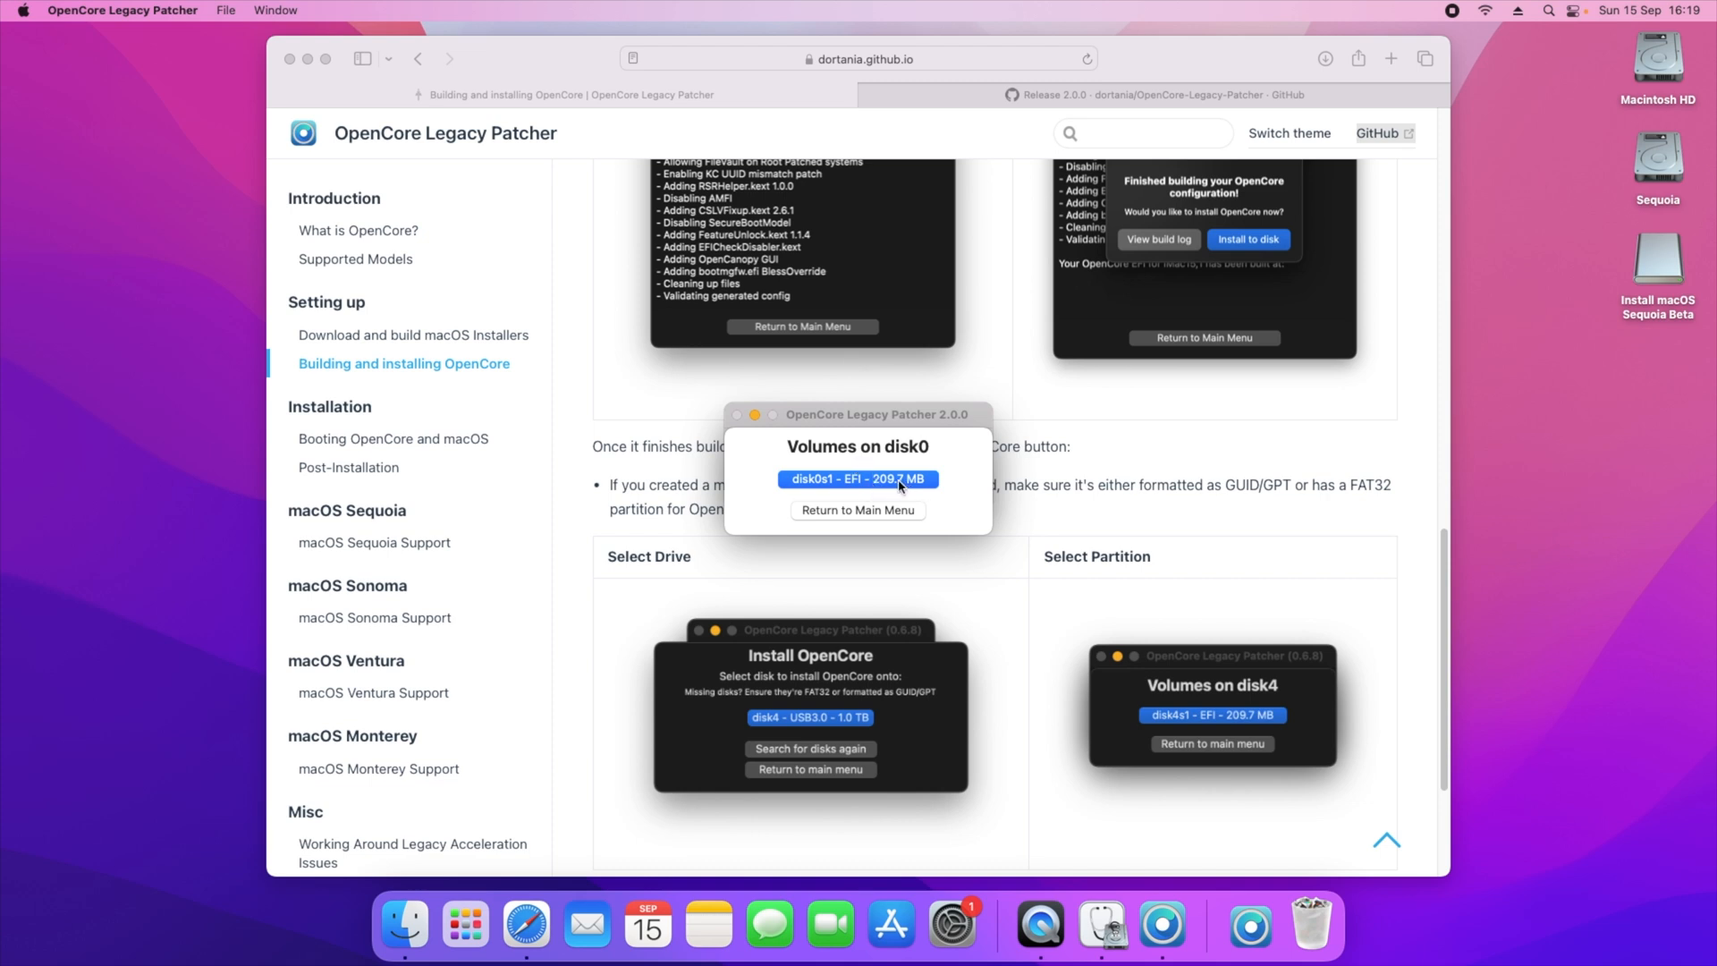
{"action": "left_click", "coordinate": [856, 479]}
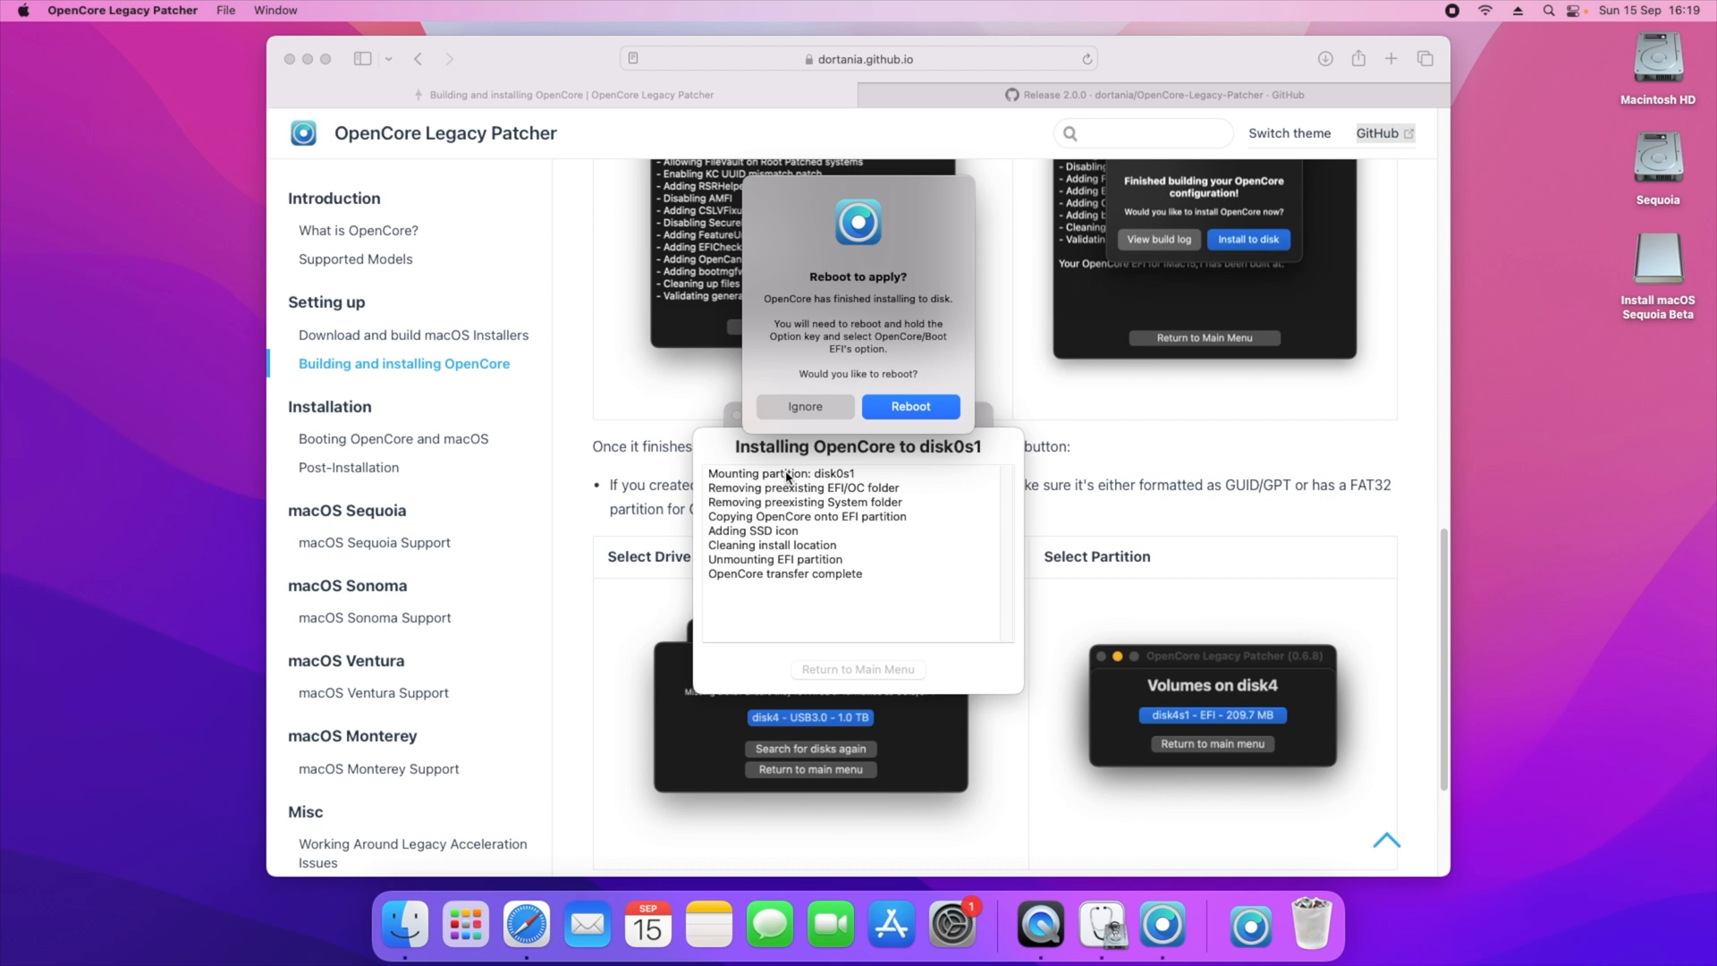
{"action": "mouse_move", "coordinate": [895, 425]}
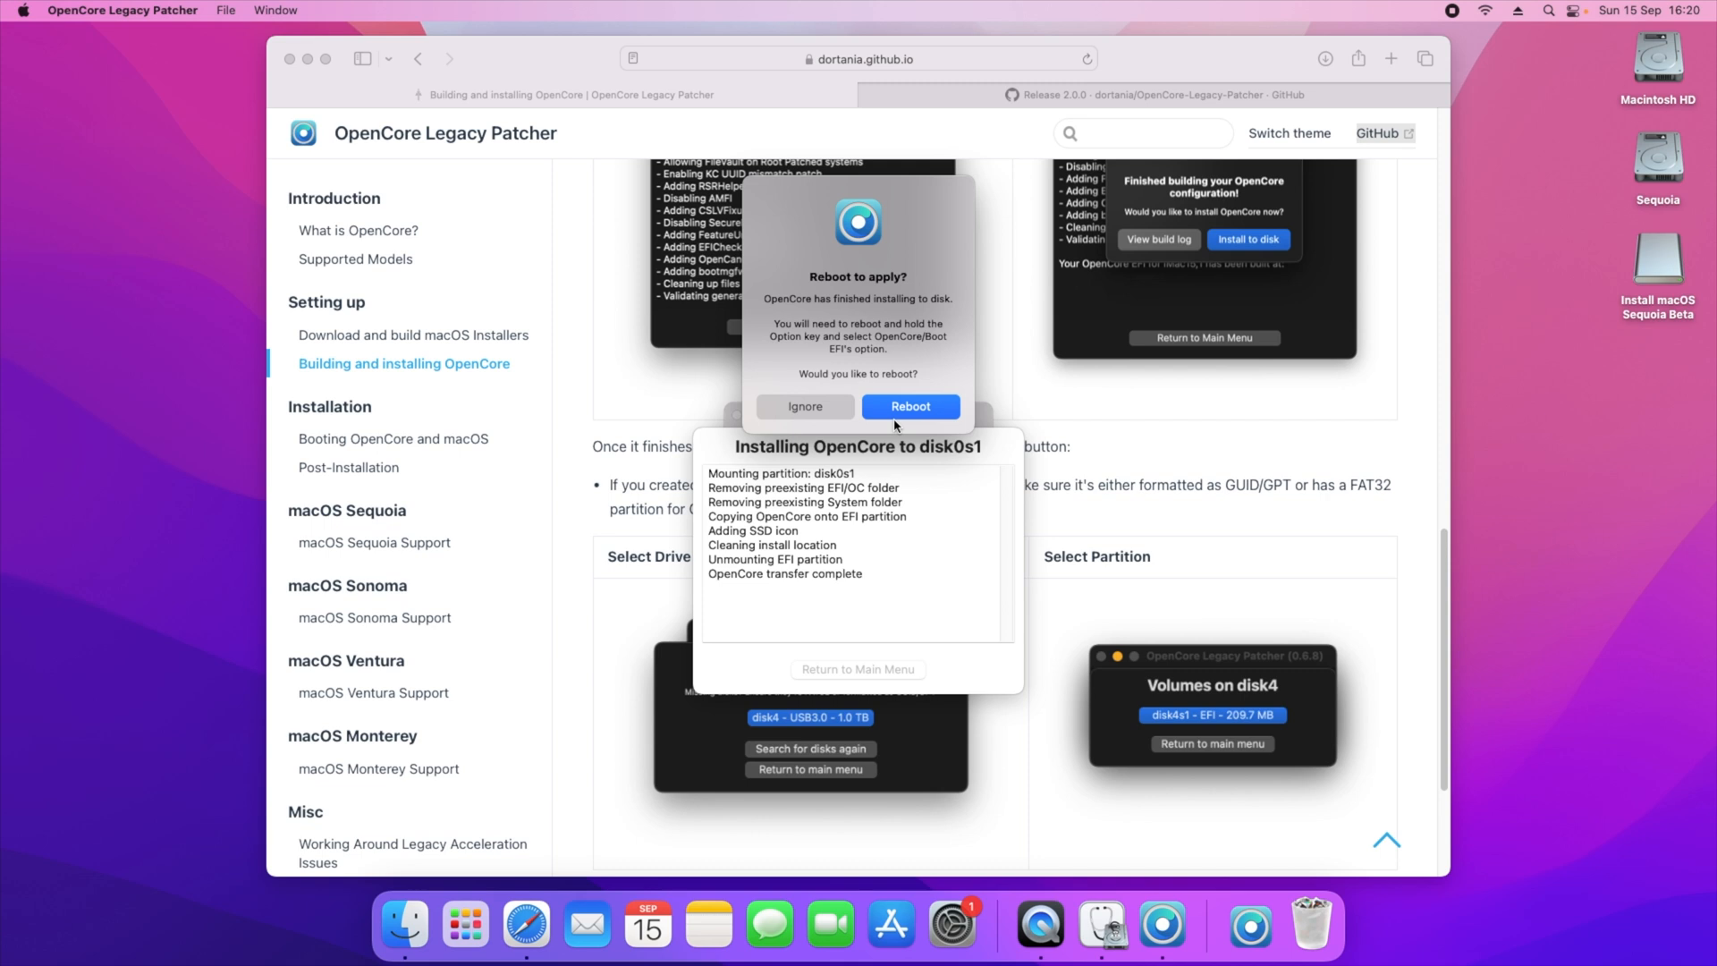
- Reboot the Mac once the OpenCore transfer completes to apply it
{"action": "left_click", "coordinate": [910, 406]}
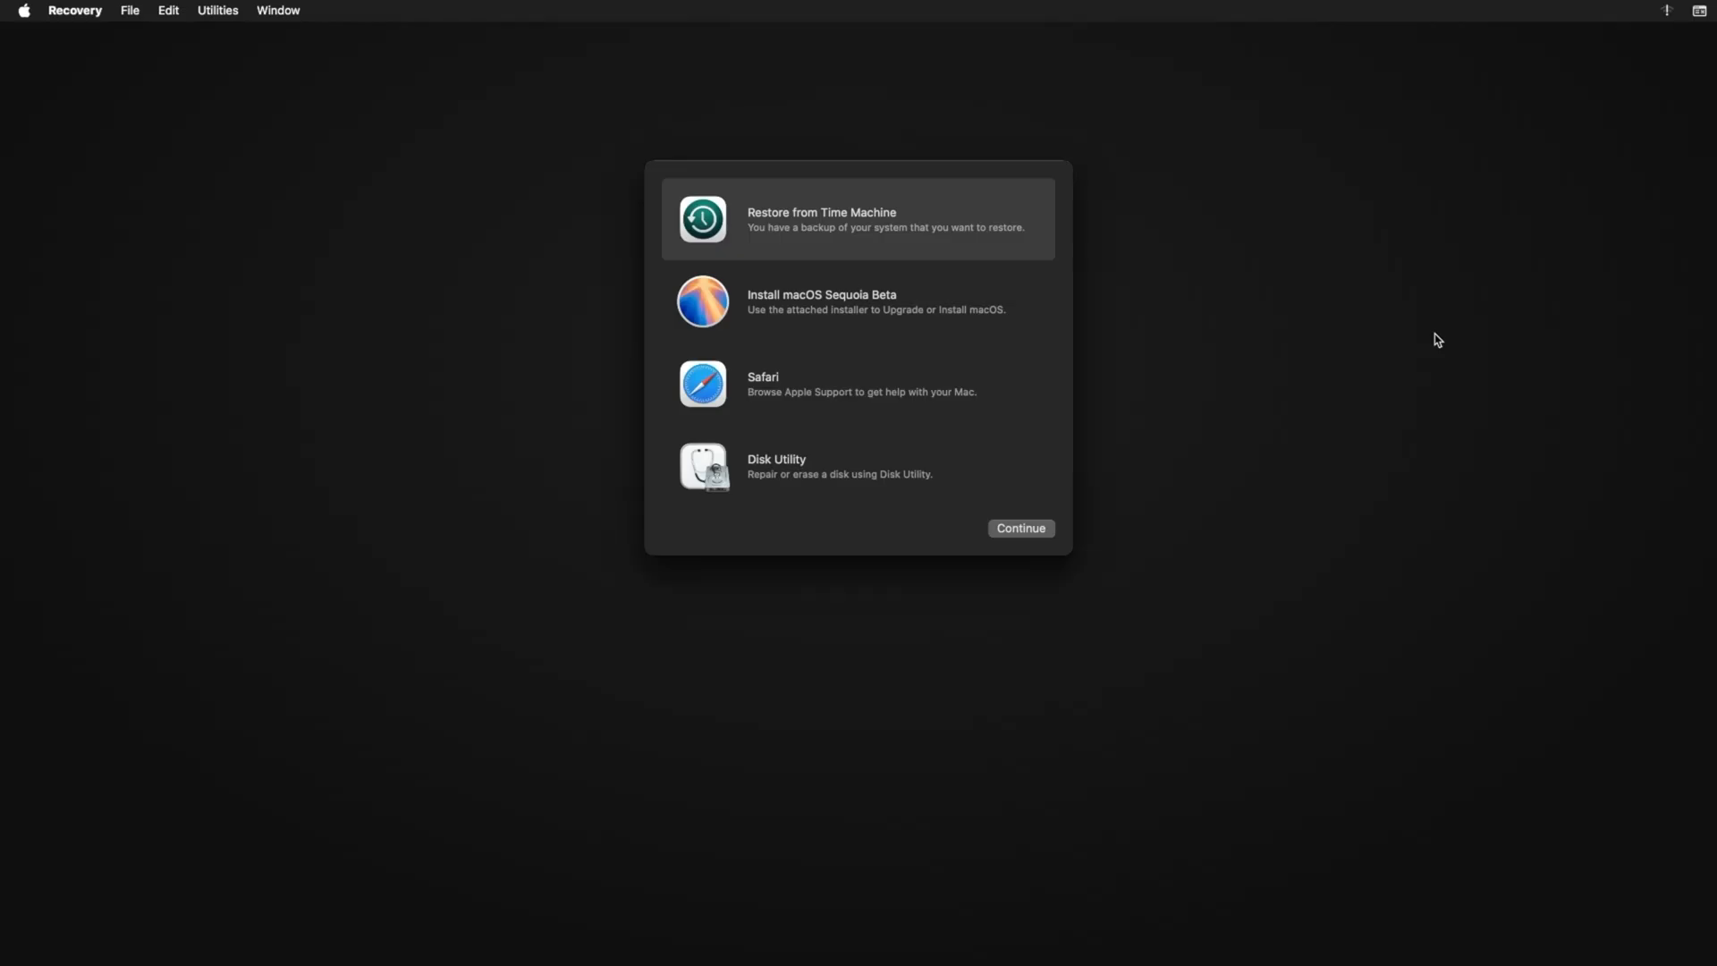
{"action": "mouse_move", "coordinate": [1113, 220]}
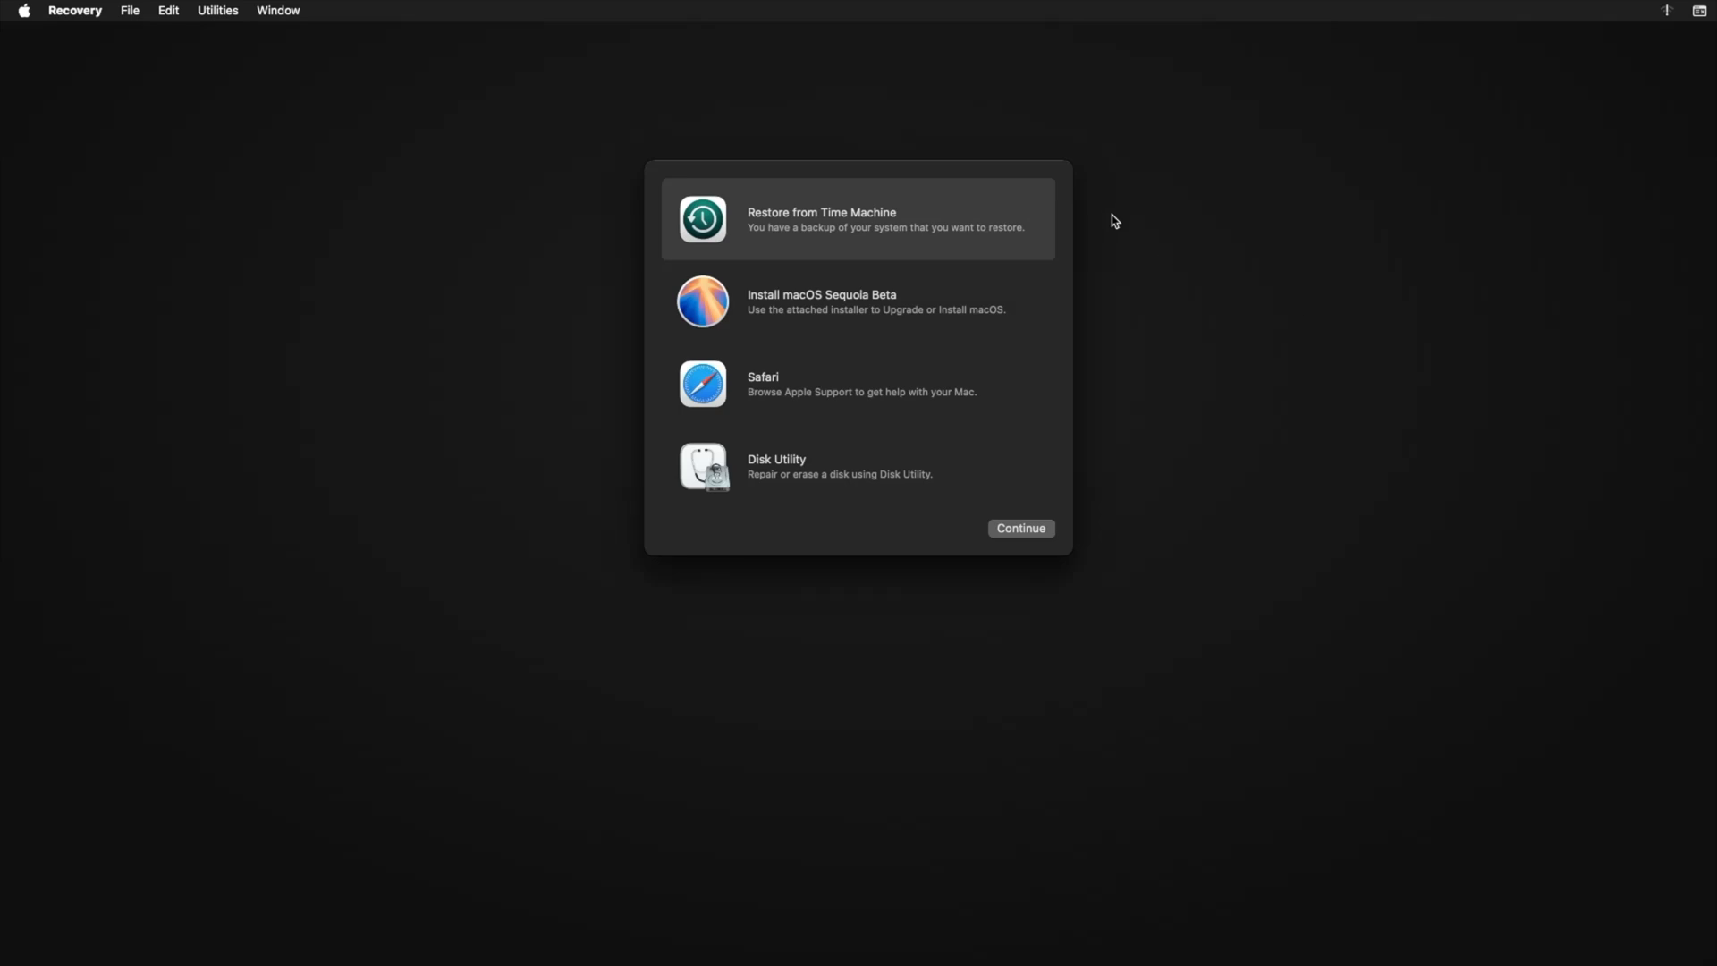
{"action": "mouse_move", "coordinate": [1089, 220]}
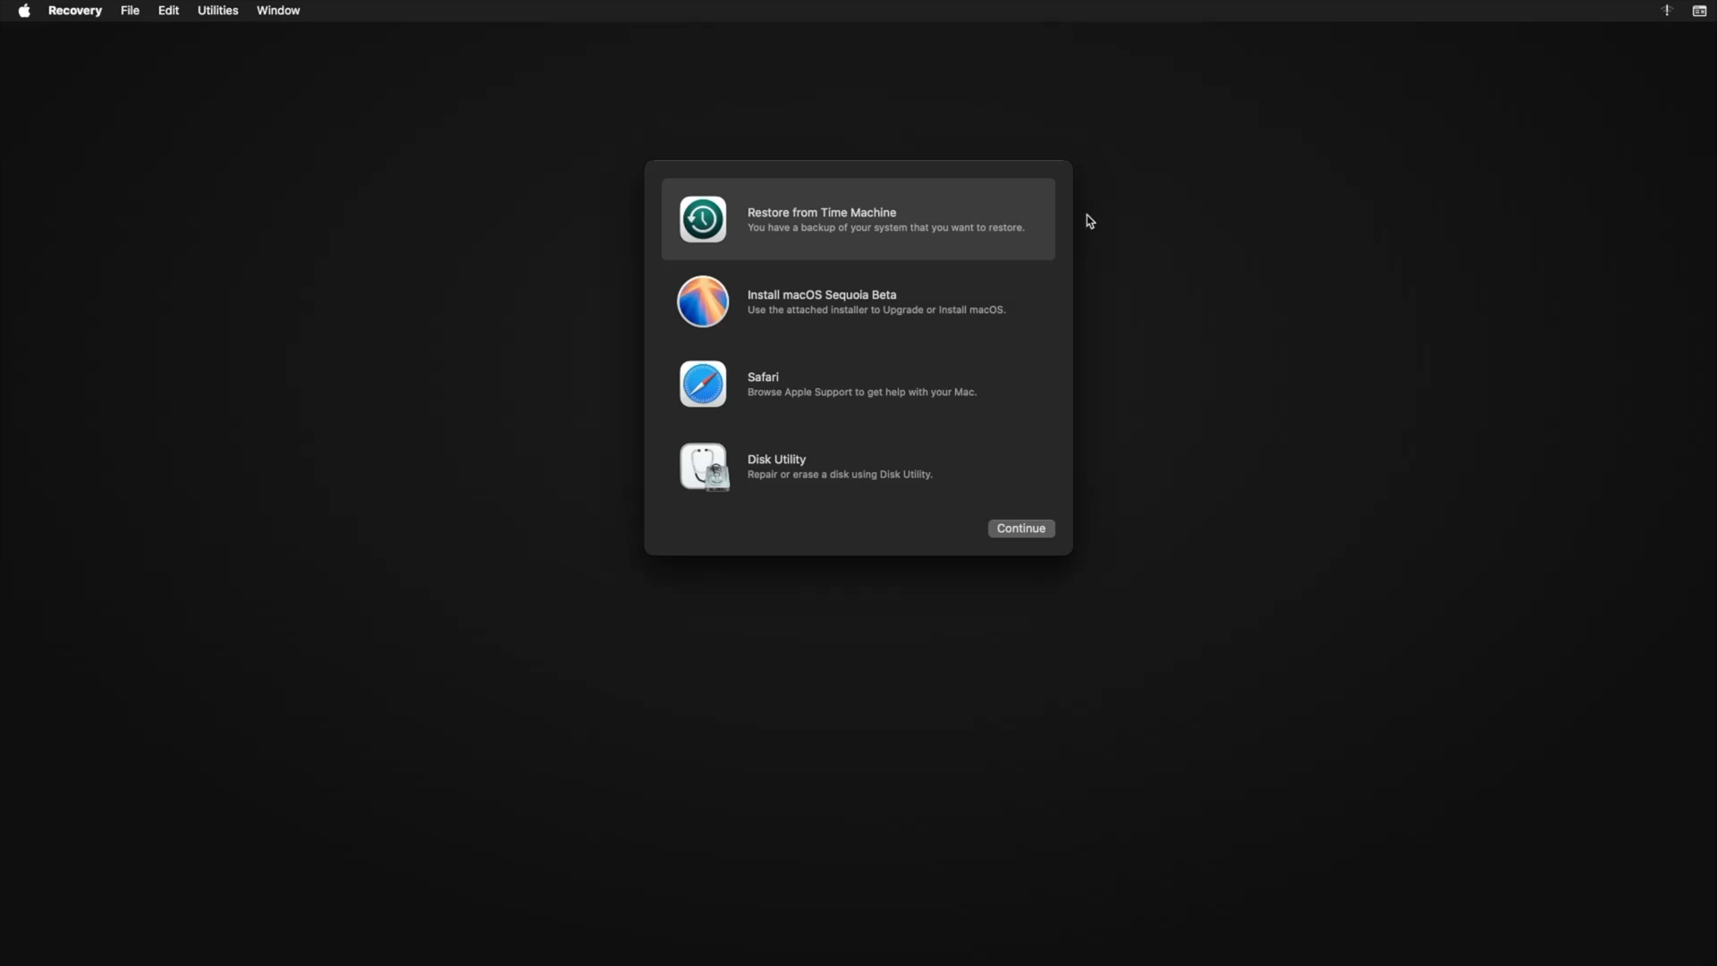
{"action": "mouse_move", "coordinate": [710, 266]}
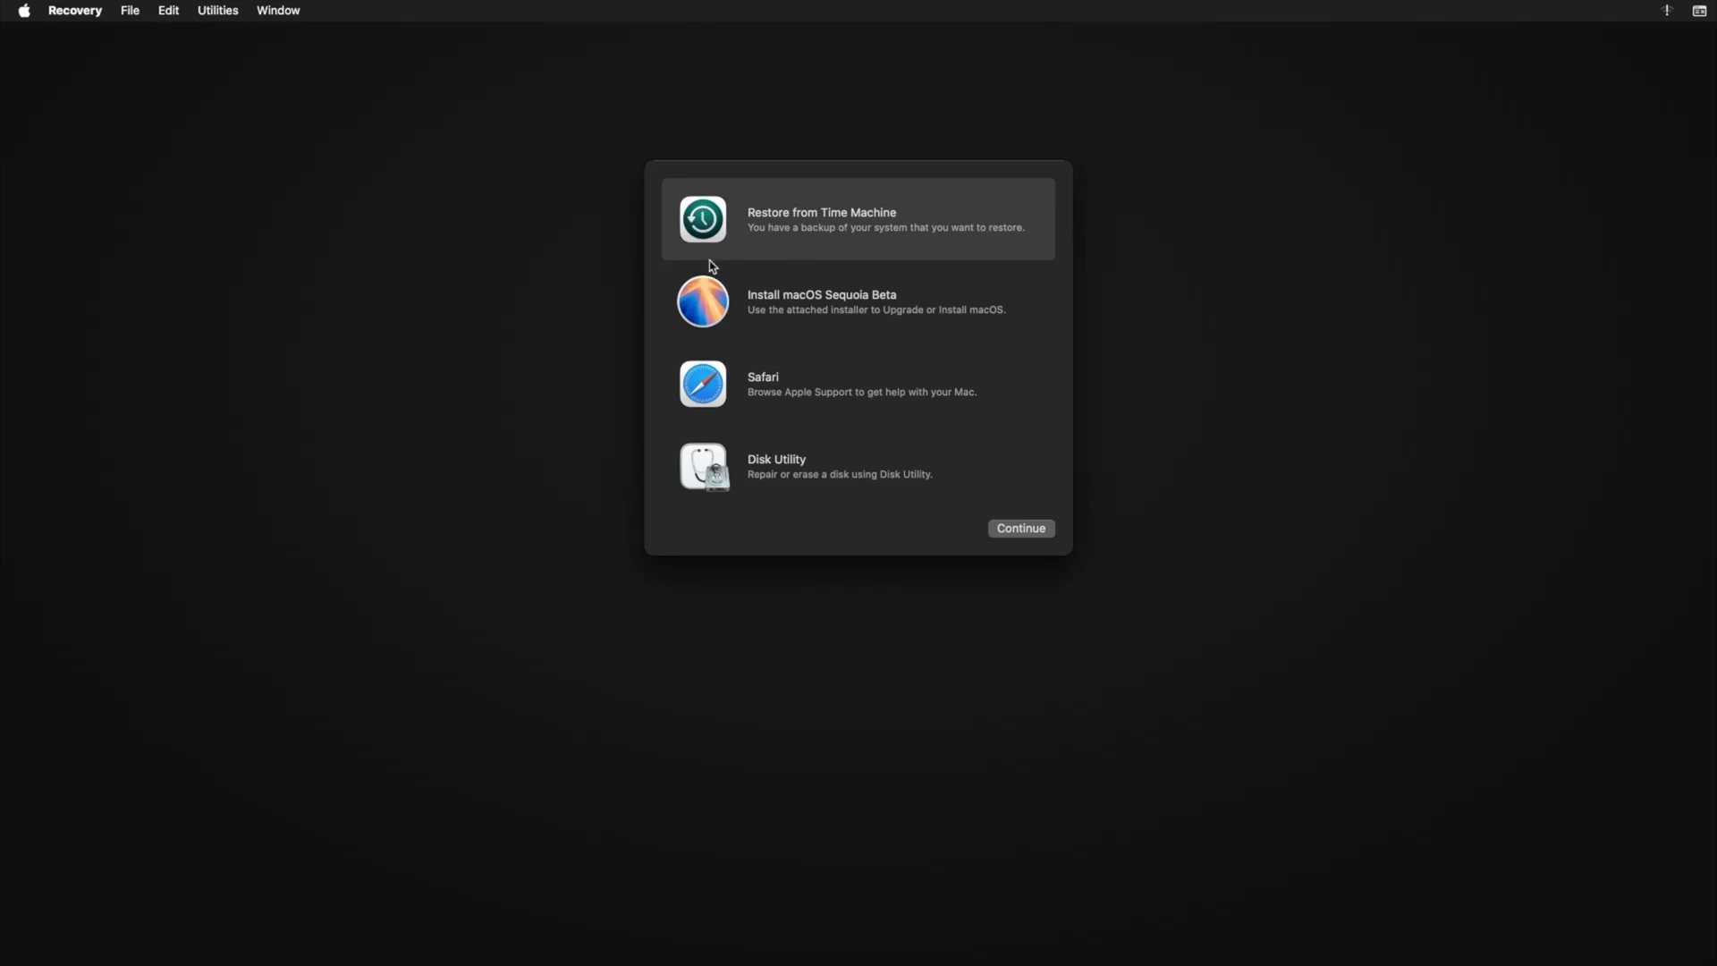
{"action": "mouse_move", "coordinate": [716, 261]}
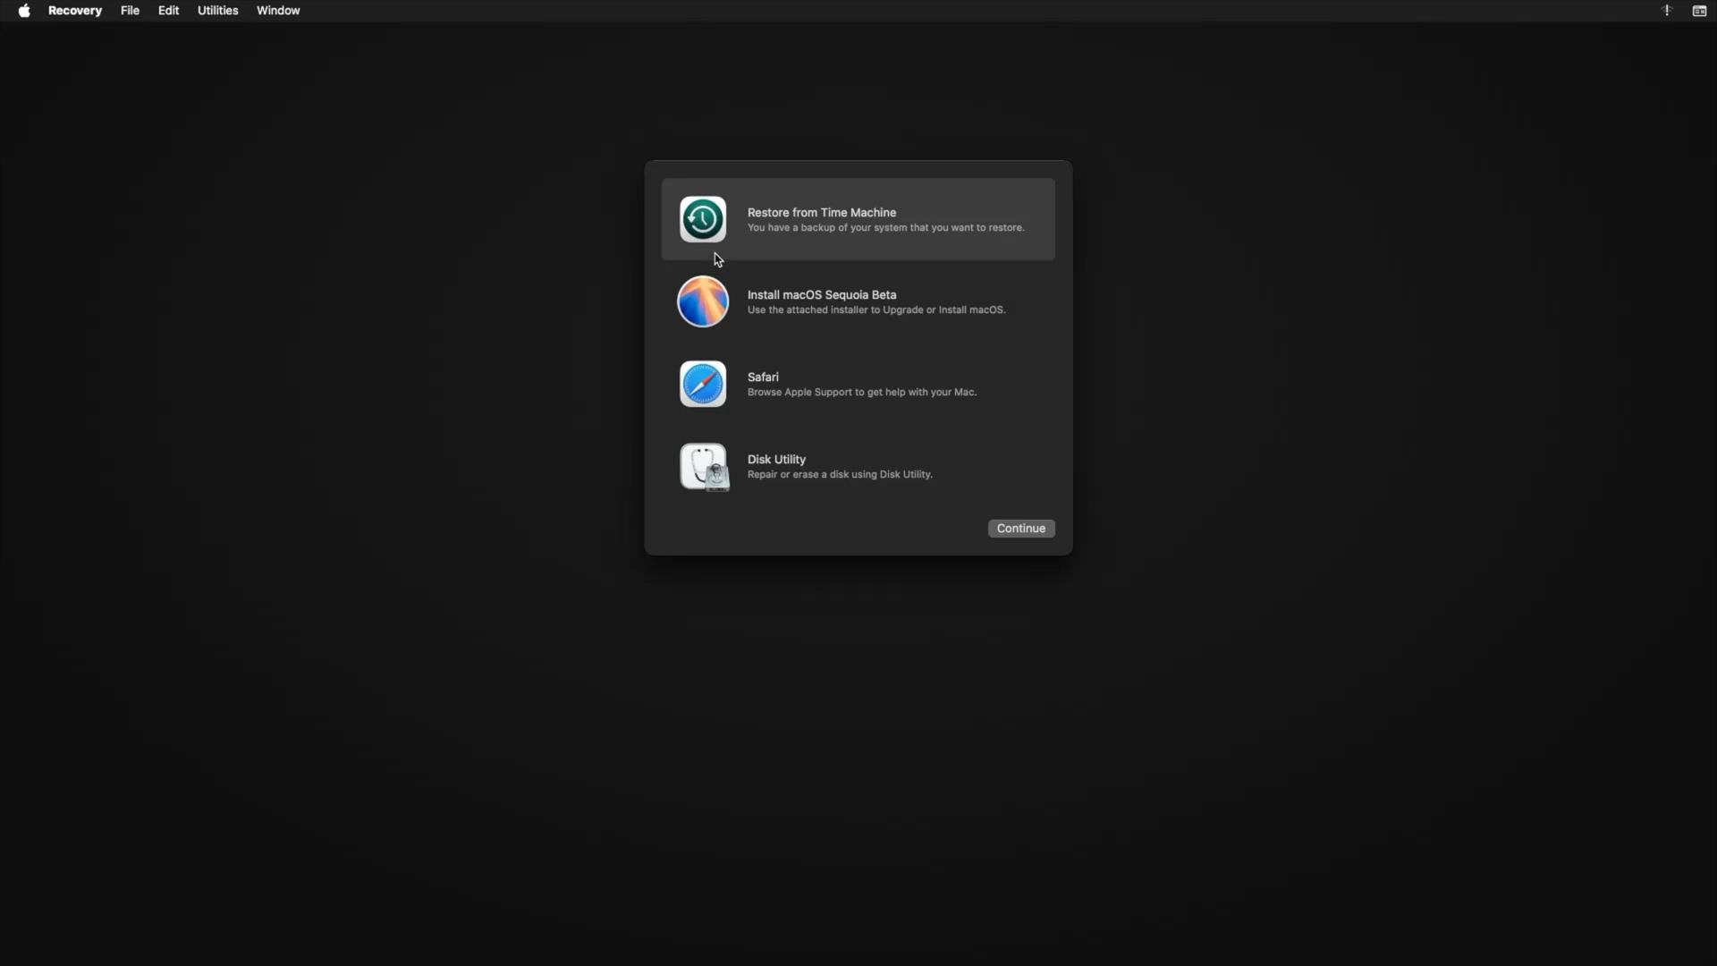
{"action": "mouse_move", "coordinate": [762, 334]}
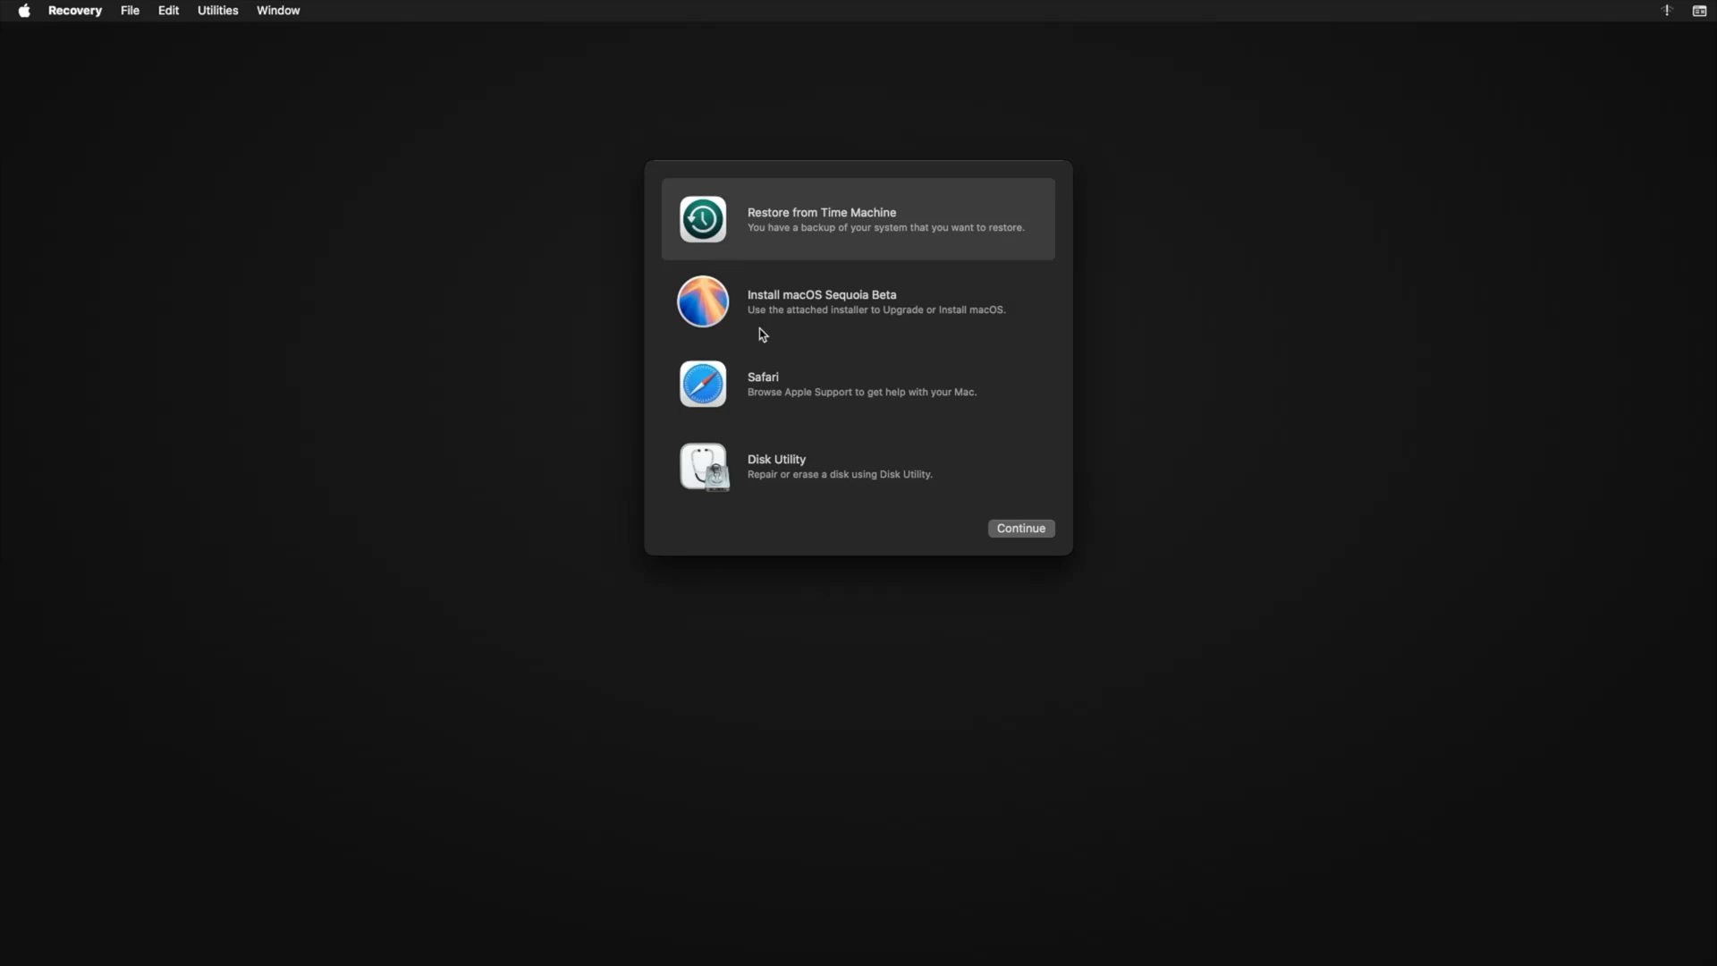
{"action": "mouse_move", "coordinate": [749, 465]}
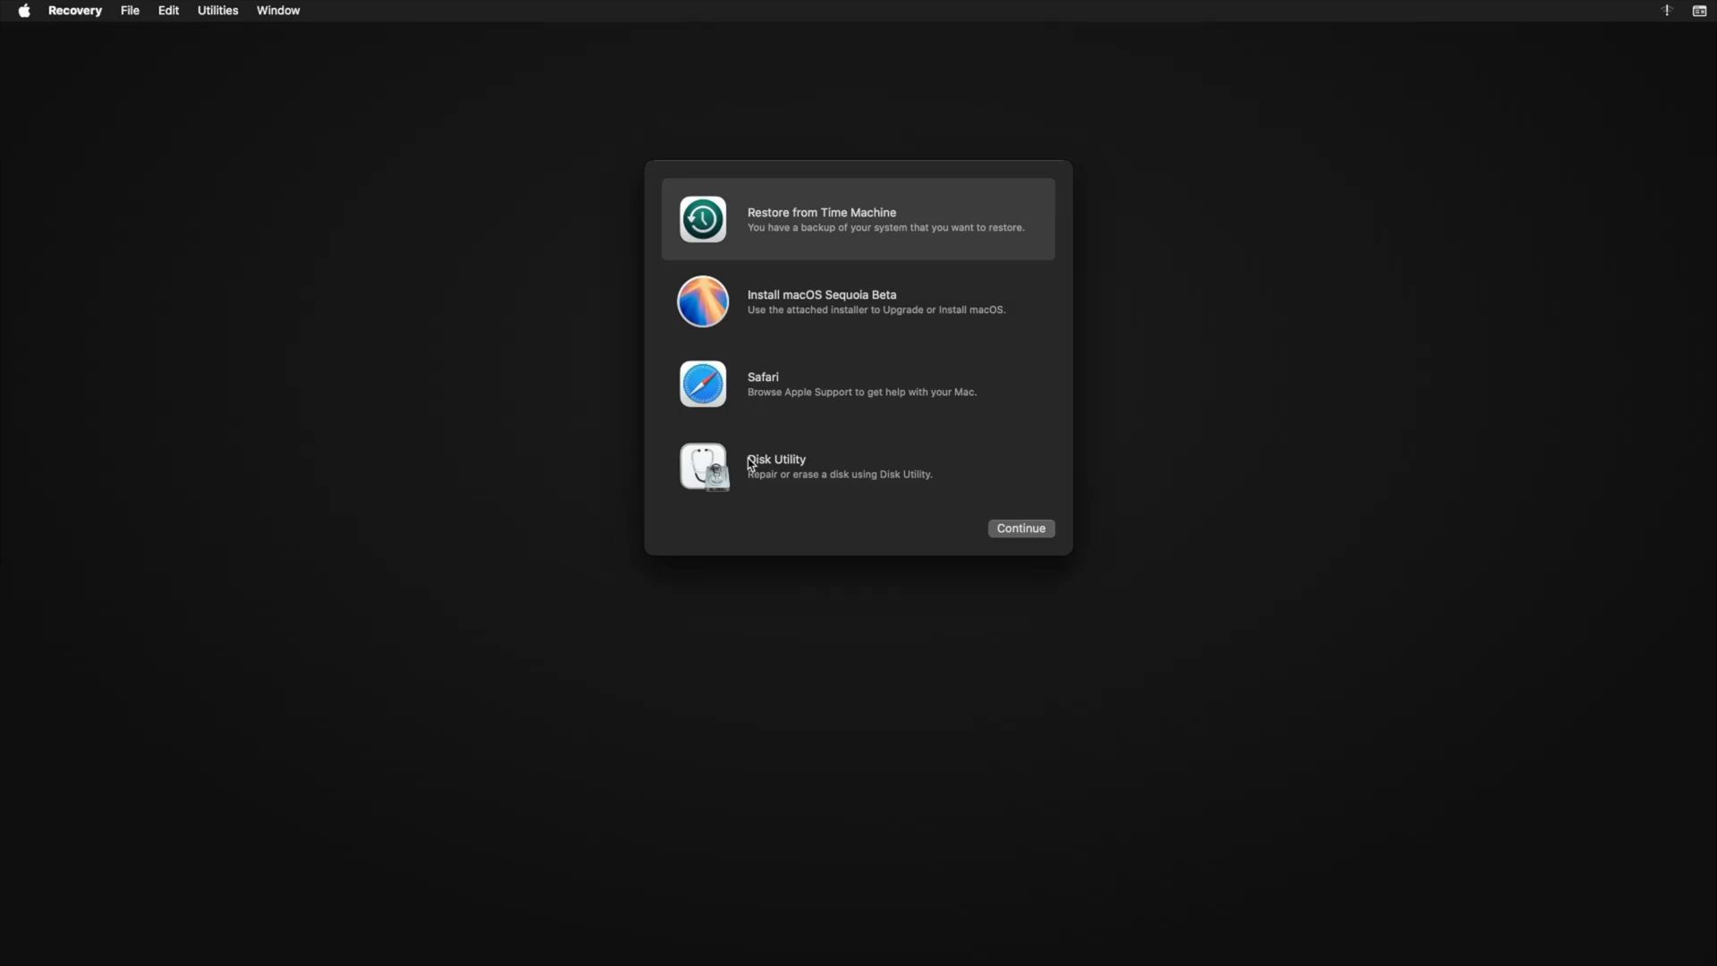
{"action": "mouse_move", "coordinate": [1668, 22]}
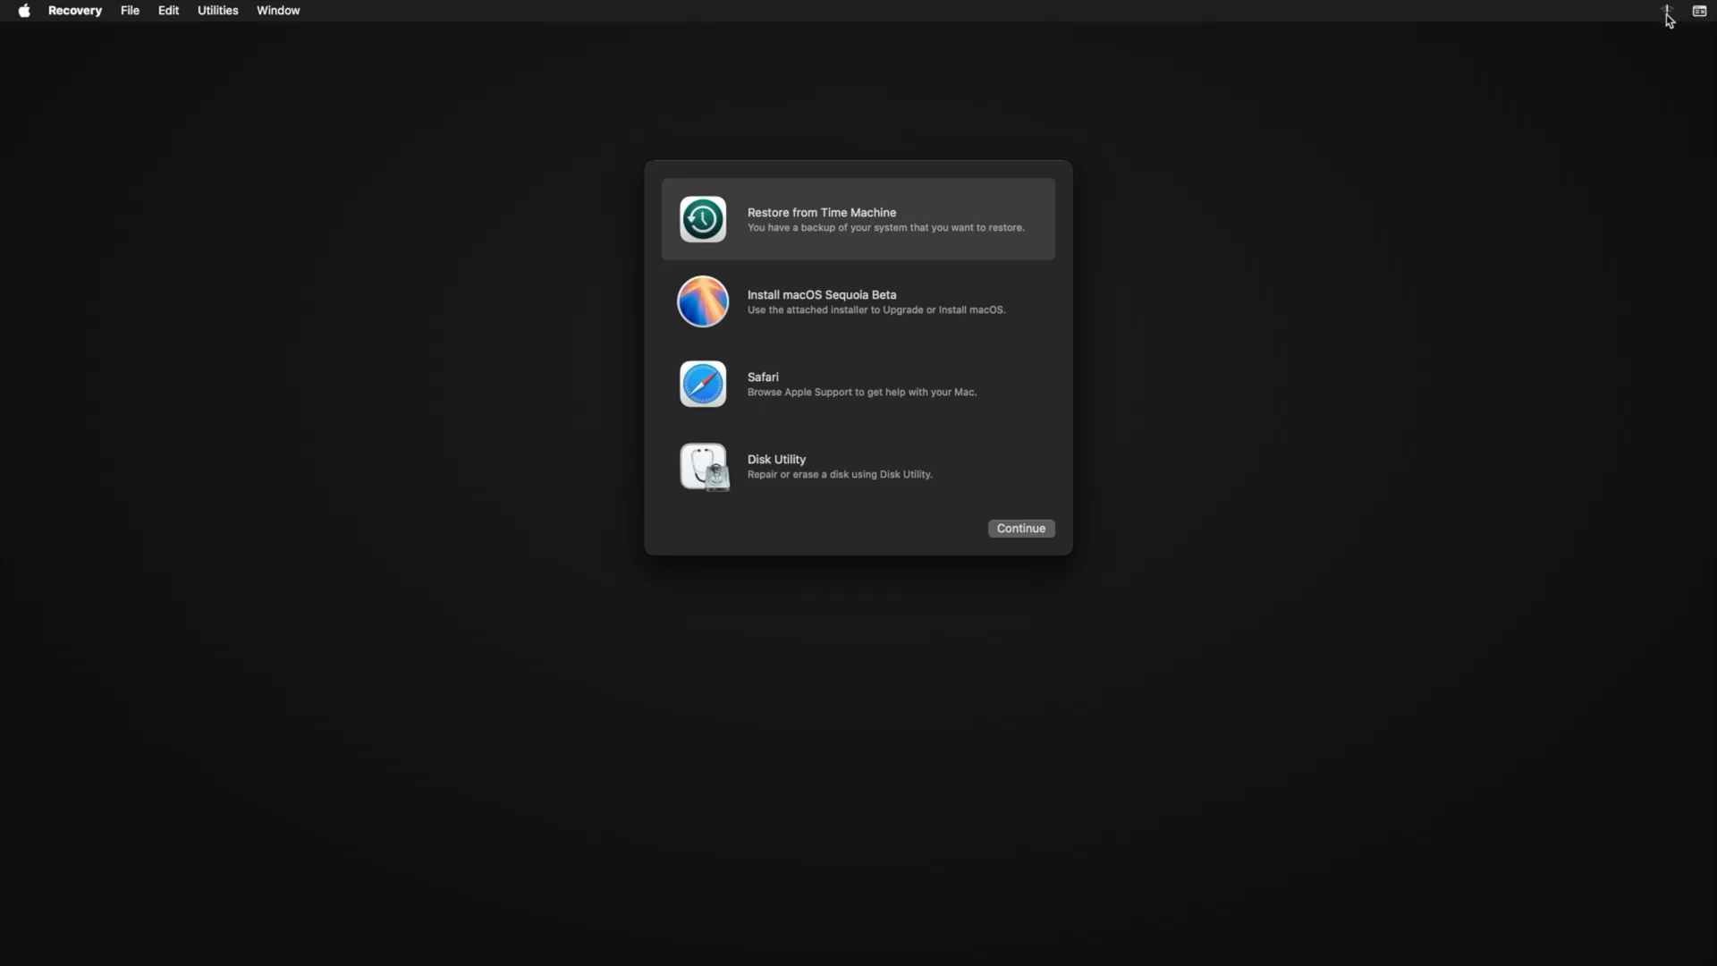
- Choose Install macOS Sequoia Beta in Recovery and continue to launch it
{"action": "left_click", "coordinate": [1665, 11]}
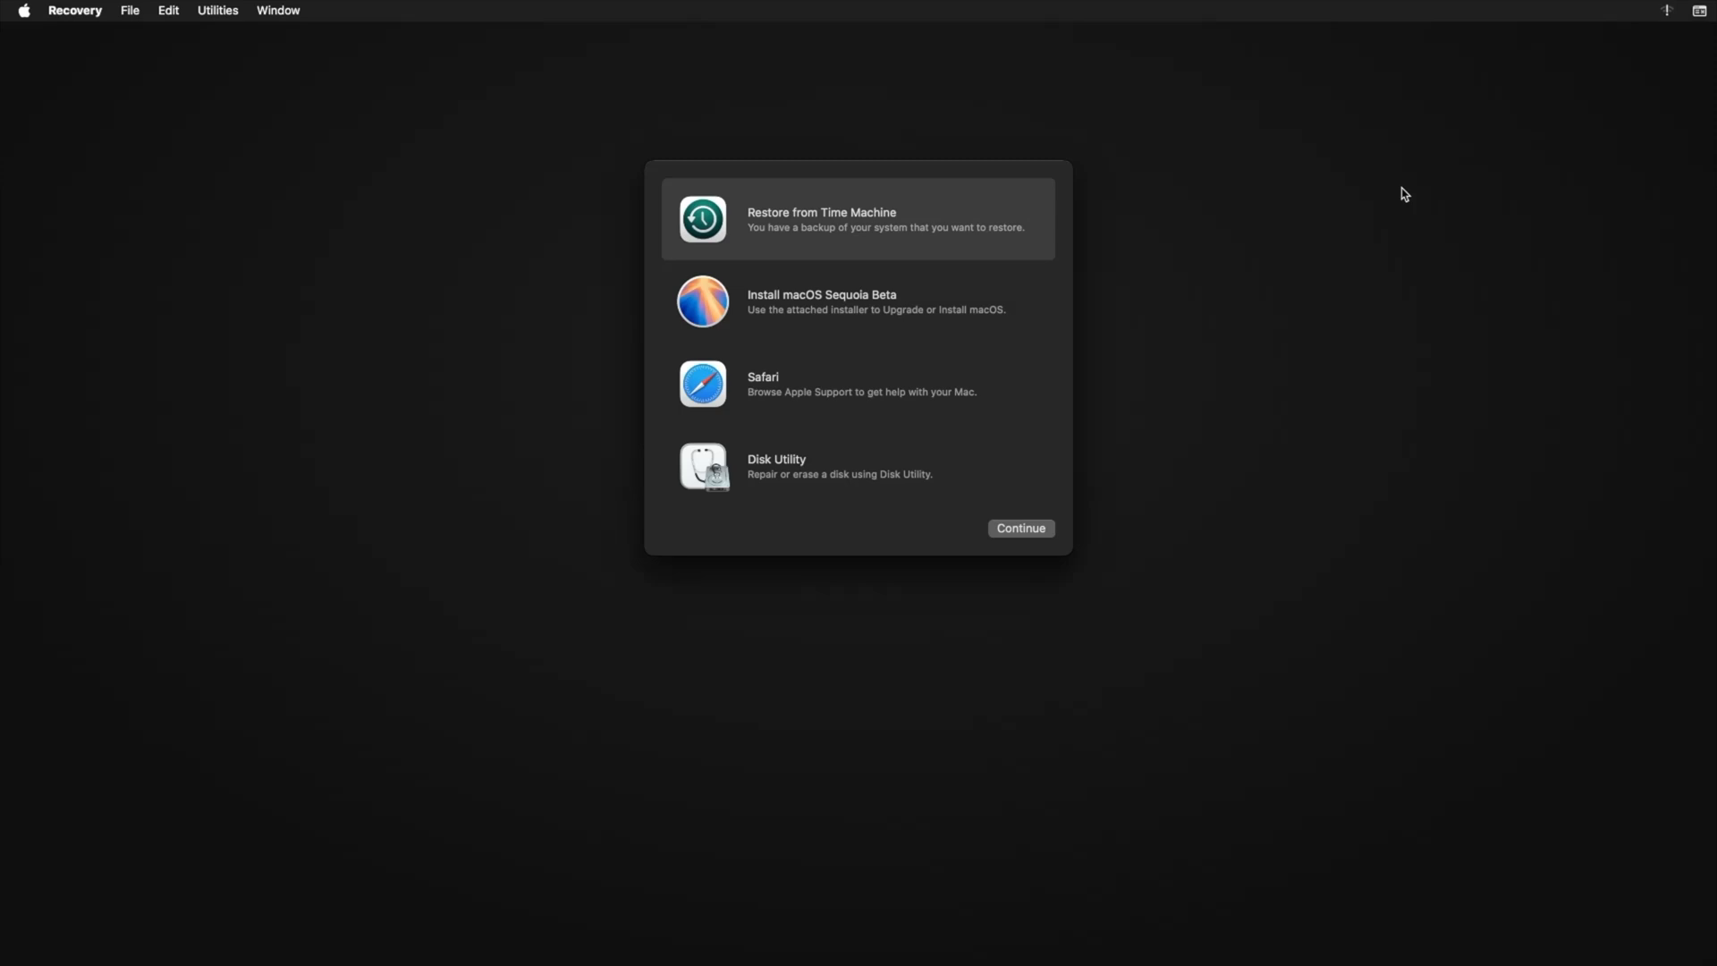
{"action": "mouse_move", "coordinate": [927, 349]}
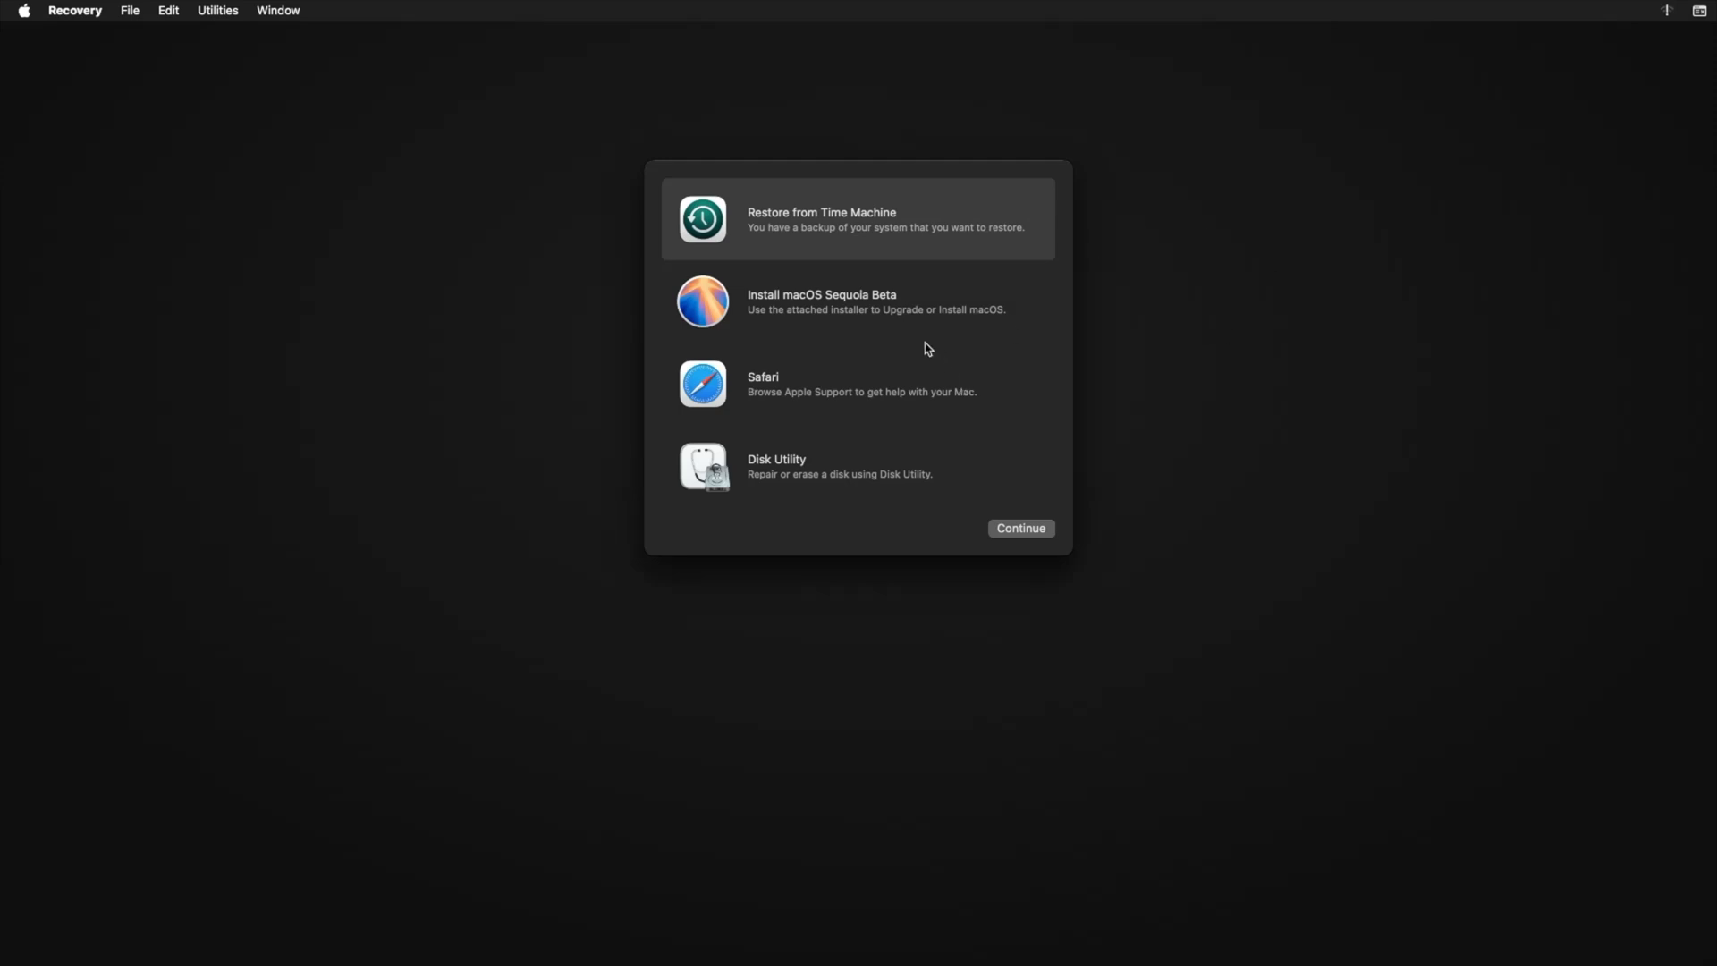
{"action": "left_click", "coordinate": [856, 300]}
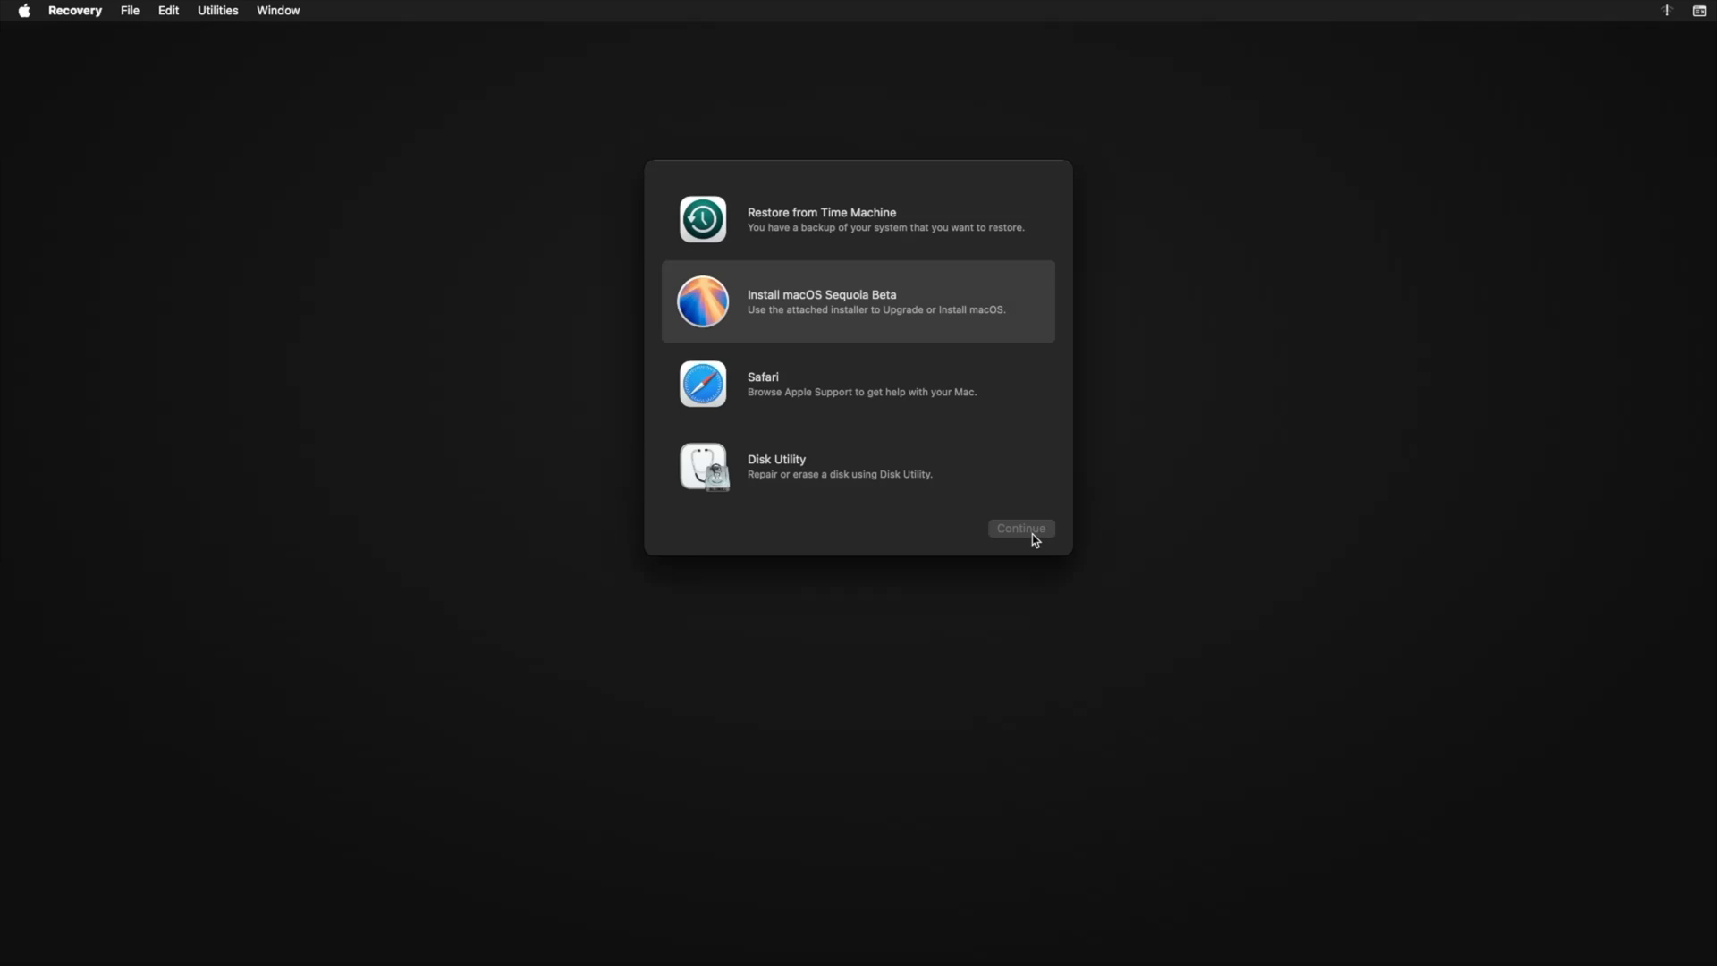
{"action": "left_click", "coordinate": [1018, 528]}
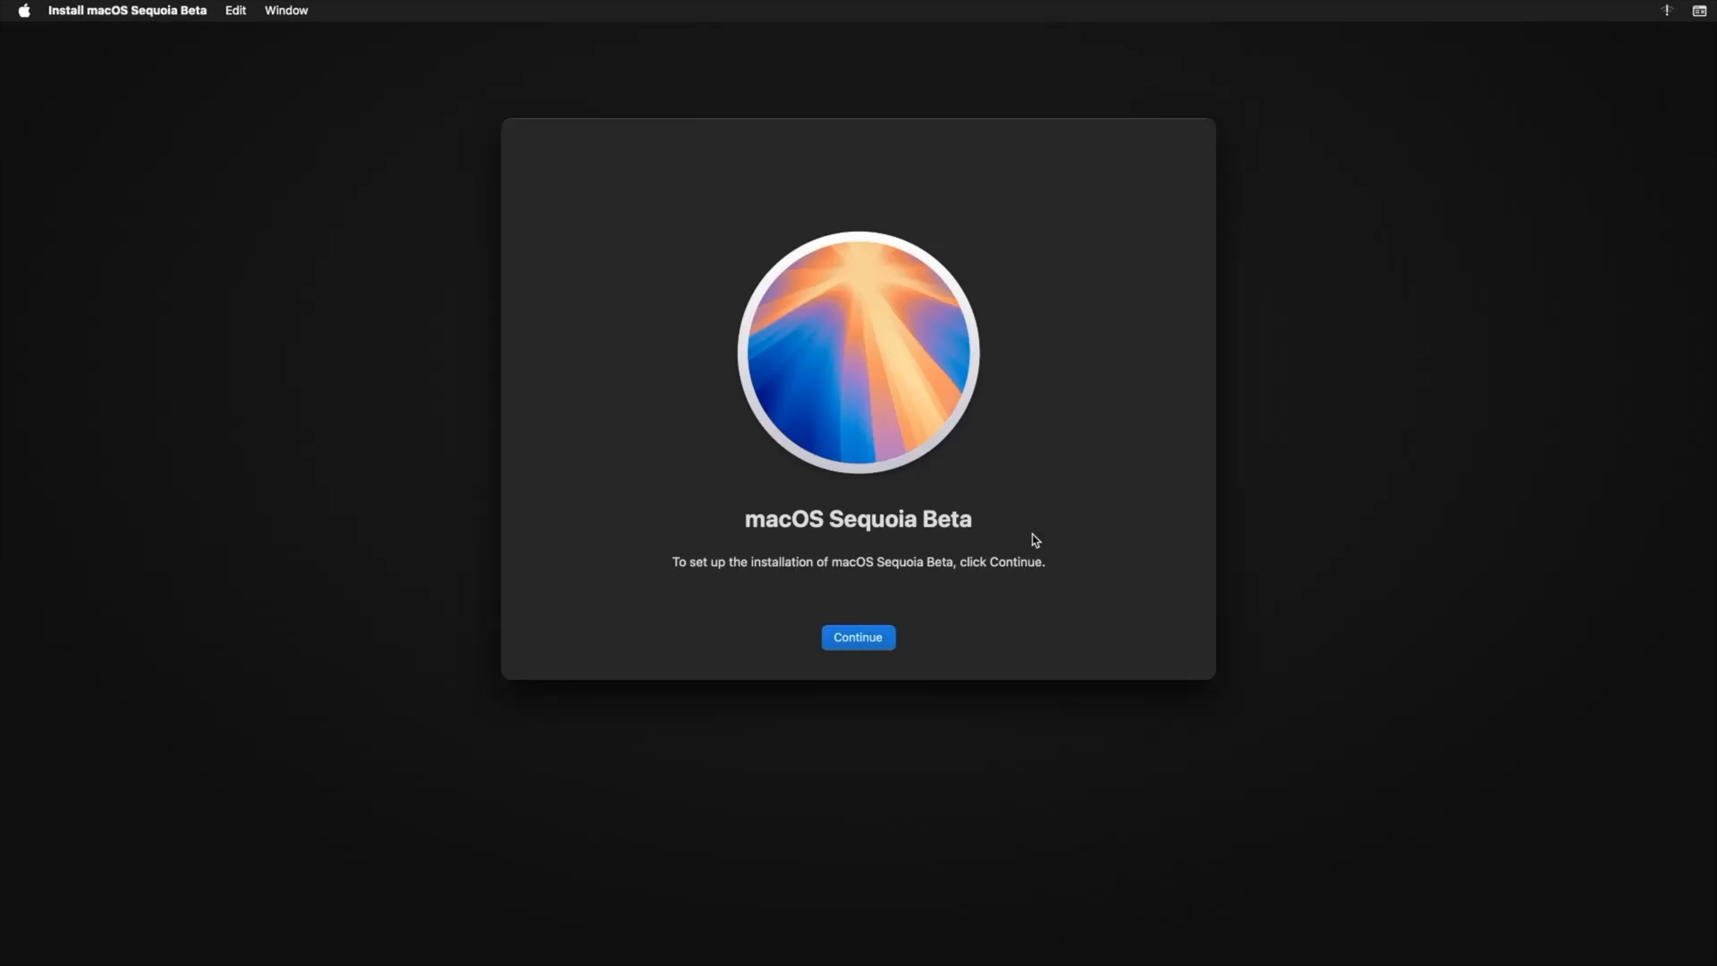
{"action": "mouse_move", "coordinate": [867, 637]}
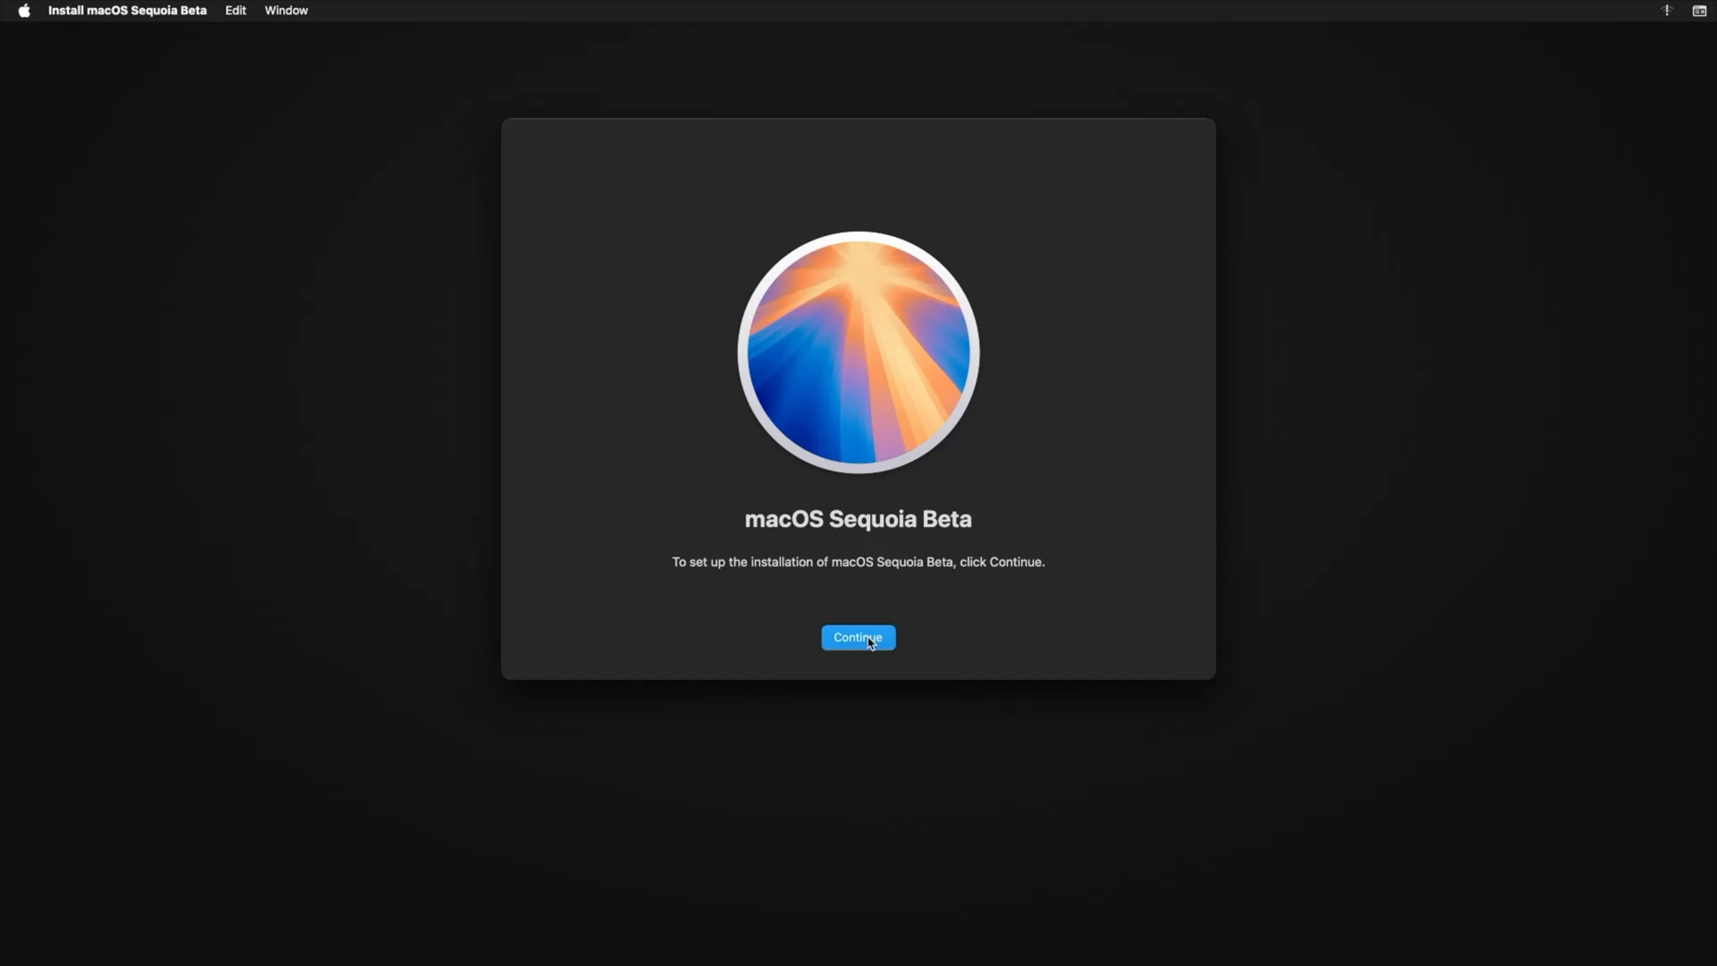
- Continue past the installer's welcome screens to reach the software license agreement
{"action": "left_click", "coordinate": [856, 636]}
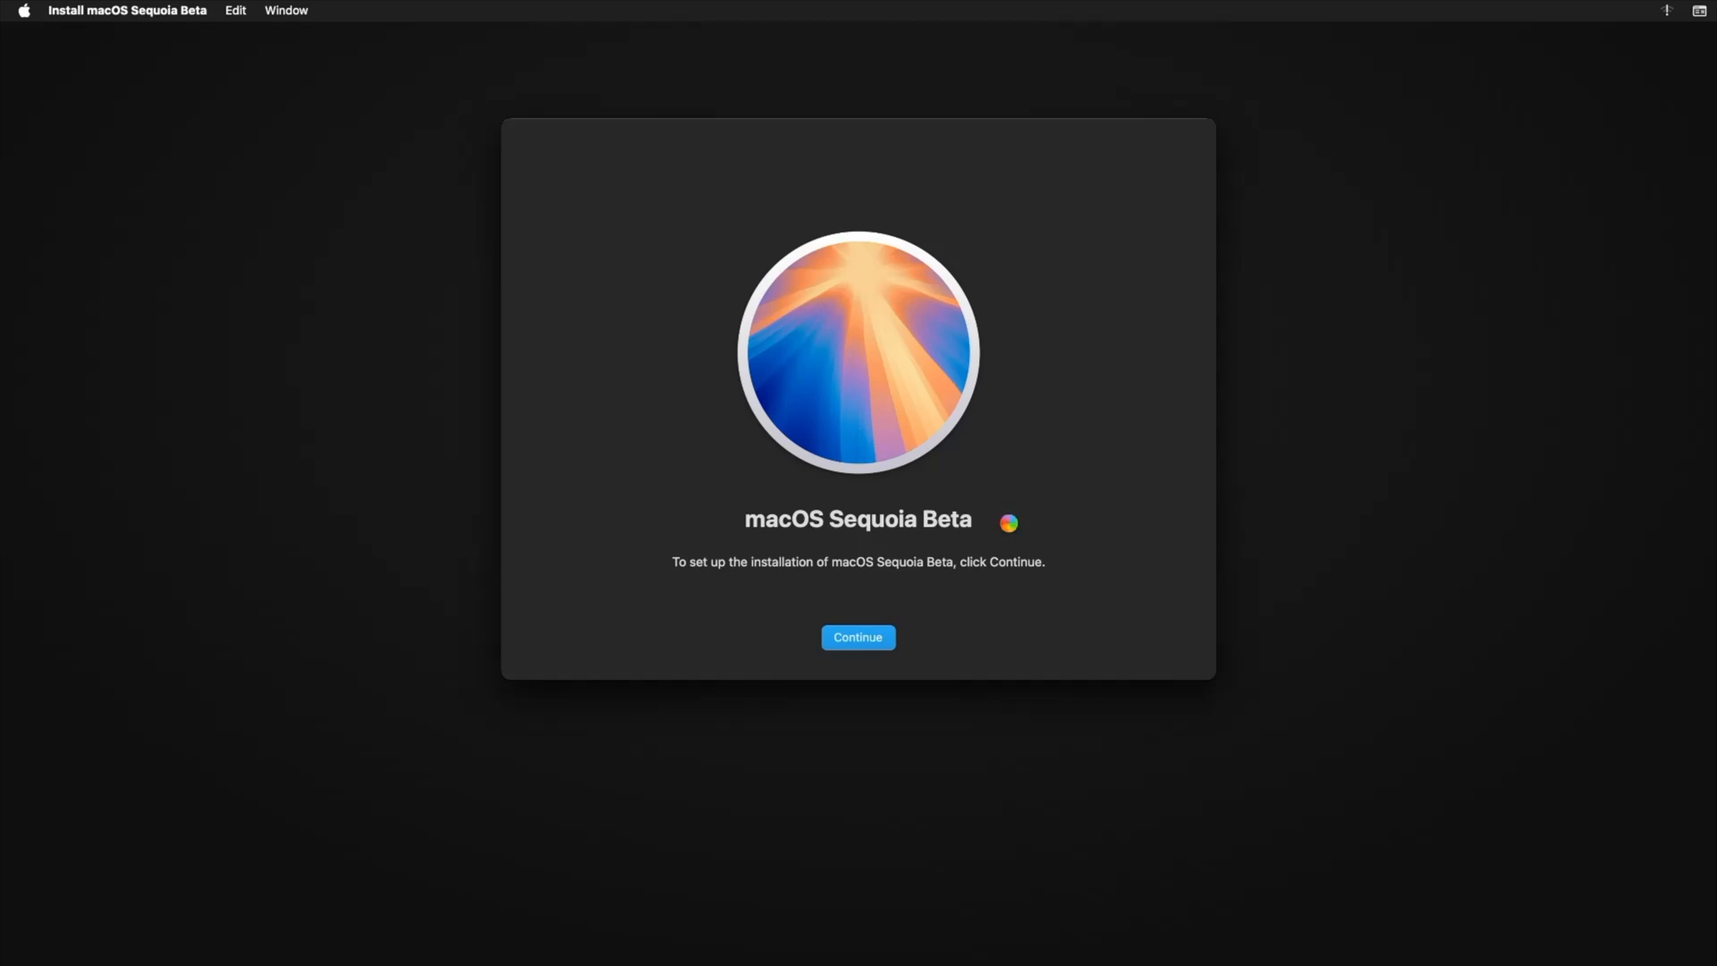
{"action": "left_click", "coordinate": [857, 636]}
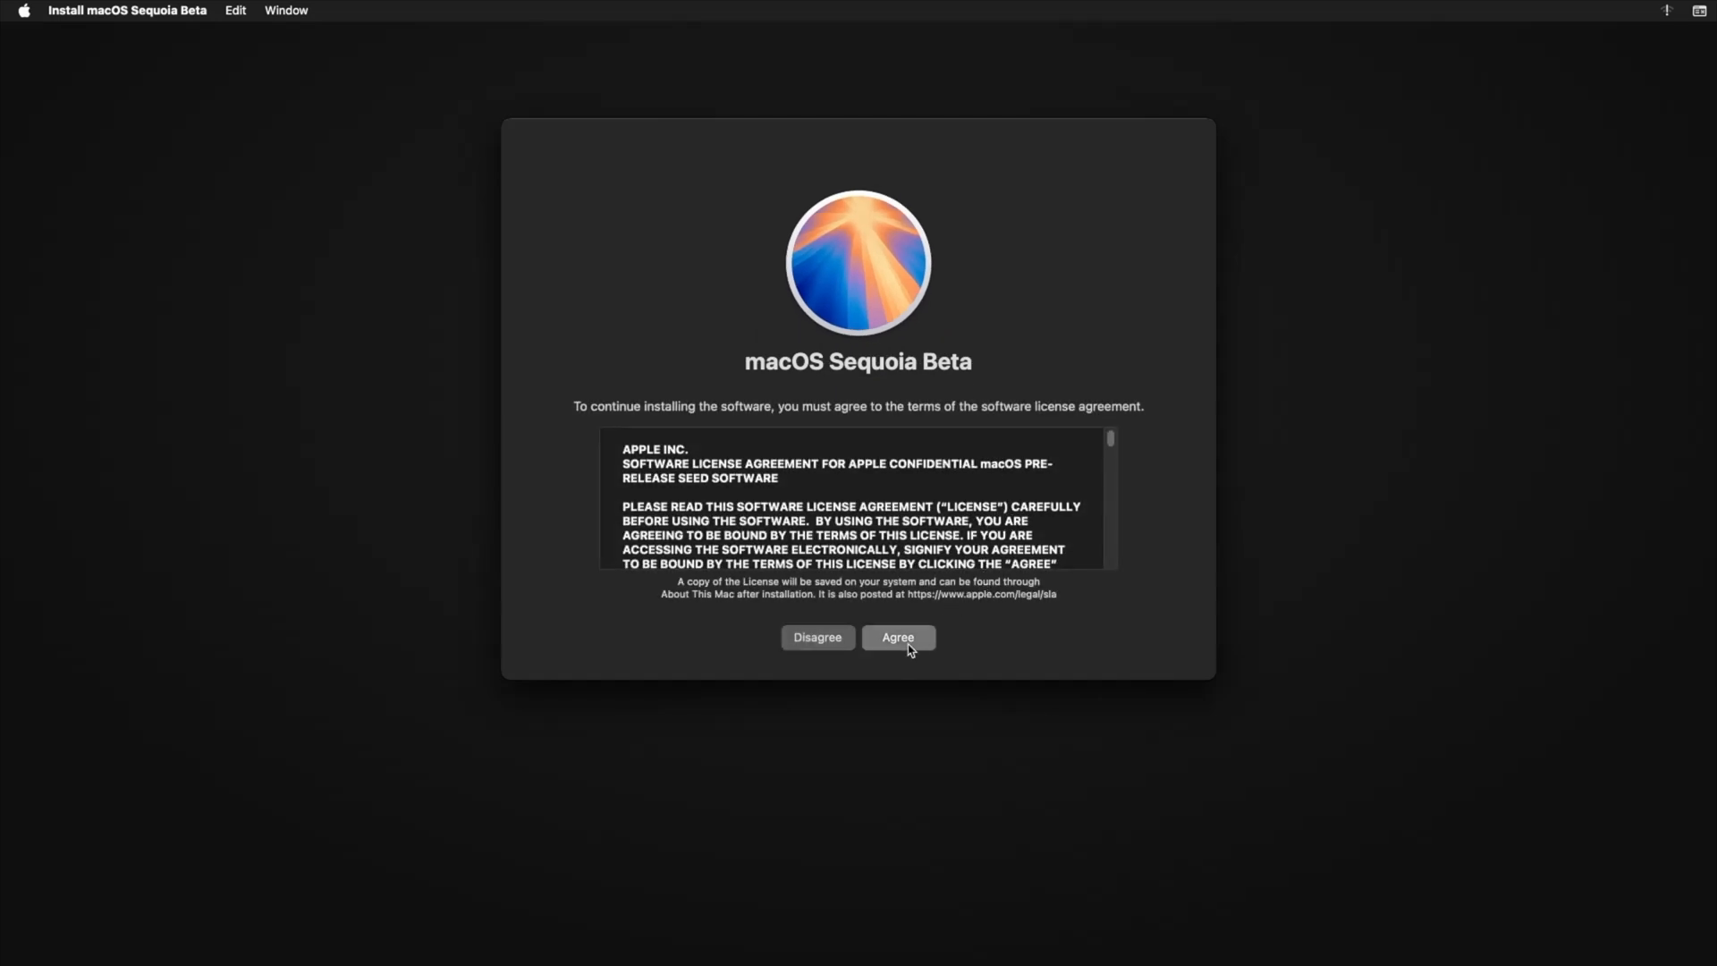
- Agree to the license and install macOS Sequoia Beta onto the Sequoia disk
{"action": "left_click", "coordinate": [896, 637]}
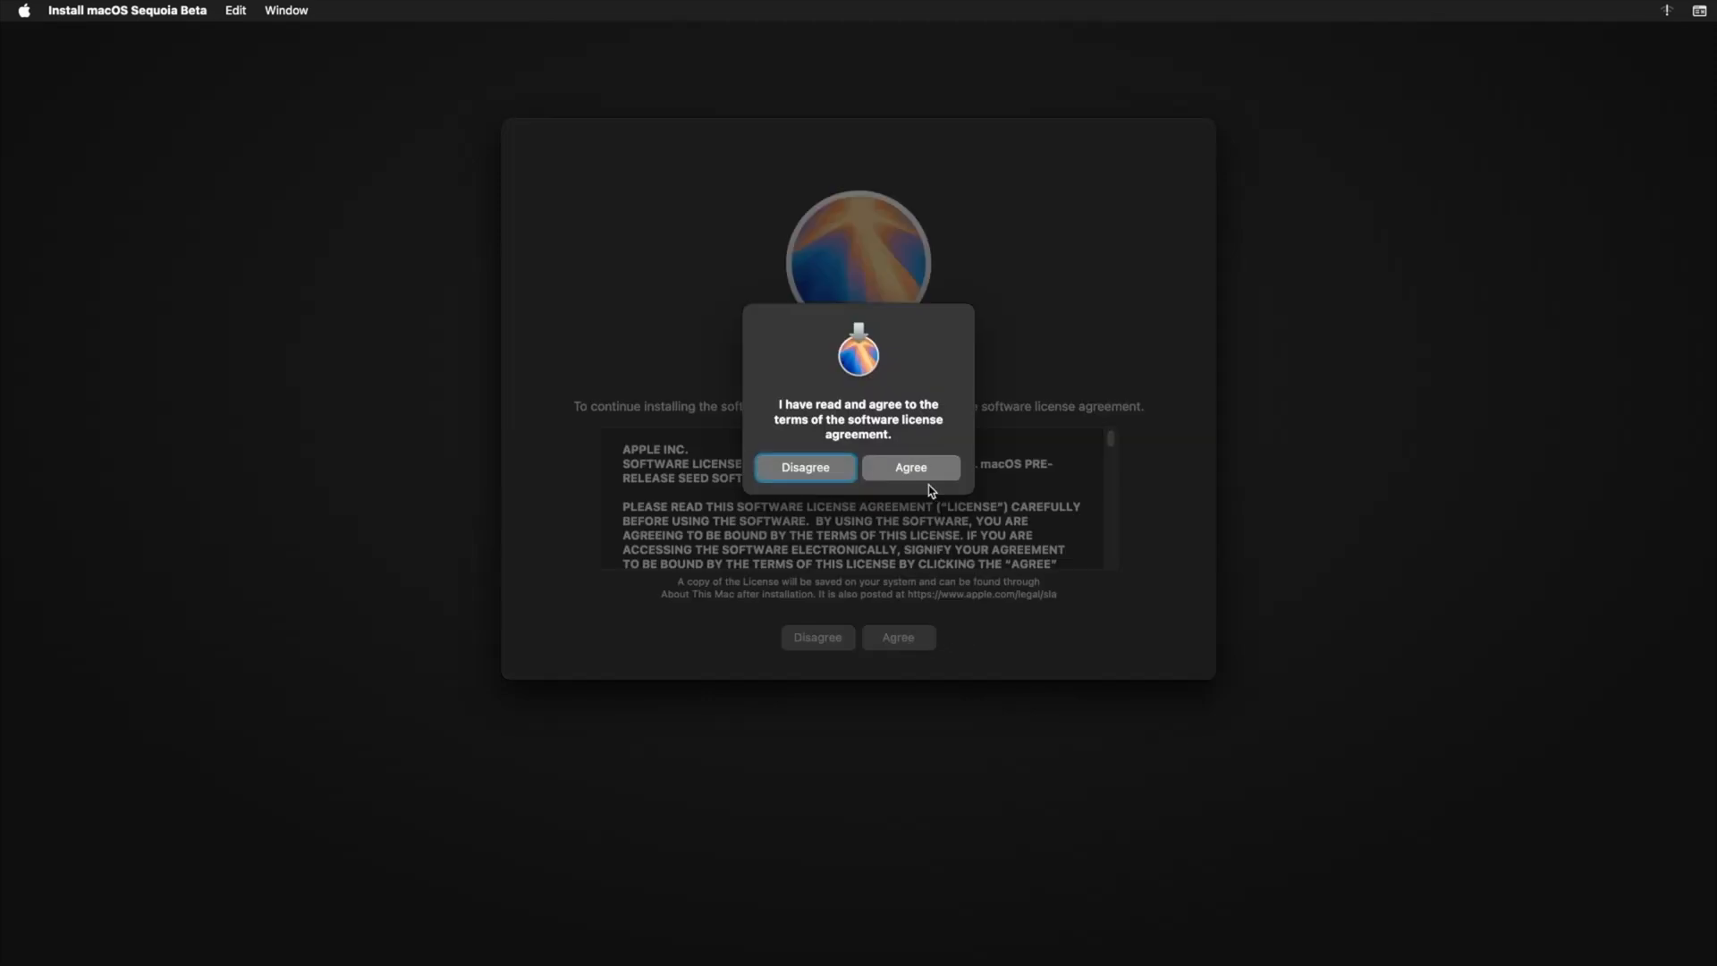
{"action": "left_click", "coordinate": [910, 467]}
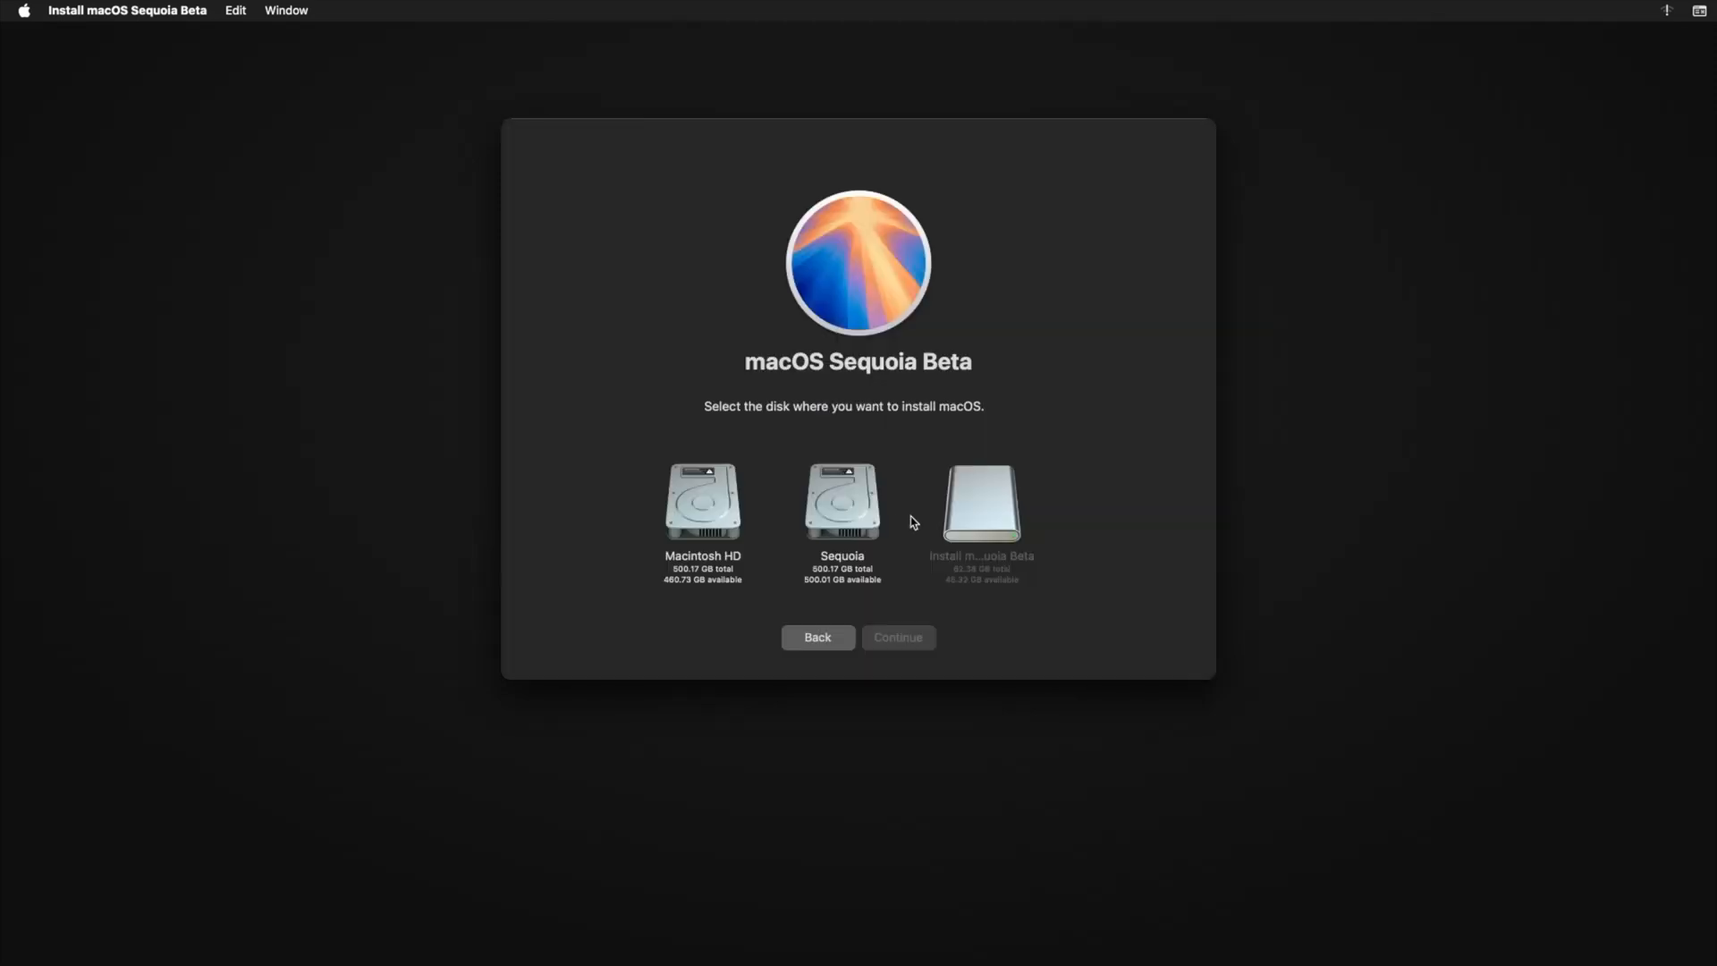
{"action": "mouse_move", "coordinate": [932, 501]}
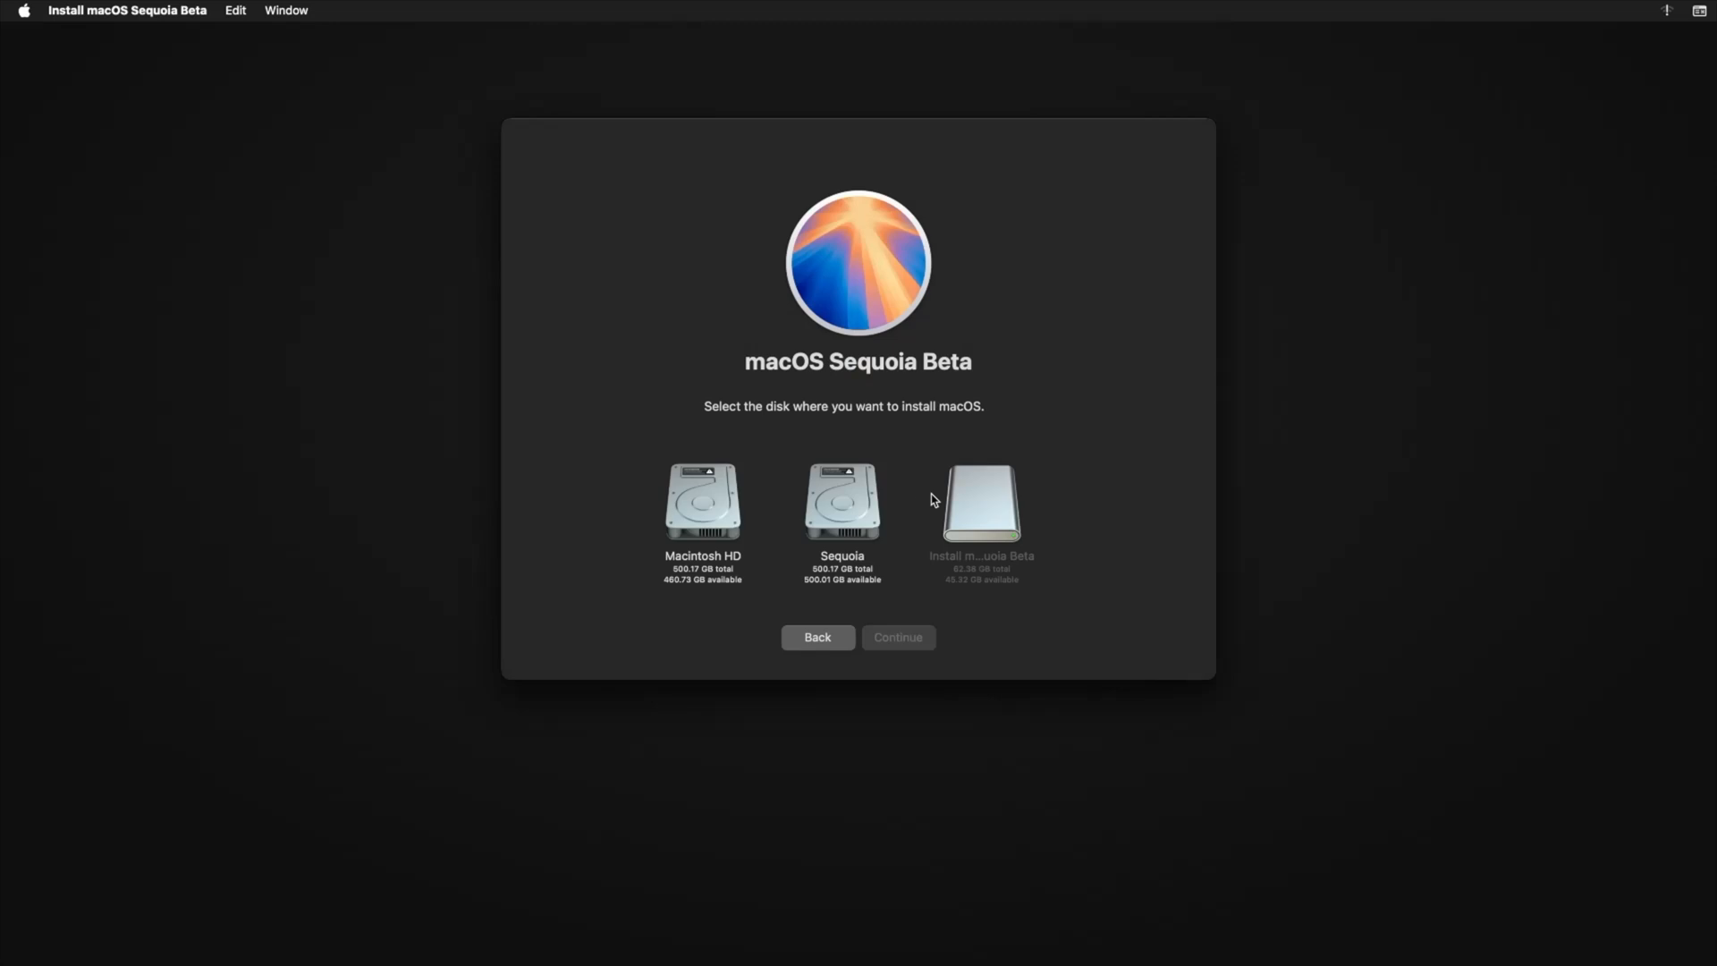
{"action": "mouse_move", "coordinate": [922, 513]}
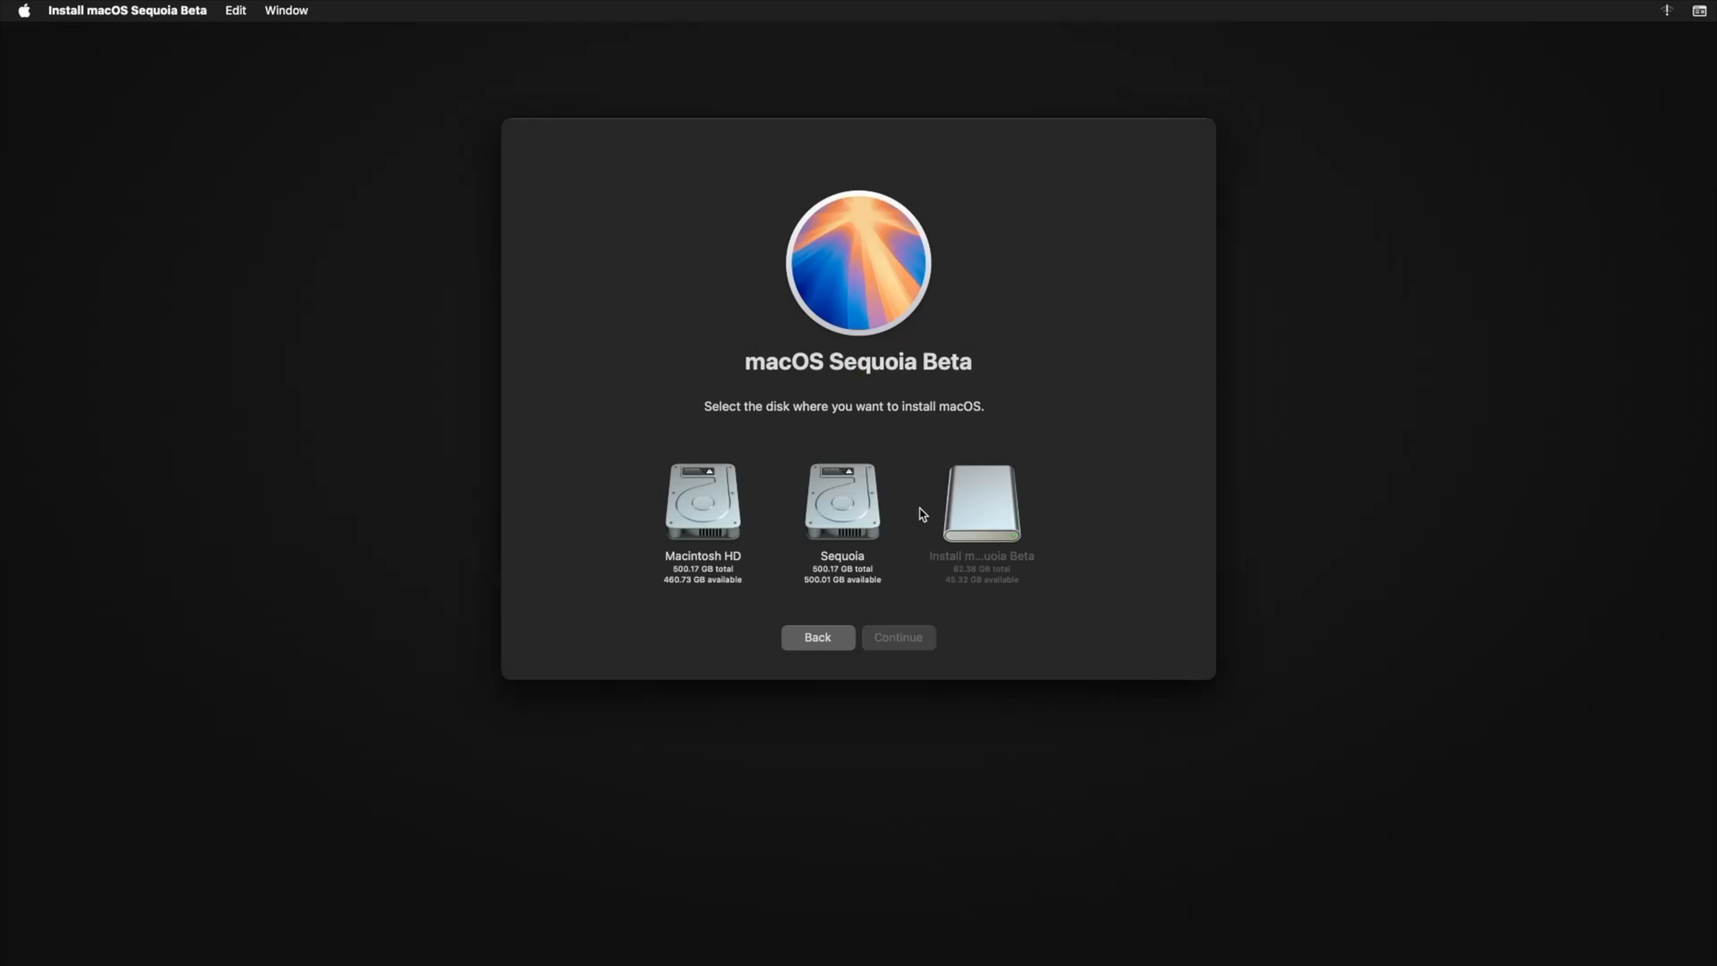
{"action": "left_click", "coordinate": [842, 504]}
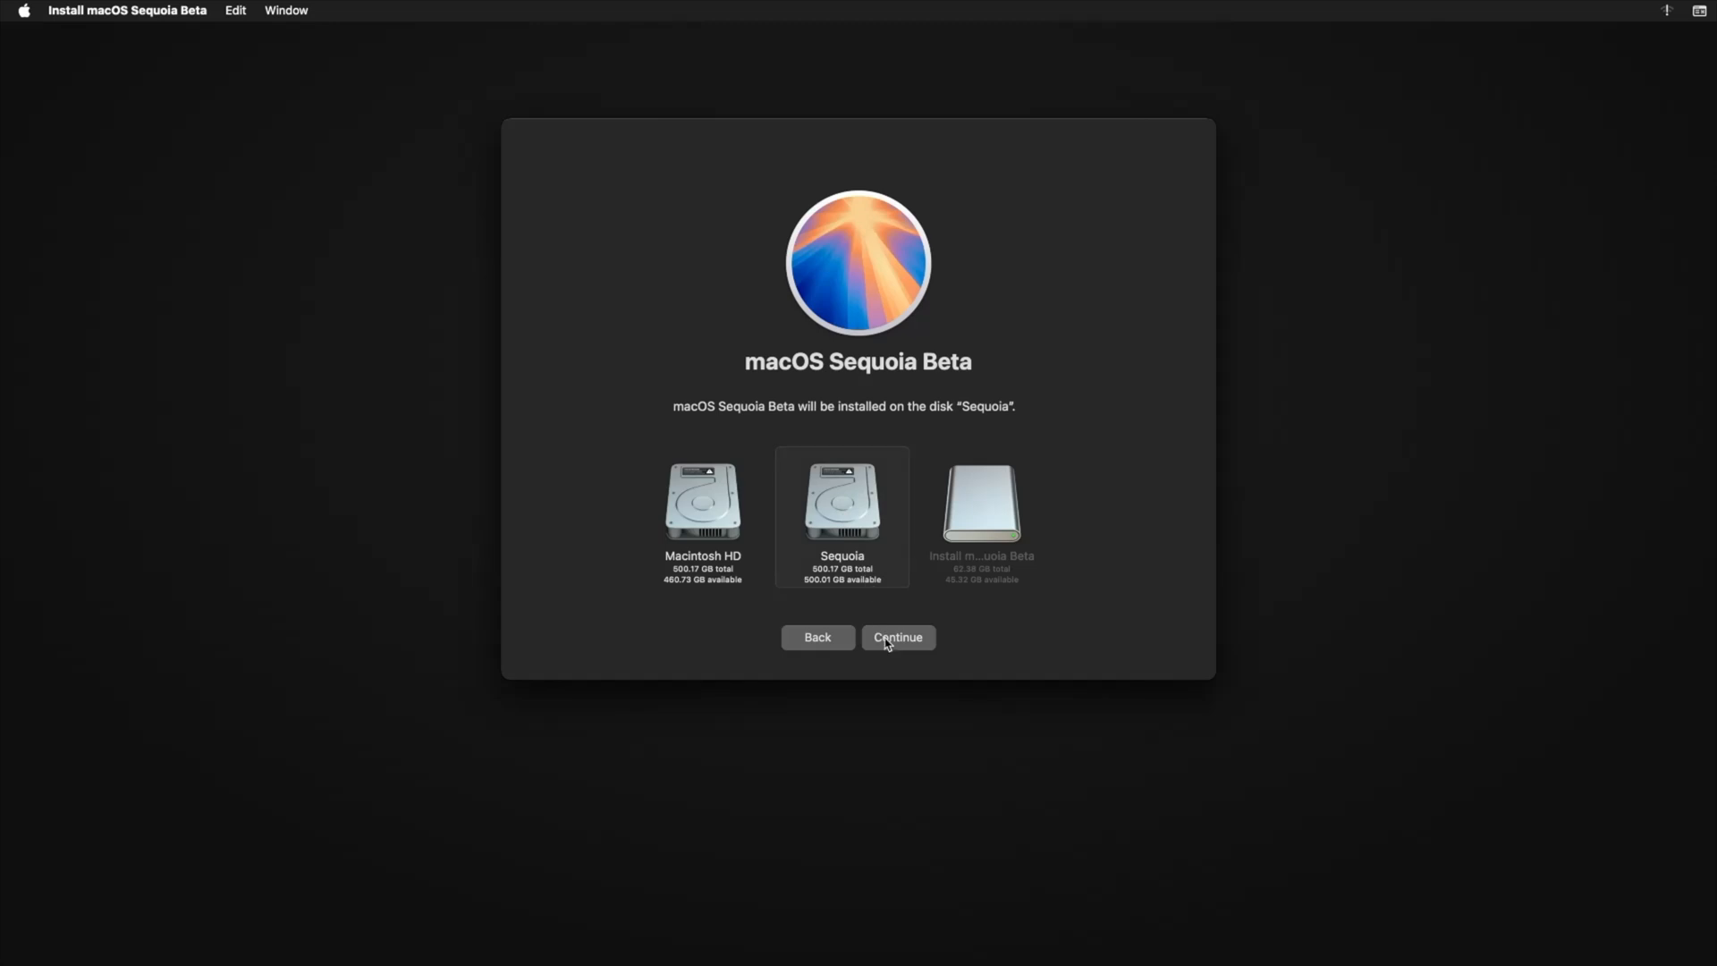
{"action": "mouse_move", "coordinate": [876, 569]}
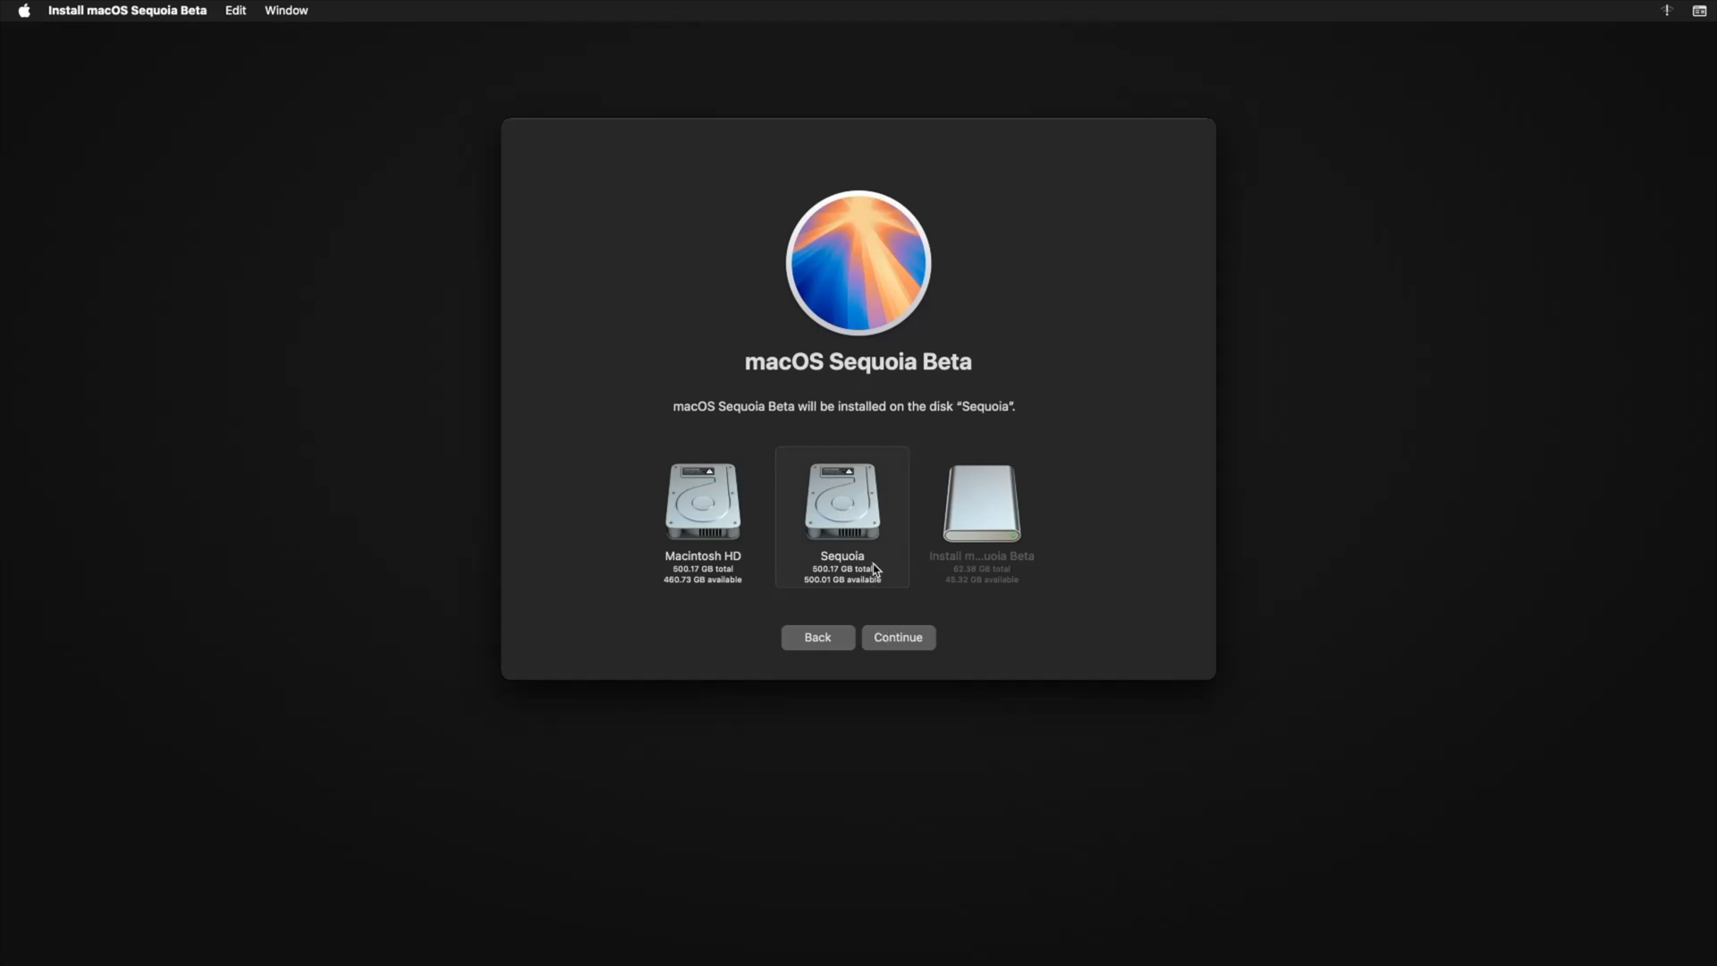
{"action": "mouse_move", "coordinate": [842, 506]}
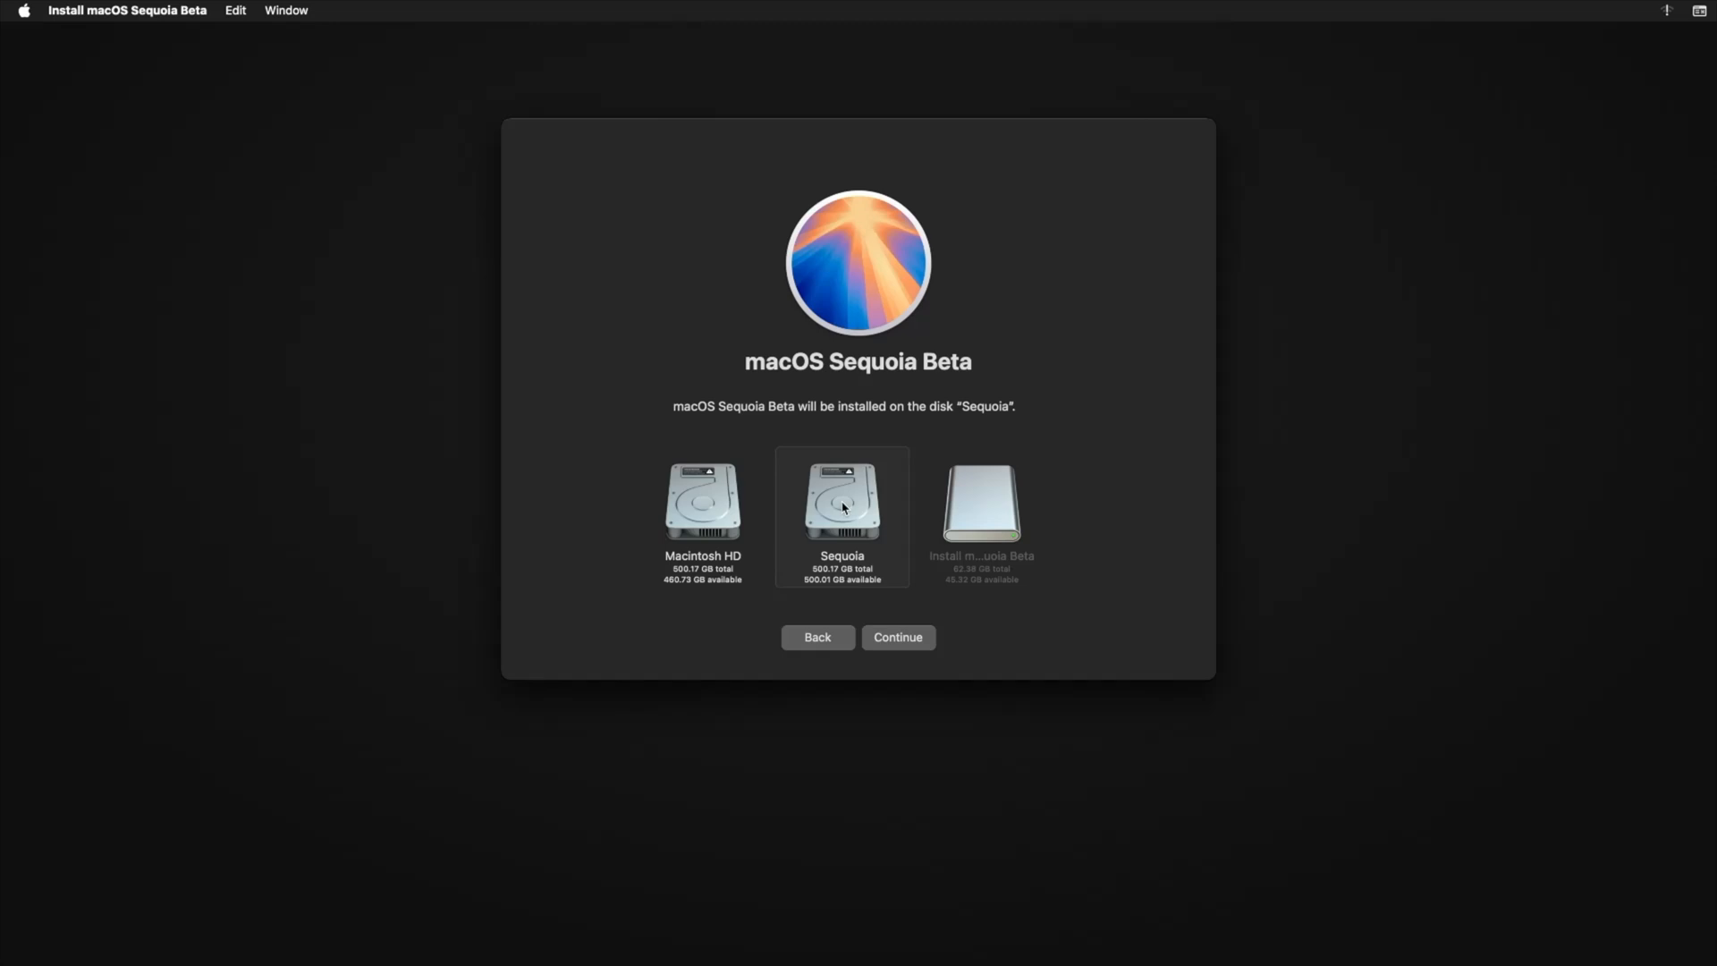
{"action": "mouse_move", "coordinate": [732, 506]}
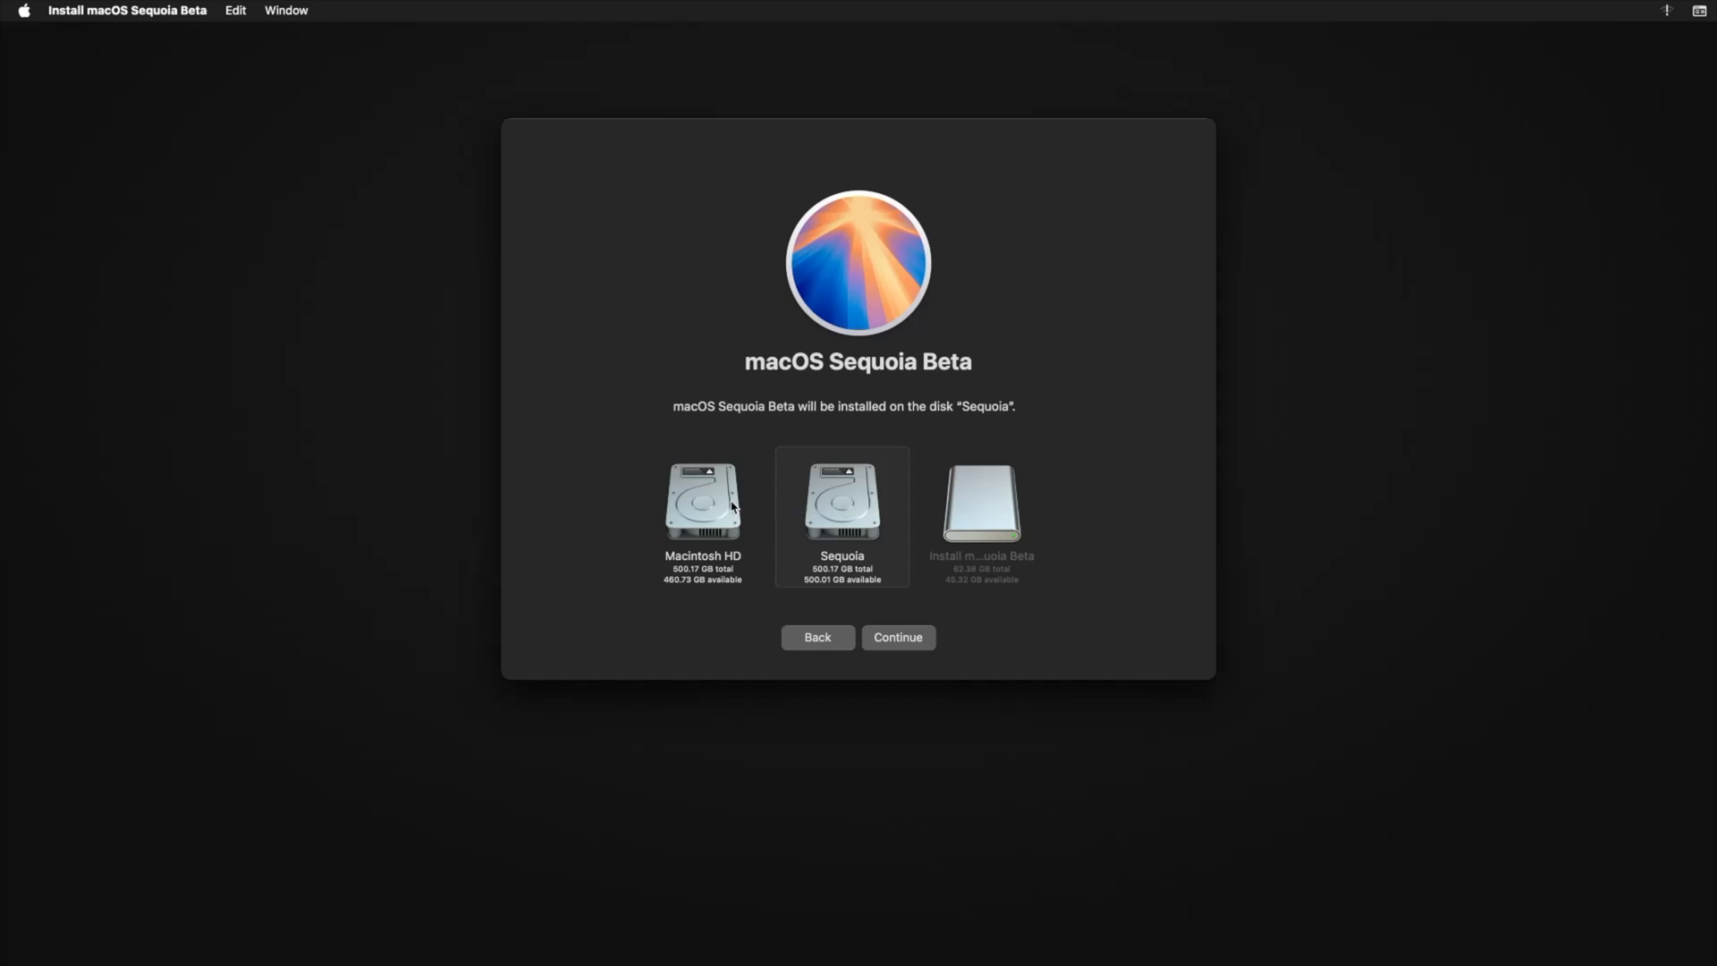
{"action": "mouse_move", "coordinate": [710, 520]}
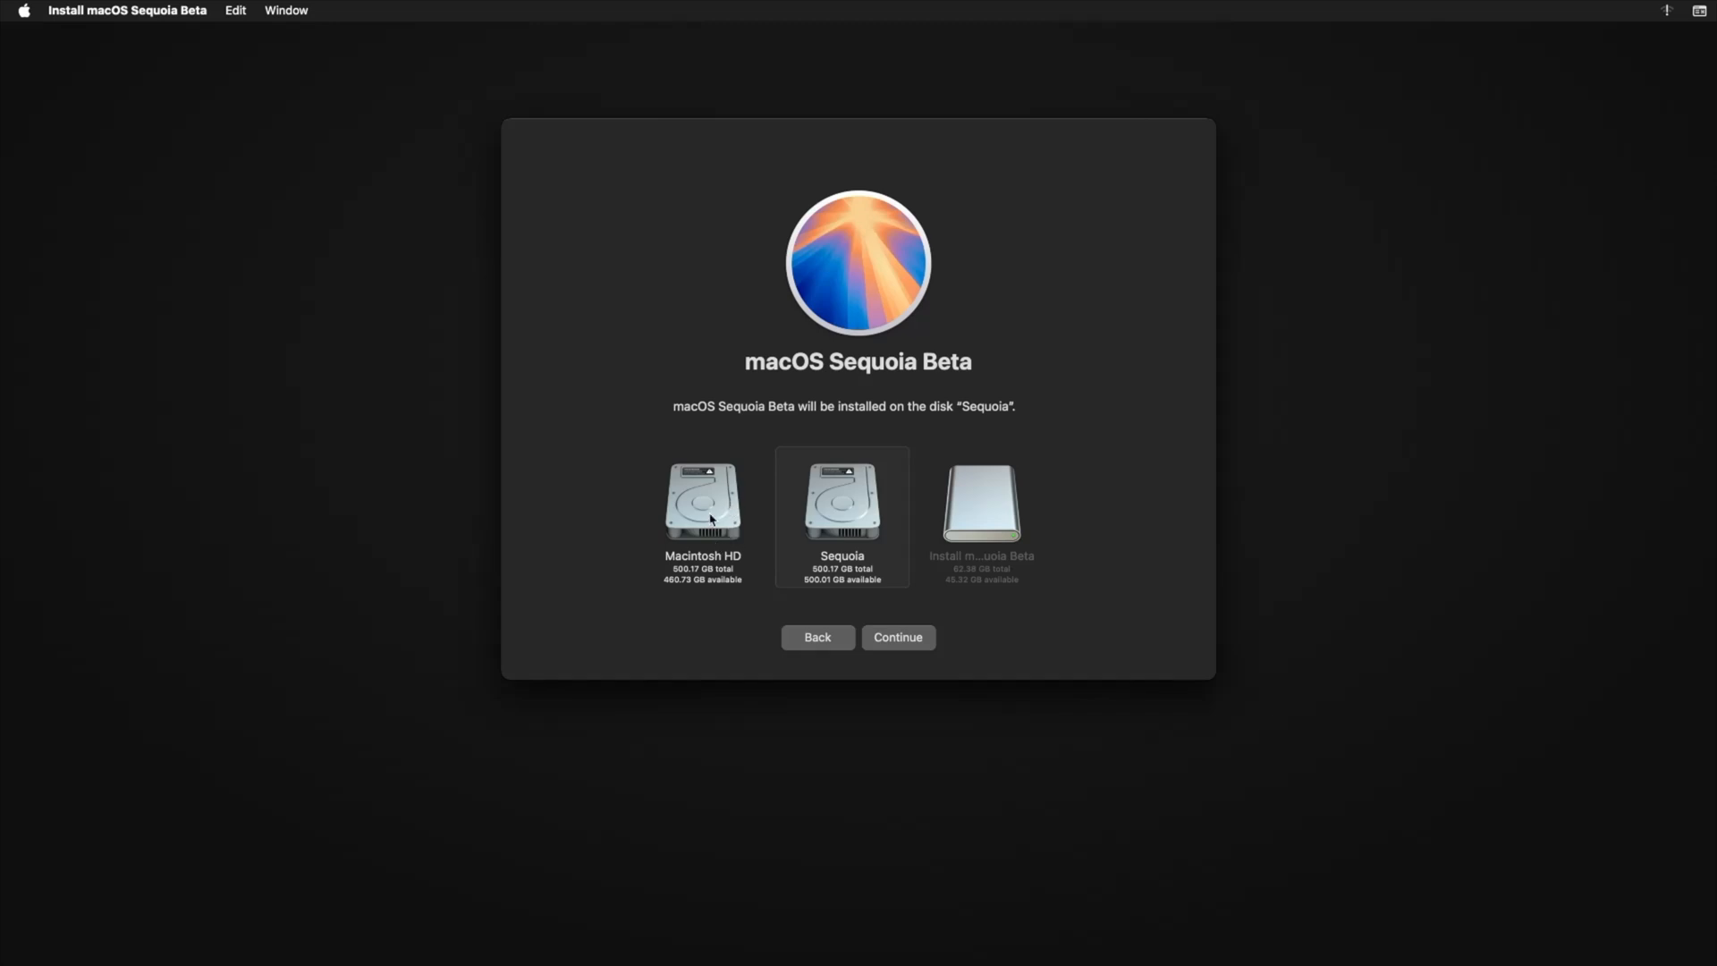
{"action": "mouse_move", "coordinate": [719, 543]}
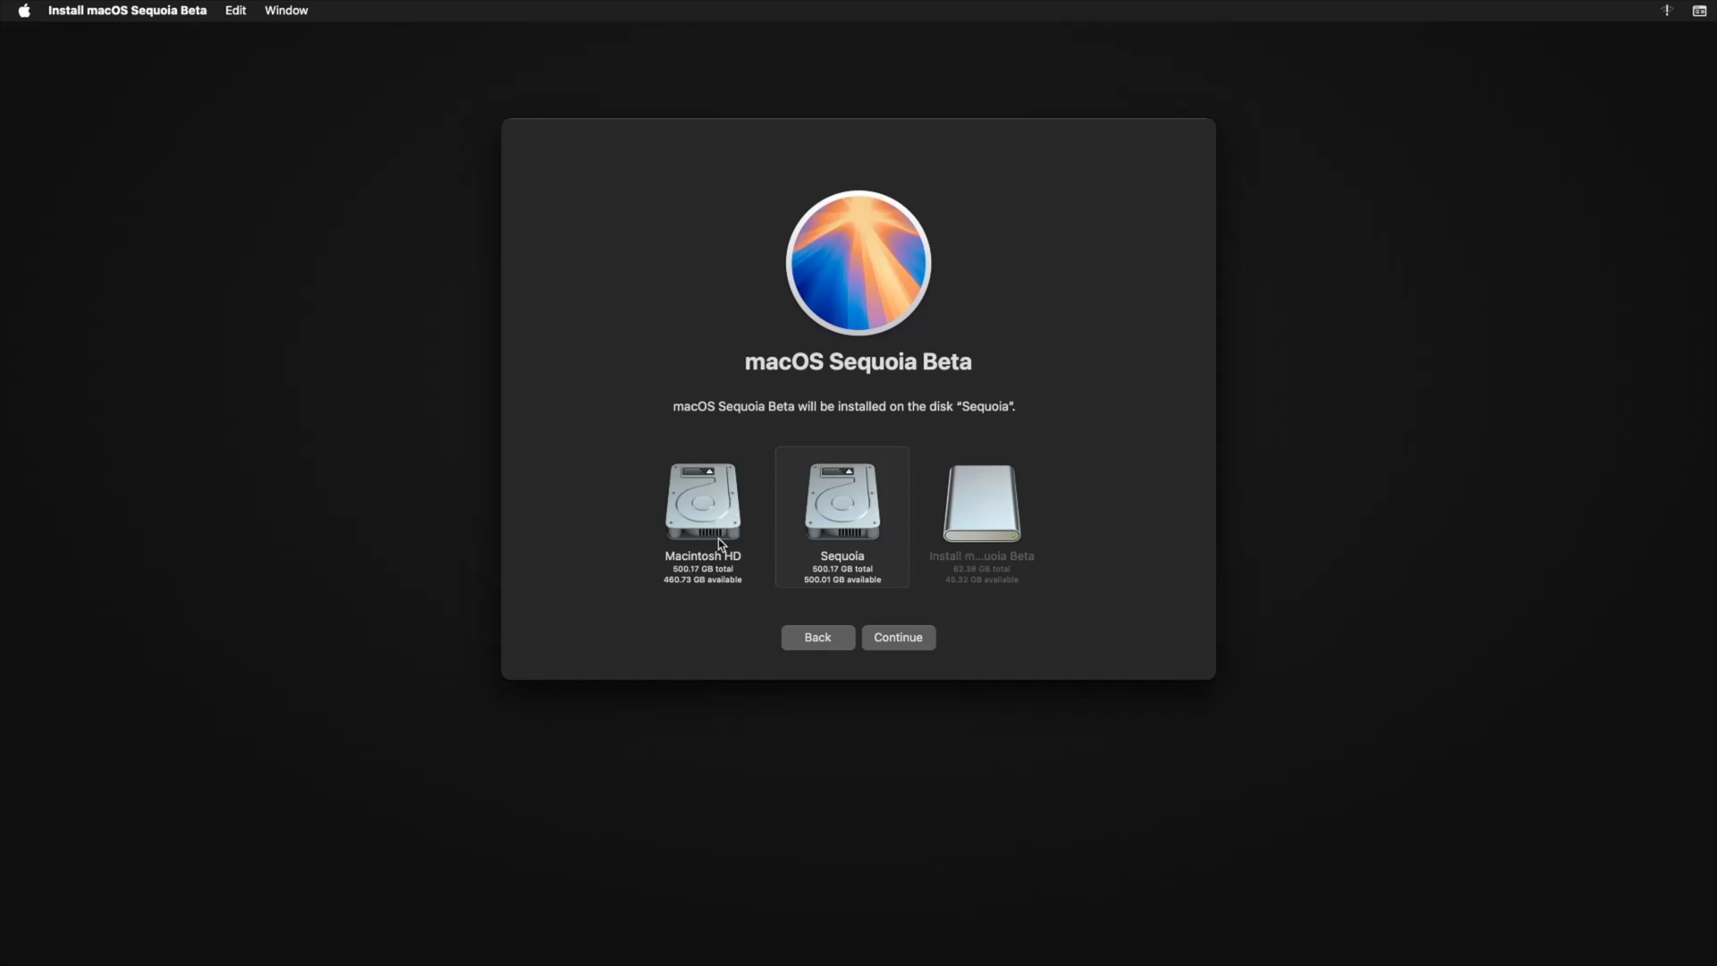
{"action": "mouse_move", "coordinate": [857, 490]}
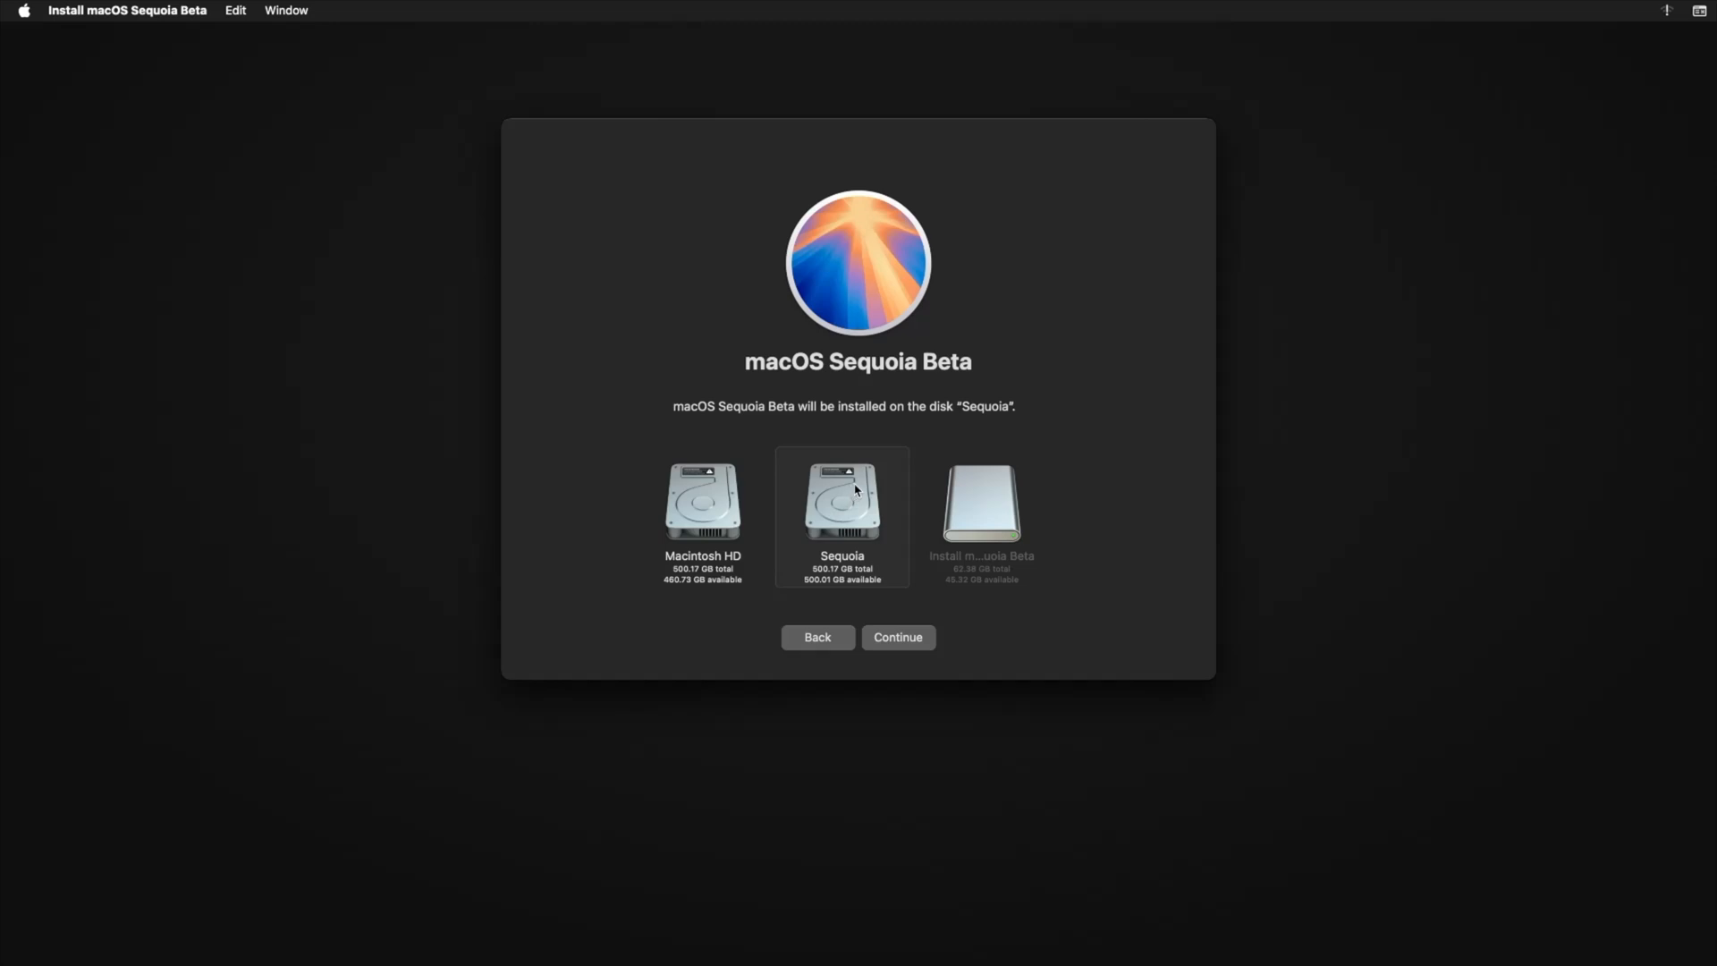
{"action": "mouse_move", "coordinate": [886, 589]}
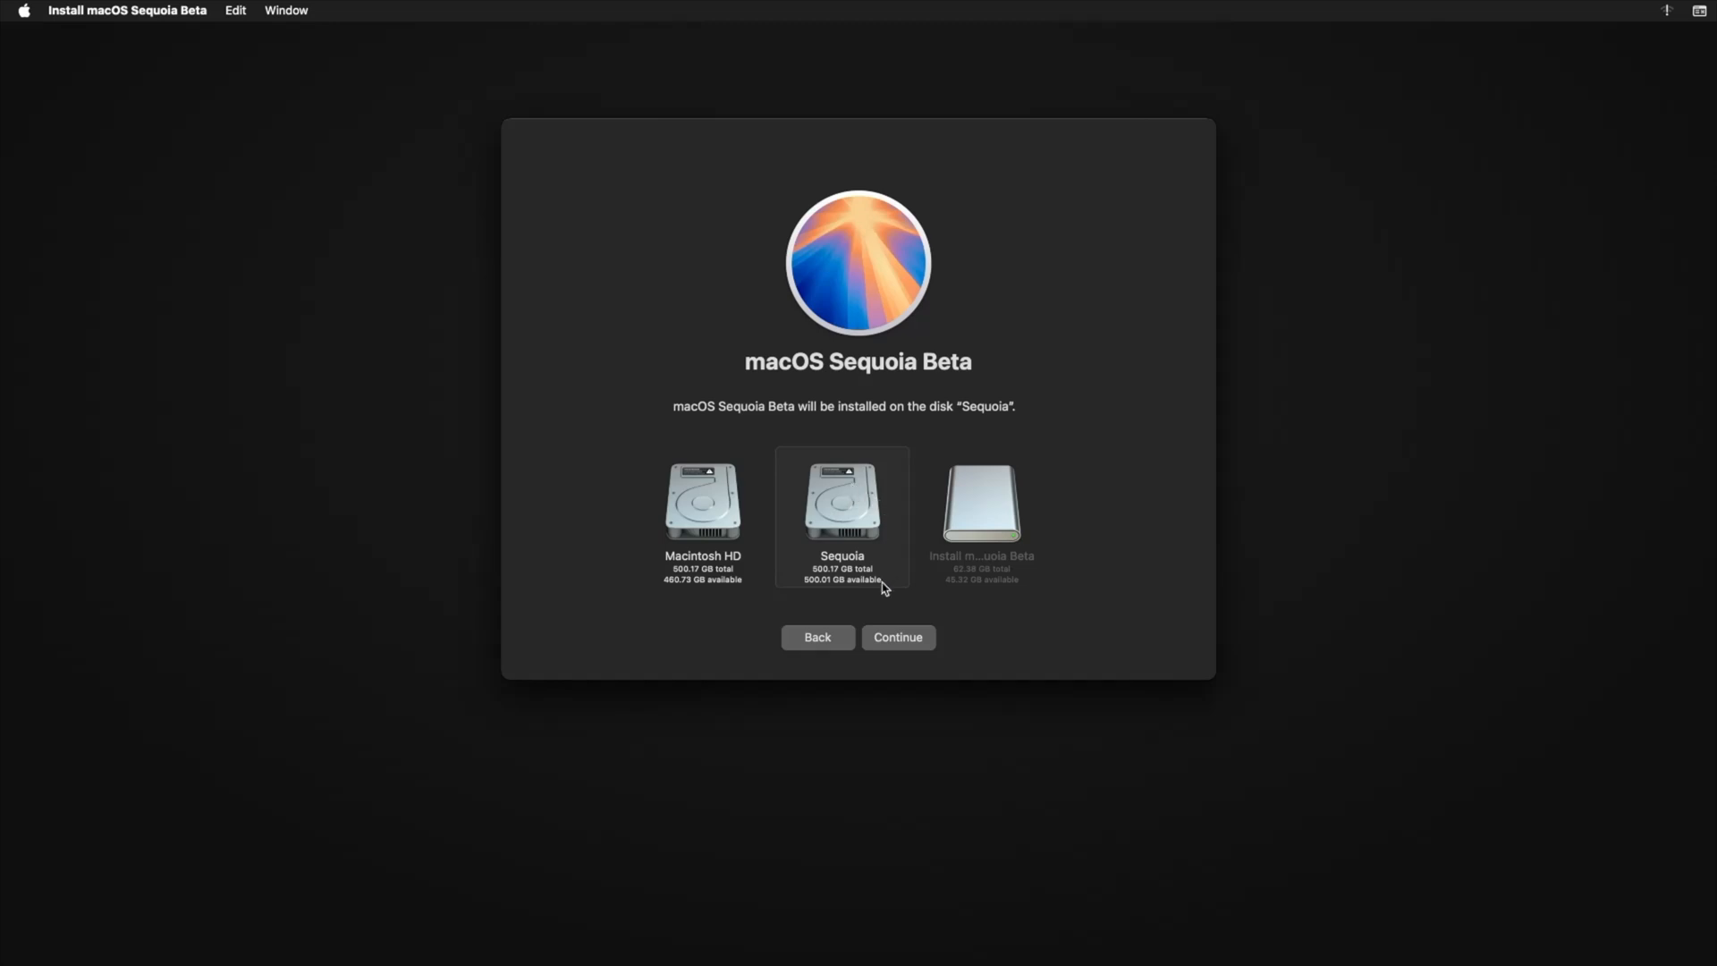
{"action": "left_click", "coordinate": [896, 637]}
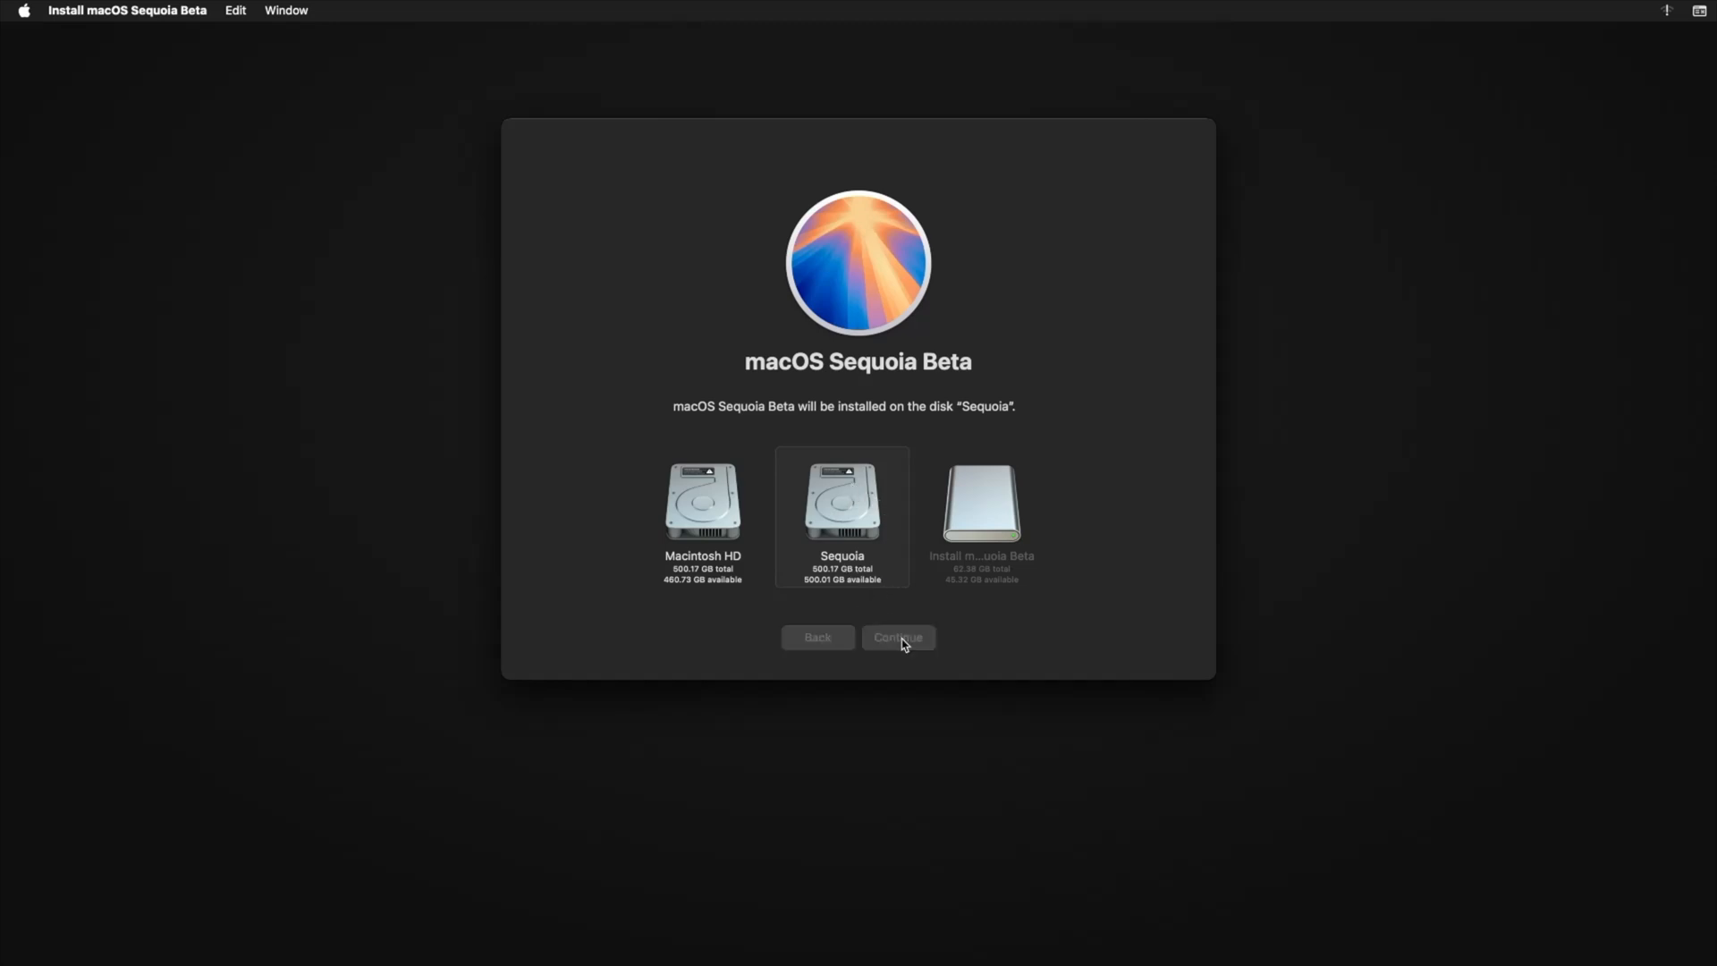
{"action": "left_click", "coordinate": [896, 637]}
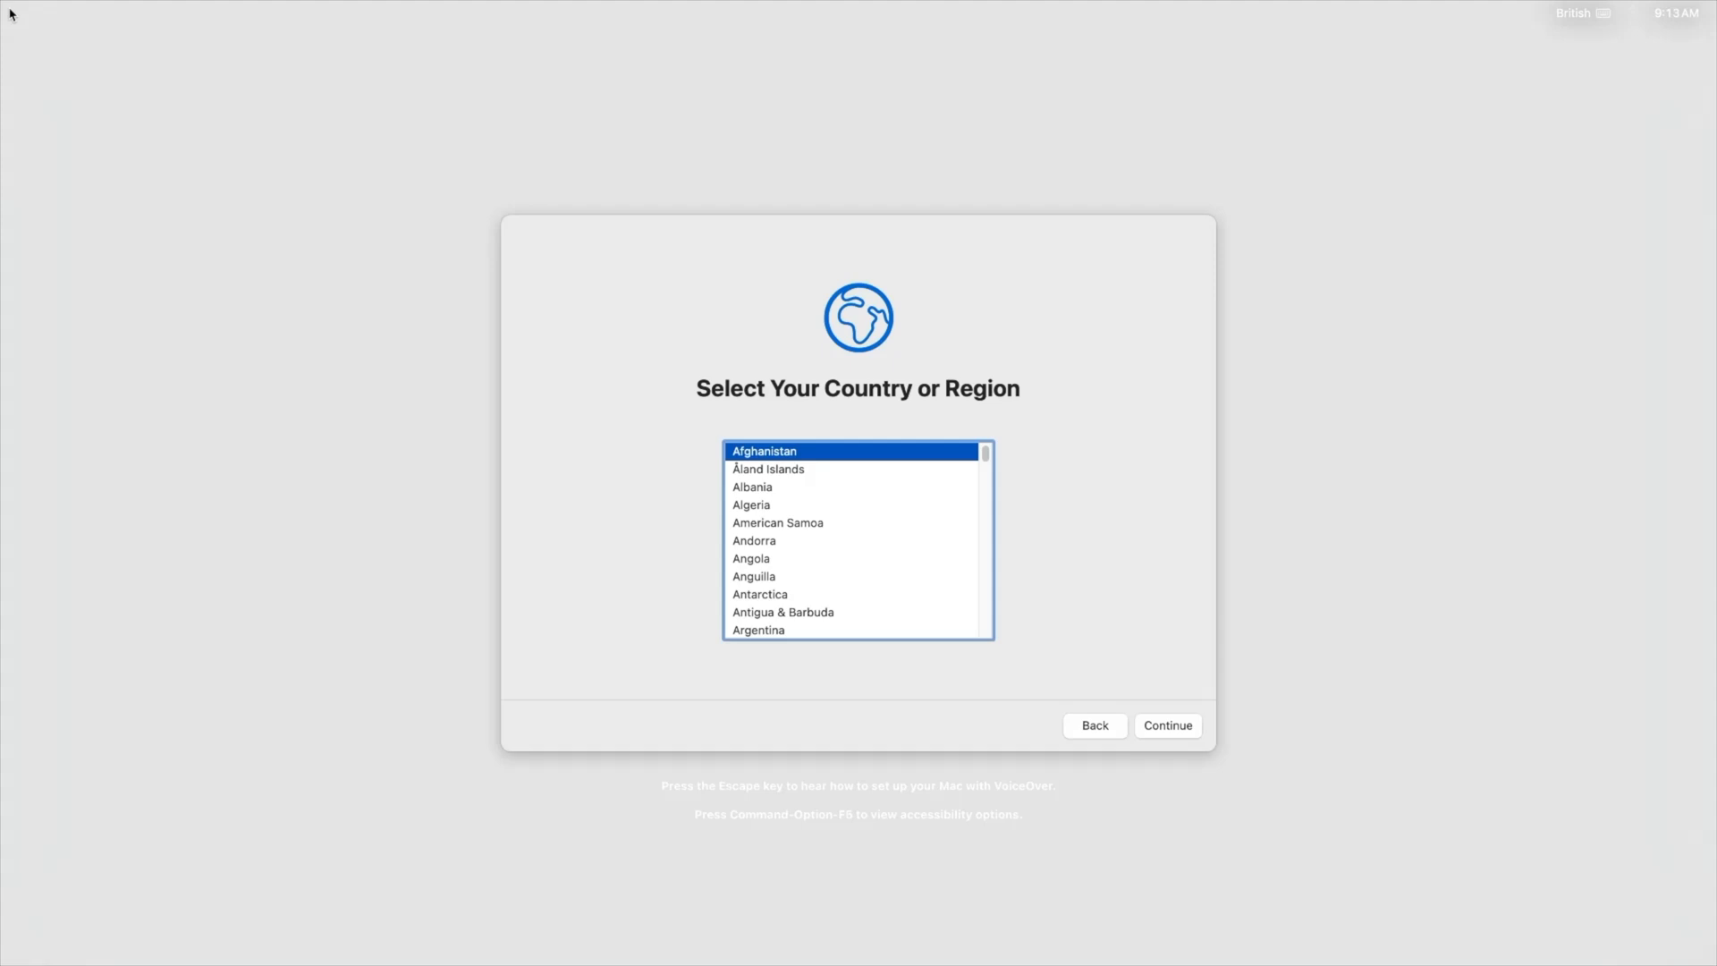
{"action": "mouse_move", "coordinate": [291, 386]}
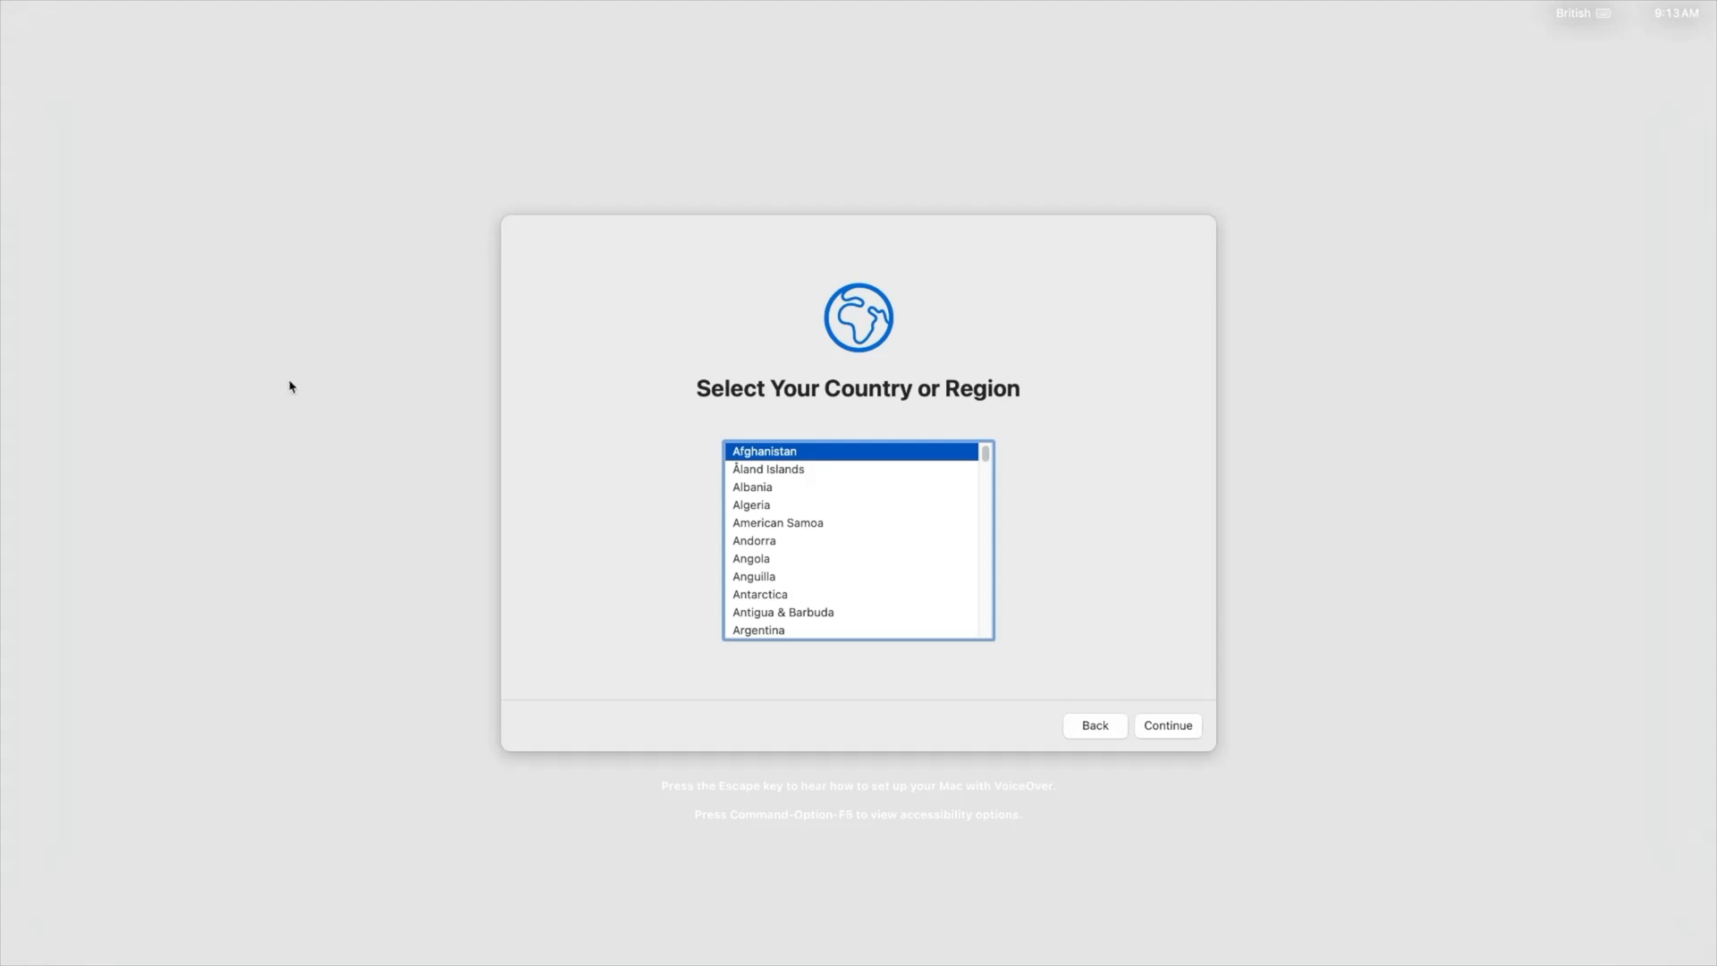
{"action": "mouse_move", "coordinate": [602, 587]}
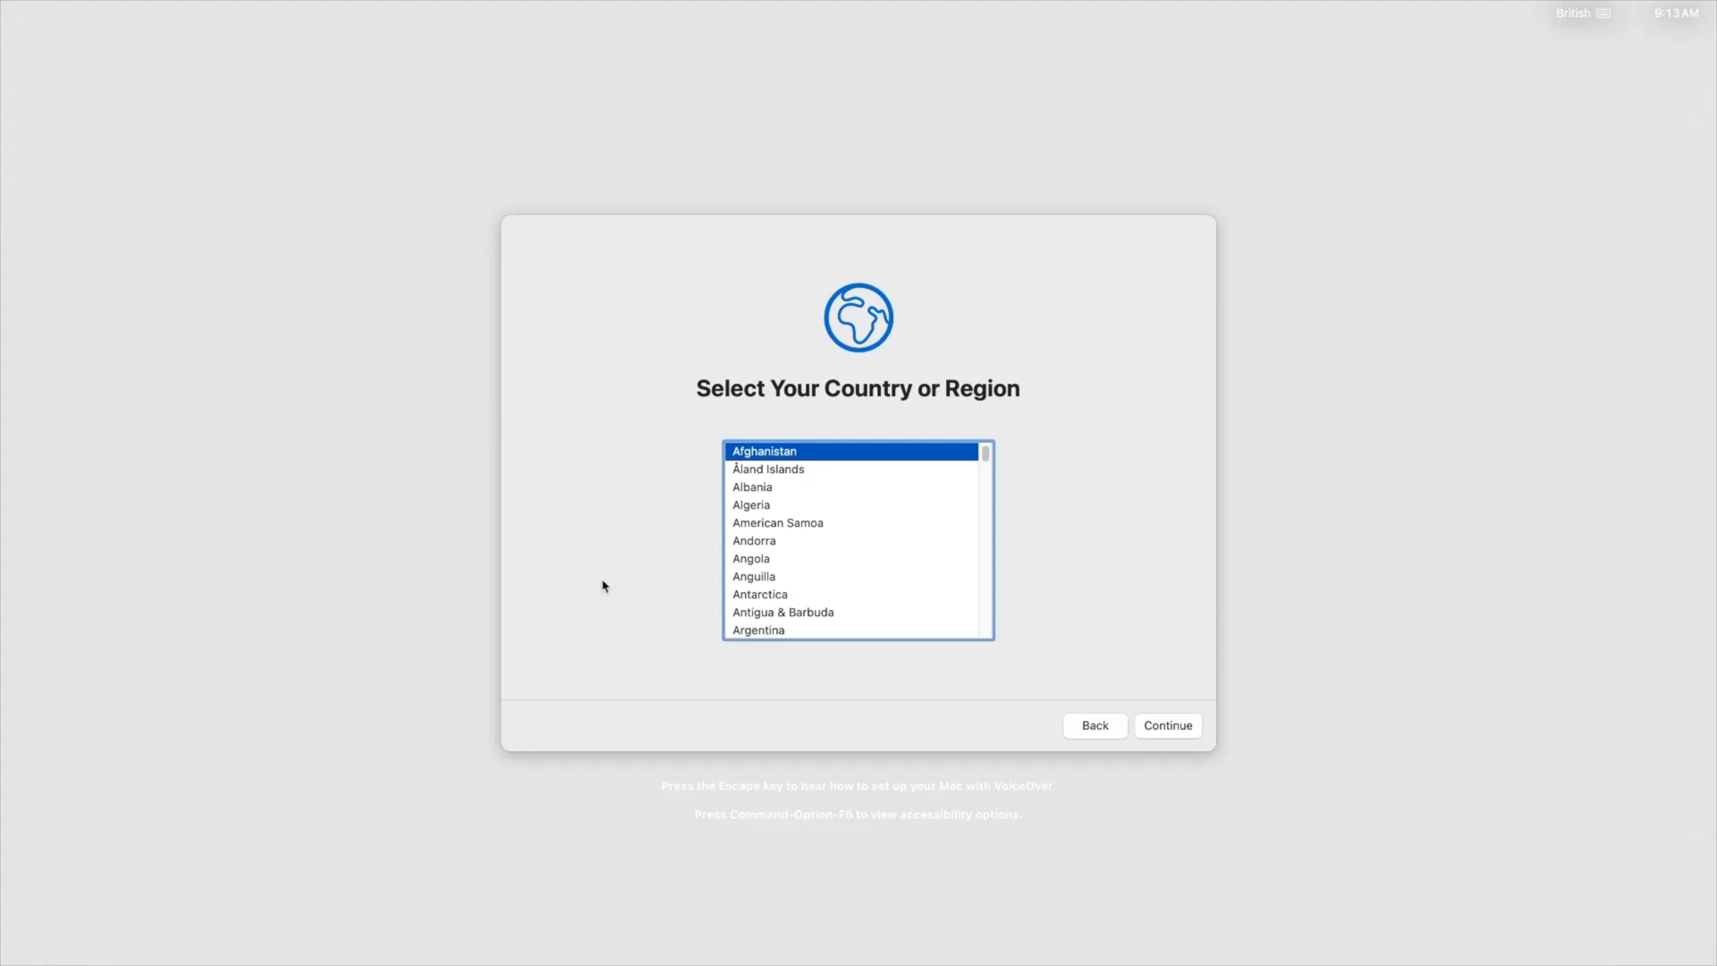
{"action": "mouse_move", "coordinate": [367, 404]}
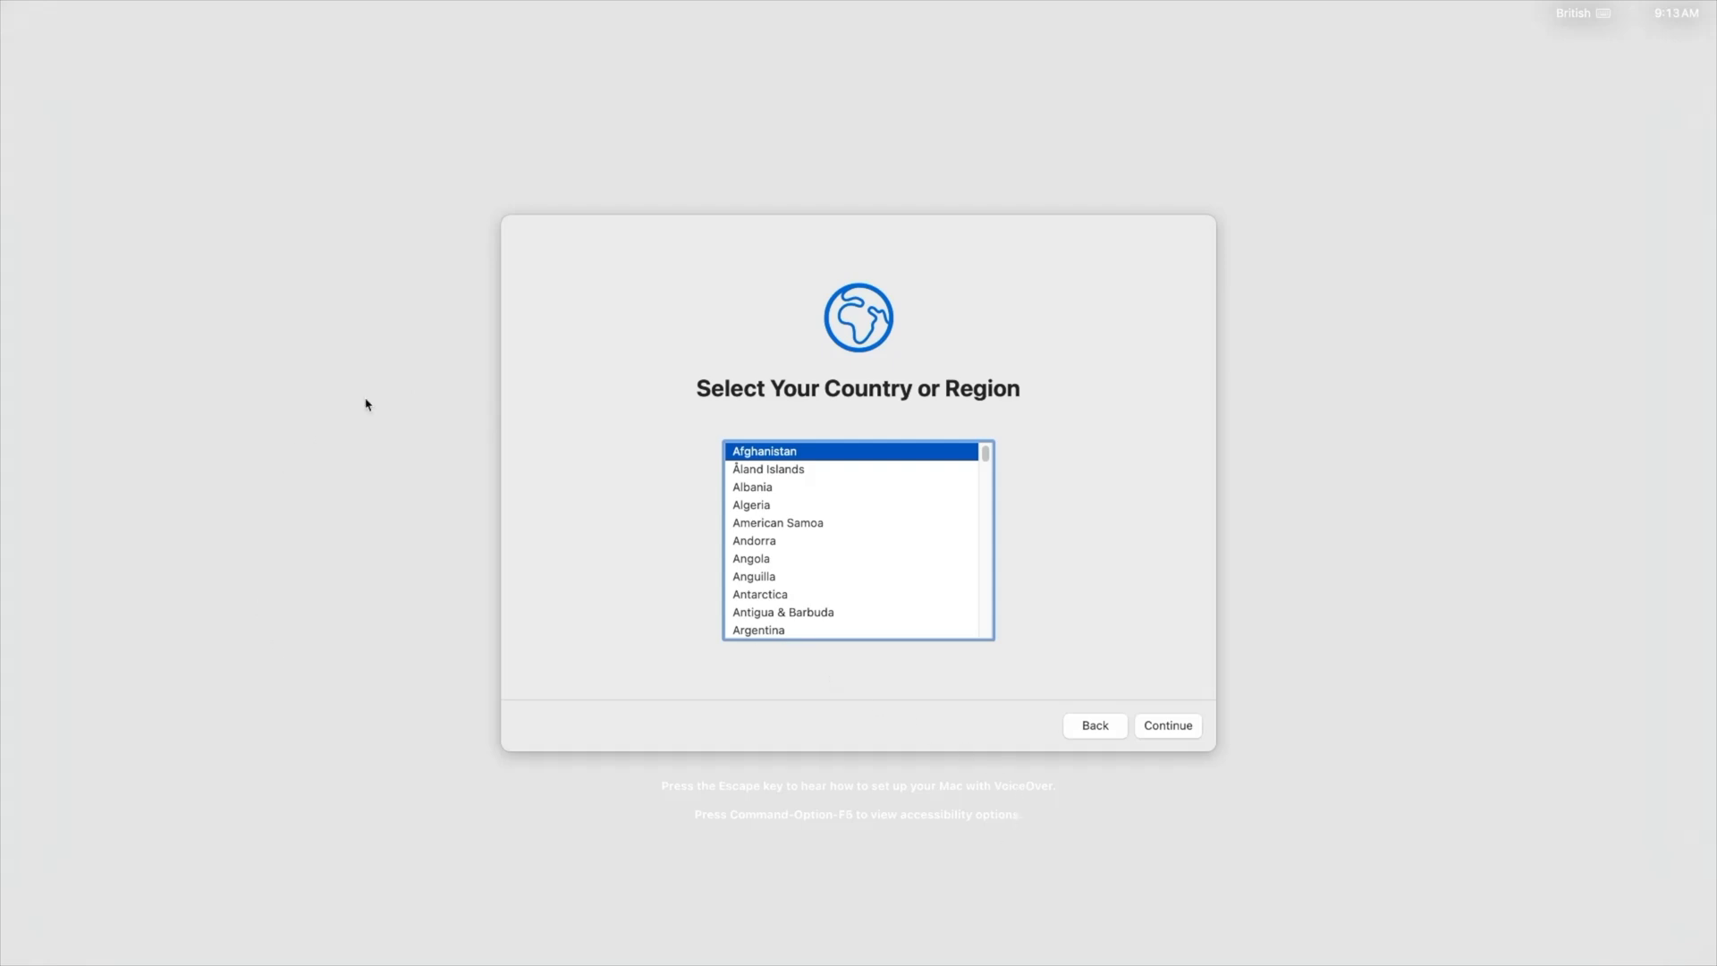
{"action": "mouse_move", "coordinate": [794, 676]}
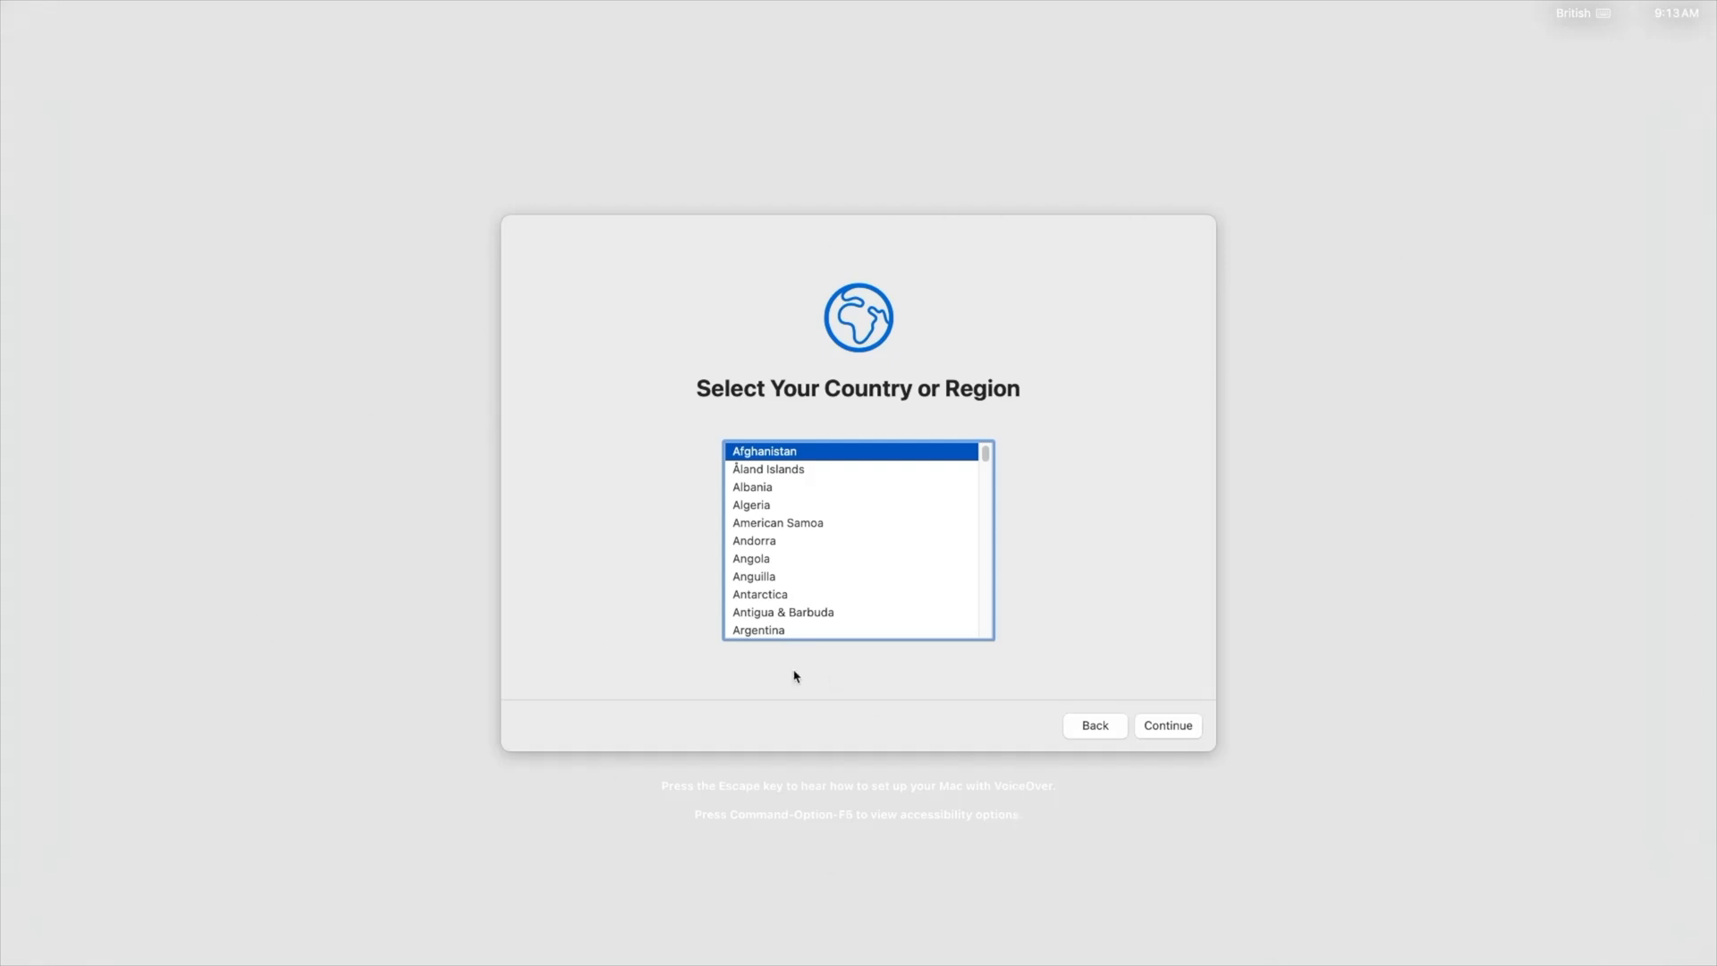
{"action": "mouse_move", "coordinate": [950, 623]}
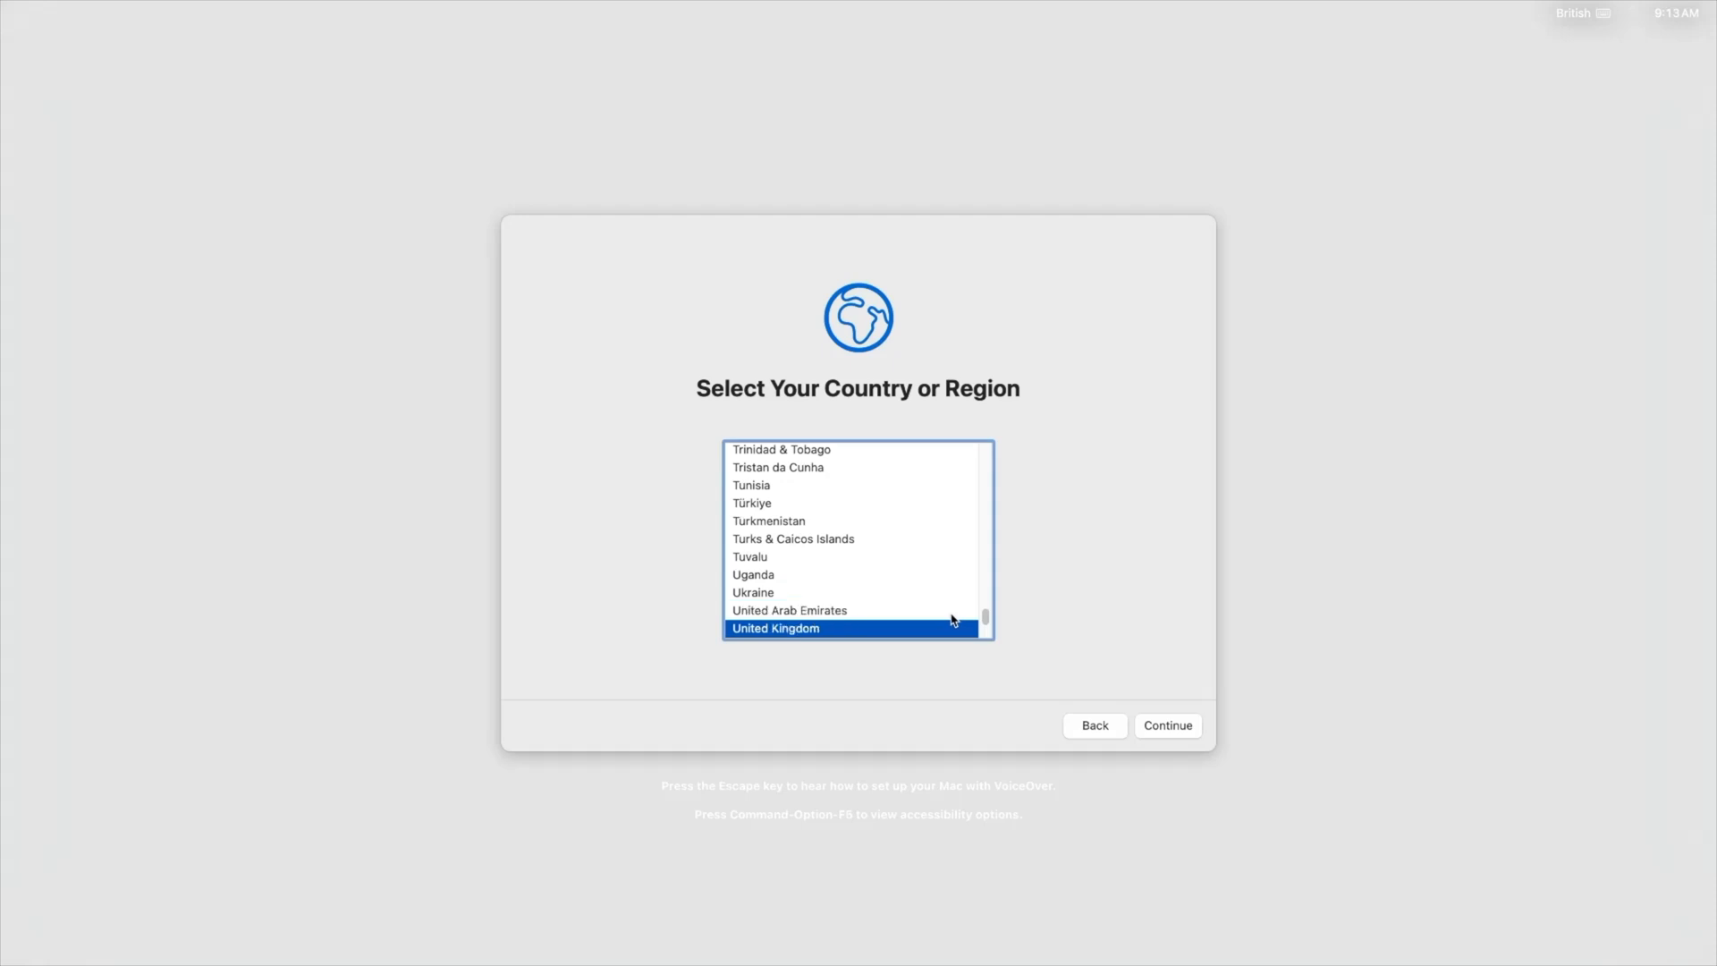
{"action": "mouse_move", "coordinate": [1181, 749]}
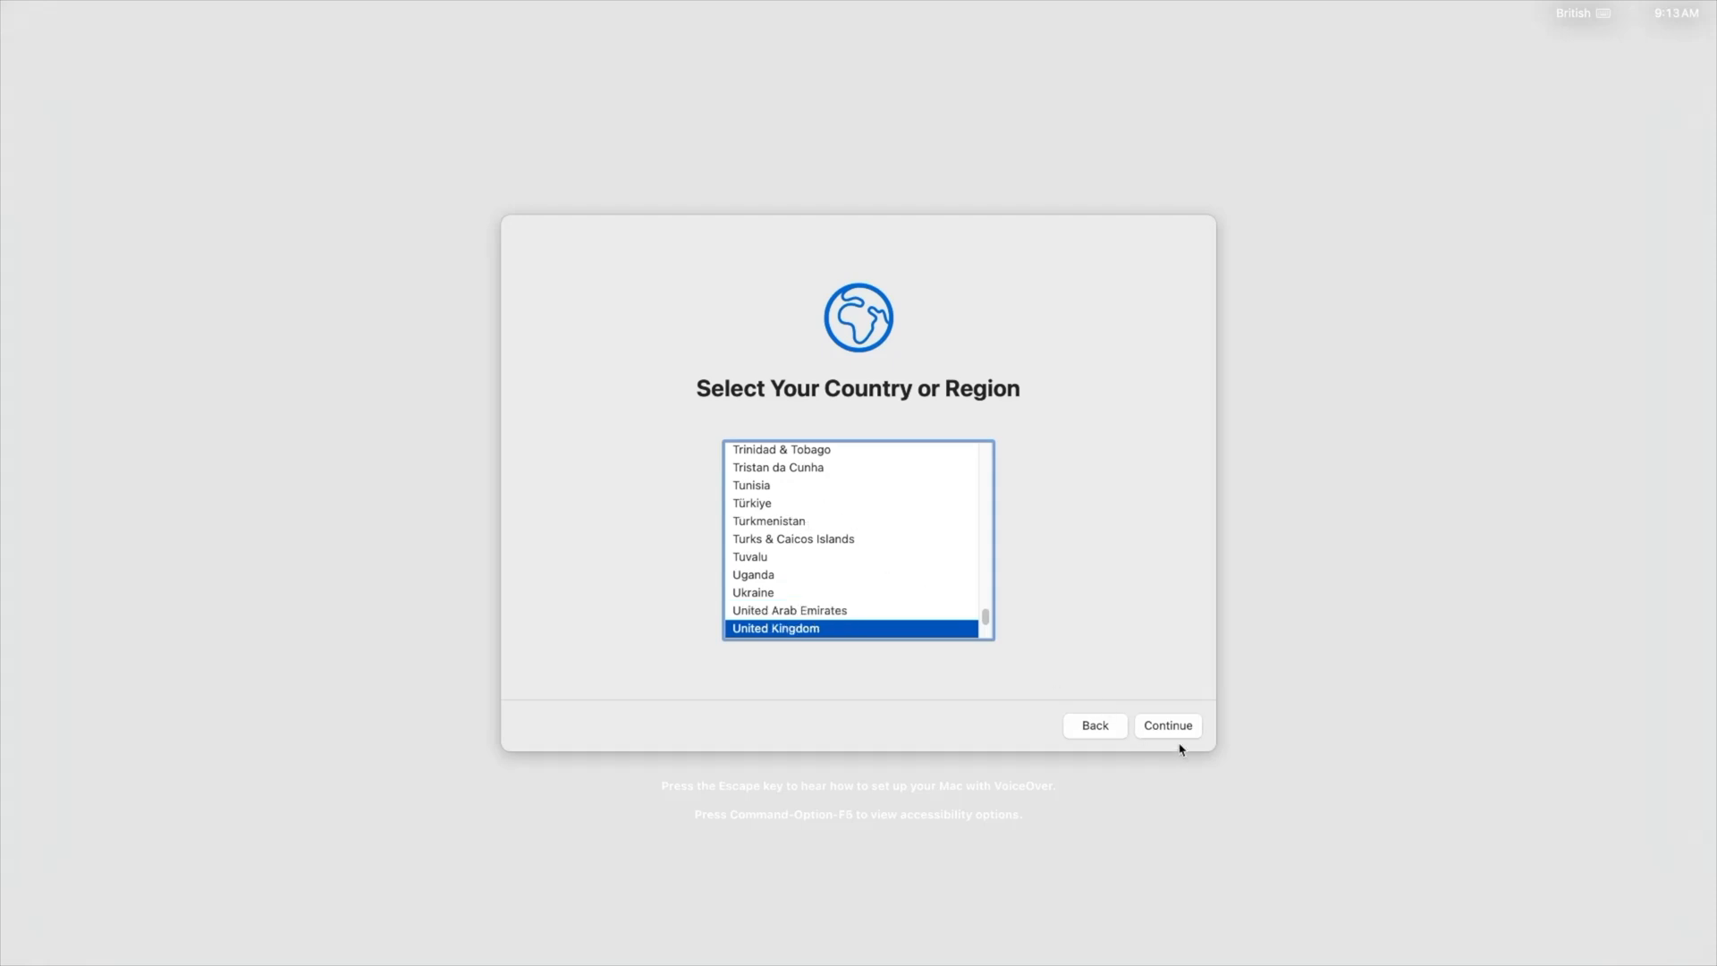
- Confirm United Kingdom region and UK English languages, continuing to Create a Computer Account
{"action": "left_click", "coordinate": [1166, 725]}
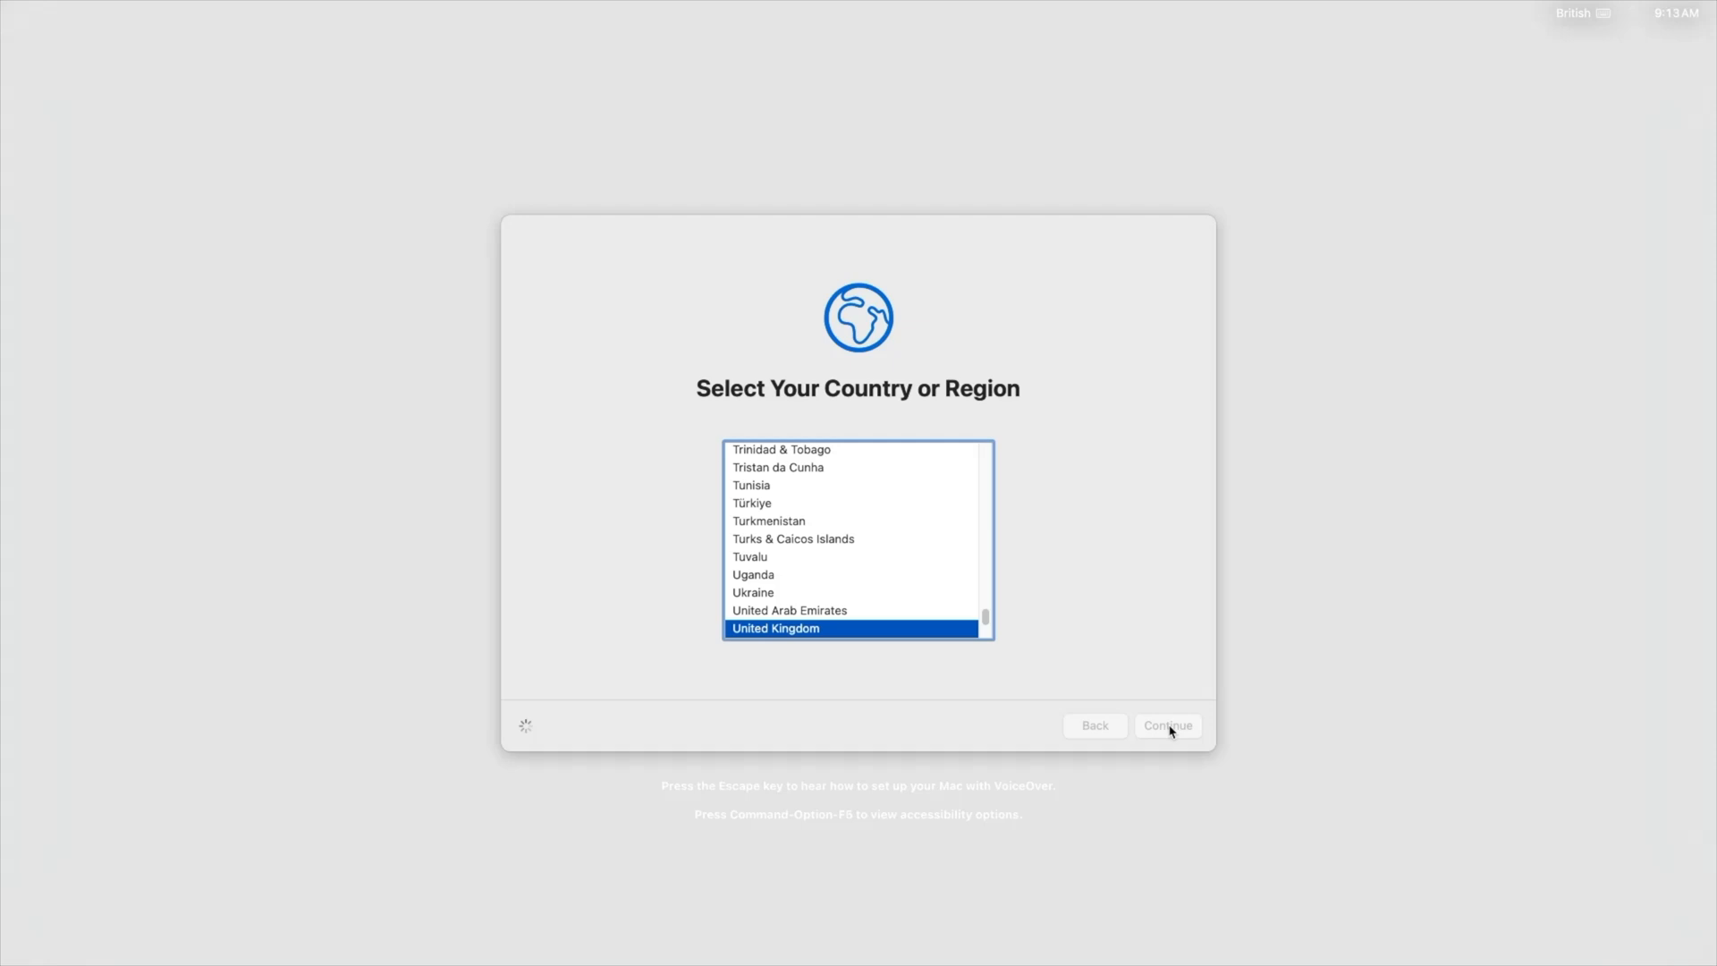
{"action": "left_click", "coordinate": [1166, 724]}
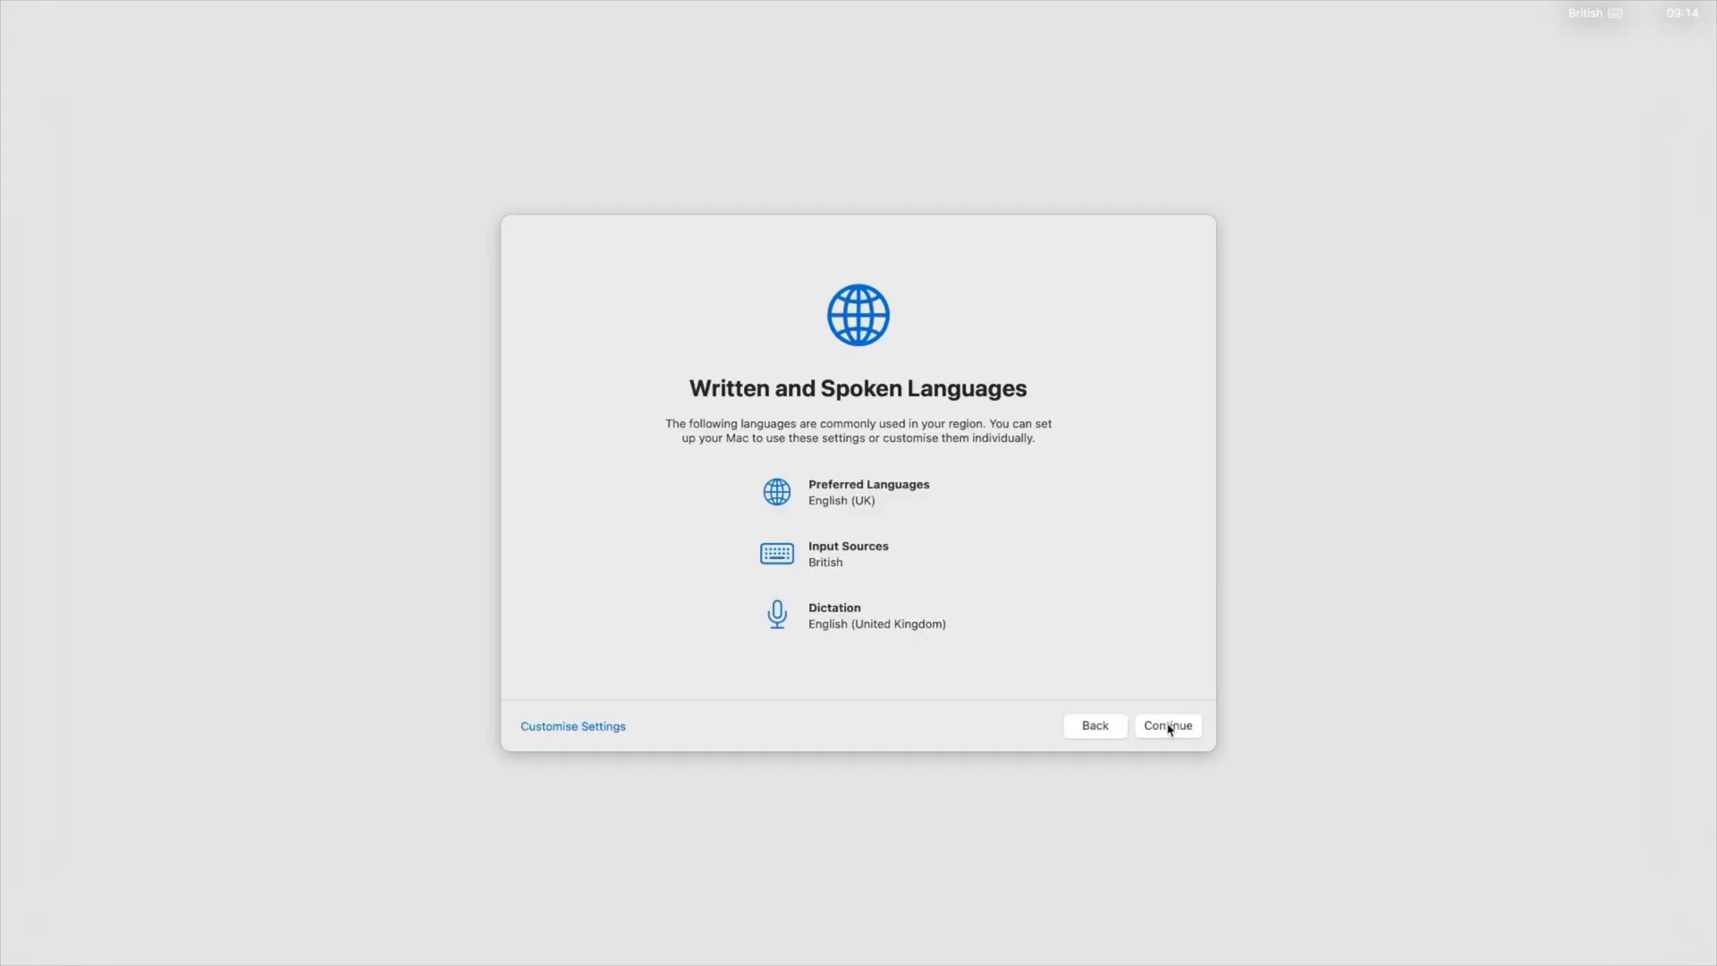
{"action": "left_click", "coordinate": [1166, 724]}
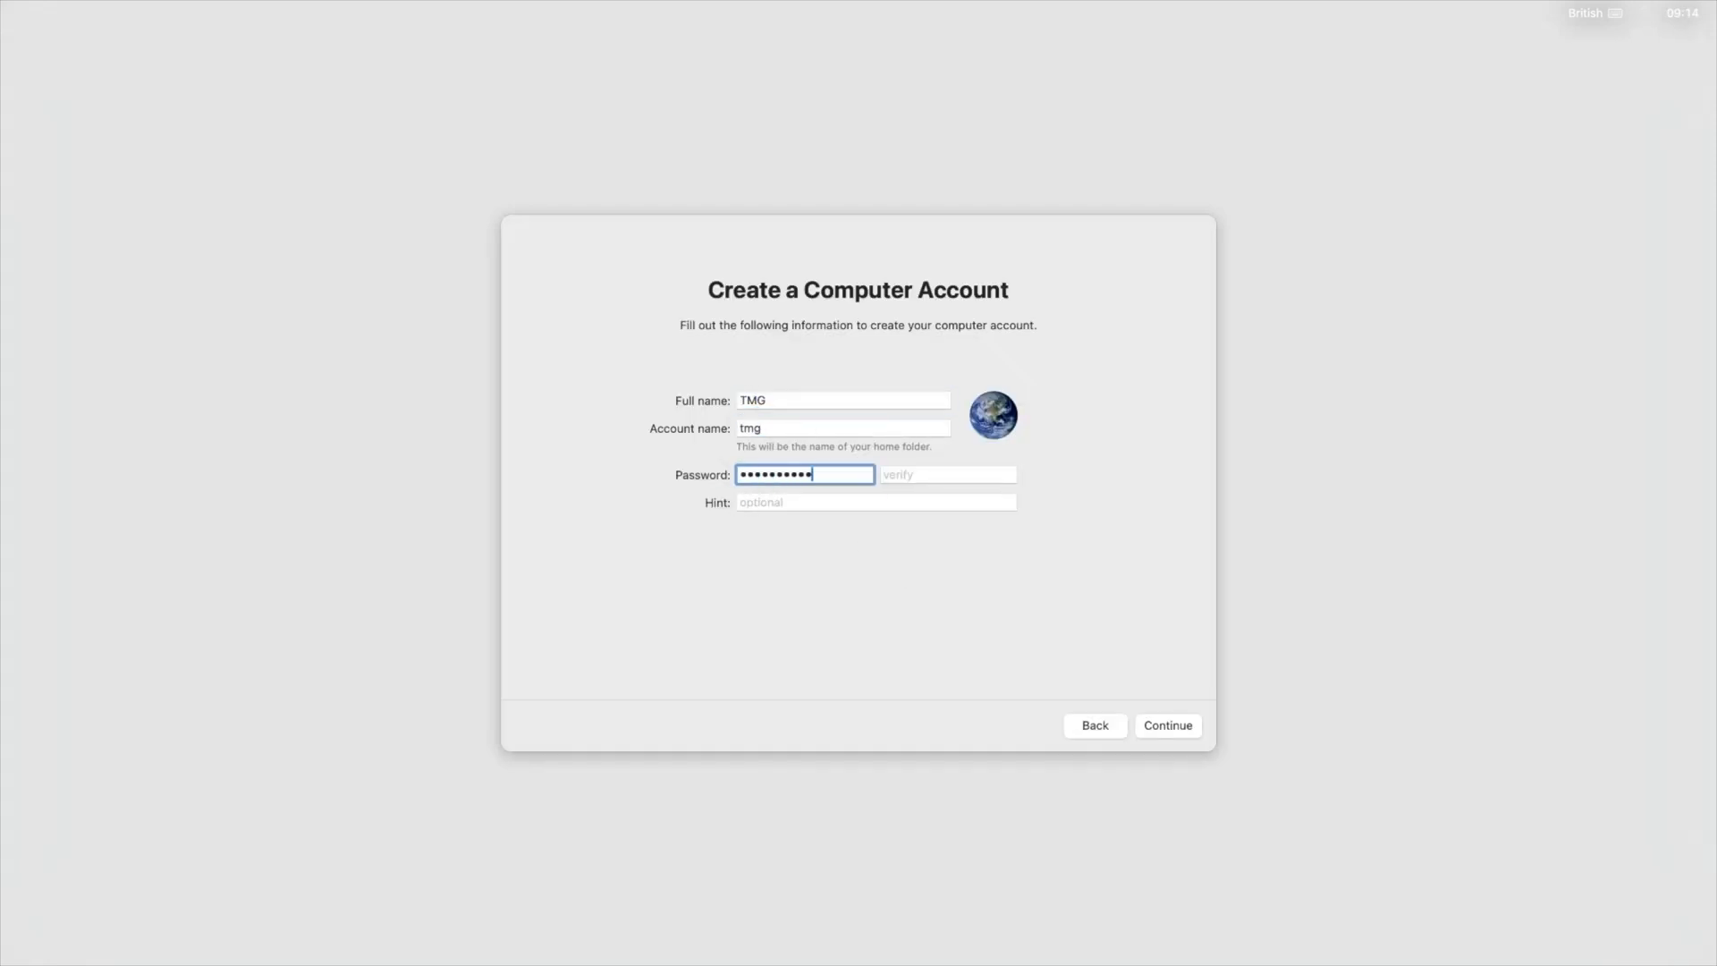
{"action": "left_click", "coordinate": [1168, 724]}
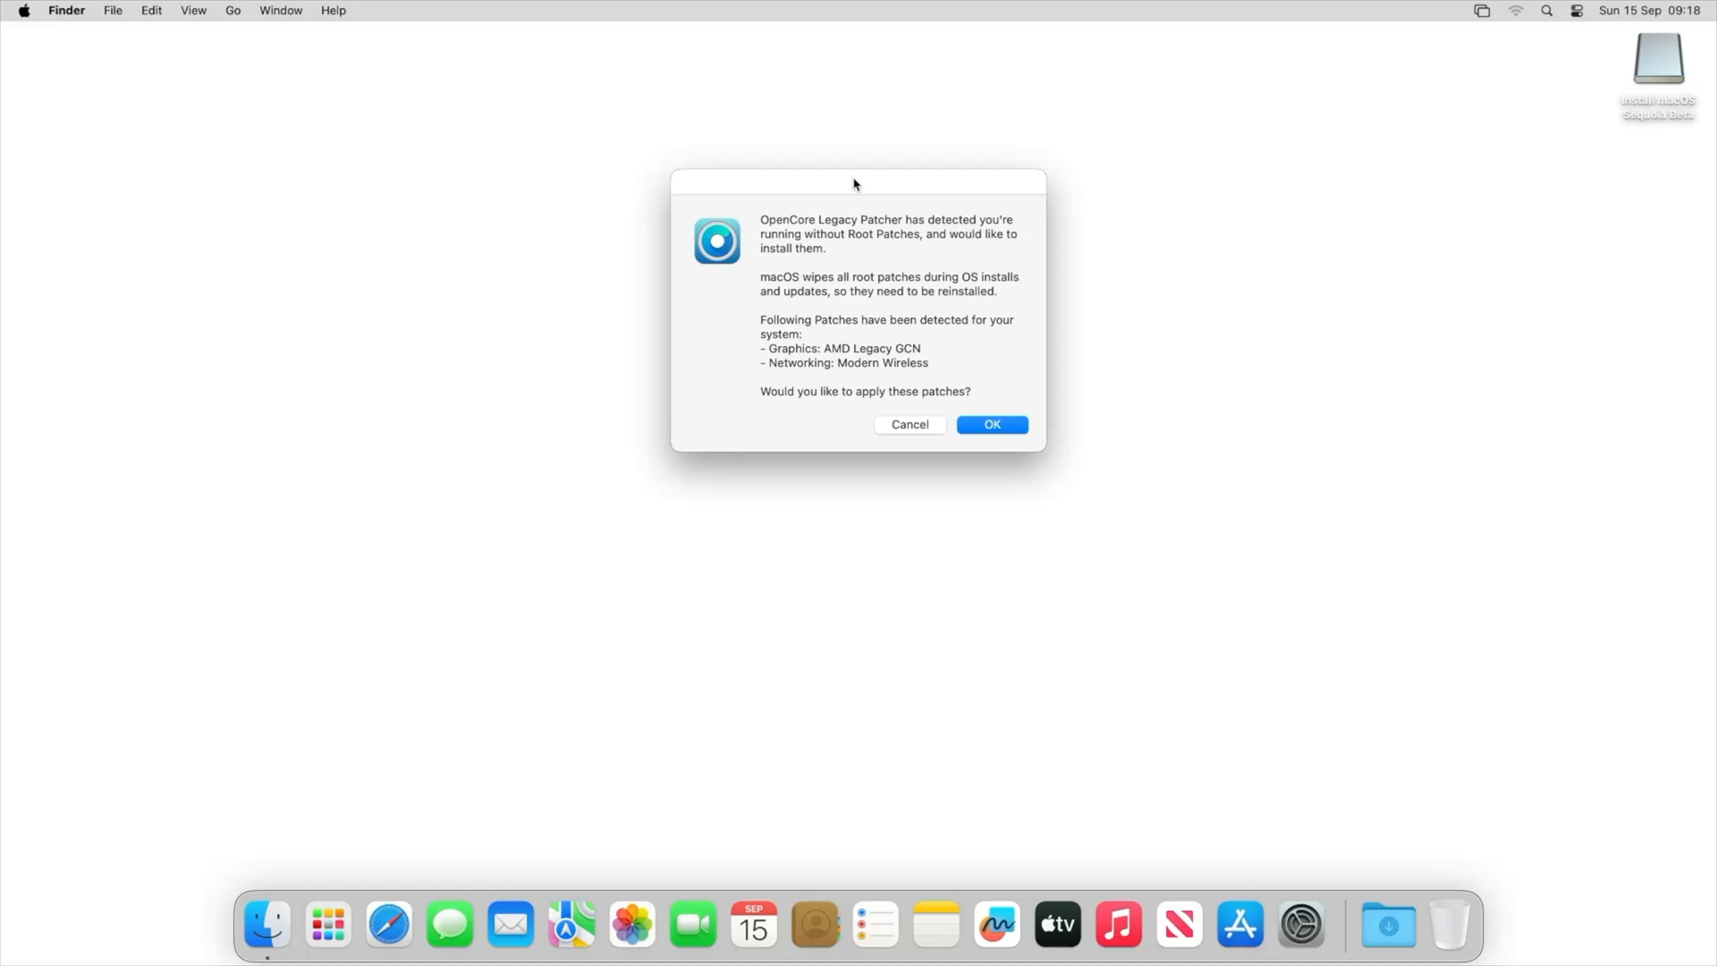
{"action": "mouse_move", "coordinate": [944, 293]}
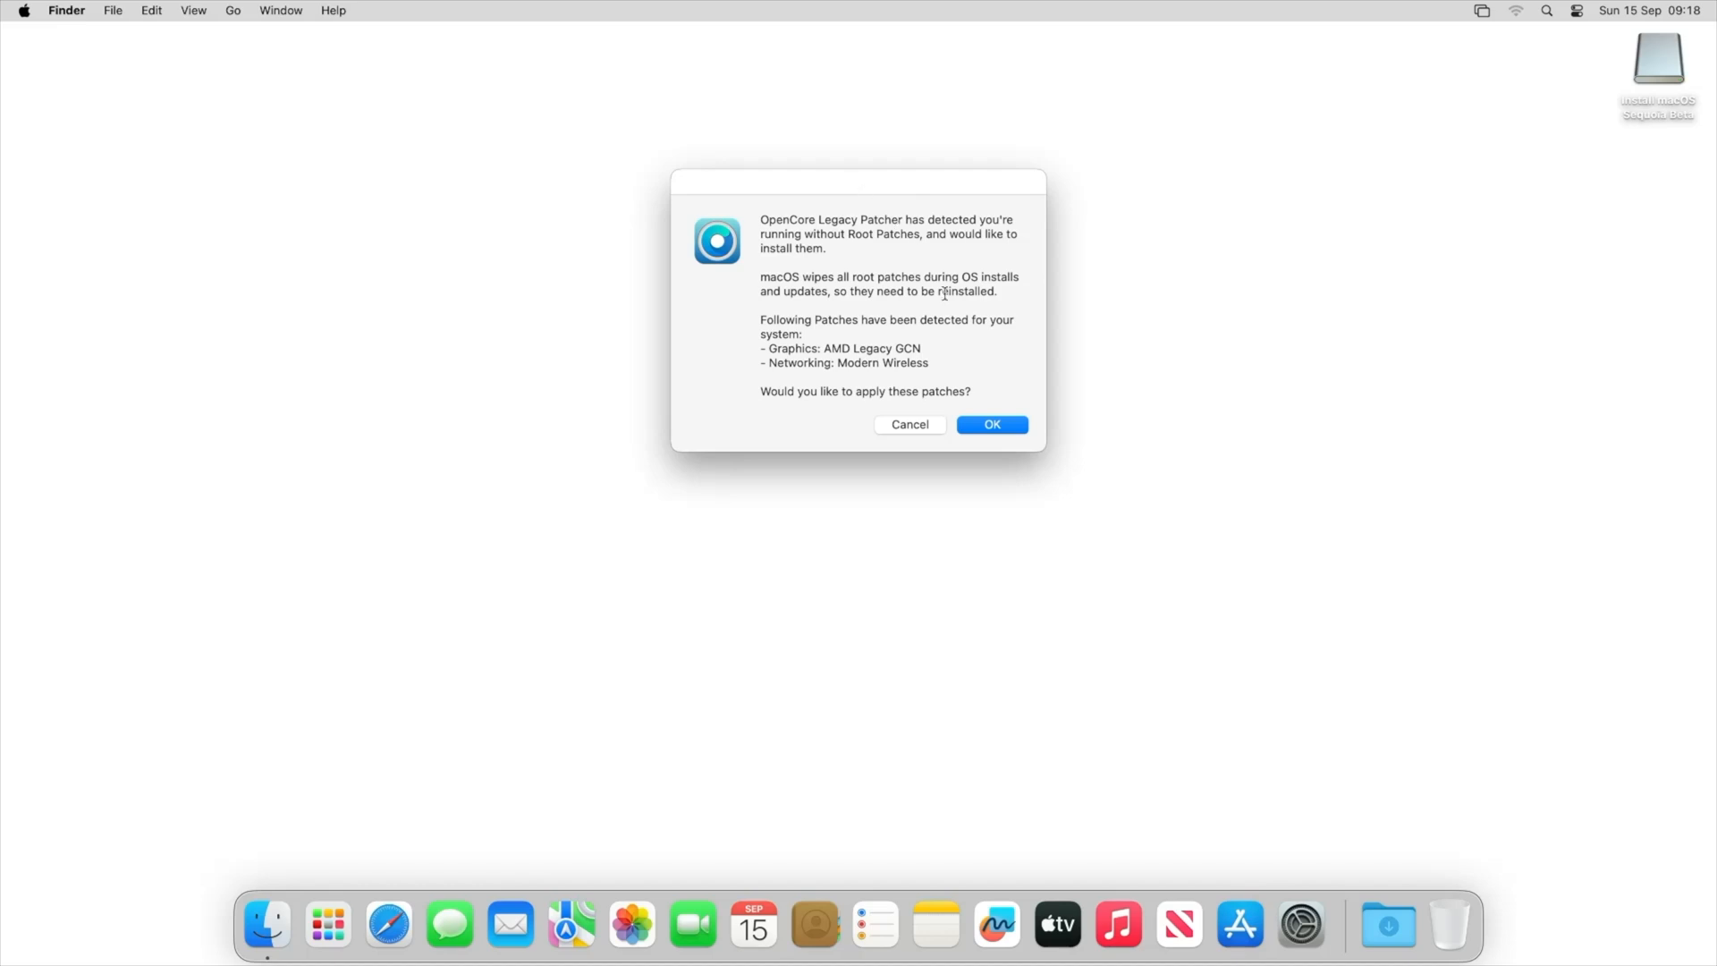
- Agree to apply the AMD Legacy GCN graphics and Modern Wireless root patches
{"action": "left_click", "coordinate": [989, 424]}
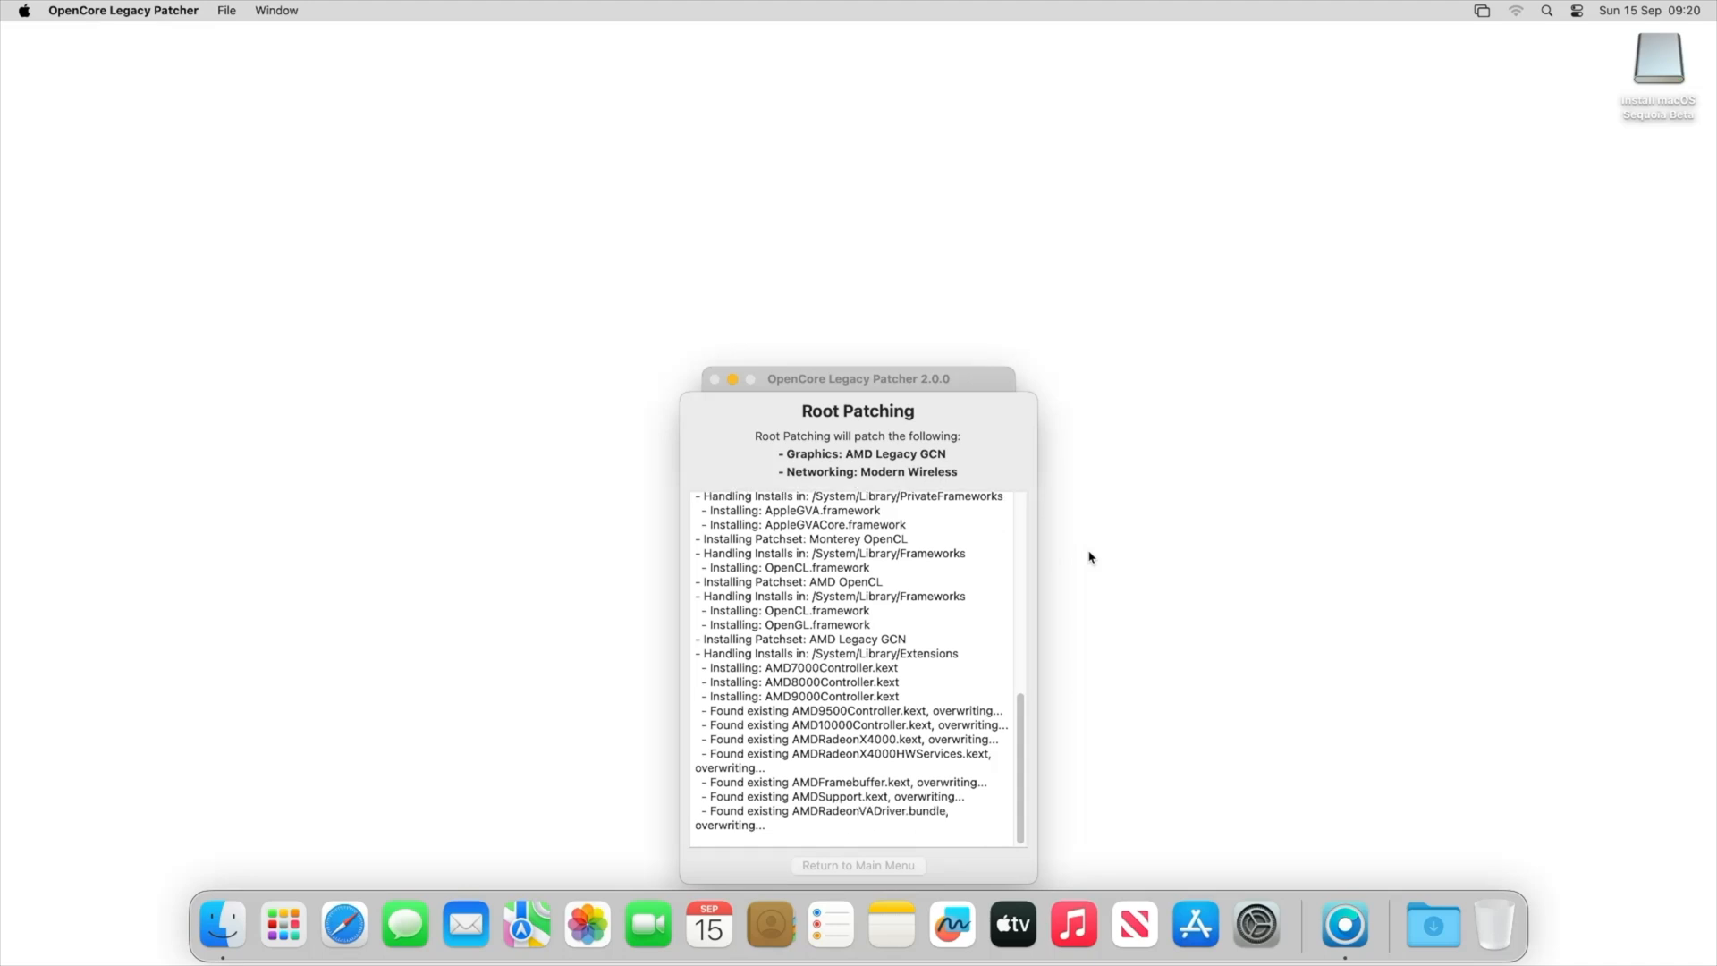
- Scroll the root patching log while it completes and offers Reboot to apply
{"action": "scroll", "scroll_direction": "down", "scroll_amount": 3}
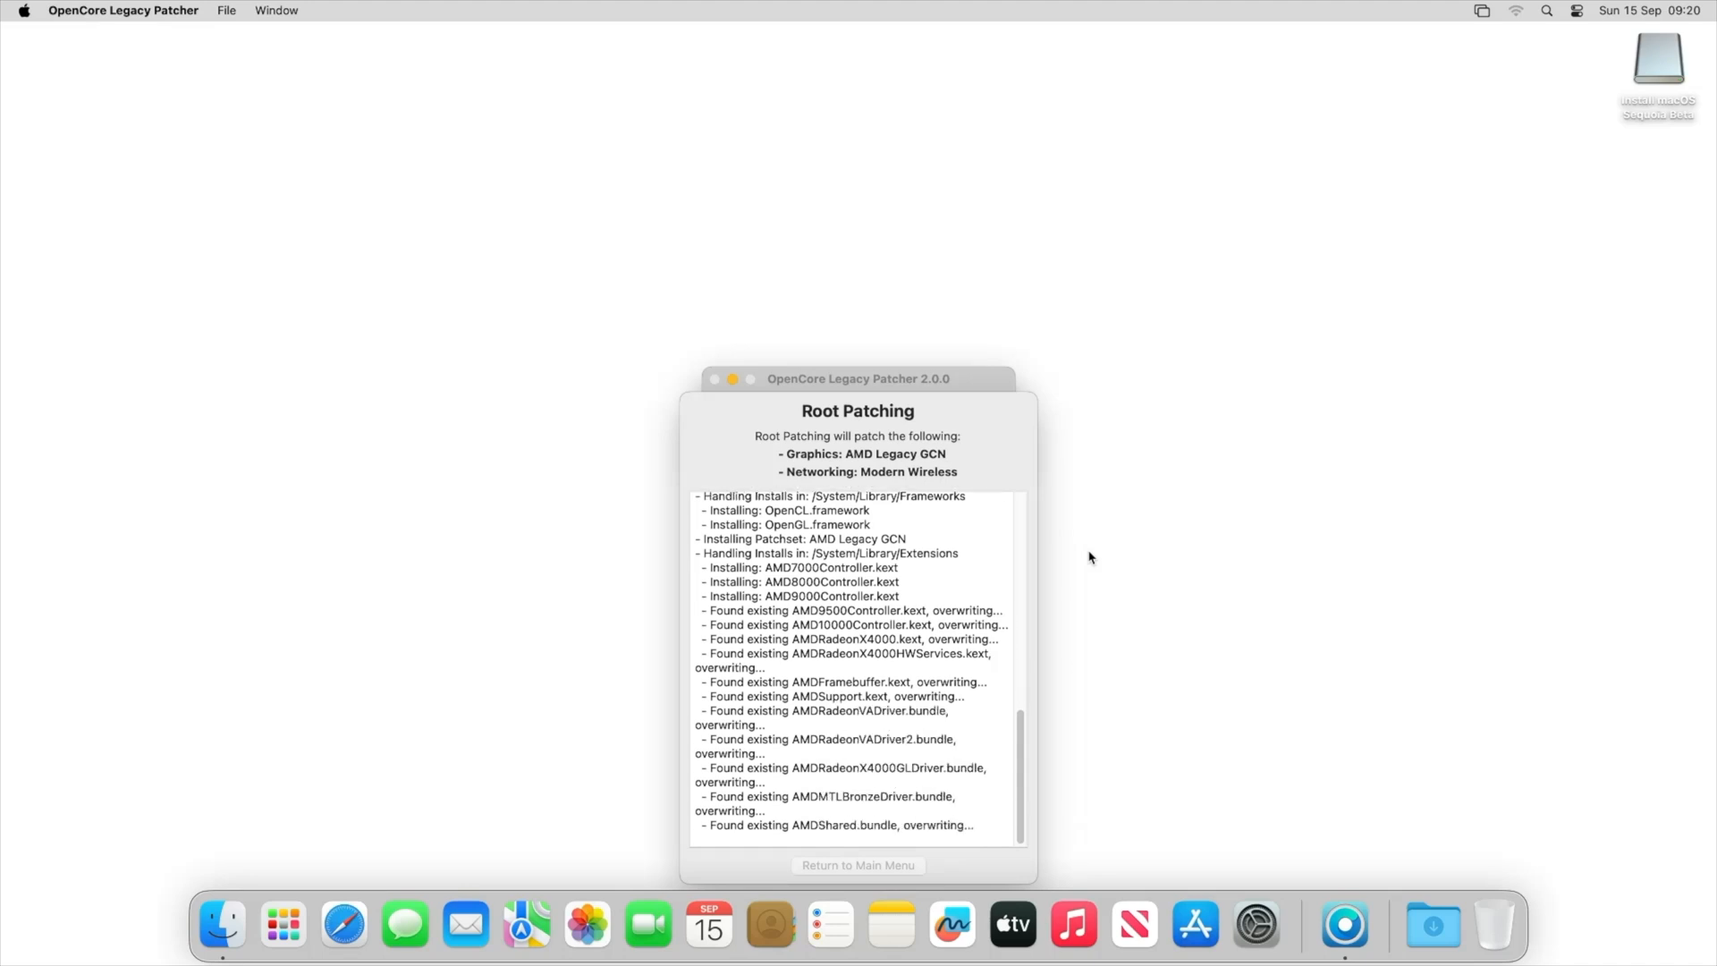
{"action": "scroll", "scroll_direction": "down", "scroll_amount": 3}
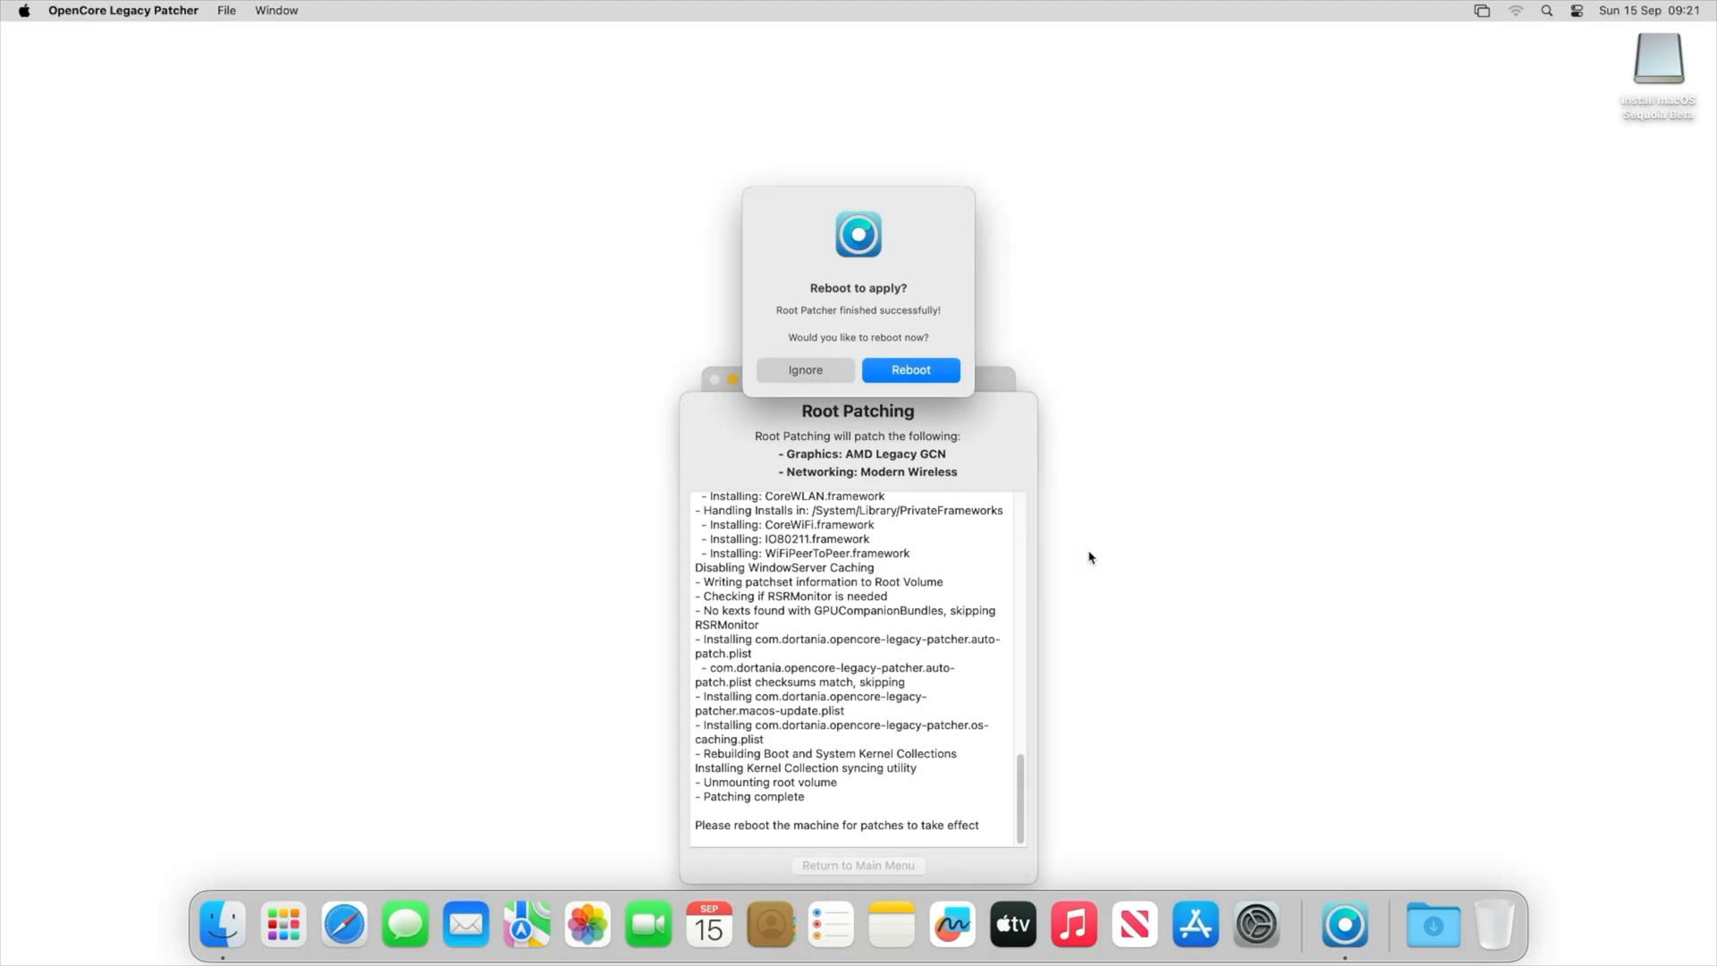
{"action": "mouse_move", "coordinate": [923, 364]}
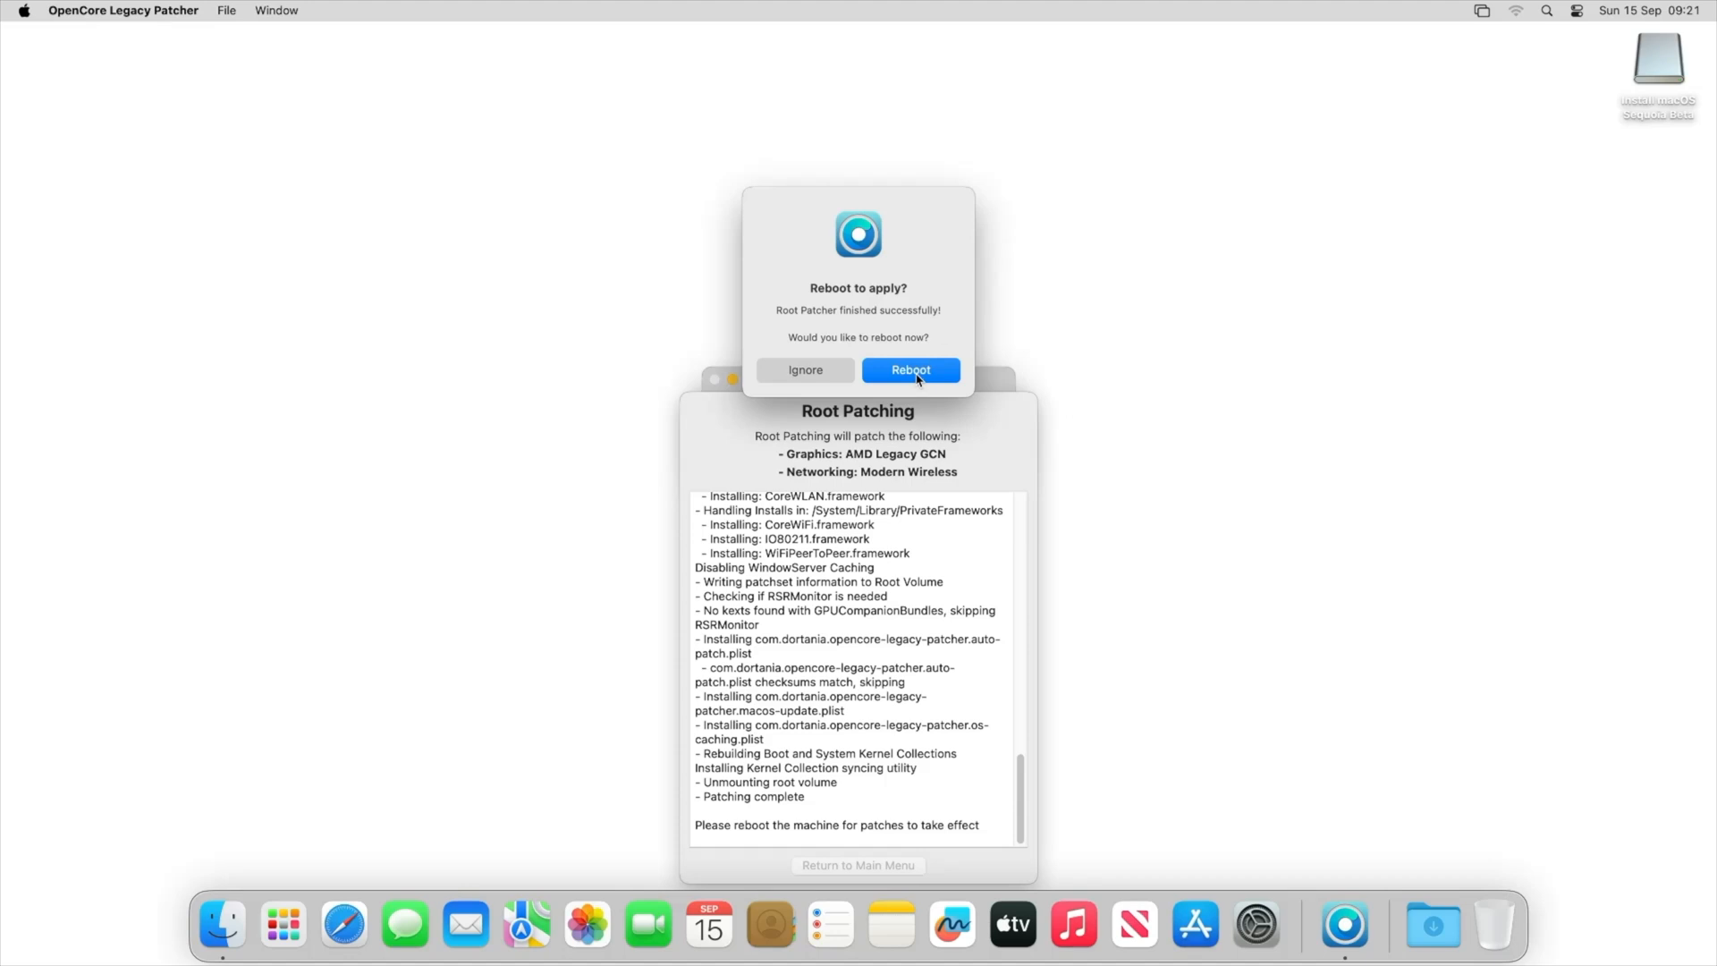
- Restart the Mac to apply patches with 'Reopen windows when logging back in' unticked
{"action": "left_click", "coordinate": [911, 368]}
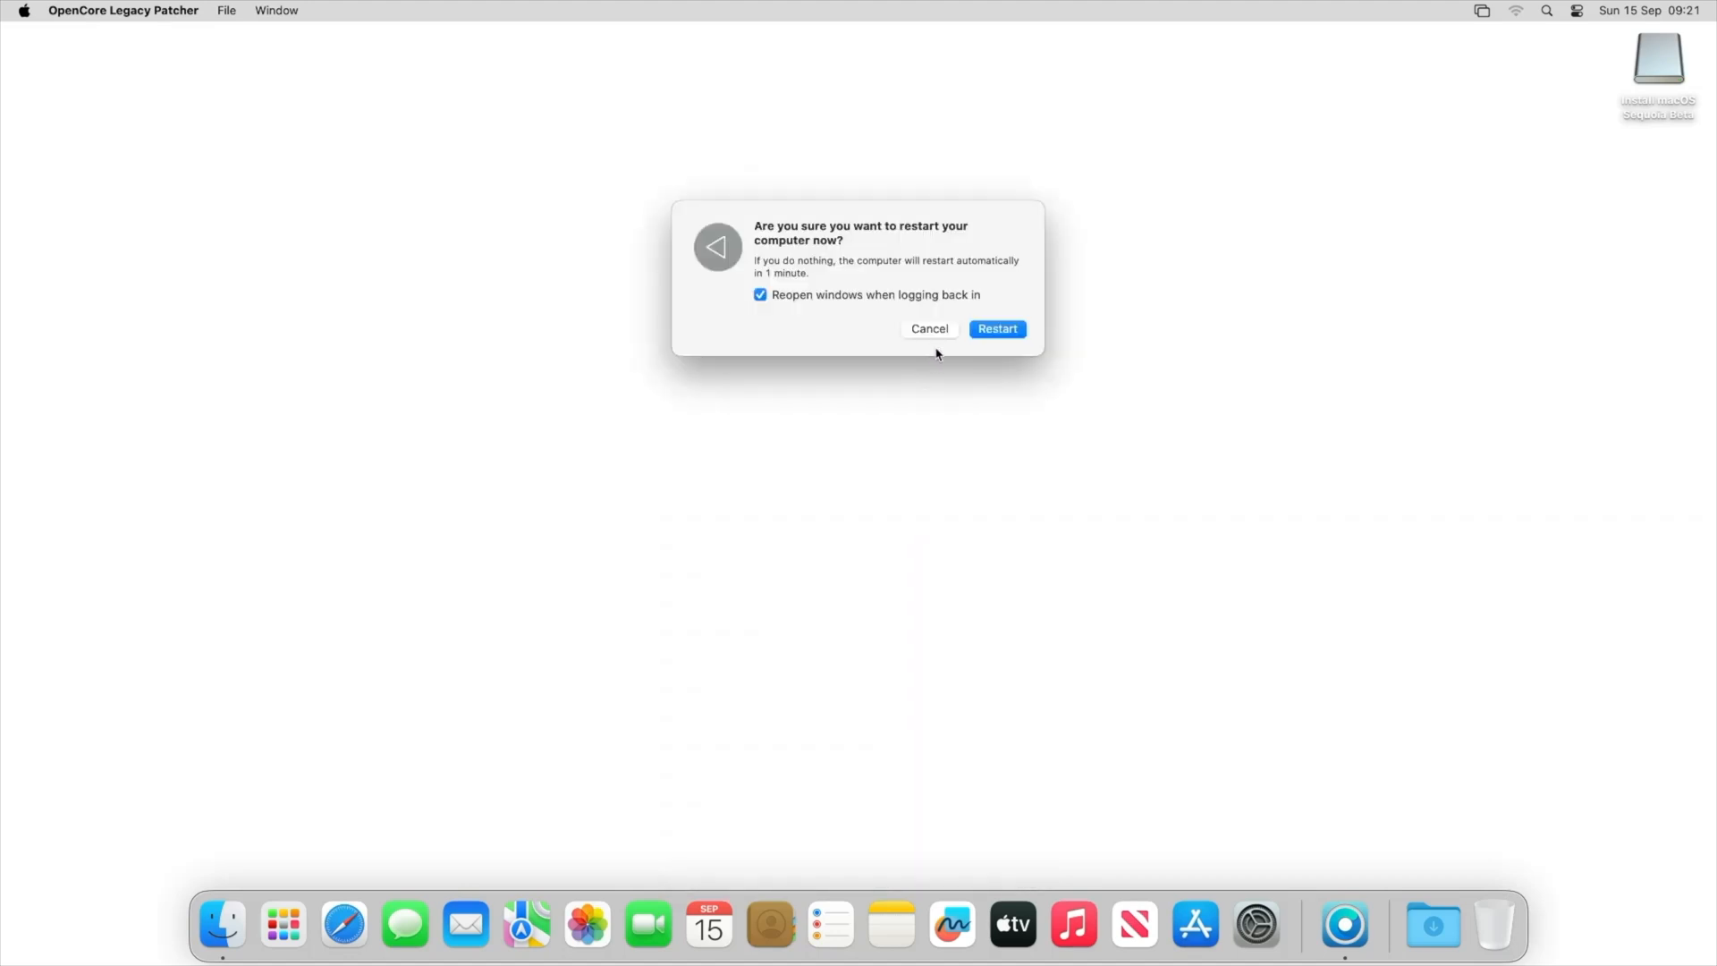
{"action": "left_click", "coordinate": [760, 295]}
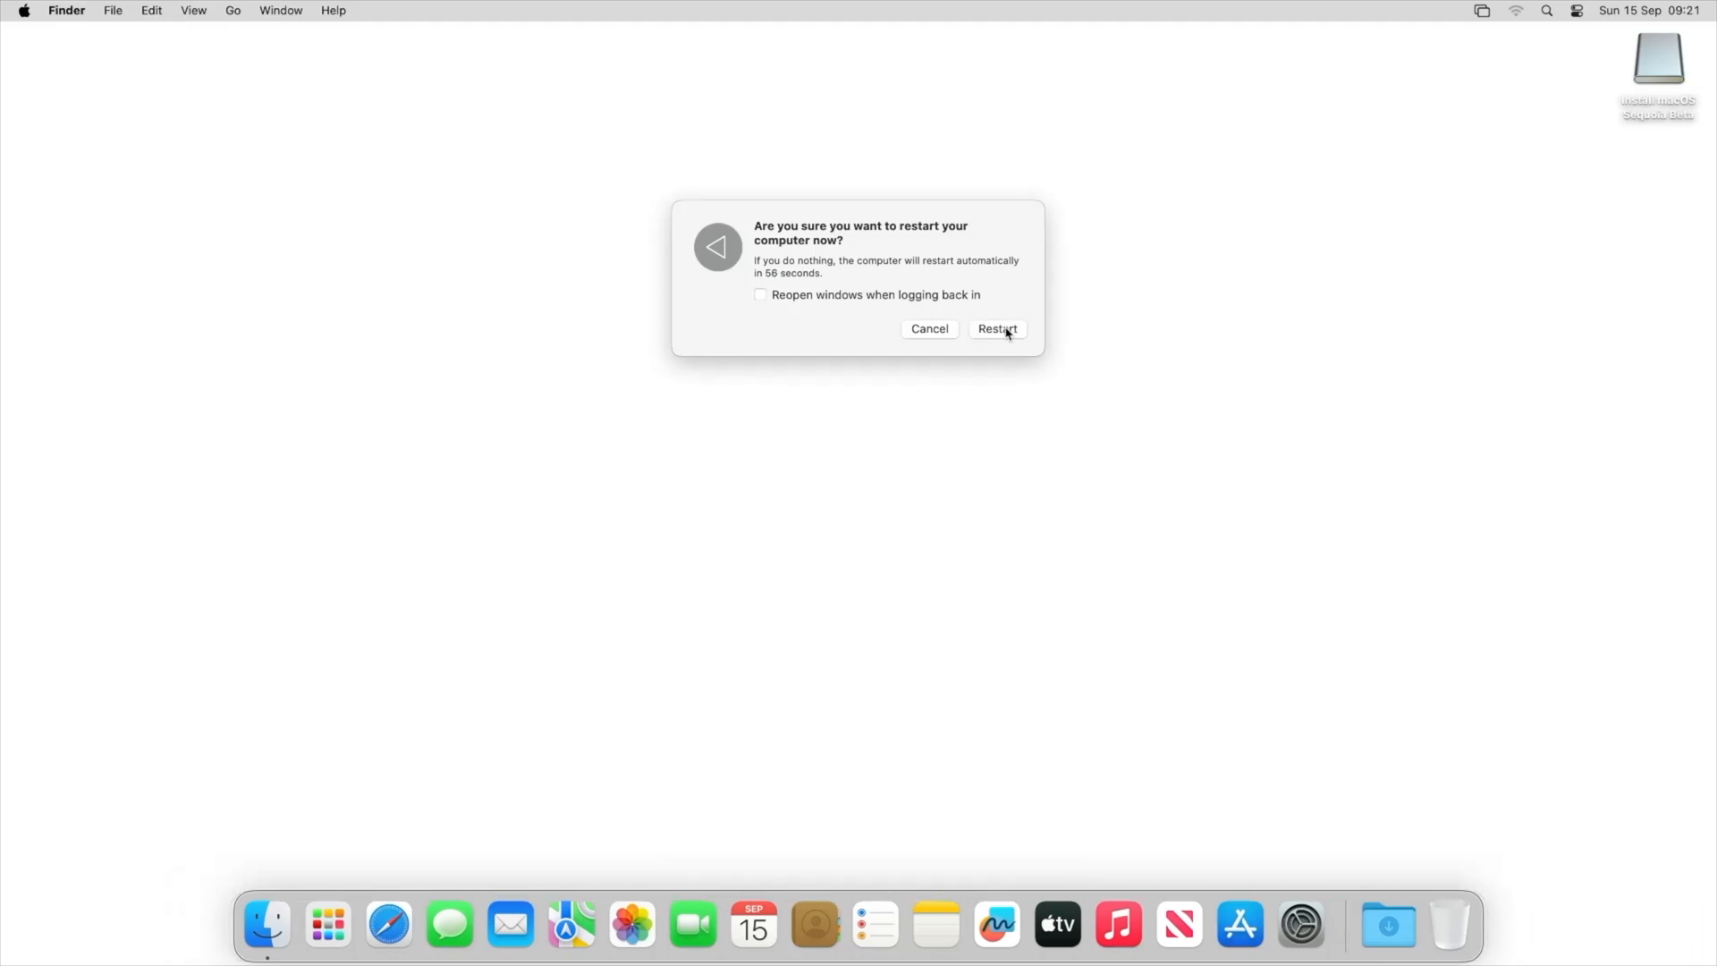
{"action": "left_click", "coordinate": [997, 329]}
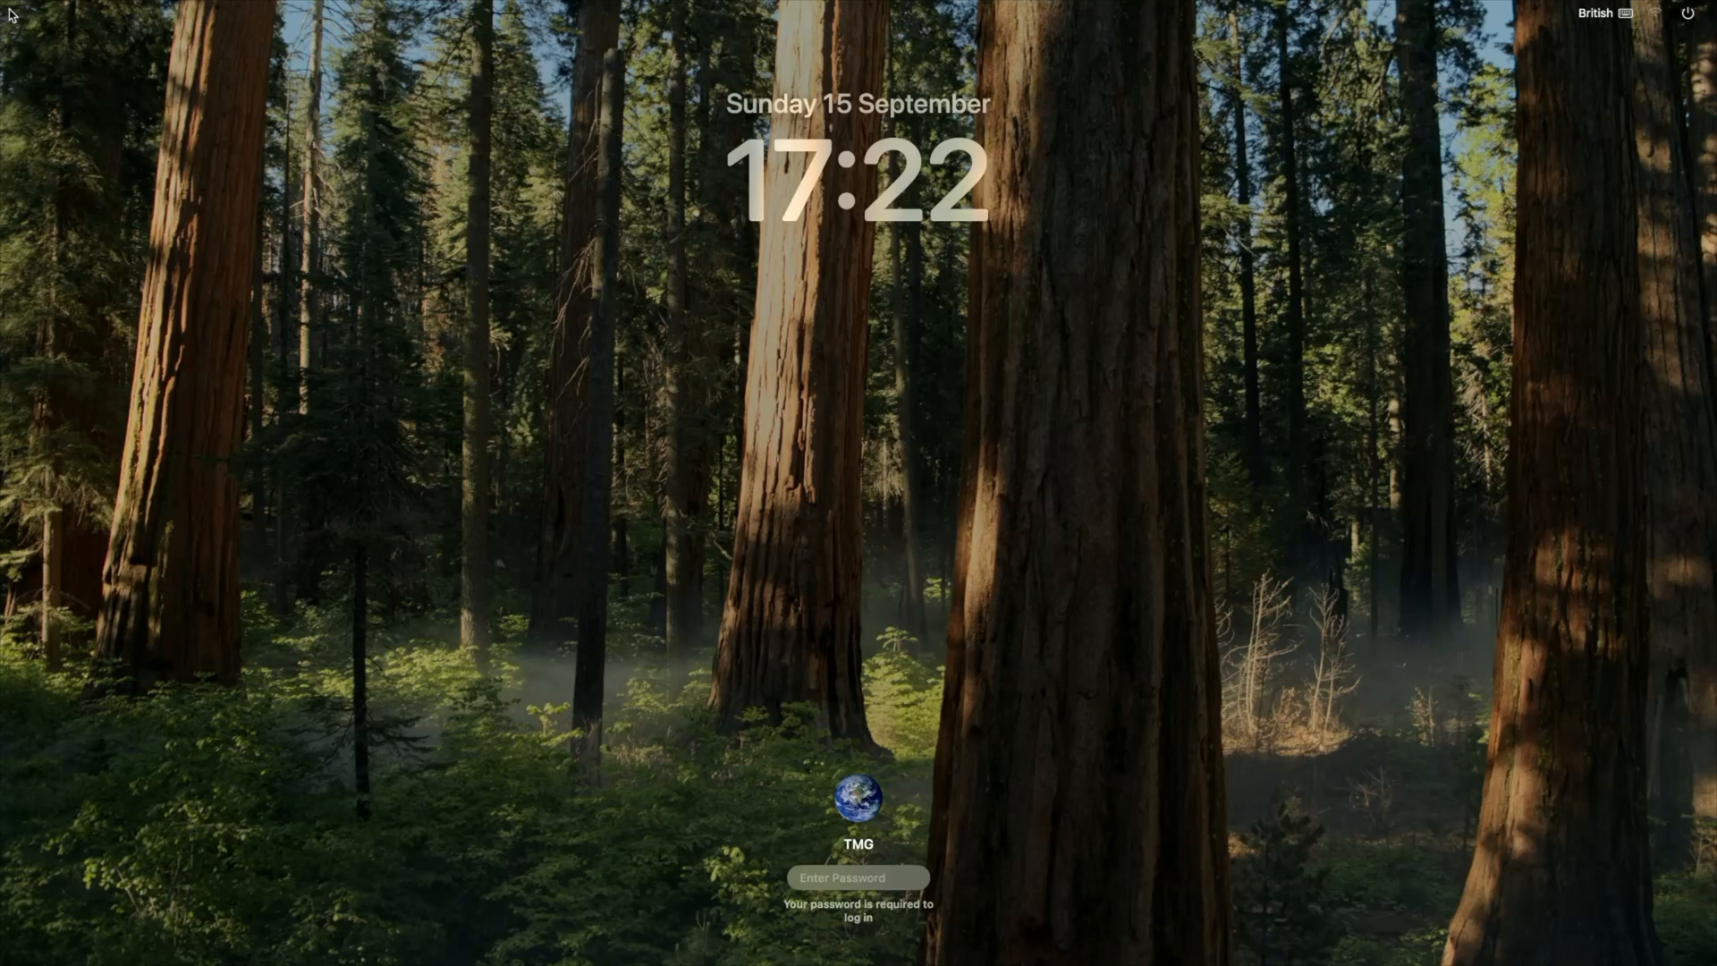
{"action": "mouse_move", "coordinate": [631, 56]}
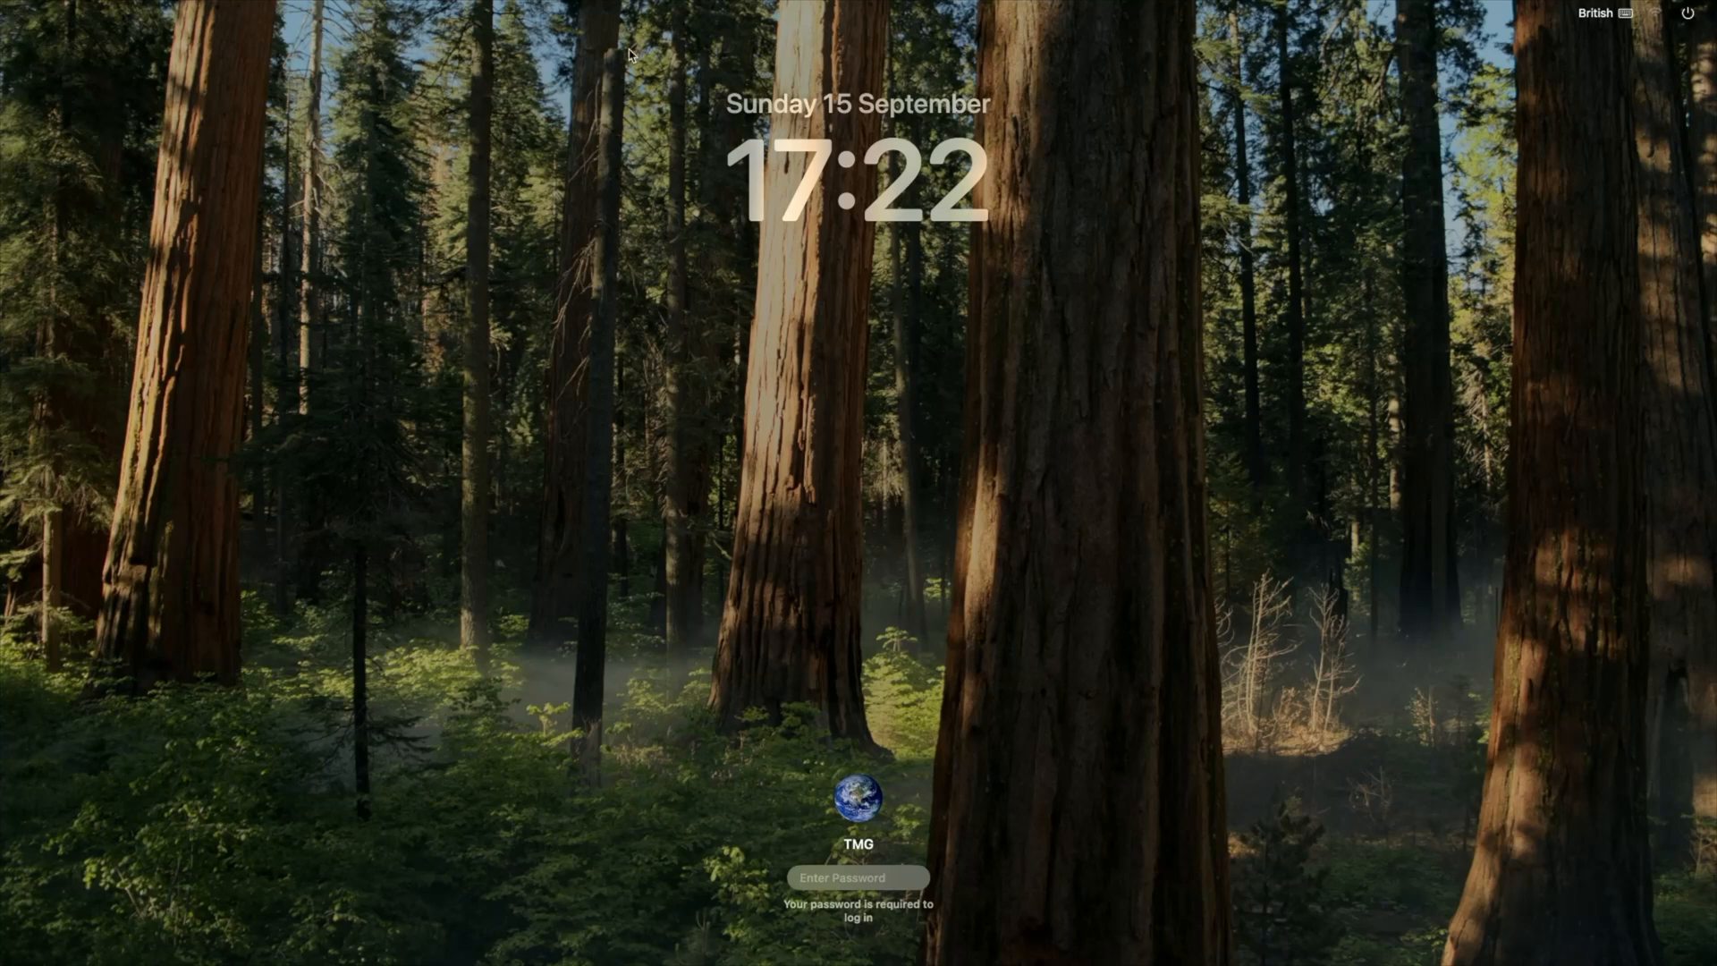
{"action": "mouse_move", "coordinate": [797, 583]}
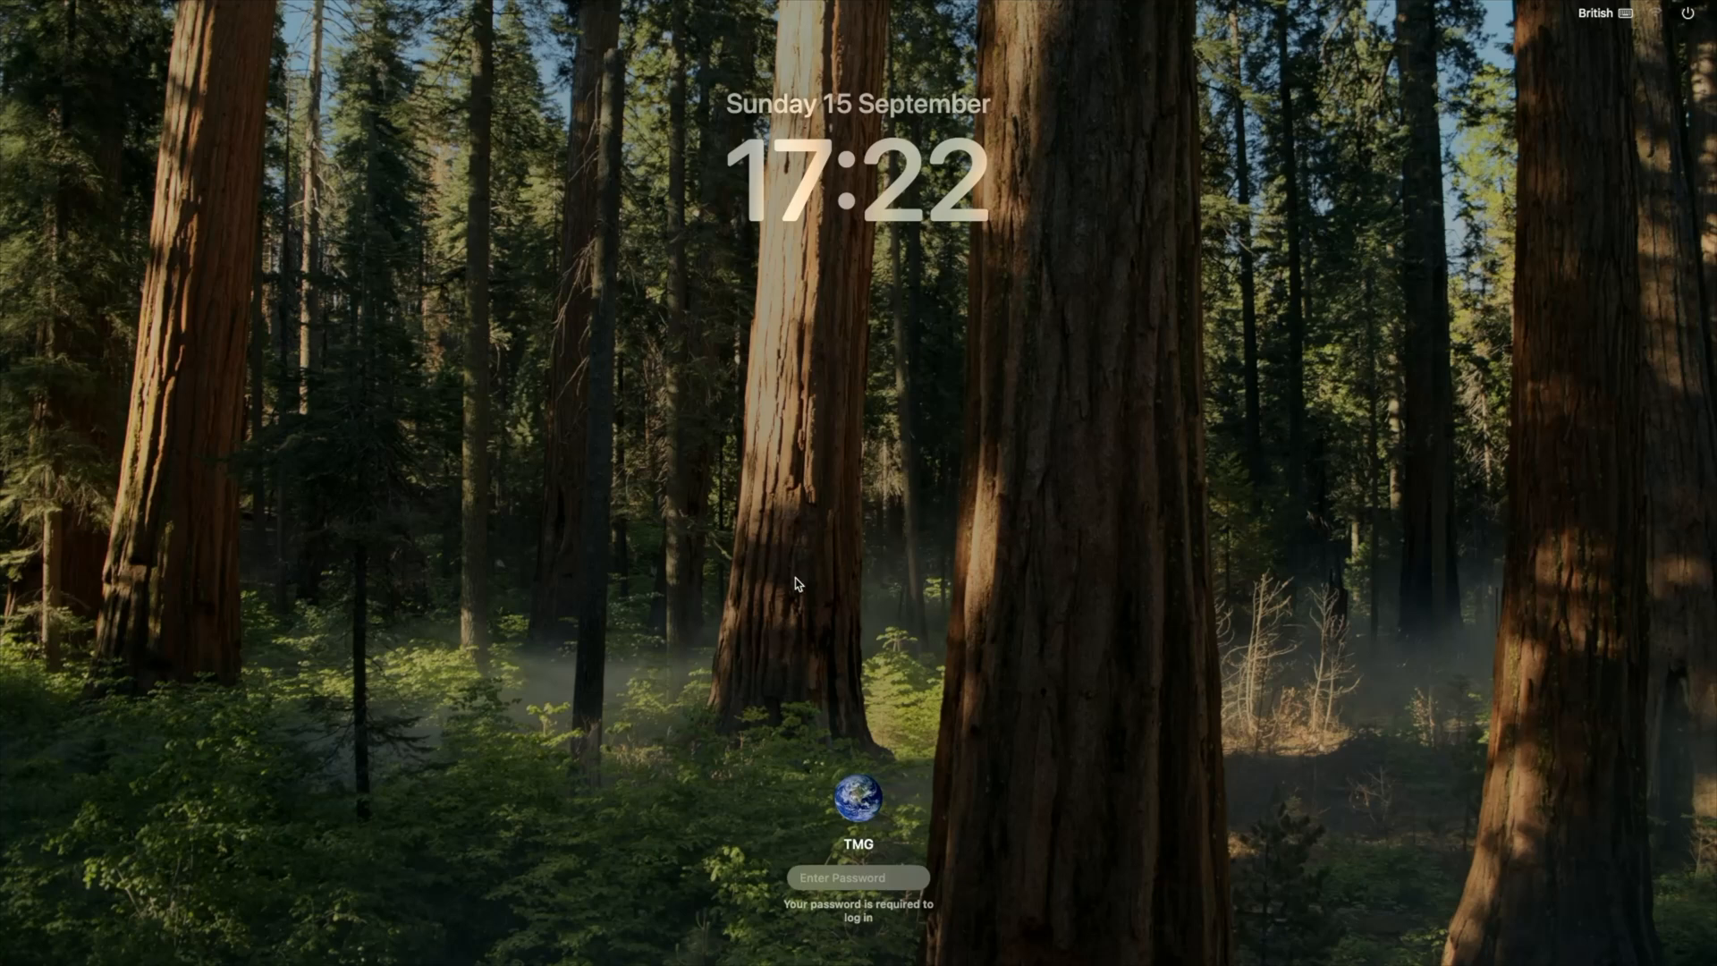
- Enter the account password on the lock screen to log in
{"action": "left_click", "coordinate": [857, 877]}
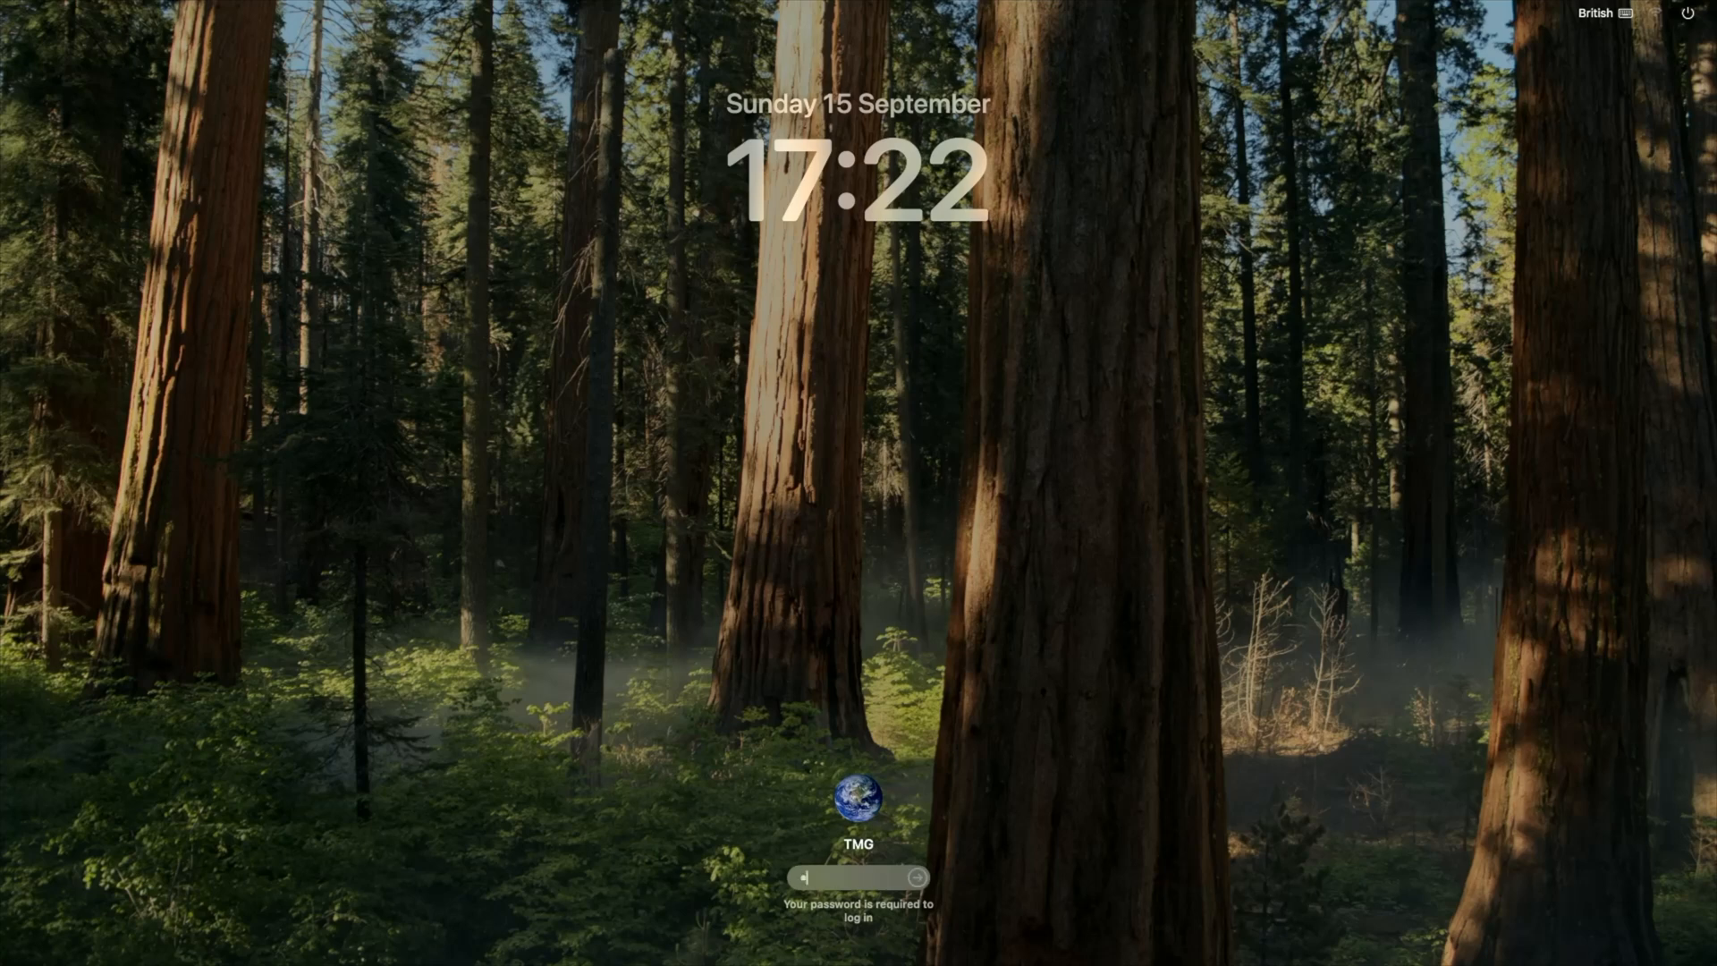
{"action": "type", "text": "password"}
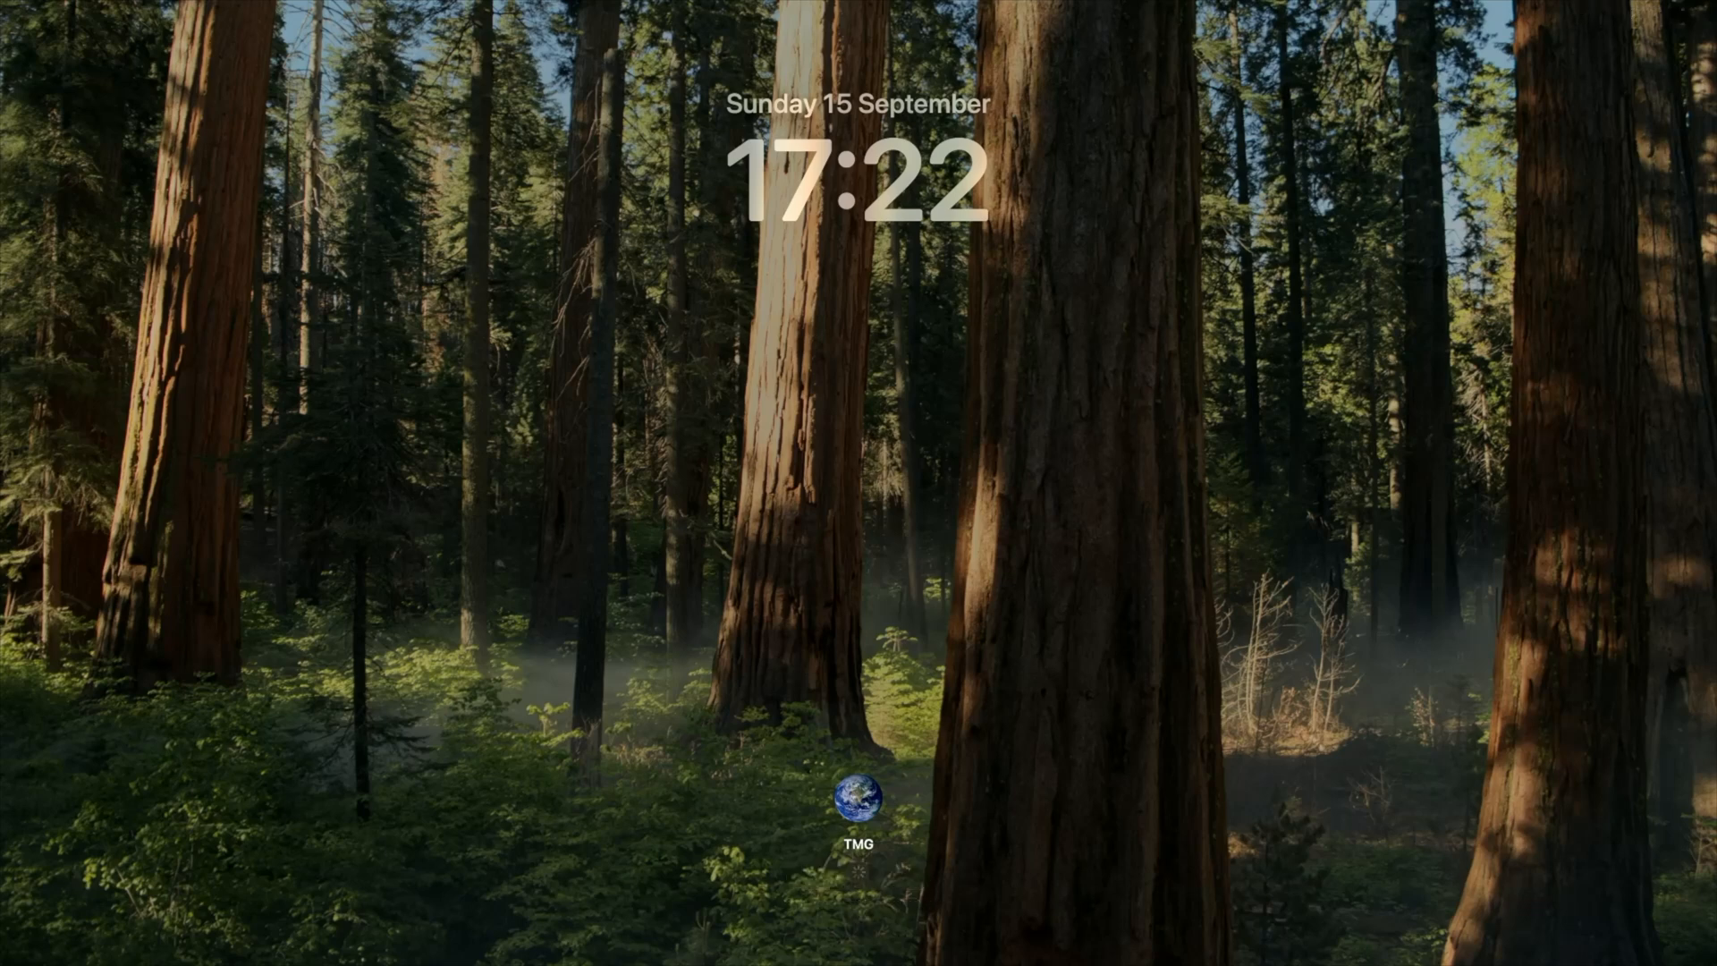
{"action": "mouse_move", "coordinate": [797, 583]}
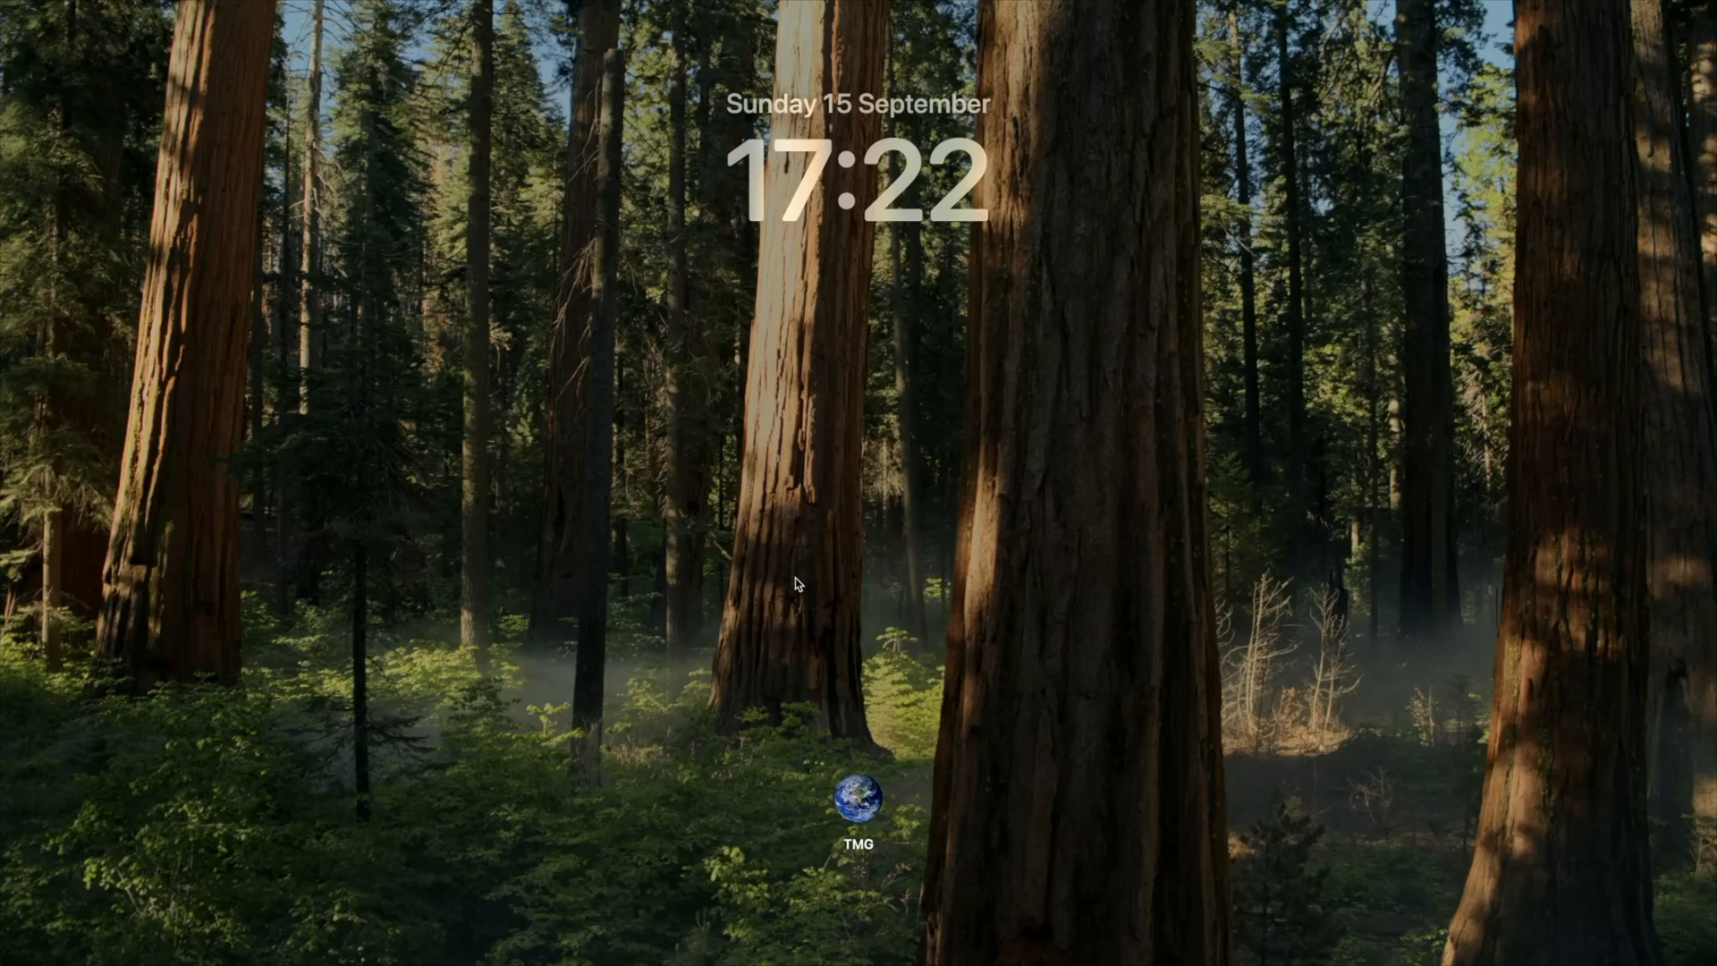
{"action": "mouse_move", "coordinate": [826, 548]}
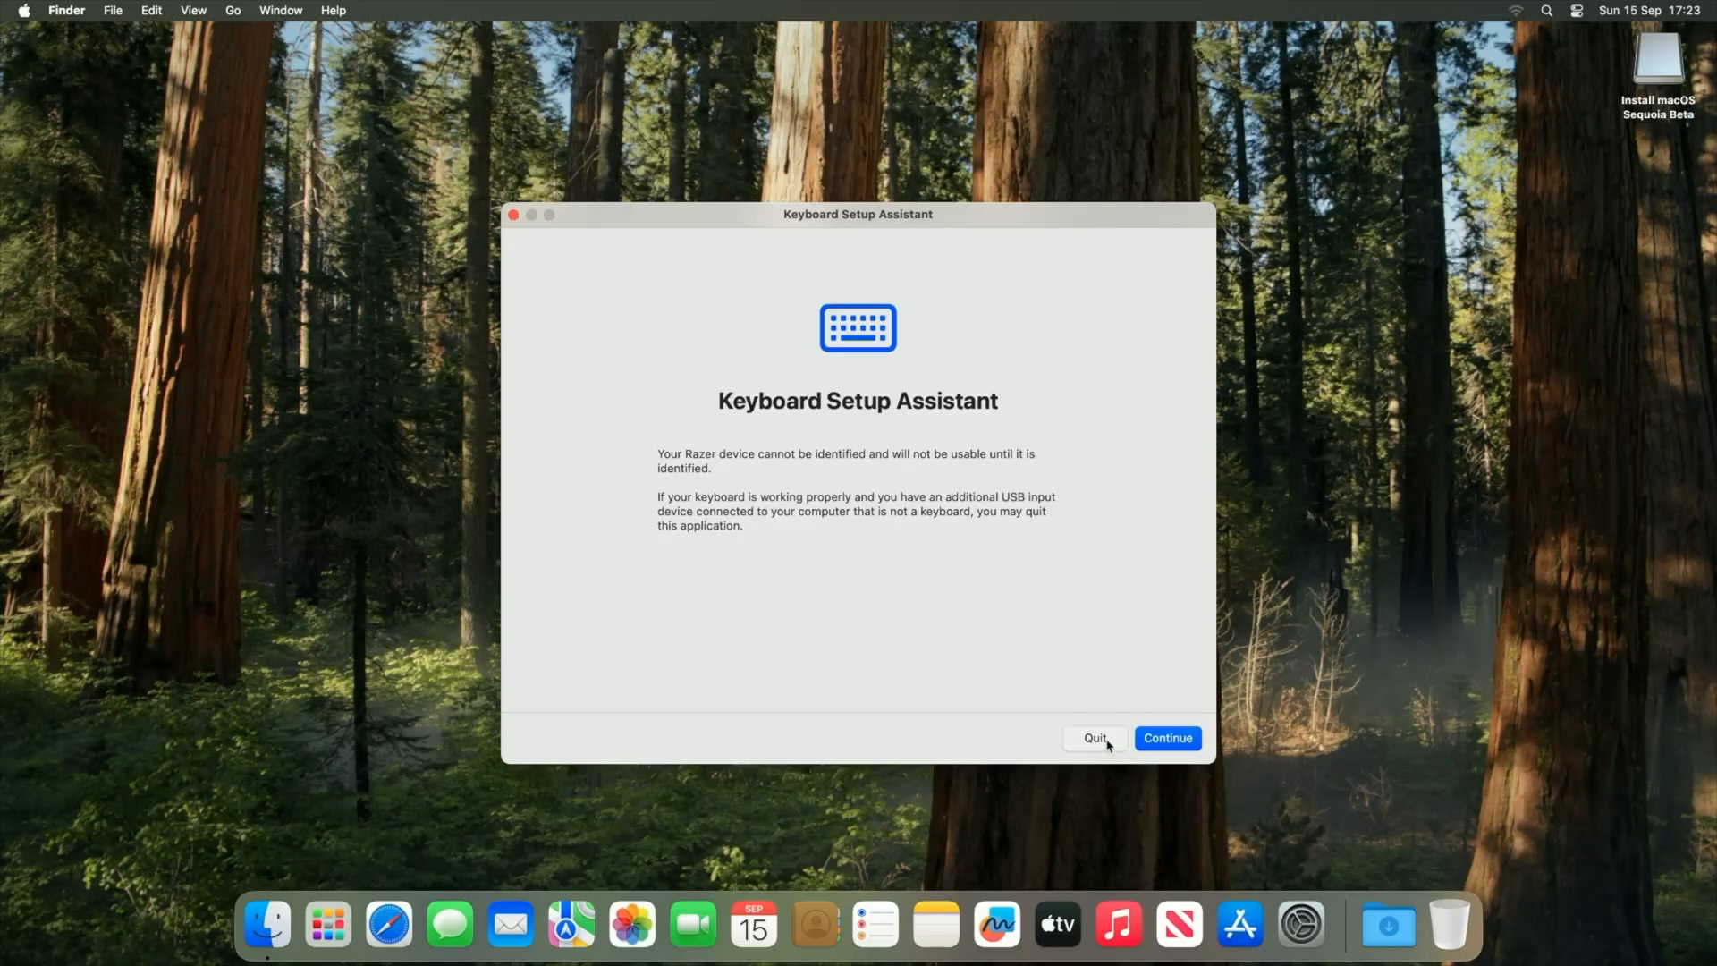
- Quit Keyboard Setup Assistant and check About This Mac shows Sequoia 15.0 on the Mac Pro
{"action": "left_click", "coordinate": [1094, 736]}
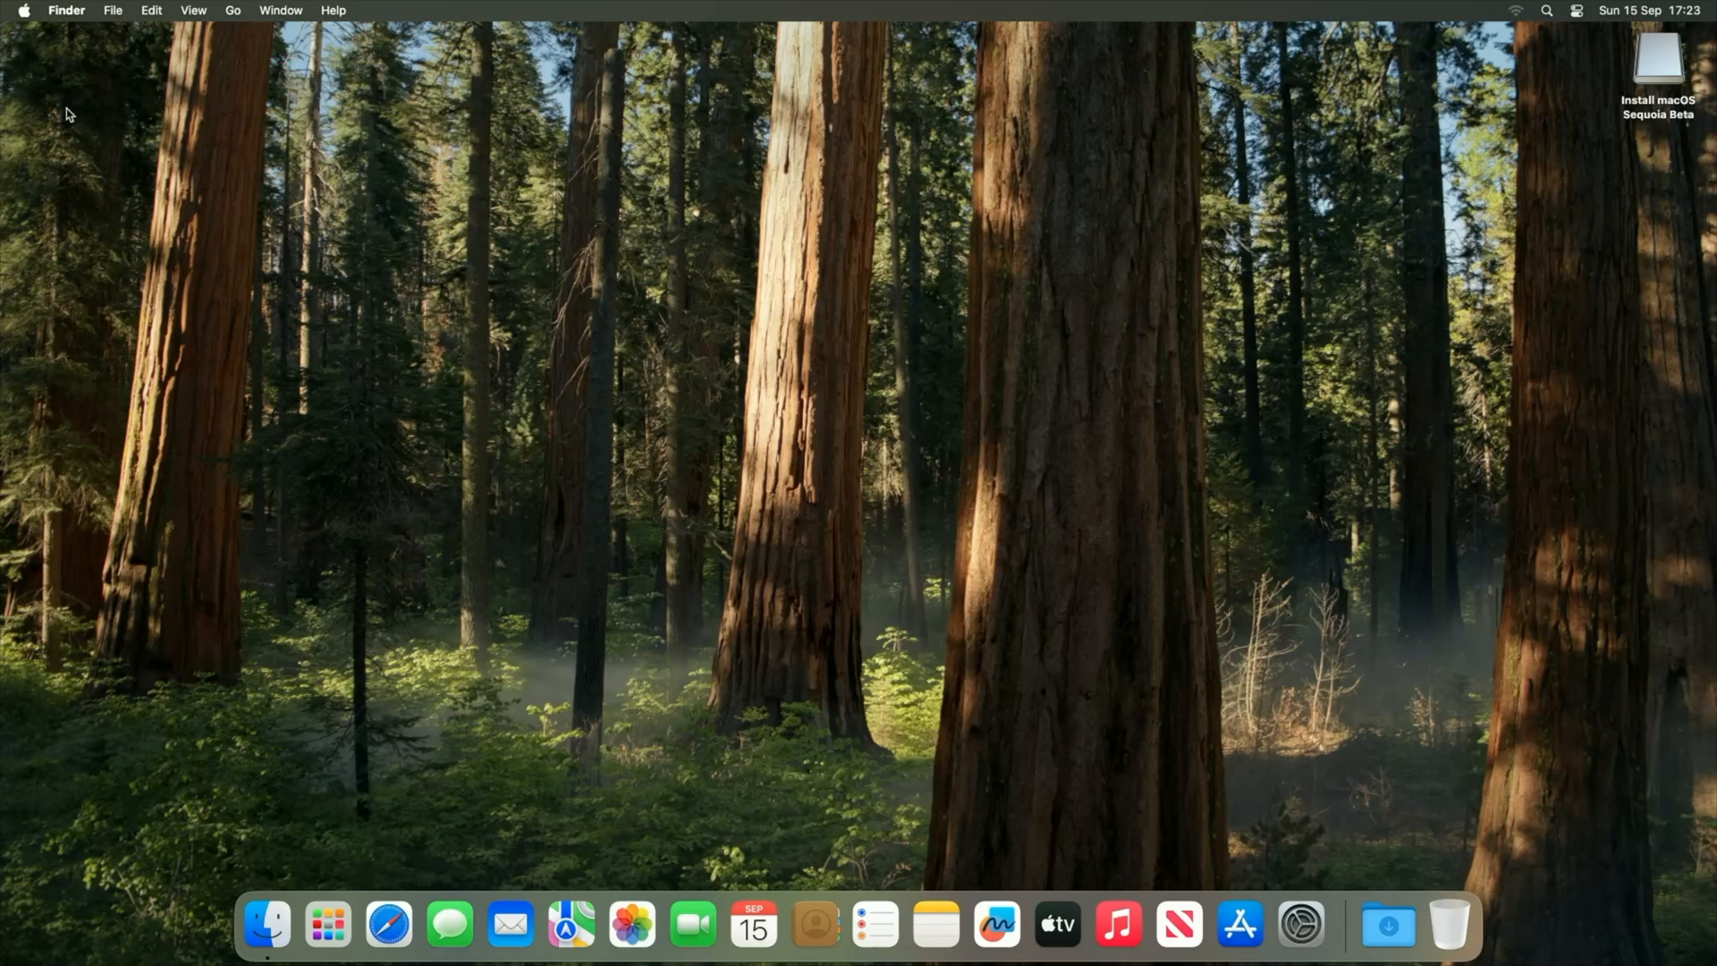
{"action": "mouse_move", "coordinate": [30, 12]}
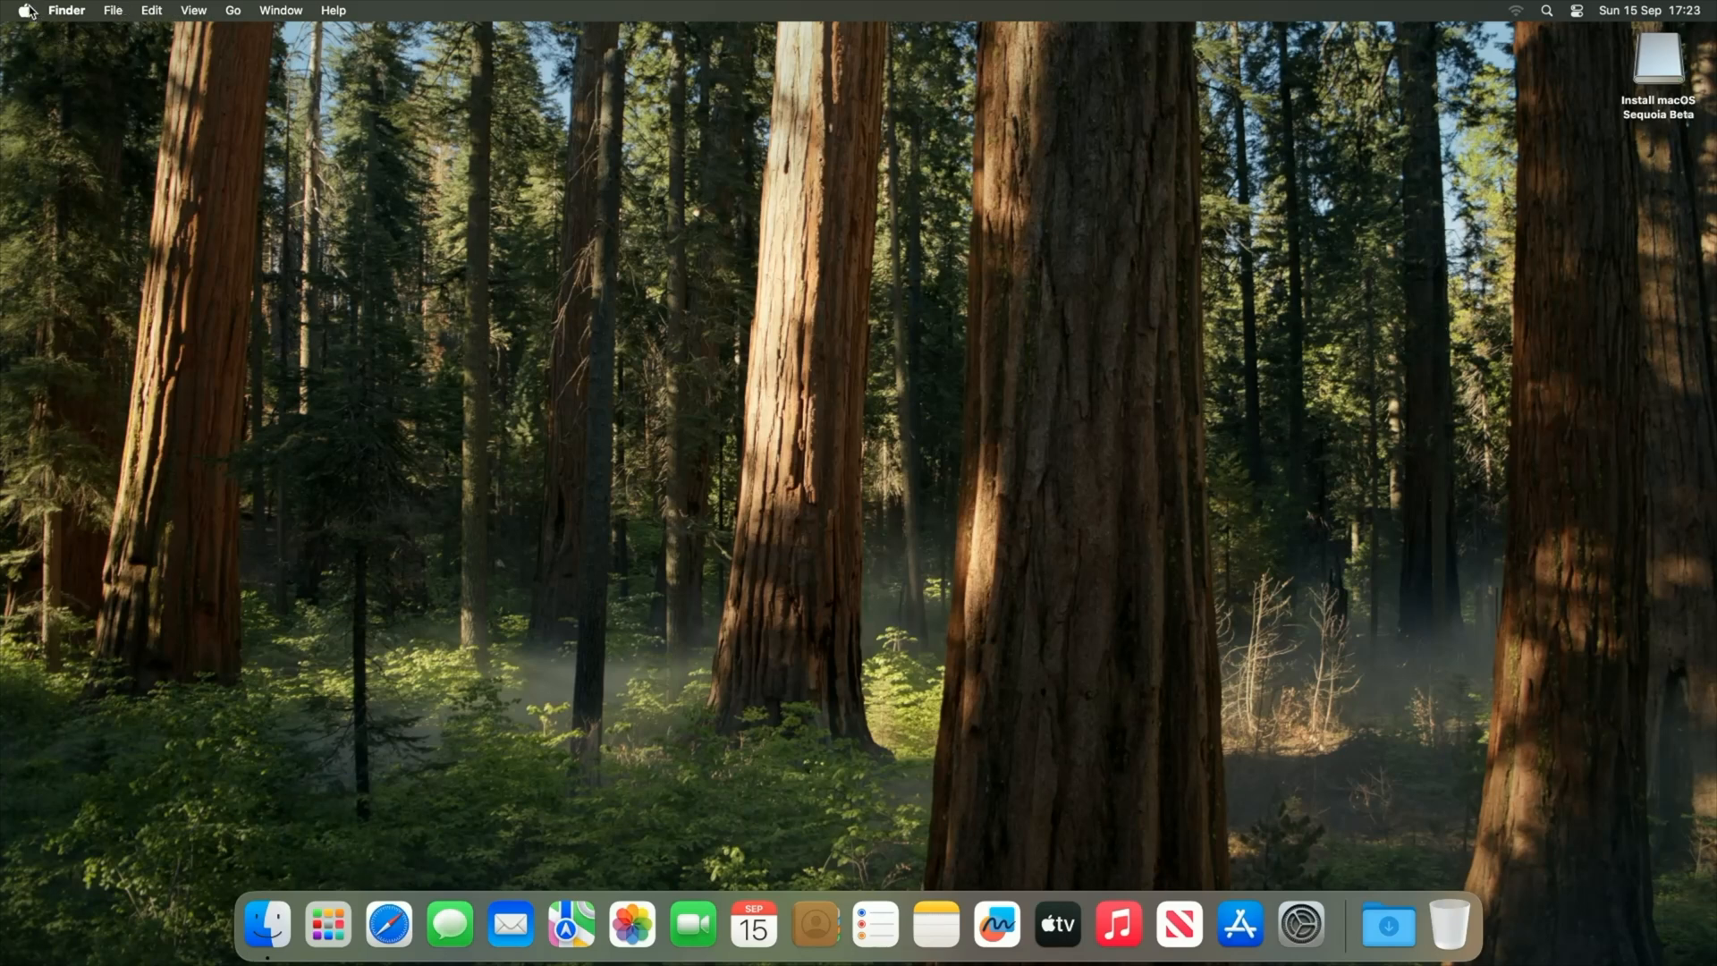
{"action": "mouse_move", "coordinate": [504, 111]}
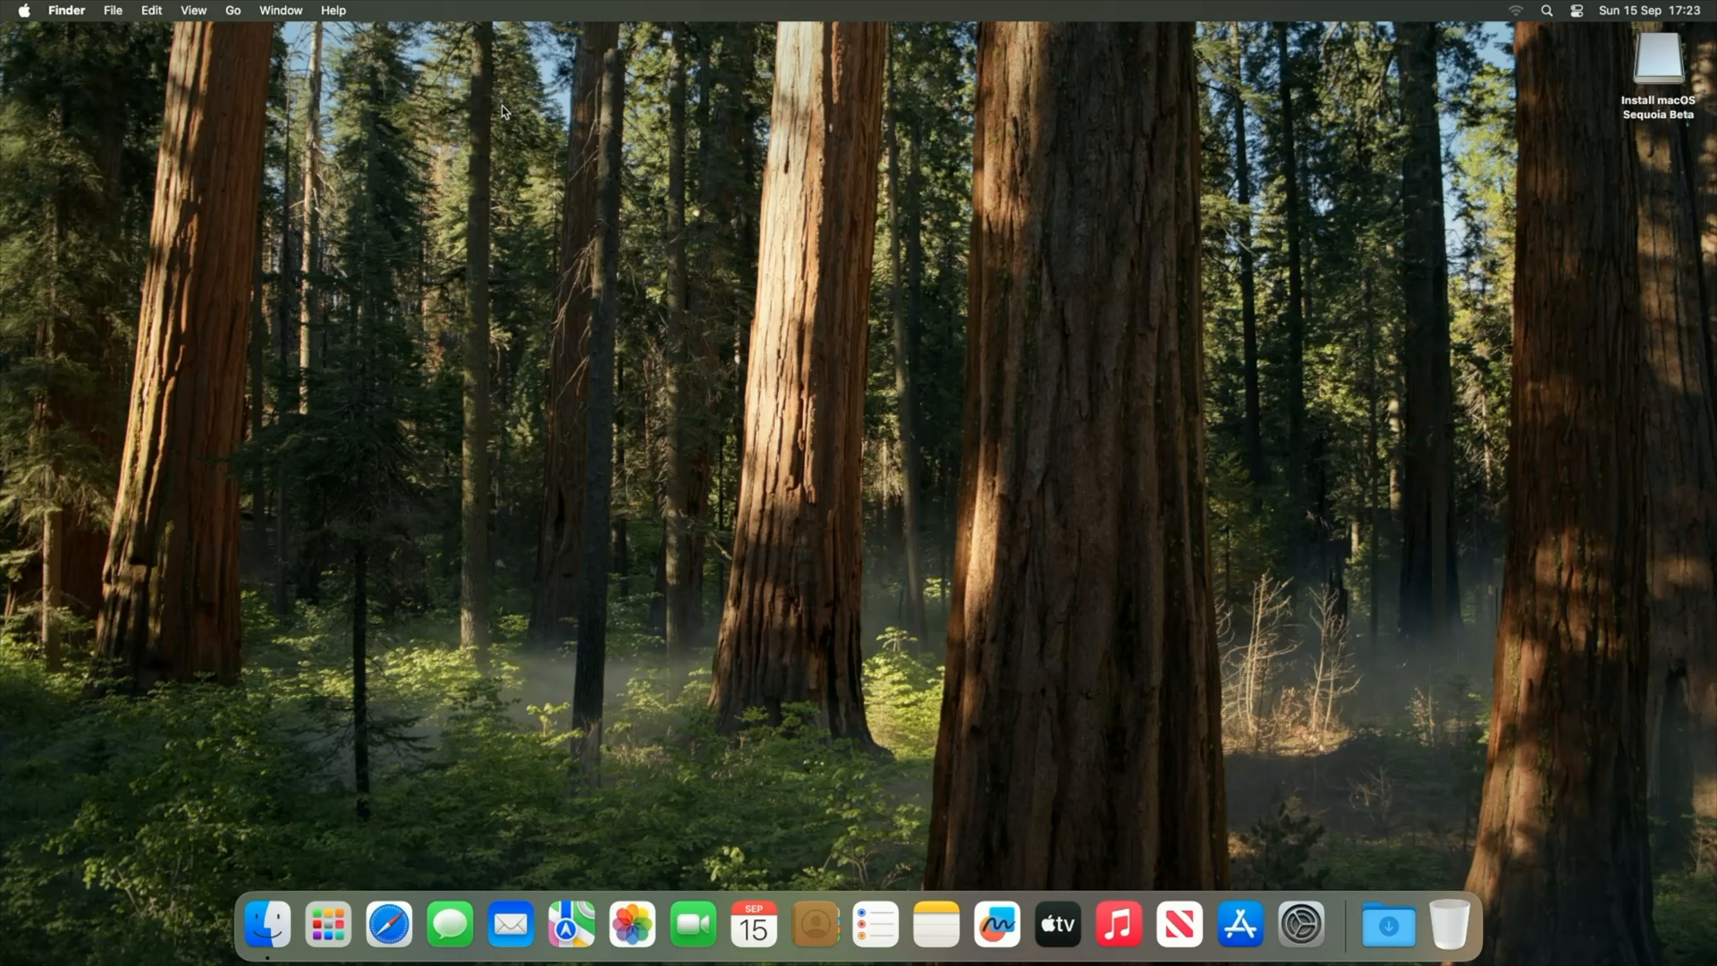
{"action": "left_click", "coordinate": [23, 10]}
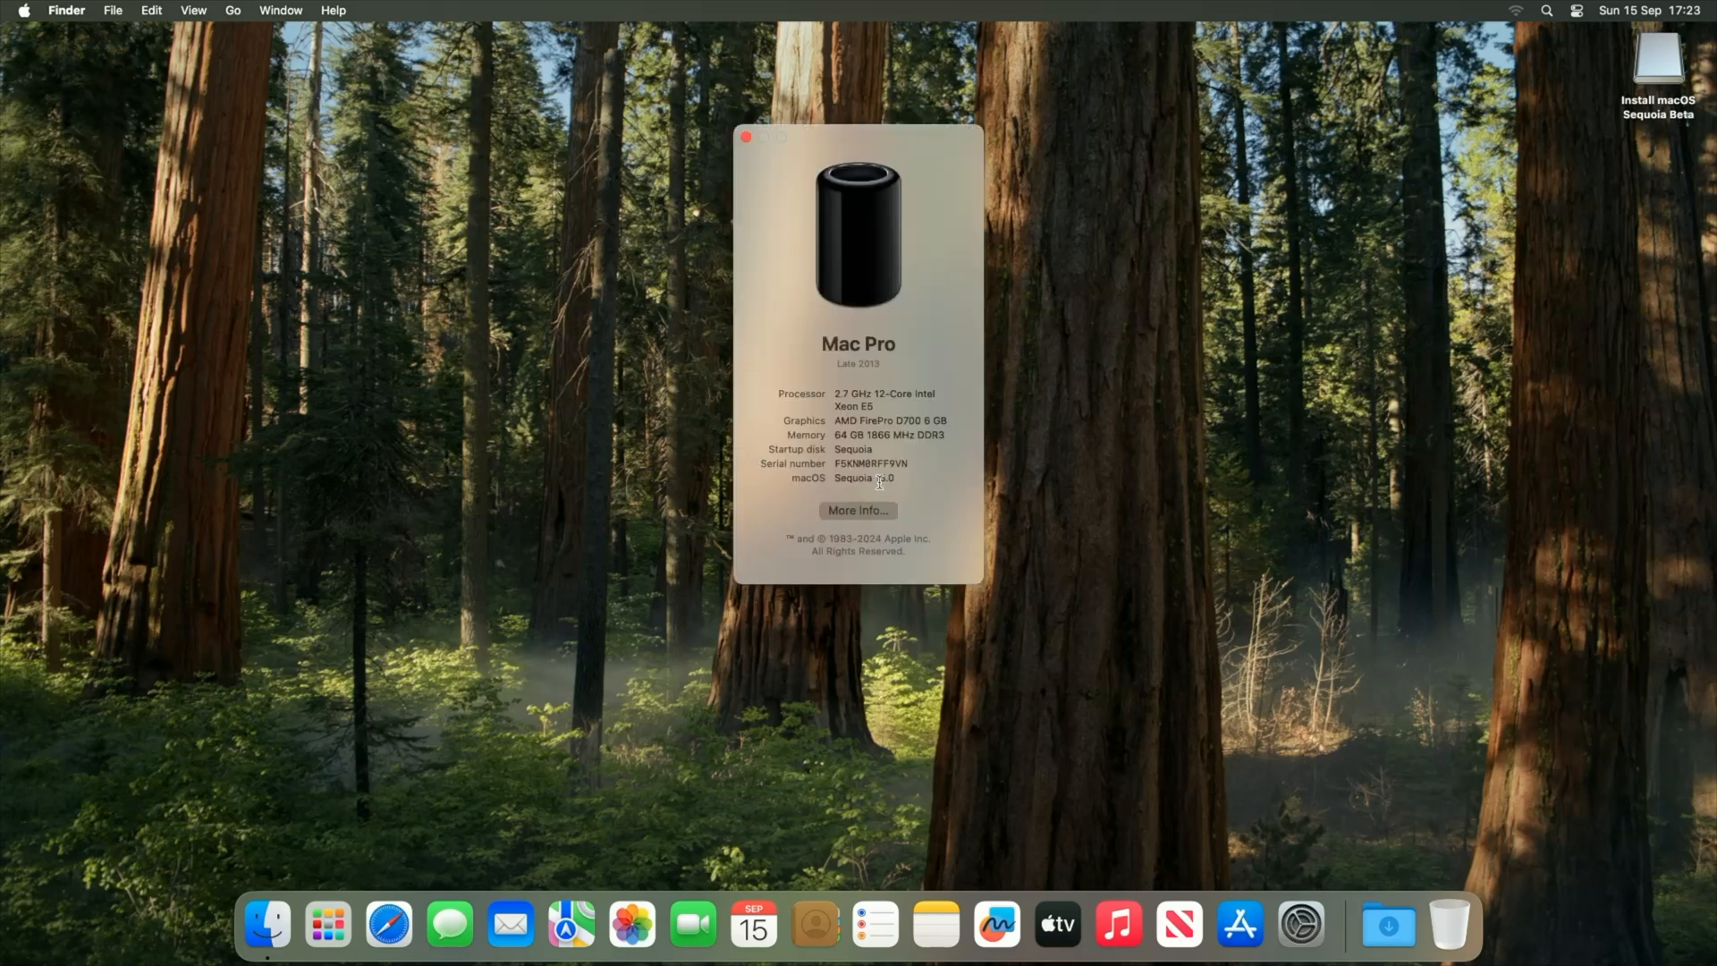
{"action": "mouse_move", "coordinate": [835, 318]}
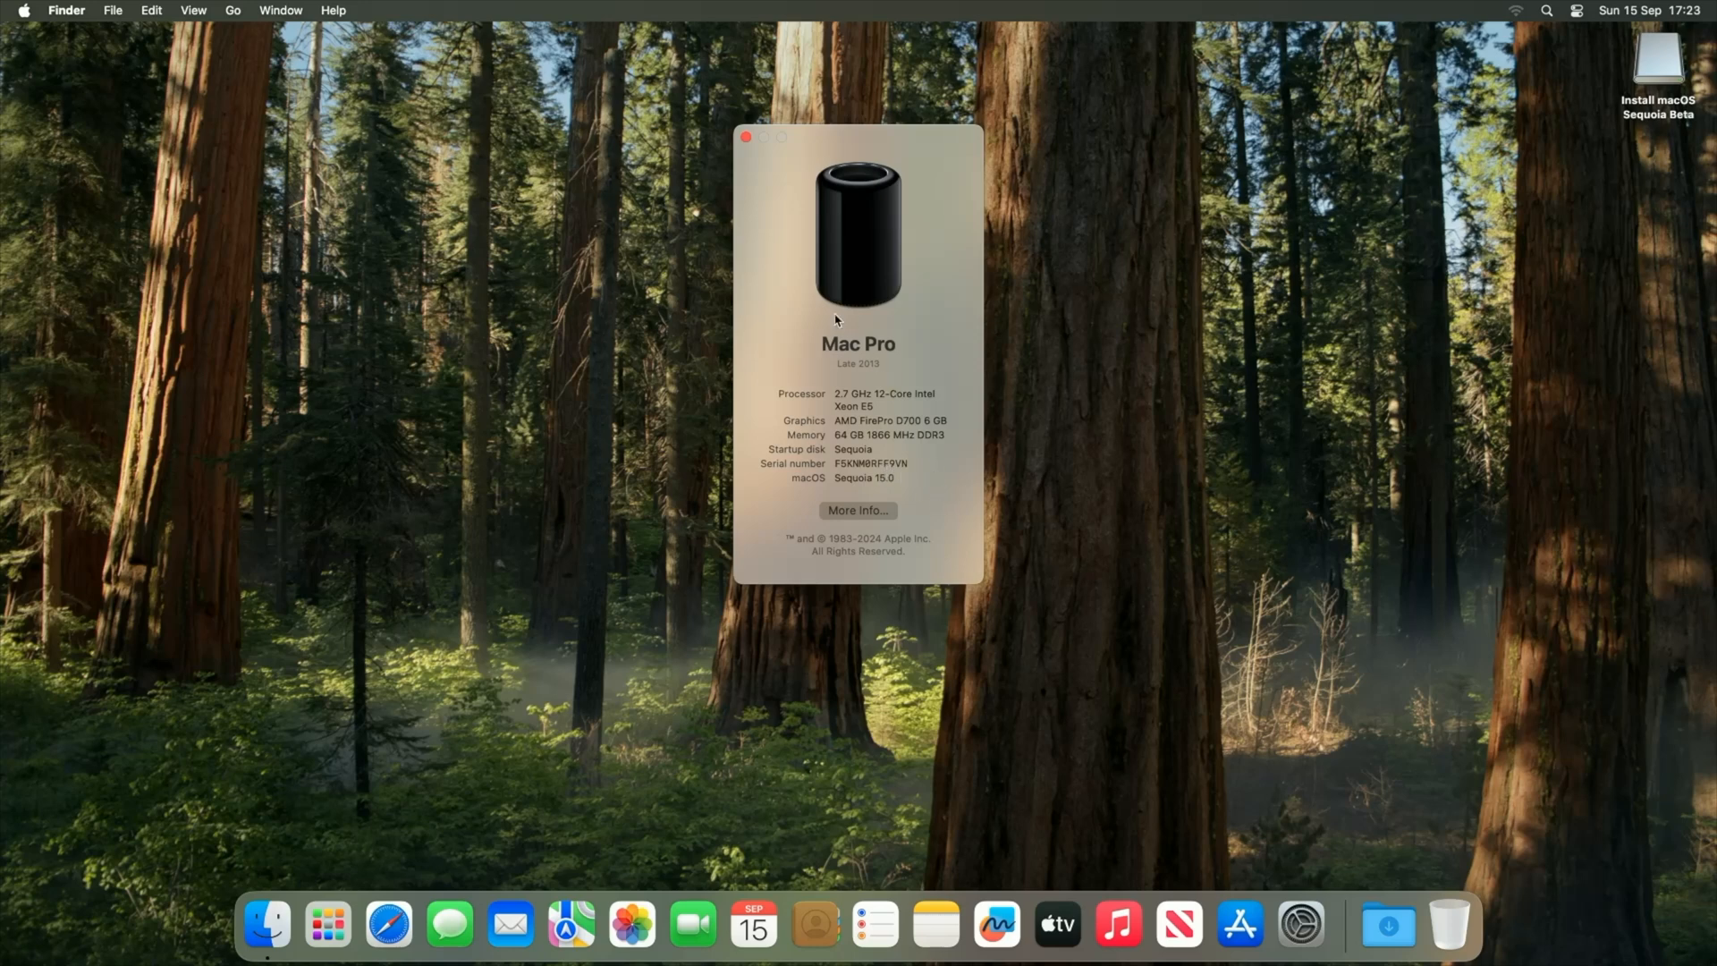
{"action": "mouse_move", "coordinate": [745, 137]}
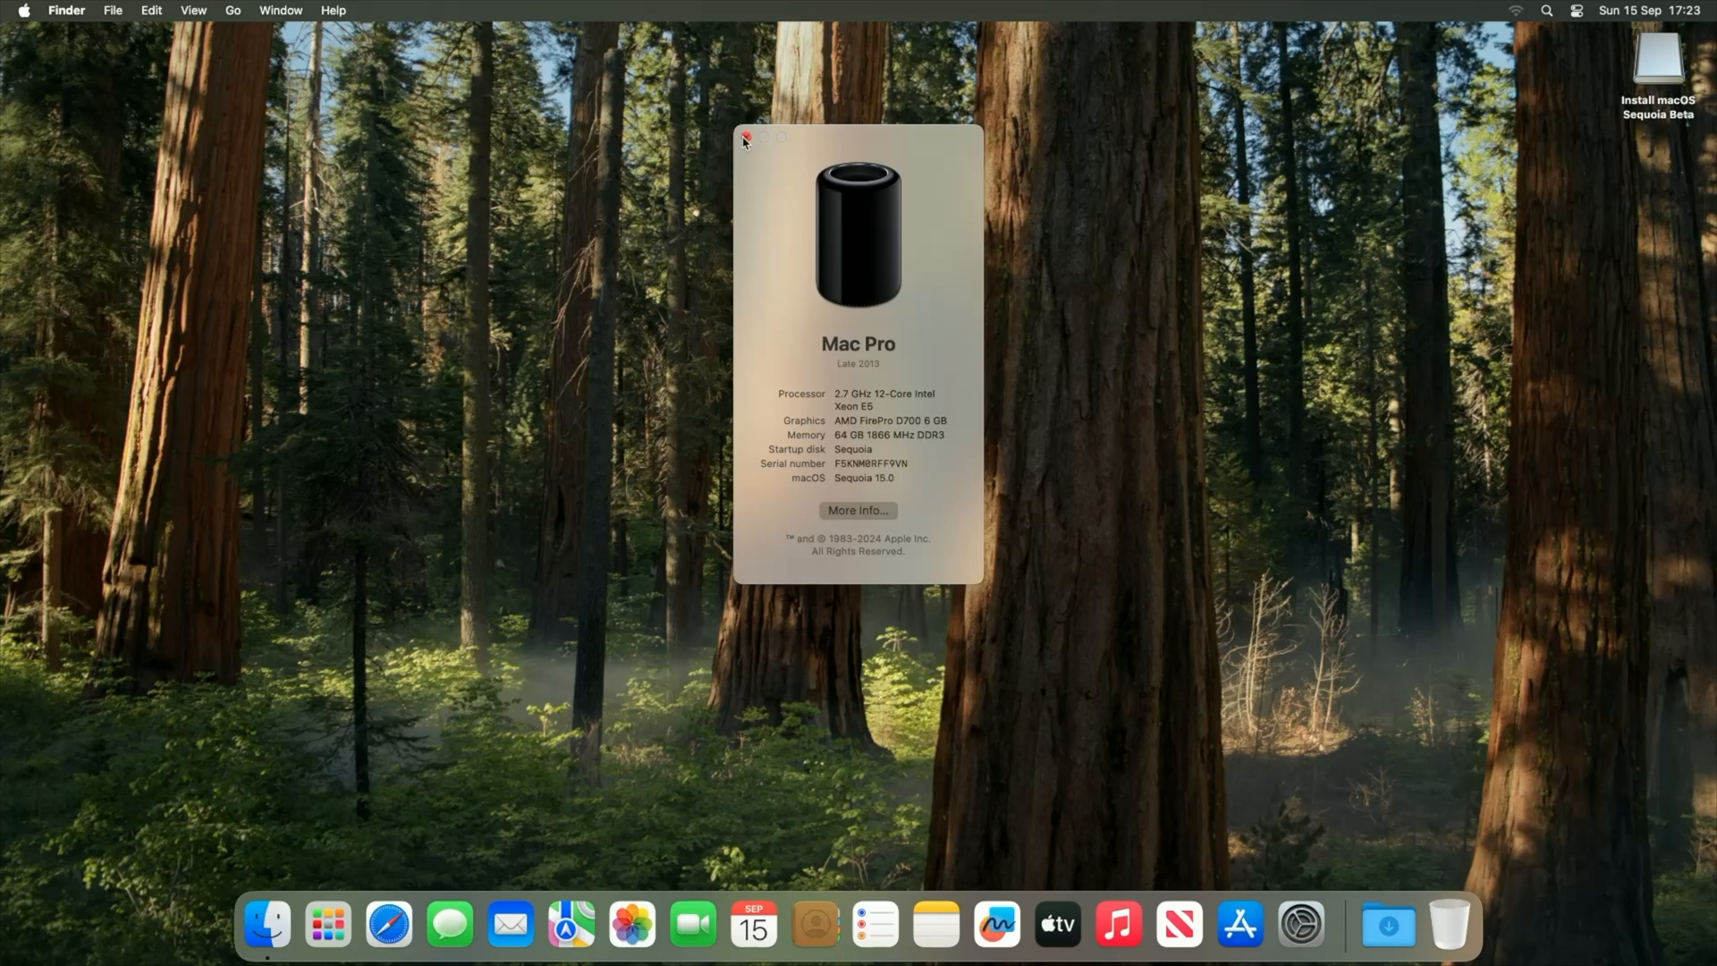
{"action": "left_click", "coordinate": [746, 138]}
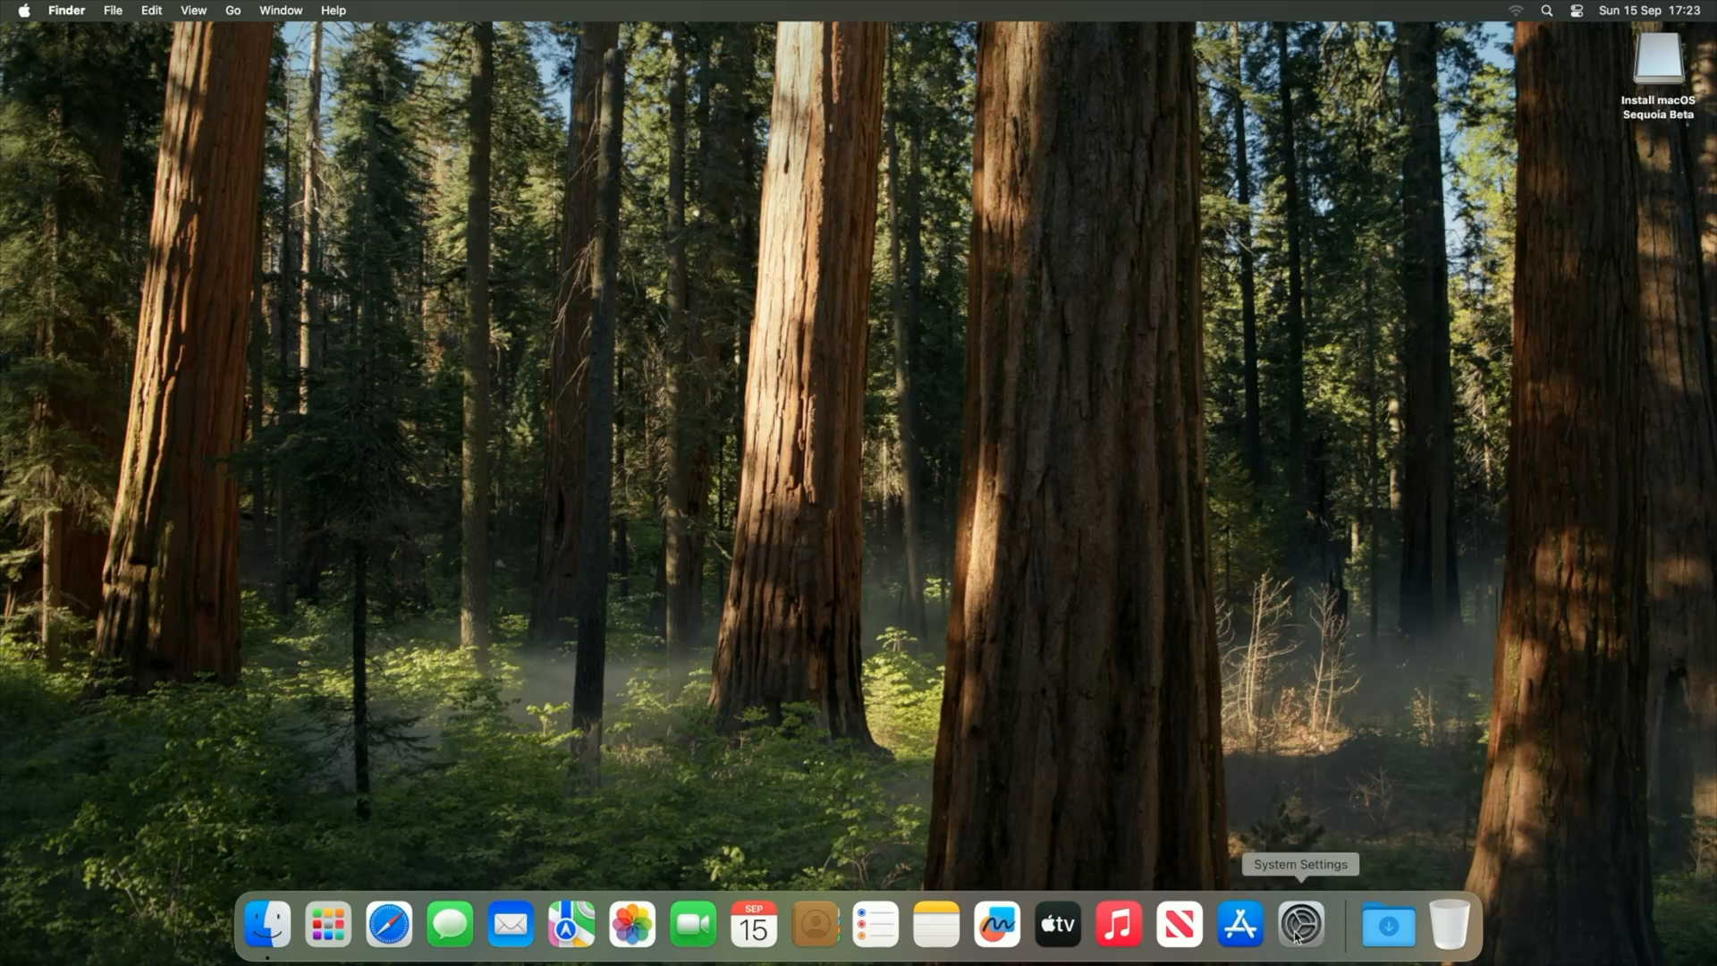
- Reach Software Update under General in System Settings
{"action": "left_click", "coordinate": [1300, 924]}
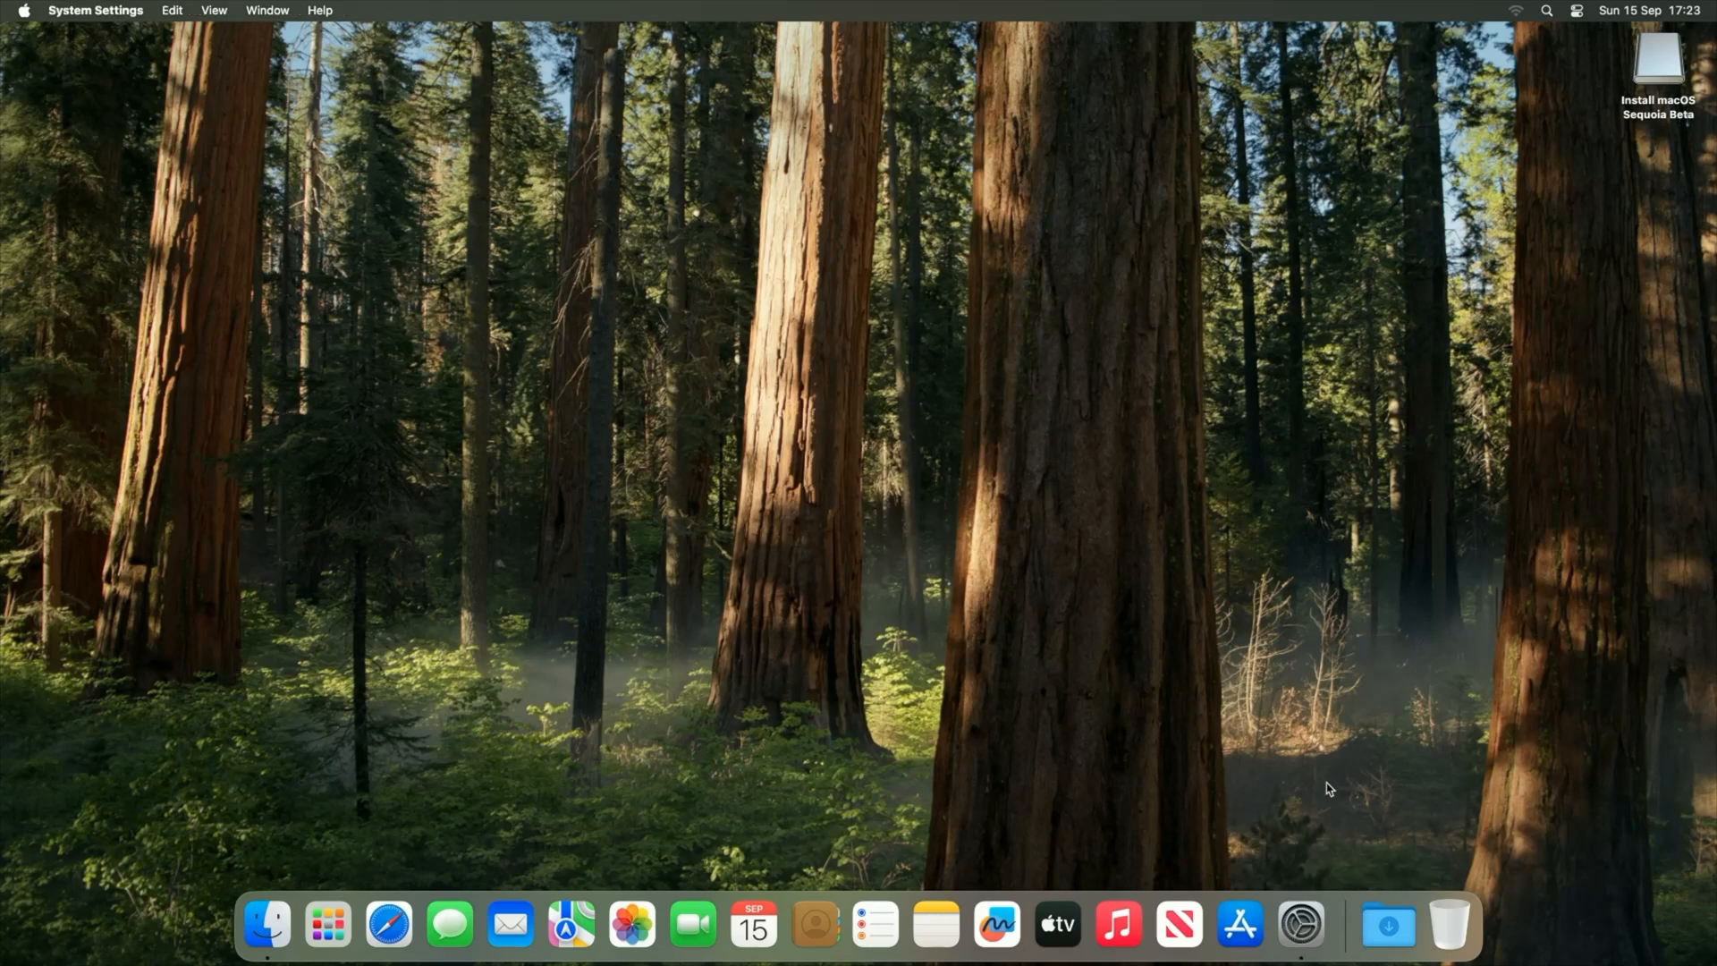
{"action": "left_click", "coordinate": [1300, 925]}
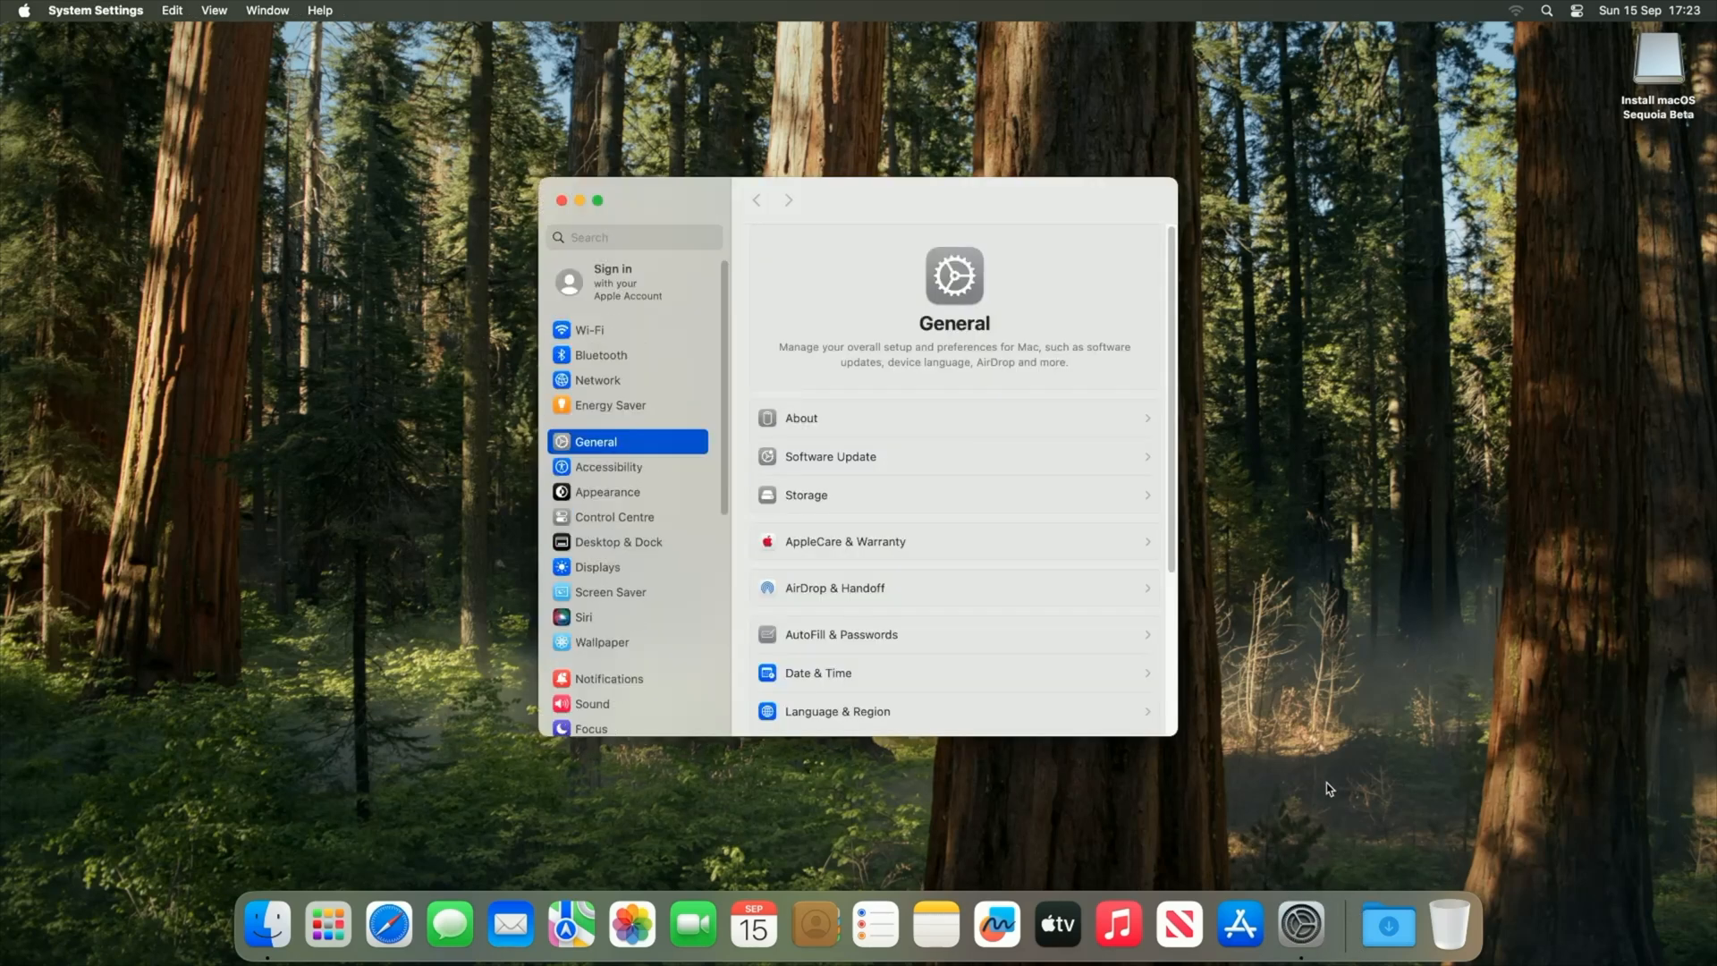
{"action": "mouse_move", "coordinate": [816, 720]}
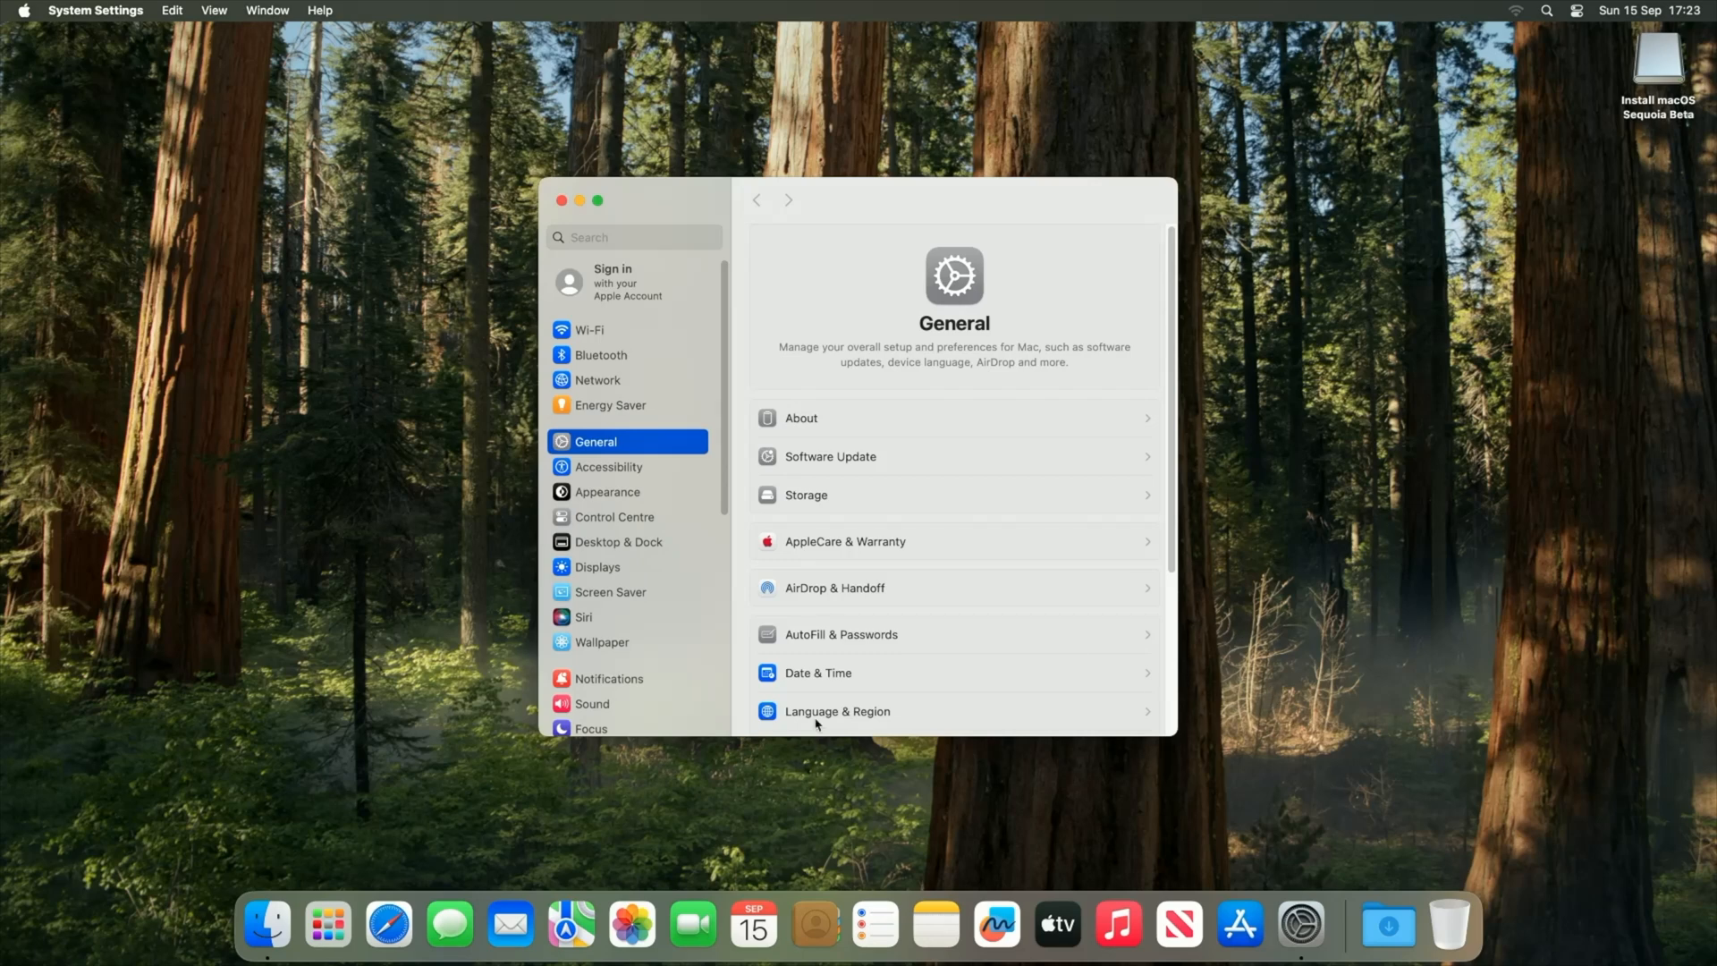
{"action": "mouse_move", "coordinate": [915, 456]}
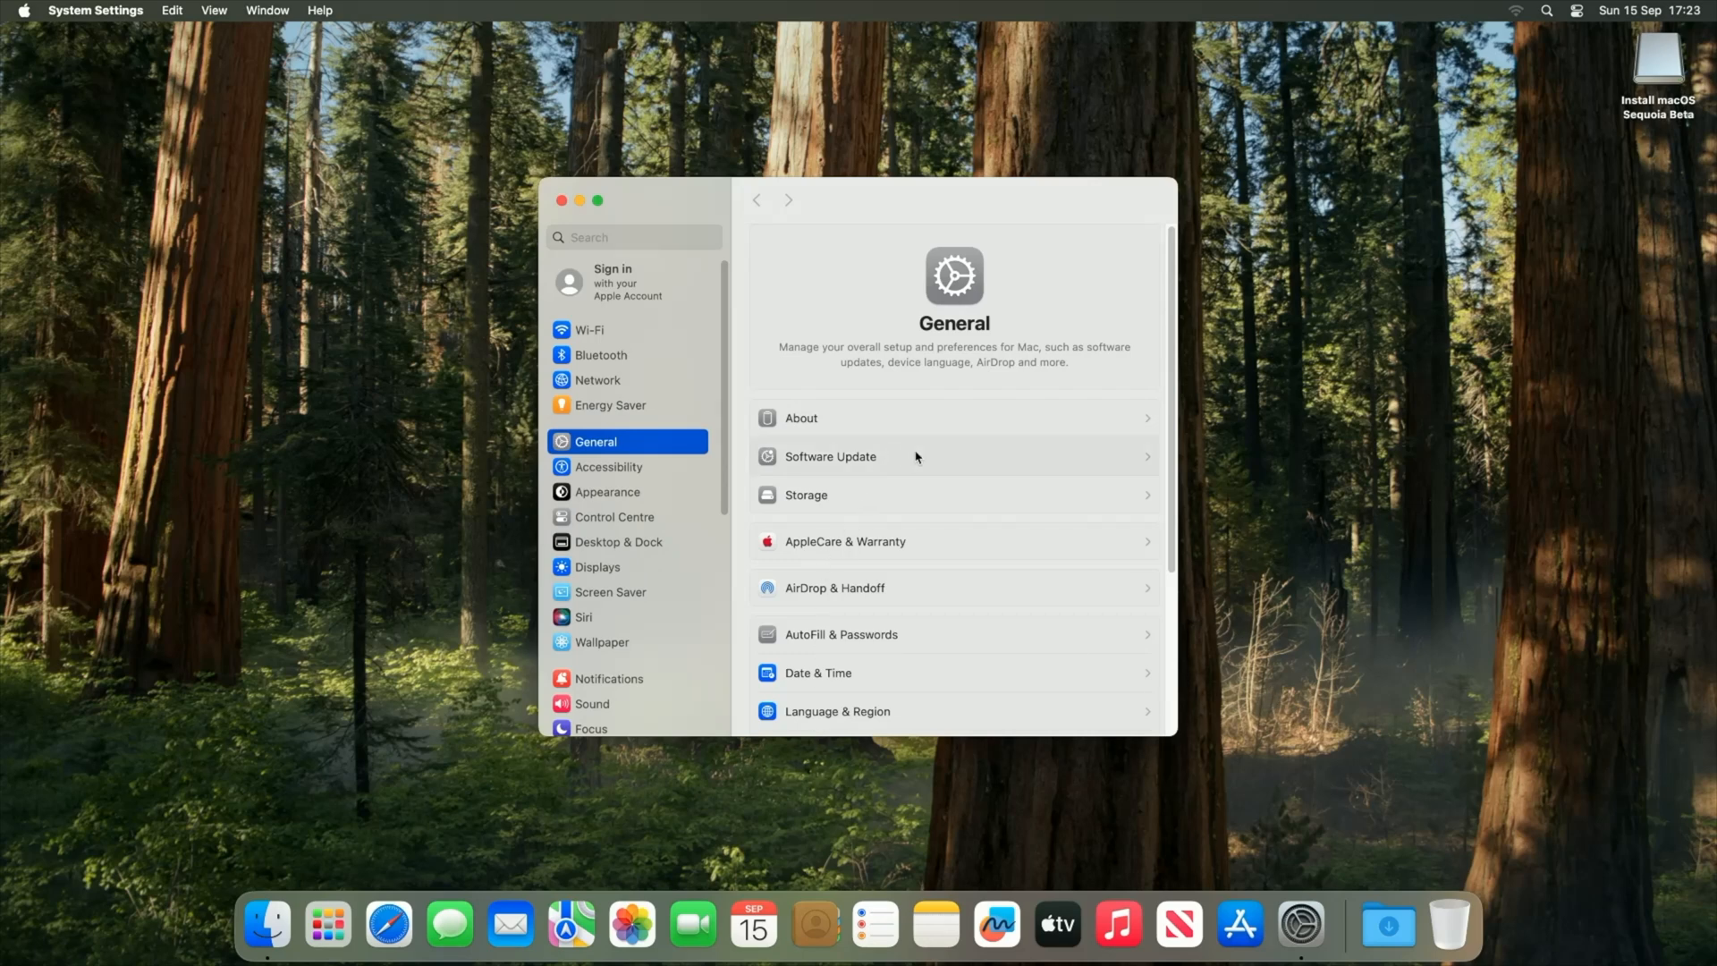
{"action": "left_click", "coordinate": [828, 456]}
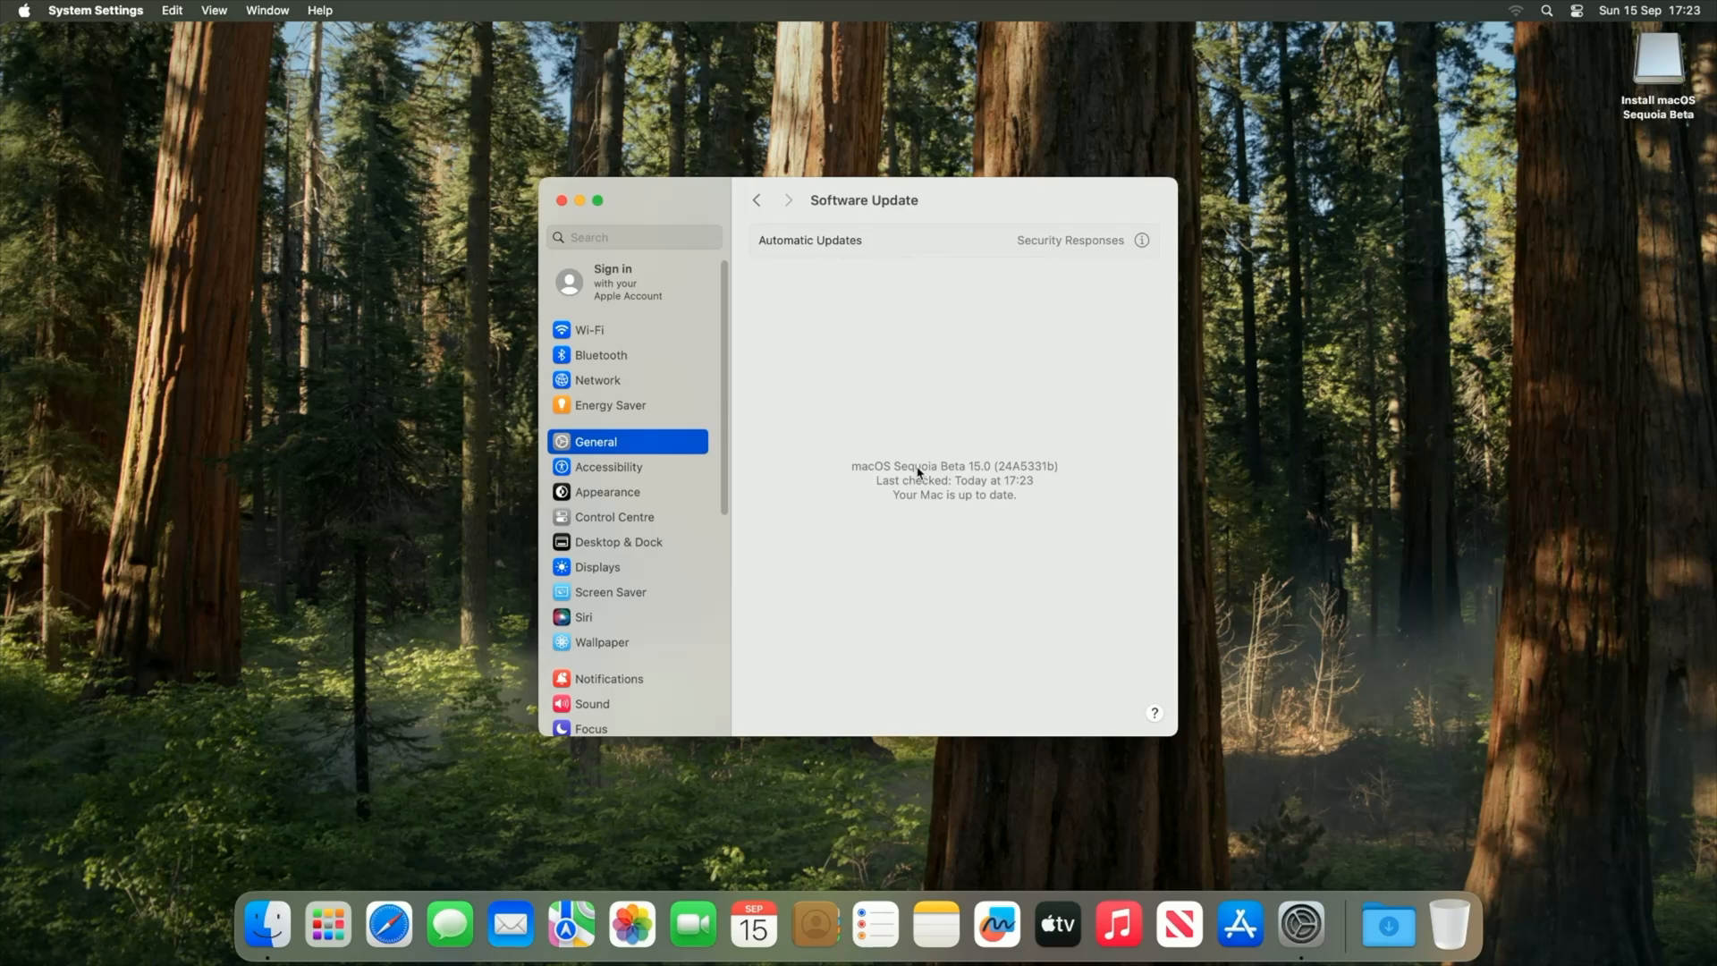
{"action": "mouse_move", "coordinate": [1134, 233]}
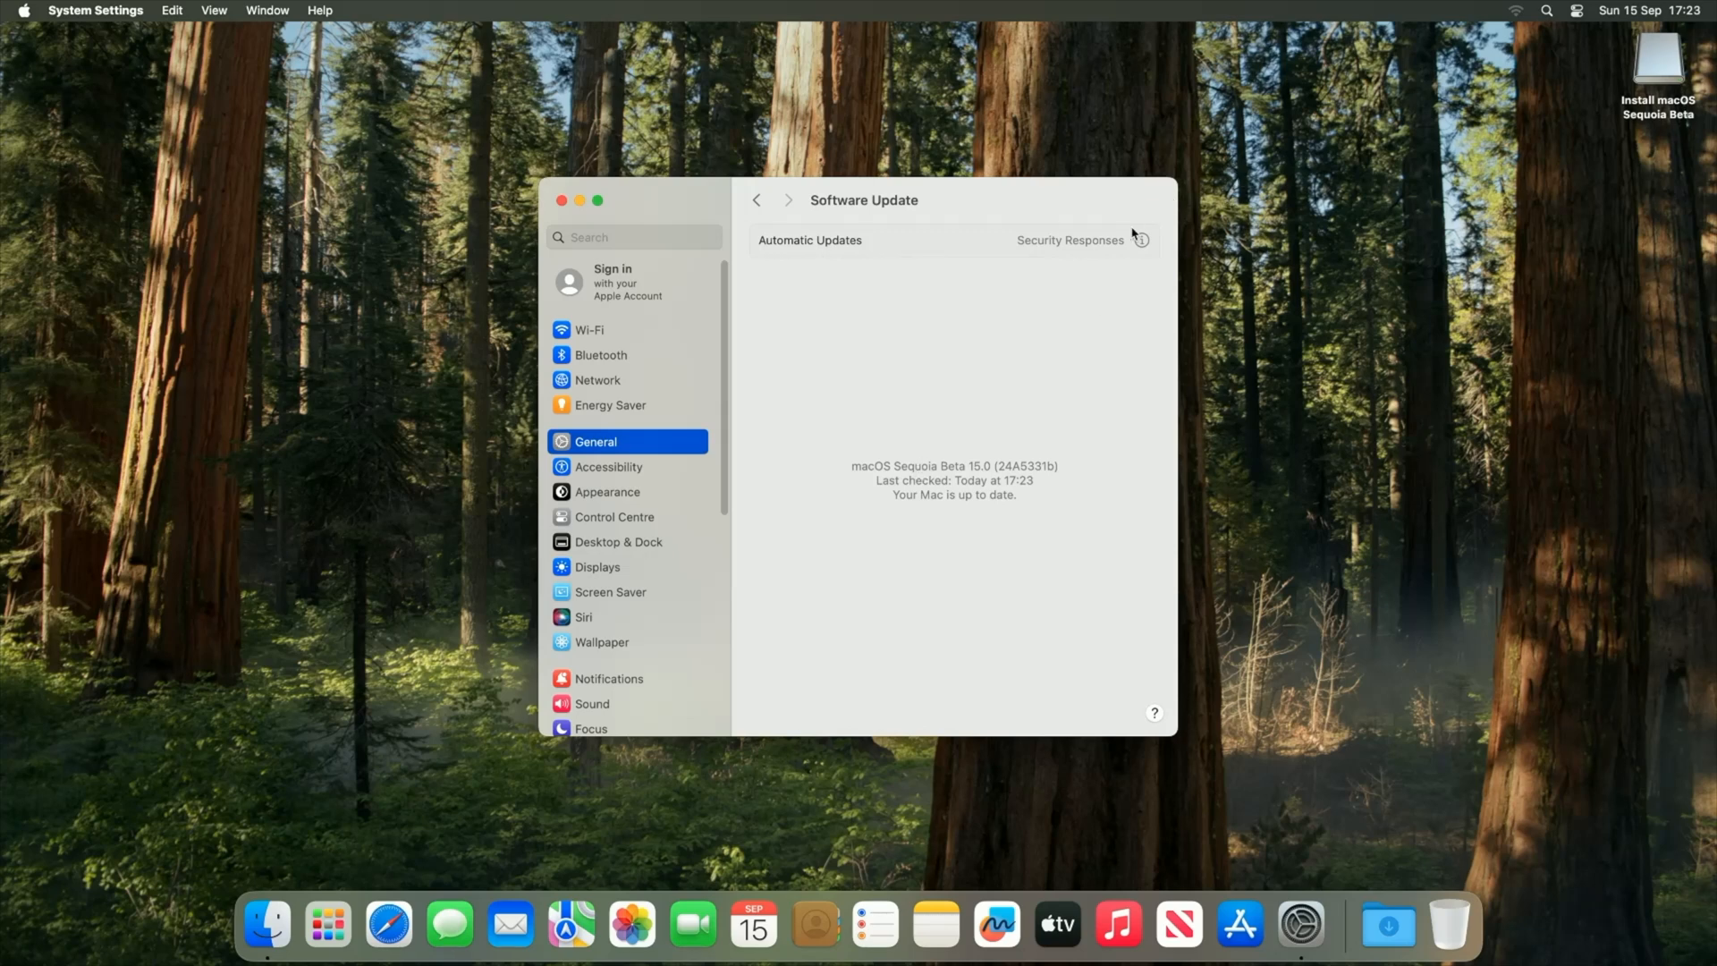
- Enable 'Install macOS updates' in Automatic Updates, authenticating, then close System Settings
{"action": "left_click", "coordinate": [808, 239]}
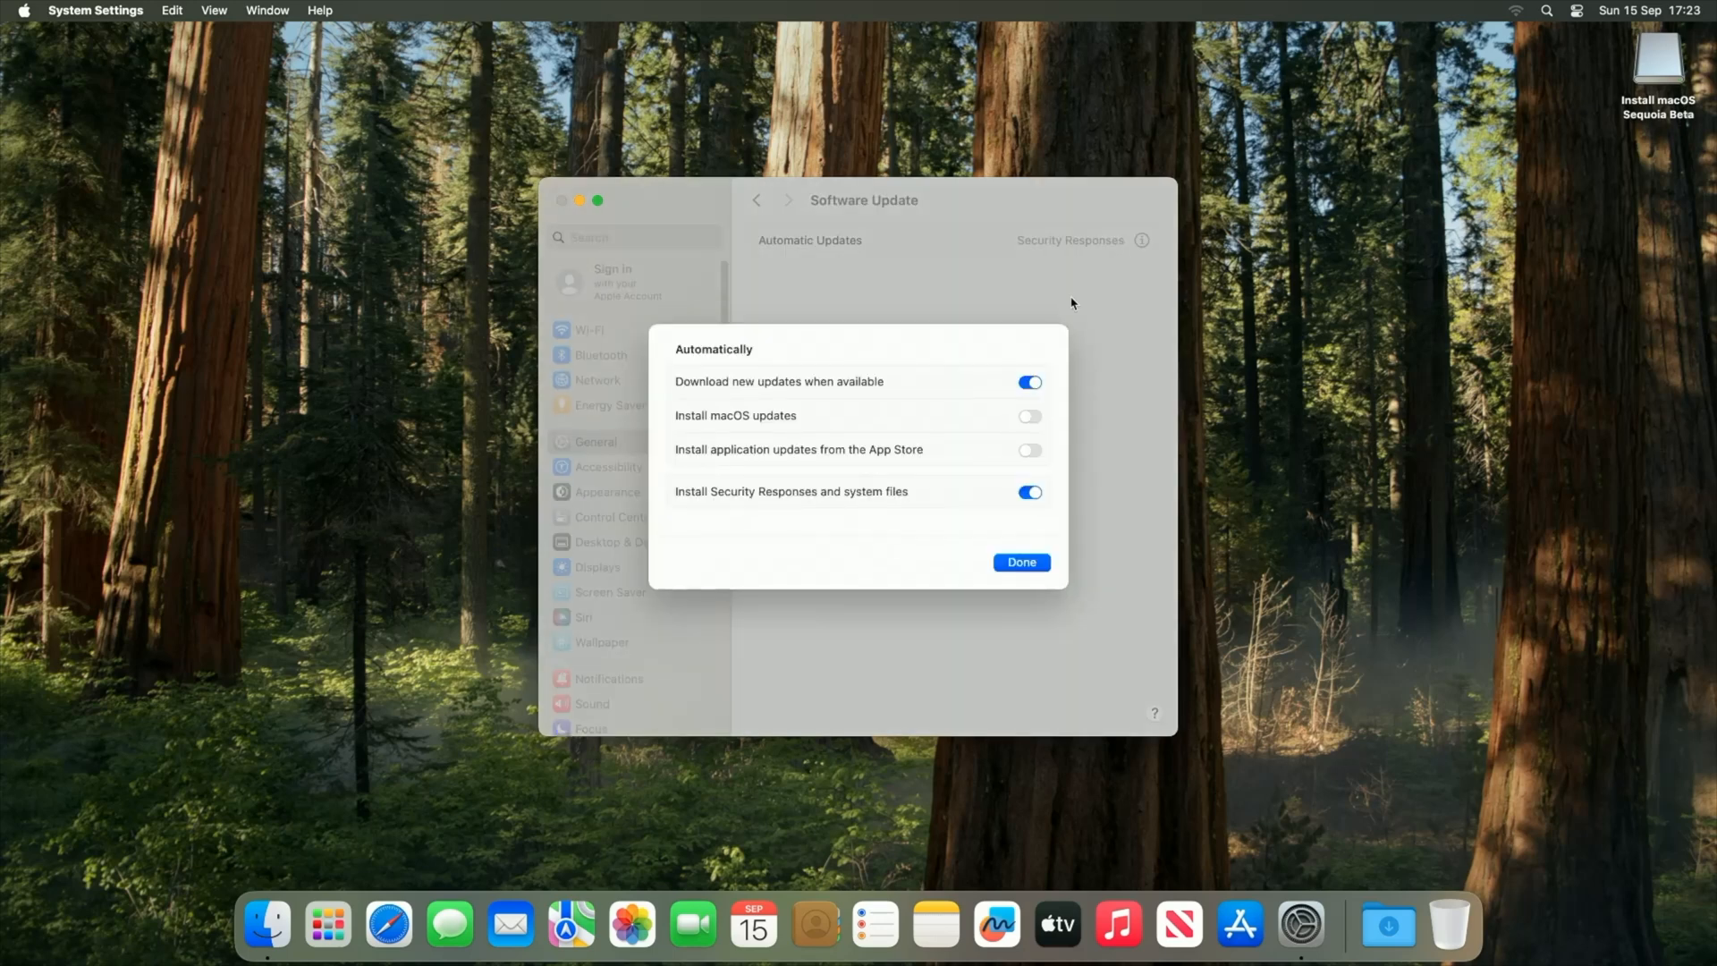
{"action": "mouse_move", "coordinate": [1105, 418]}
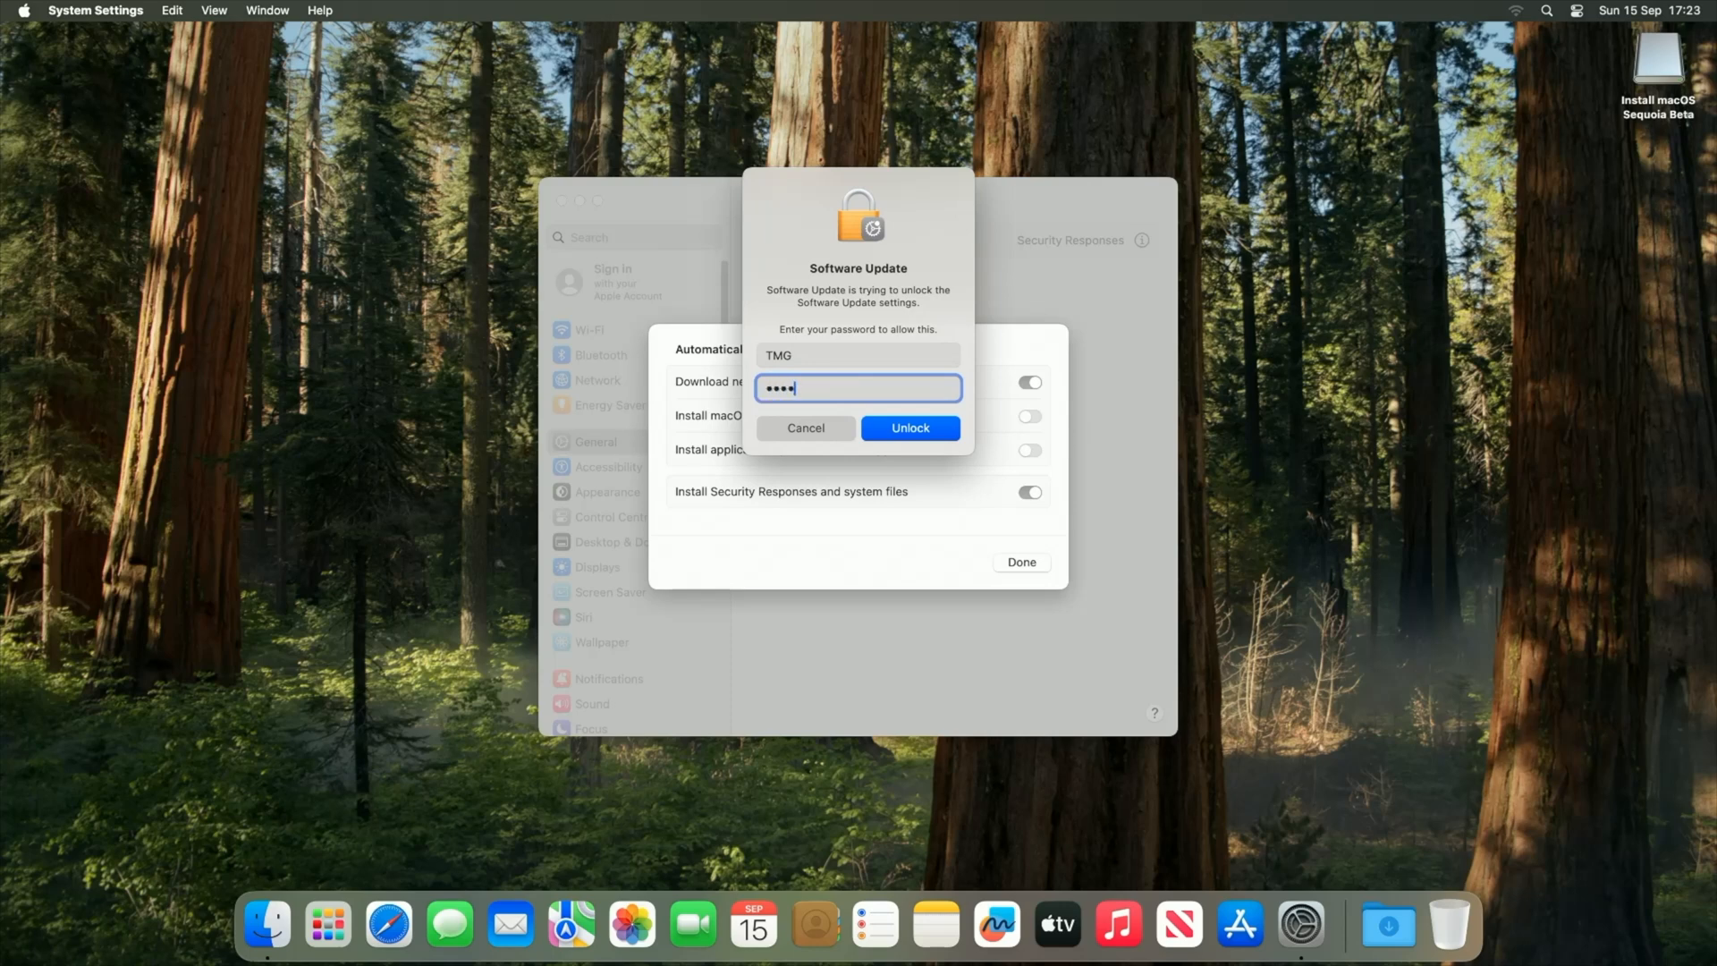
{"action": "left_click", "coordinate": [911, 427]}
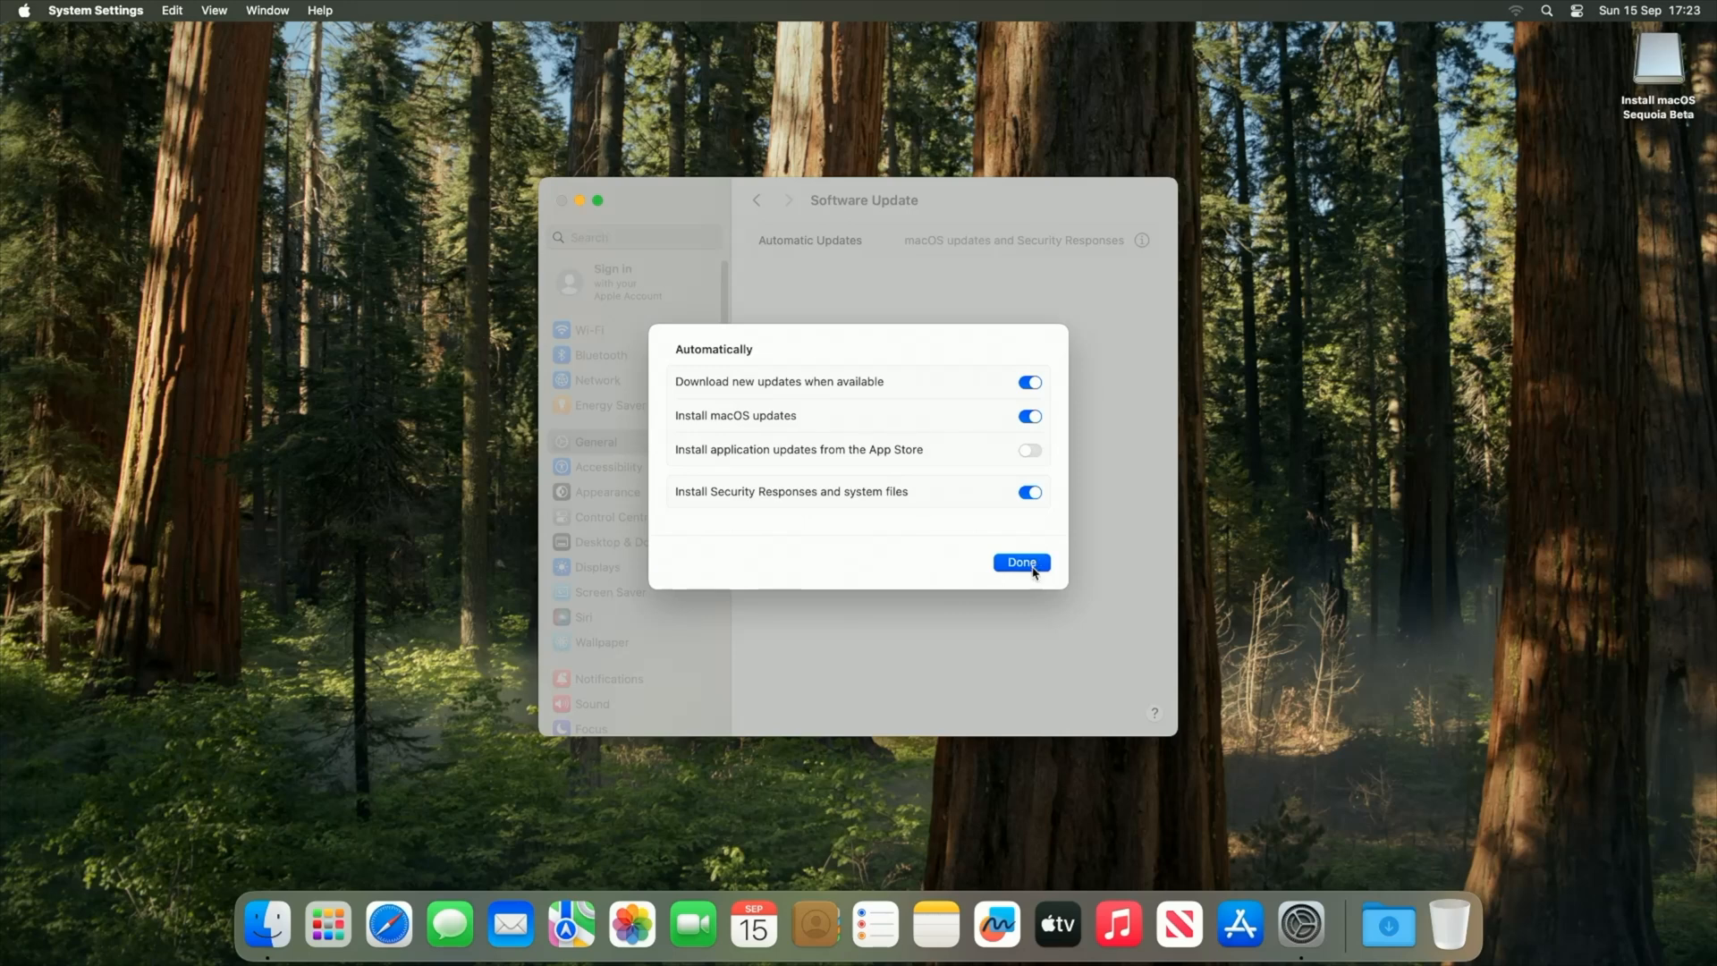
{"action": "left_click", "coordinate": [1020, 562]}
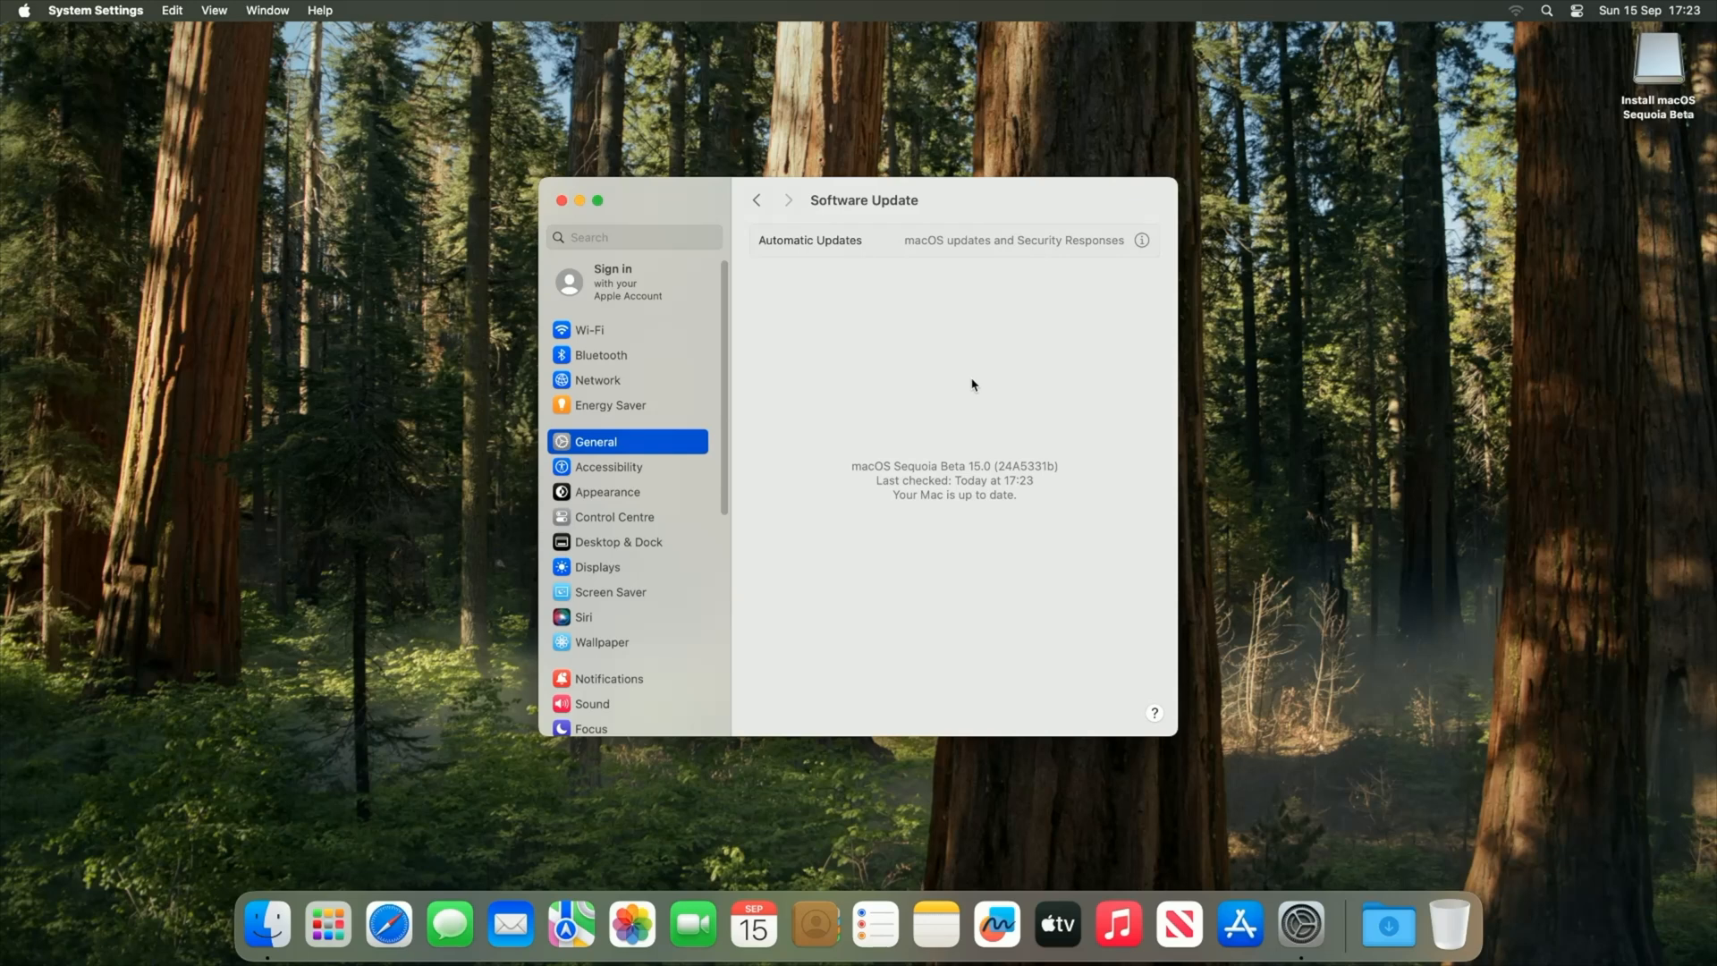
{"action": "mouse_move", "coordinate": [855, 236]}
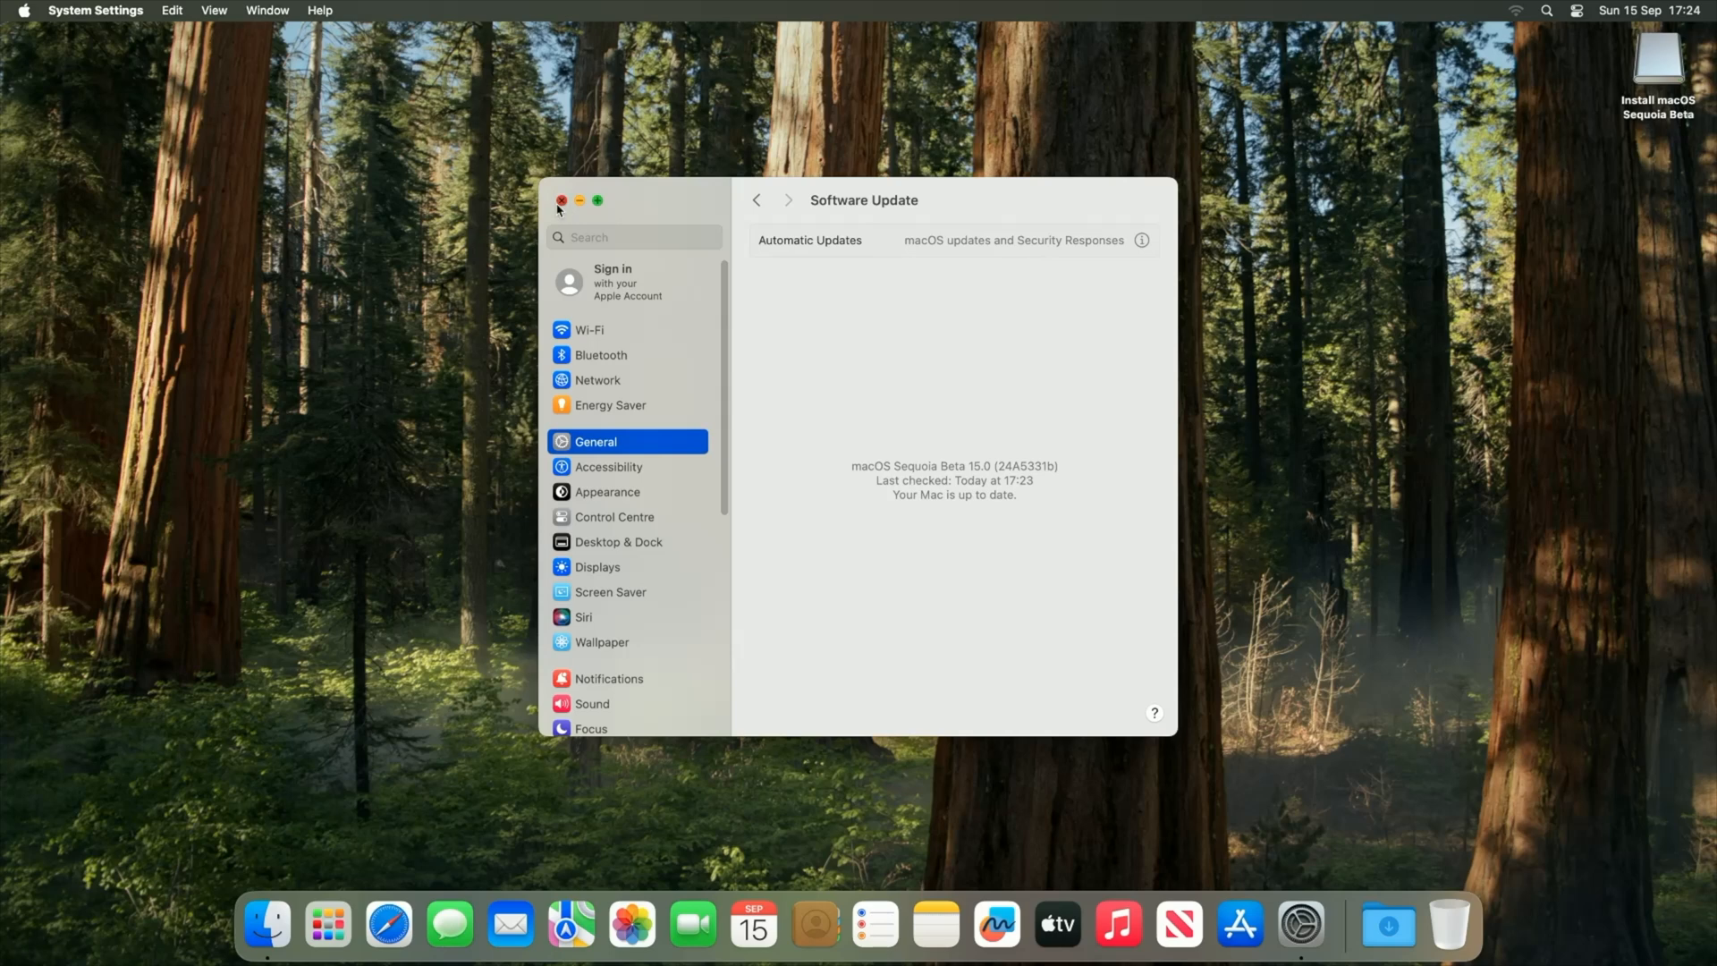
{"action": "left_click", "coordinate": [560, 200]}
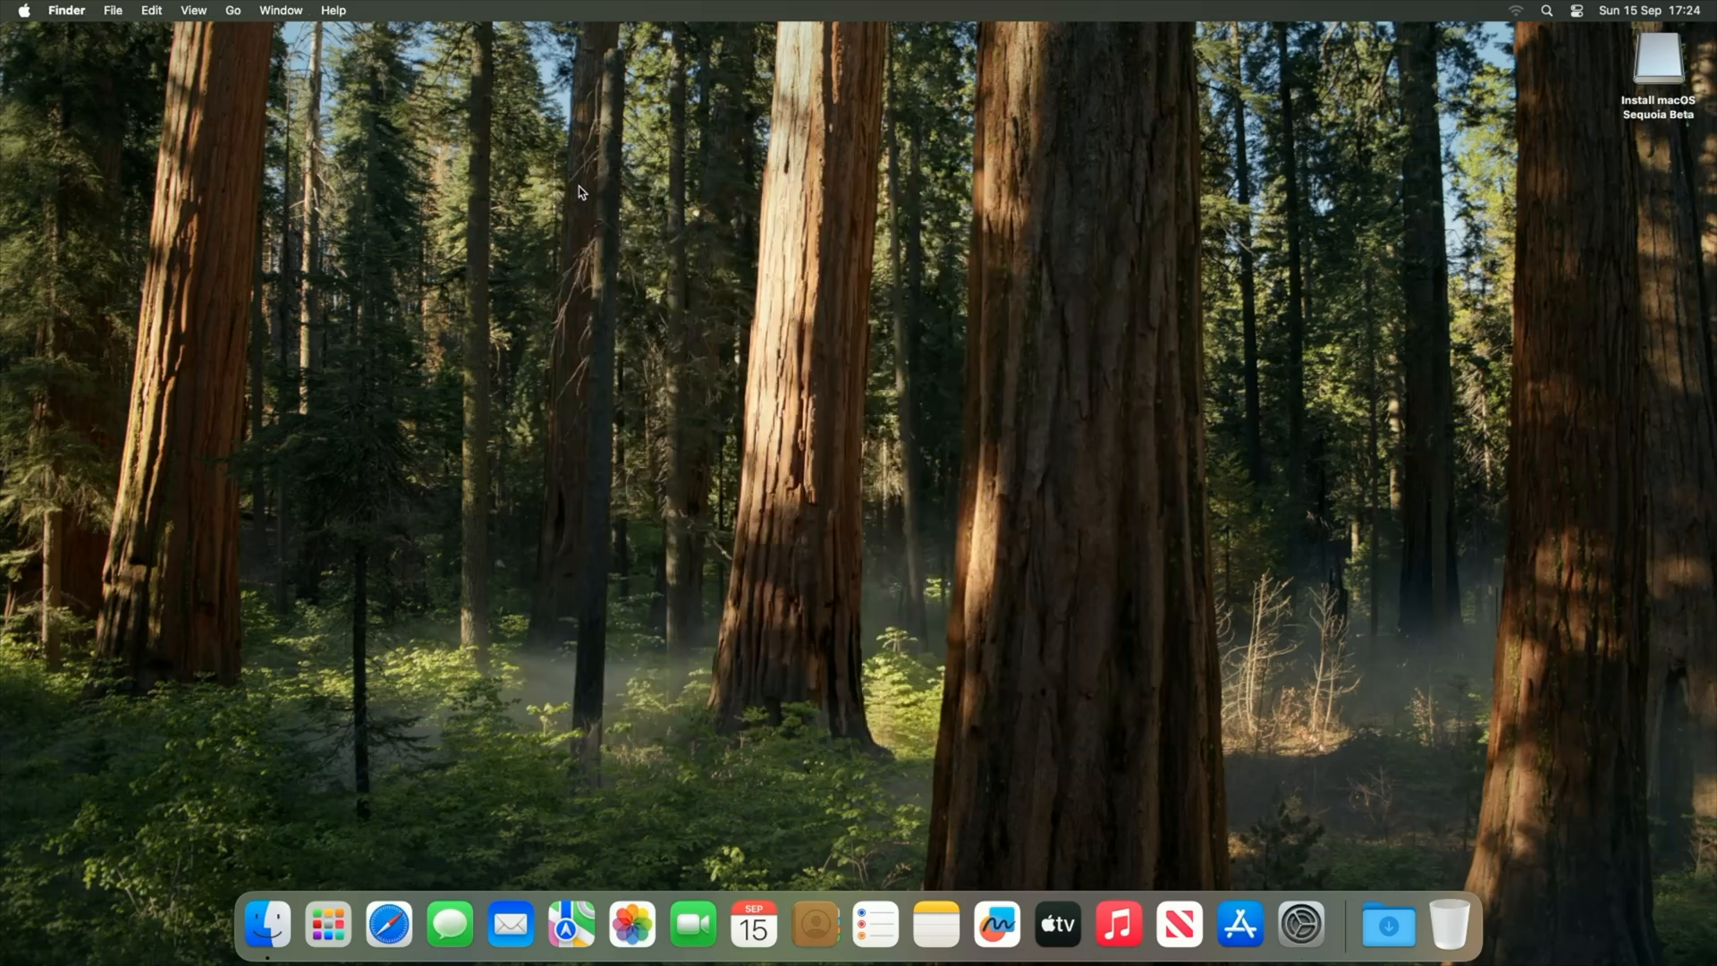